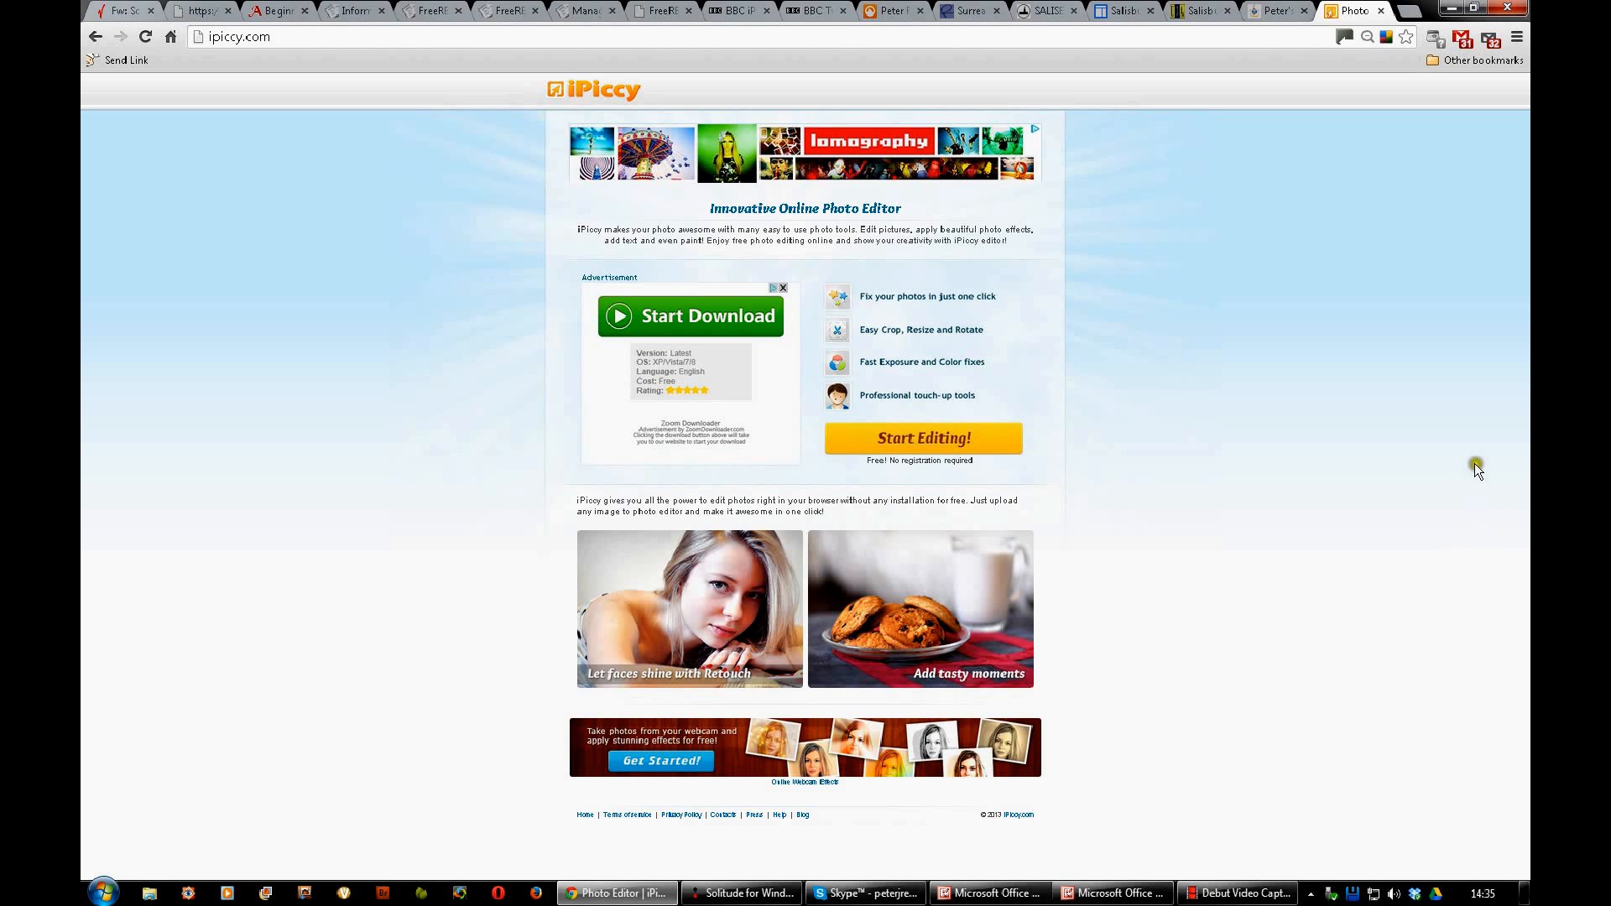
{"action": "mouse_move", "coordinate": [1280, 352]}
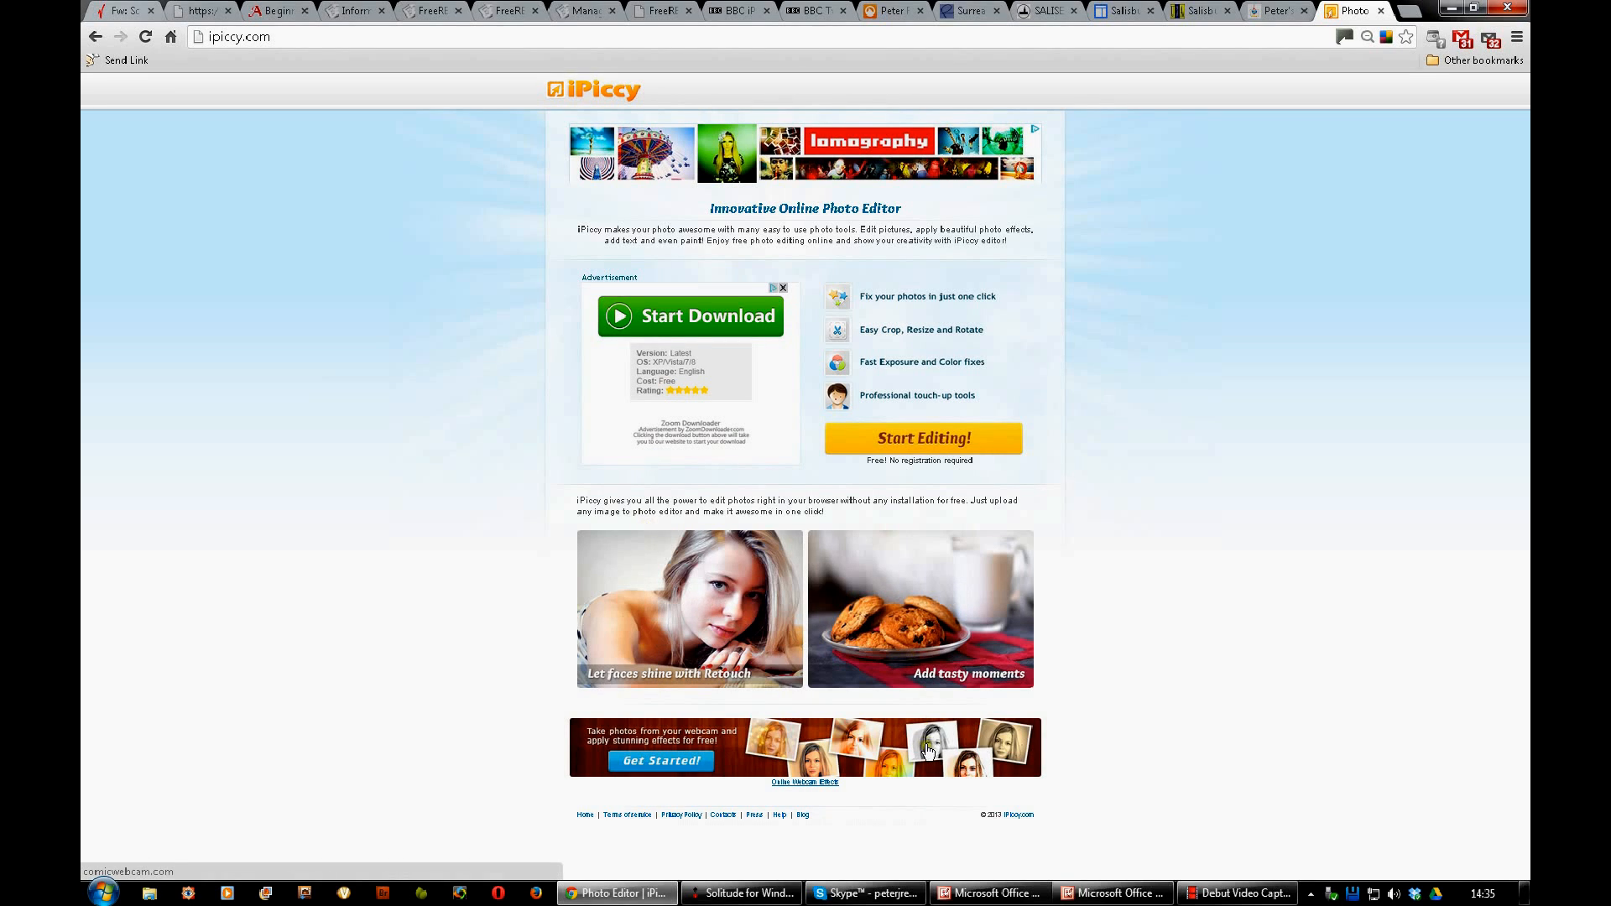
{"action": "mouse_move", "coordinate": [888, 451]}
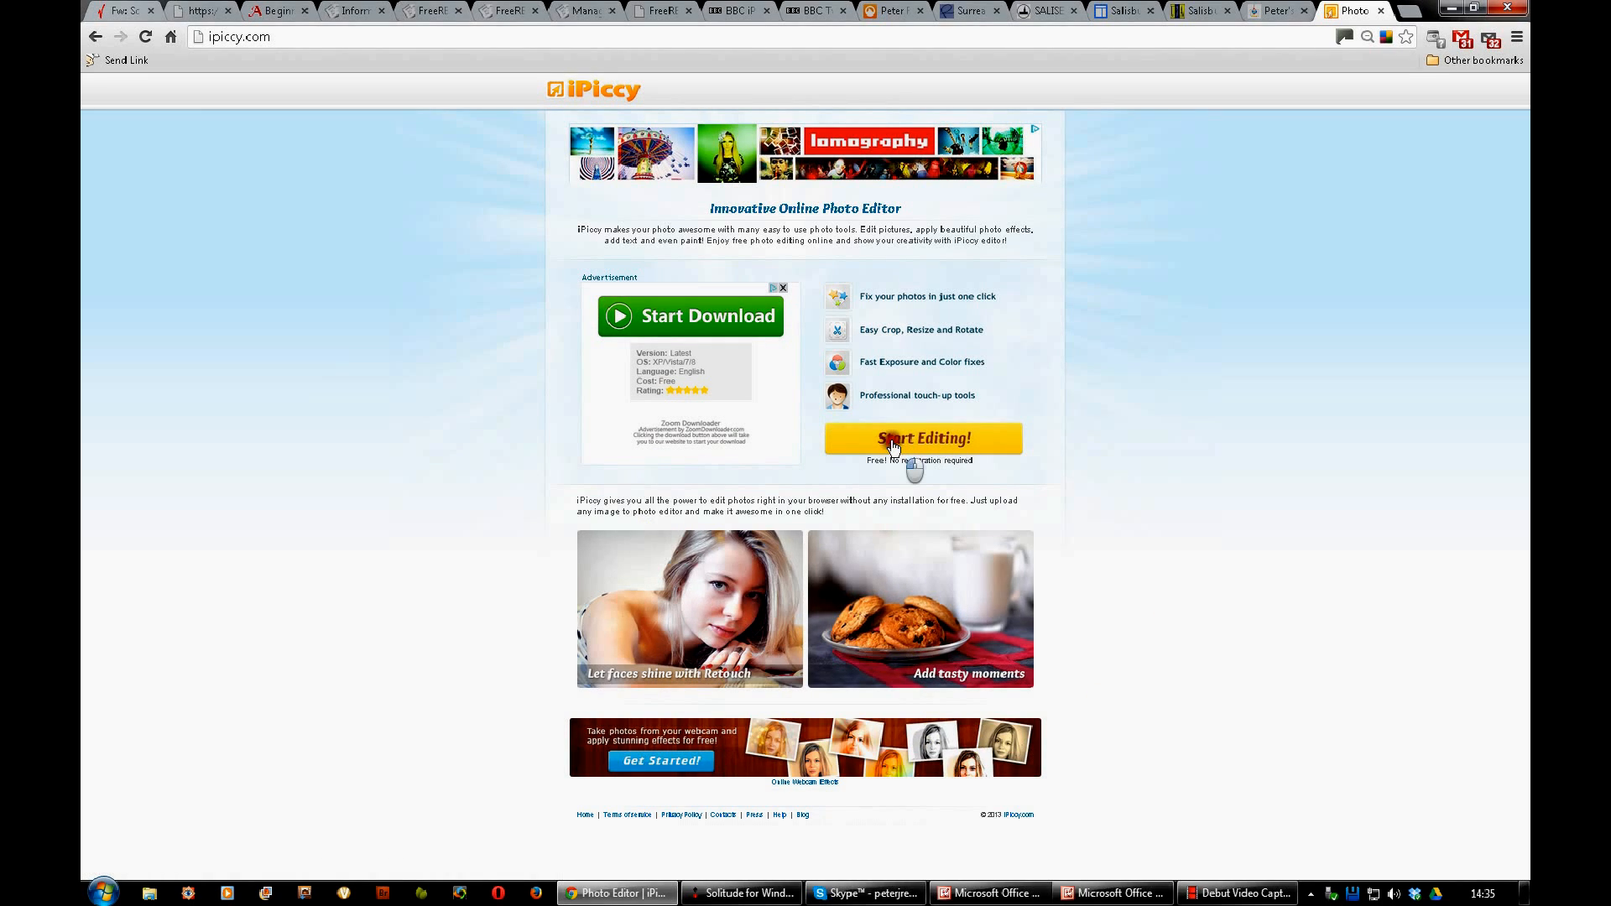
Step: Leave the landing page with Start Editing! to reach the empty photo library
{"action": "left_click", "coordinate": [896, 438]}
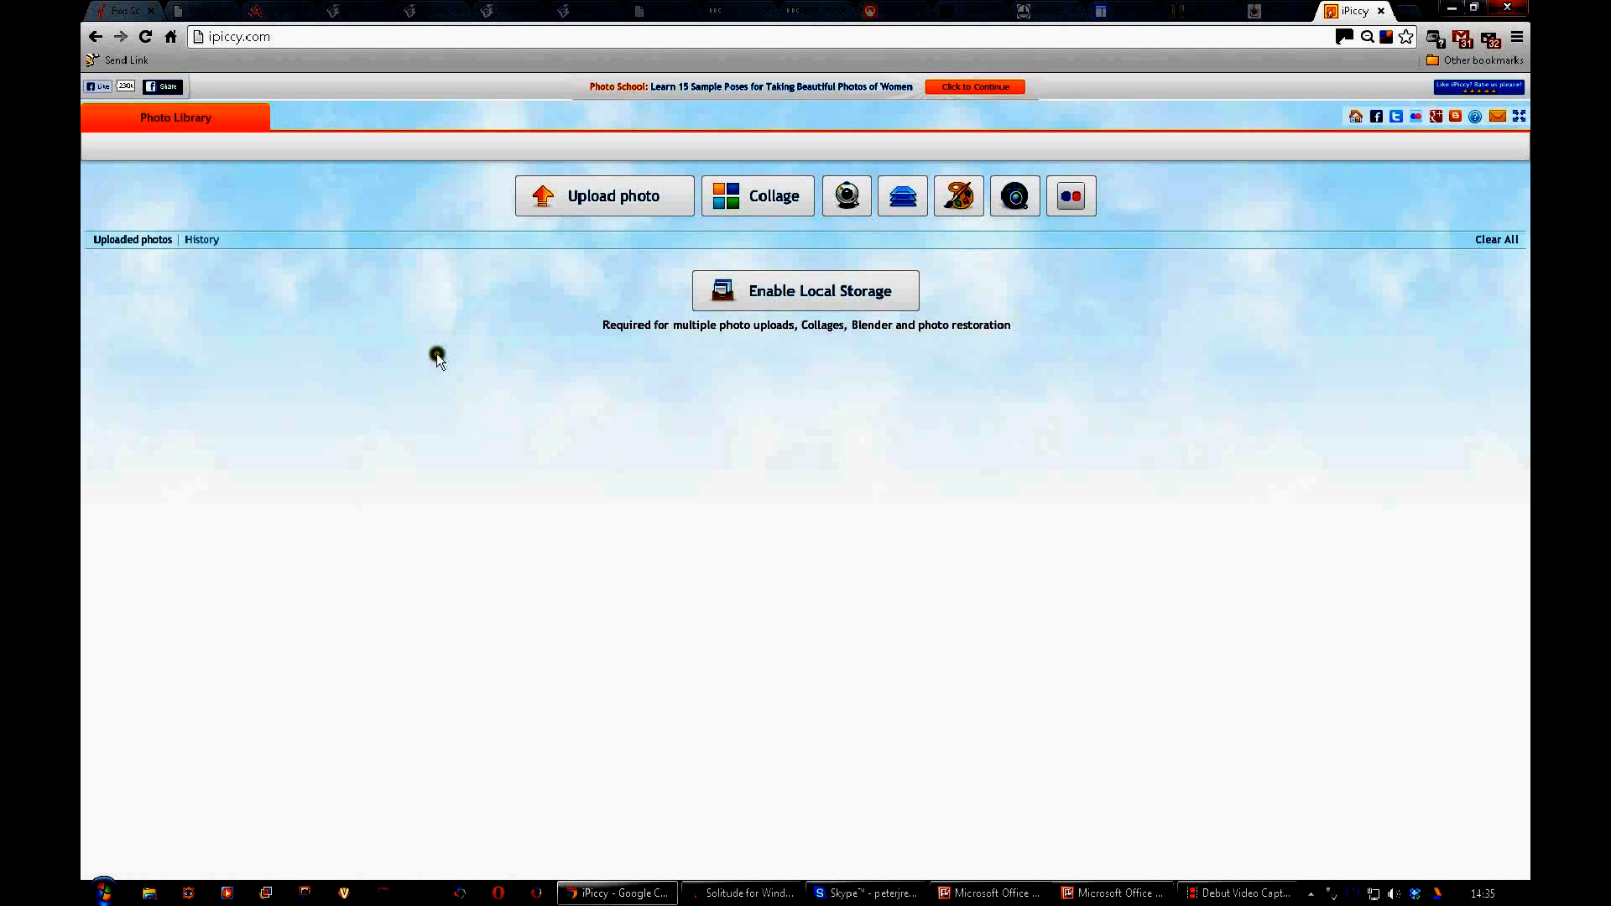
{"action": "mouse_move", "coordinate": [613, 208]}
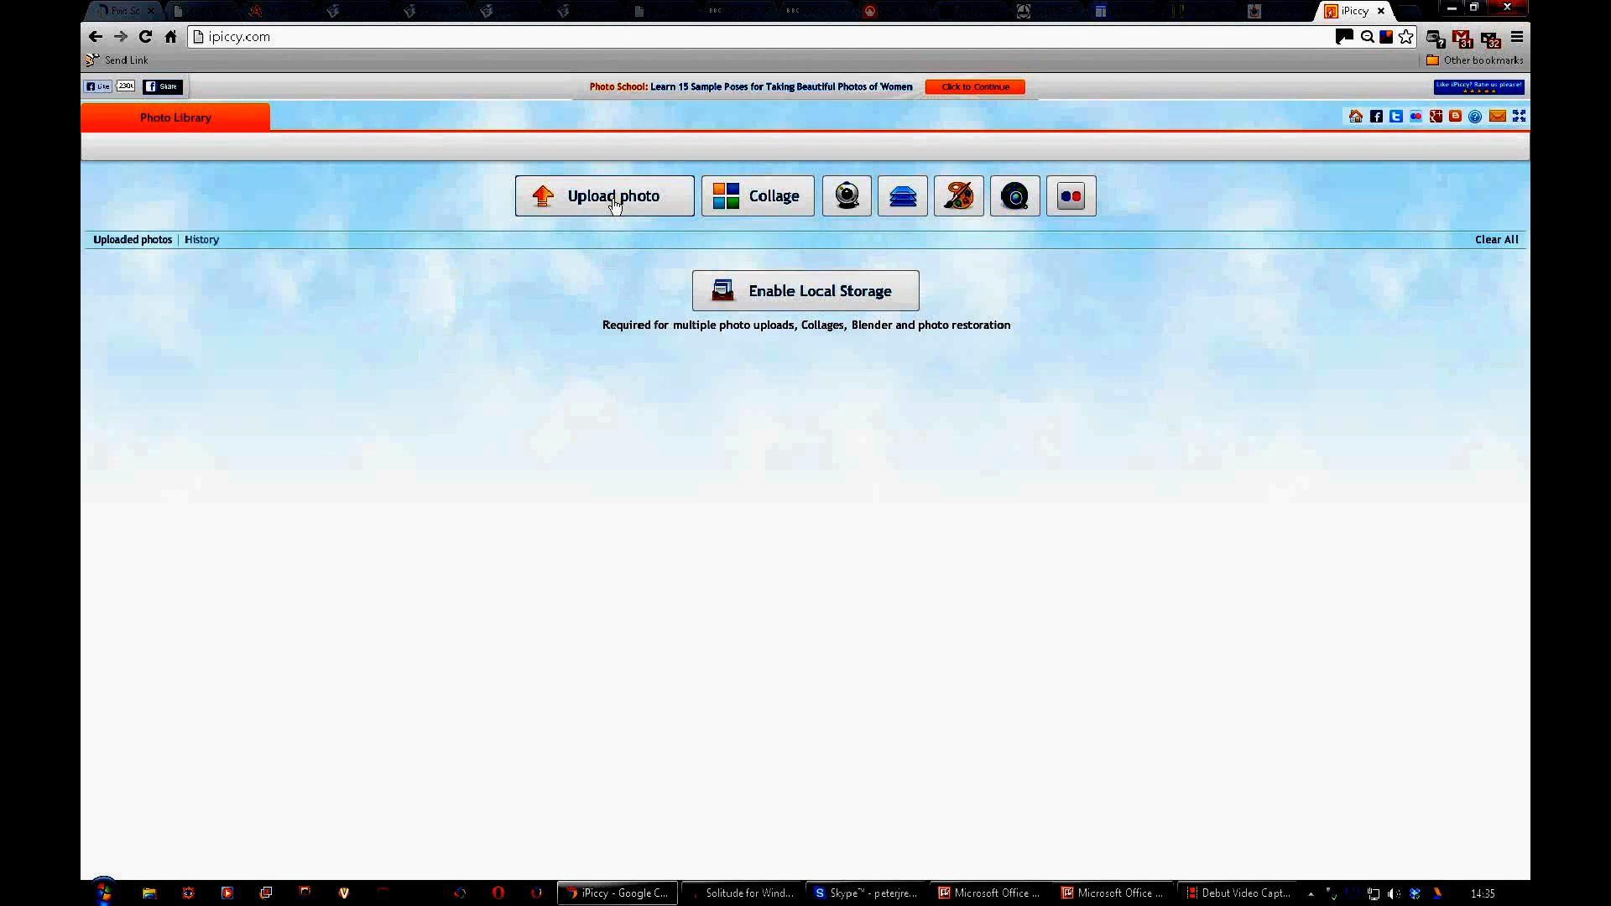
{"action": "mouse_move", "coordinate": [631, 196]}
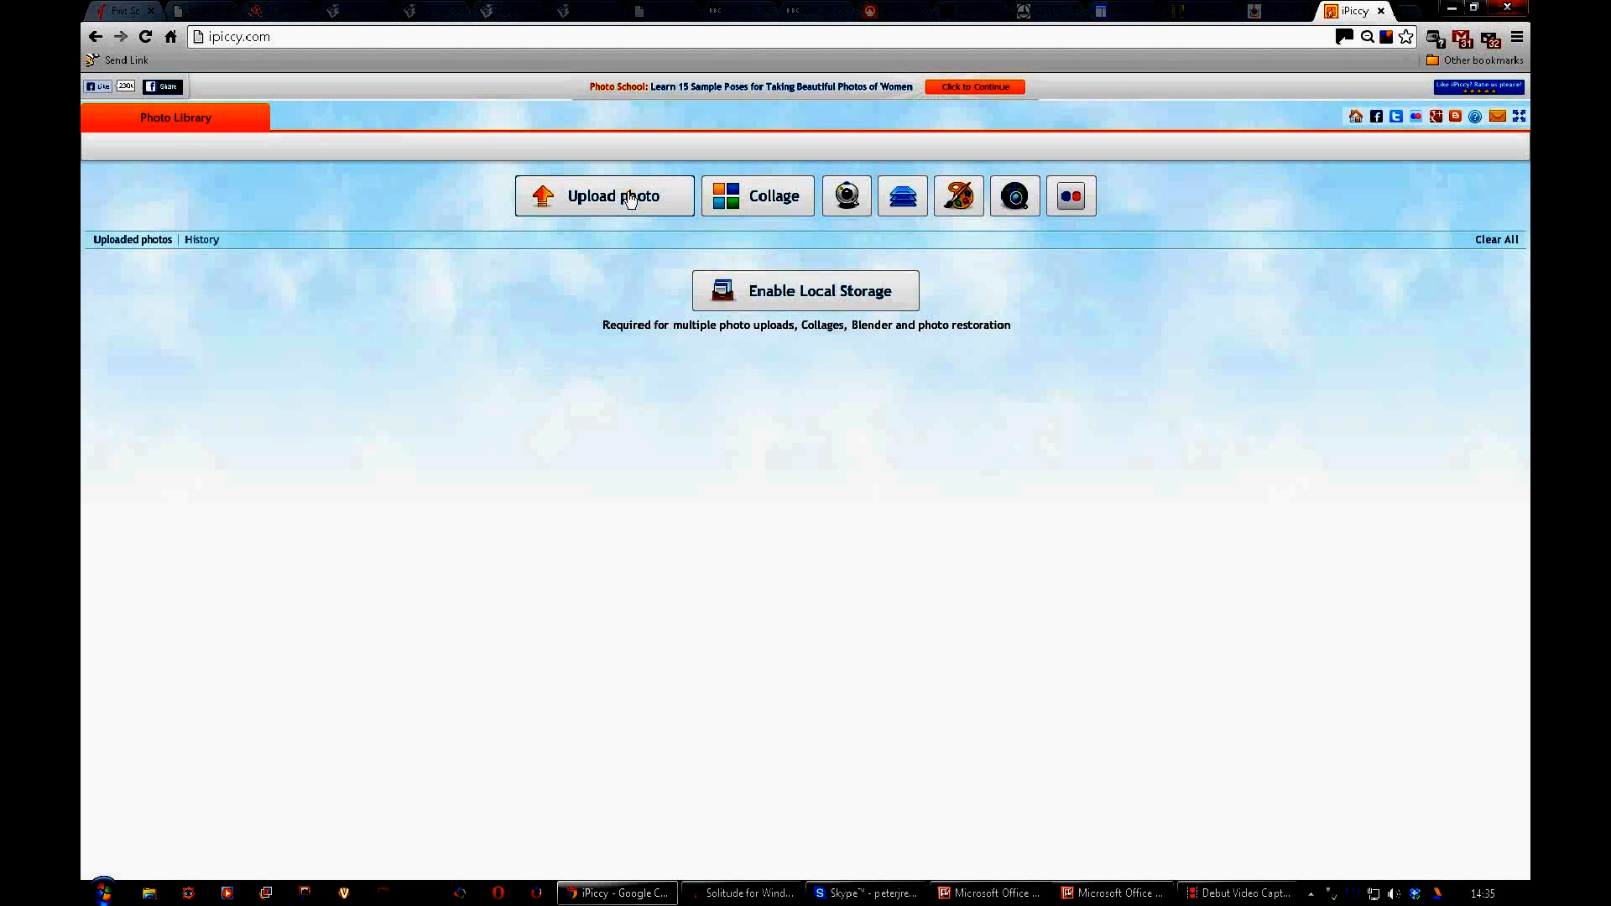
{"action": "mouse_move", "coordinate": [759, 212]}
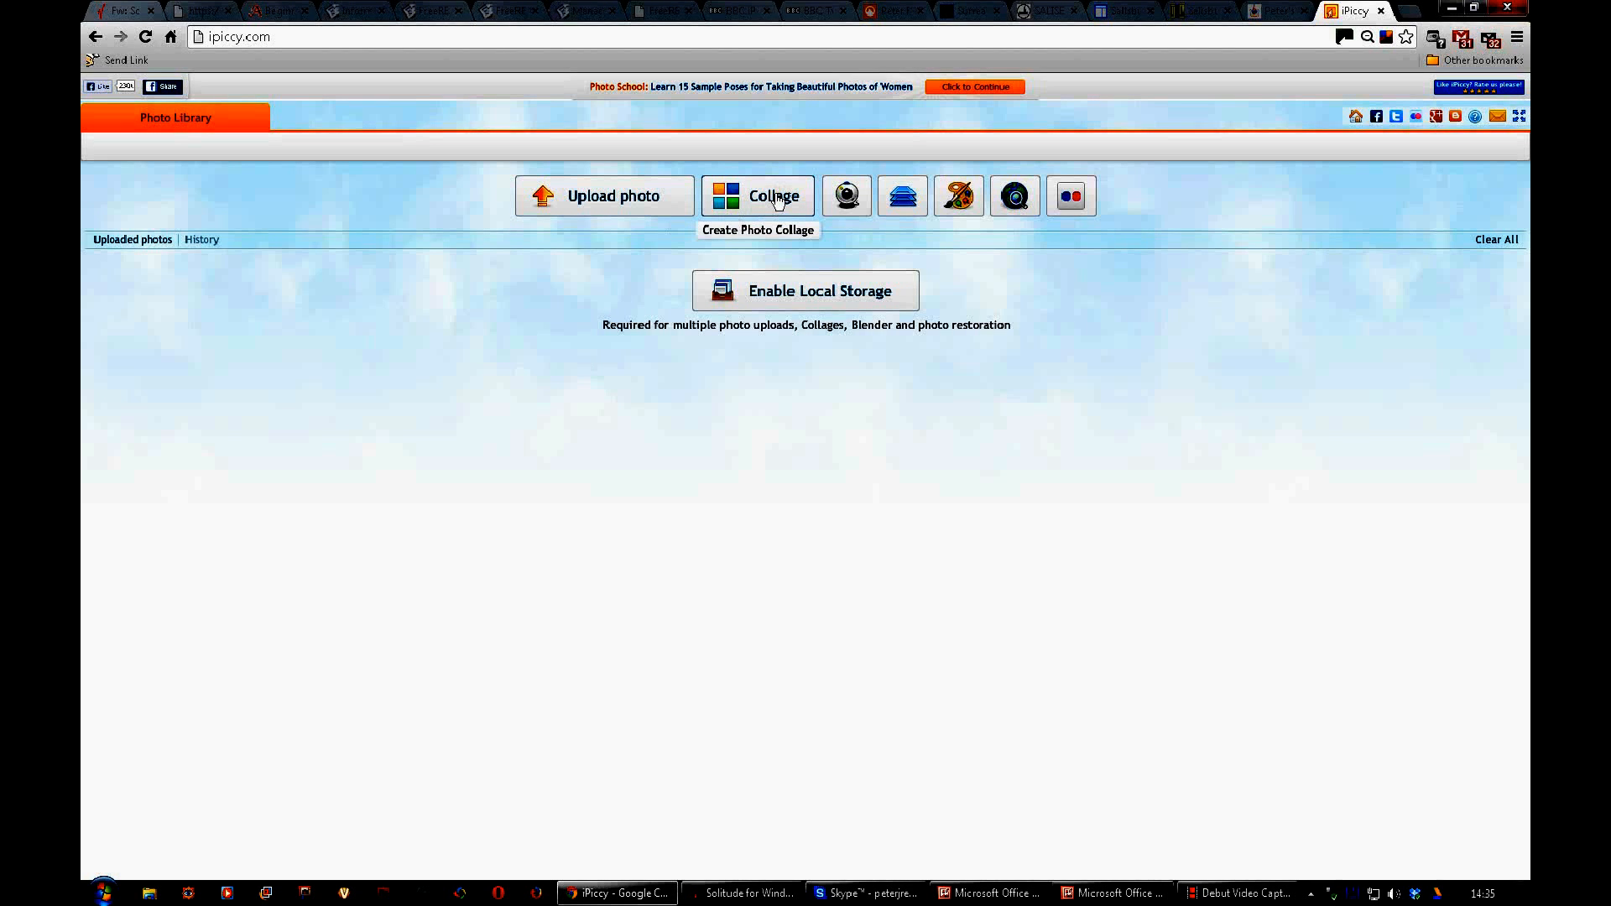
{"action": "mouse_move", "coordinate": [838, 297]}
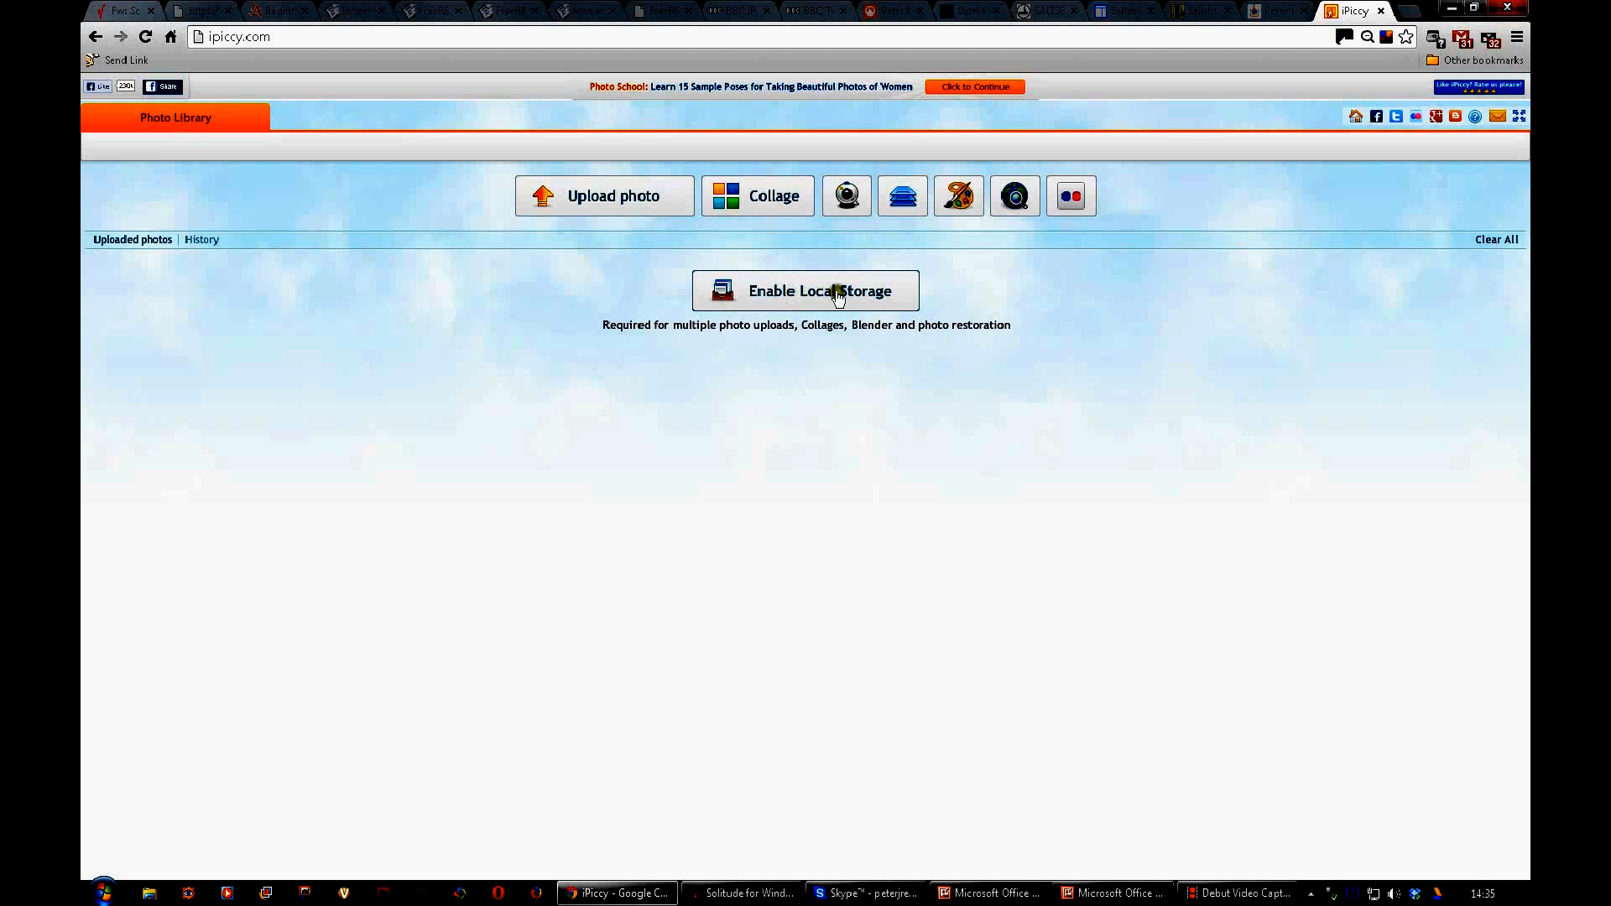
{"action": "mouse_move", "coordinate": [643, 337]}
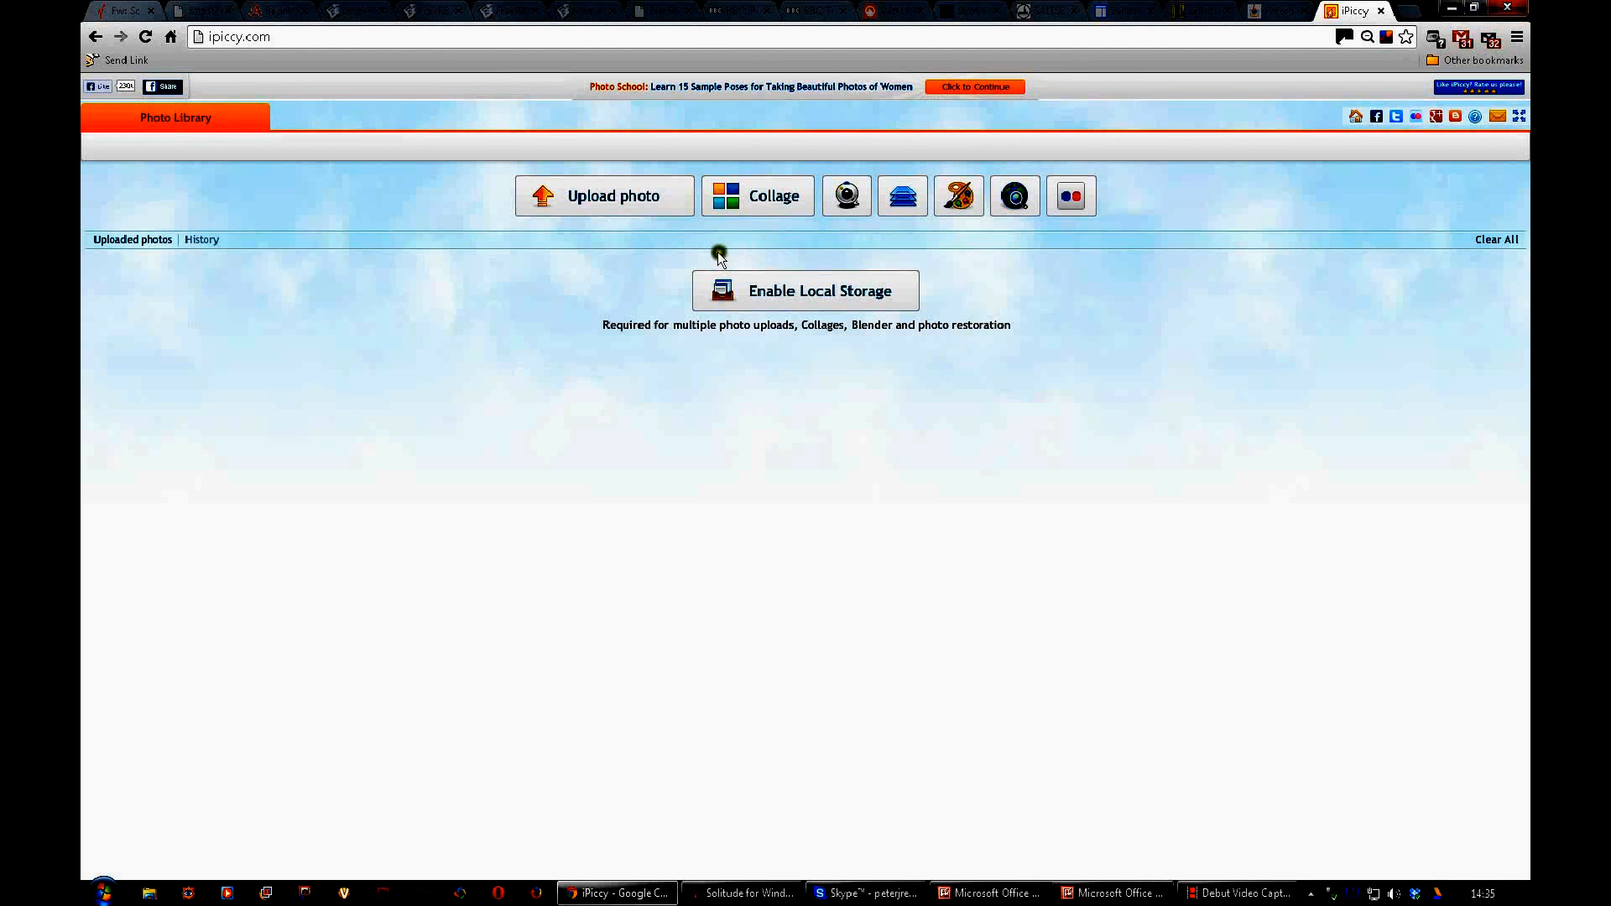
{"action": "mouse_move", "coordinate": [761, 230]}
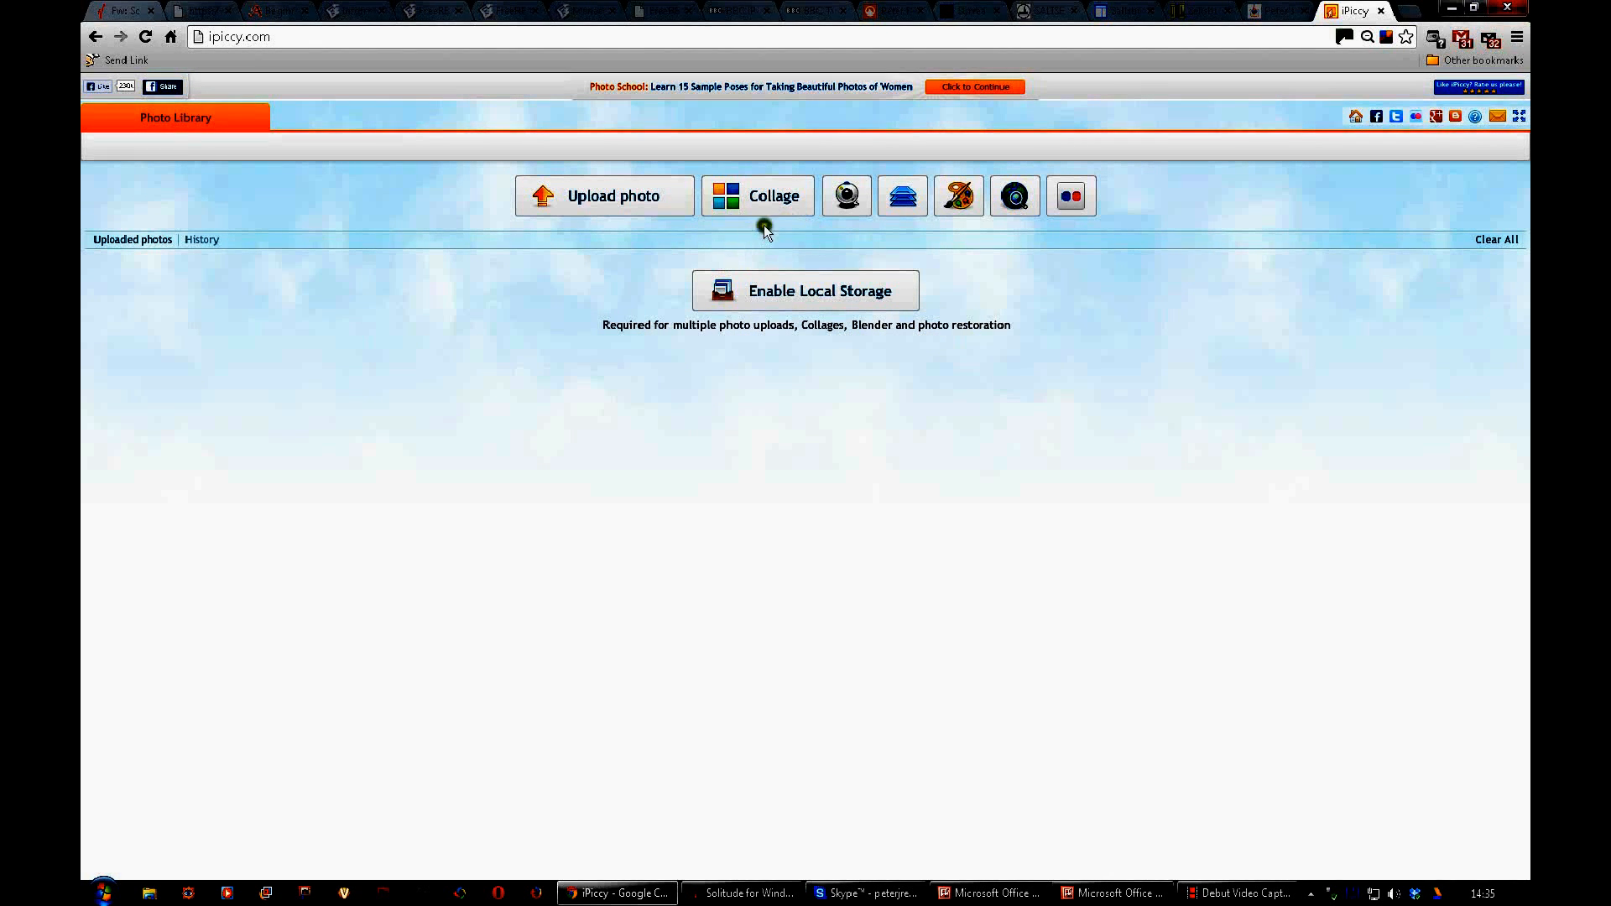
{"action": "mouse_move", "coordinate": [847, 196]}
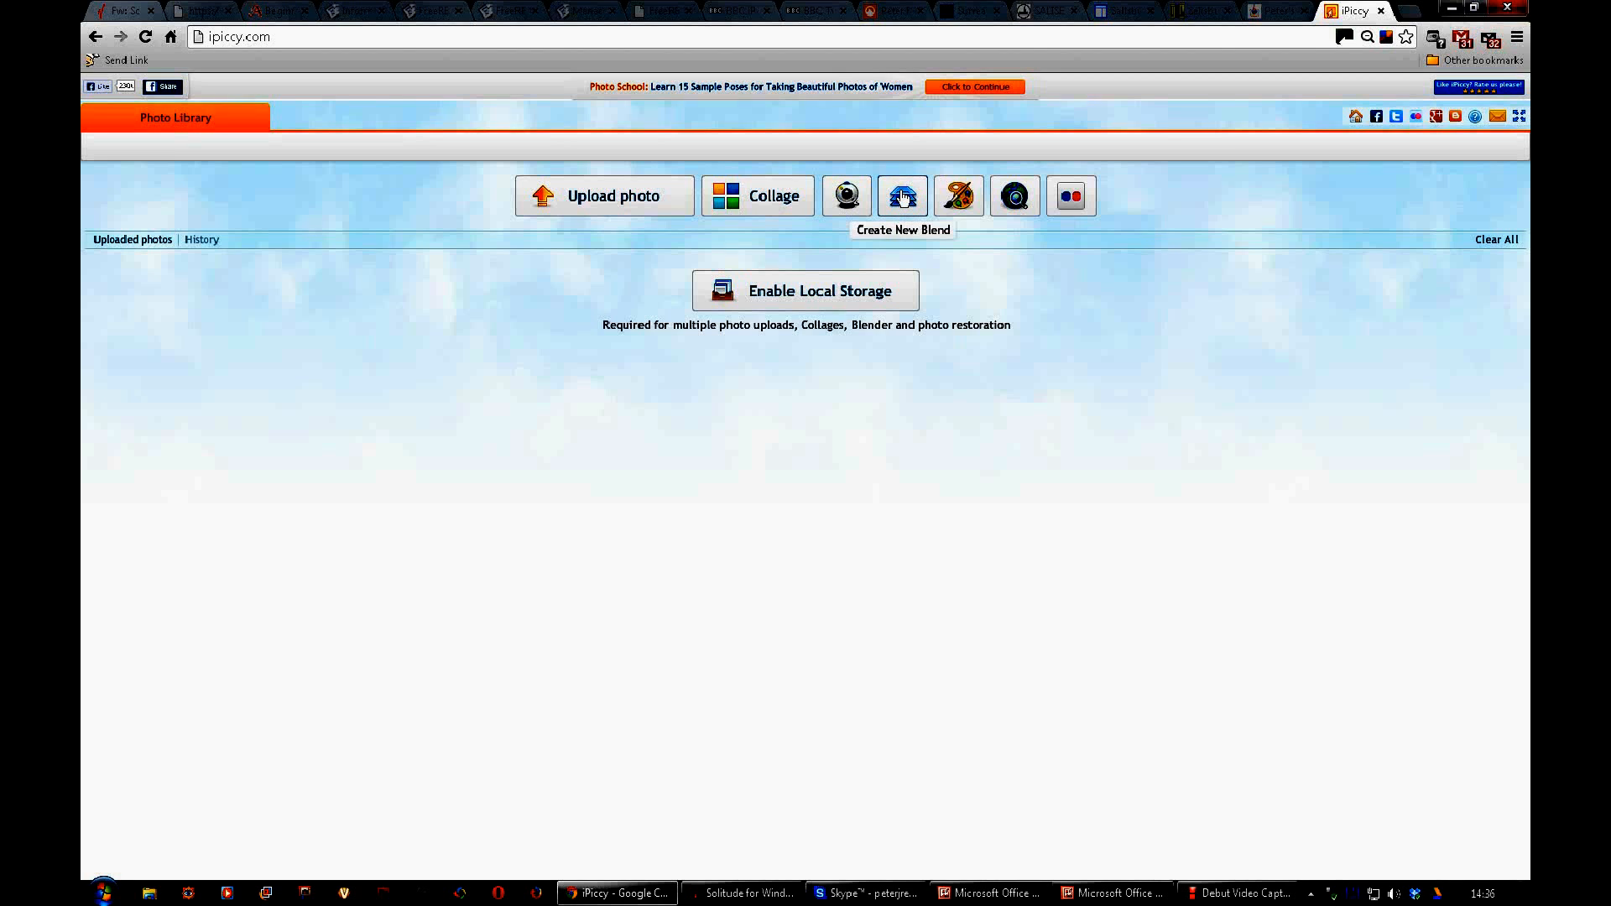
{"action": "mouse_move", "coordinate": [959, 197]}
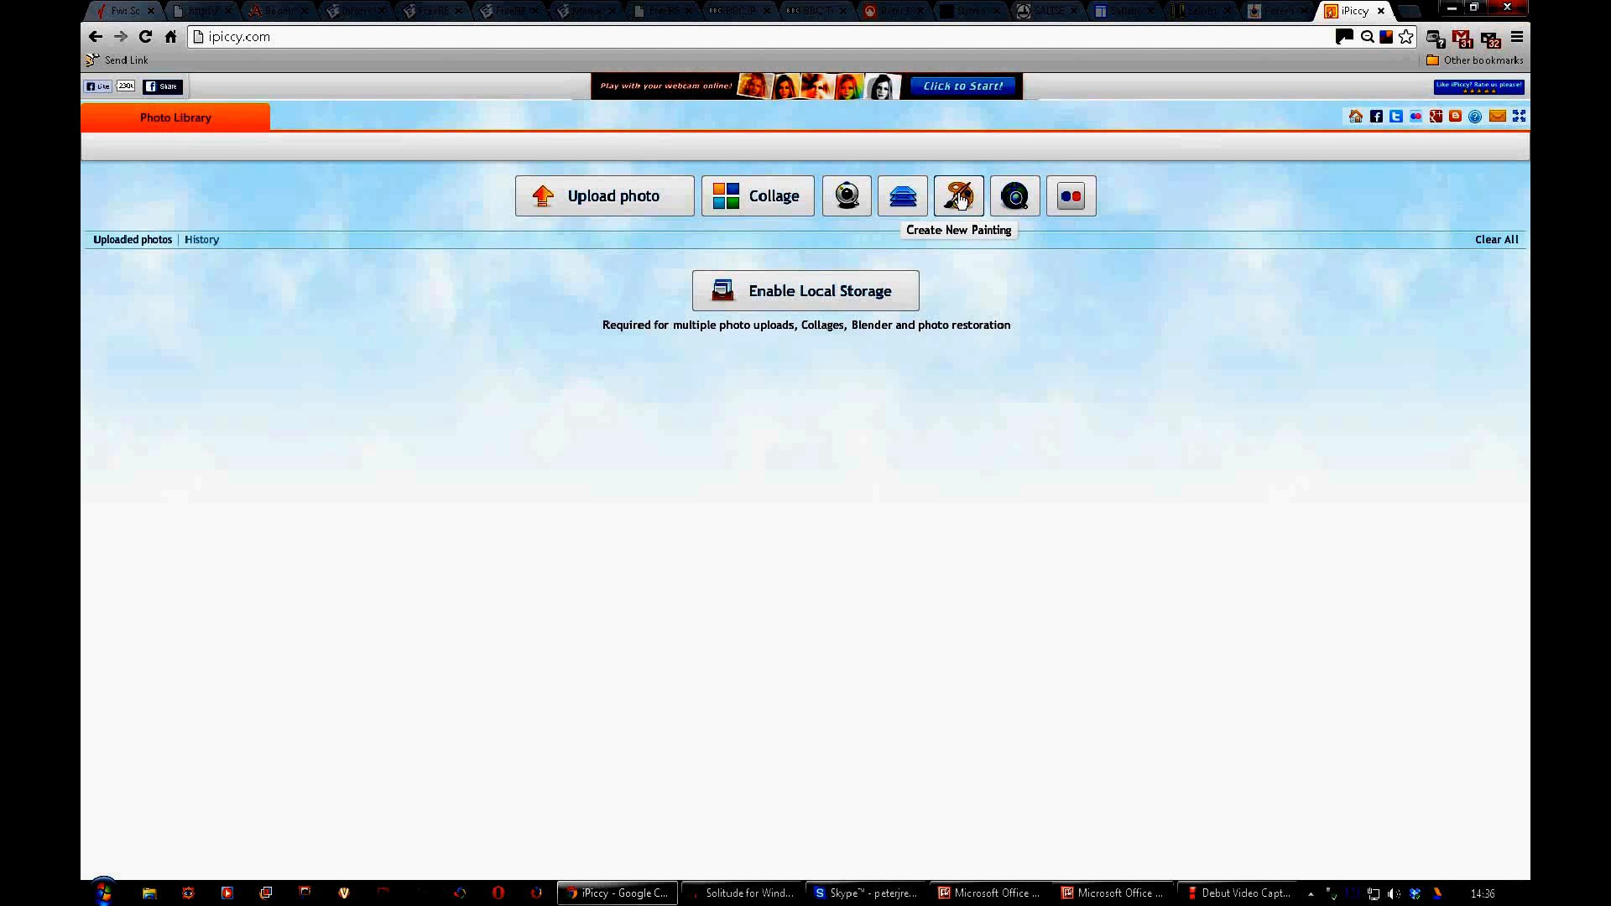
{"action": "mouse_move", "coordinate": [1016, 199]}
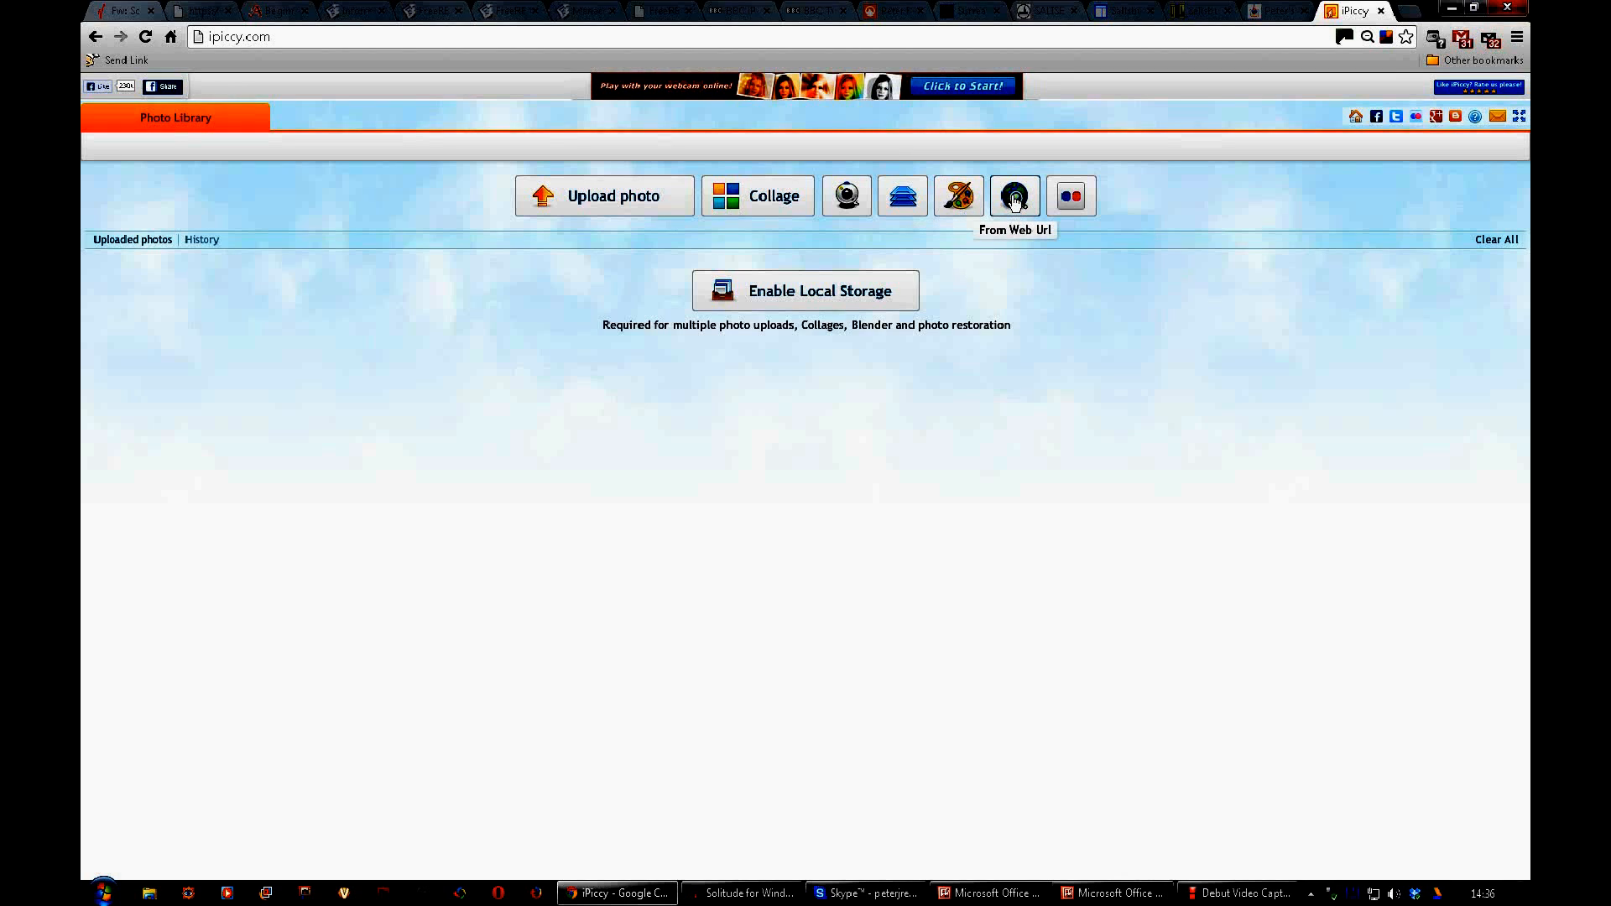
{"action": "mouse_move", "coordinate": [1072, 198]}
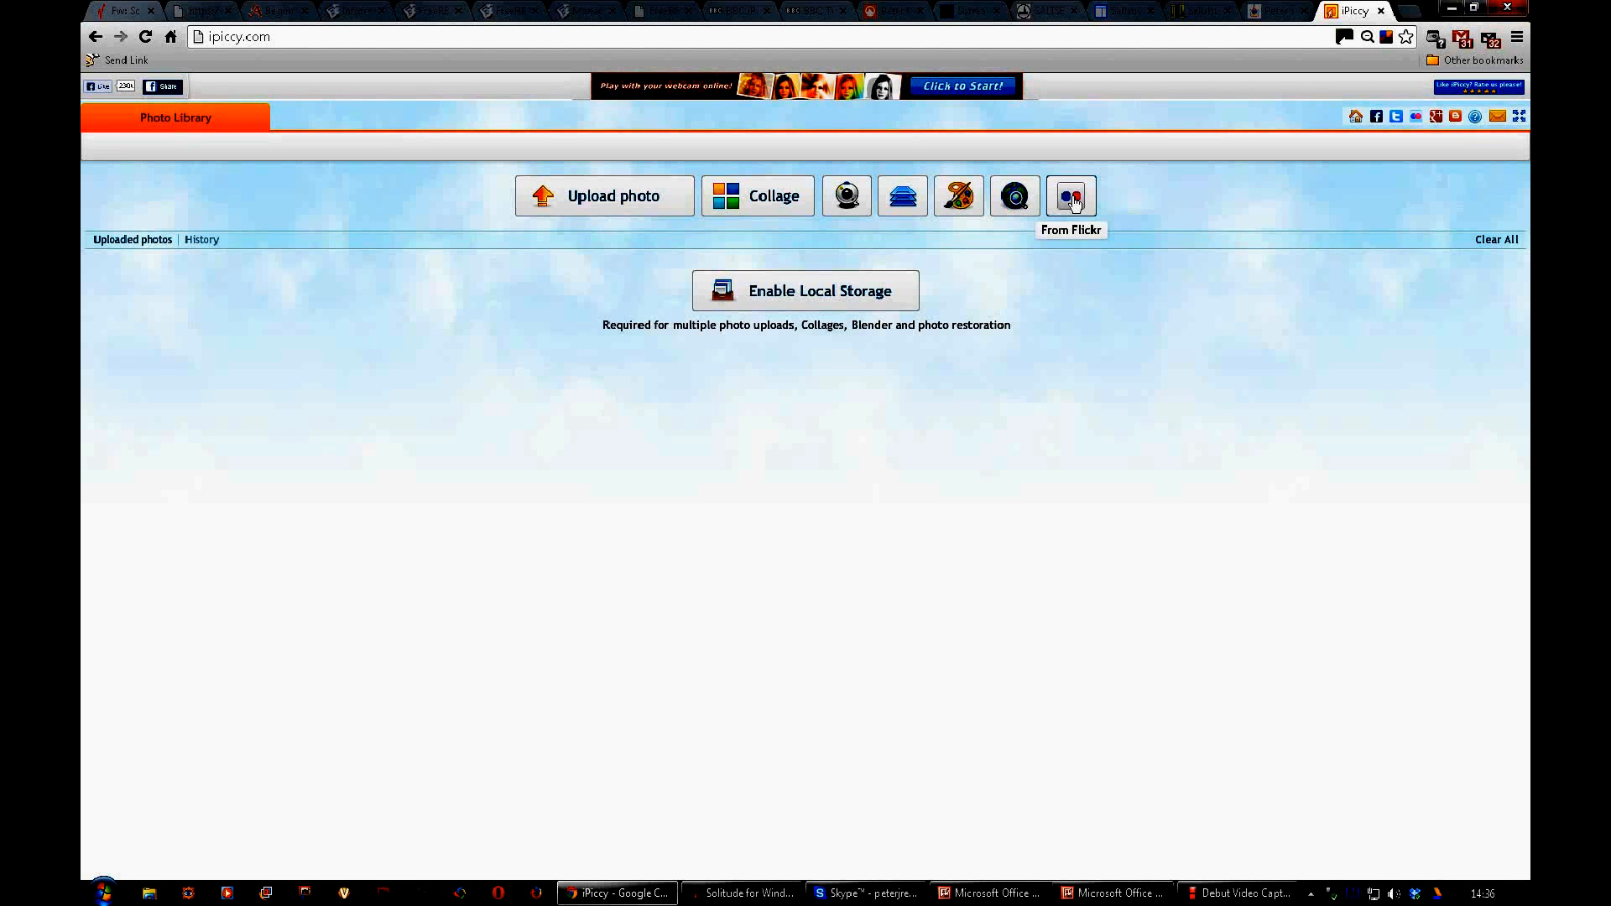
{"action": "mouse_move", "coordinate": [1249, 208]}
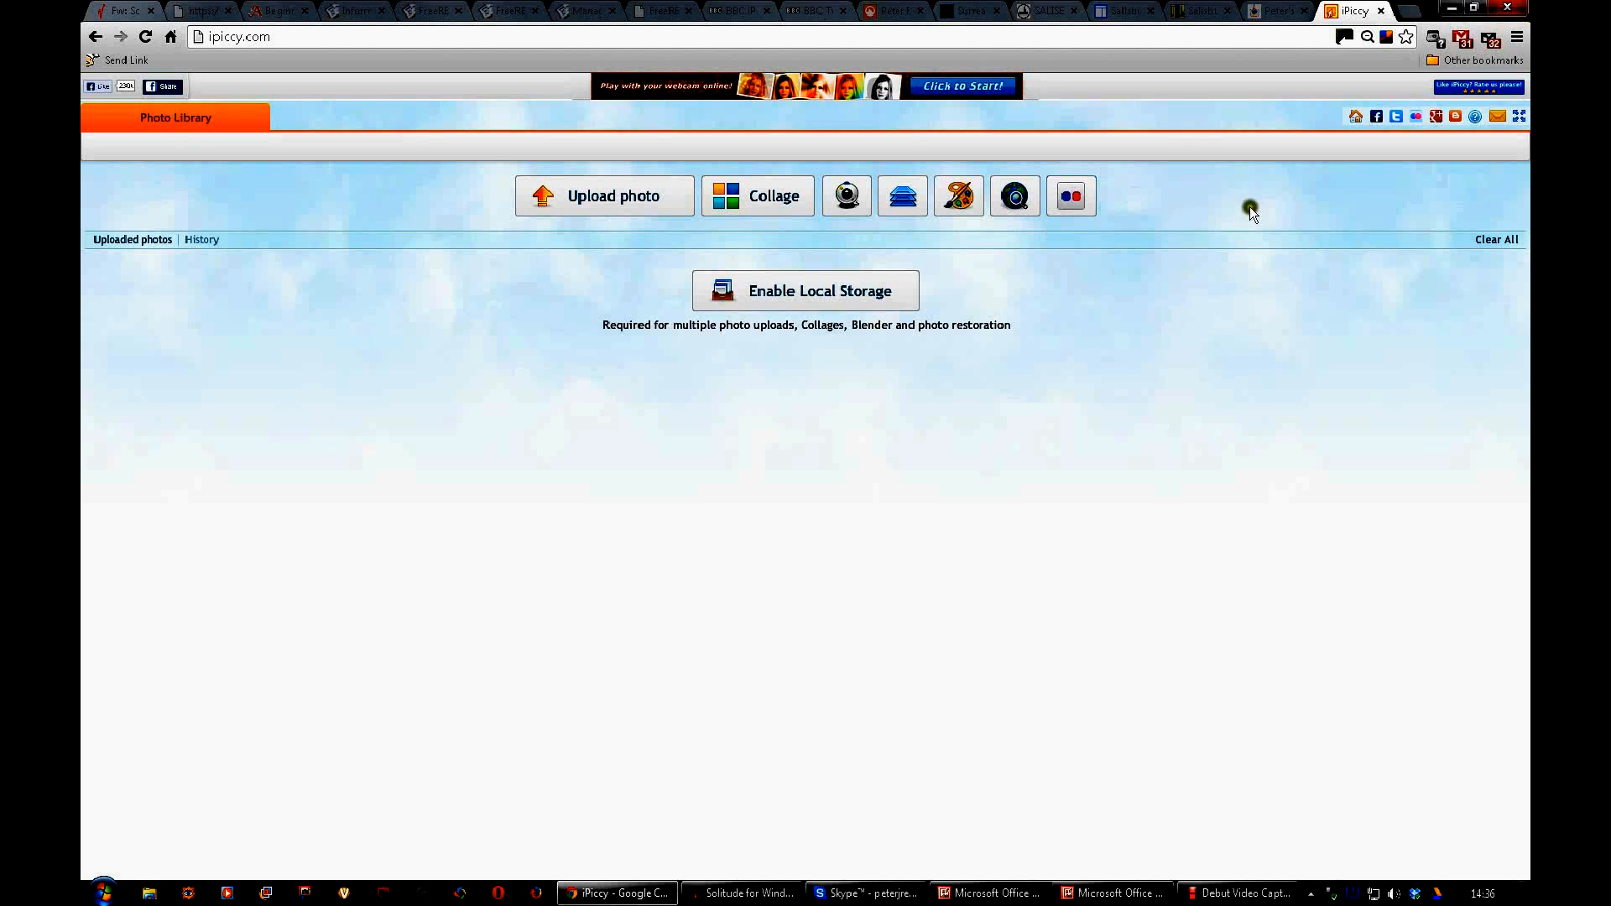
{"action": "mouse_move", "coordinate": [1071, 196]}
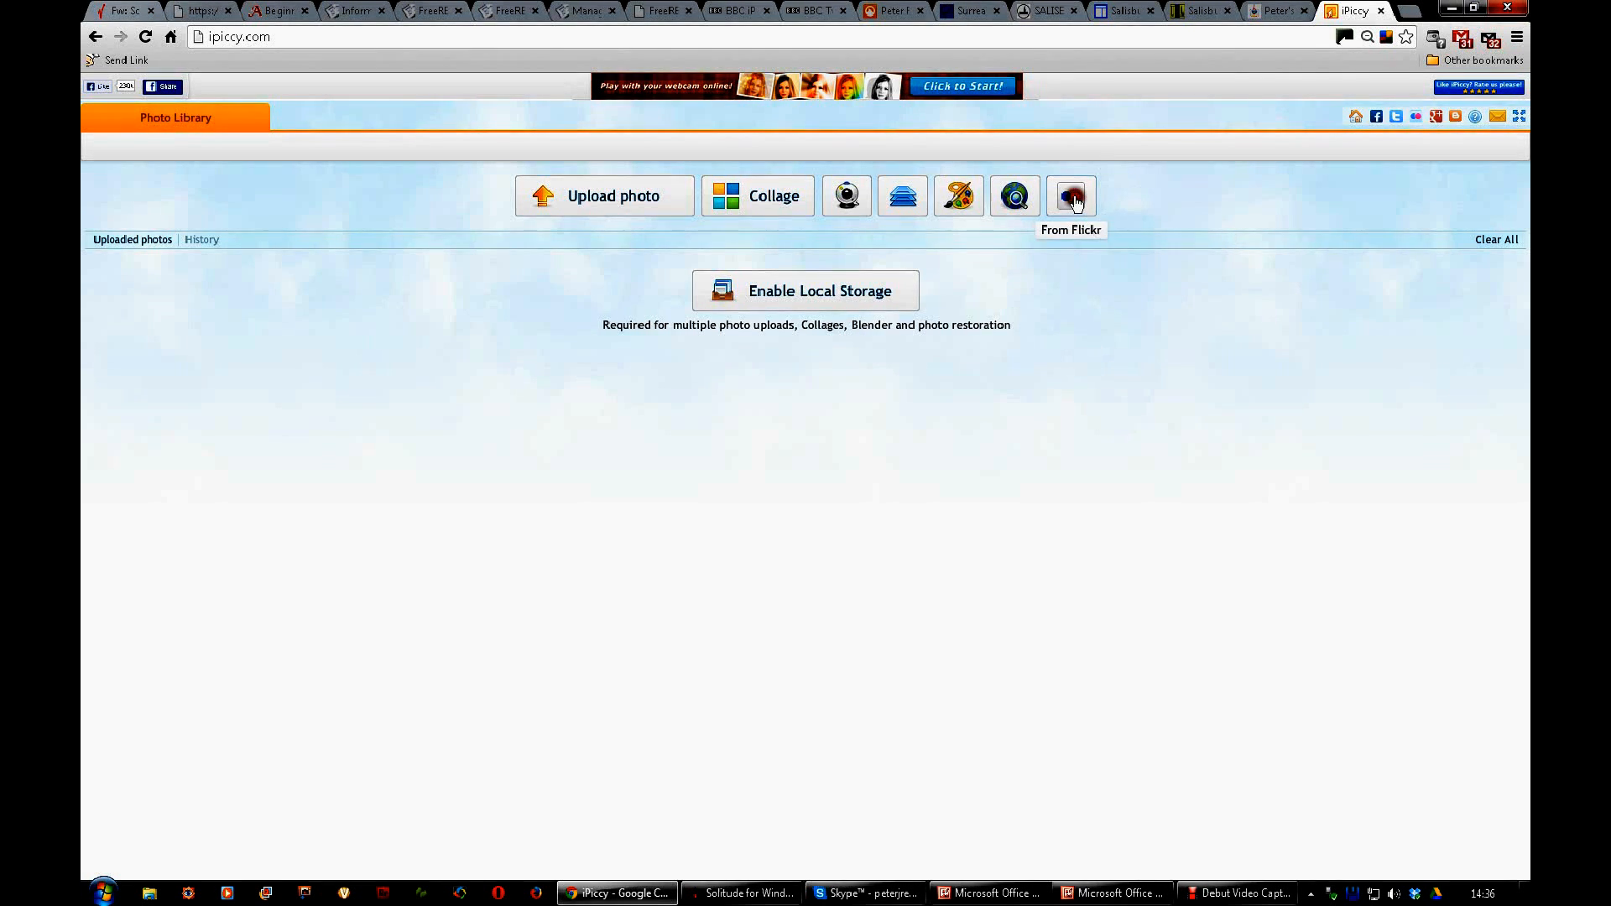
{"action": "left_click", "coordinate": [1071, 195]}
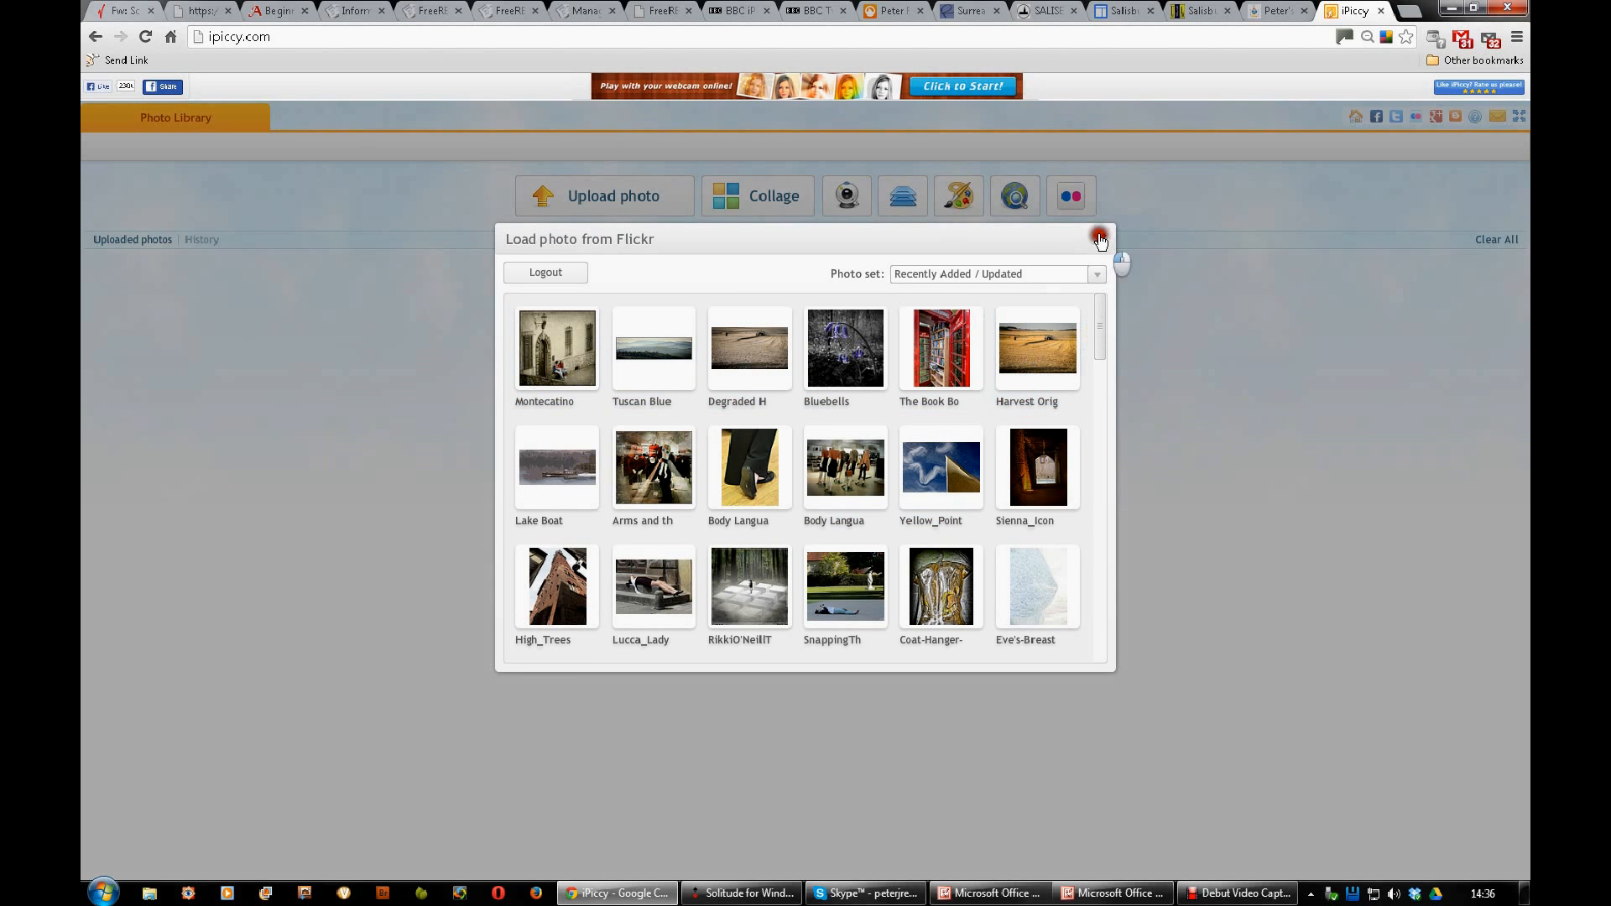
{"action": "left_click", "coordinate": [1097, 238]}
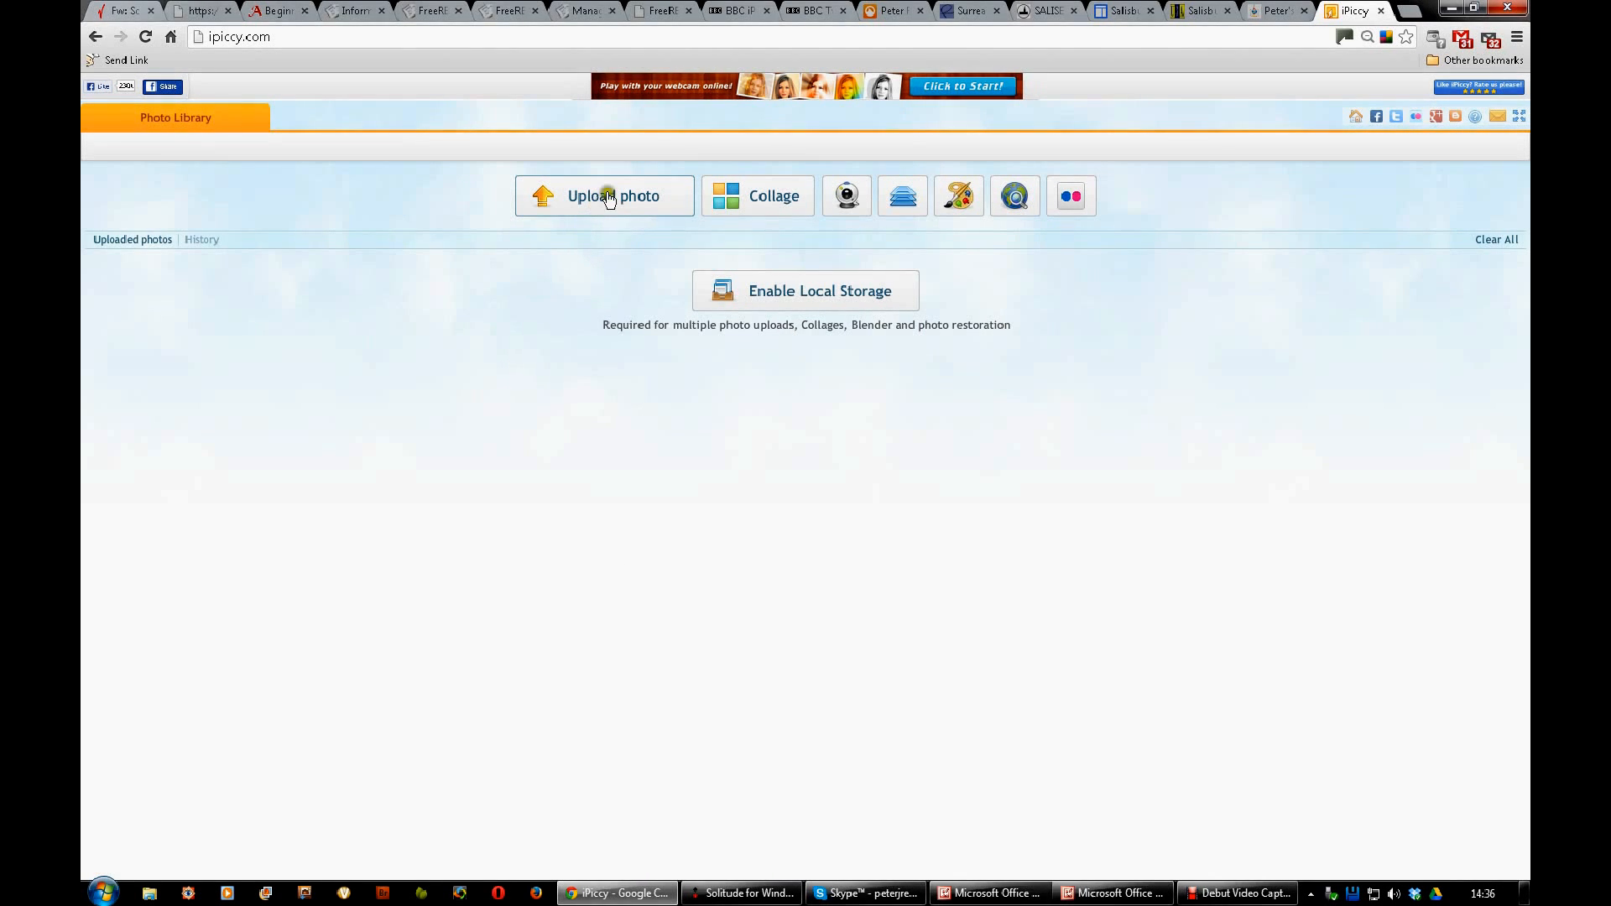
Step: Start a photo upload and browse to the 20130617 folder of Artimino pictures
{"action": "left_click", "coordinate": [605, 195]}
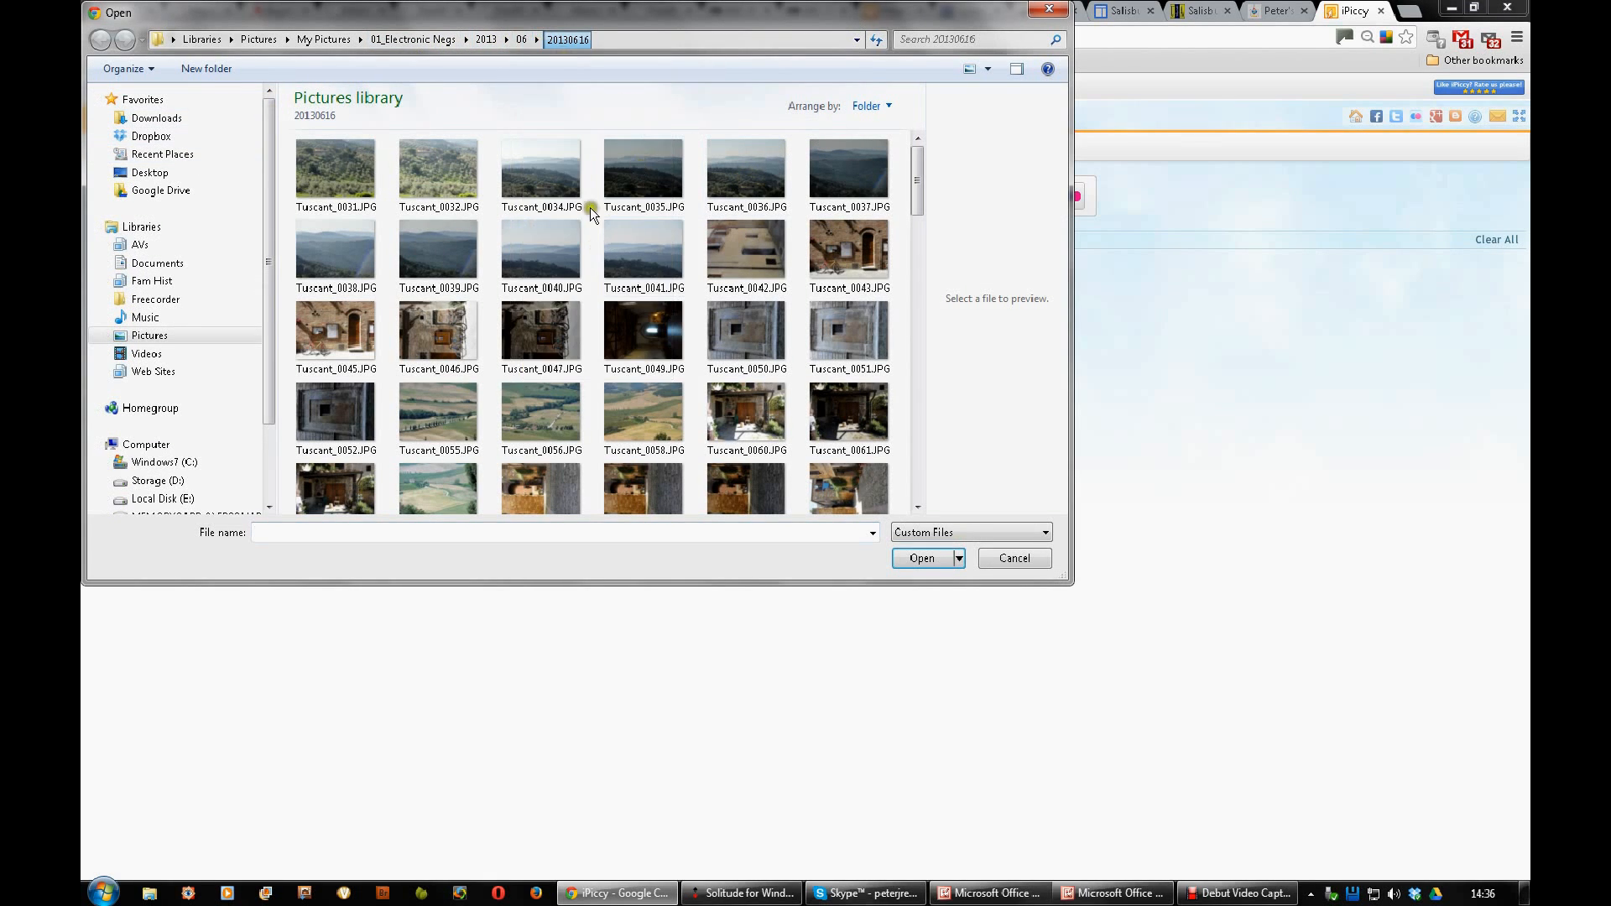
{"action": "left_click", "coordinate": [535, 40]}
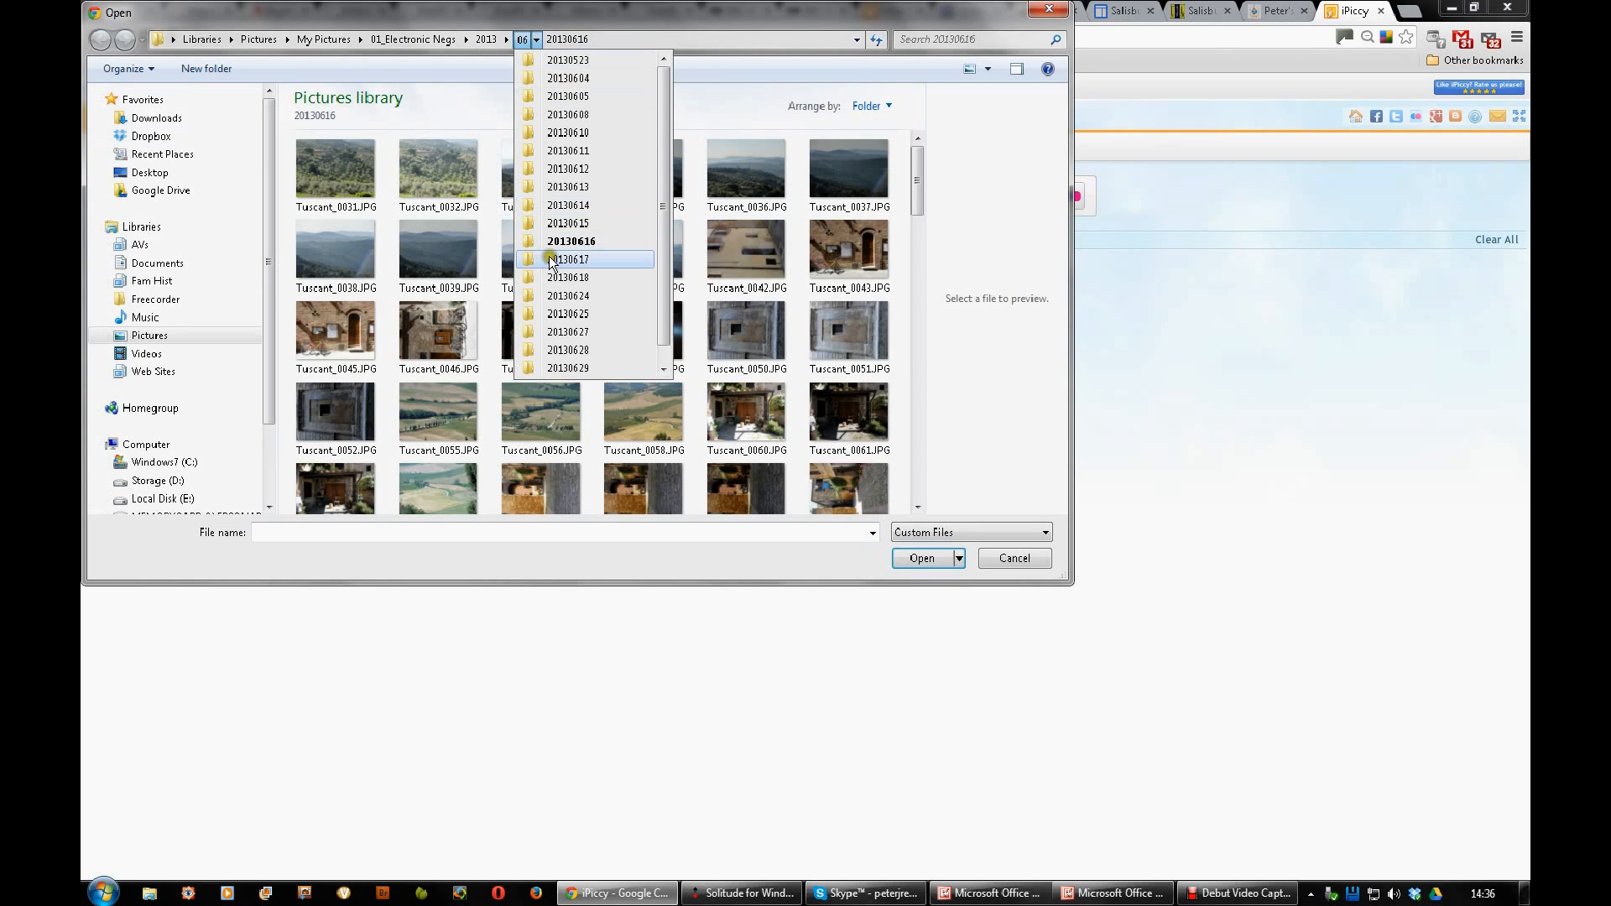
{"action": "left_click", "coordinate": [568, 259]}
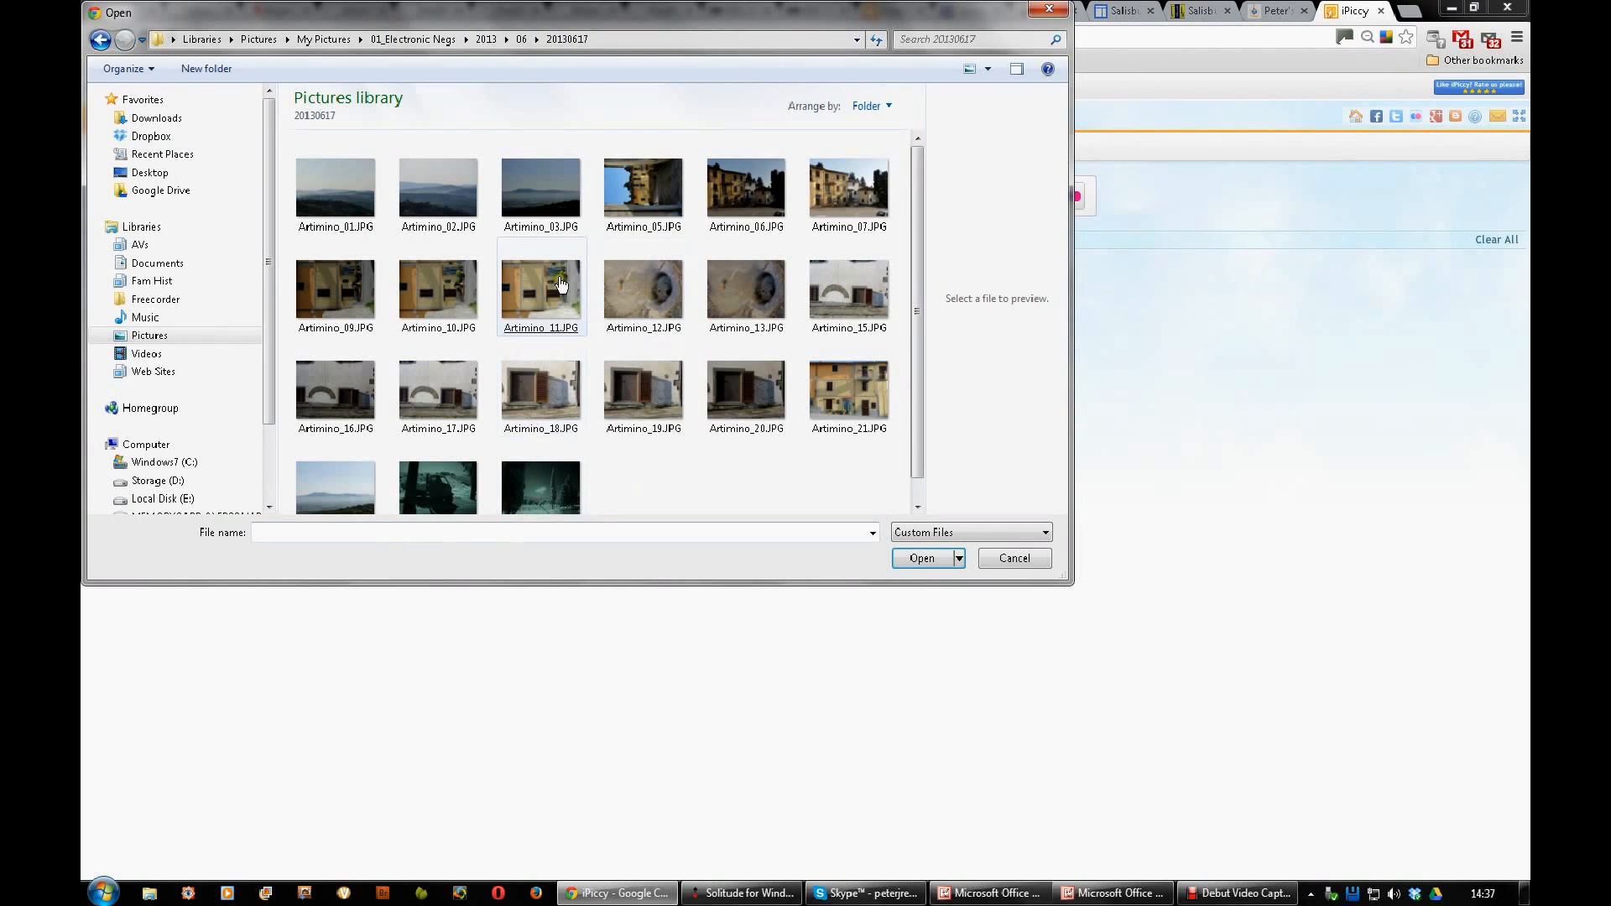
{"action": "mouse_move", "coordinate": [427, 289]}
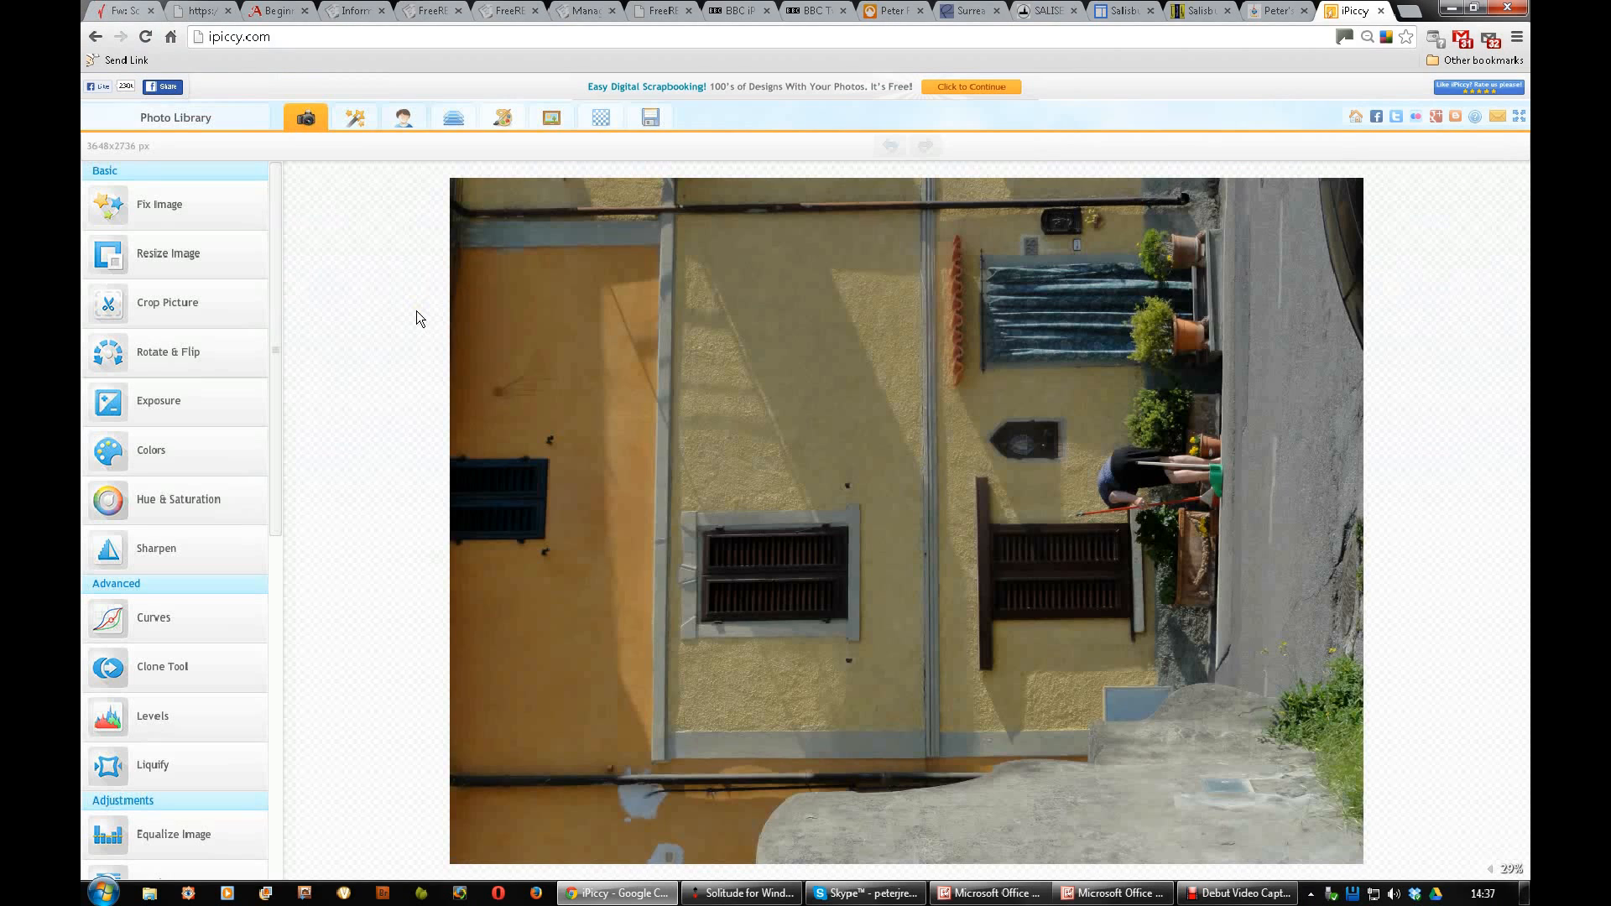
{"action": "mouse_move", "coordinate": [380, 328]}
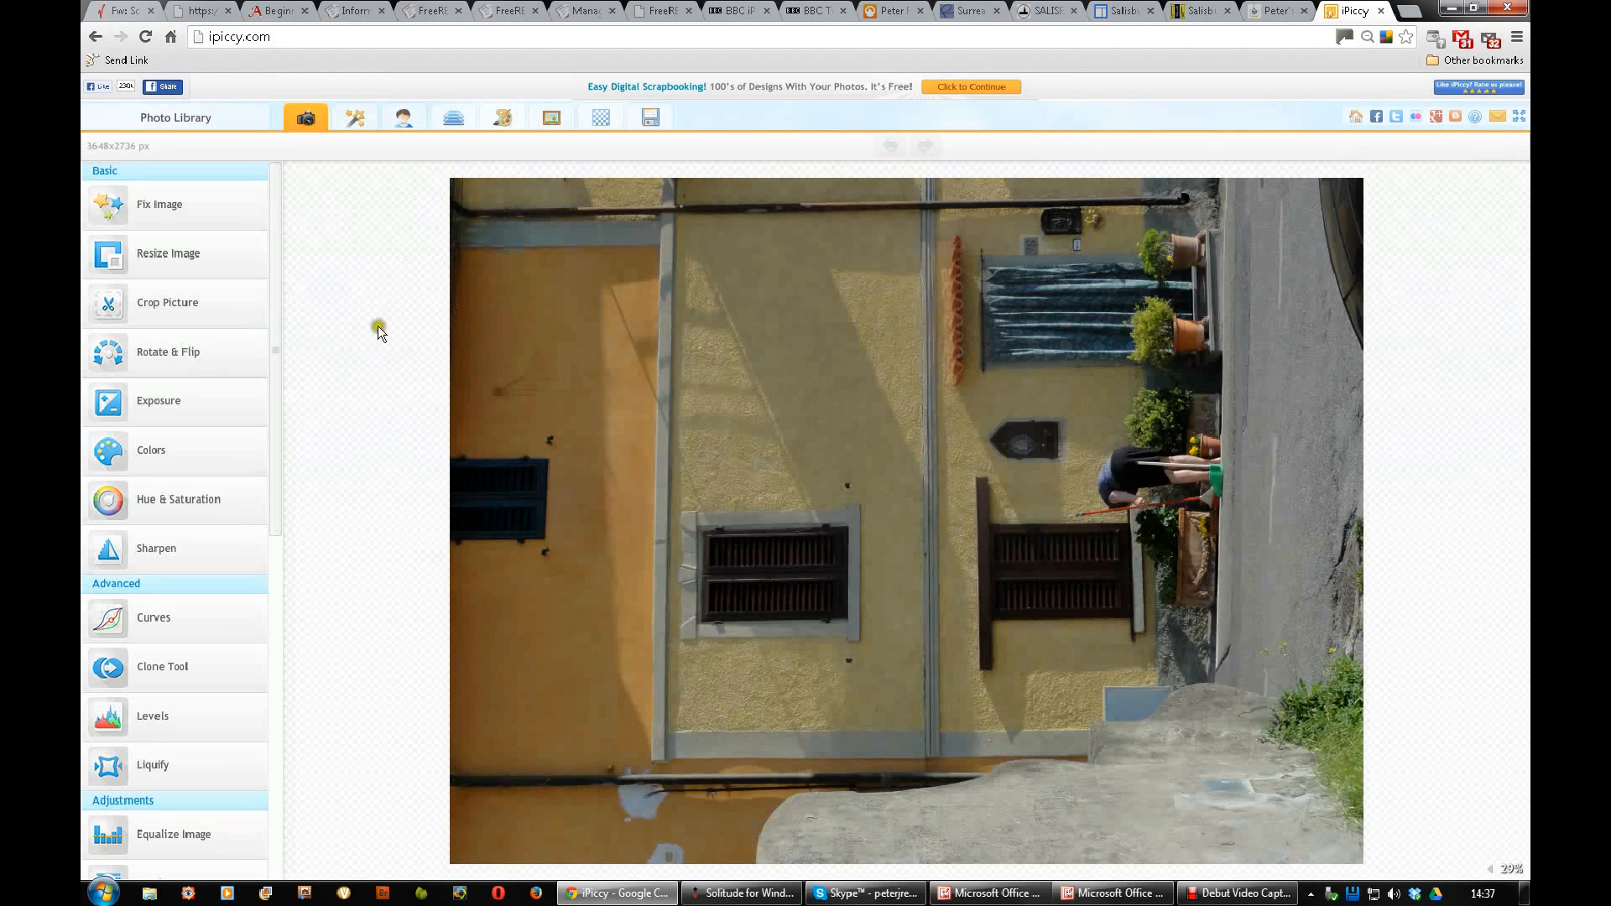
{"action": "mouse_move", "coordinate": [142, 362]}
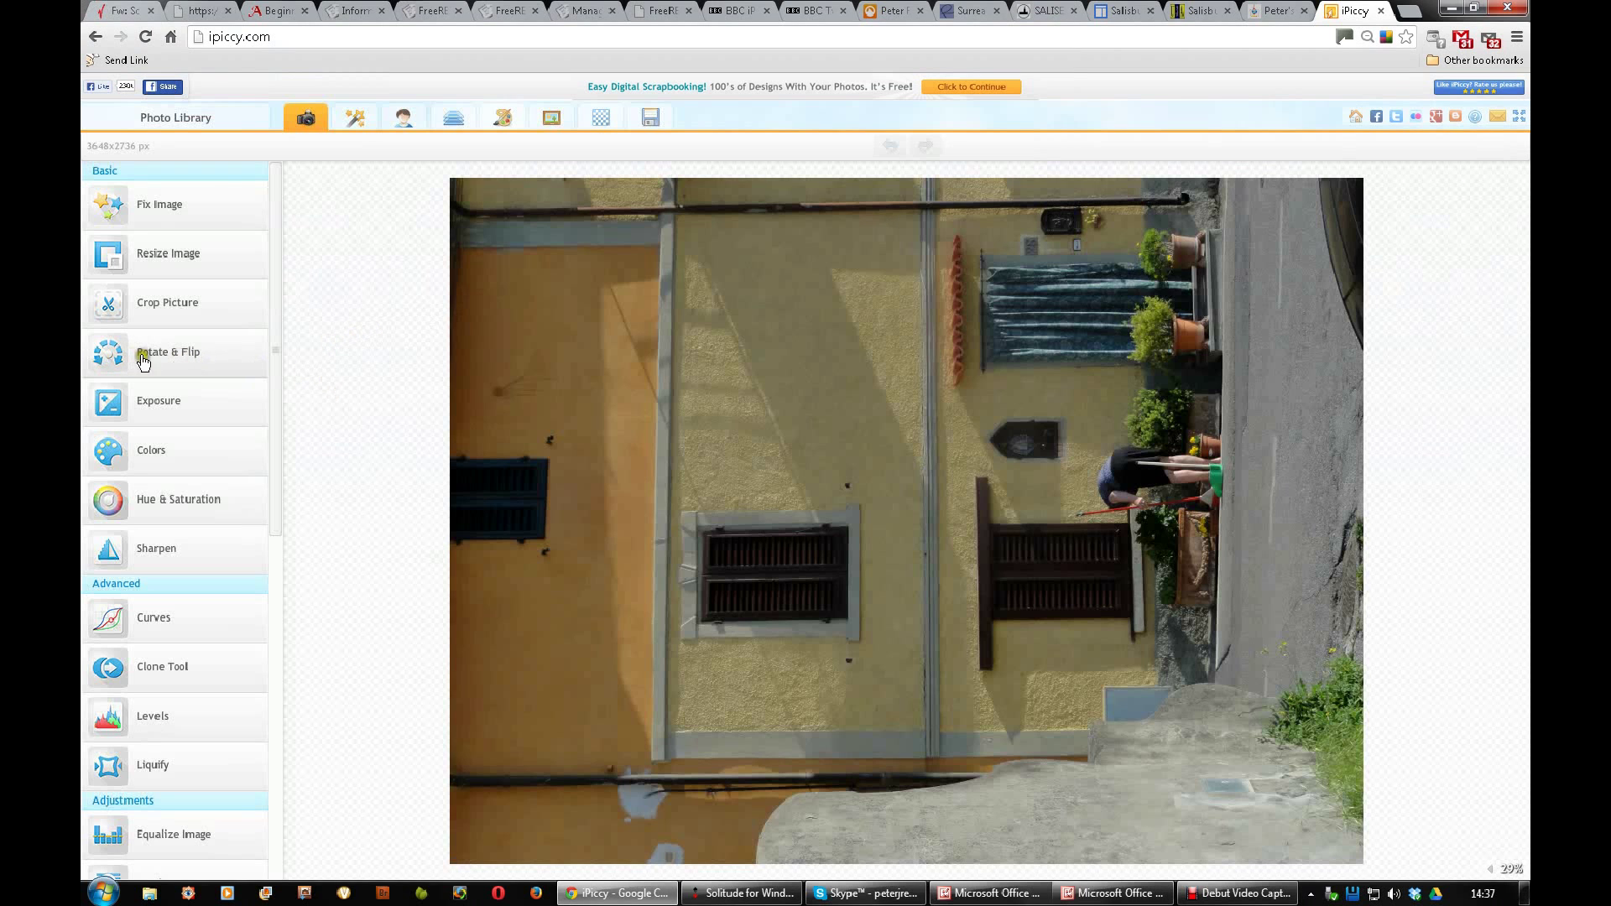
{"action": "mouse_move", "coordinate": [178, 354]}
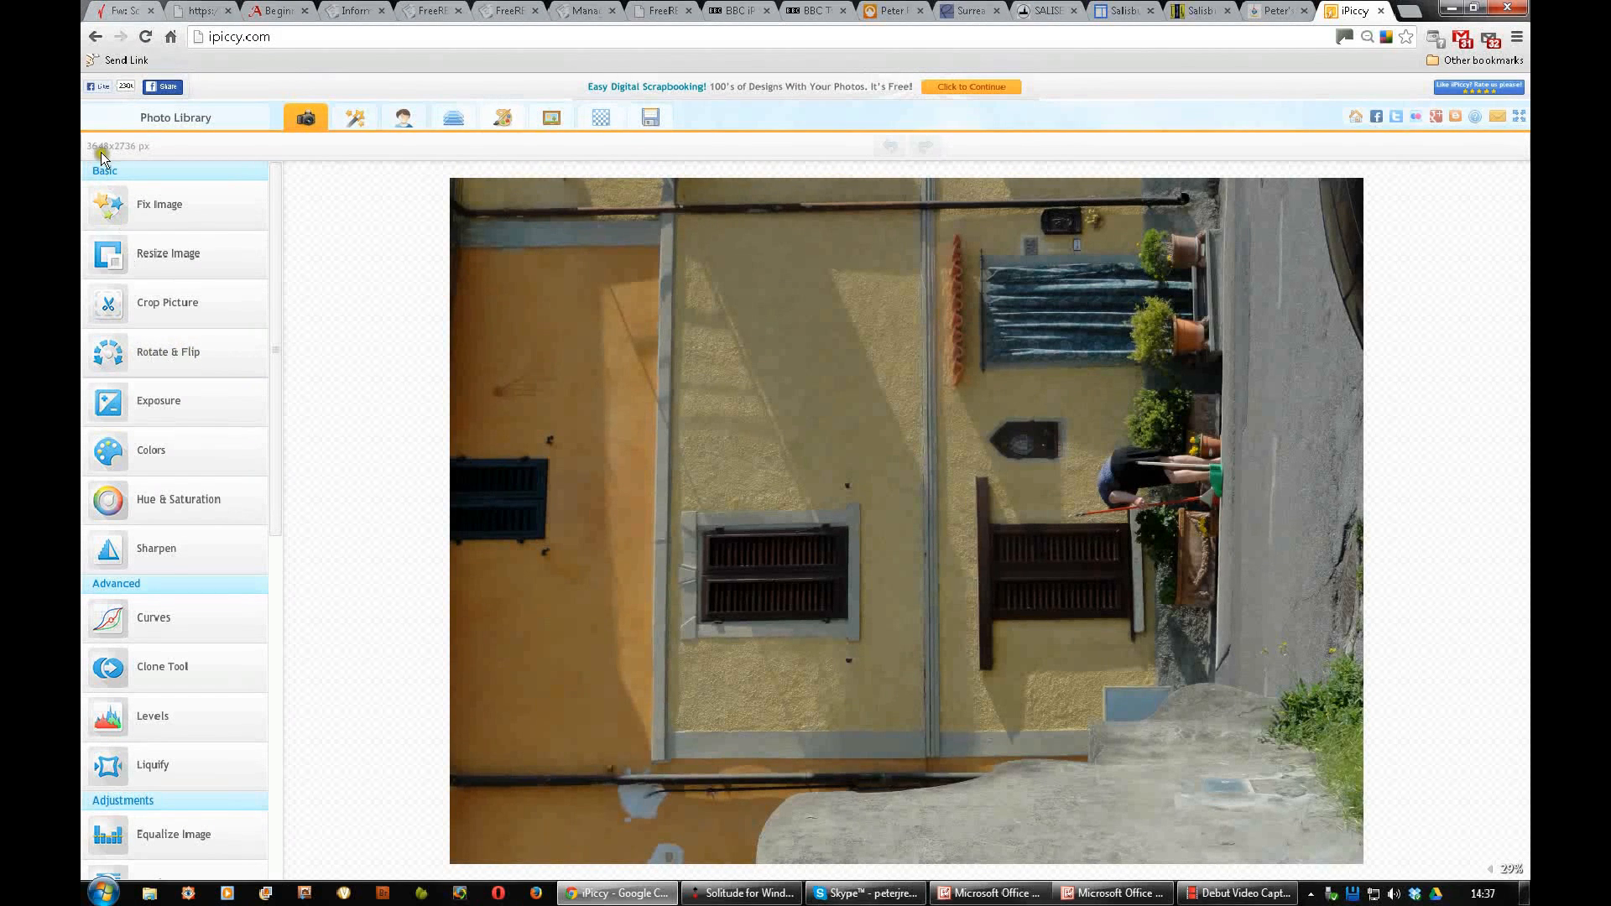
{"action": "mouse_move", "coordinate": [124, 173]}
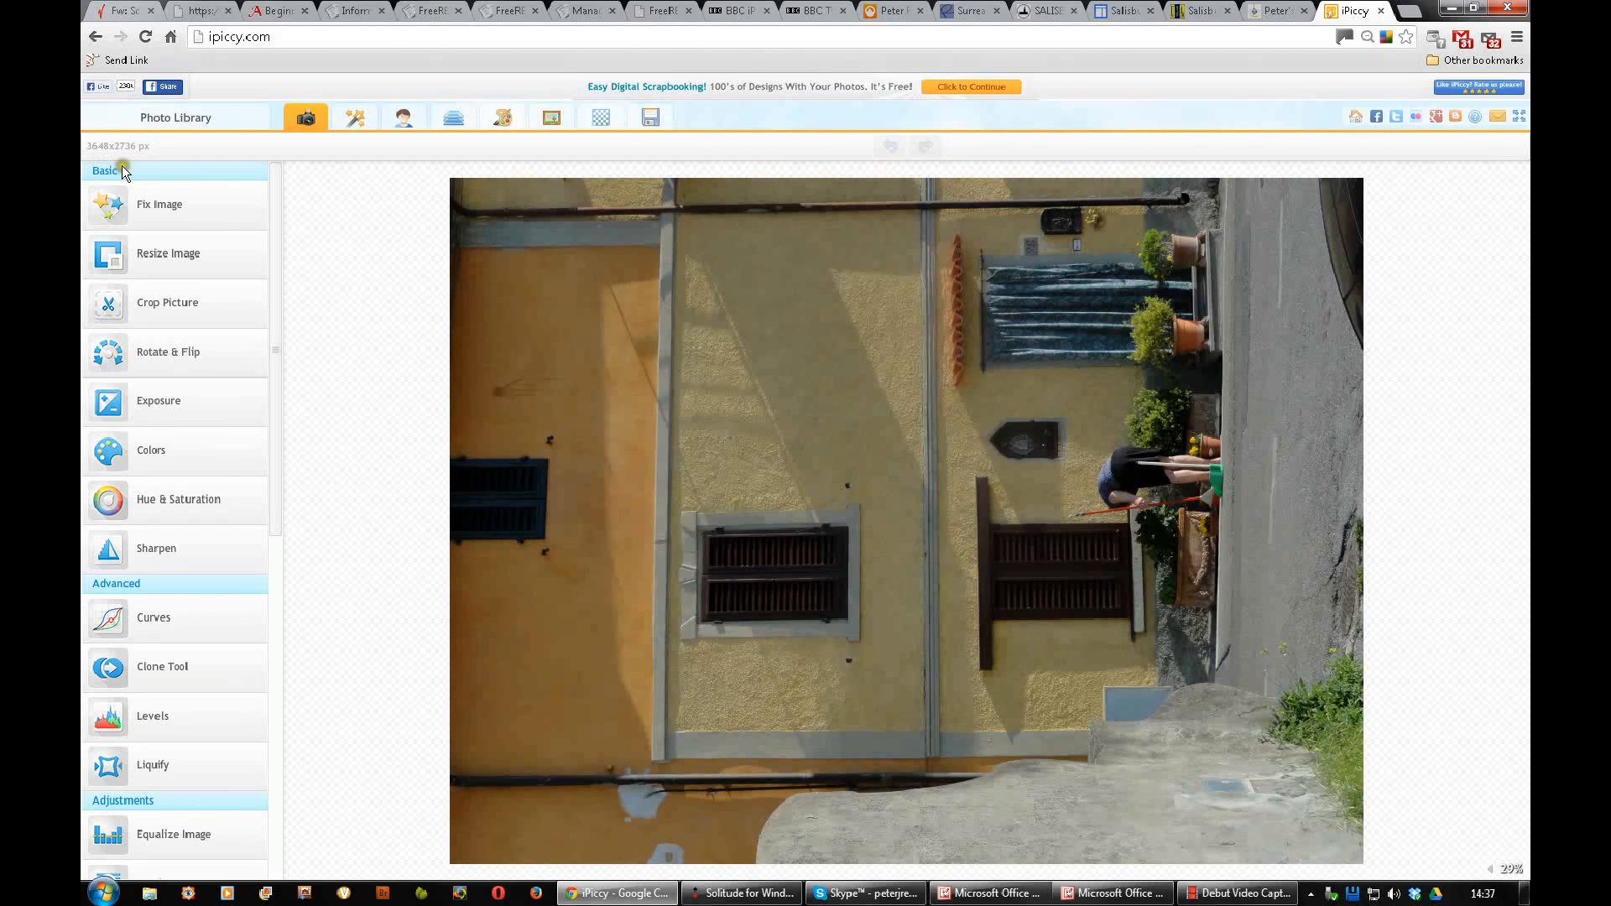
{"action": "mouse_move", "coordinate": [128, 589]}
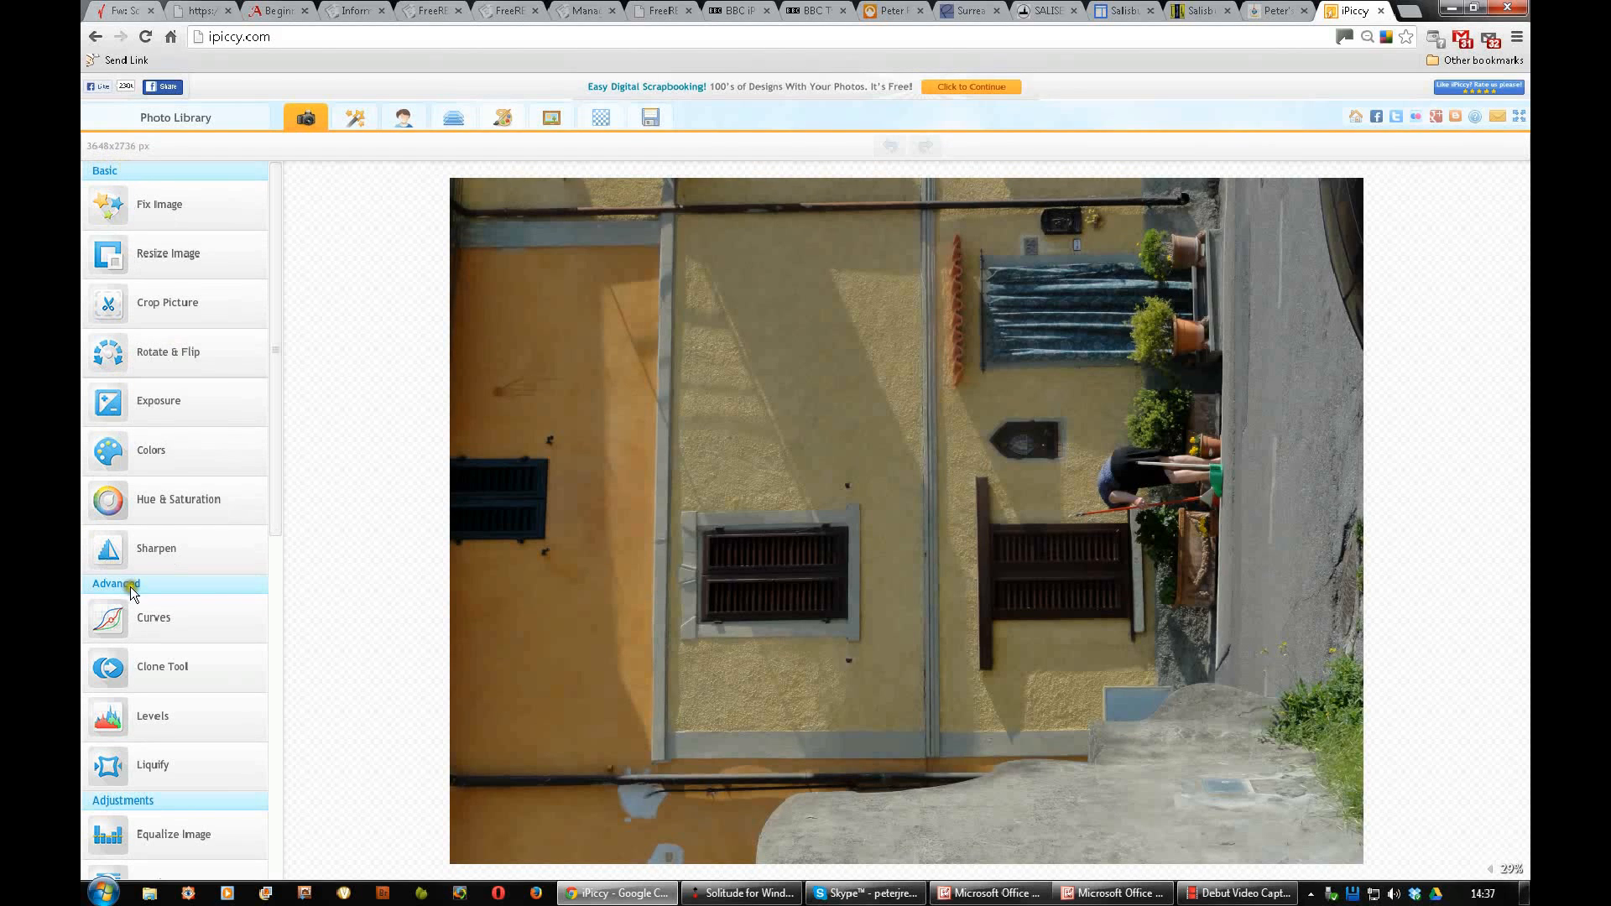
{"action": "mouse_move", "coordinate": [281, 505]}
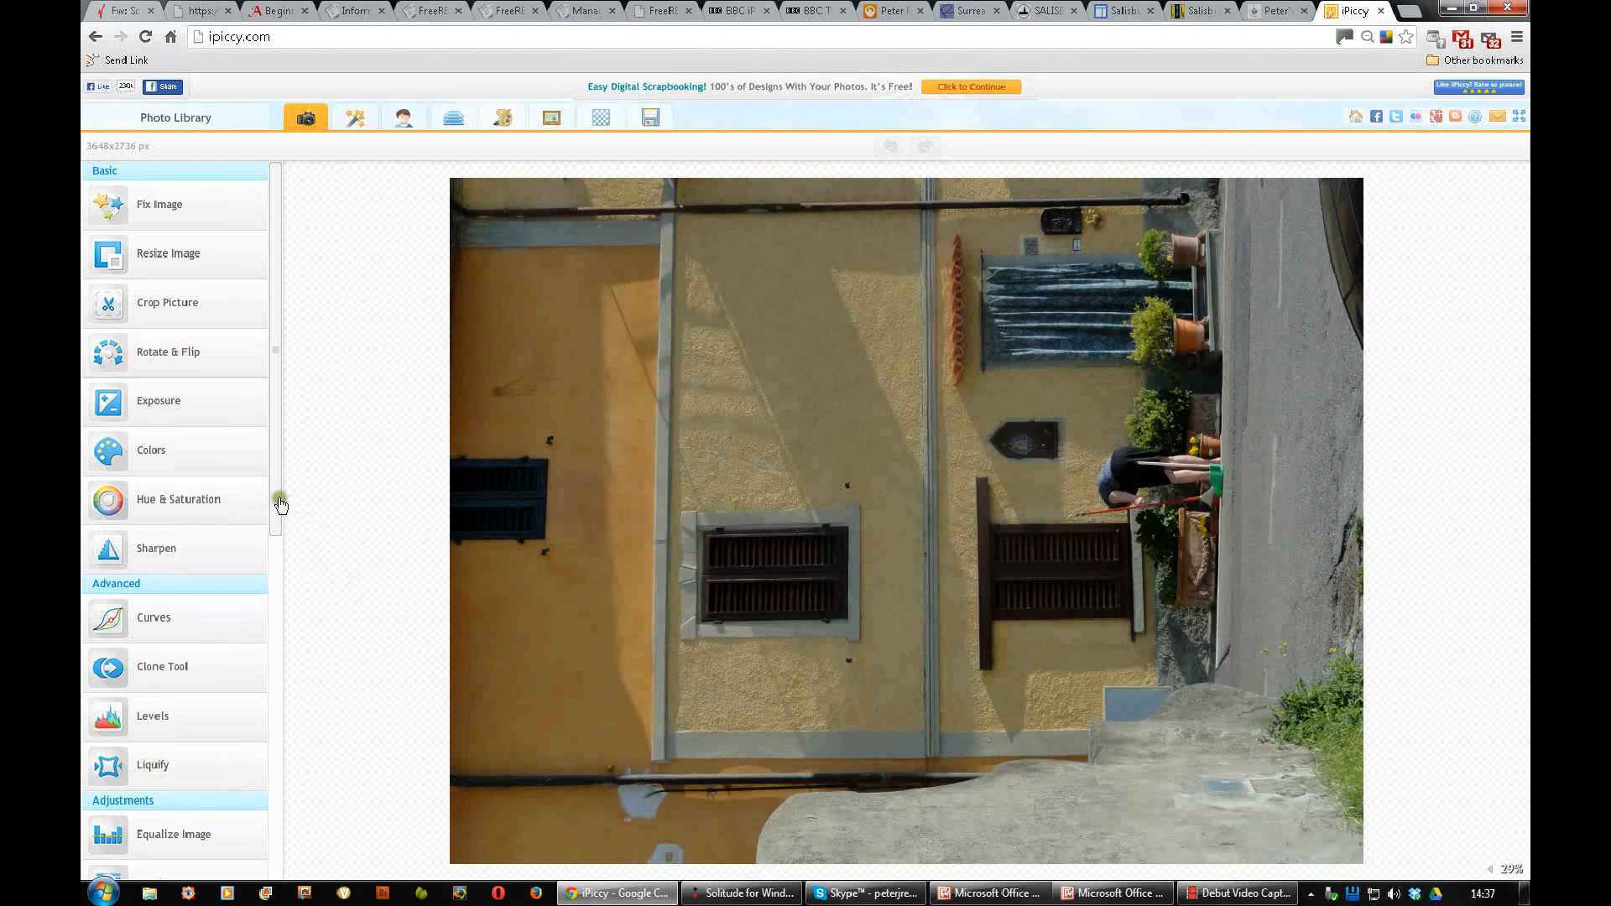
{"action": "scroll", "scroll_direction": "down", "scroll_amount": 3}
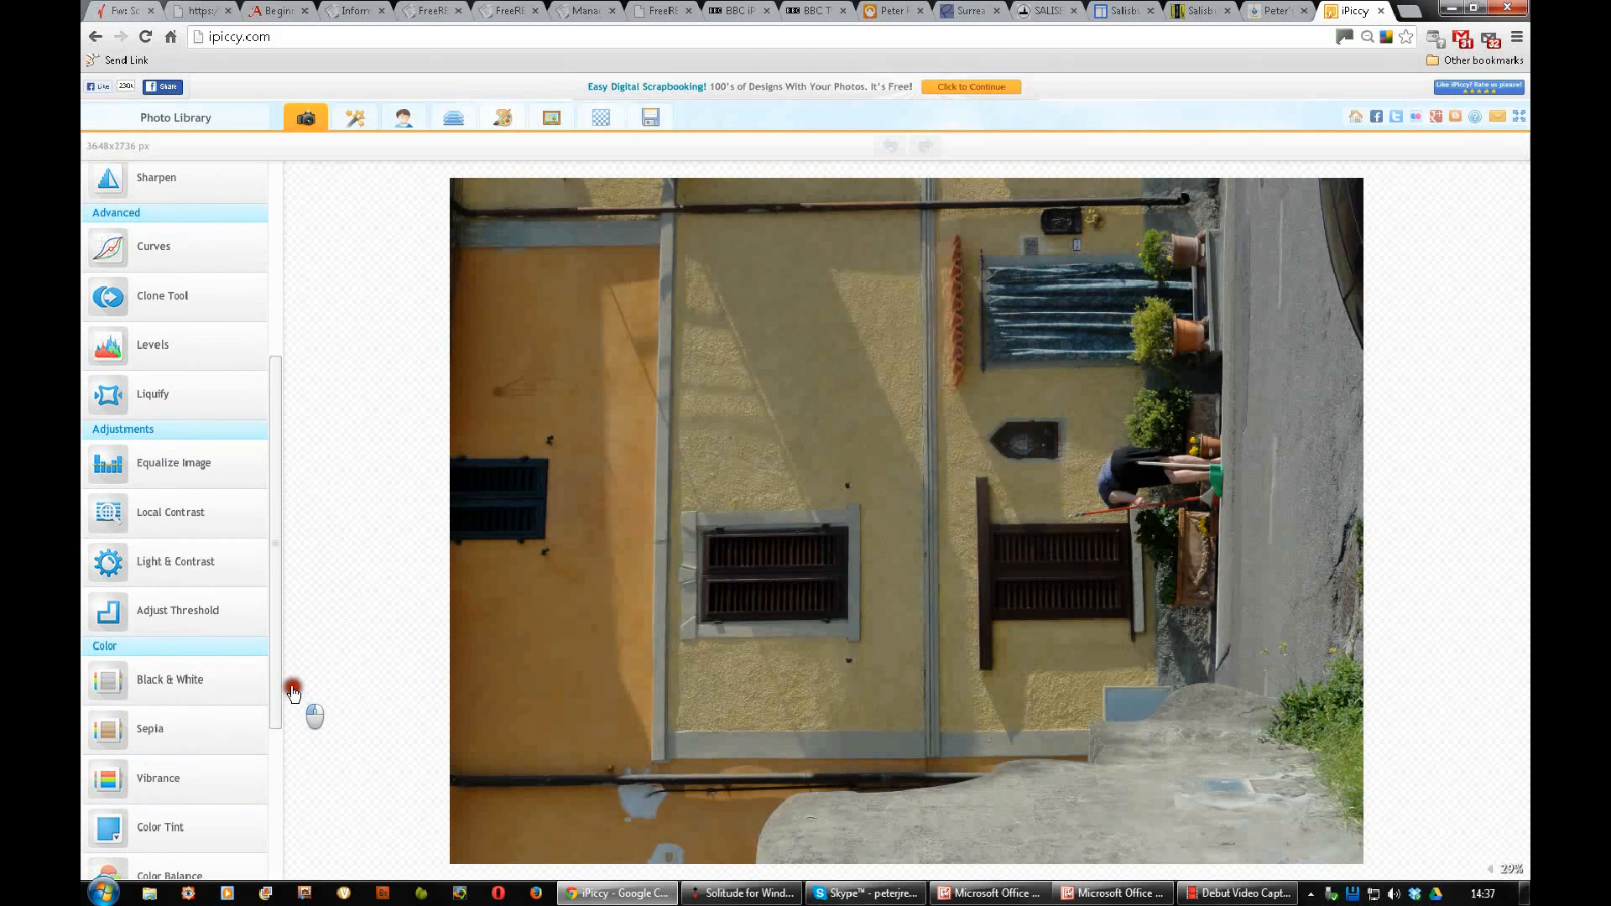
{"action": "scroll", "scroll_direction": "down", "scroll_amount": 3}
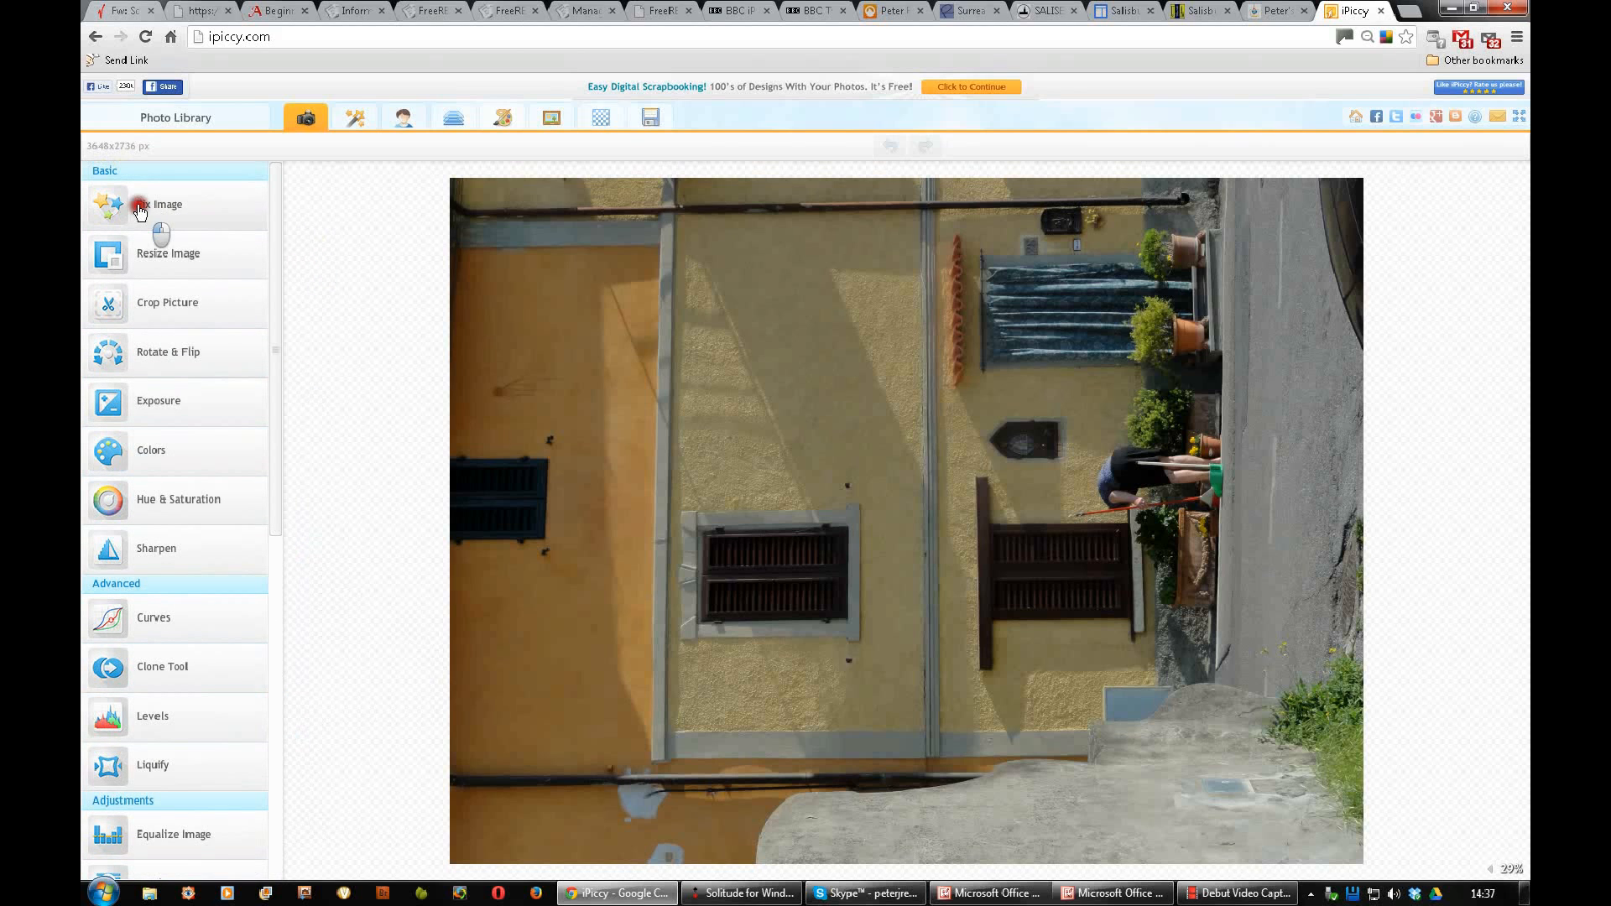
Step: Apply the automatic Fix Image enhancement to brighten the sideways house photo
{"action": "left_click", "coordinate": [147, 208]}
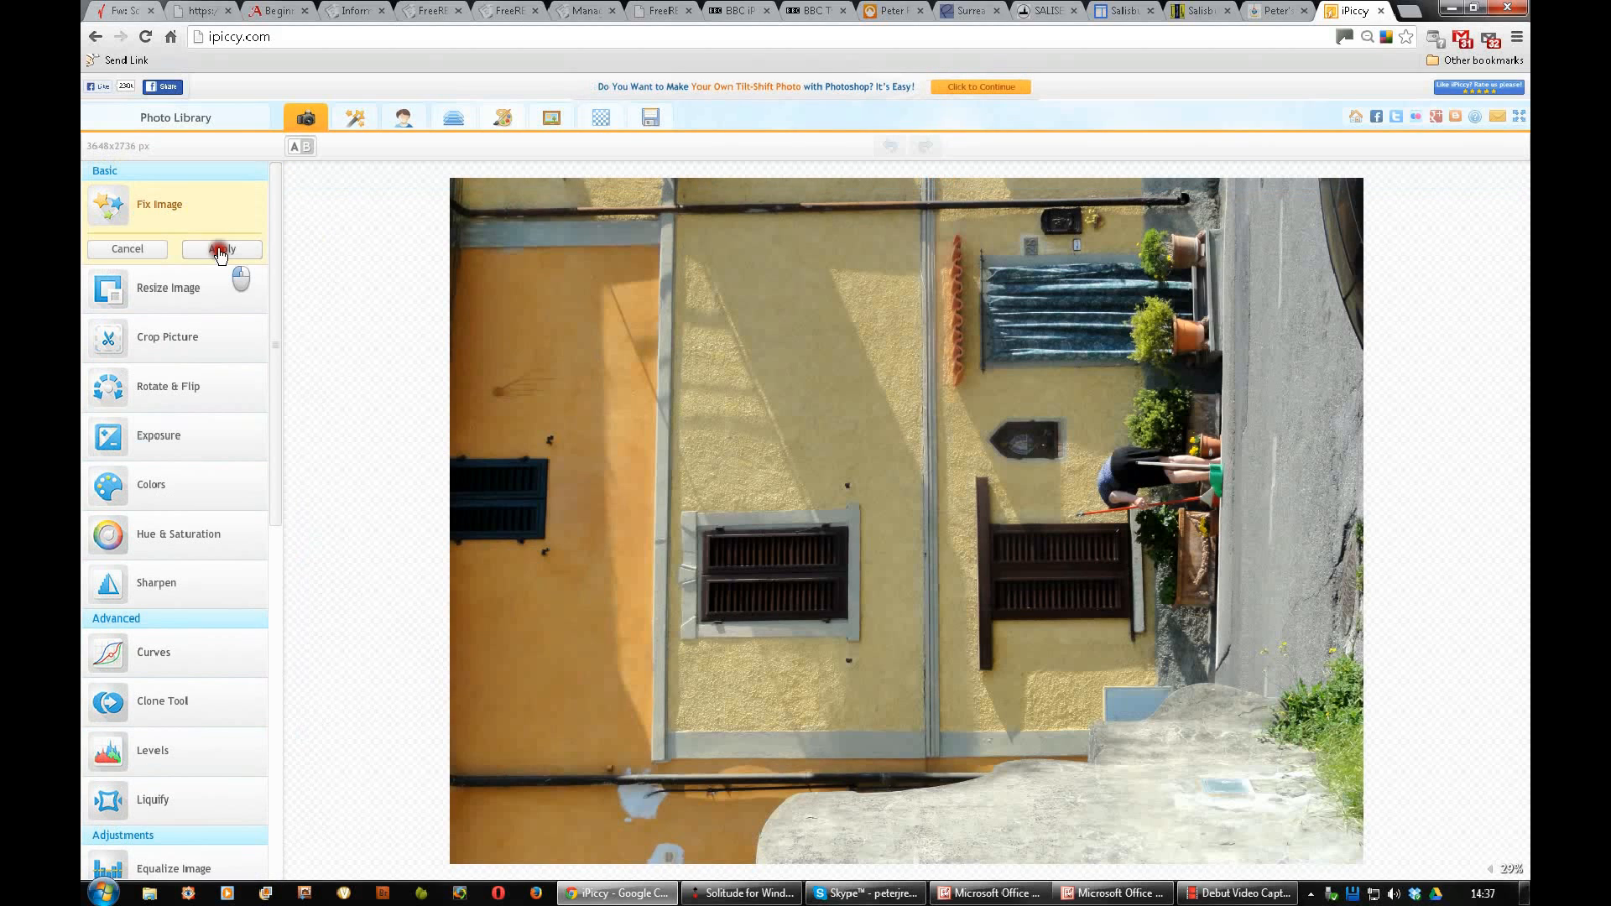
{"action": "left_click", "coordinate": [222, 249]}
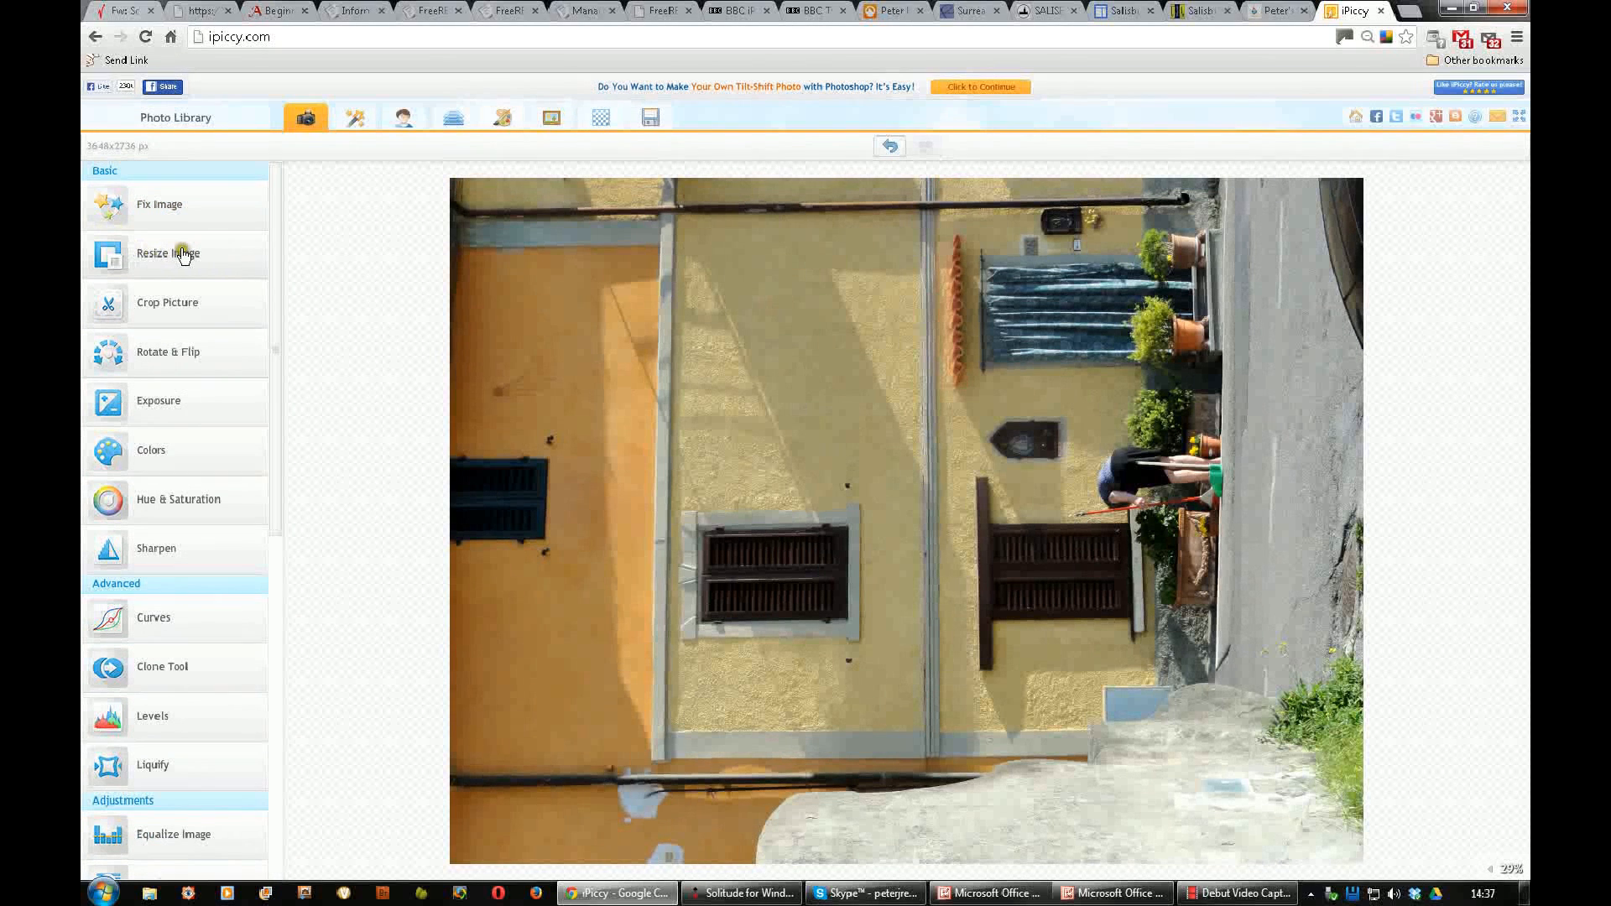
Step: Resize the photo to 1400 px wide (1050 tall) with proportions constrained
{"action": "left_click", "coordinate": [176, 254]}
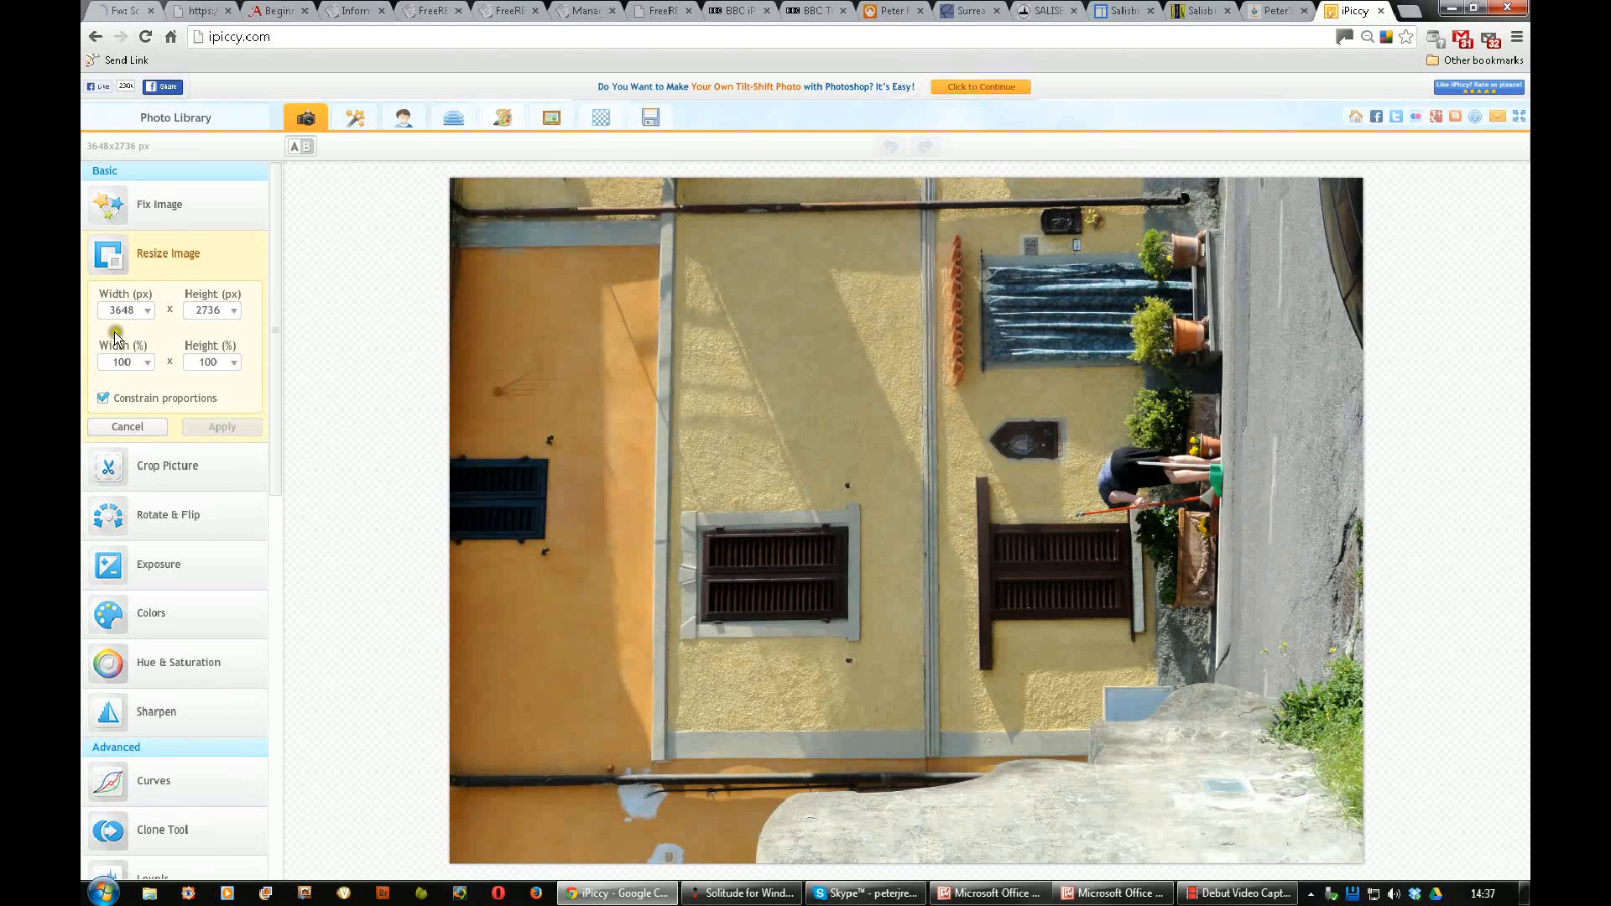
{"action": "mouse_move", "coordinate": [125, 379]}
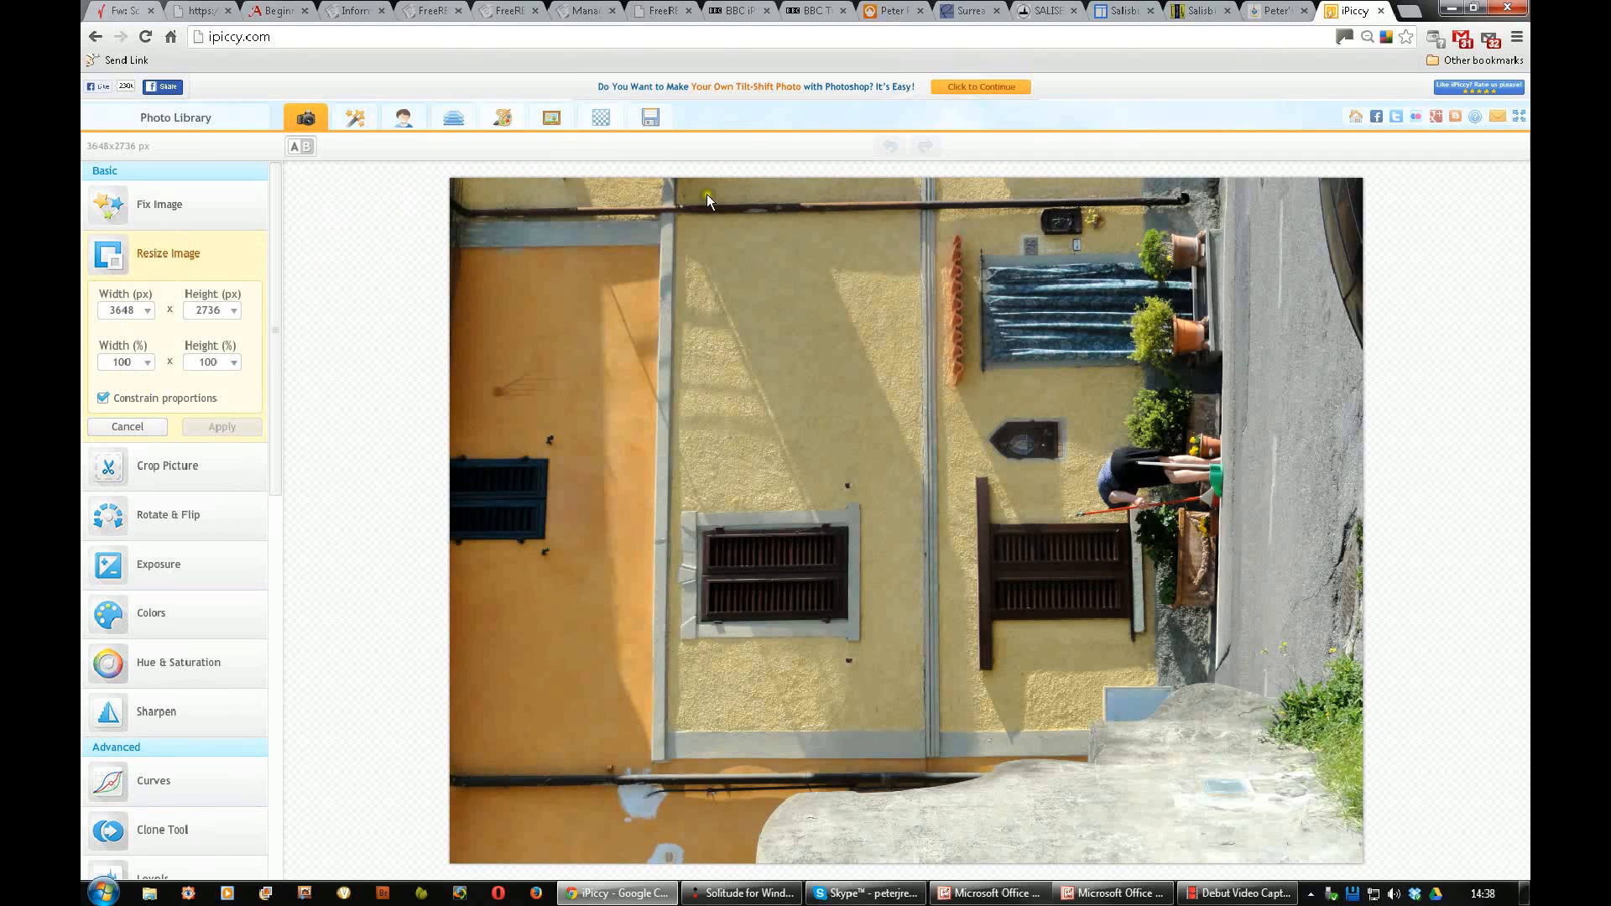
{"action": "mouse_move", "coordinate": [419, 429]}
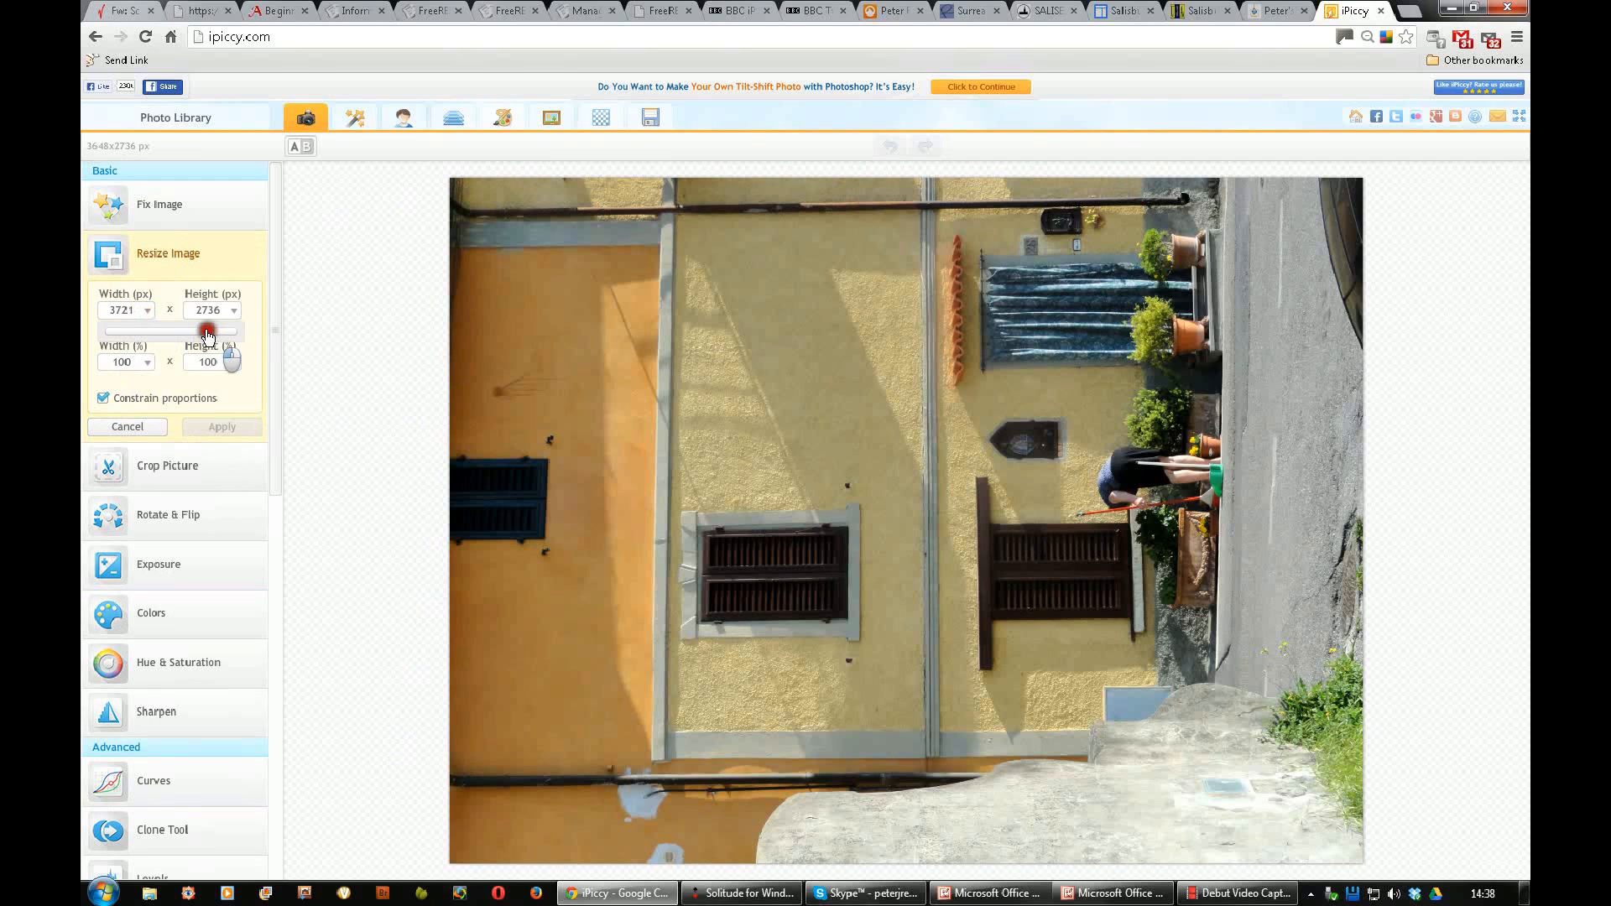
{"action": "left_click_drag", "start_coordinate": [207, 330], "coordinate": [151, 327]}
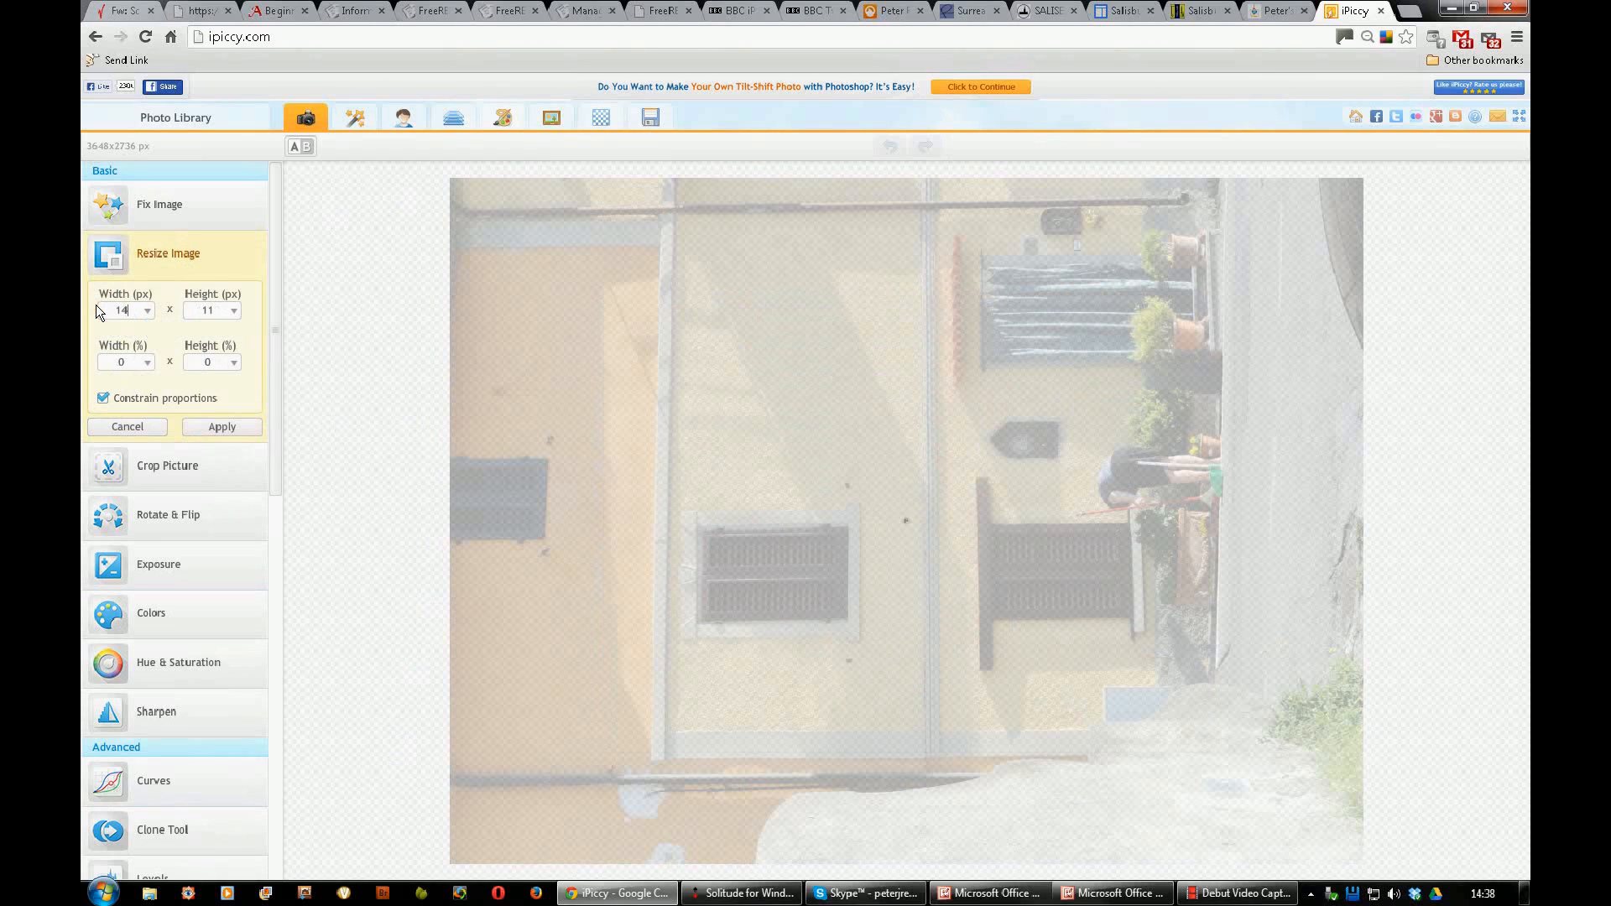
{"action": "type", "text": "1400"}
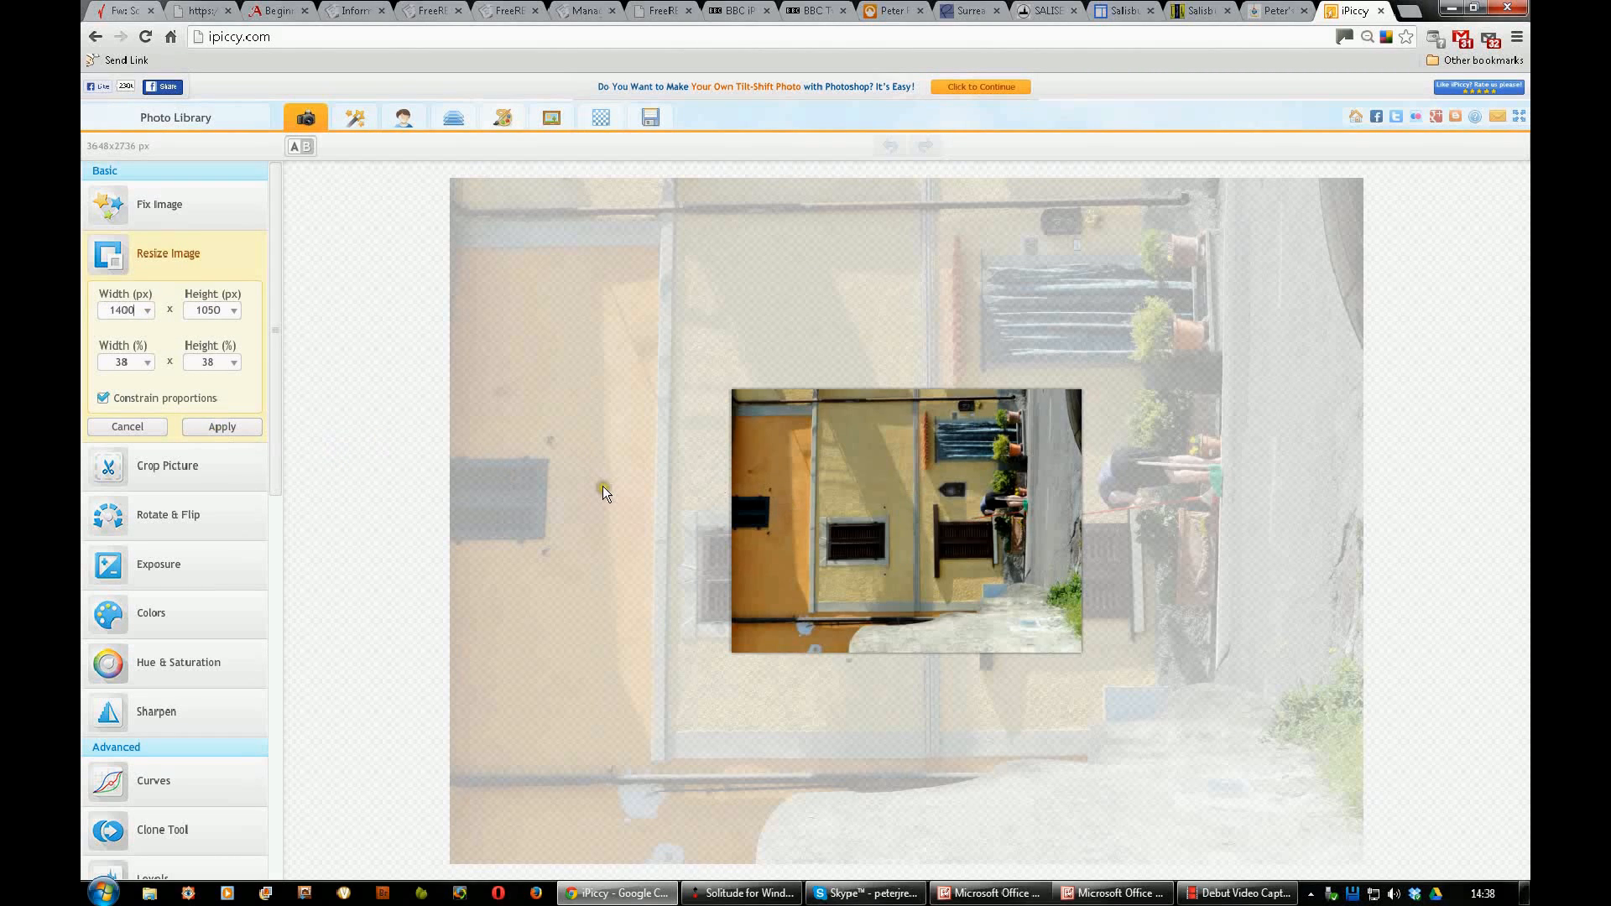
{"action": "left_click", "coordinate": [222, 426]}
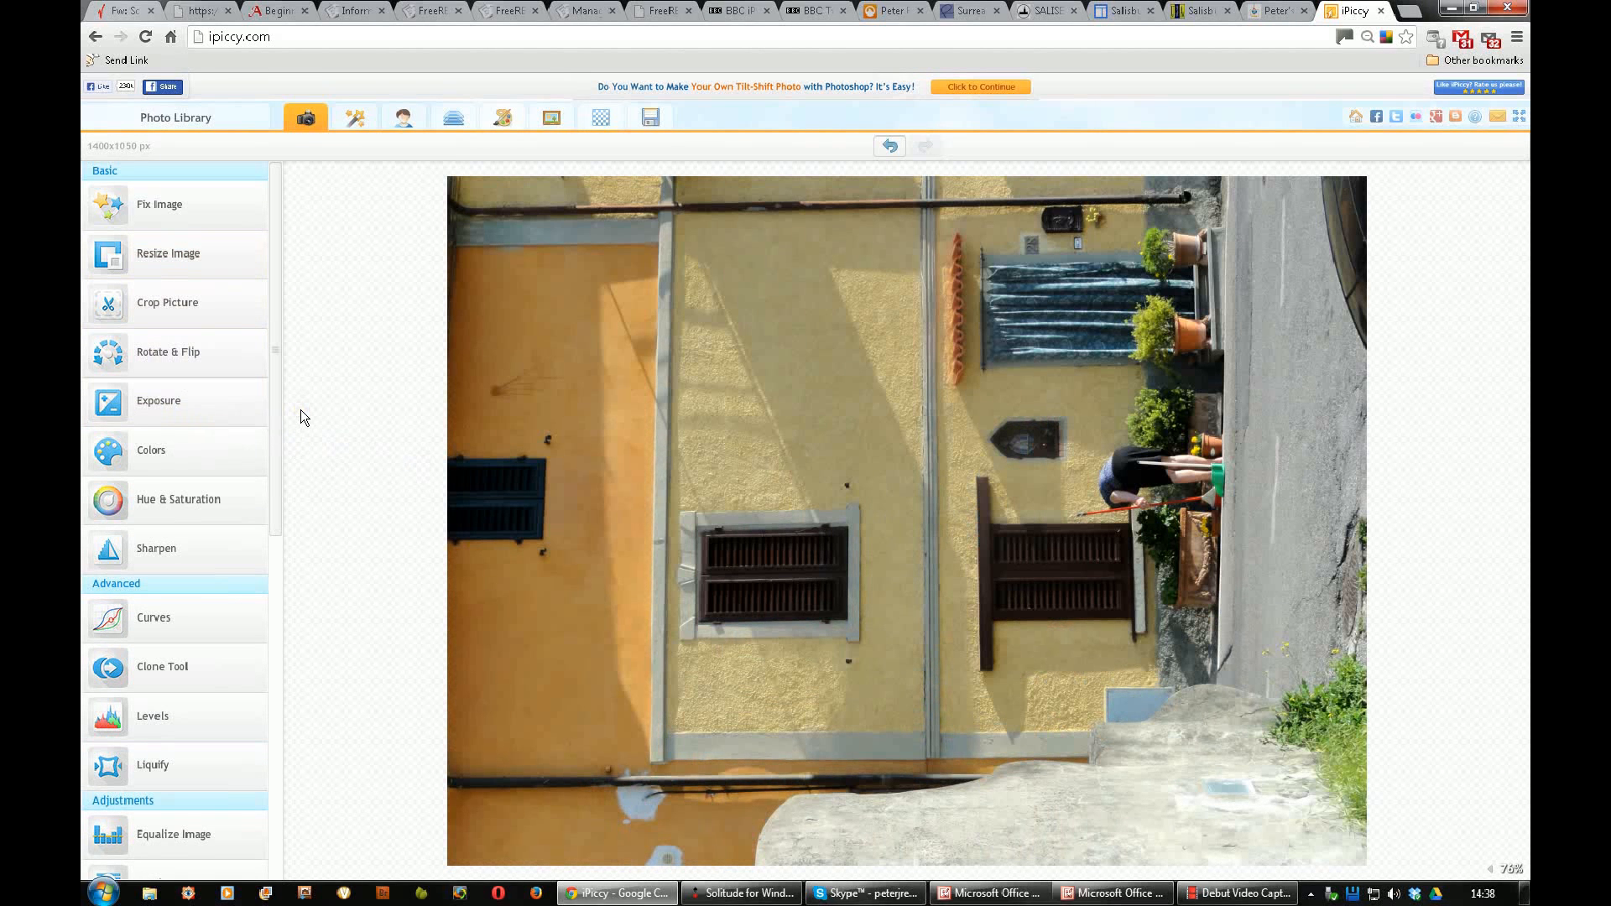
{"action": "mouse_move", "coordinate": [206, 380]}
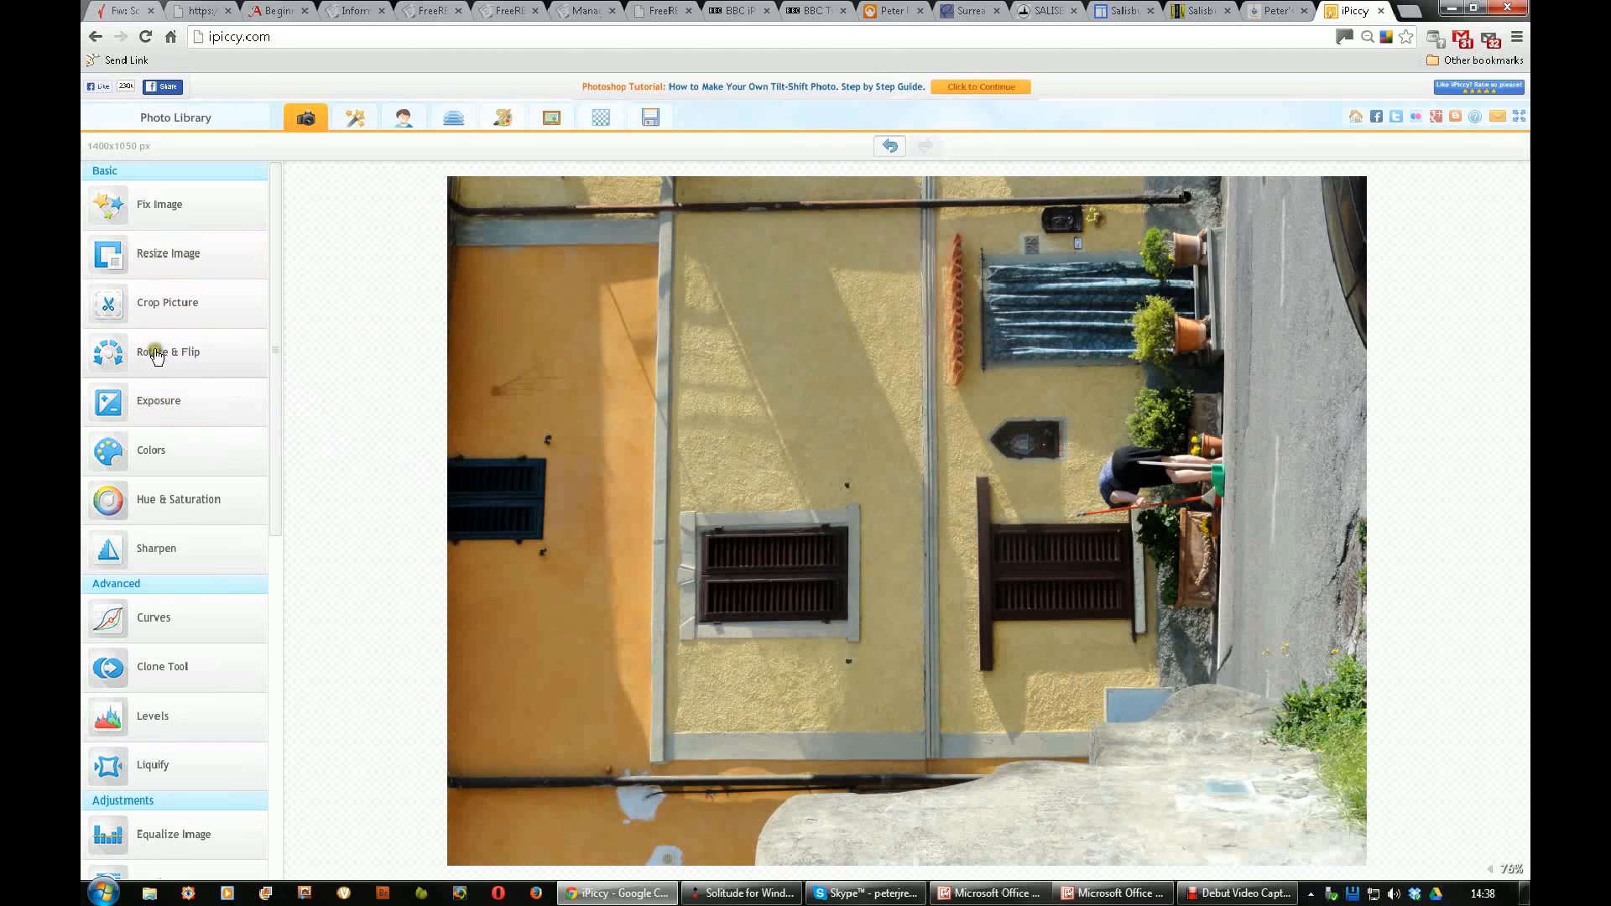
Step: Test the mirror flips, then rotate the photo right so the house stands upright
{"action": "left_click", "coordinate": [161, 353]}
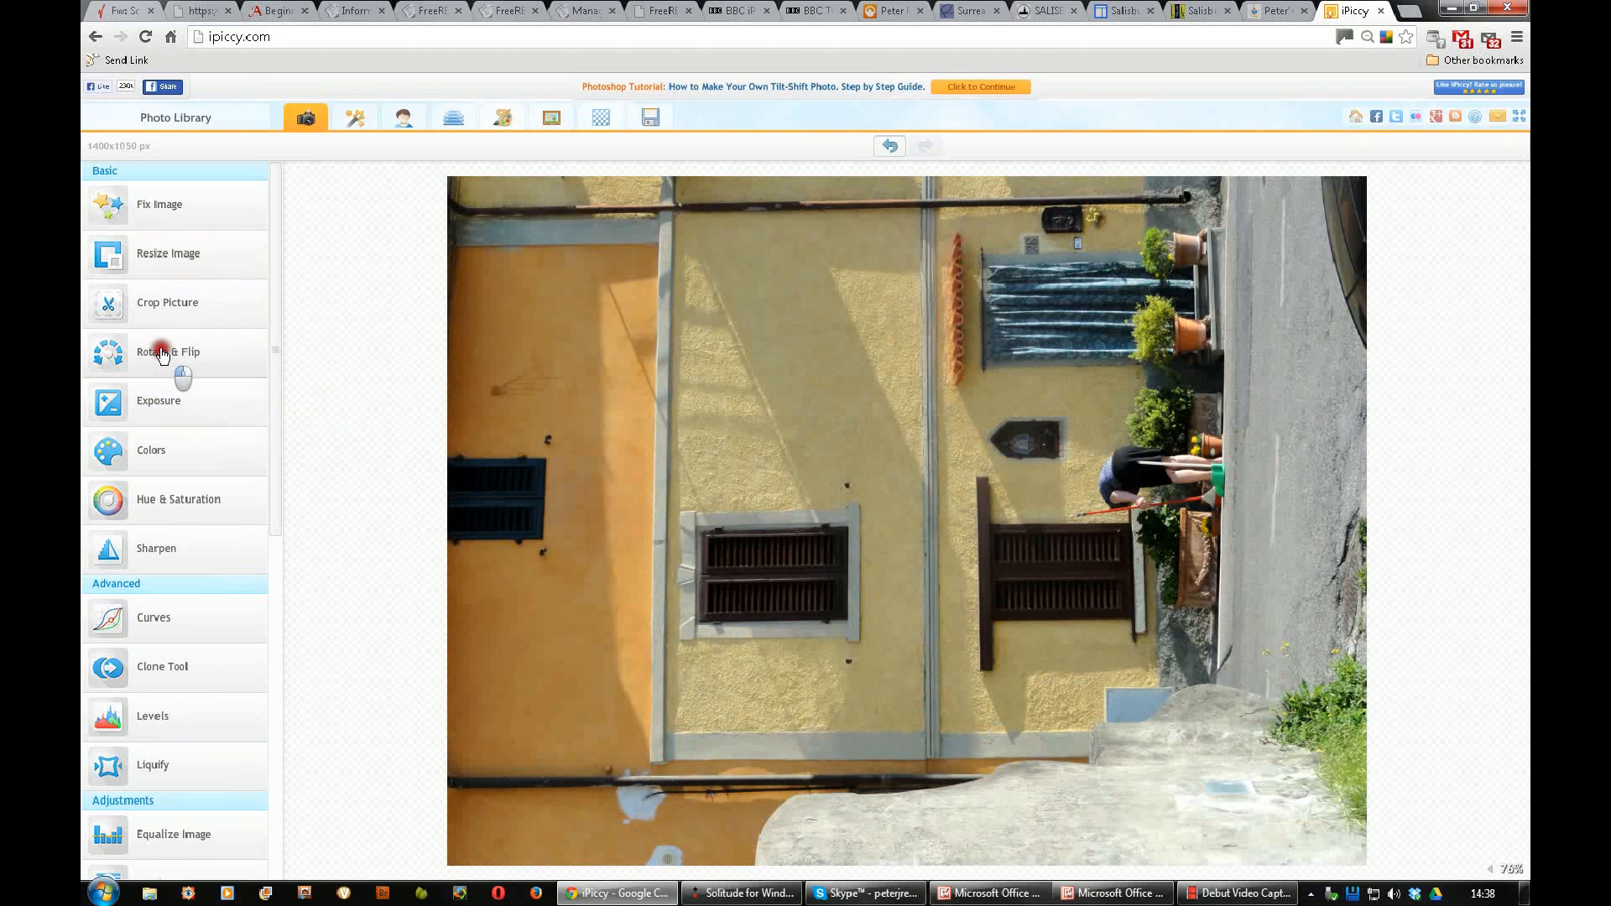
{"action": "left_click", "coordinate": [159, 352]}
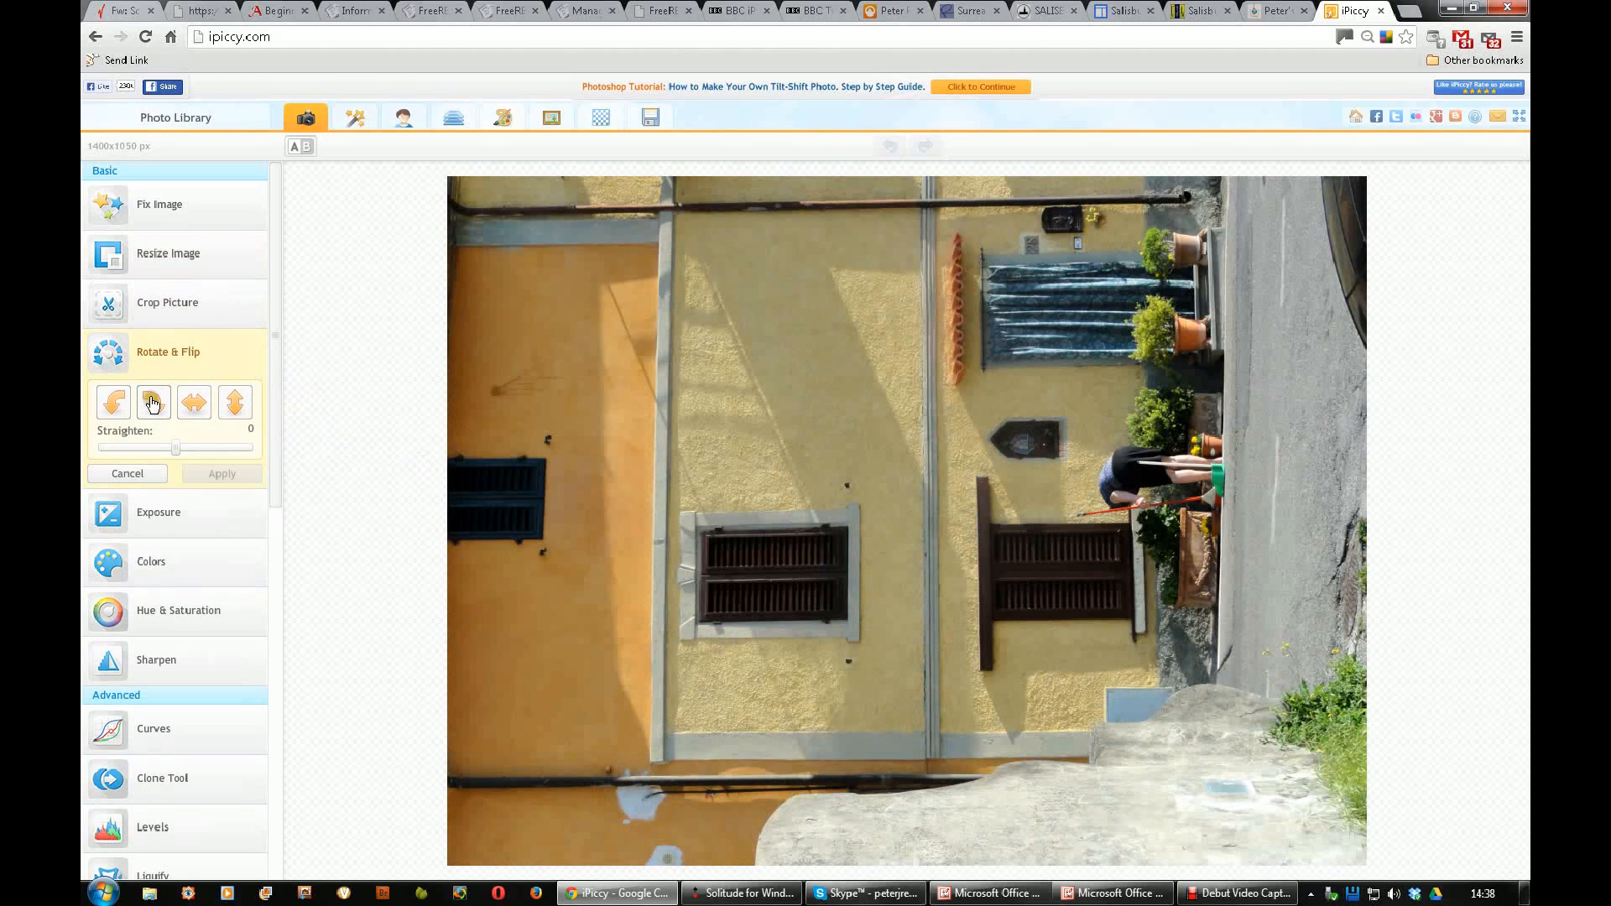
{"action": "mouse_move", "coordinate": [192, 407]}
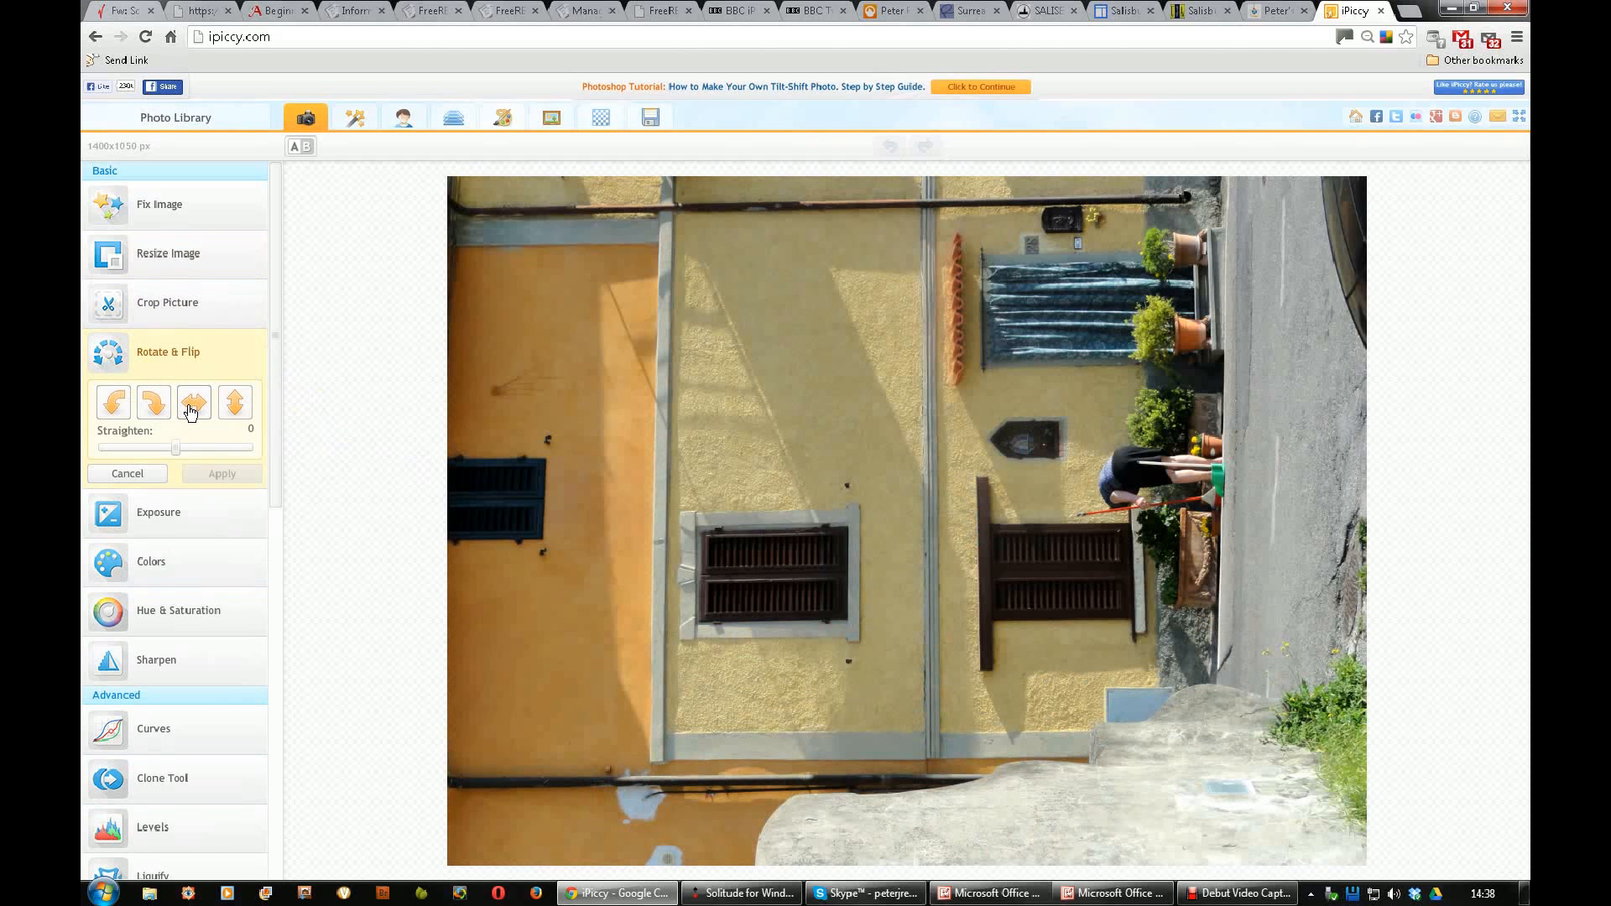
{"action": "left_click", "coordinate": [194, 403]}
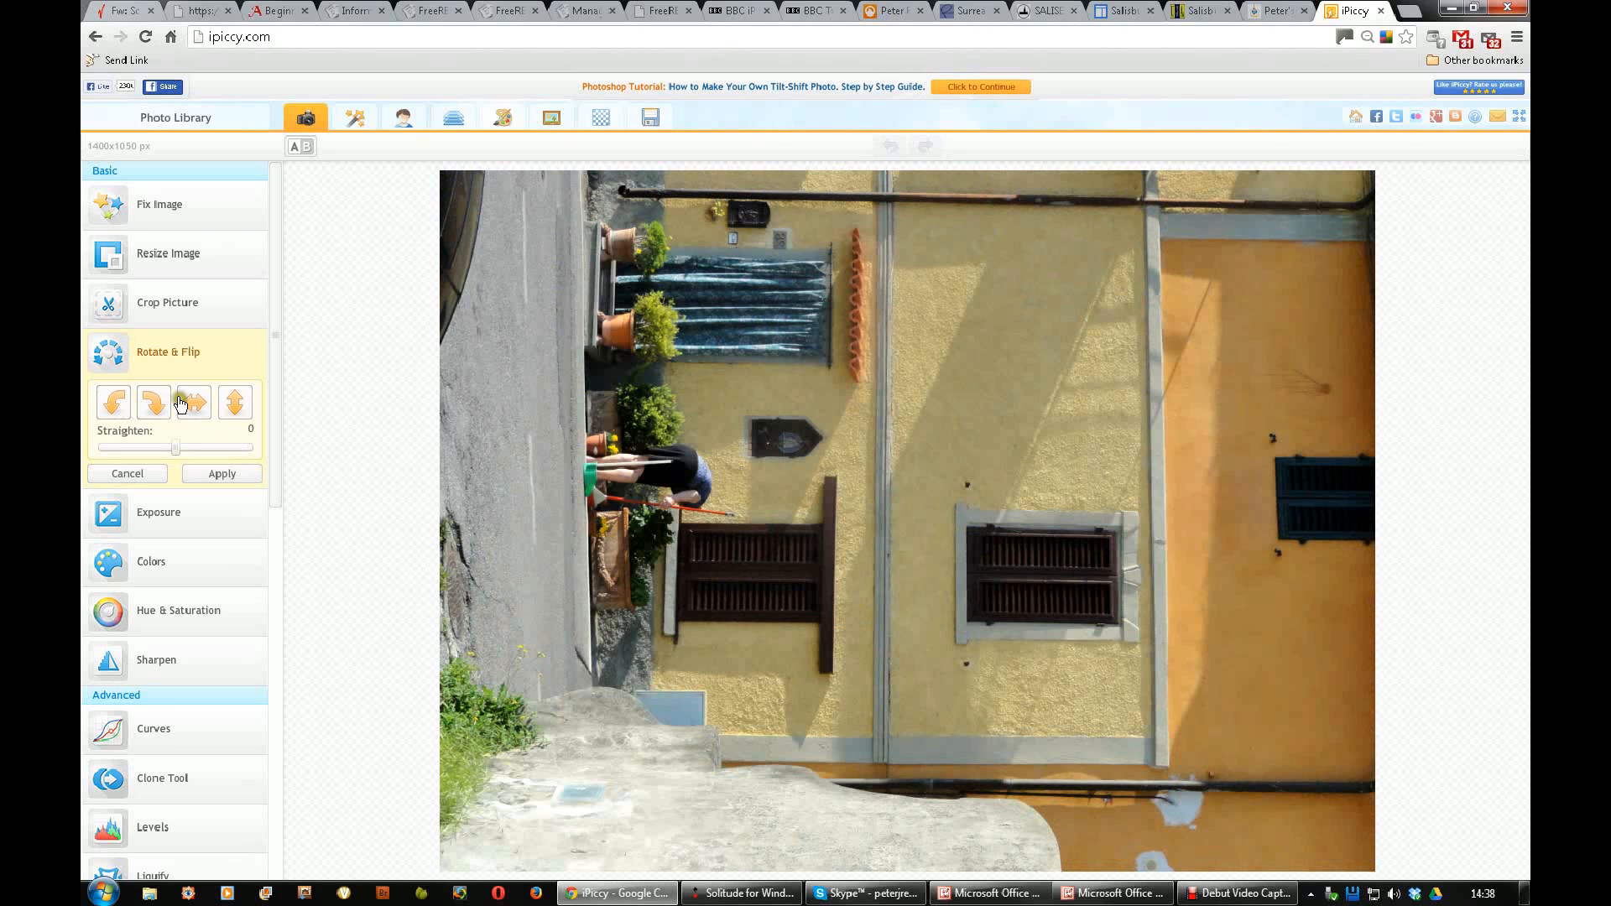
{"action": "left_click", "coordinate": [193, 403]}
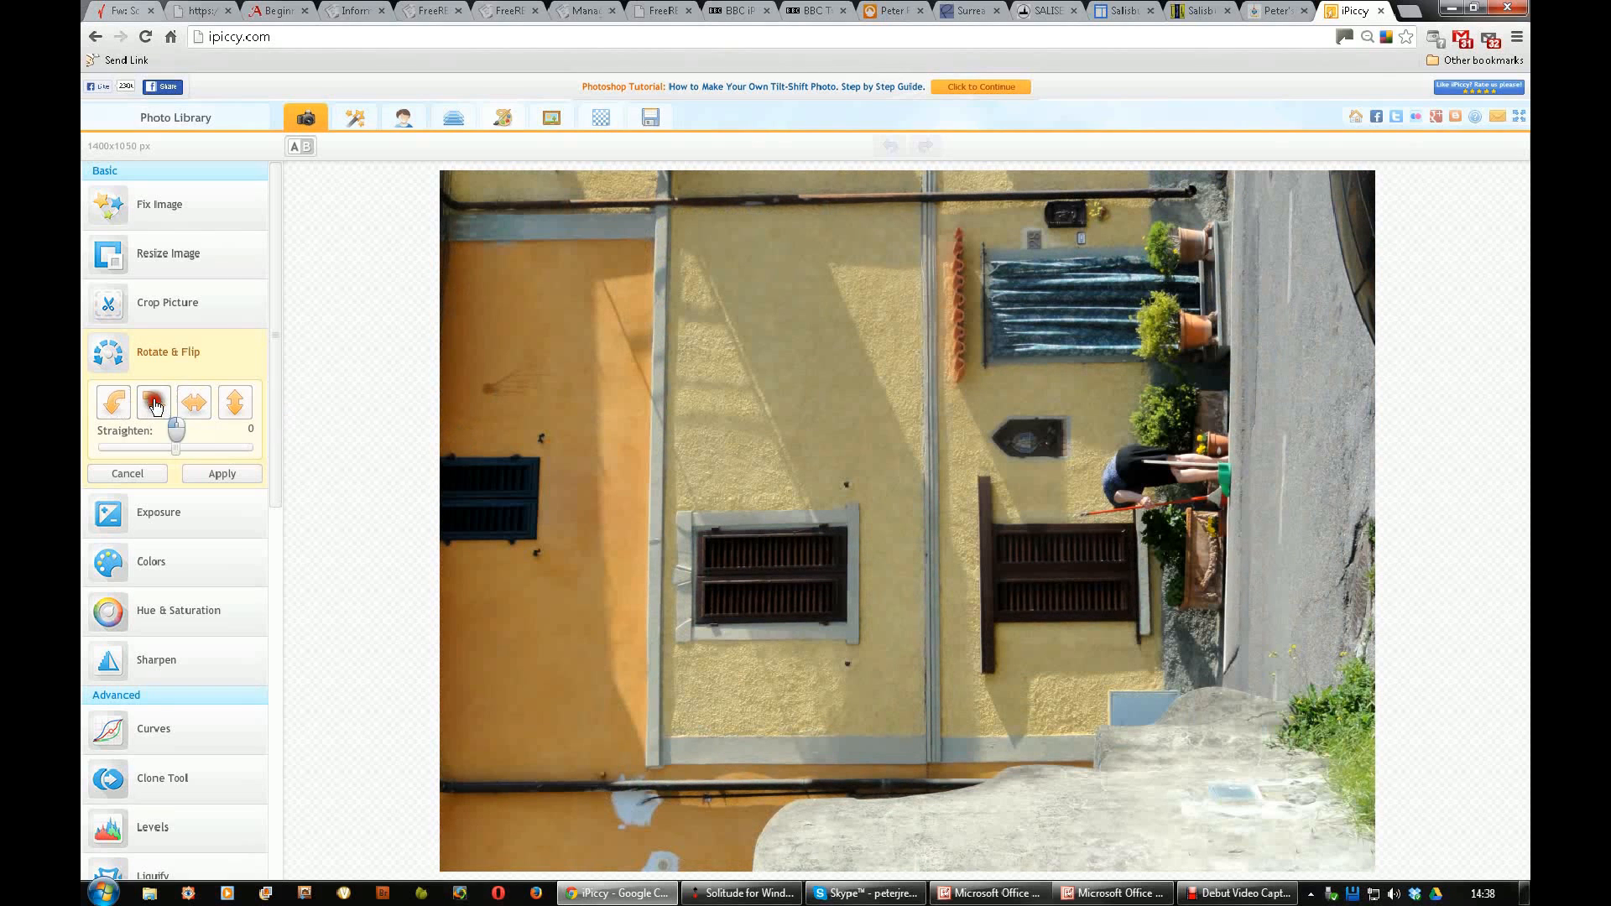
{"action": "left_click", "coordinate": [154, 403]}
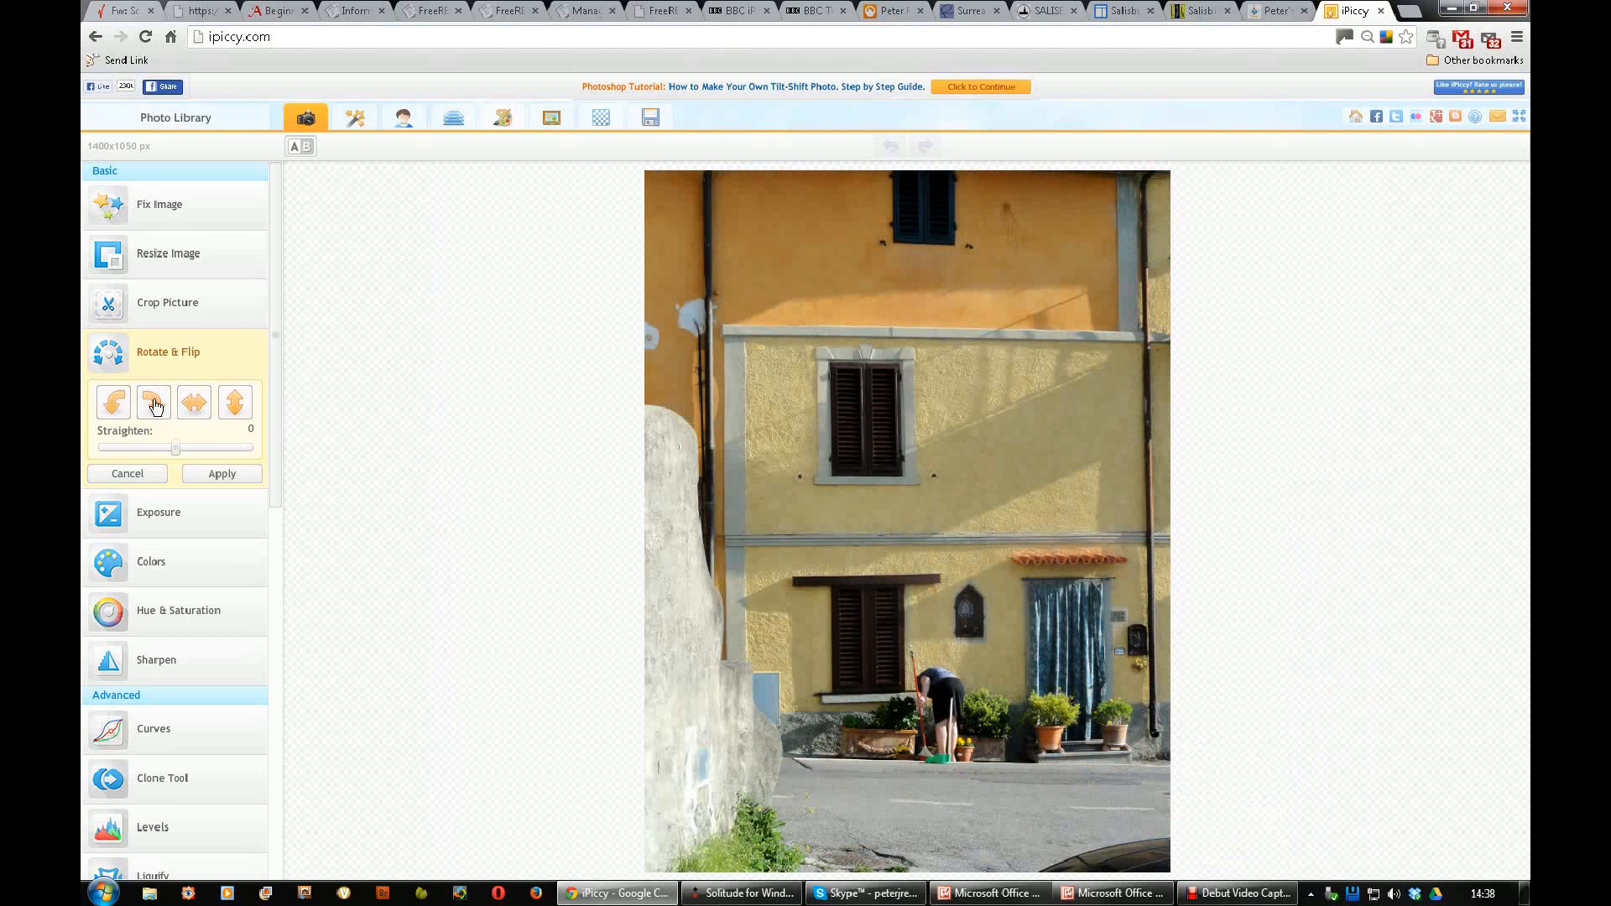
{"action": "left_click", "coordinate": [194, 404]}
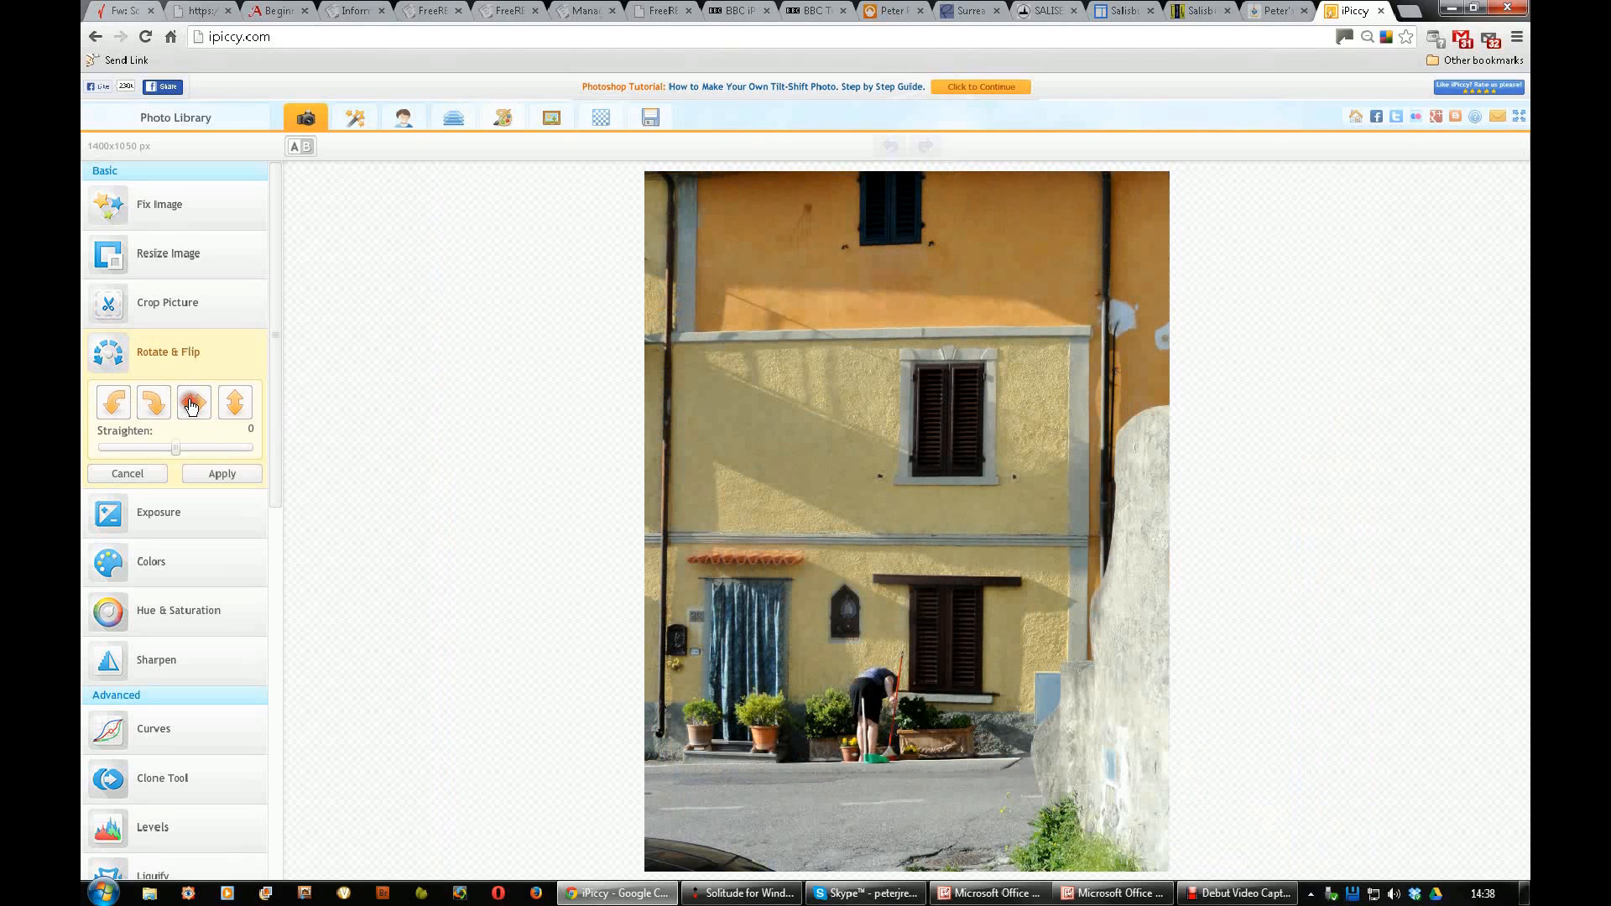
{"action": "left_click", "coordinate": [194, 403]}
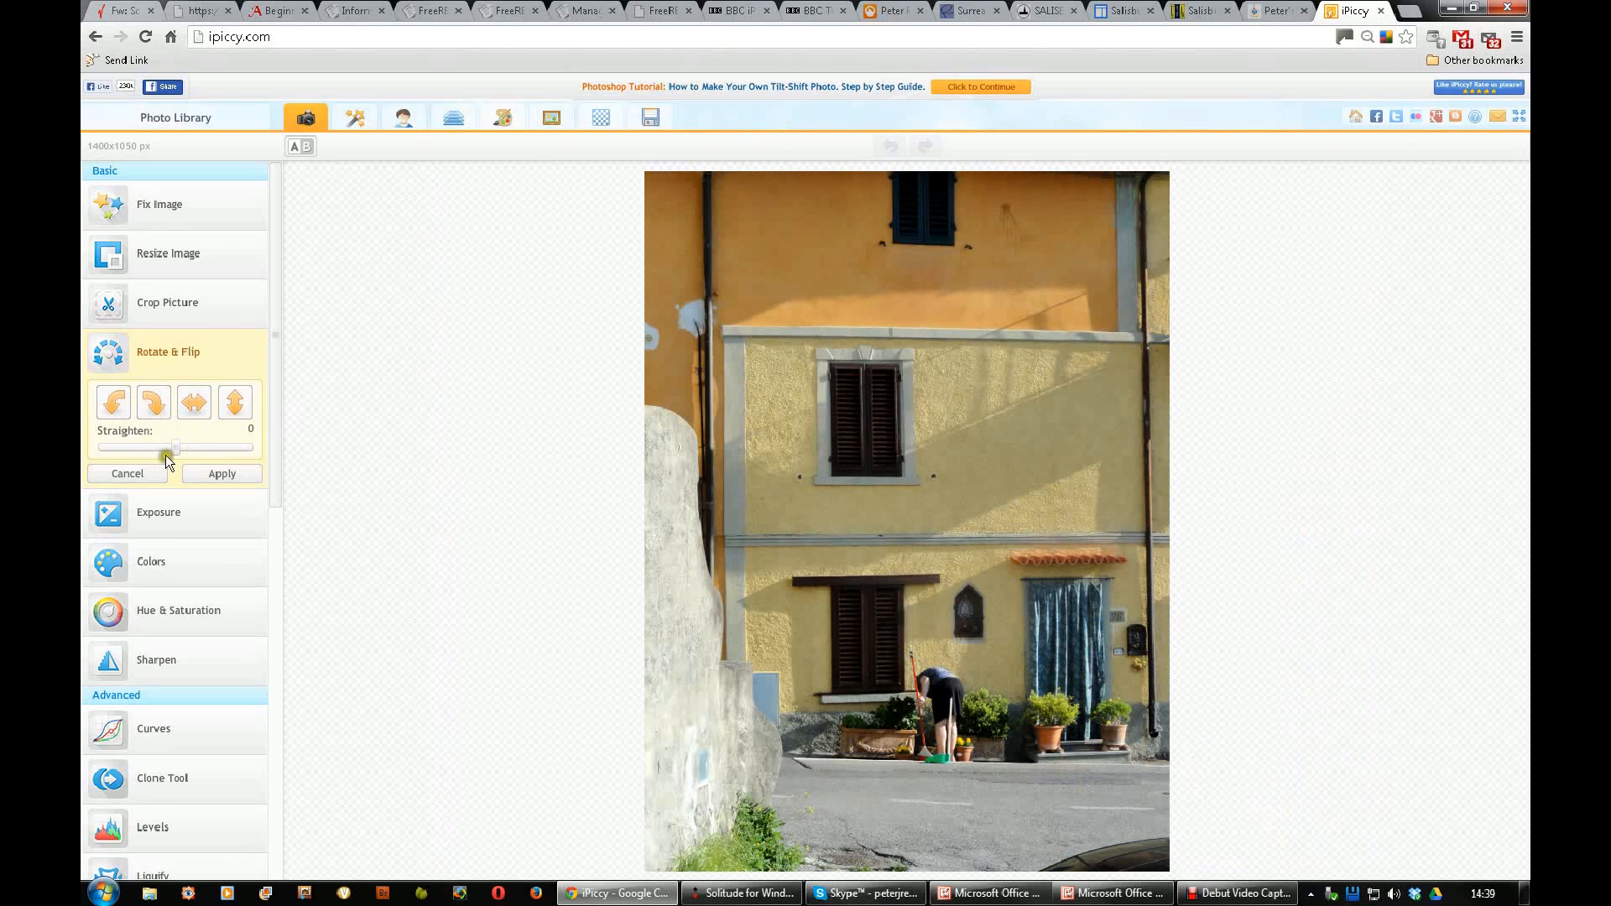
{"action": "mouse_move", "coordinate": [1156, 561]}
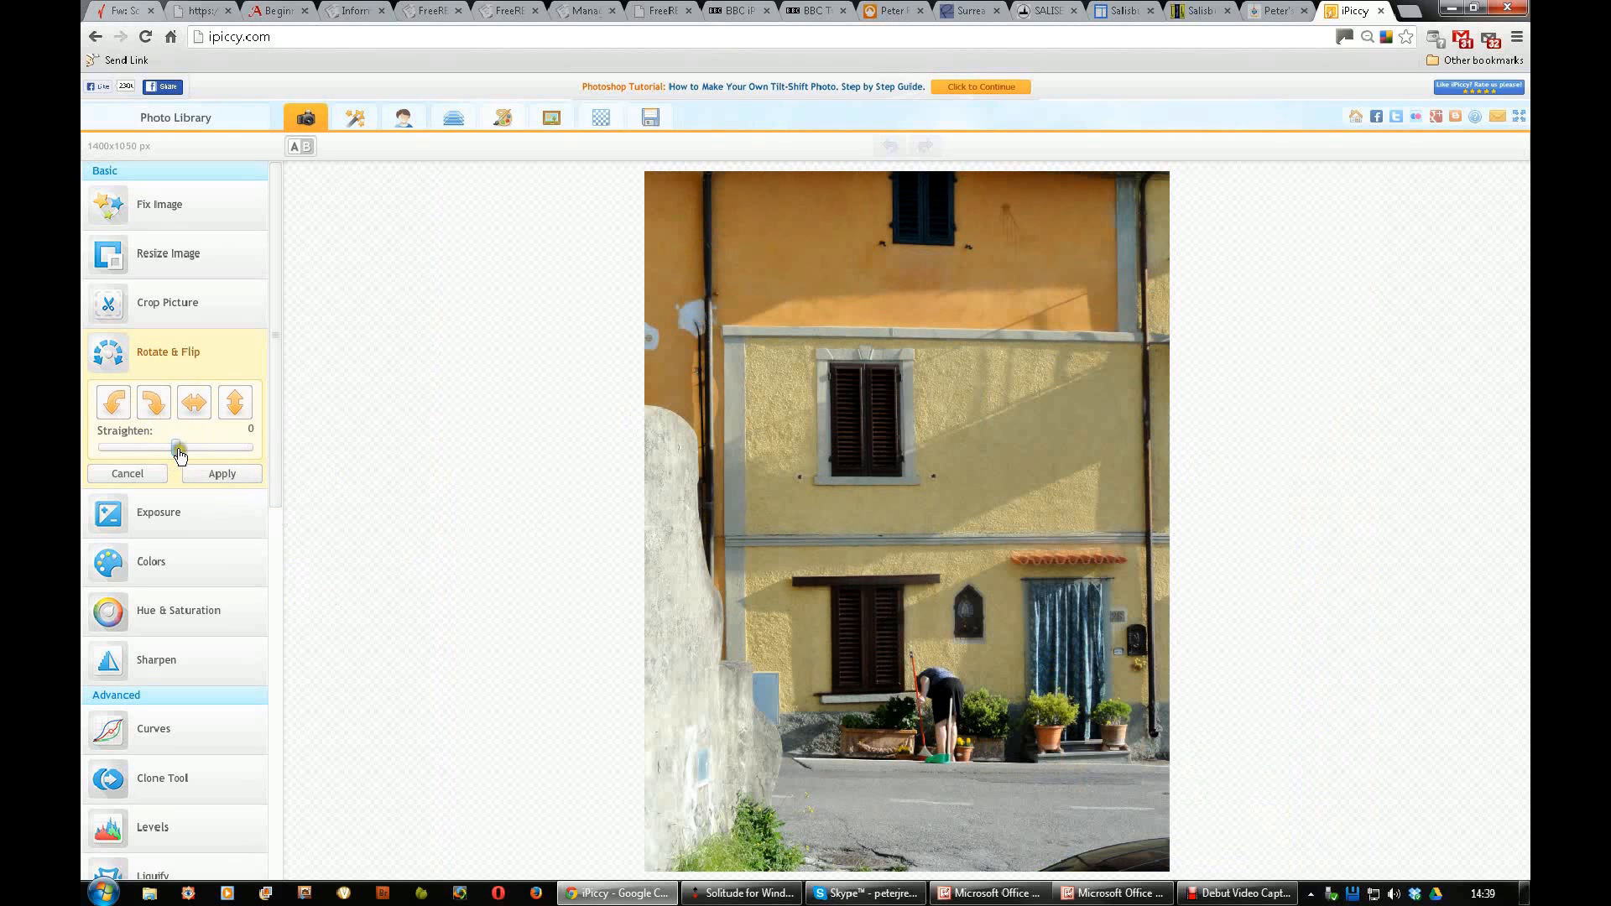
Step: Straighten the photo by 0.9 degrees and commit it at 1028 by 1371 pixels
{"action": "left_click_drag", "start_coordinate": [177, 446], "coordinate": [182, 446]}
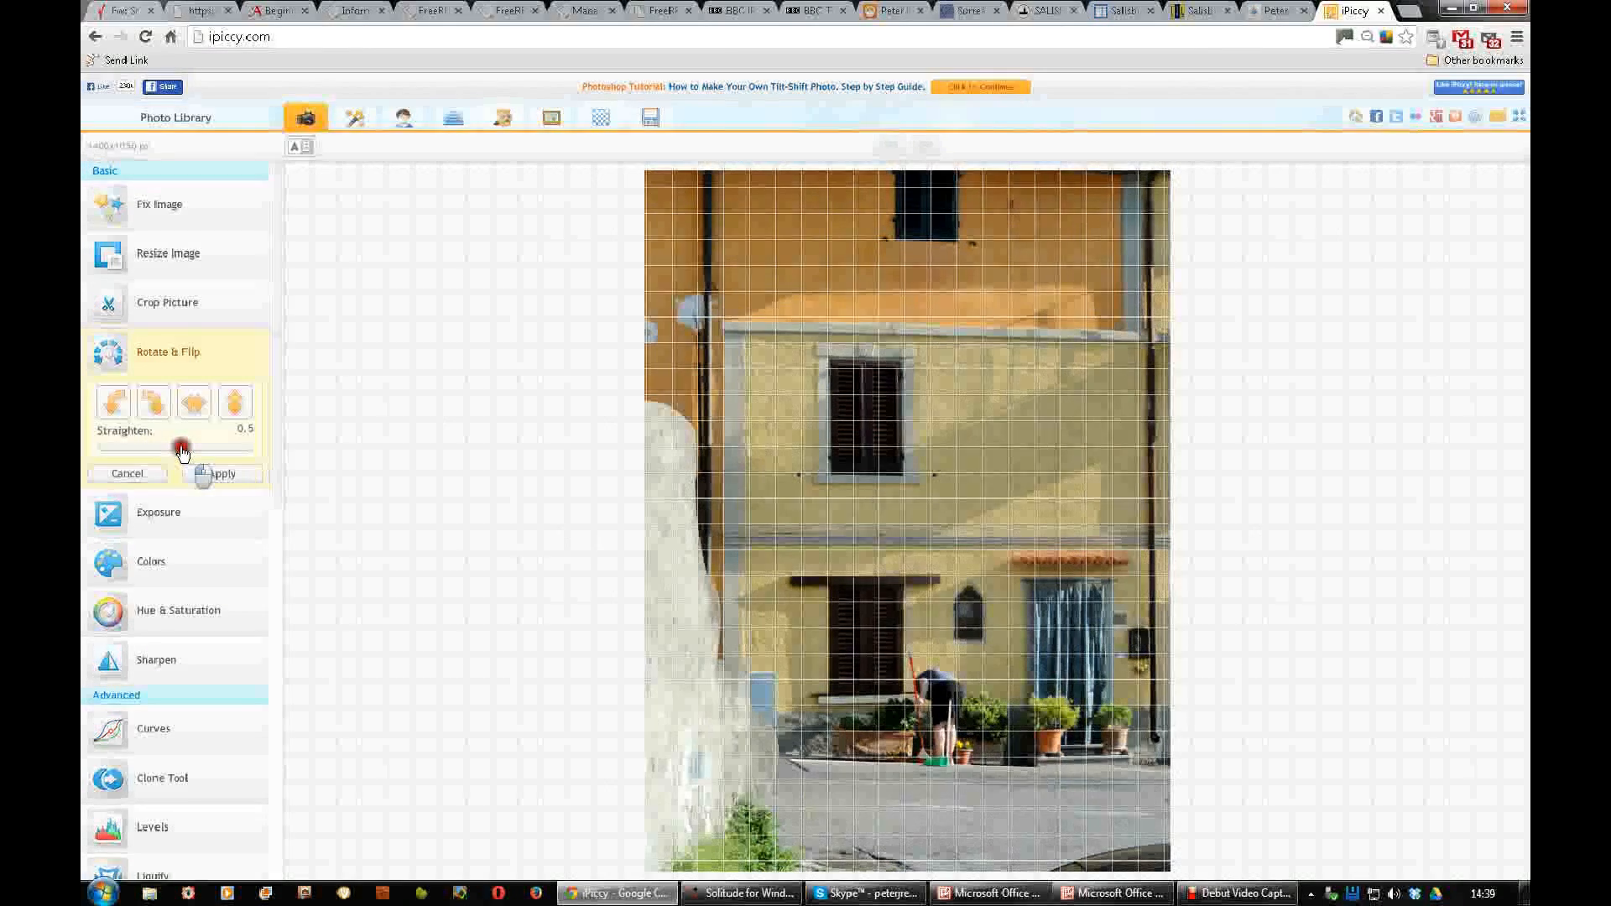
{"action": "left_click_drag", "start_coordinate": [182, 449], "coordinate": [182, 450]}
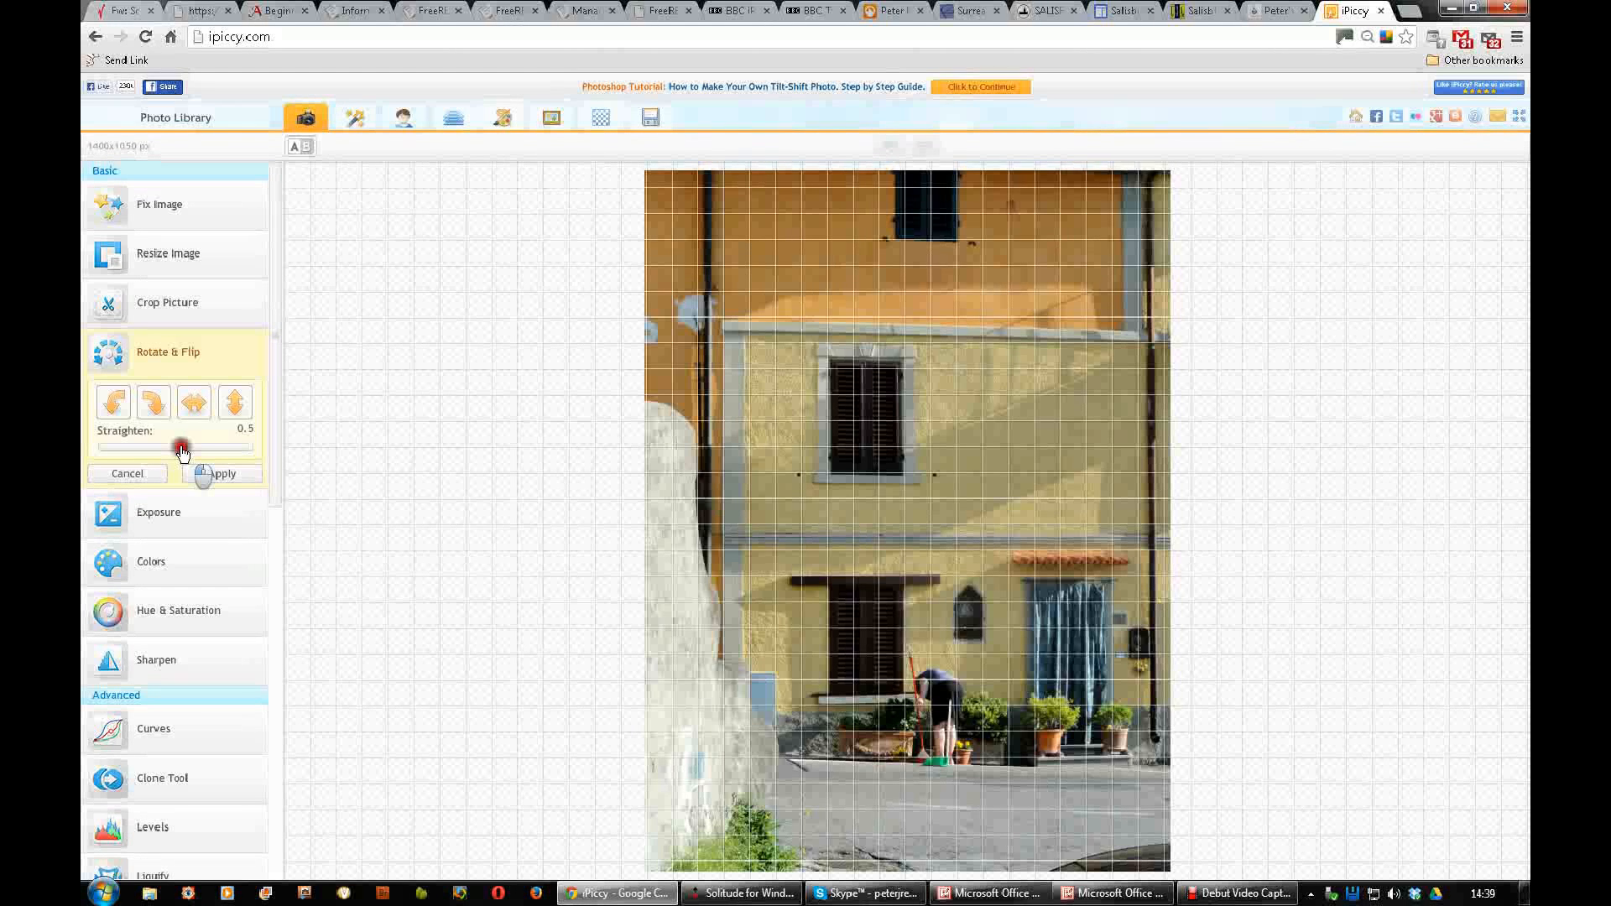
{"action": "left_click_drag", "start_coordinate": [180, 447], "coordinate": [205, 448]}
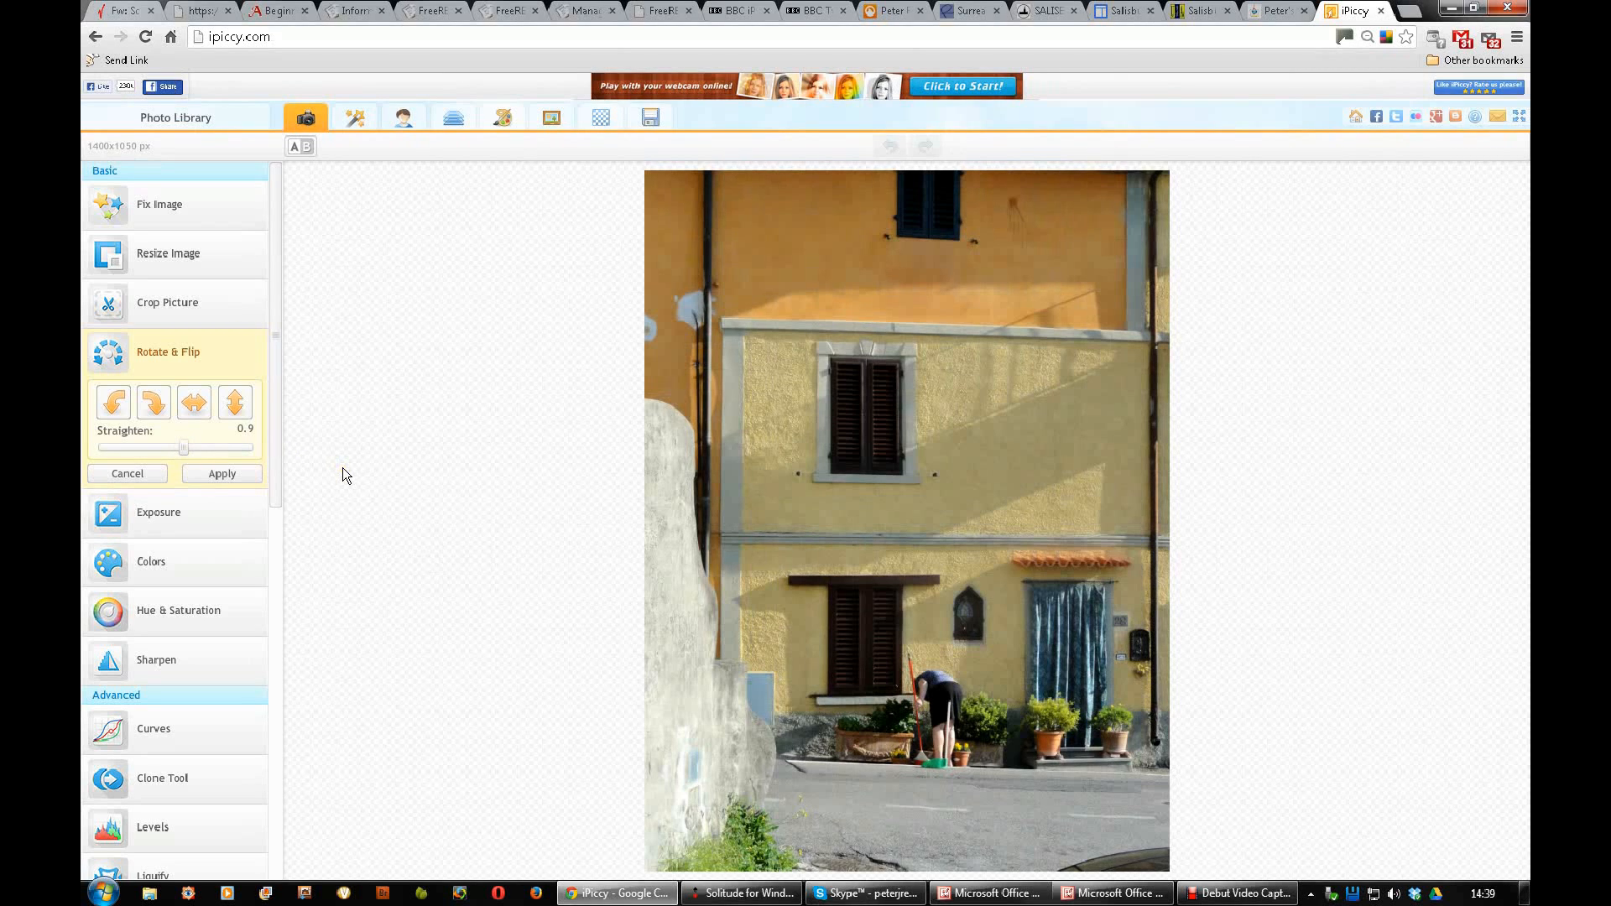
{"action": "mouse_move", "coordinate": [221, 500]}
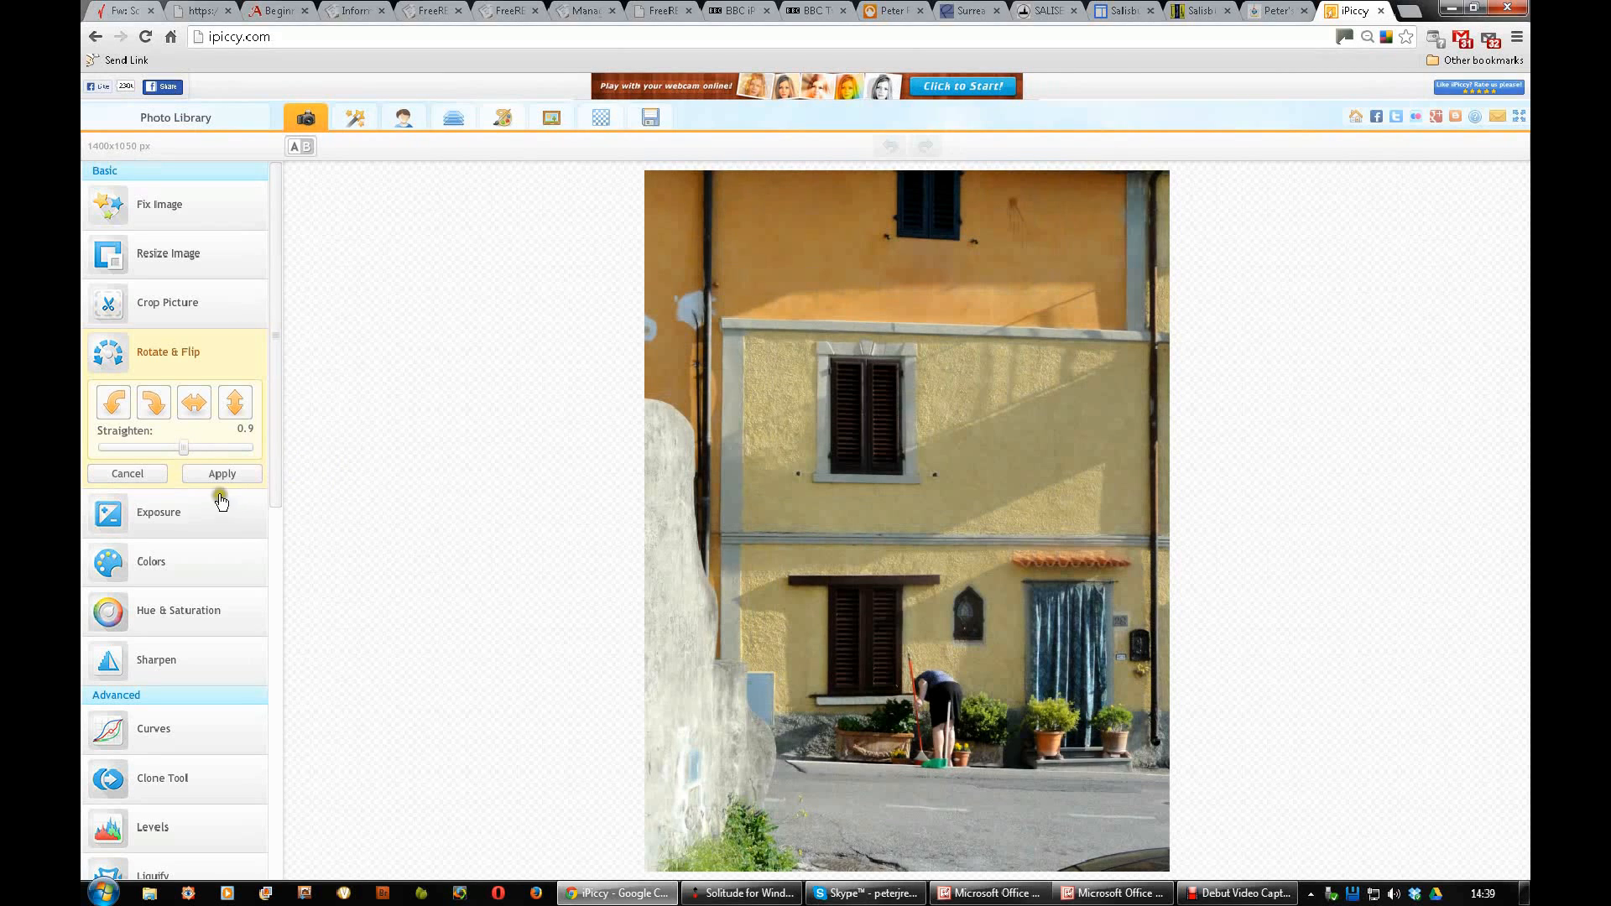
{"action": "left_click", "coordinate": [221, 473]}
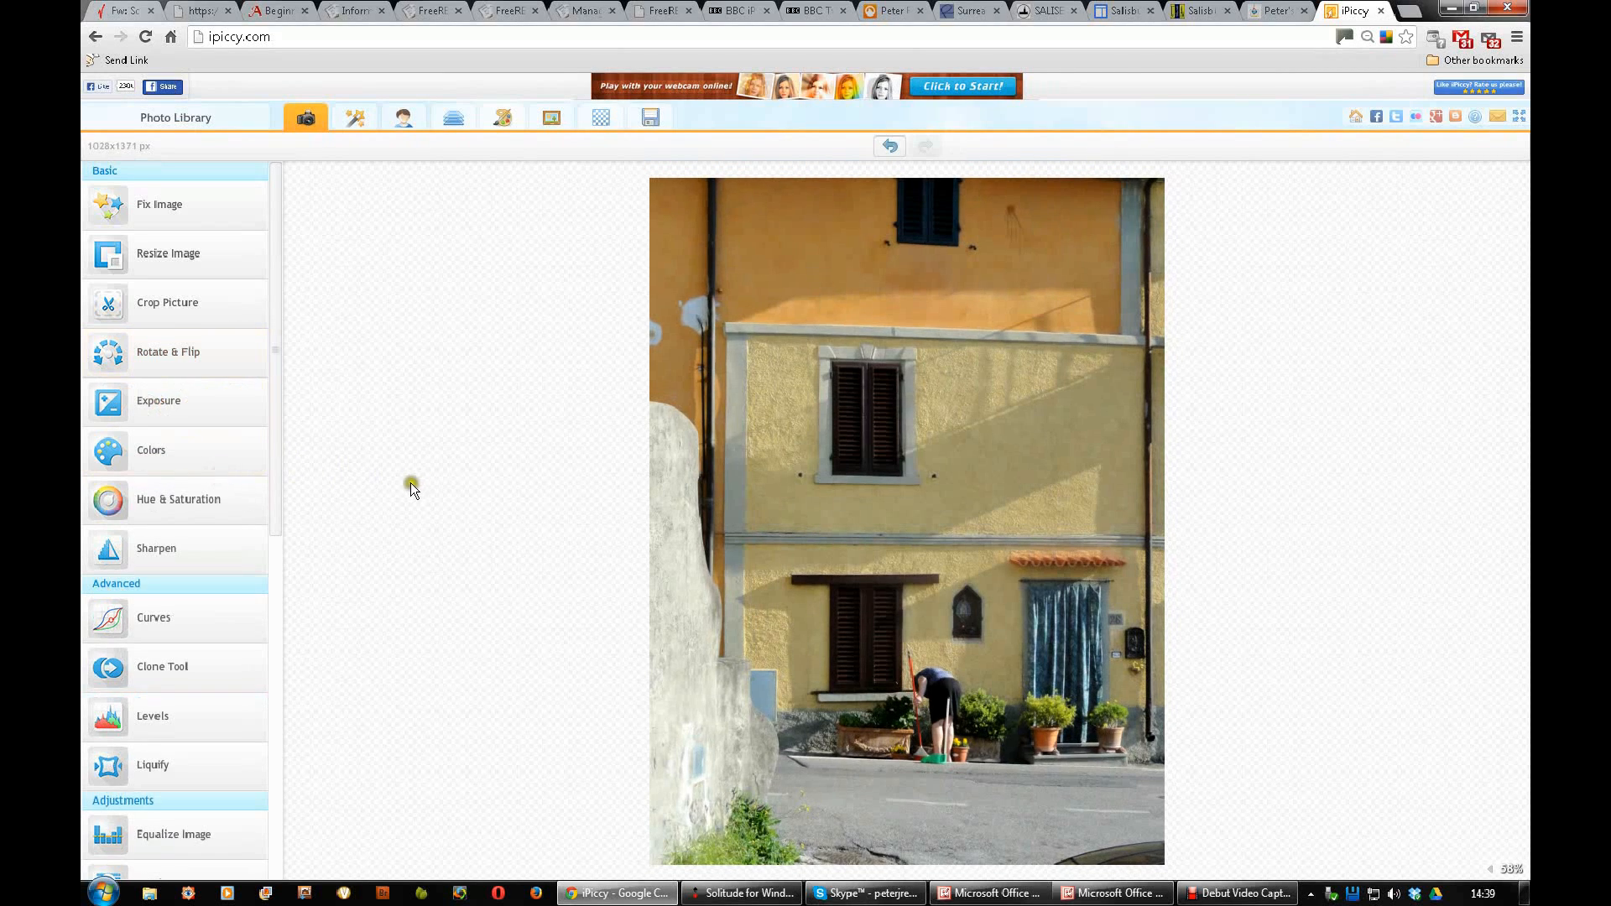
{"action": "mouse_move", "coordinate": [413, 491]}
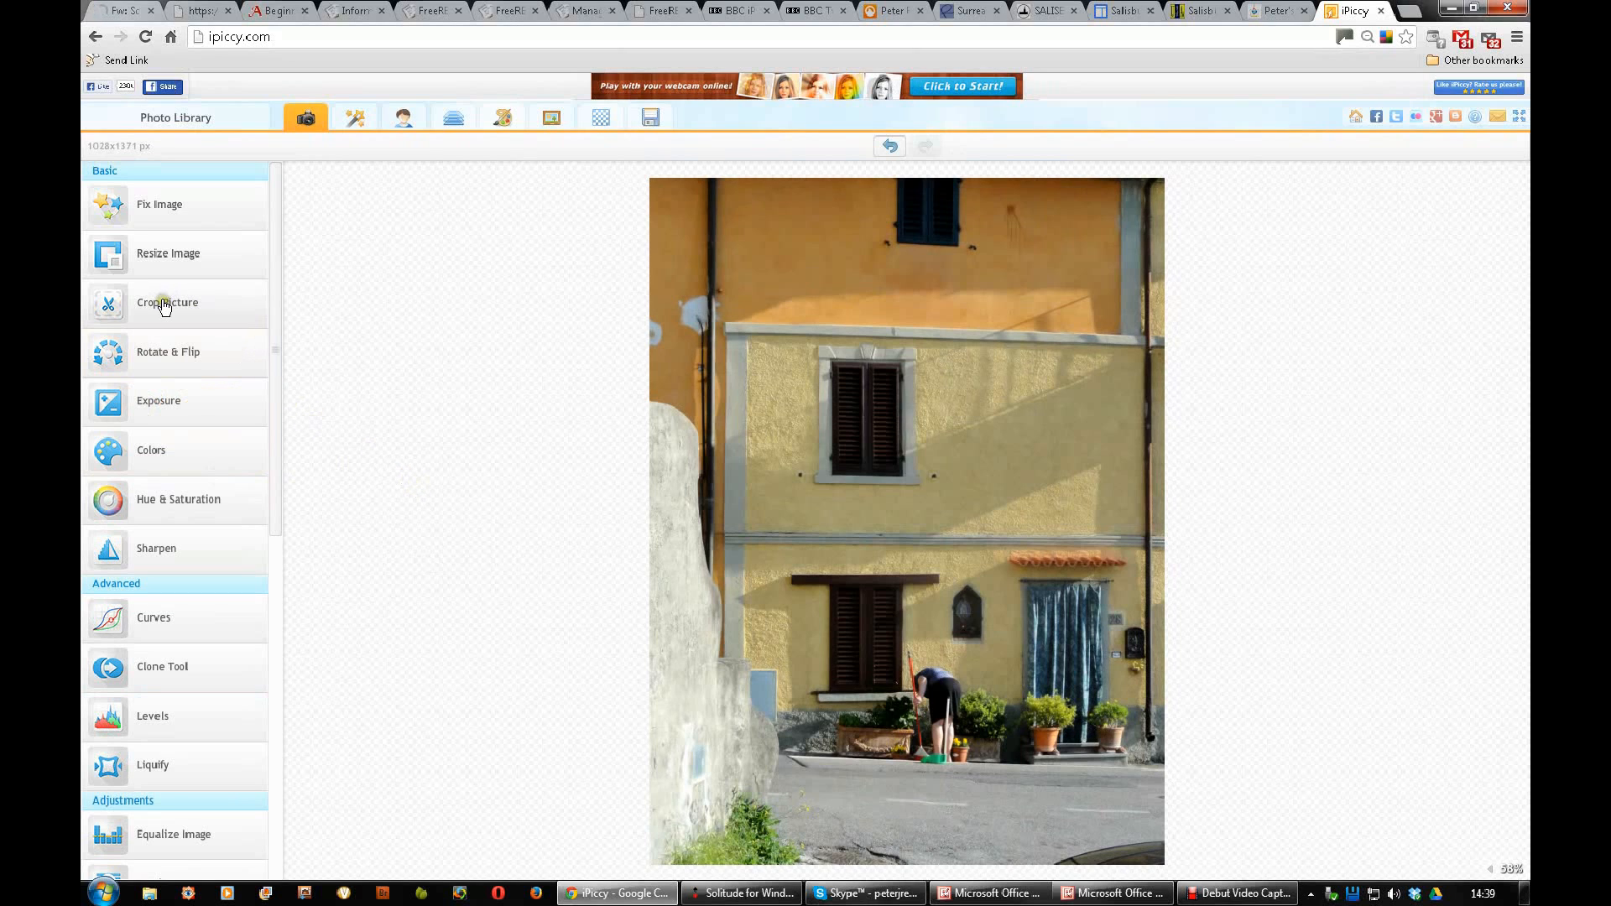
Step: Try the Square, Golden Ratio and YouTube thumbnail (130×100) crop presets
{"action": "left_click", "coordinate": [166, 304]}
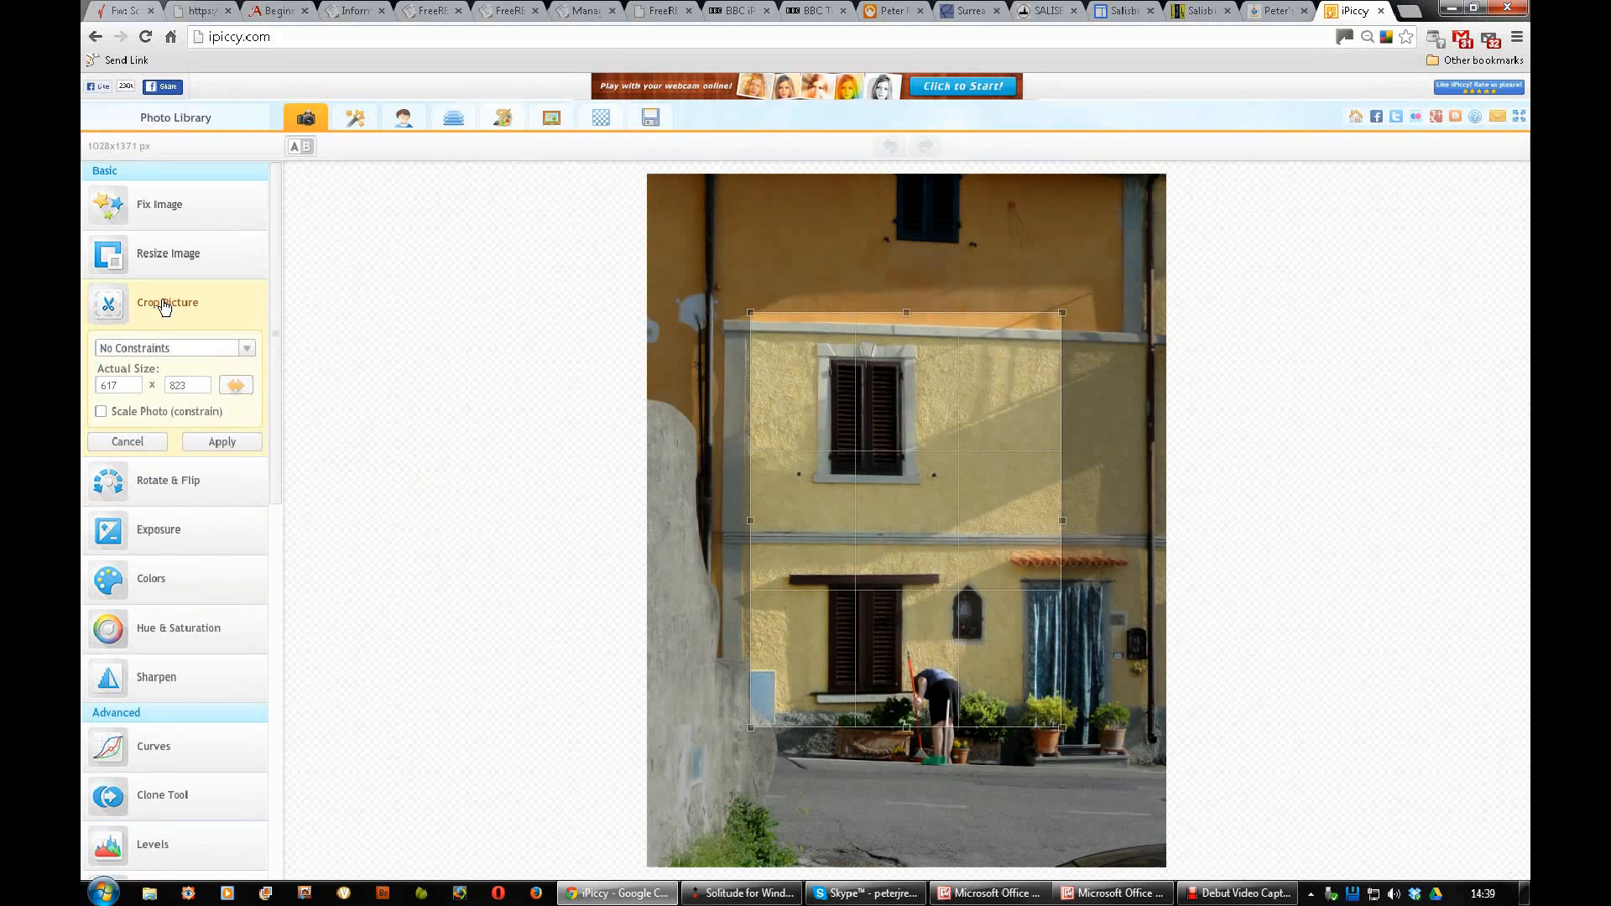
{"action": "left_click", "coordinate": [249, 349]}
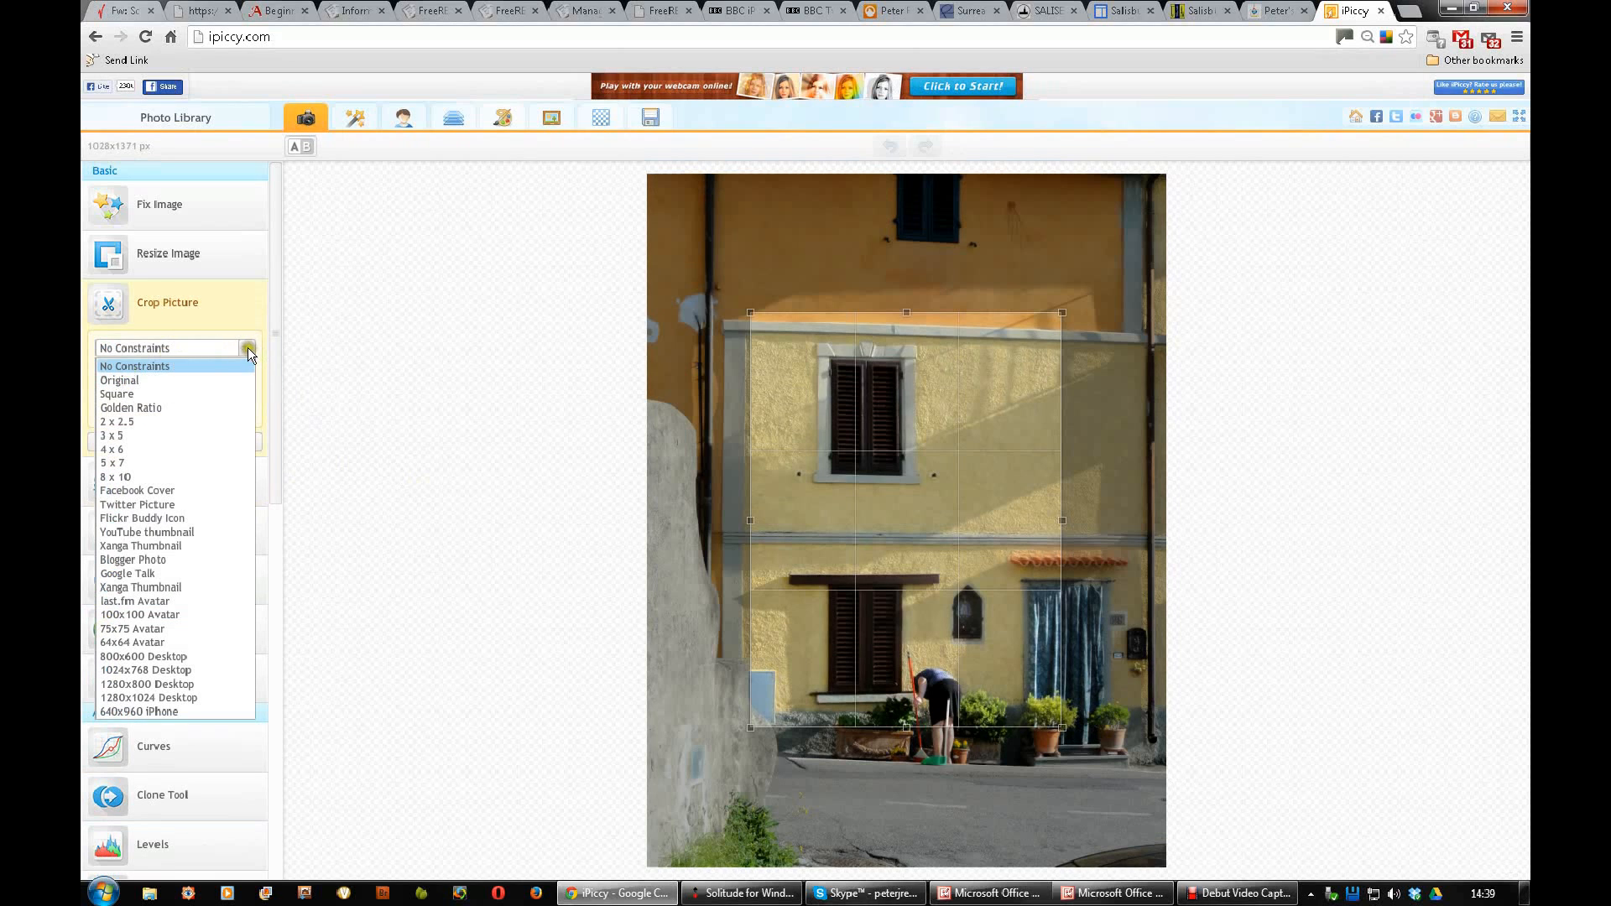
{"action": "mouse_move", "coordinate": [118, 380]}
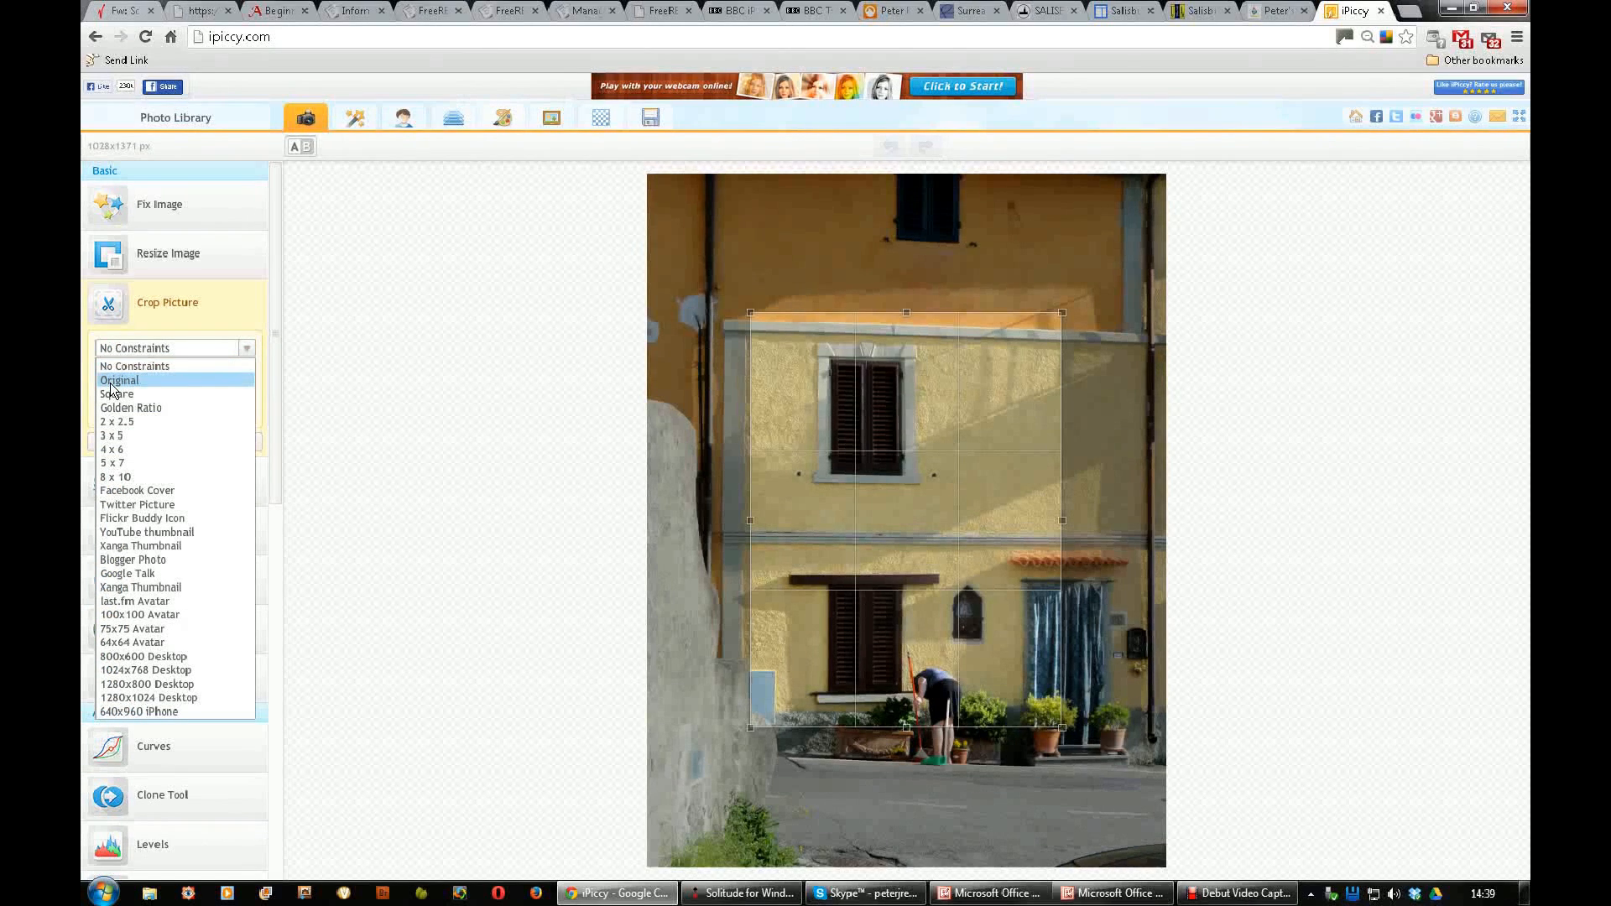
{"action": "mouse_move", "coordinate": [116, 394]}
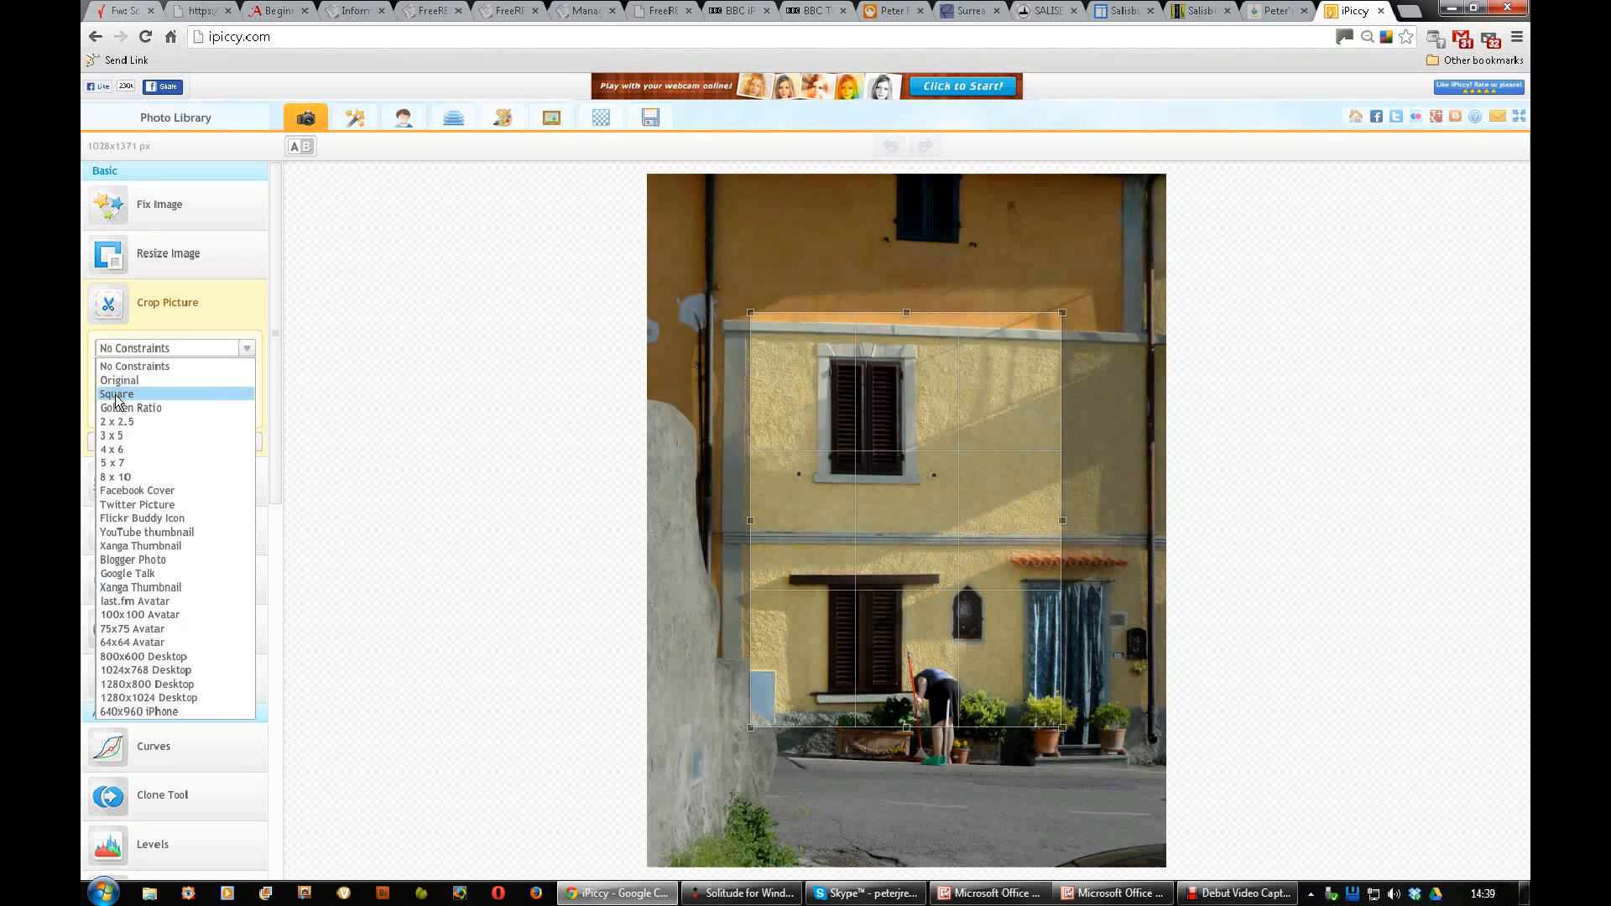
{"action": "left_click", "coordinate": [115, 393]}
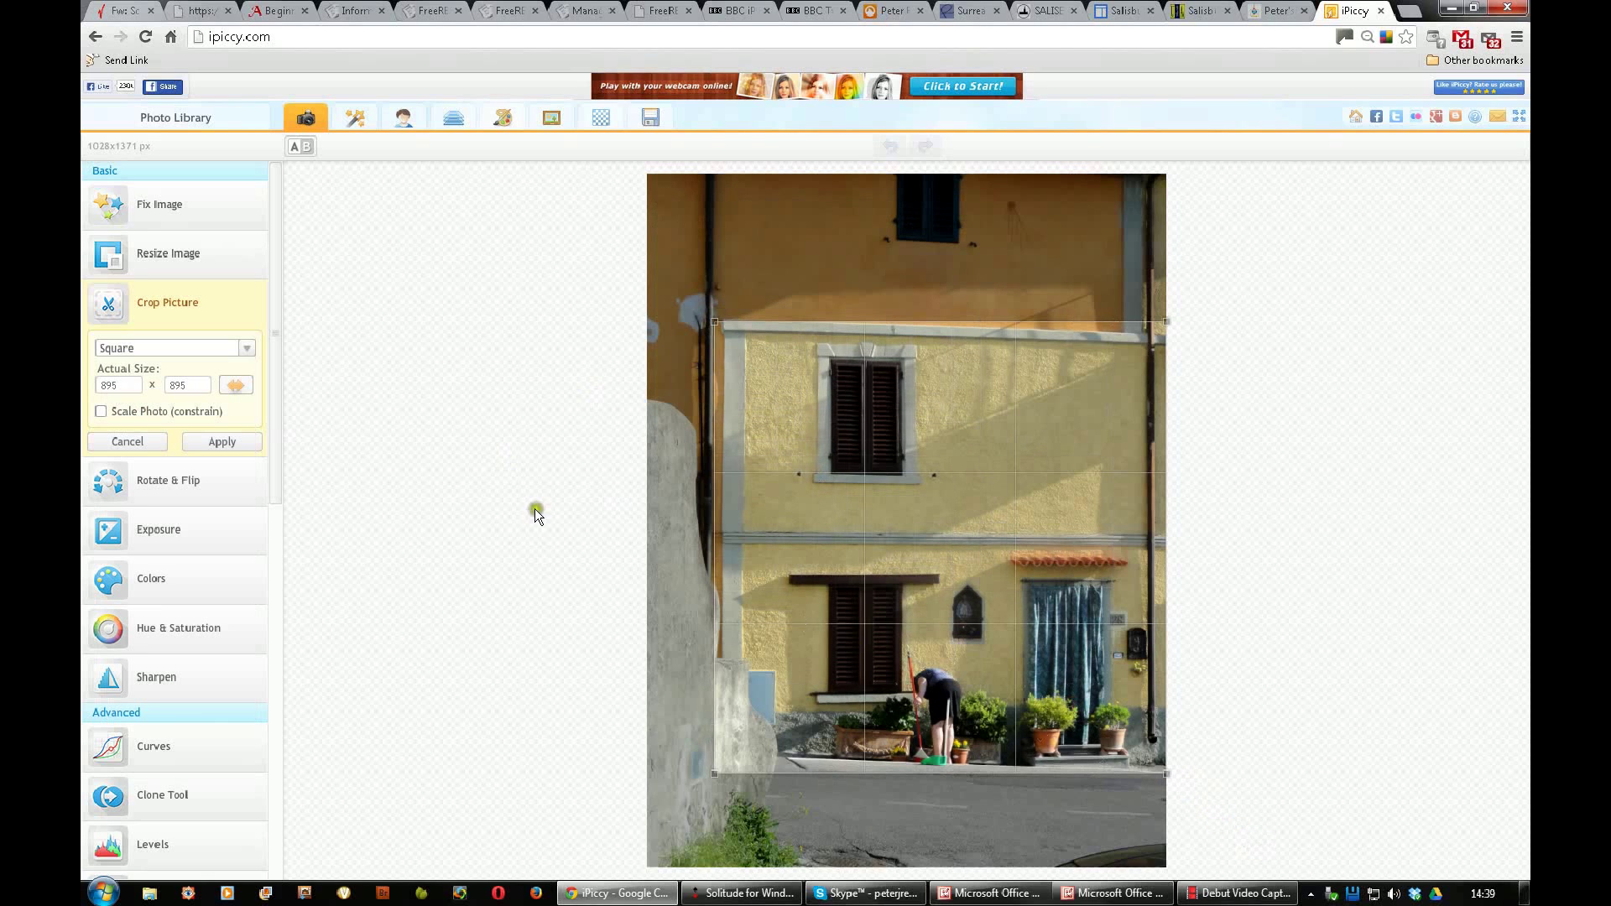
{"action": "left_click", "coordinate": [247, 348]}
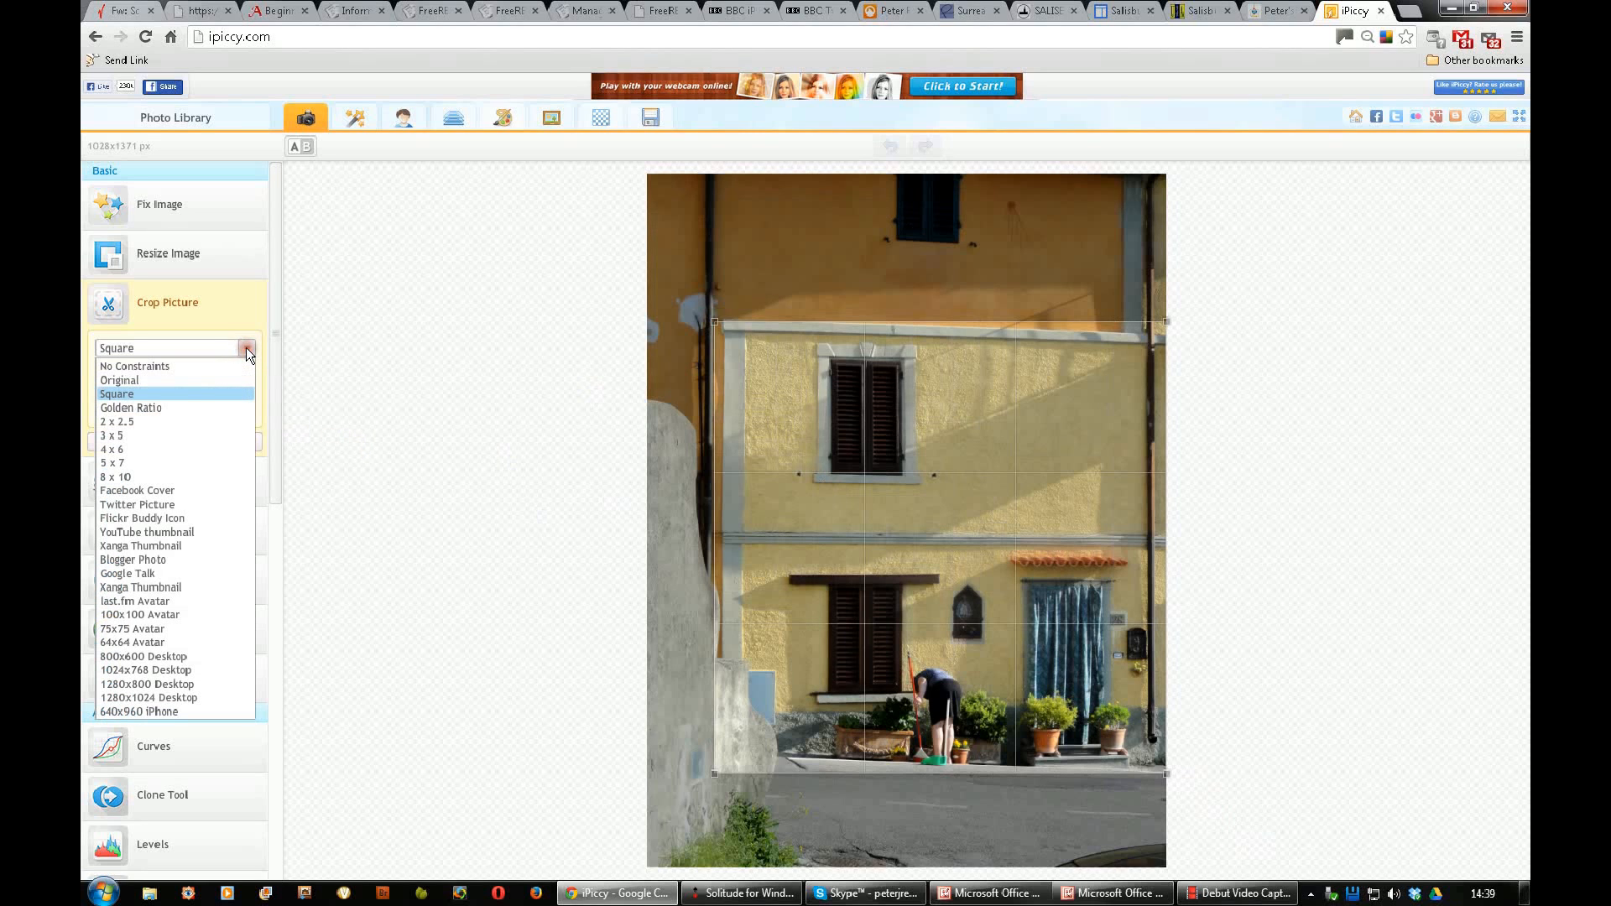
{"action": "left_click", "coordinate": [130, 408]}
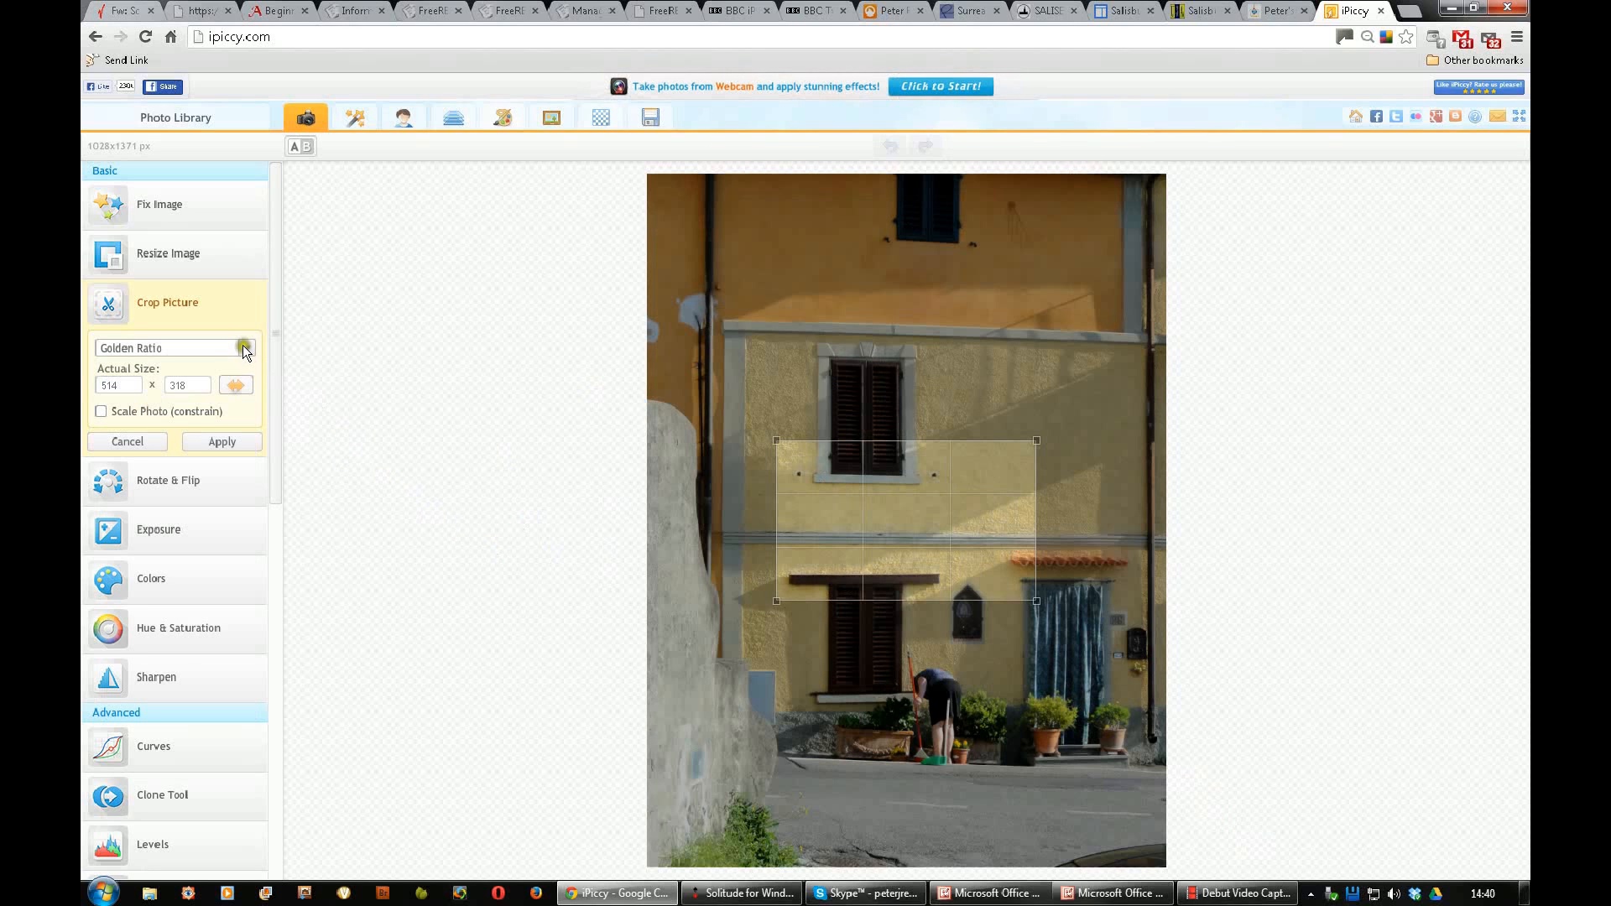
{"action": "left_click", "coordinate": [245, 349]}
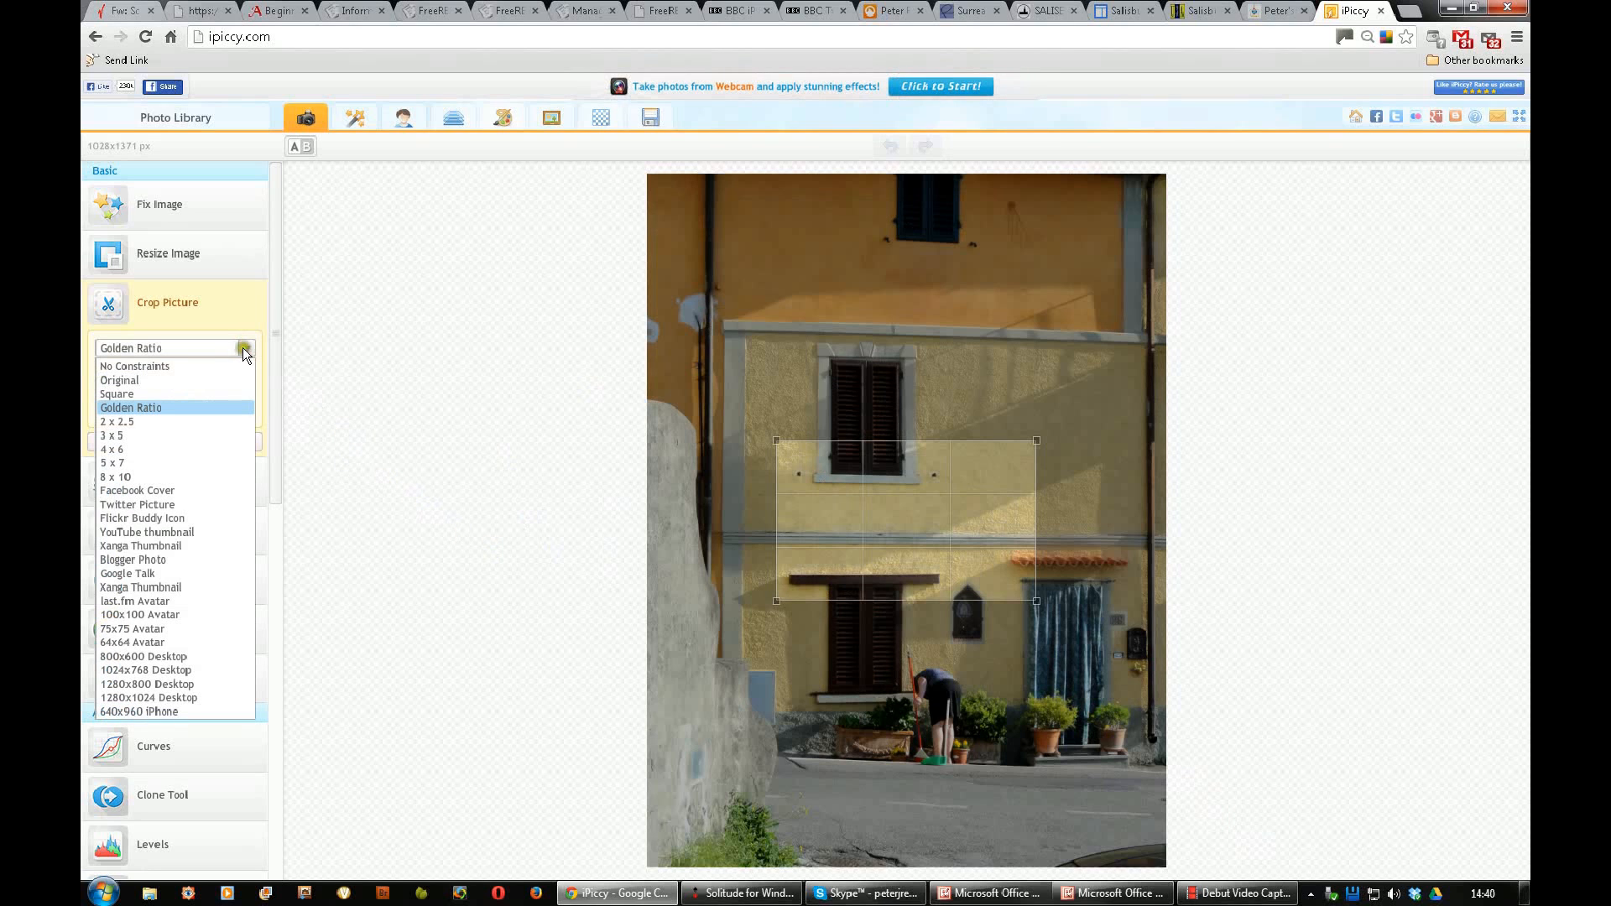
{"action": "mouse_move", "coordinate": [124, 477]}
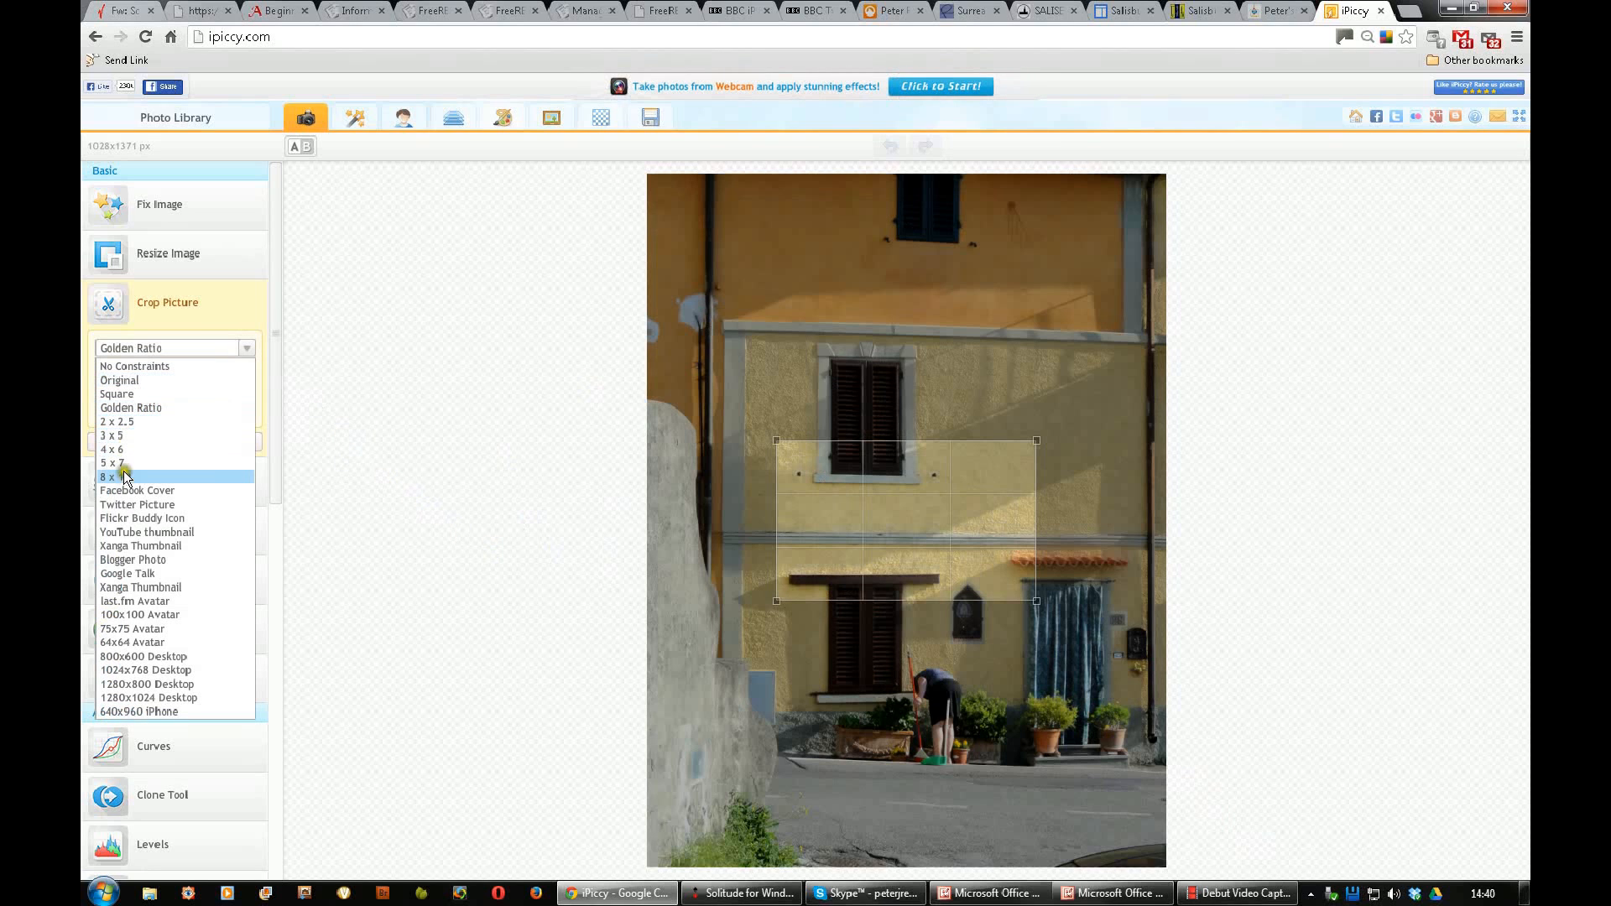
{"action": "mouse_move", "coordinate": [146, 490]}
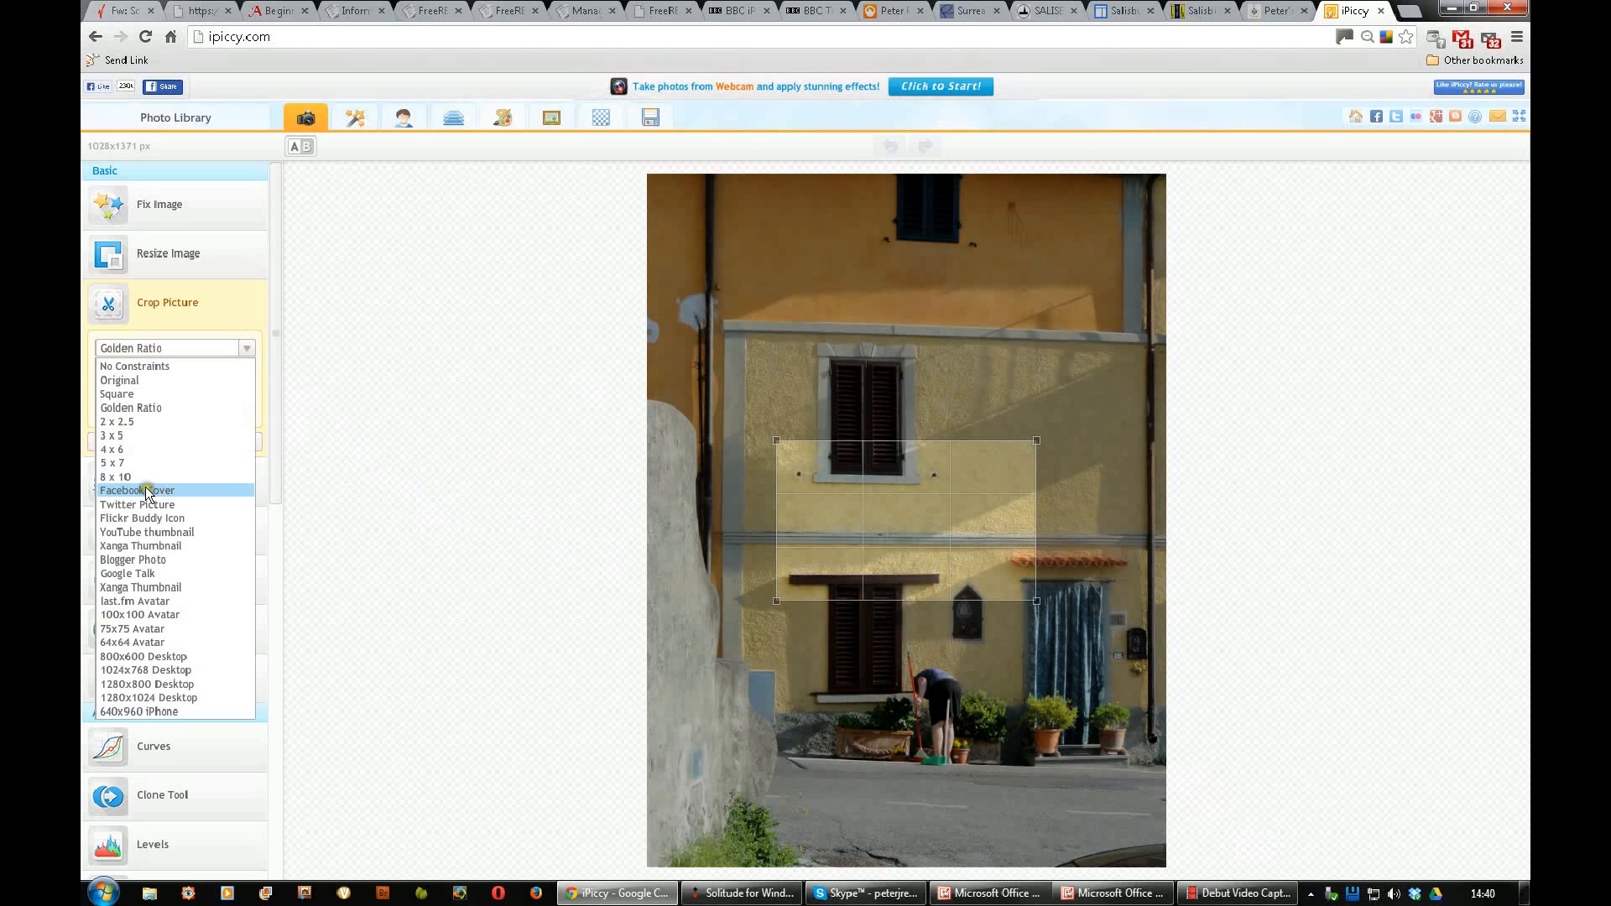
{"action": "mouse_move", "coordinate": [130, 532]}
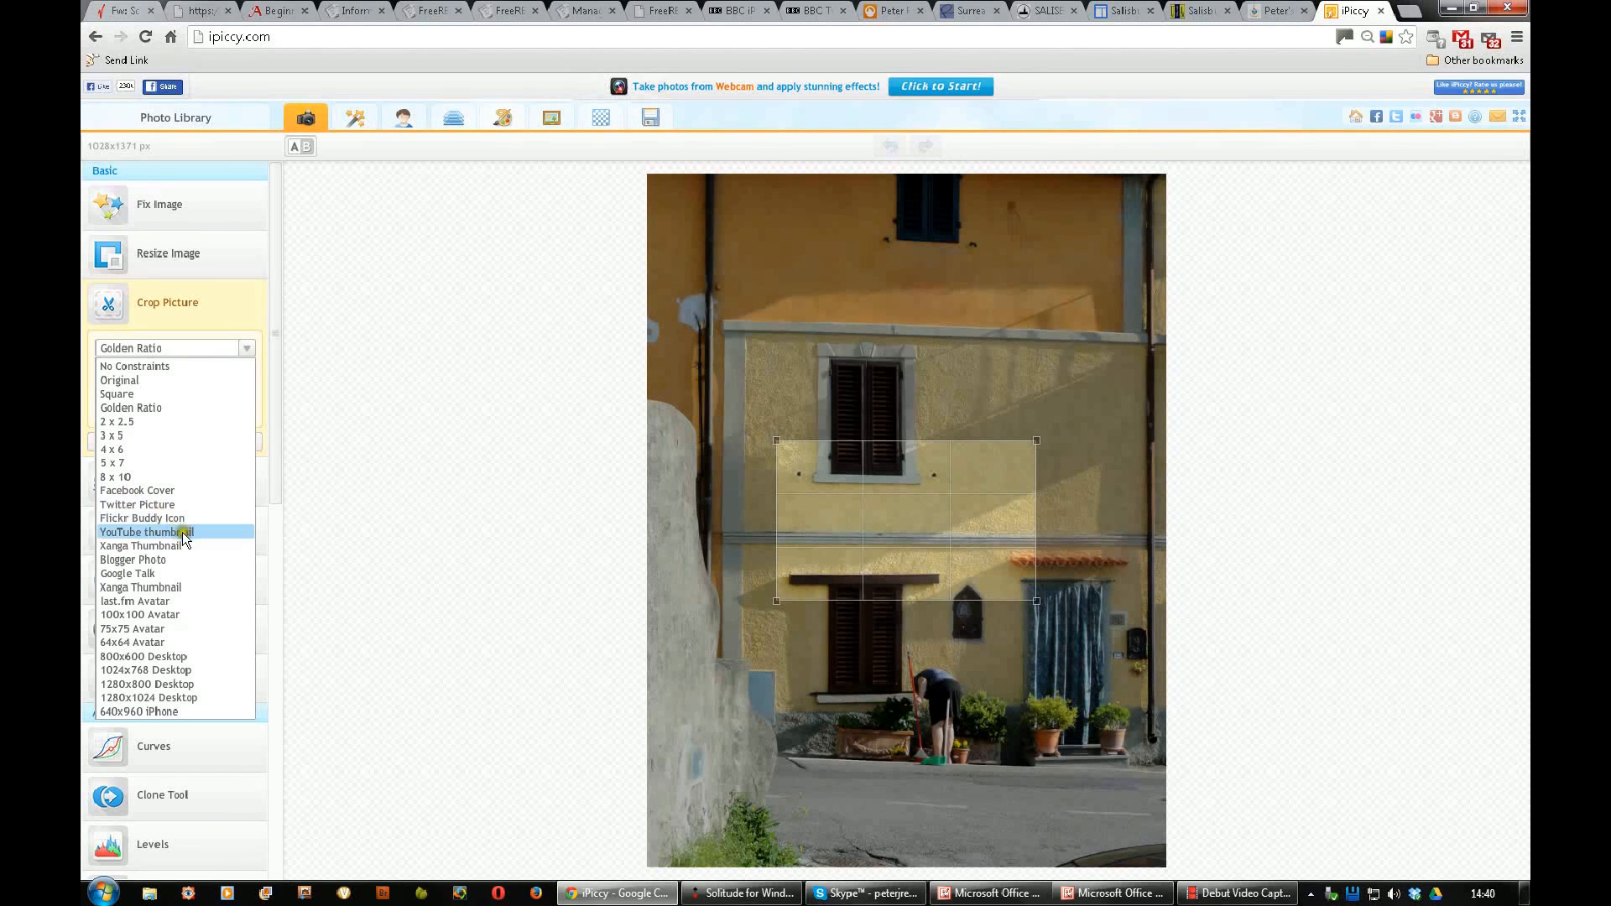
{"action": "mouse_move", "coordinate": [144, 532]}
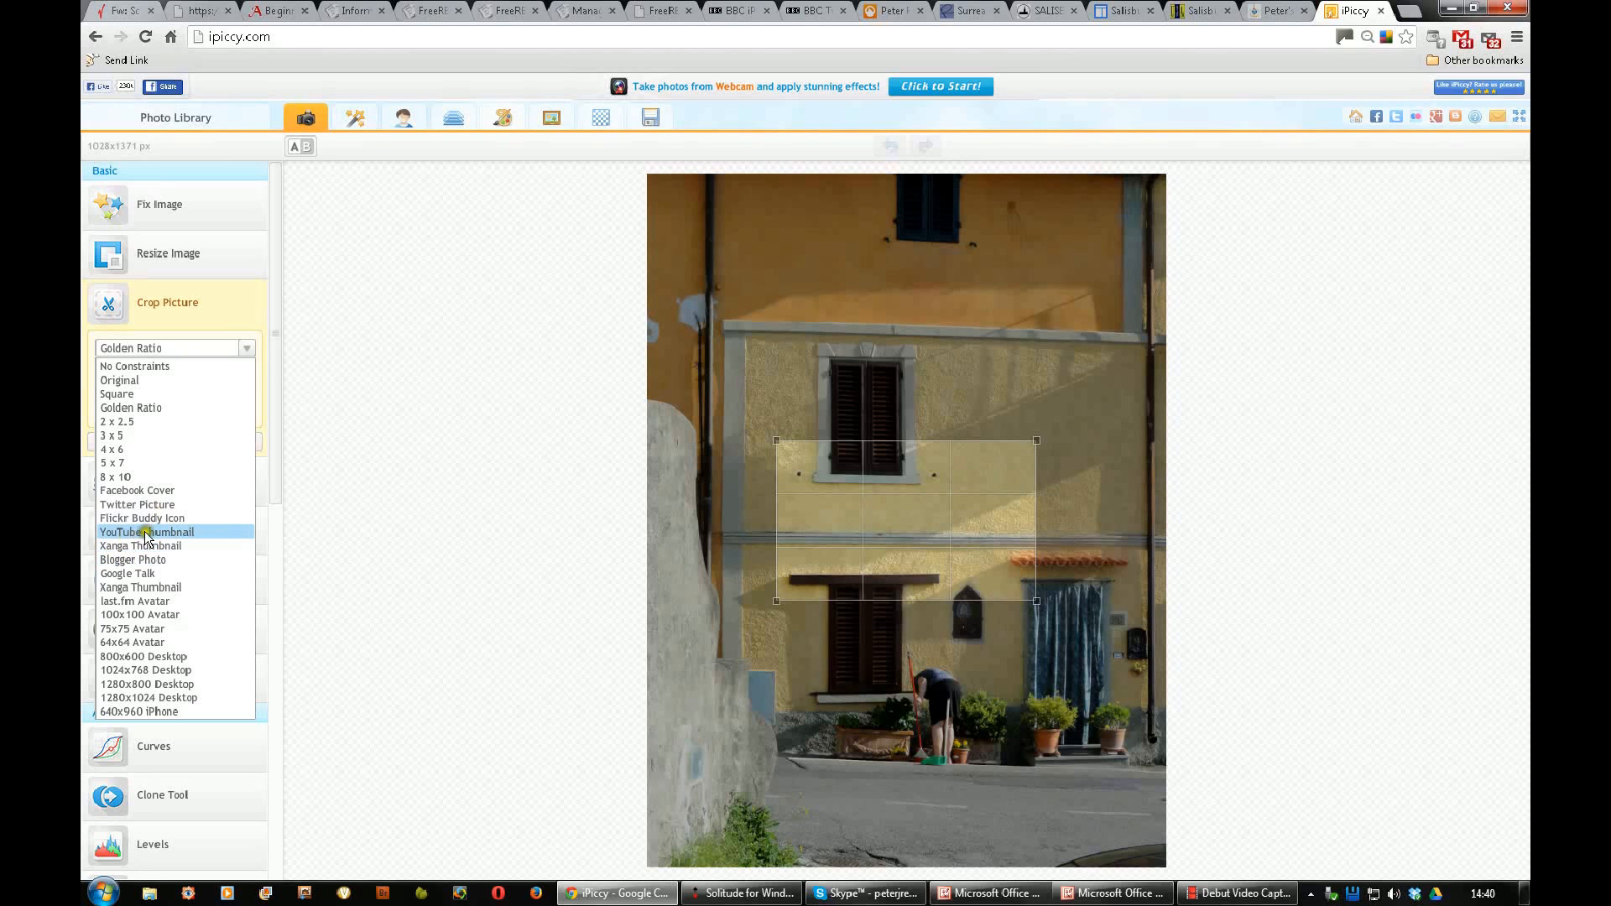
{"action": "left_click", "coordinate": [146, 531]}
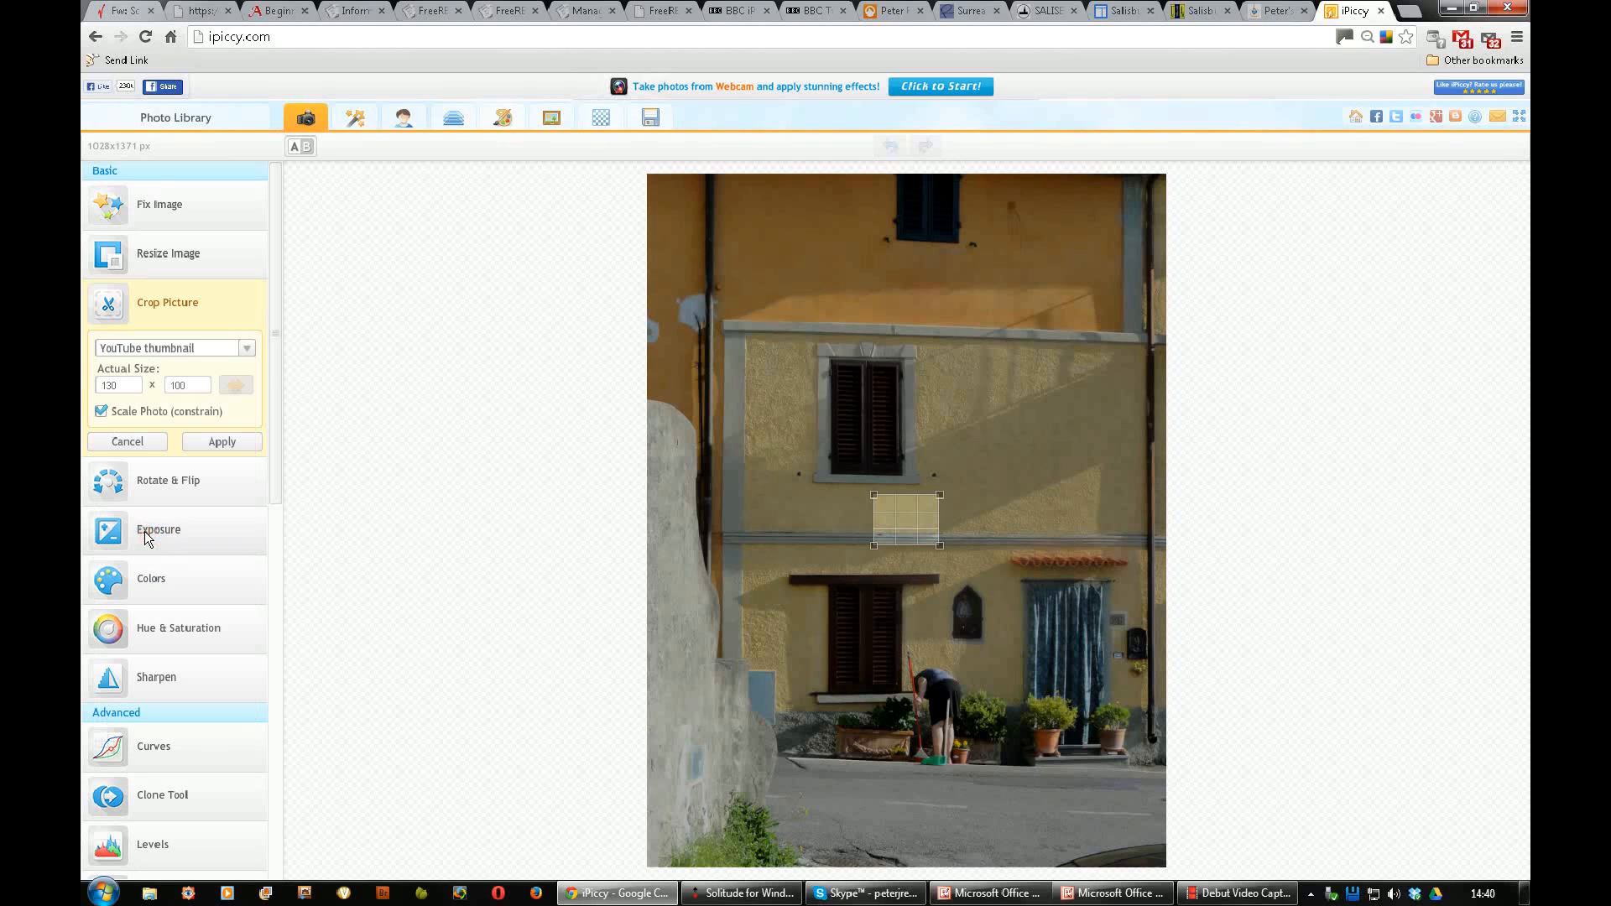
{"action": "mouse_move", "coordinate": [306, 469]}
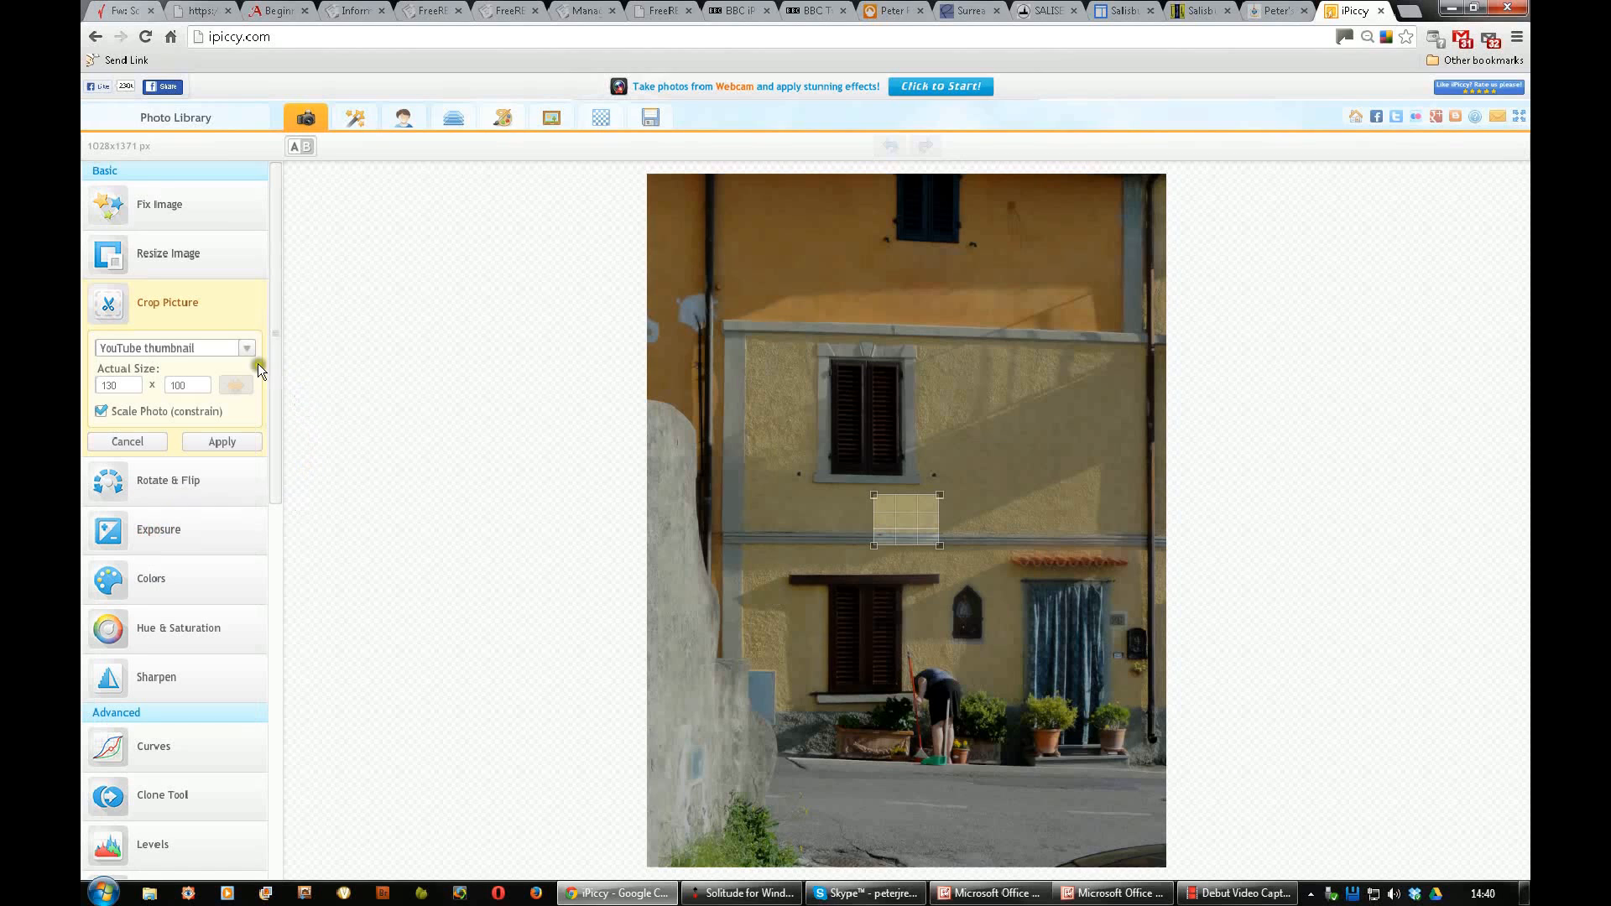
{"action": "left_click", "coordinate": [247, 348]}
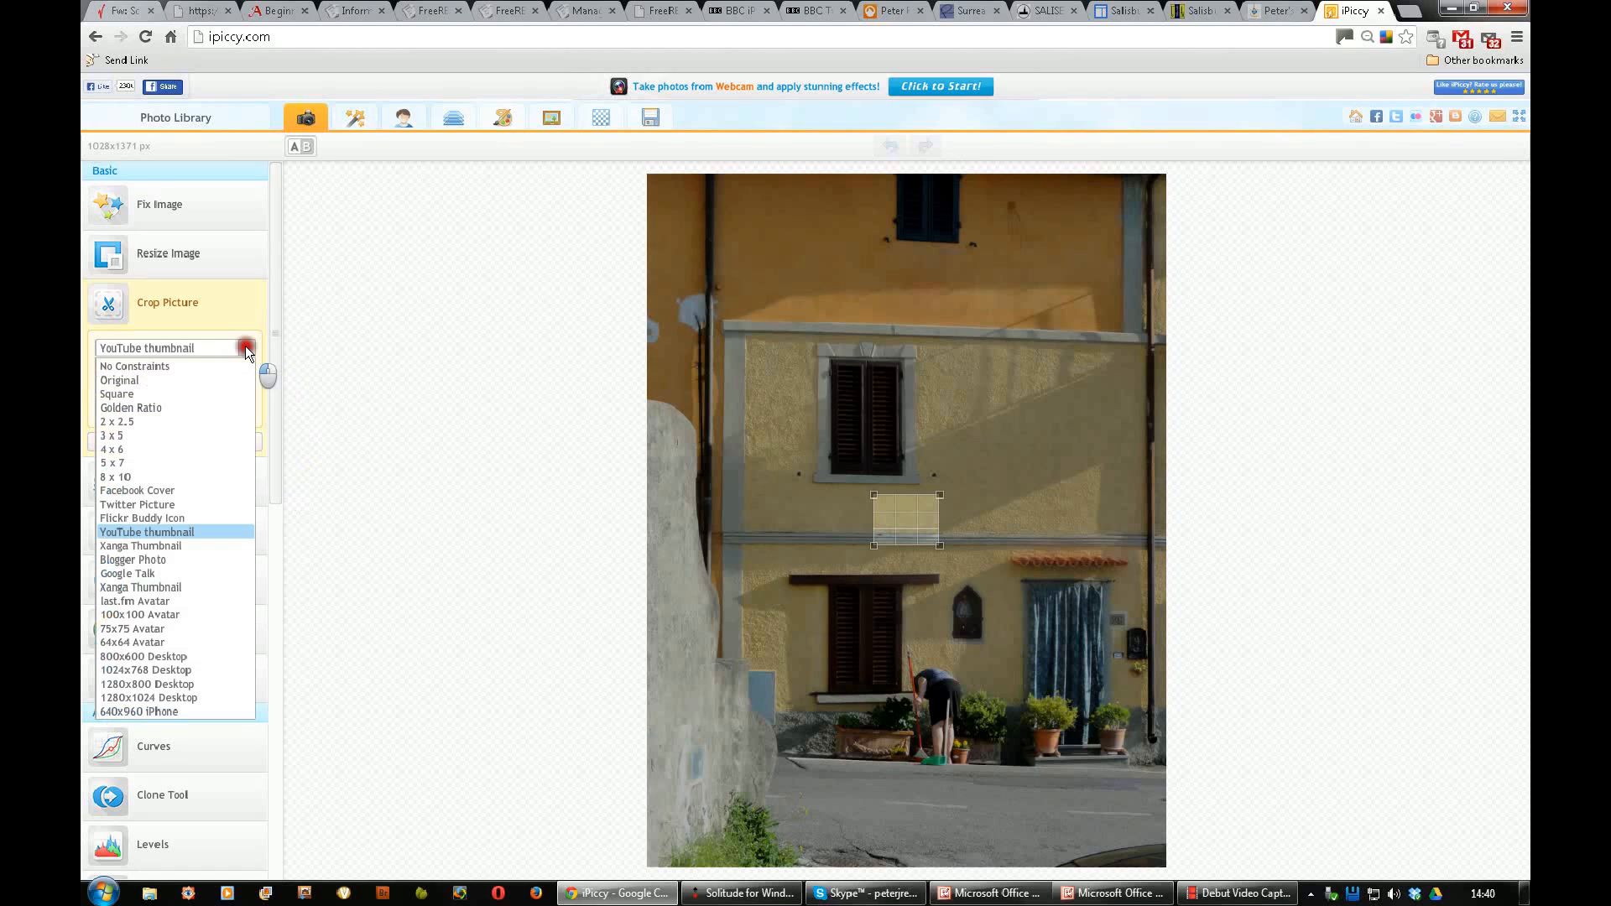
{"action": "mouse_move", "coordinate": [134, 601]}
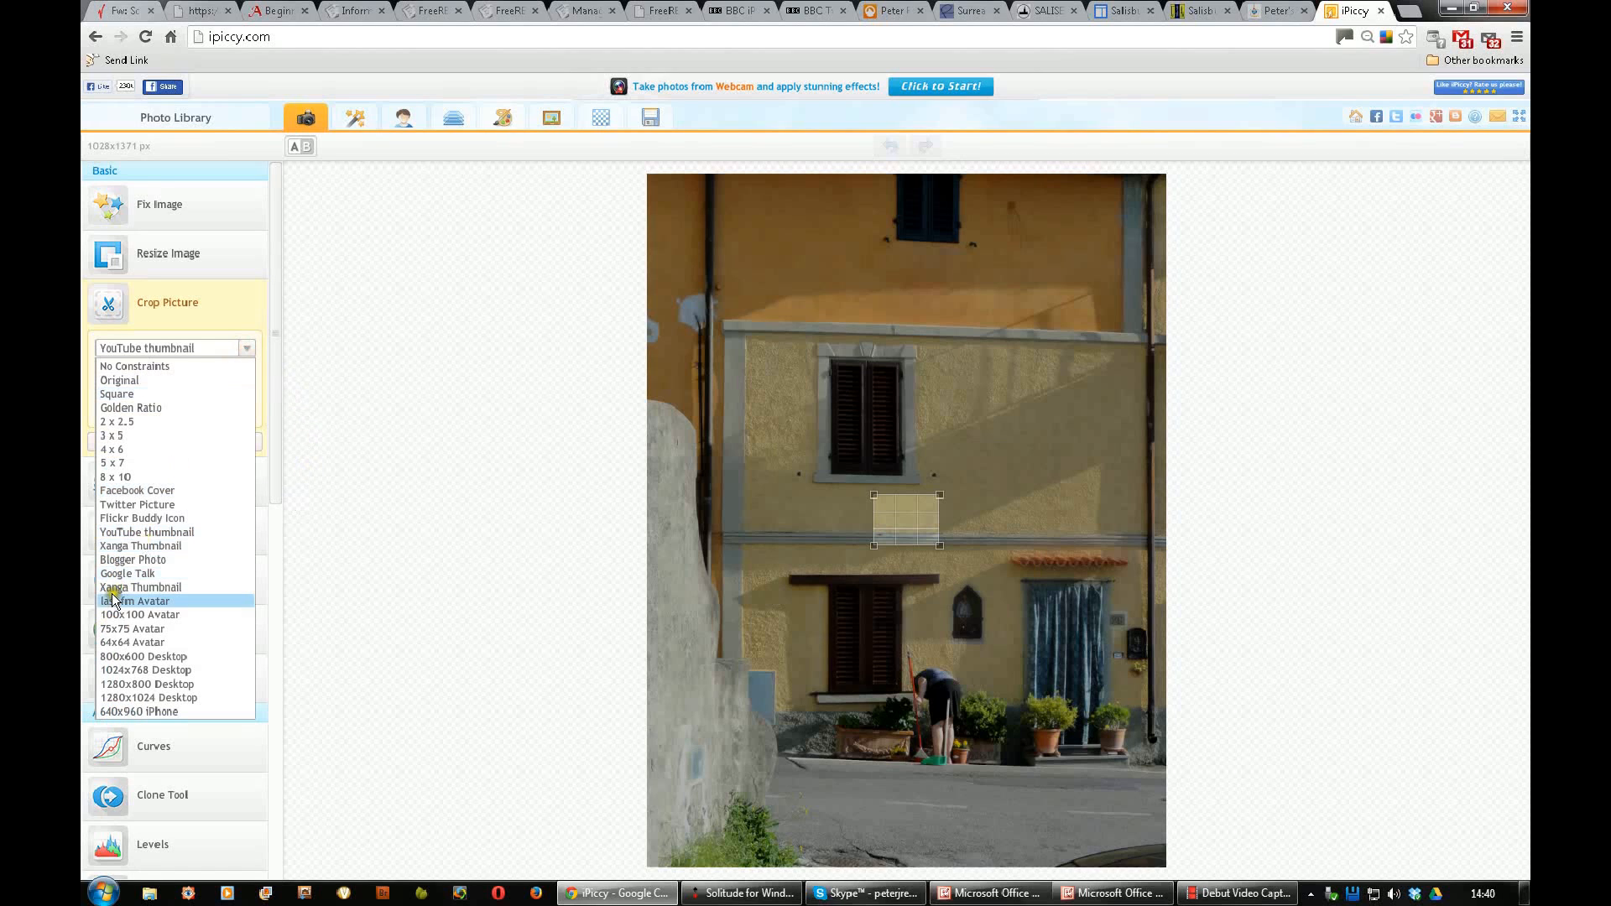
{"action": "mouse_move", "coordinate": [156, 575]}
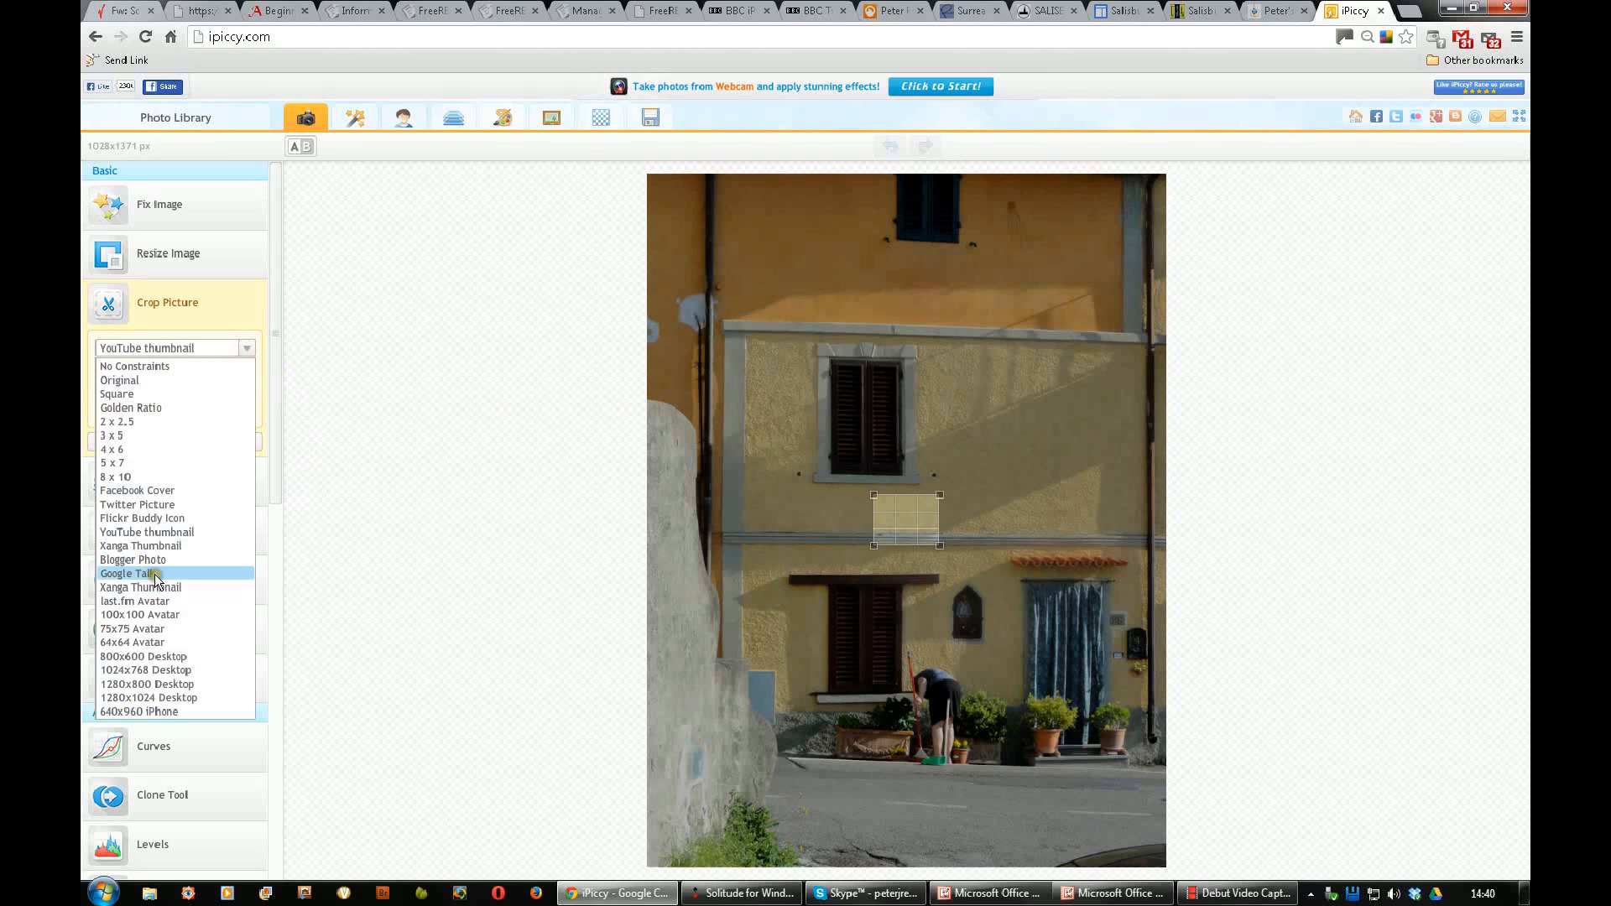
{"action": "mouse_move", "coordinate": [151, 658]}
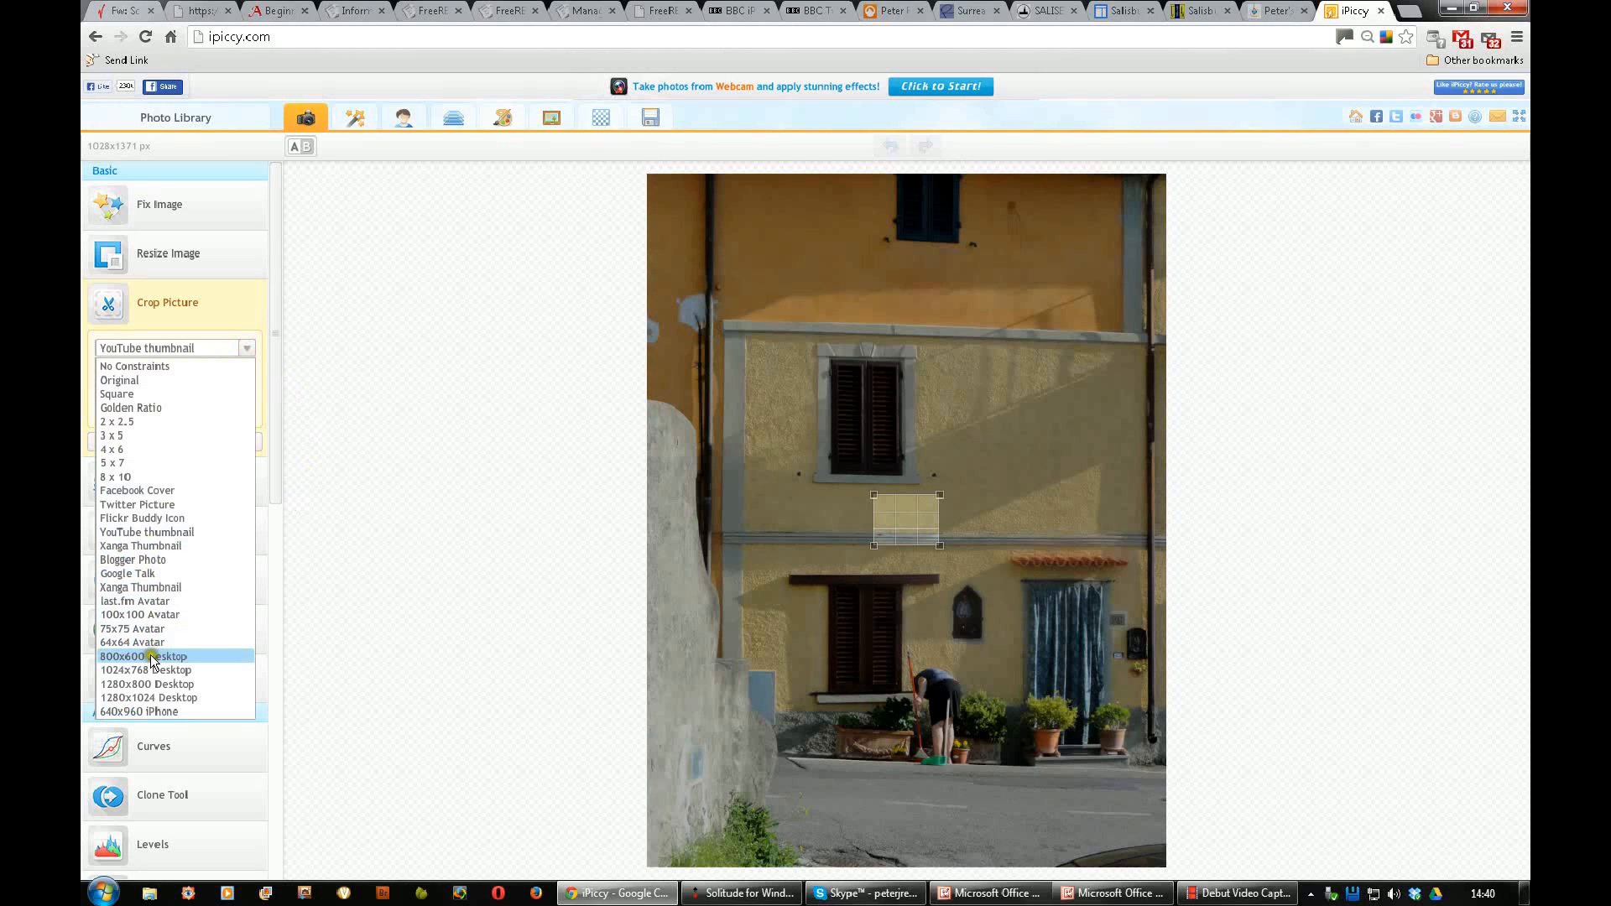
{"action": "mouse_move", "coordinate": [213, 477]}
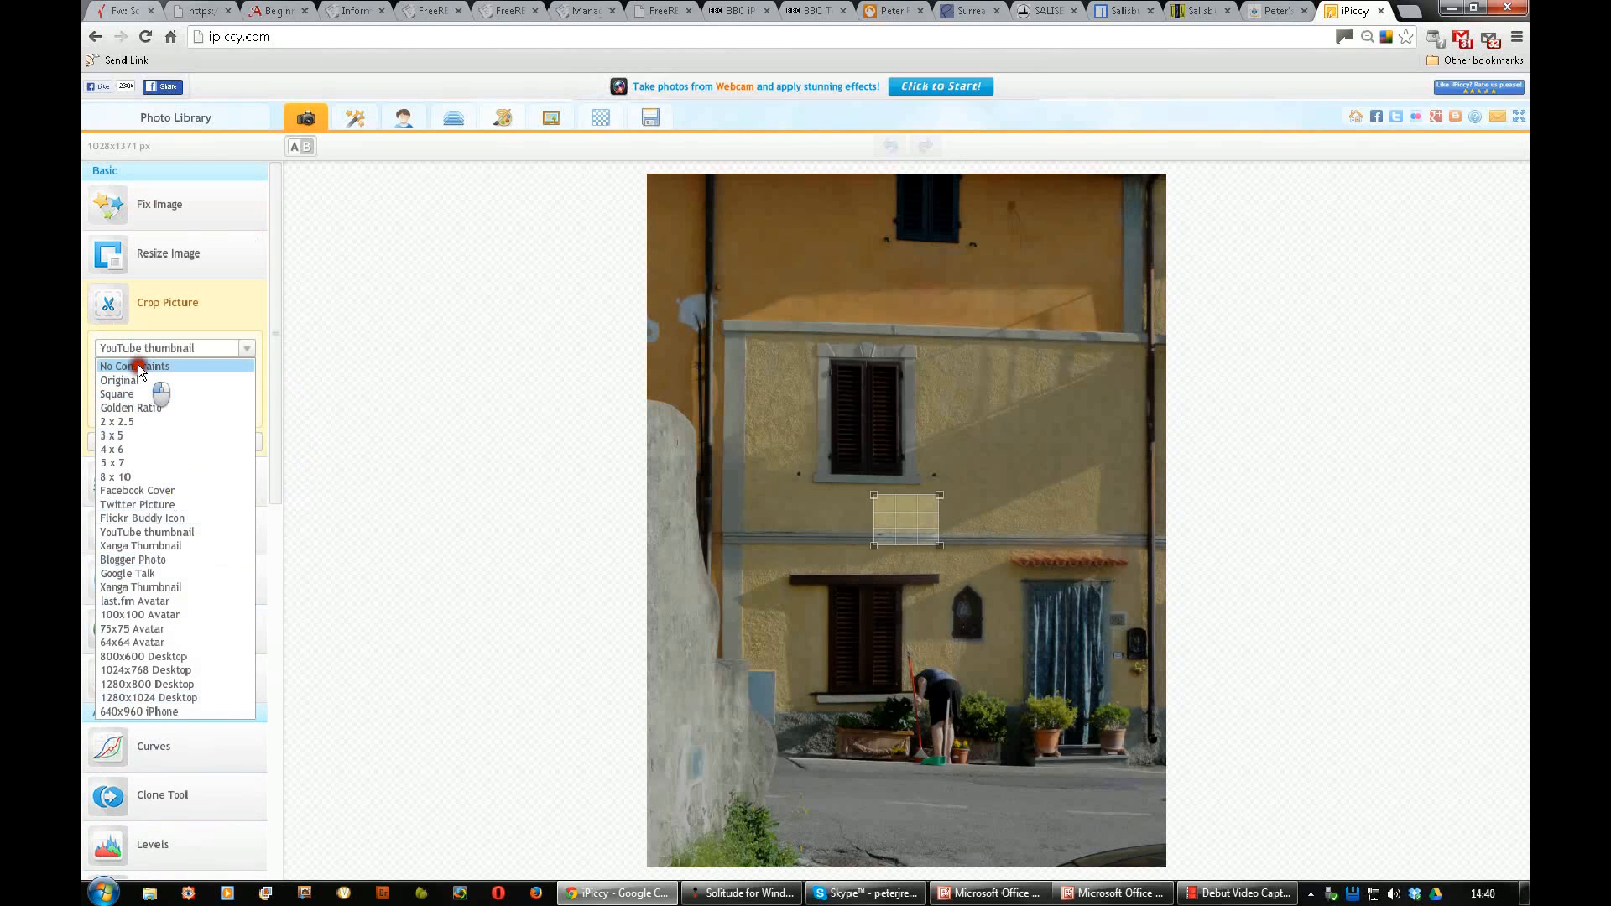
Step: Free-crop around the house to 876 by 1001 pixels, cutting wall, upper storey and road
{"action": "left_click", "coordinate": [133, 366]}
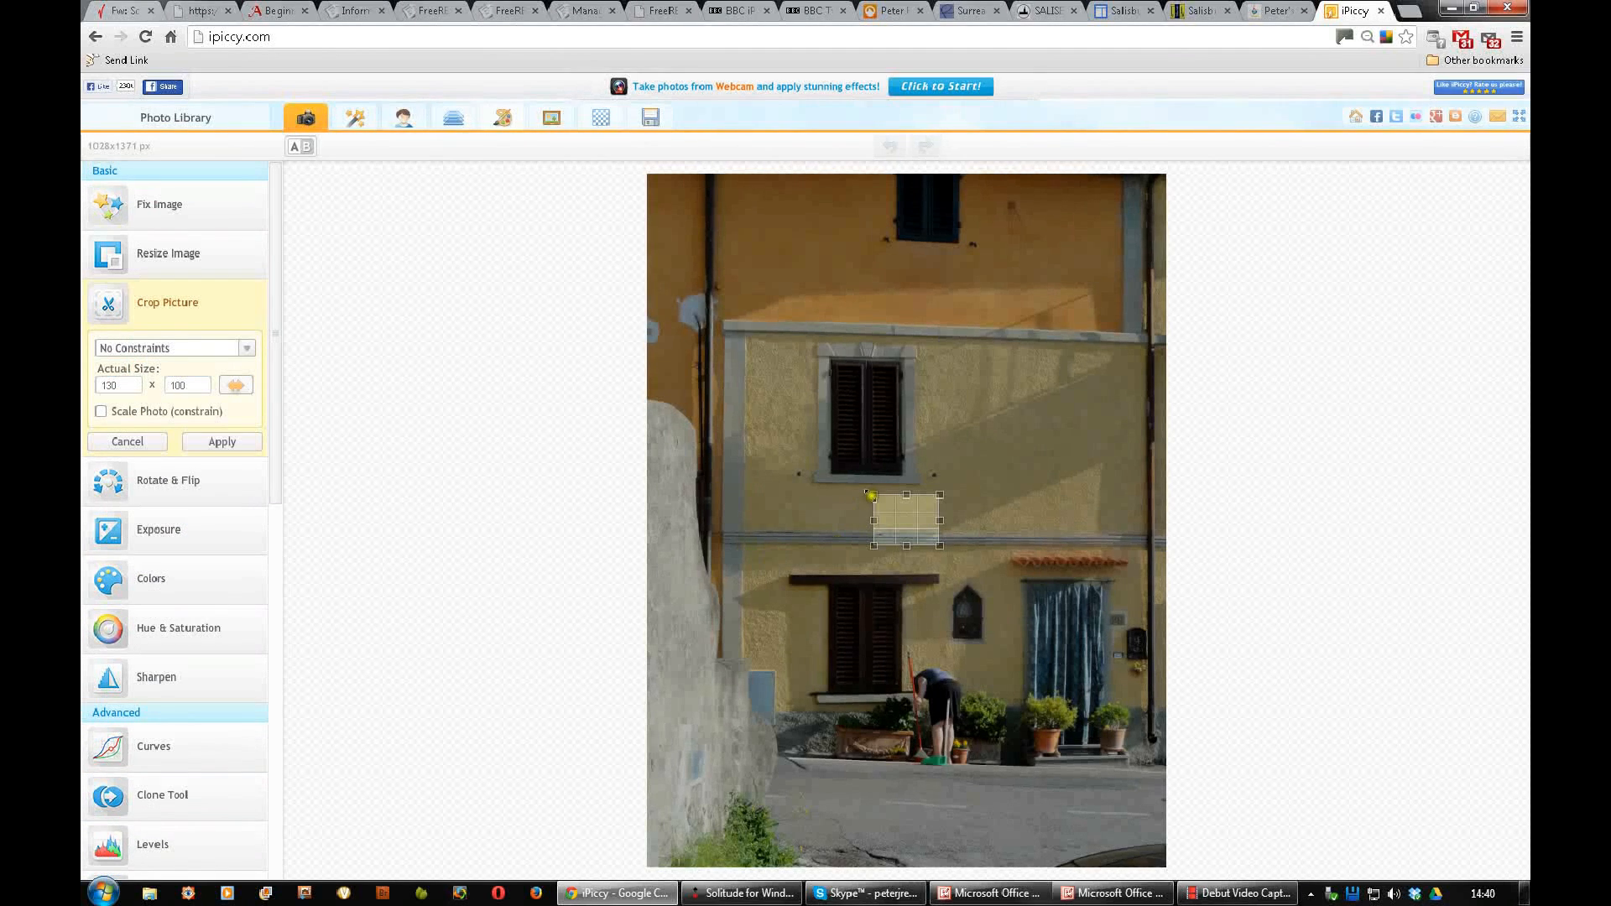
{"action": "left_click_drag", "start_coordinate": [870, 518], "coordinate": [666, 169]}
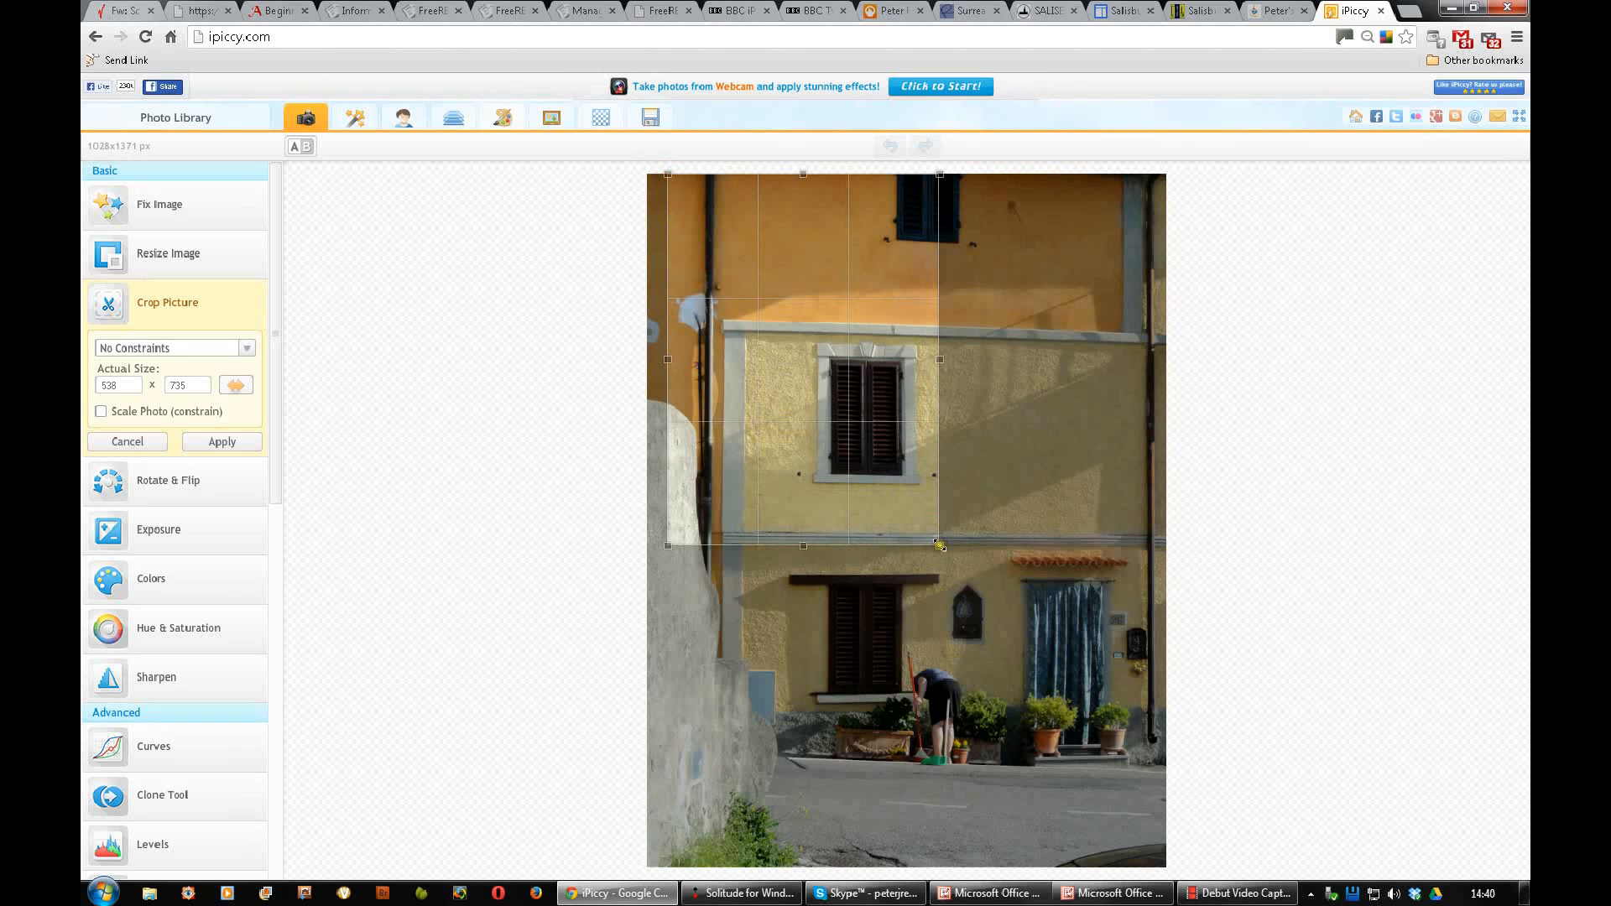
{"action": "left_click_drag", "start_coordinate": [939, 544], "coordinate": [1169, 812]}
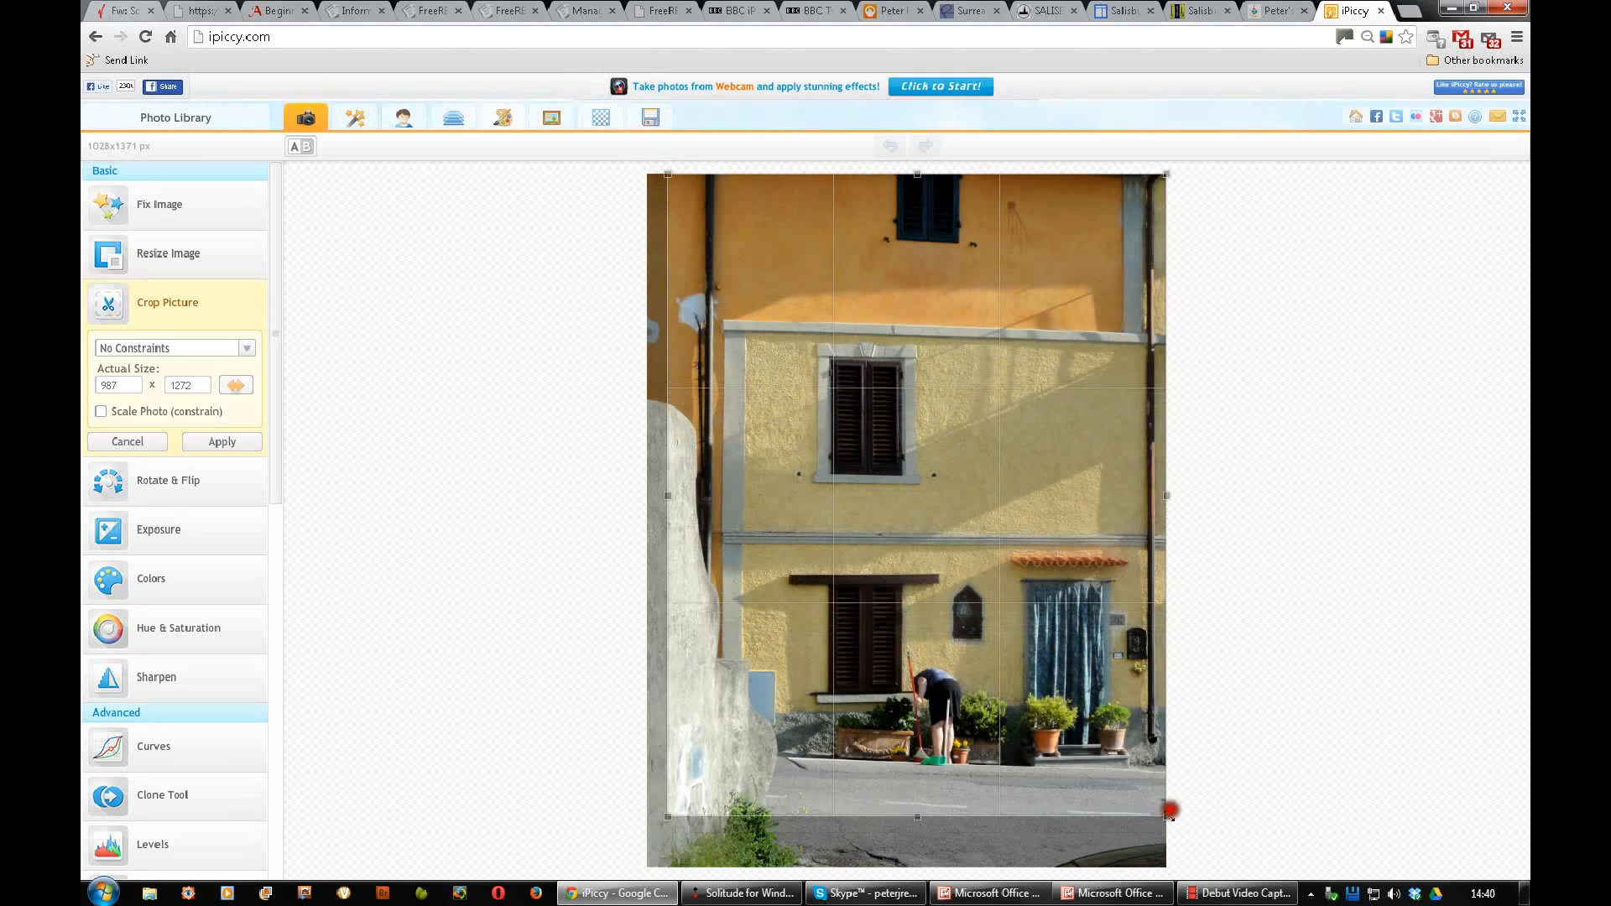
{"action": "left_click_drag", "start_coordinate": [1171, 812], "coordinate": [1171, 804]}
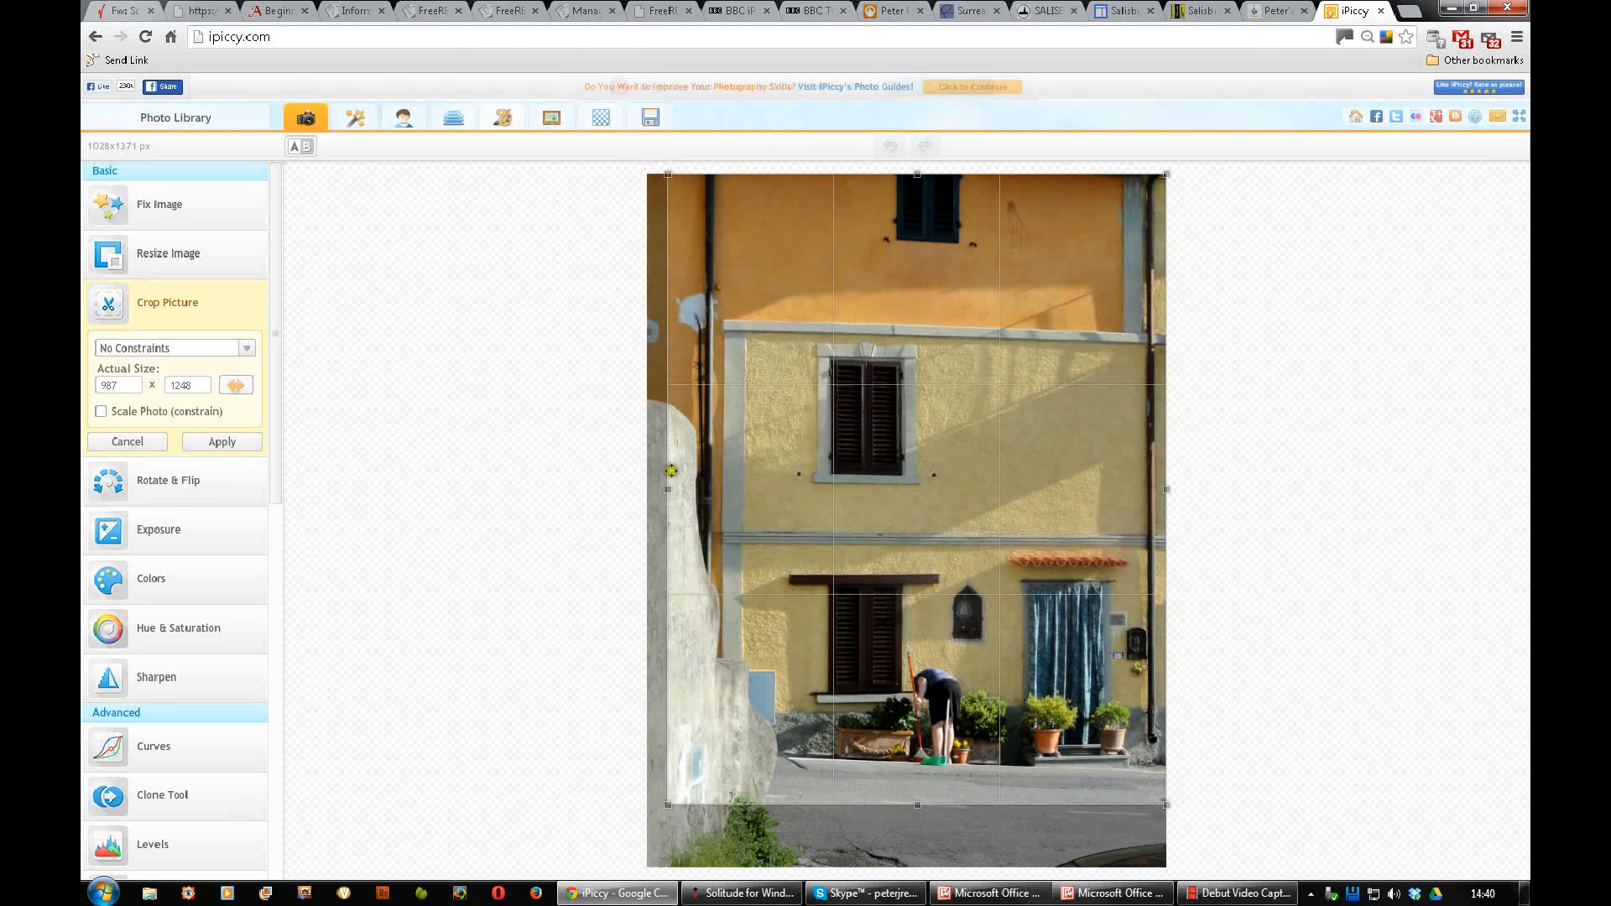
{"action": "left_click_drag", "start_coordinate": [669, 471], "coordinate": [730, 500]}
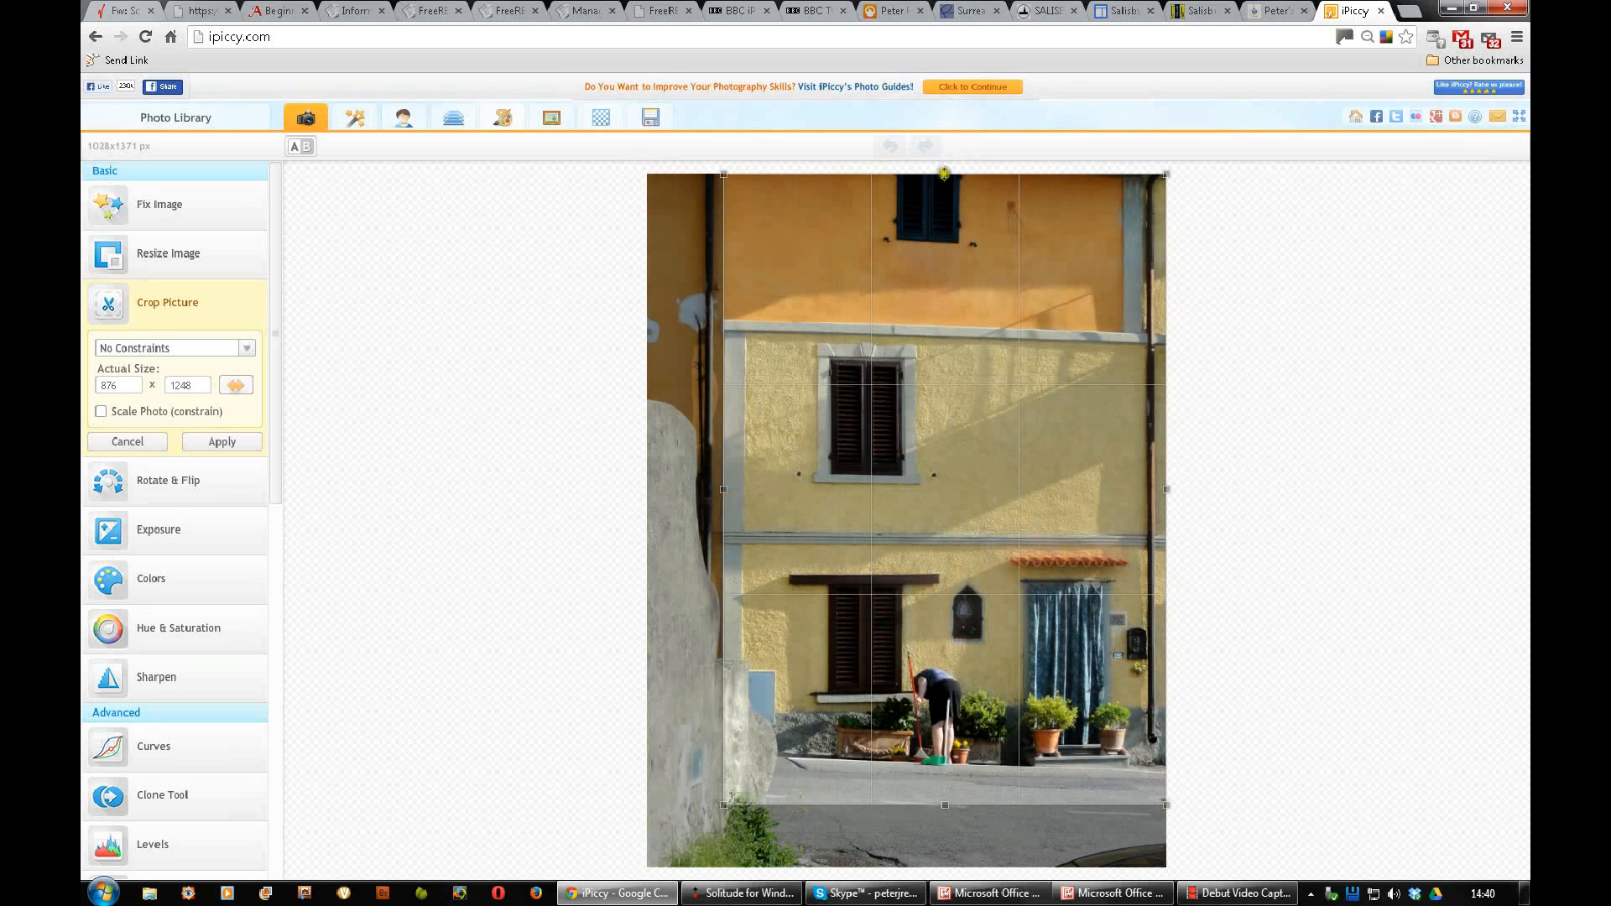
{"action": "left_click_drag", "start_coordinate": [943, 171], "coordinate": [944, 312]}
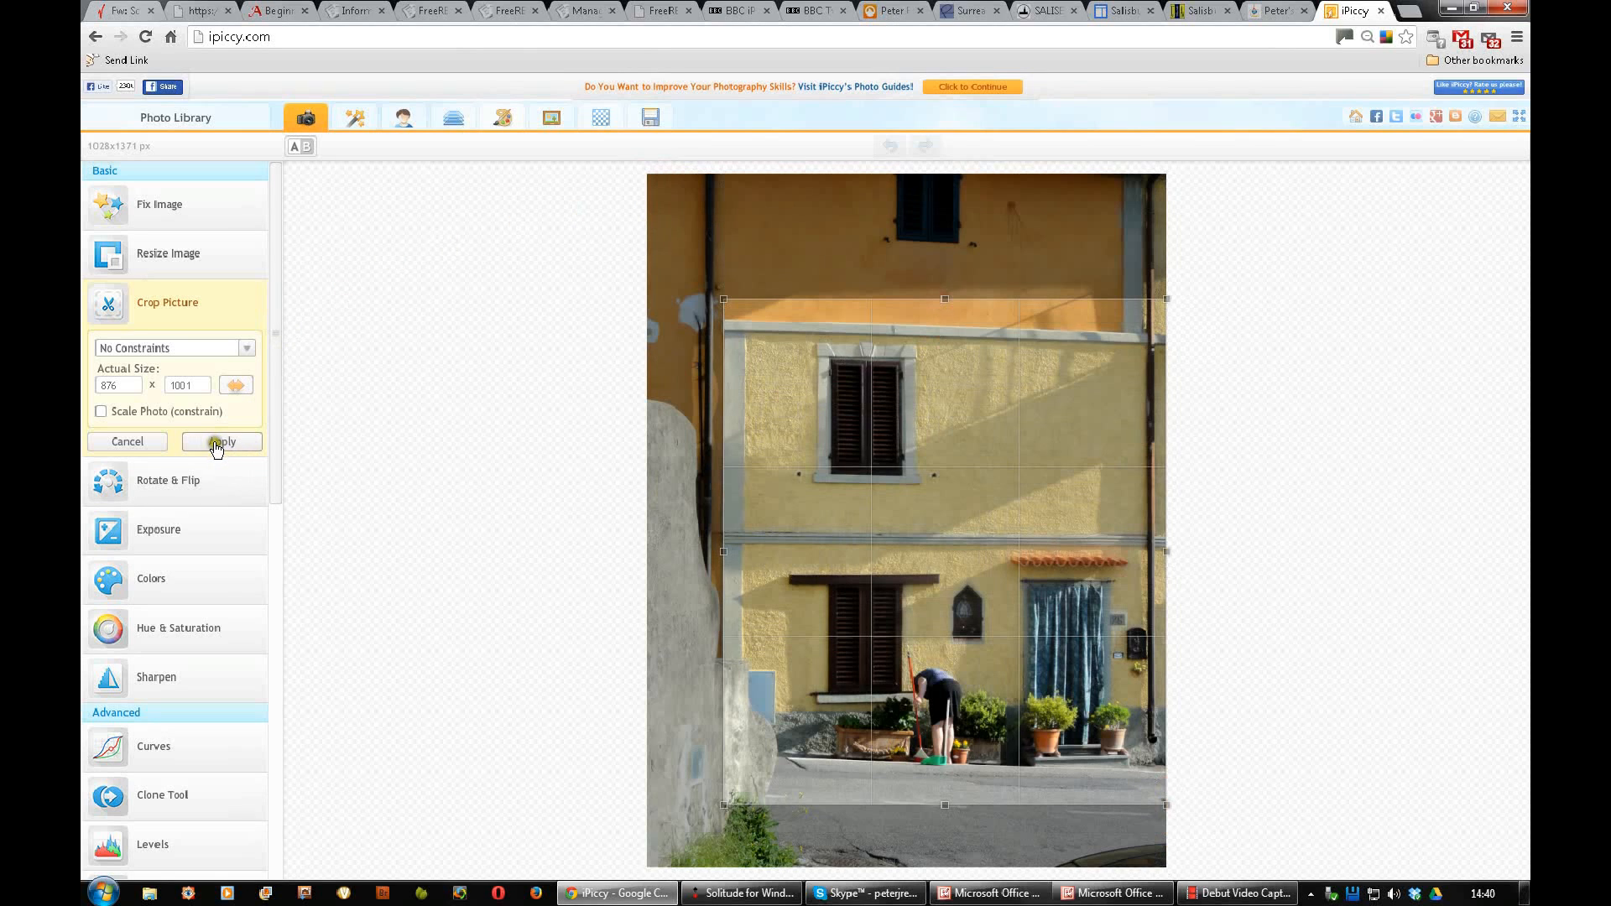
{"action": "left_click", "coordinate": [216, 442]}
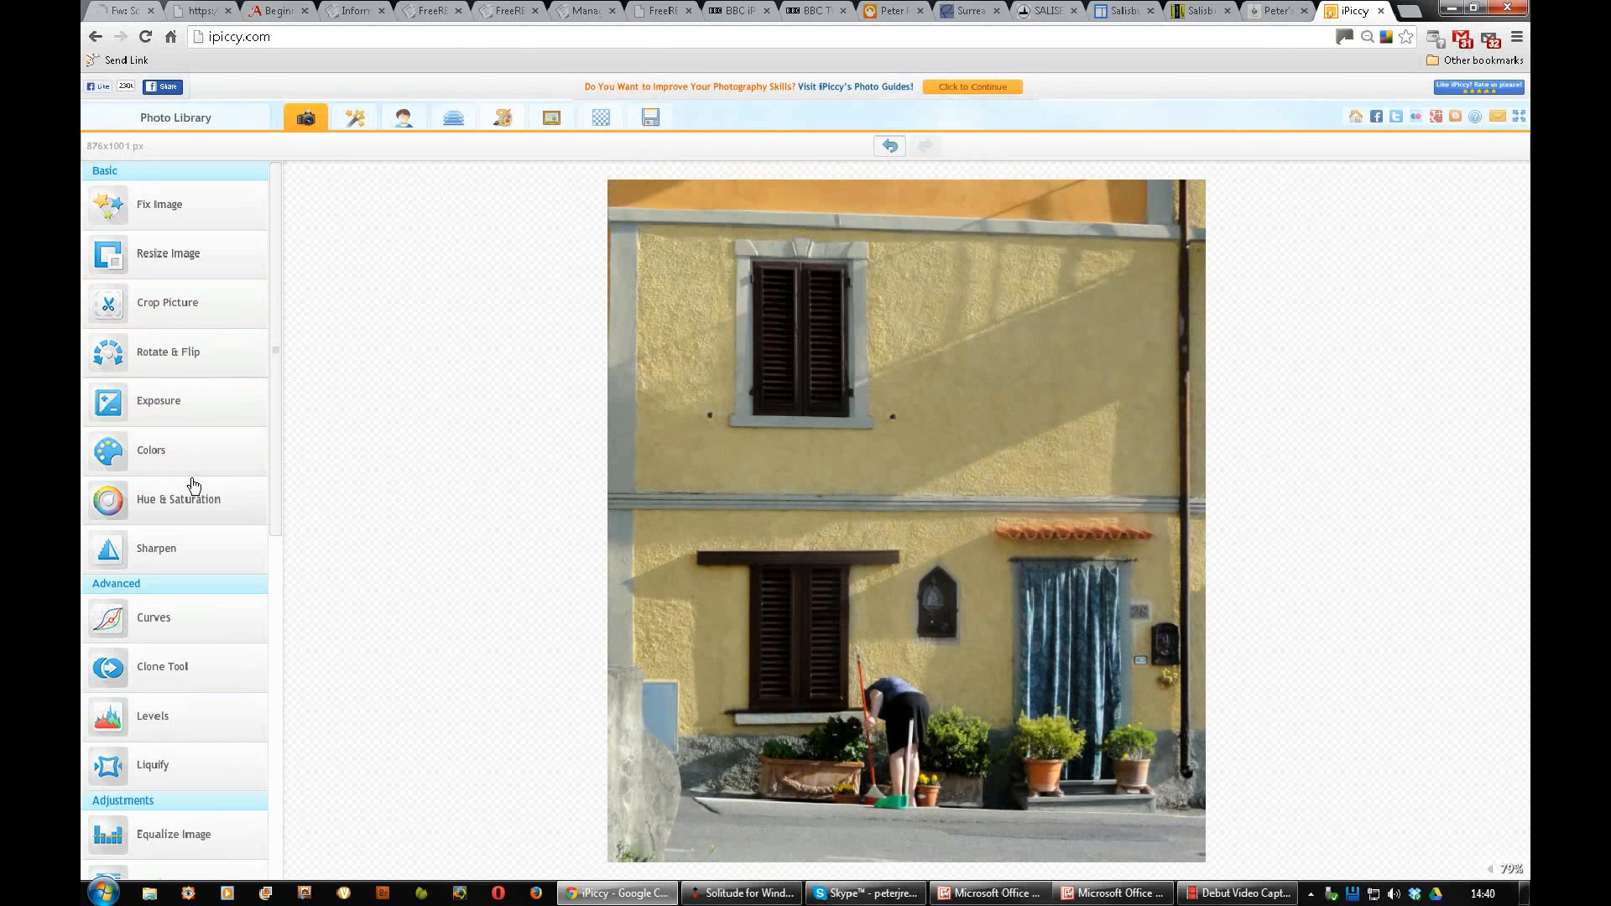
{"action": "mouse_move", "coordinate": [824, 266]}
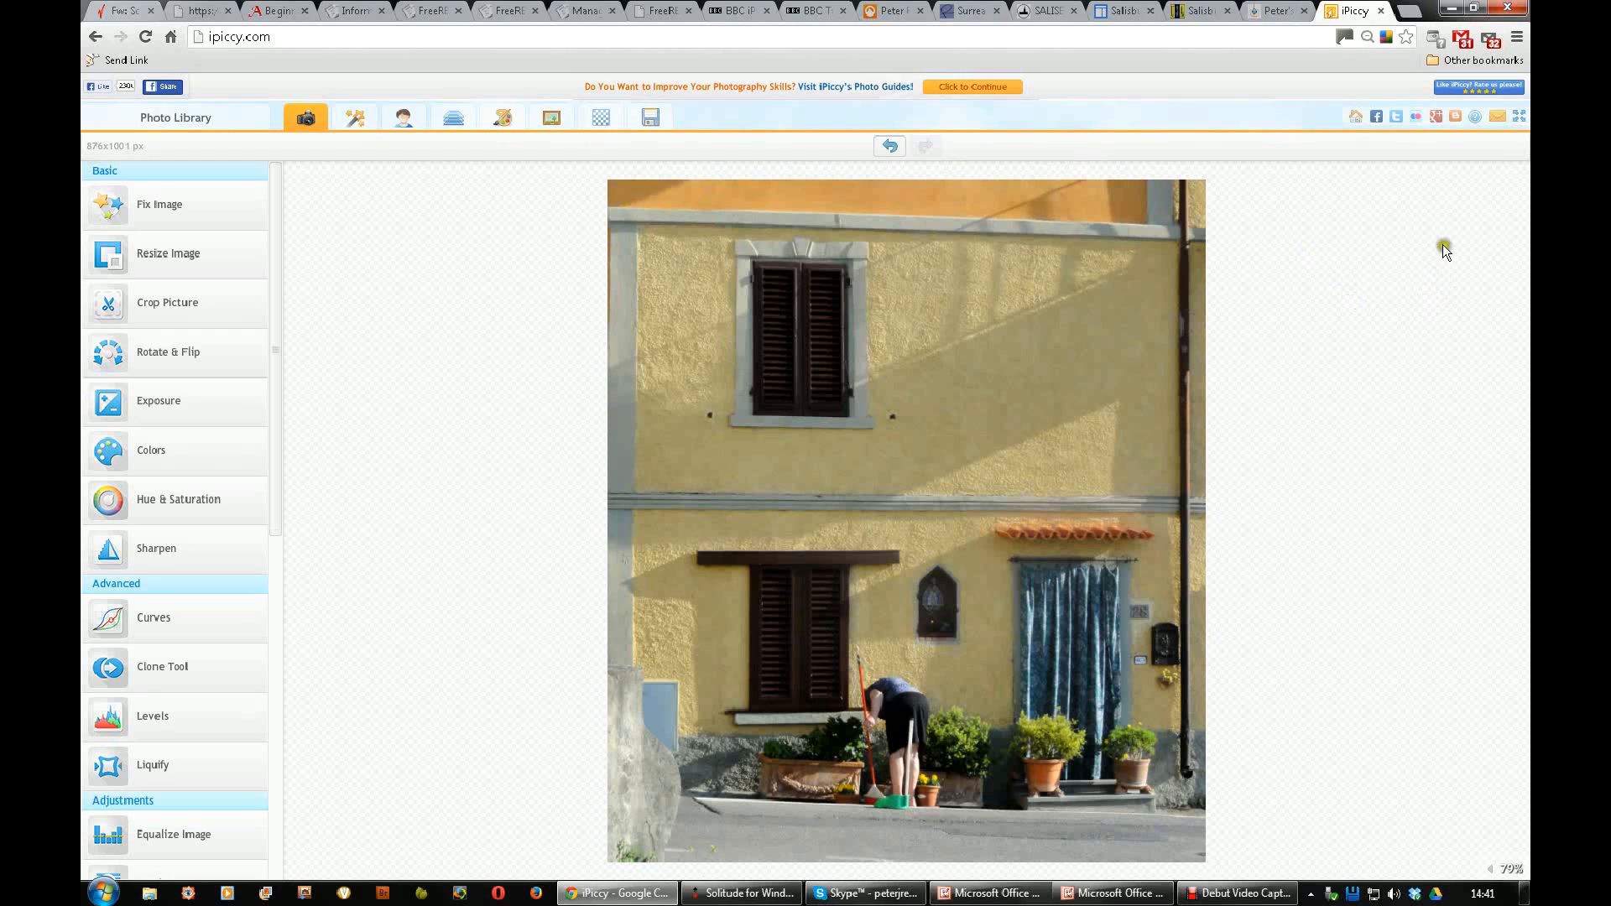
{"action": "mouse_move", "coordinate": [1395, 116]}
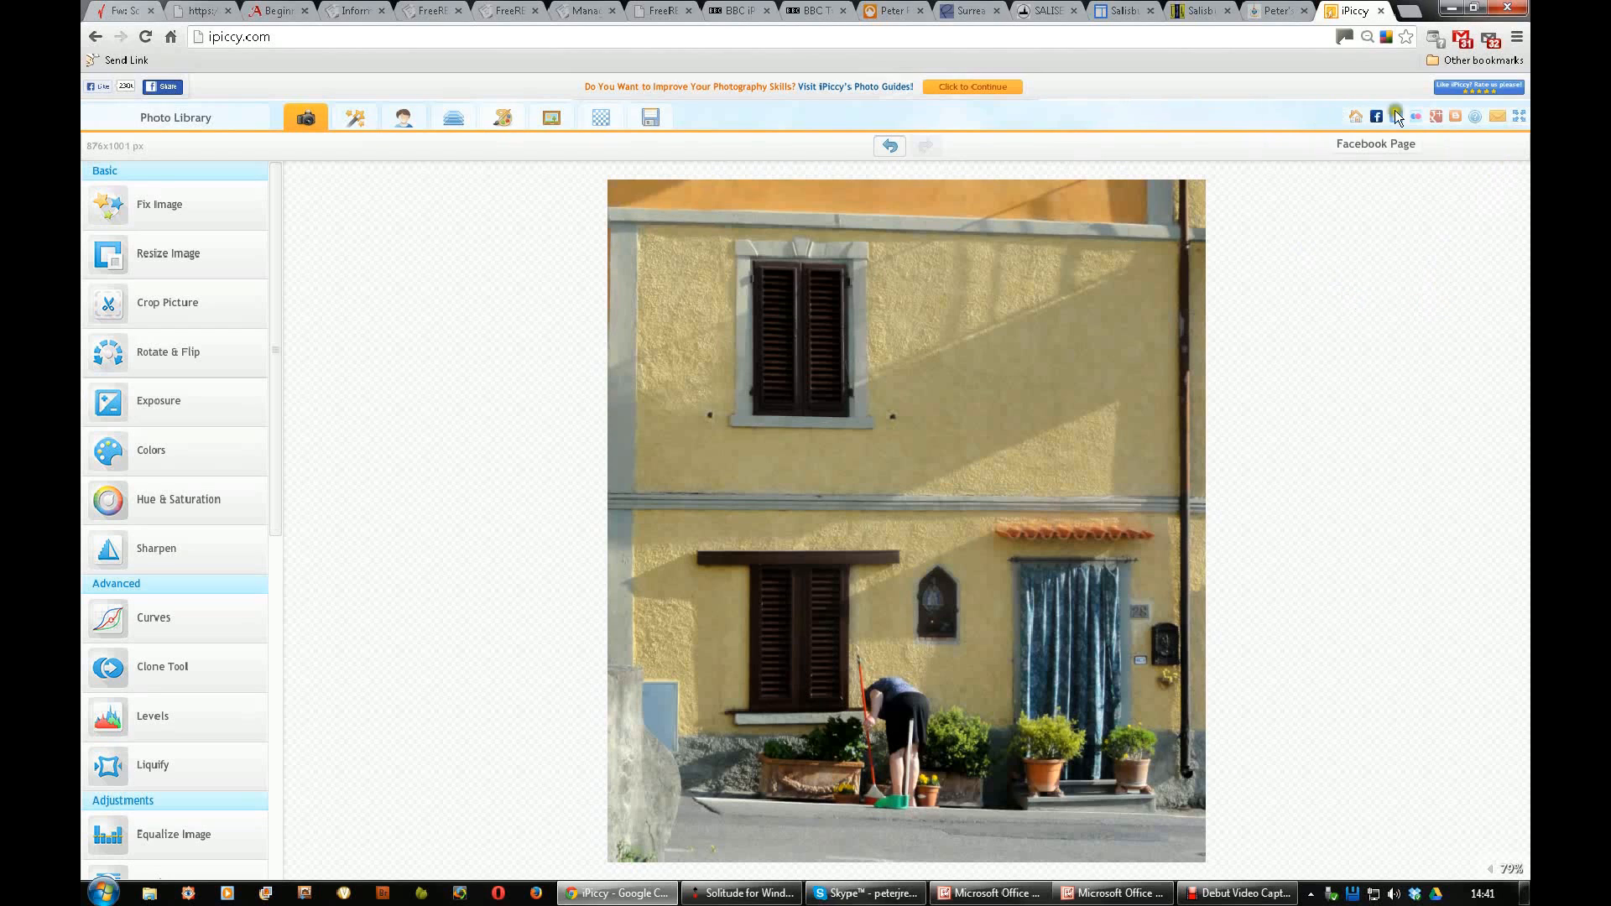
{"action": "mouse_move", "coordinate": [1355, 116]}
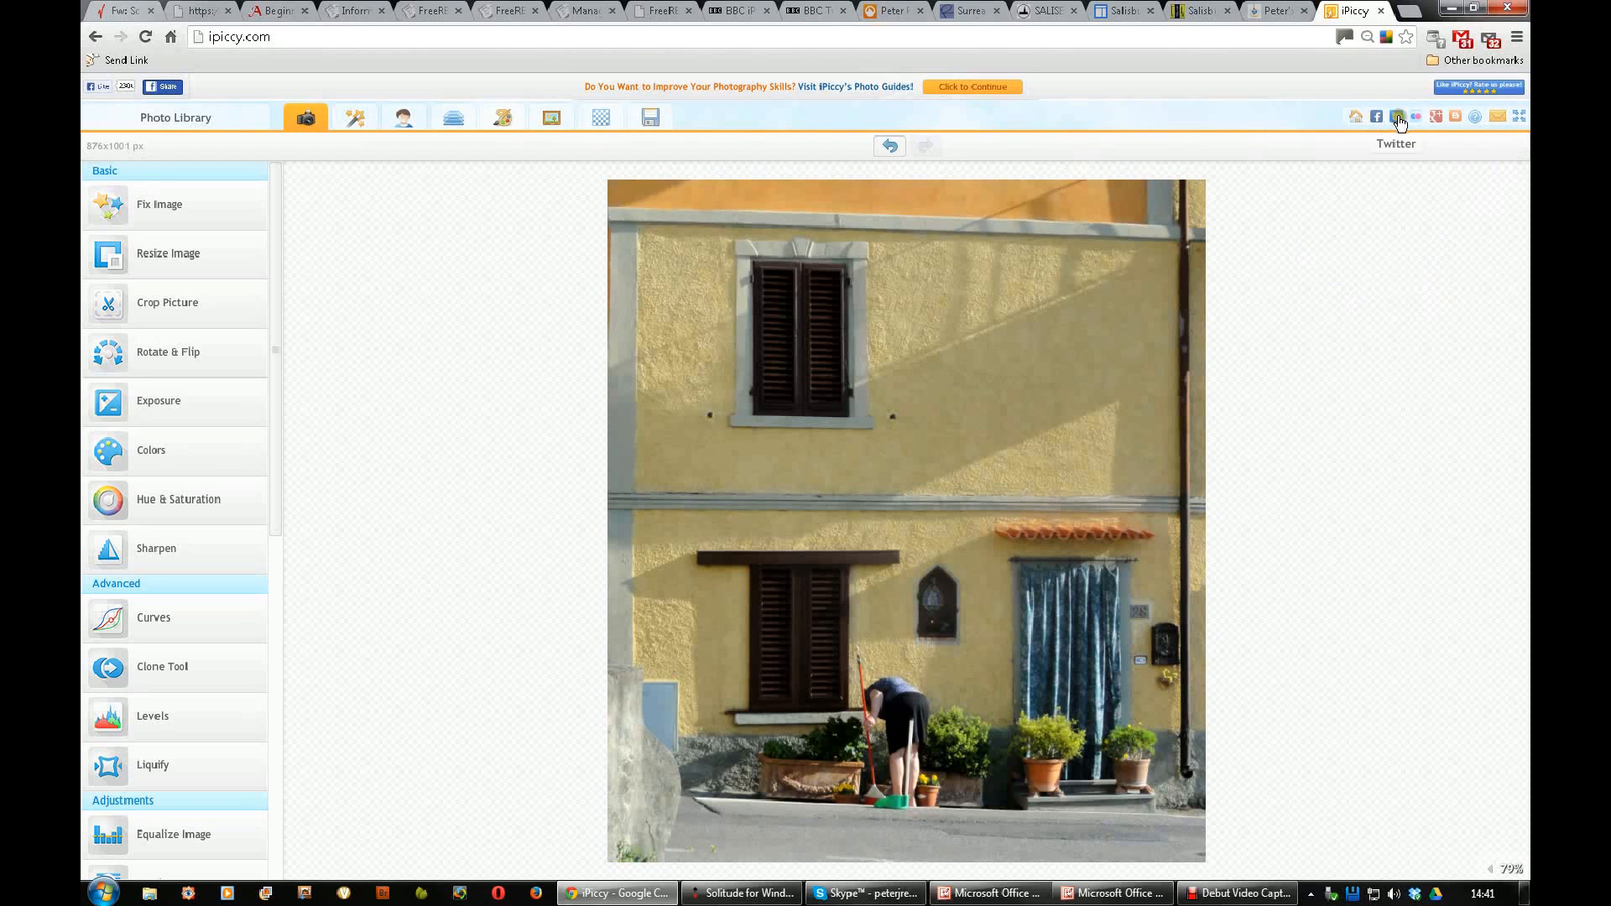
{"action": "mouse_move", "coordinate": [1454, 118]}
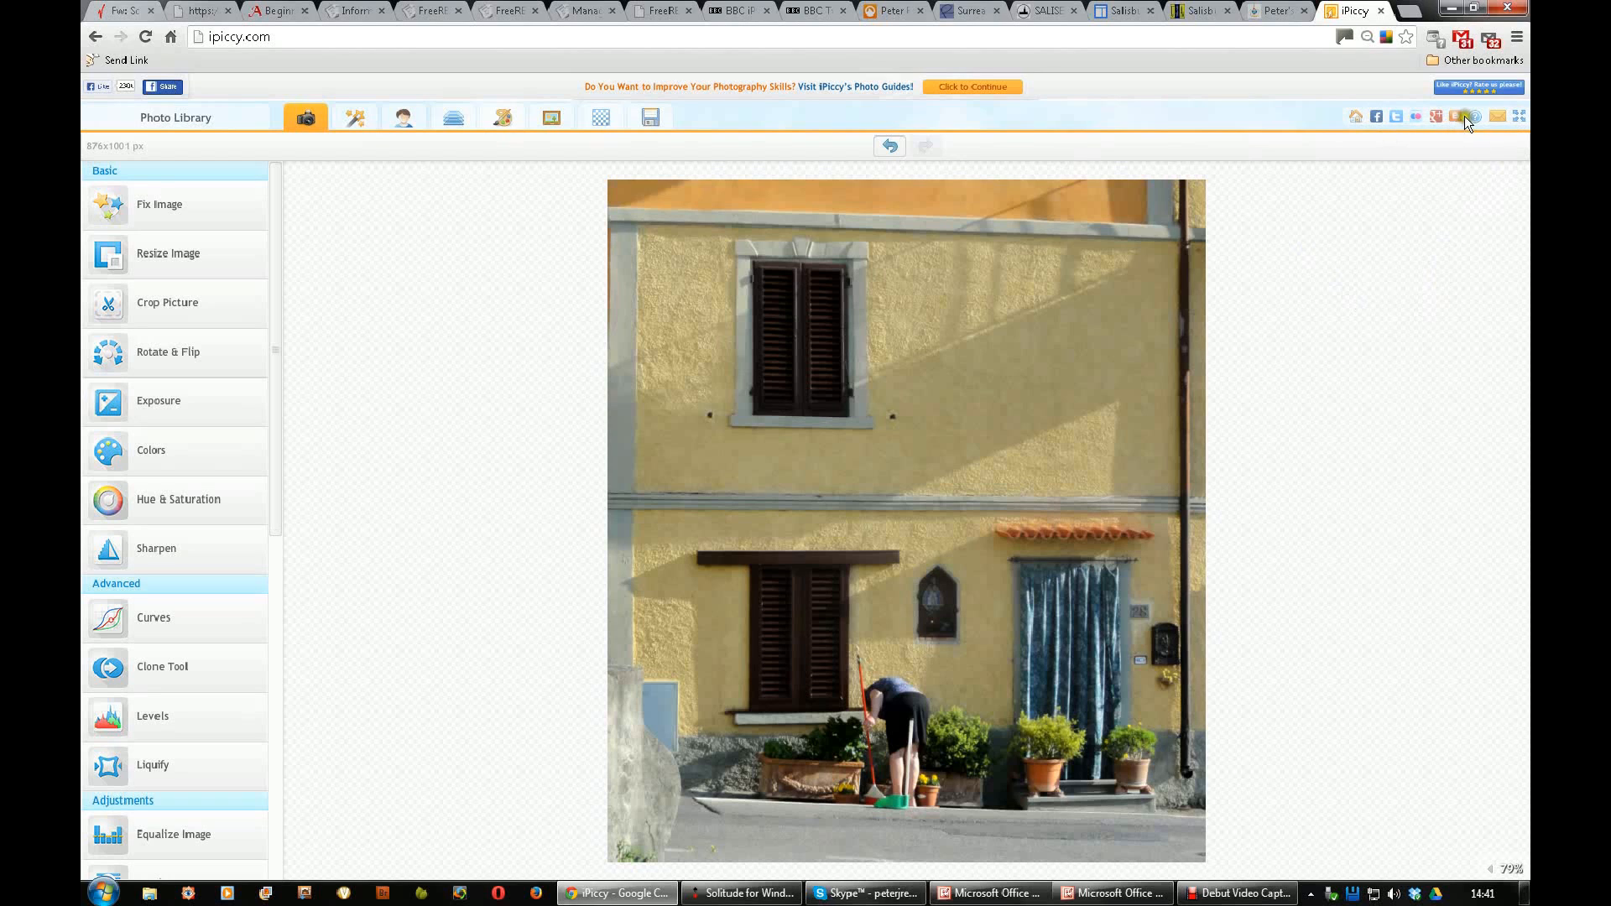
{"action": "mouse_move", "coordinate": [1496, 117]}
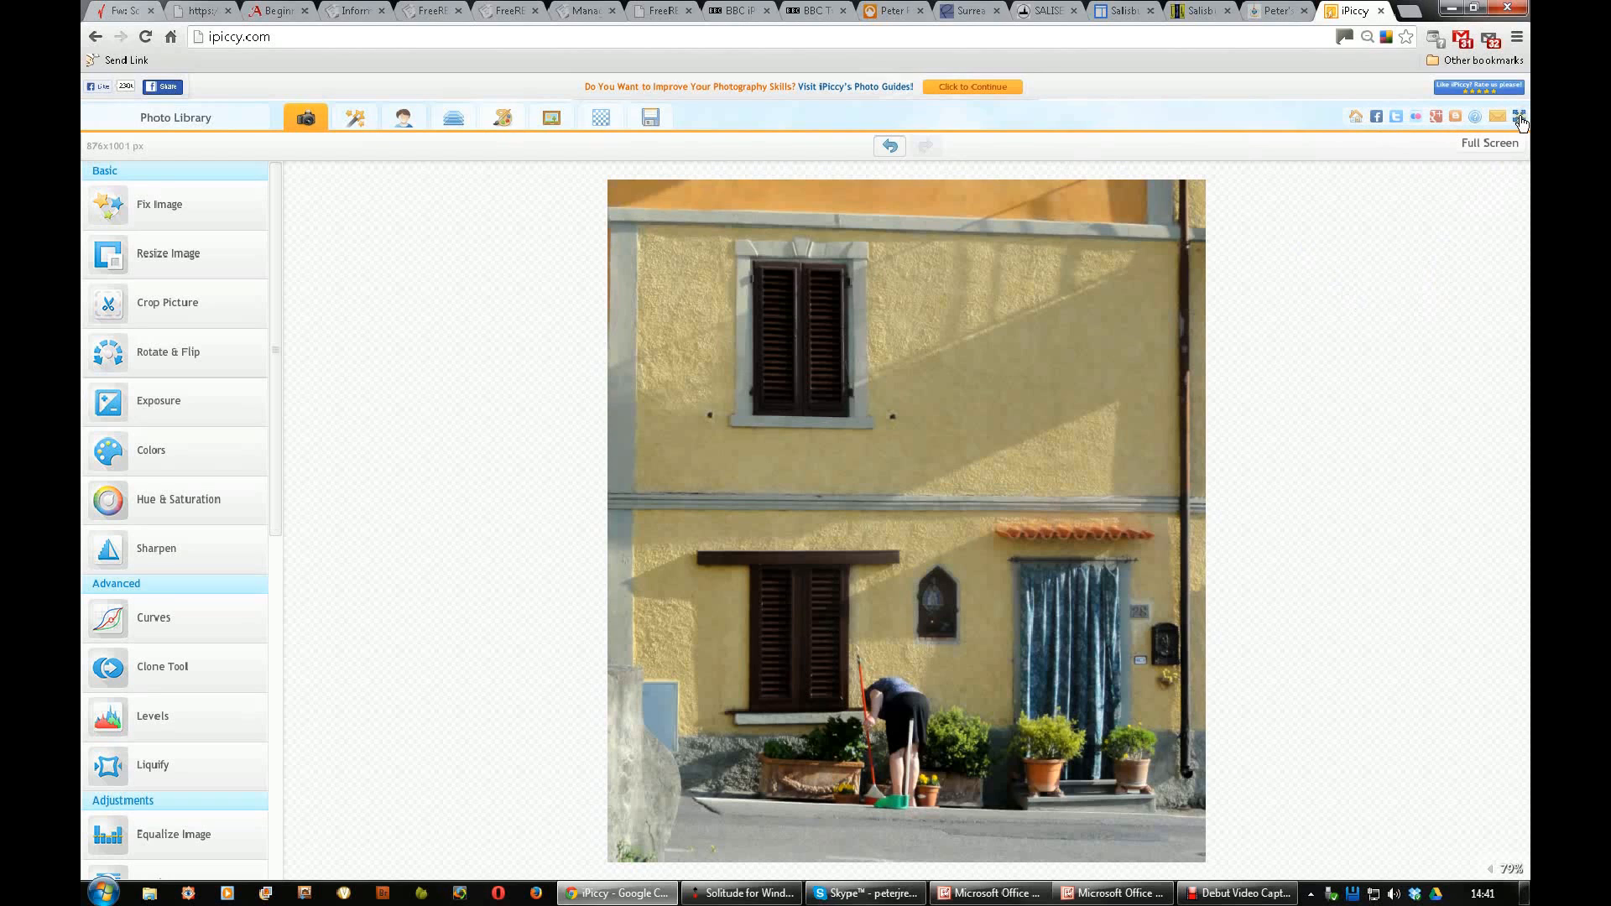
Step: Switch the editor to full screen, then leave it again with Escape
{"action": "left_click", "coordinate": [1519, 116]}
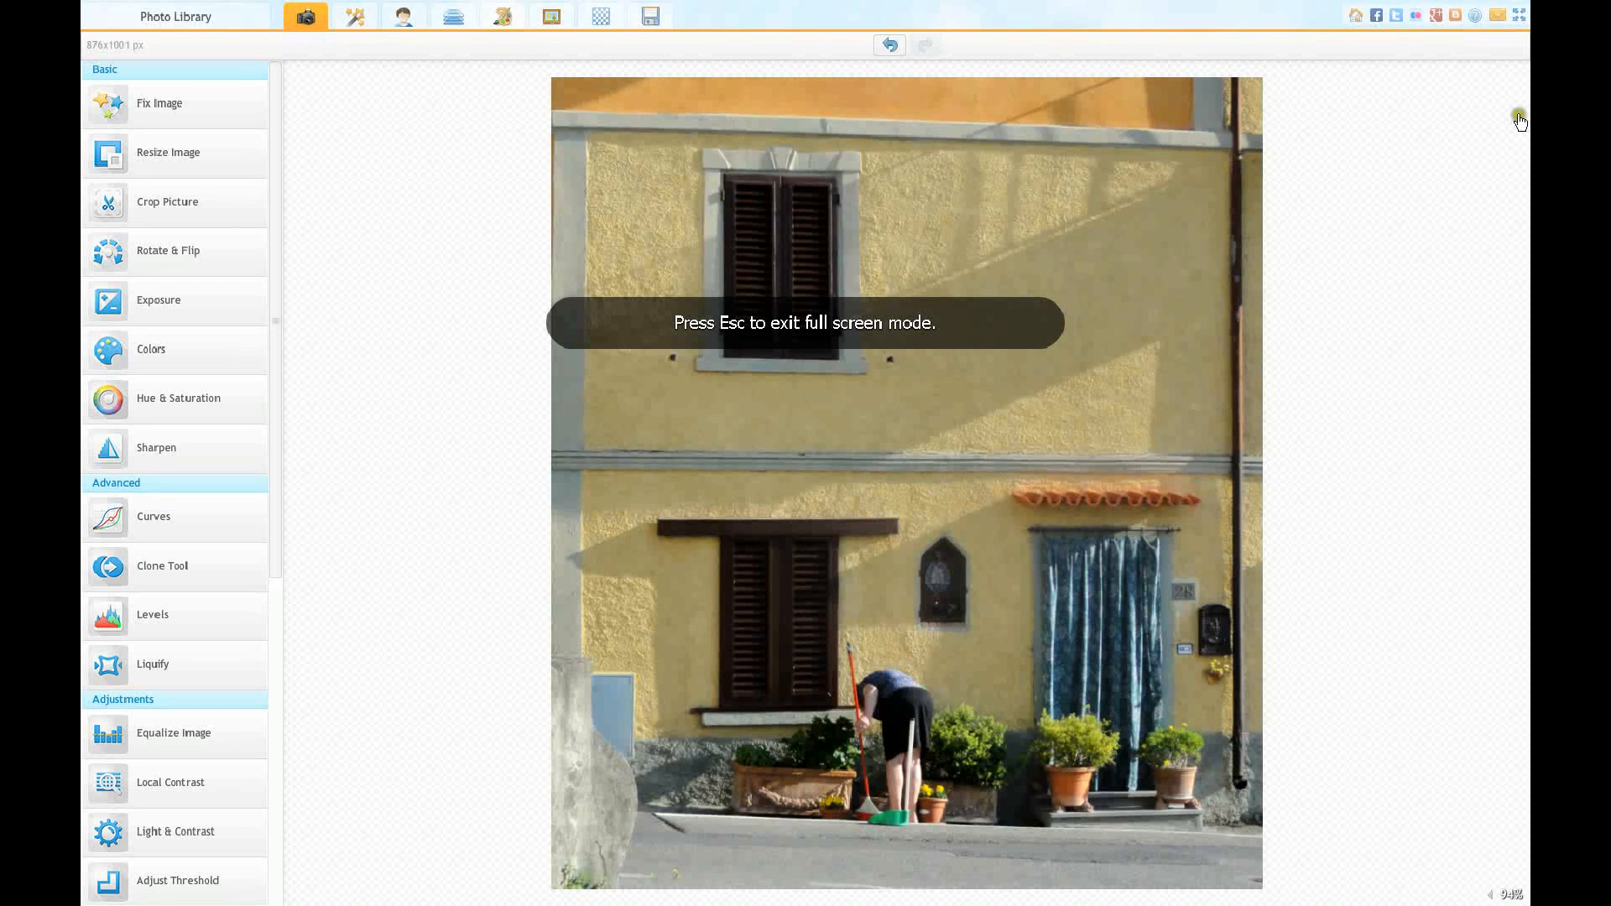
{"action": "mouse_move", "coordinate": [1518, 16]}
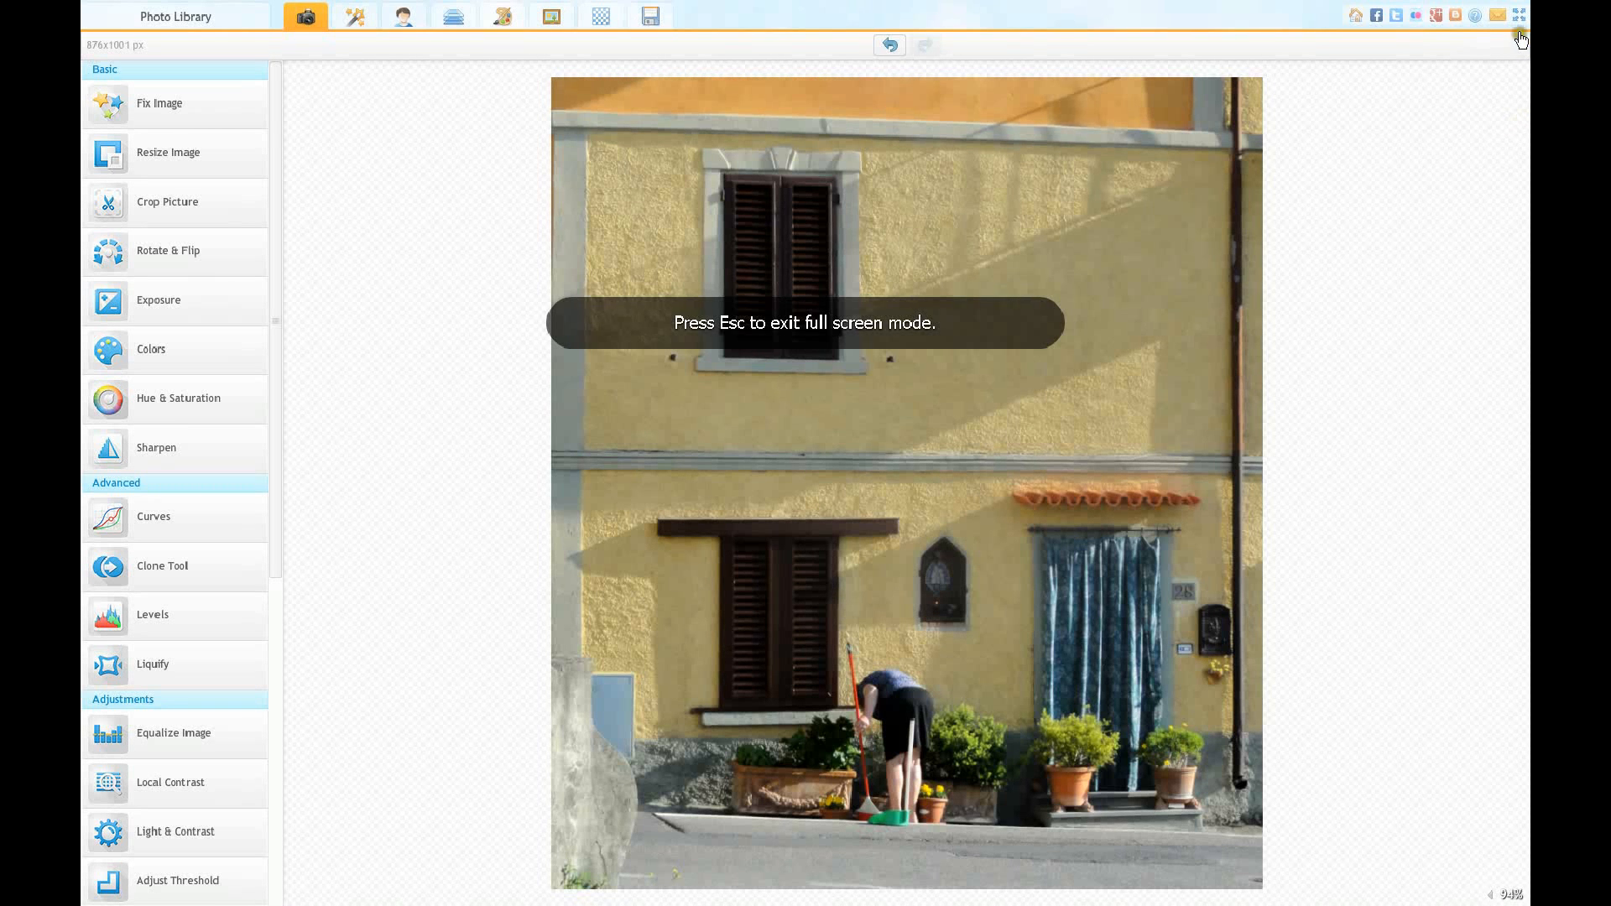
{"action": "key", "text": "Escape"}
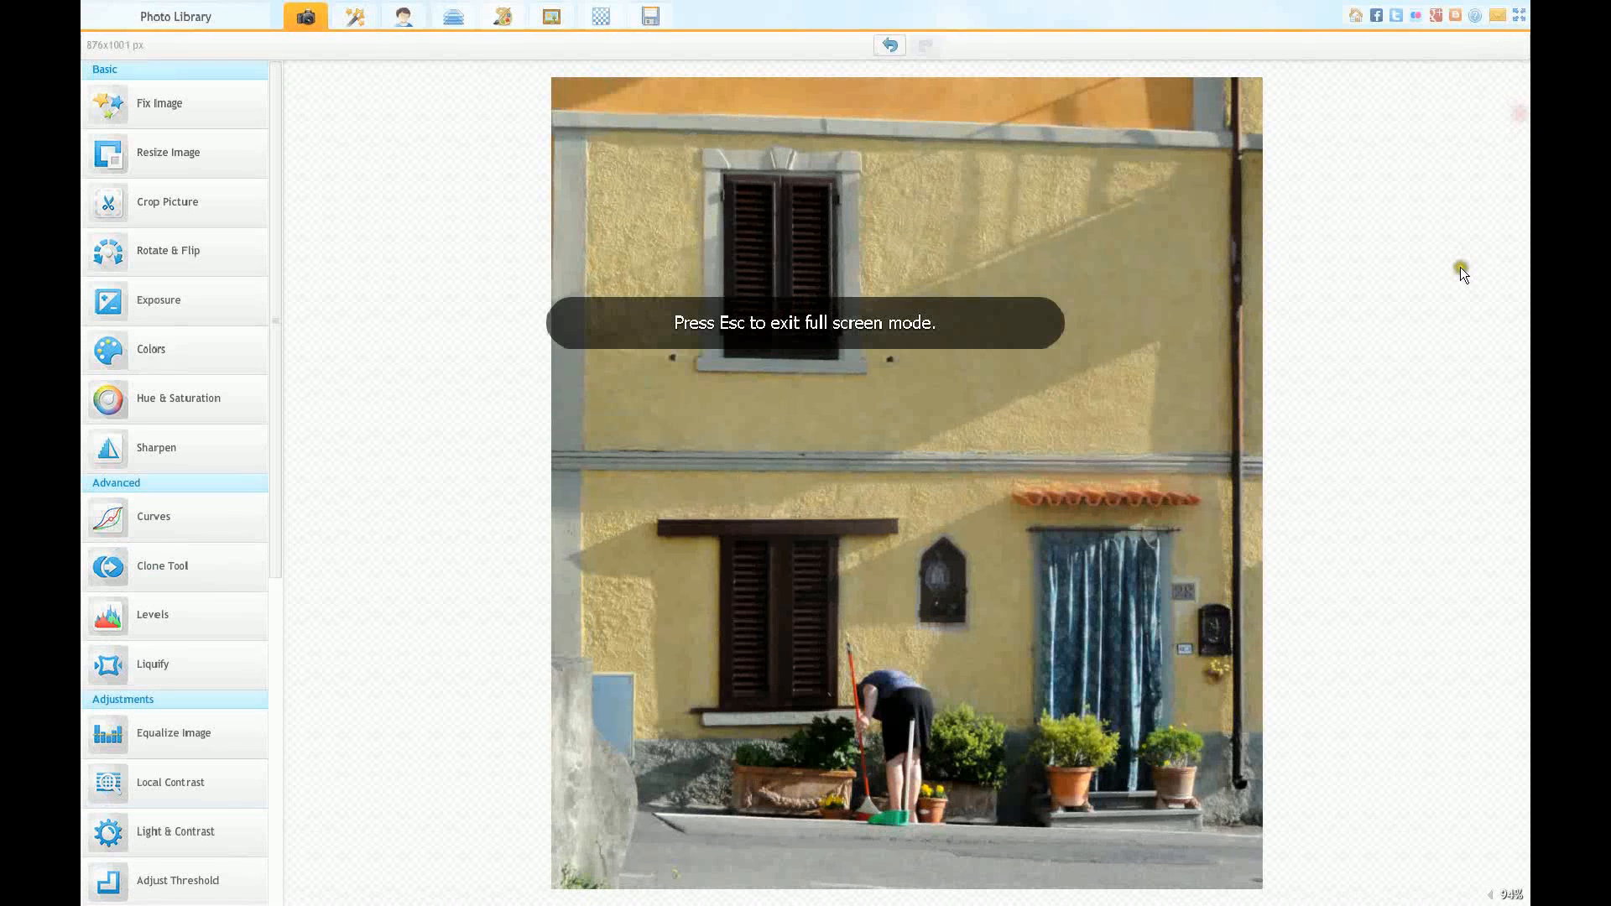
{"action": "mouse_move", "coordinate": [1503, 362]}
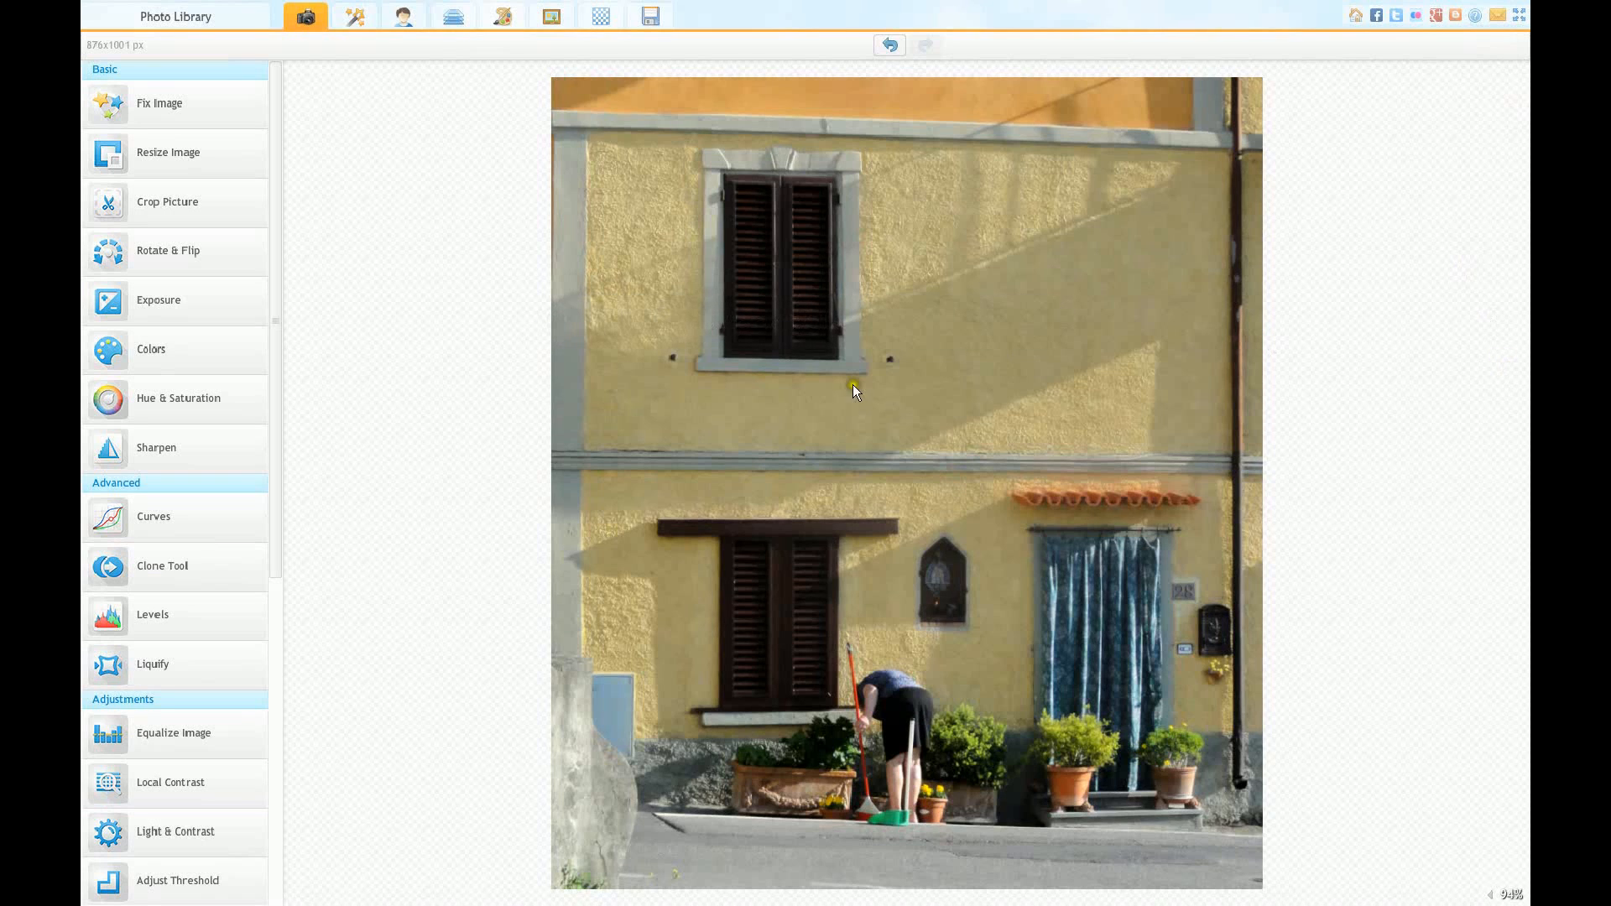
{"action": "mouse_move", "coordinate": [405, 456]}
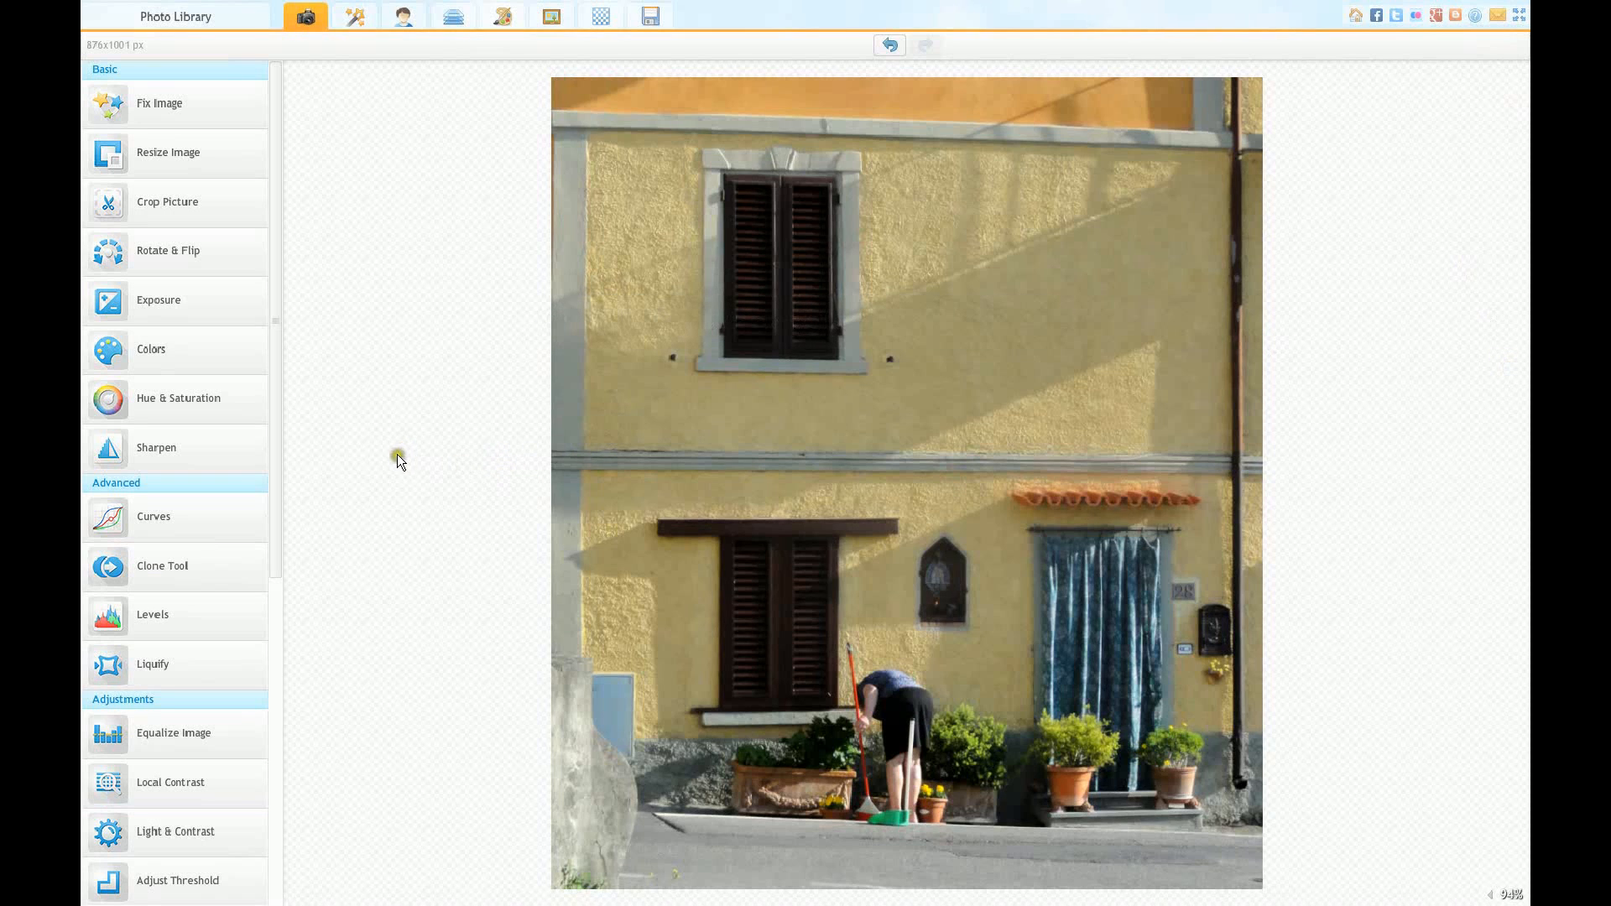
{"action": "mouse_move", "coordinate": [400, 476]}
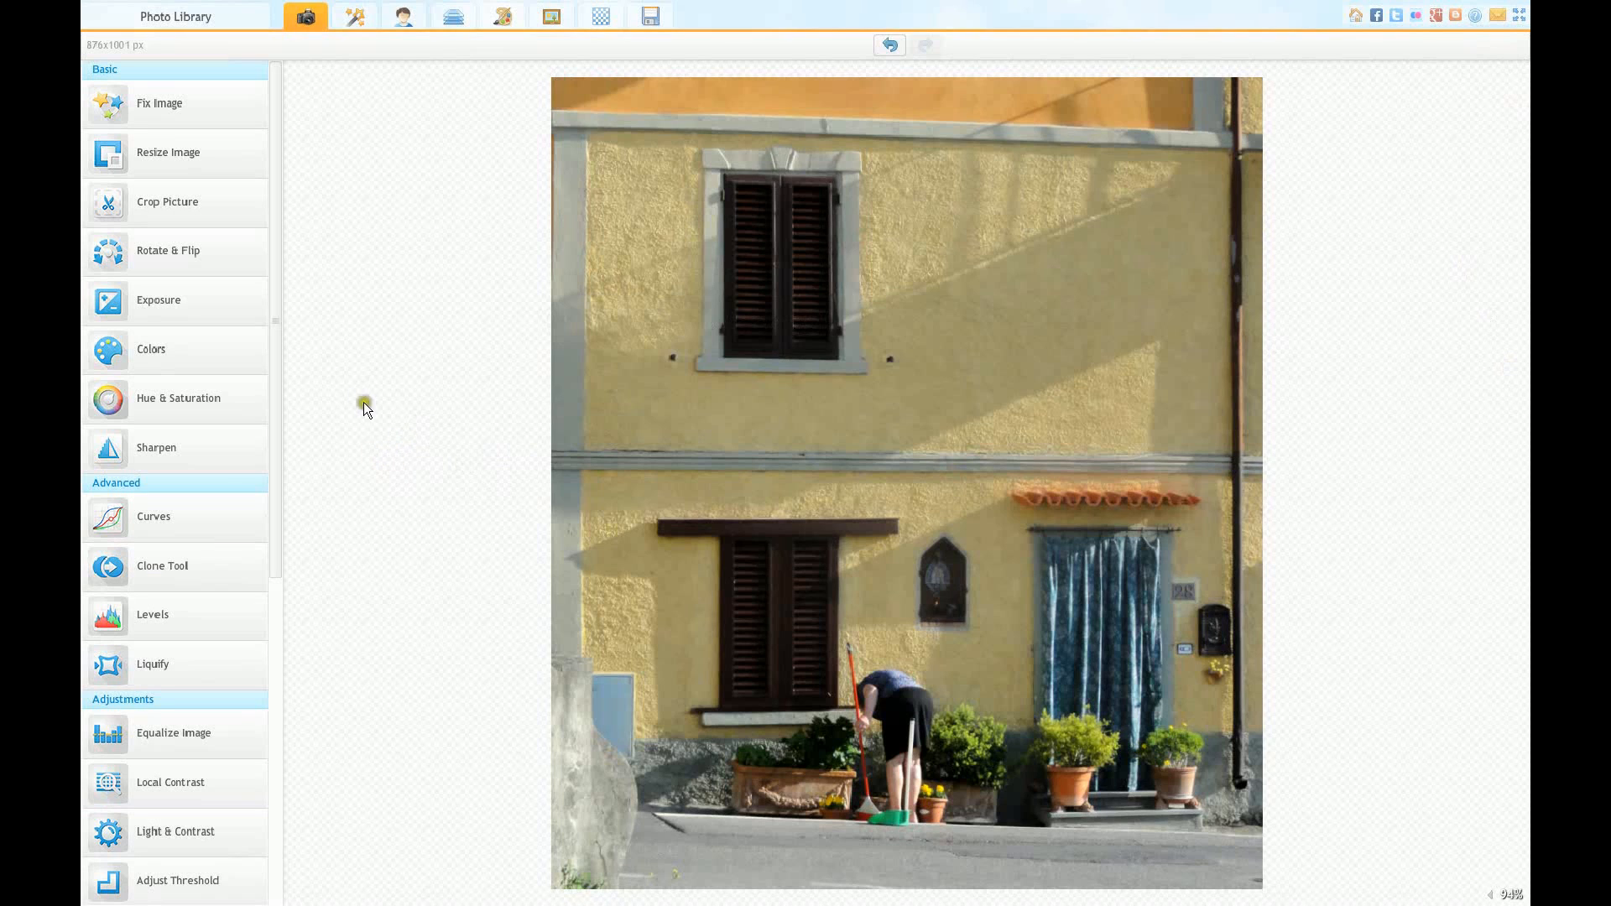
{"action": "mouse_move", "coordinate": [155, 273]}
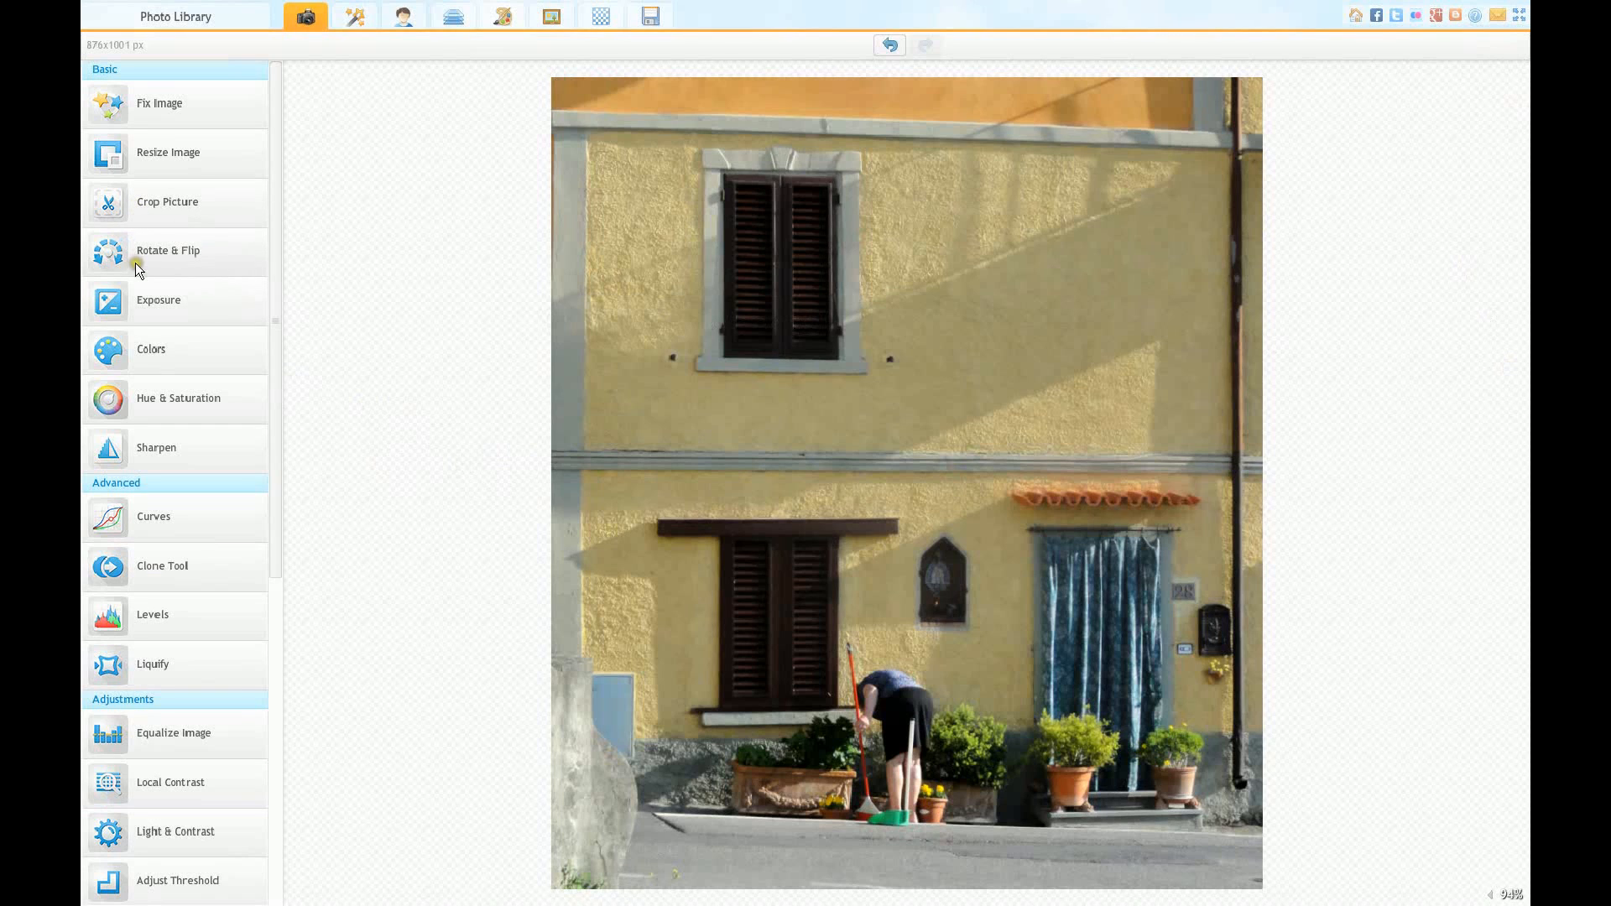
{"action": "mouse_move", "coordinate": [161, 305]}
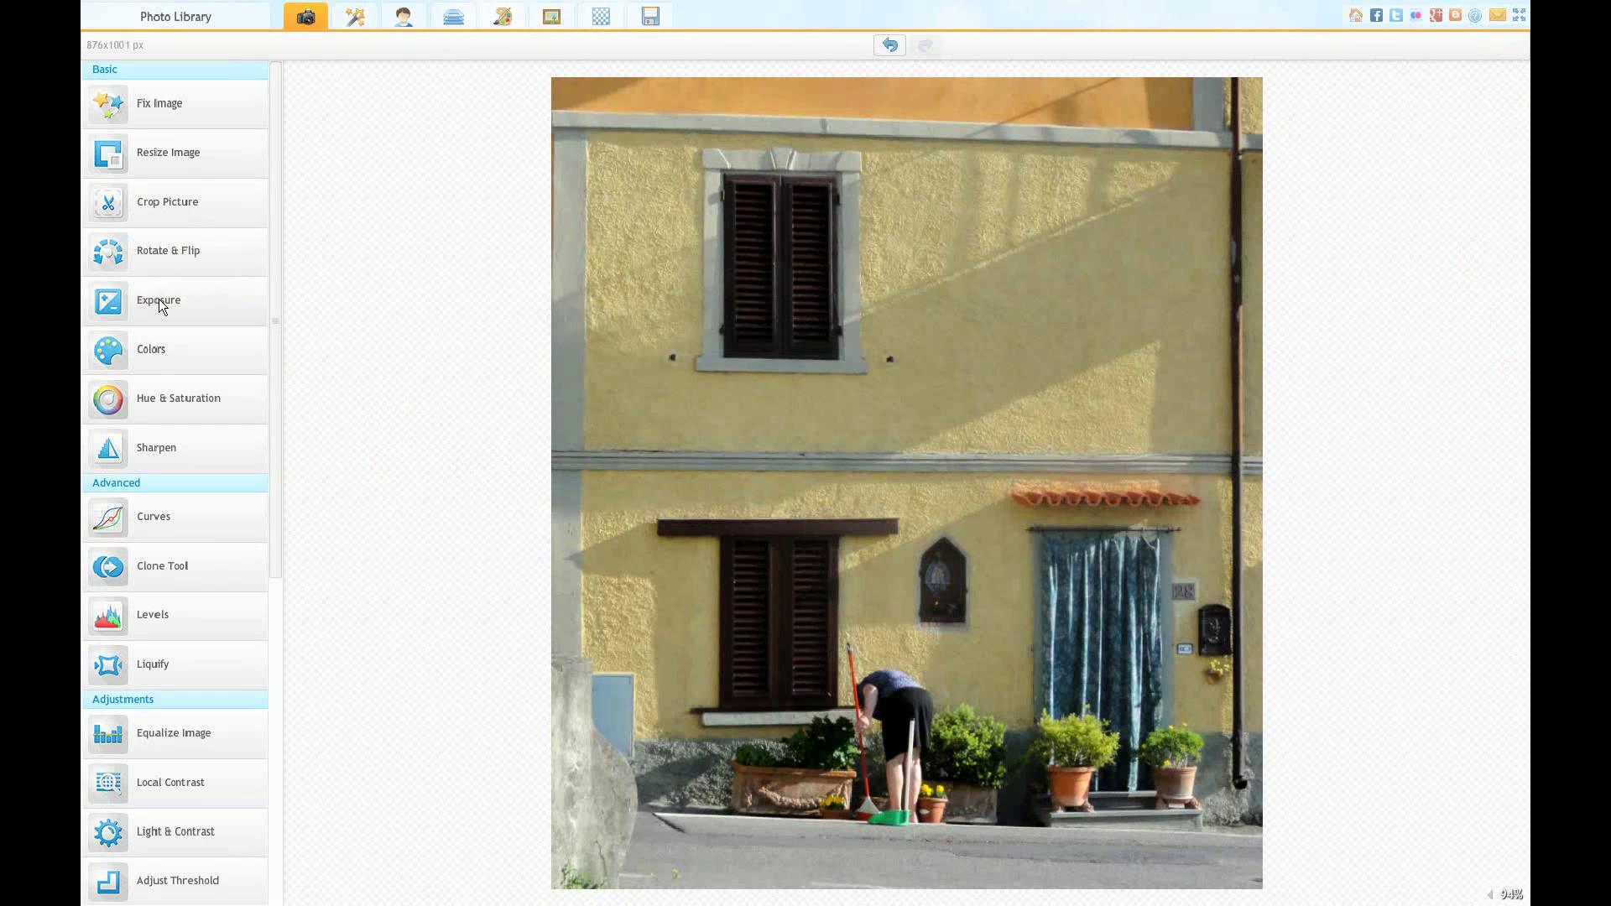
{"action": "mouse_move", "coordinate": [209, 412]}
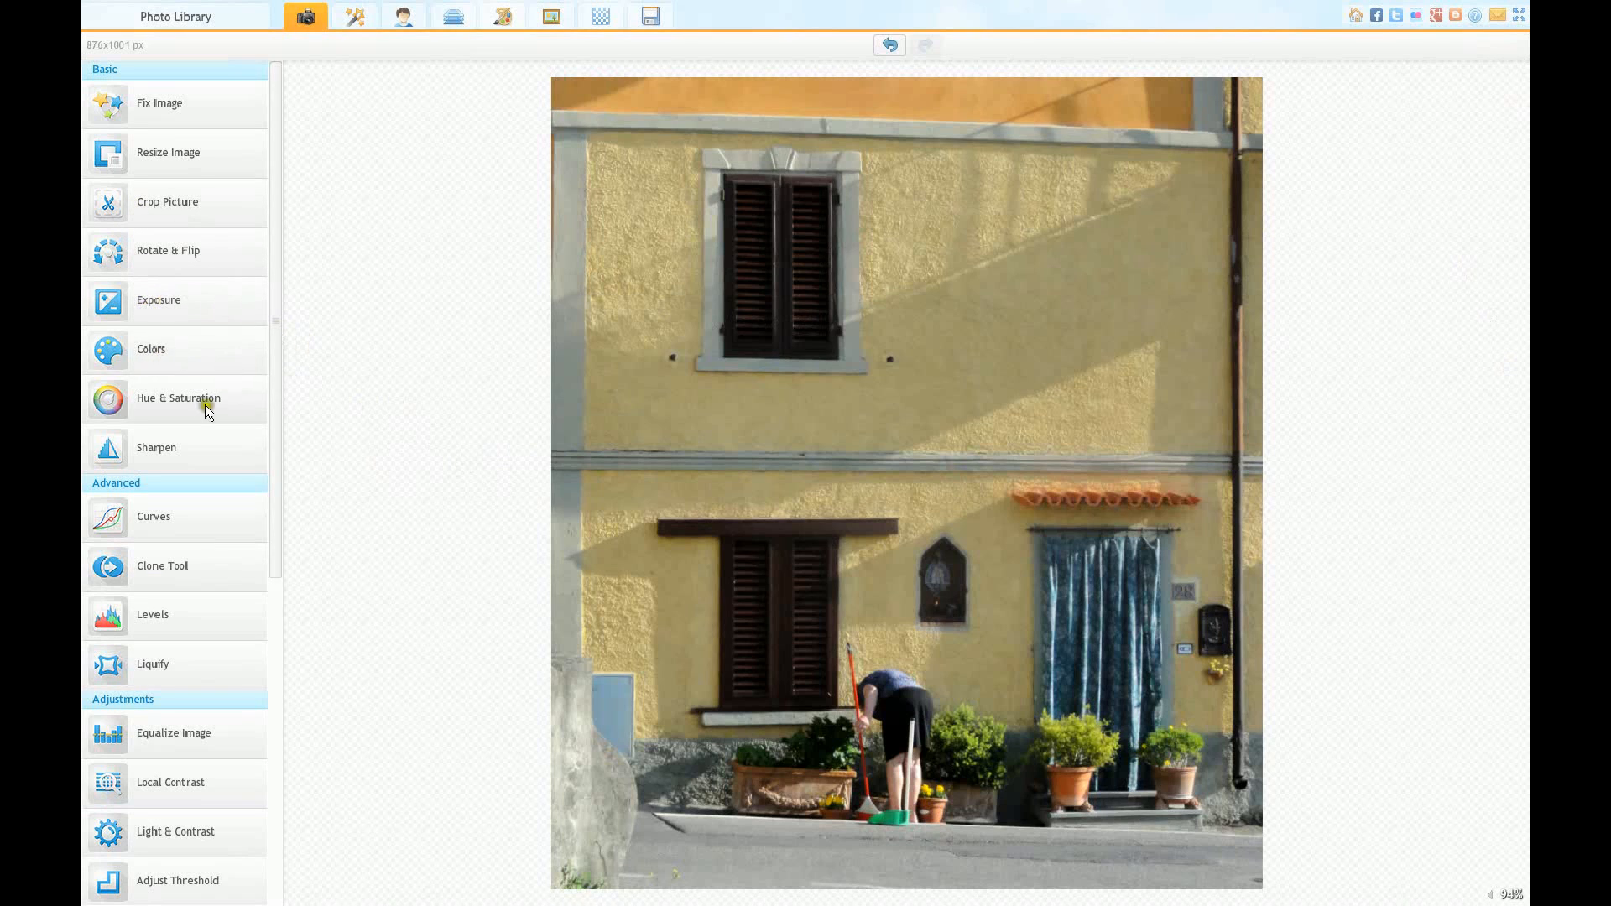
{"action": "mouse_move", "coordinate": [89, 465]}
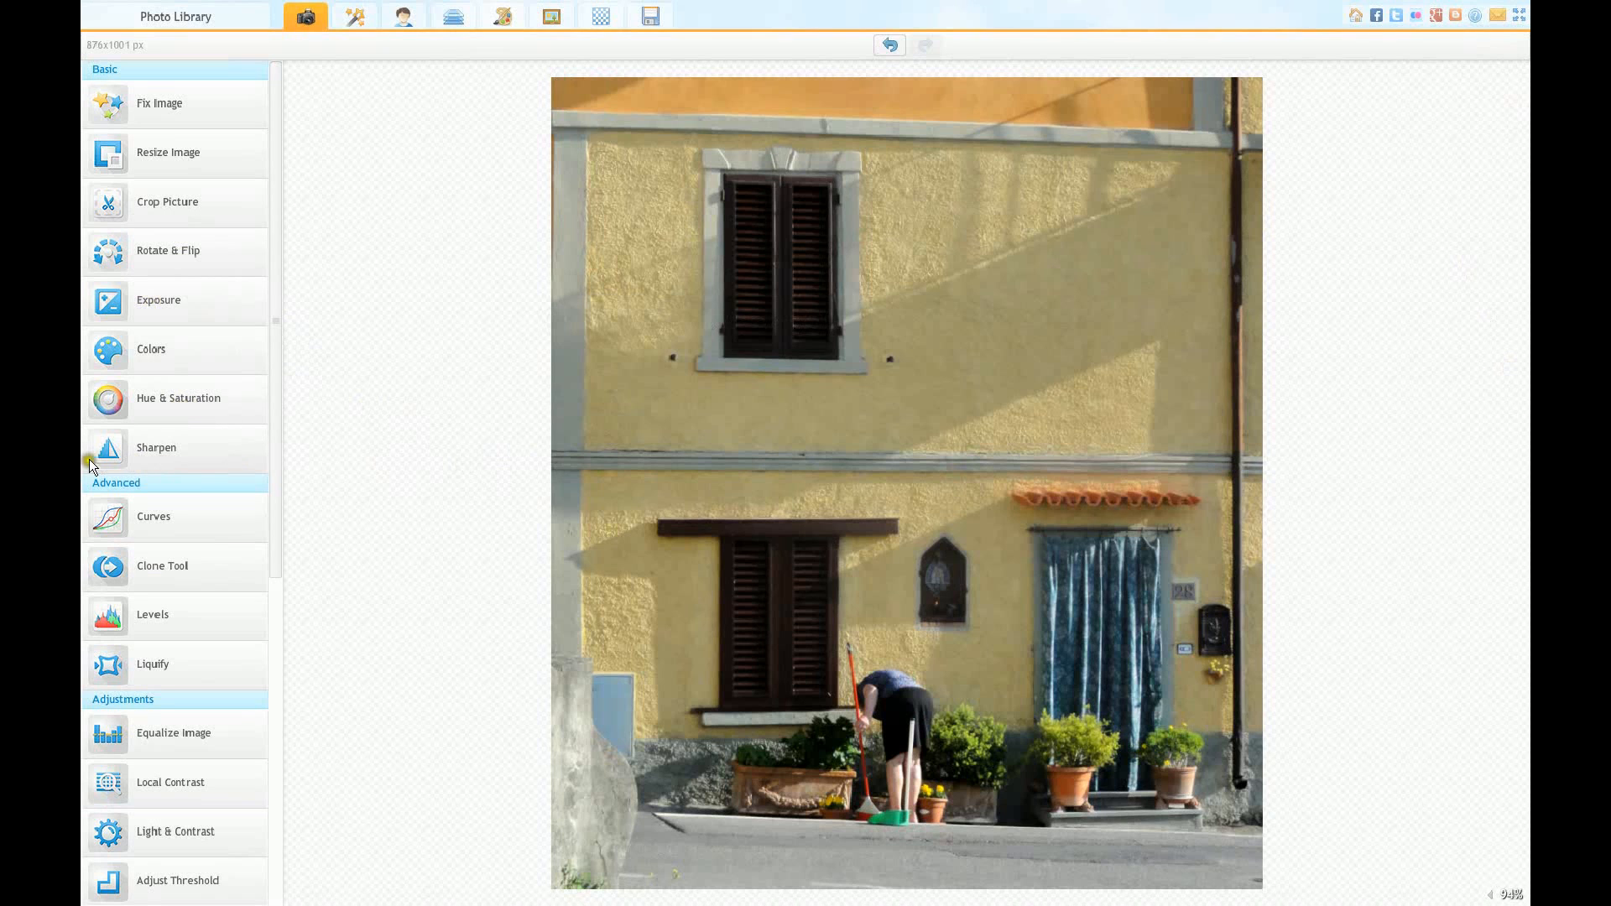
Step: Bring up Sharpen and zoom between fit, close-up and 100% to inspect window detail
{"action": "left_click", "coordinate": [157, 447]}
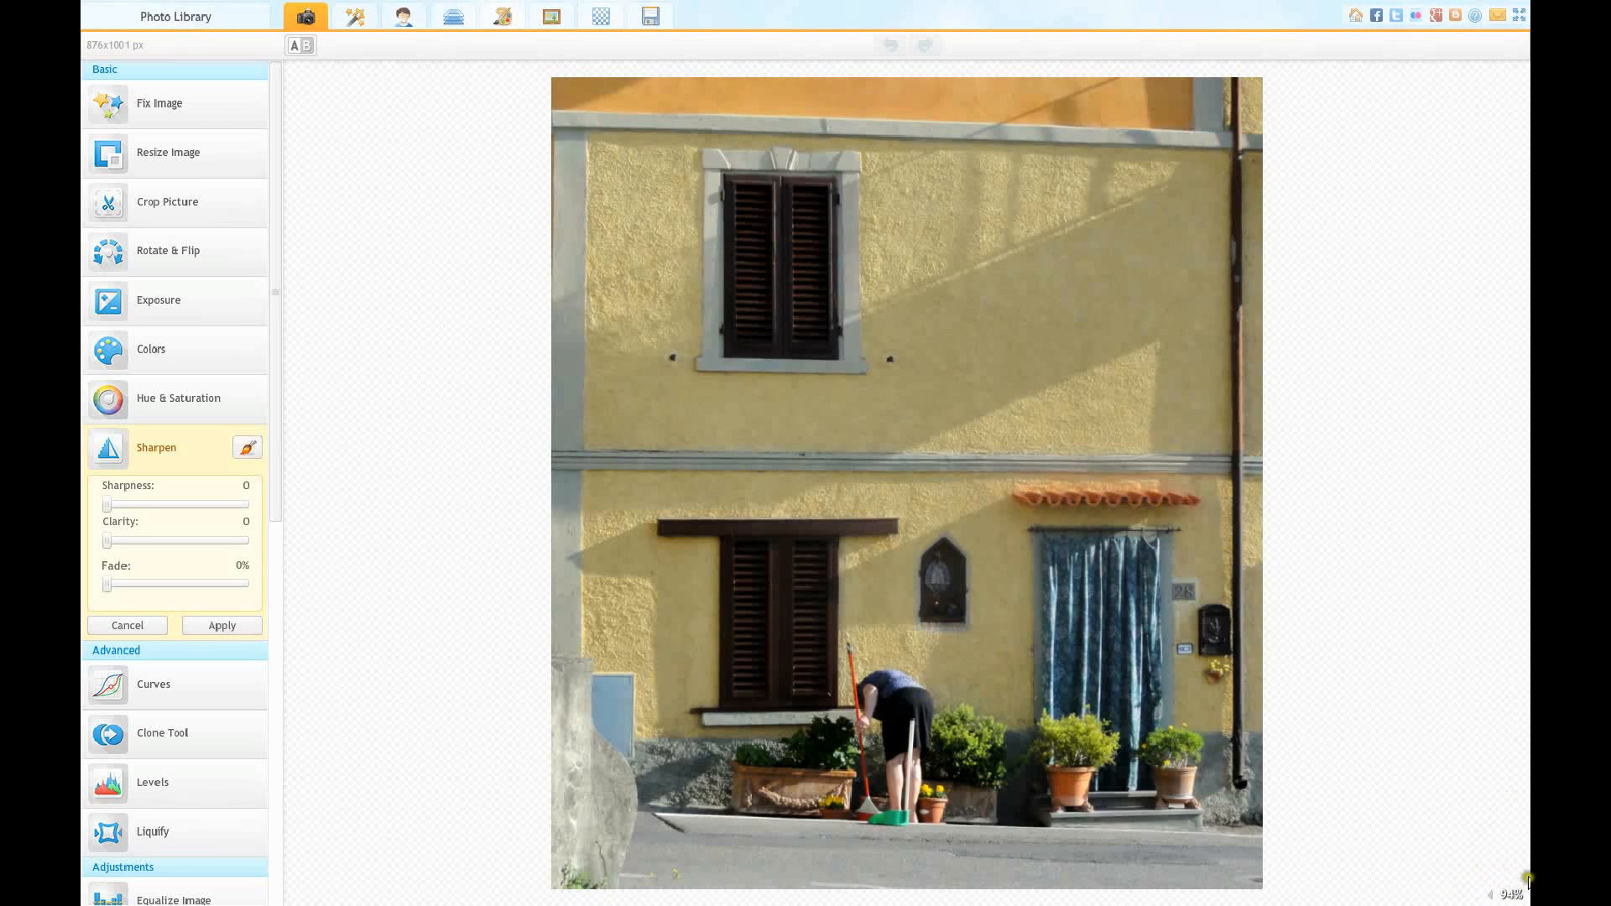
{"action": "mouse_move", "coordinate": [1448, 865]}
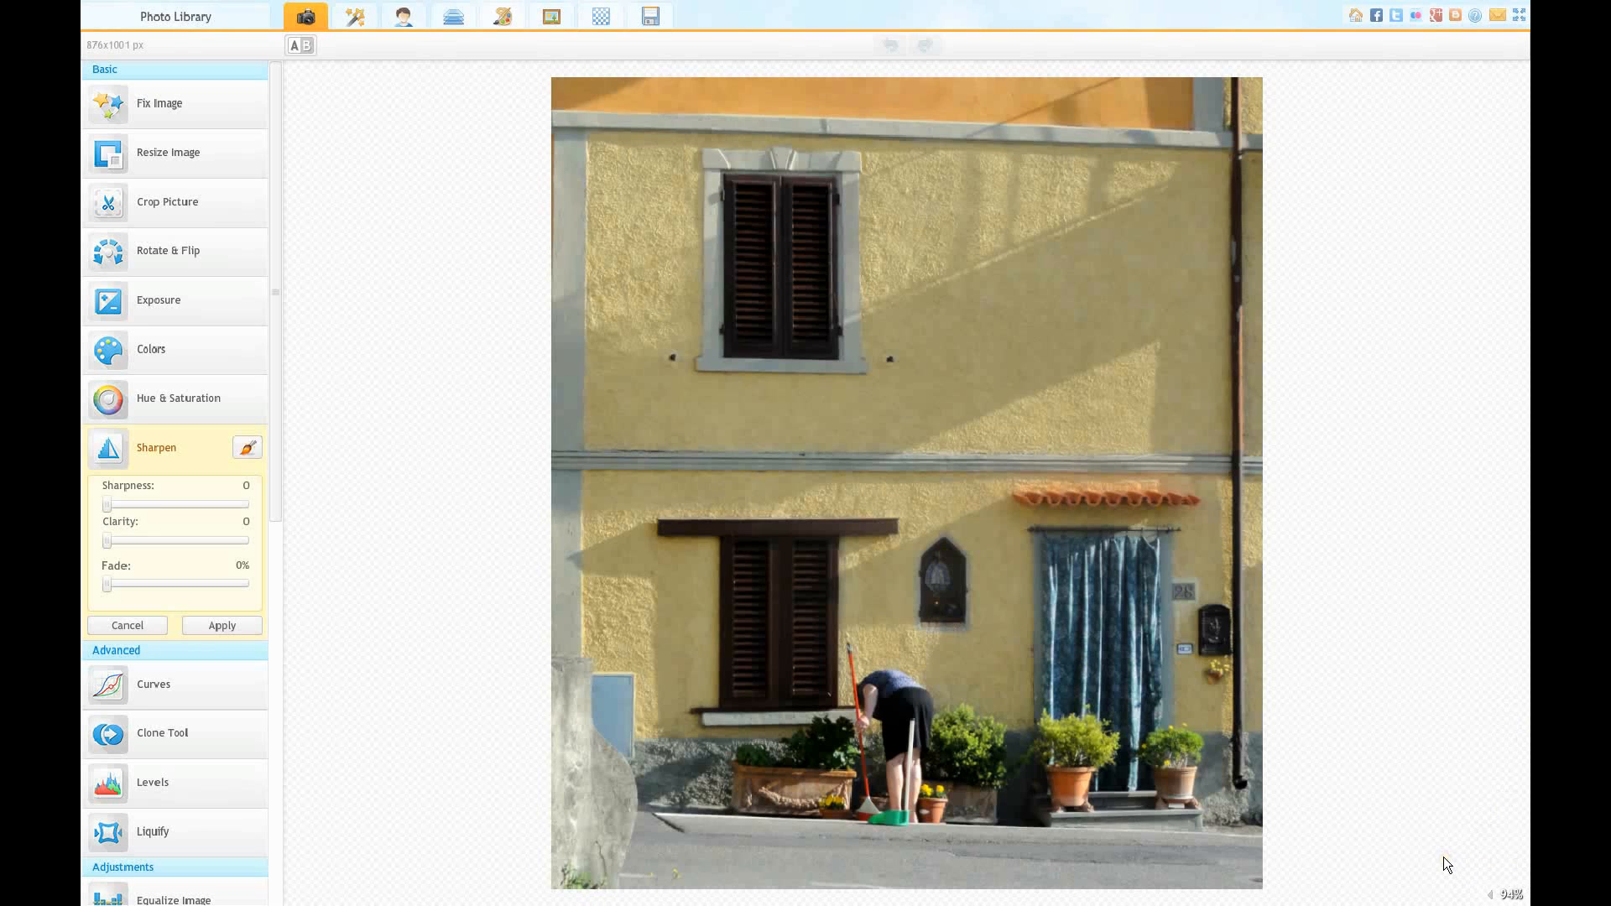
{"action": "mouse_move", "coordinate": [1463, 857]}
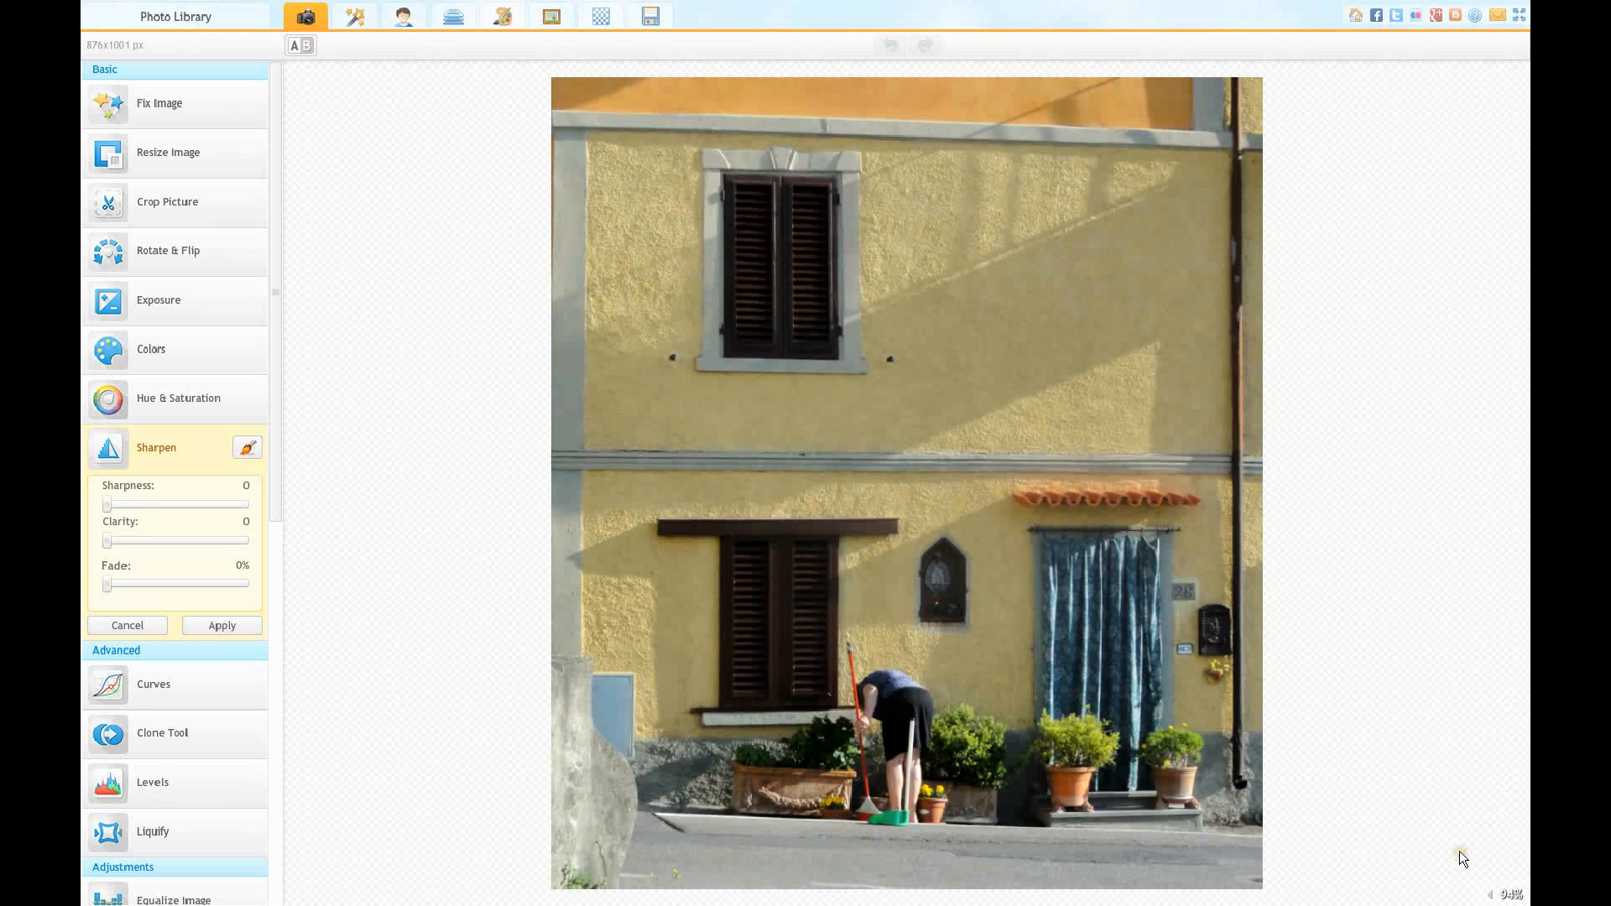
{"action": "mouse_move", "coordinate": [687, 683]}
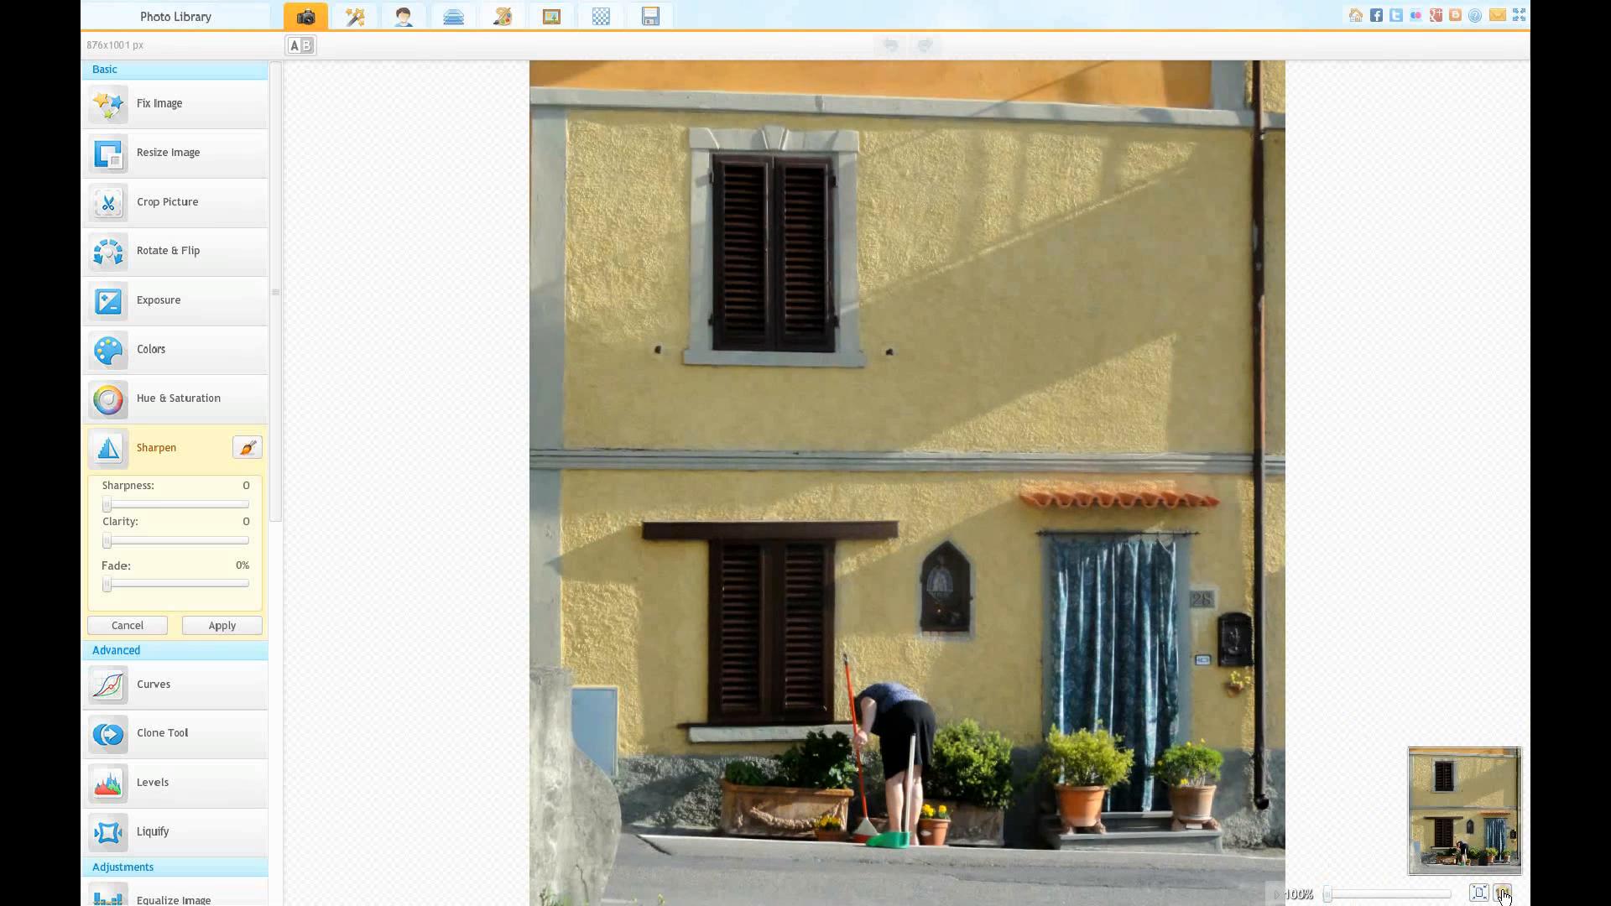
{"action": "left_click", "coordinate": [1478, 893]}
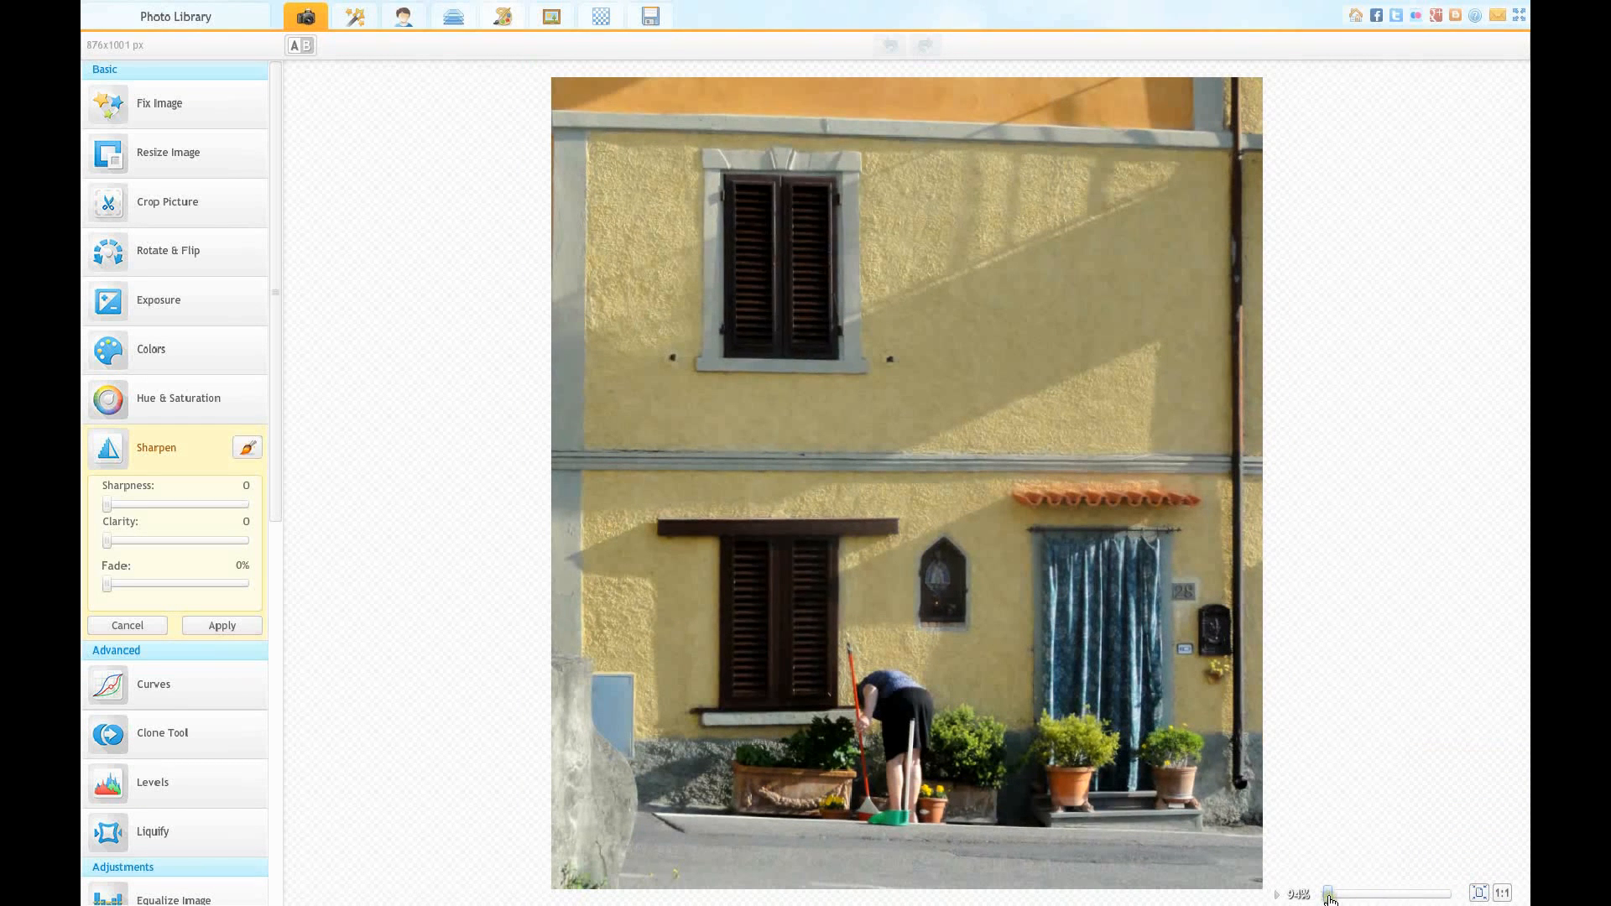
{"action": "left_click_drag", "start_coordinate": [1331, 894], "coordinate": [1362, 893]}
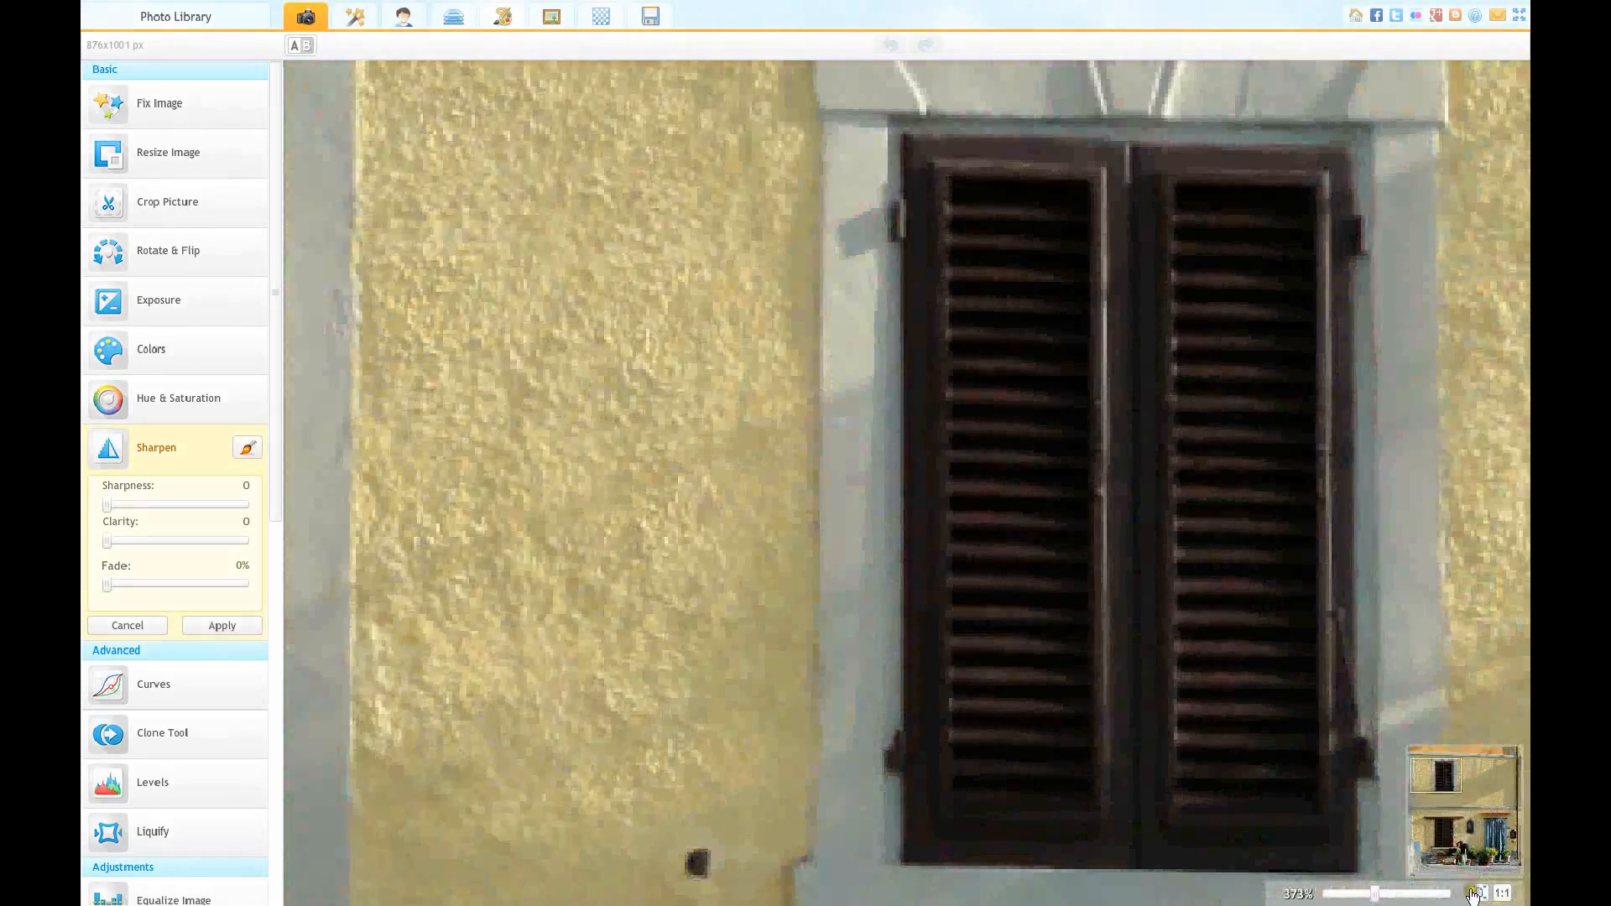
{"action": "left_click", "coordinate": [1477, 893]}
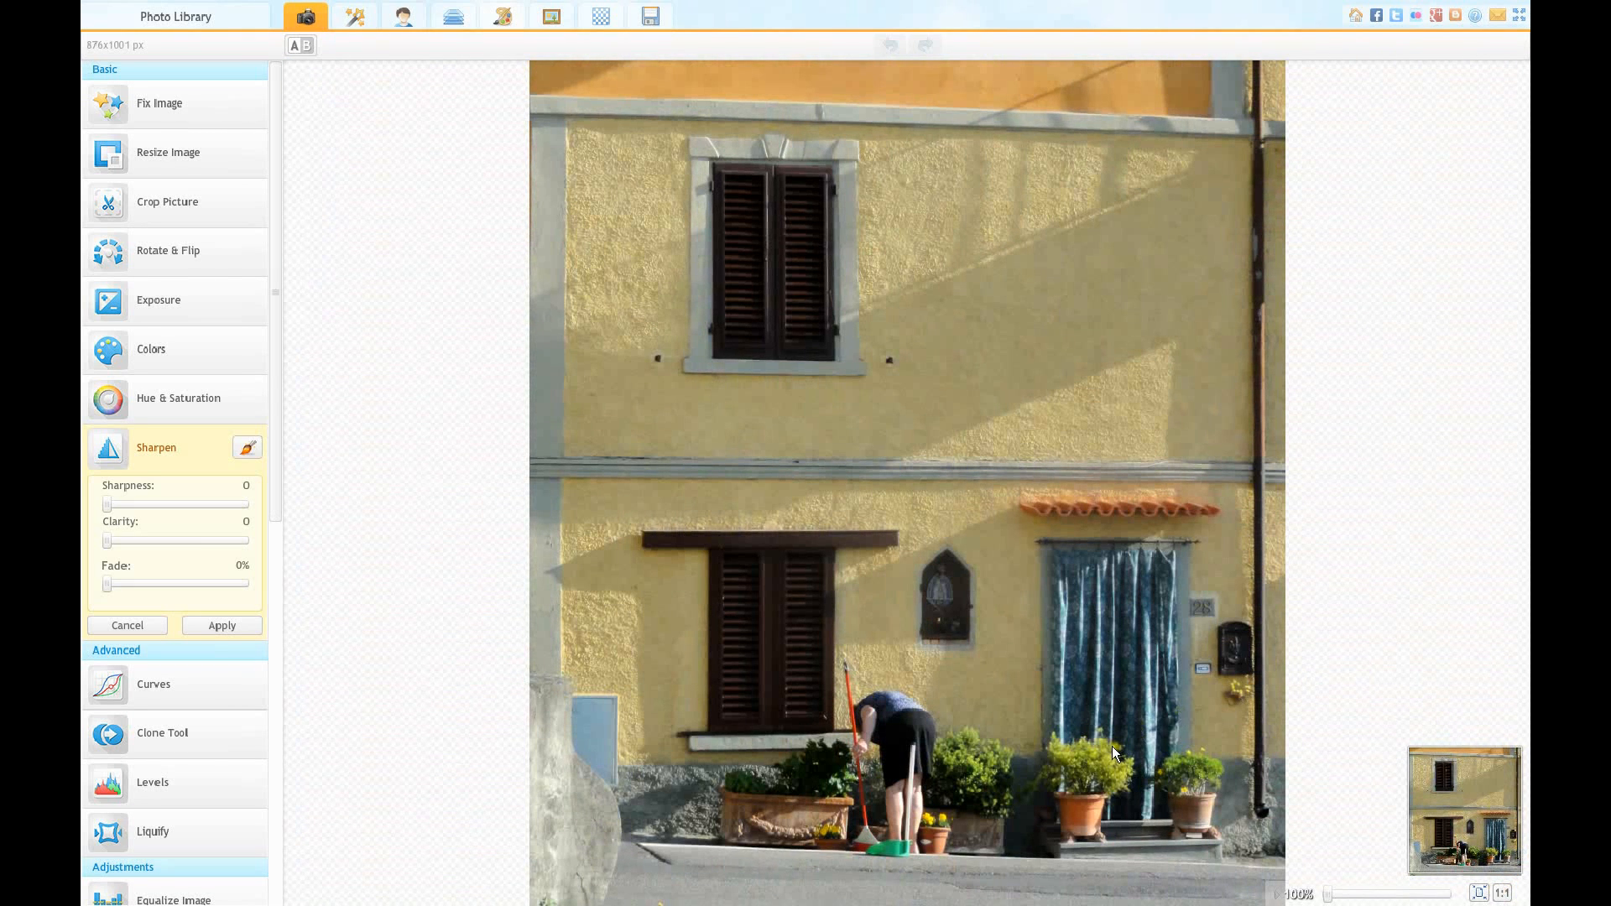
{"action": "mouse_move", "coordinate": [106, 504]}
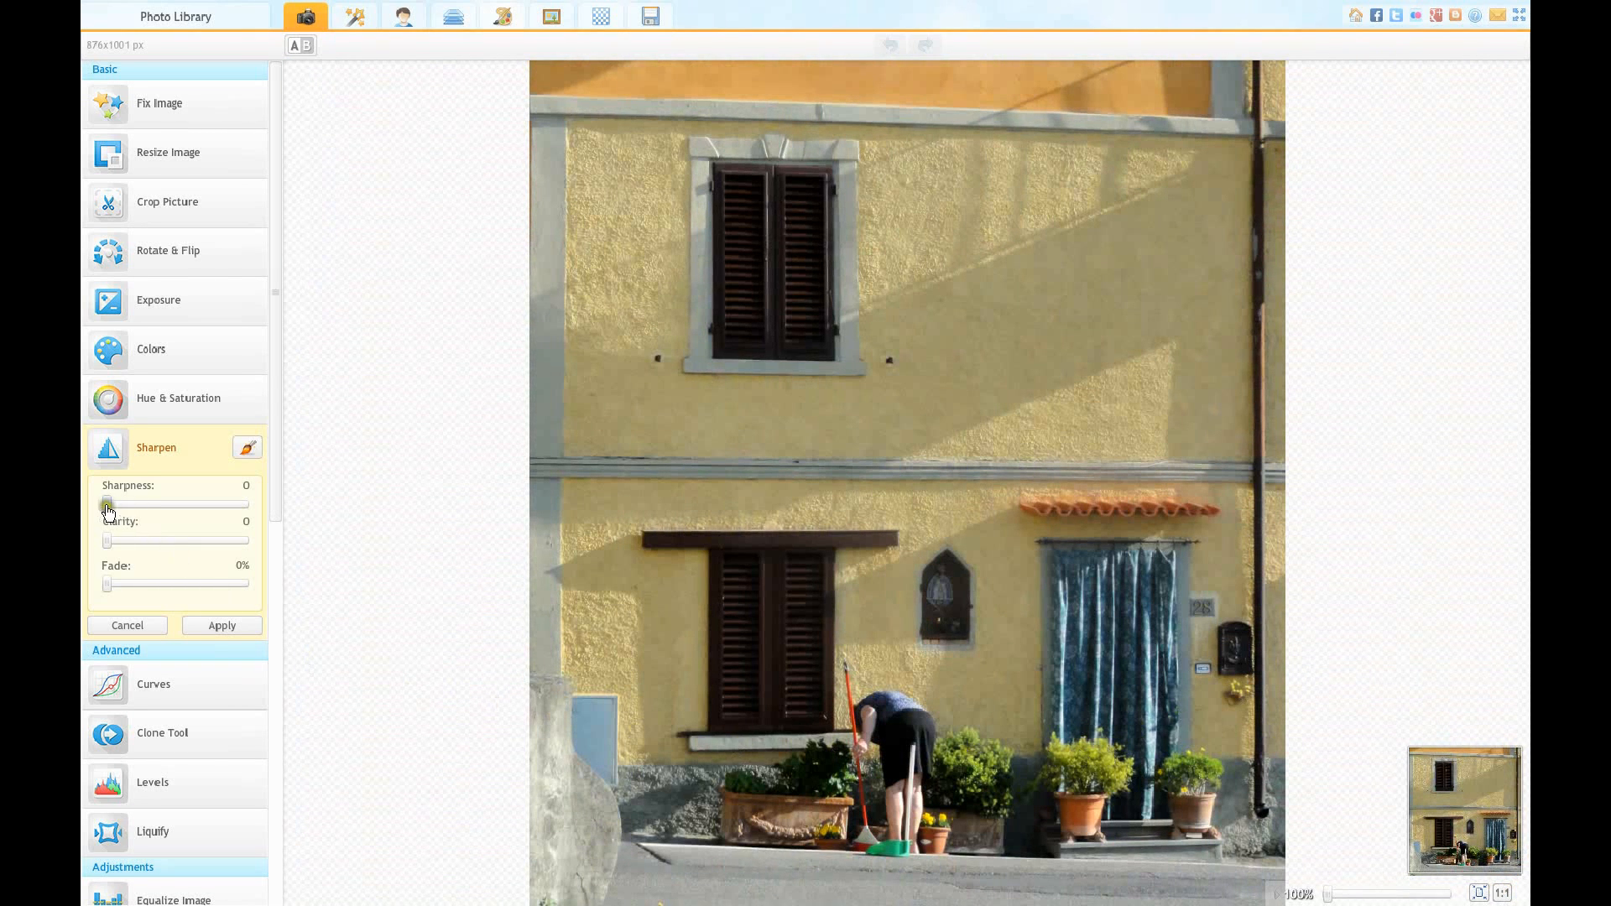
Step: Try Sharpness values from near maximum down to zero, settling at 47
{"action": "left_click_drag", "start_coordinate": [105, 504], "coordinate": [209, 504]}
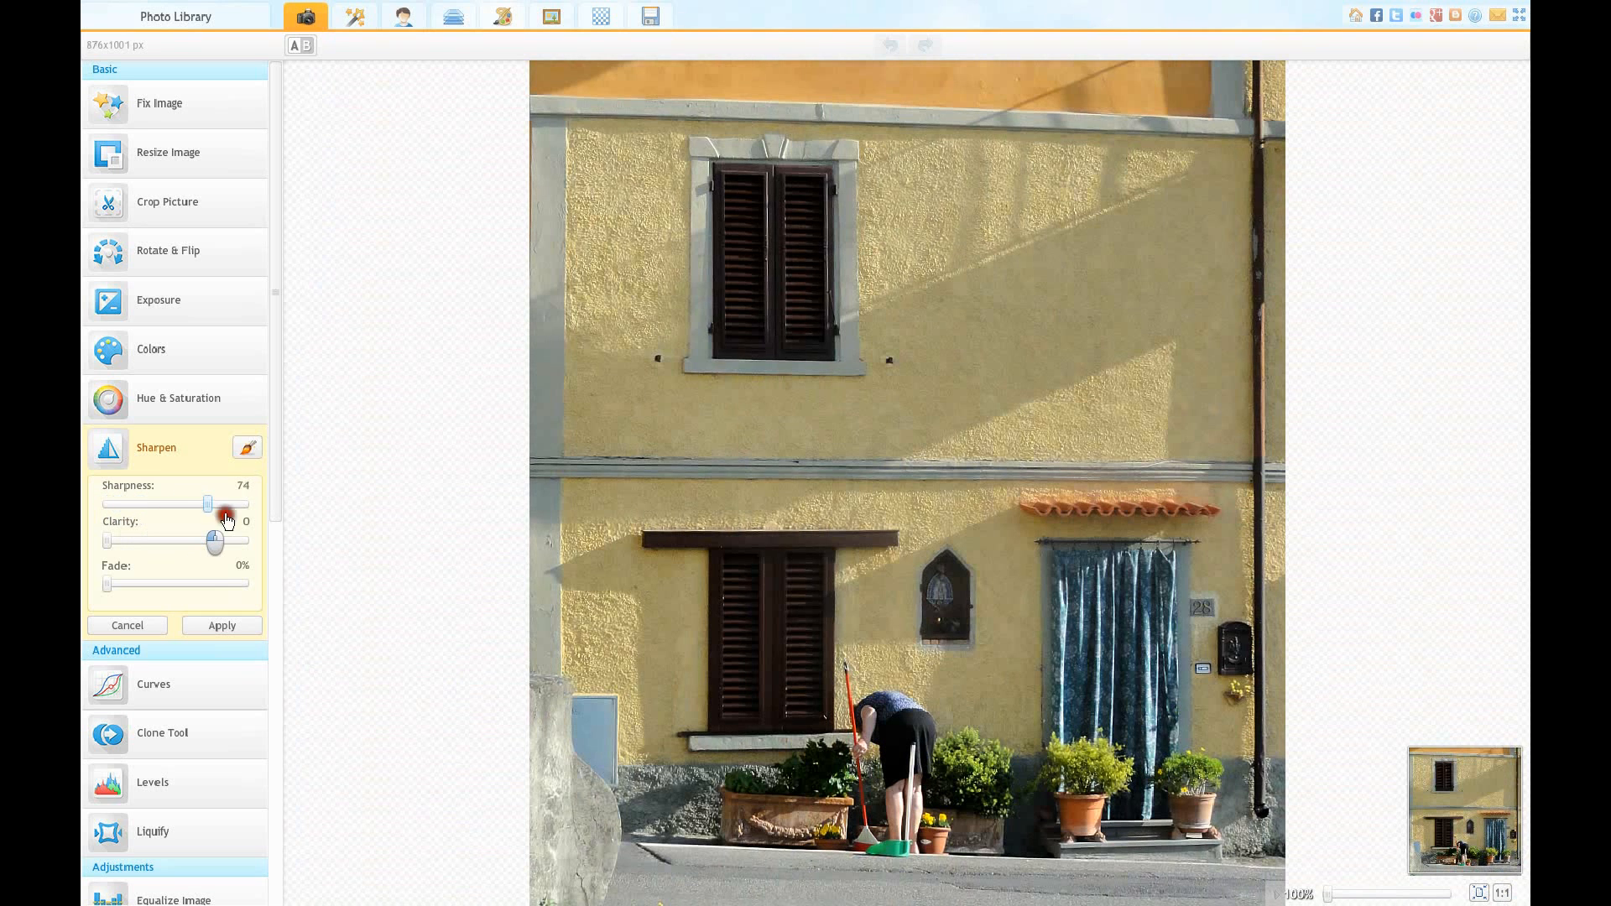
{"action": "left_click_drag", "start_coordinate": [211, 504], "coordinate": [243, 504]}
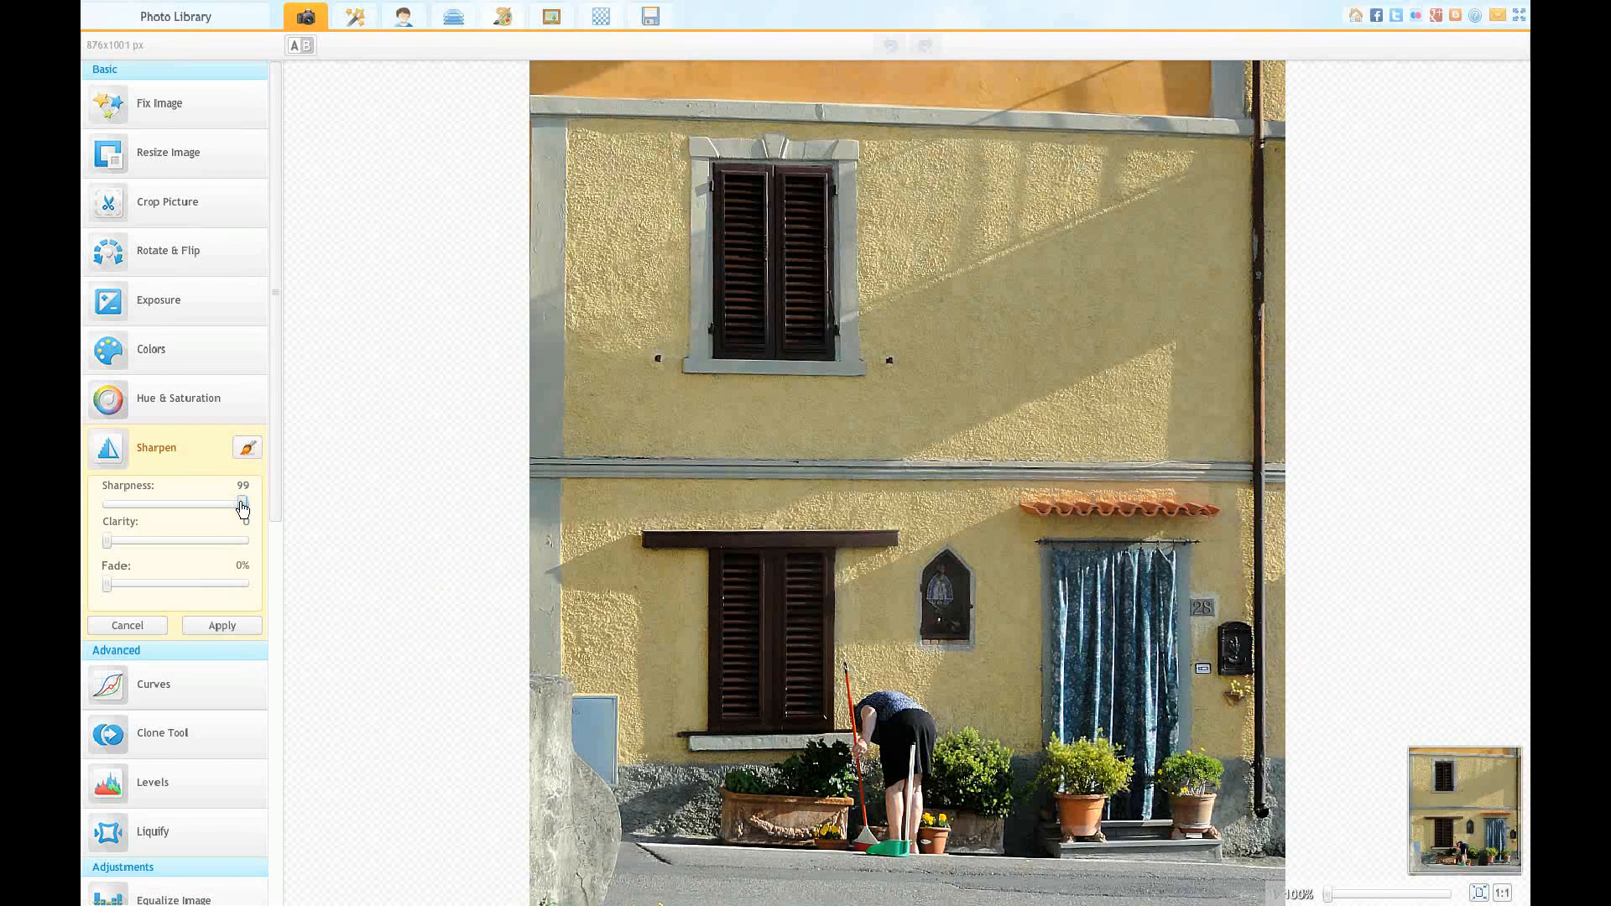
{"action": "left_click_drag", "start_coordinate": [243, 503], "coordinate": [194, 503]}
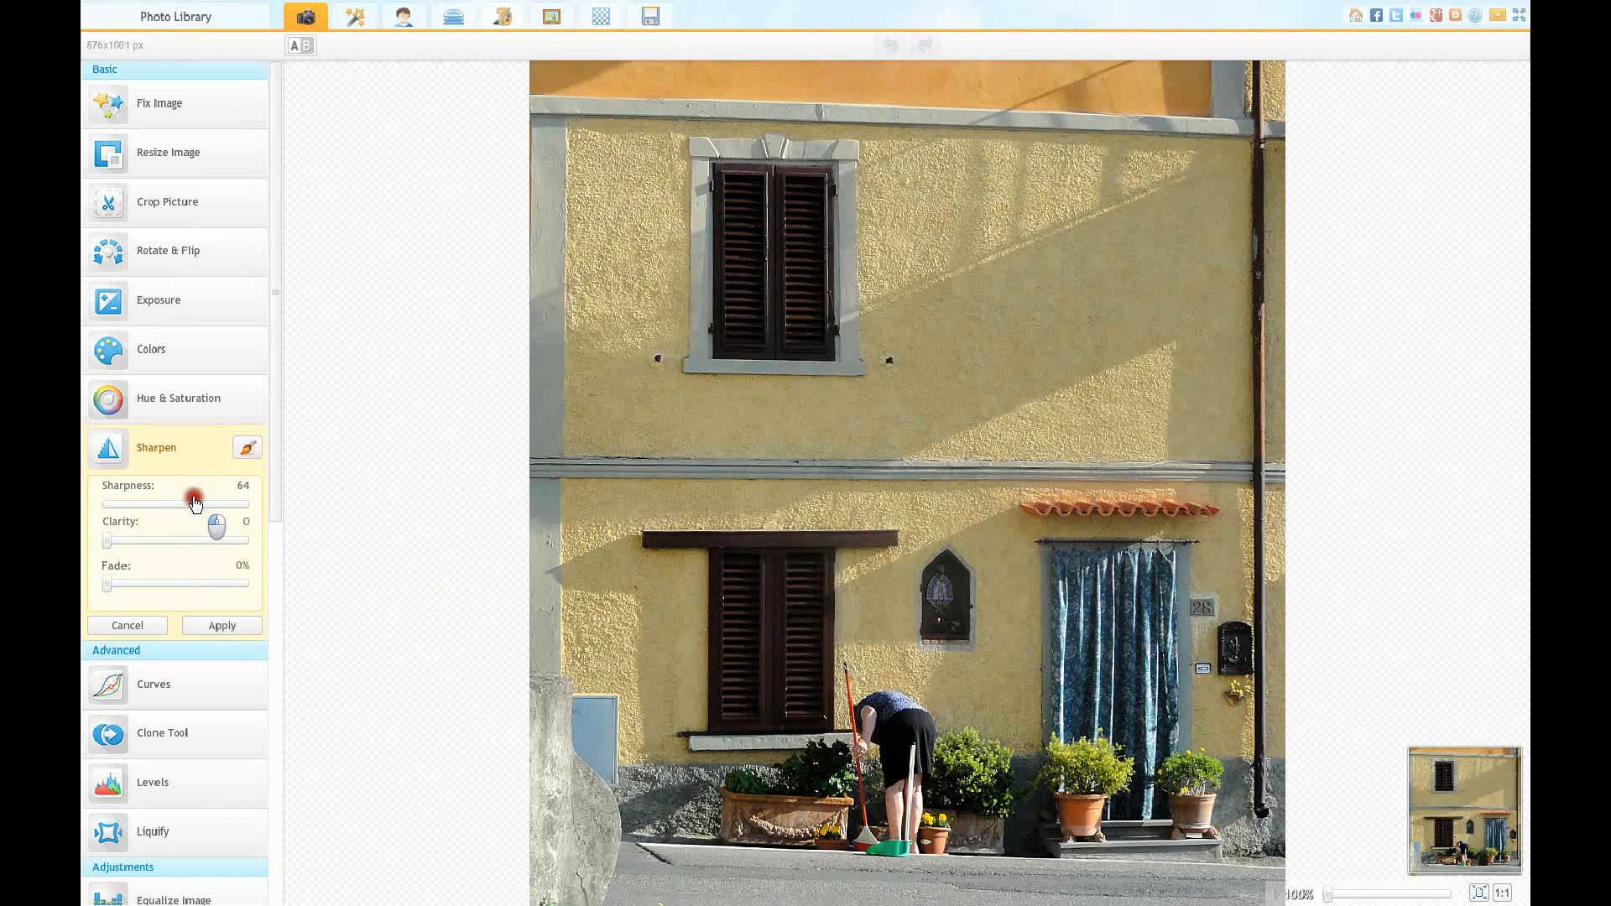
{"action": "left_click_drag", "start_coordinate": [216, 504], "coordinate": [101, 503]}
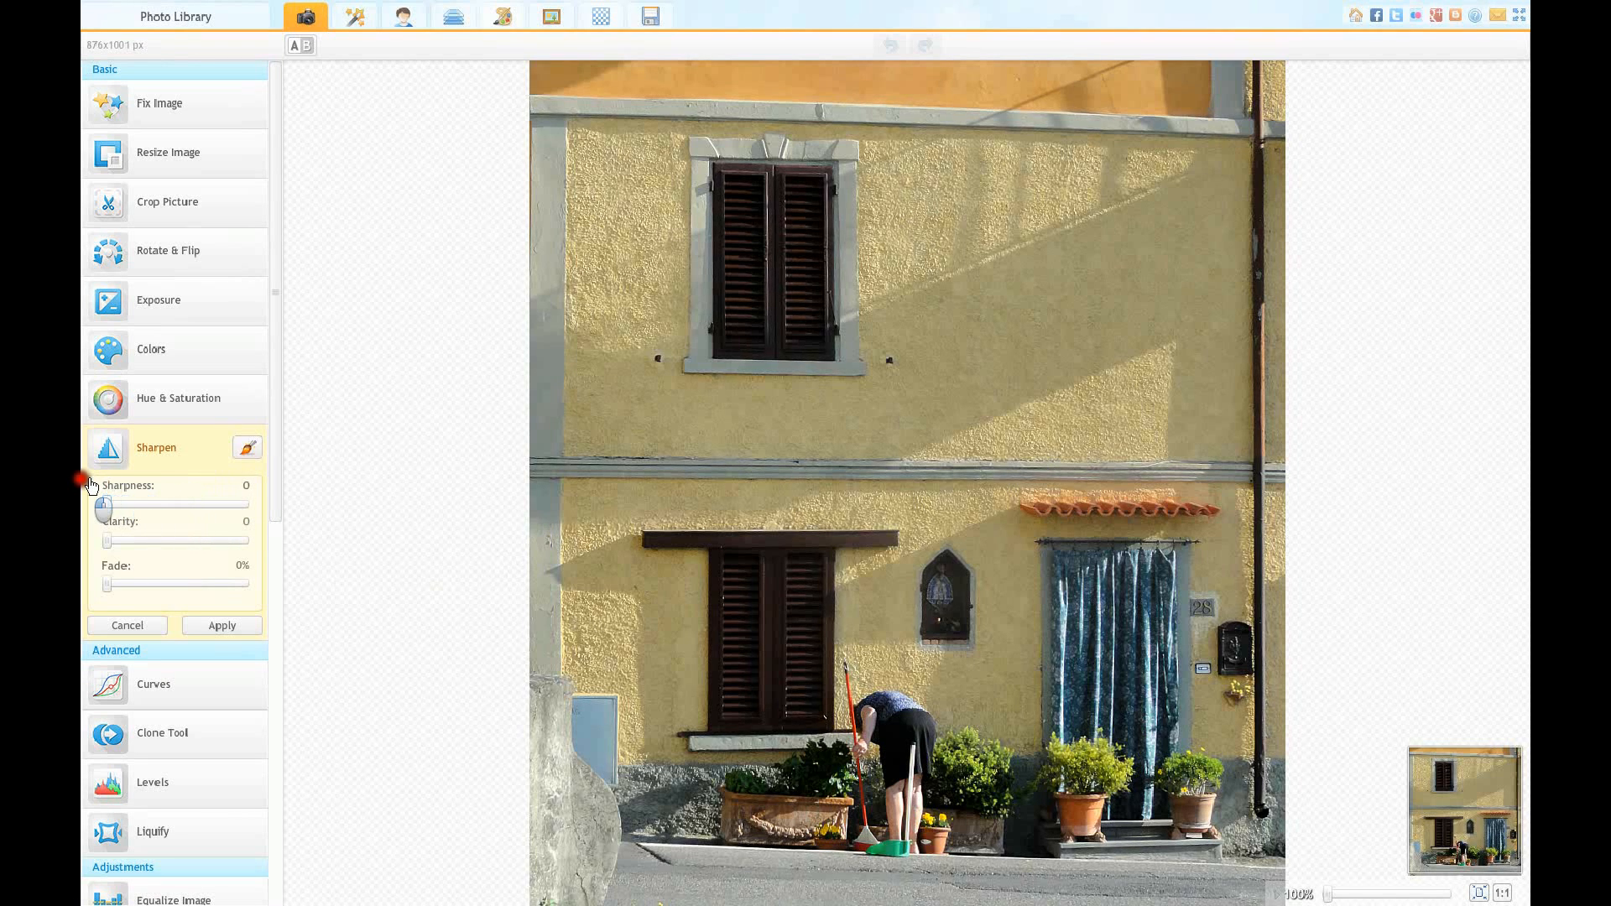
{"action": "left_click_drag", "start_coordinate": [104, 504], "coordinate": [126, 504]}
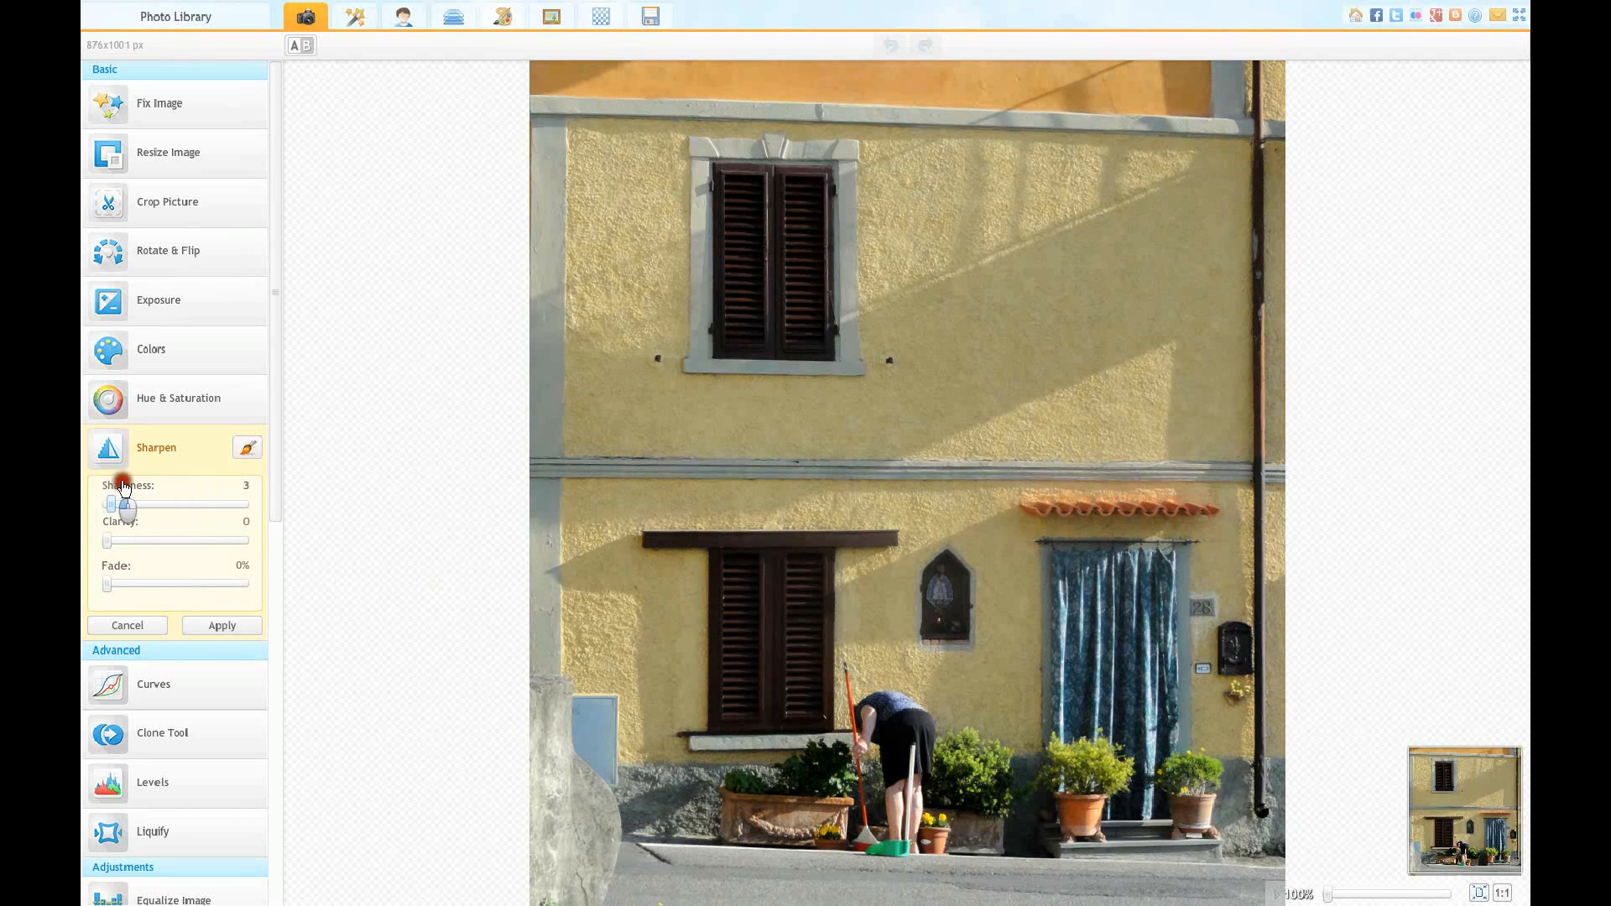
{"action": "left_click_drag", "start_coordinate": [123, 504], "coordinate": [171, 504]}
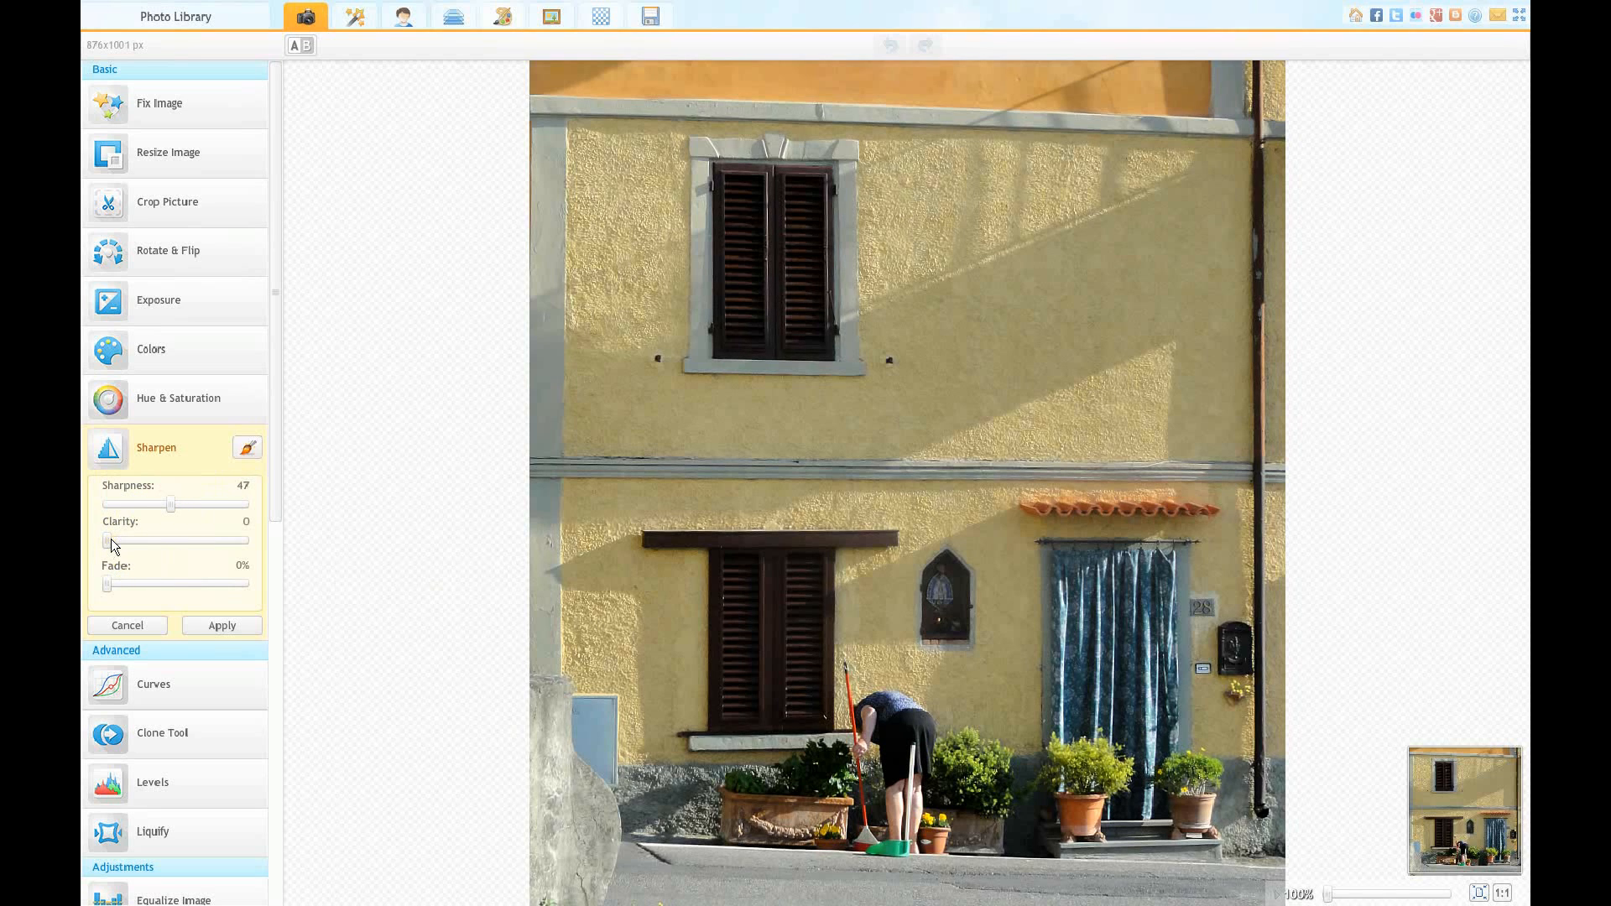
Step: Reset Sharpness to zero and try Clarity values from maximum down to about 37
{"action": "left_click_drag", "start_coordinate": [170, 504], "coordinate": [152, 504]}
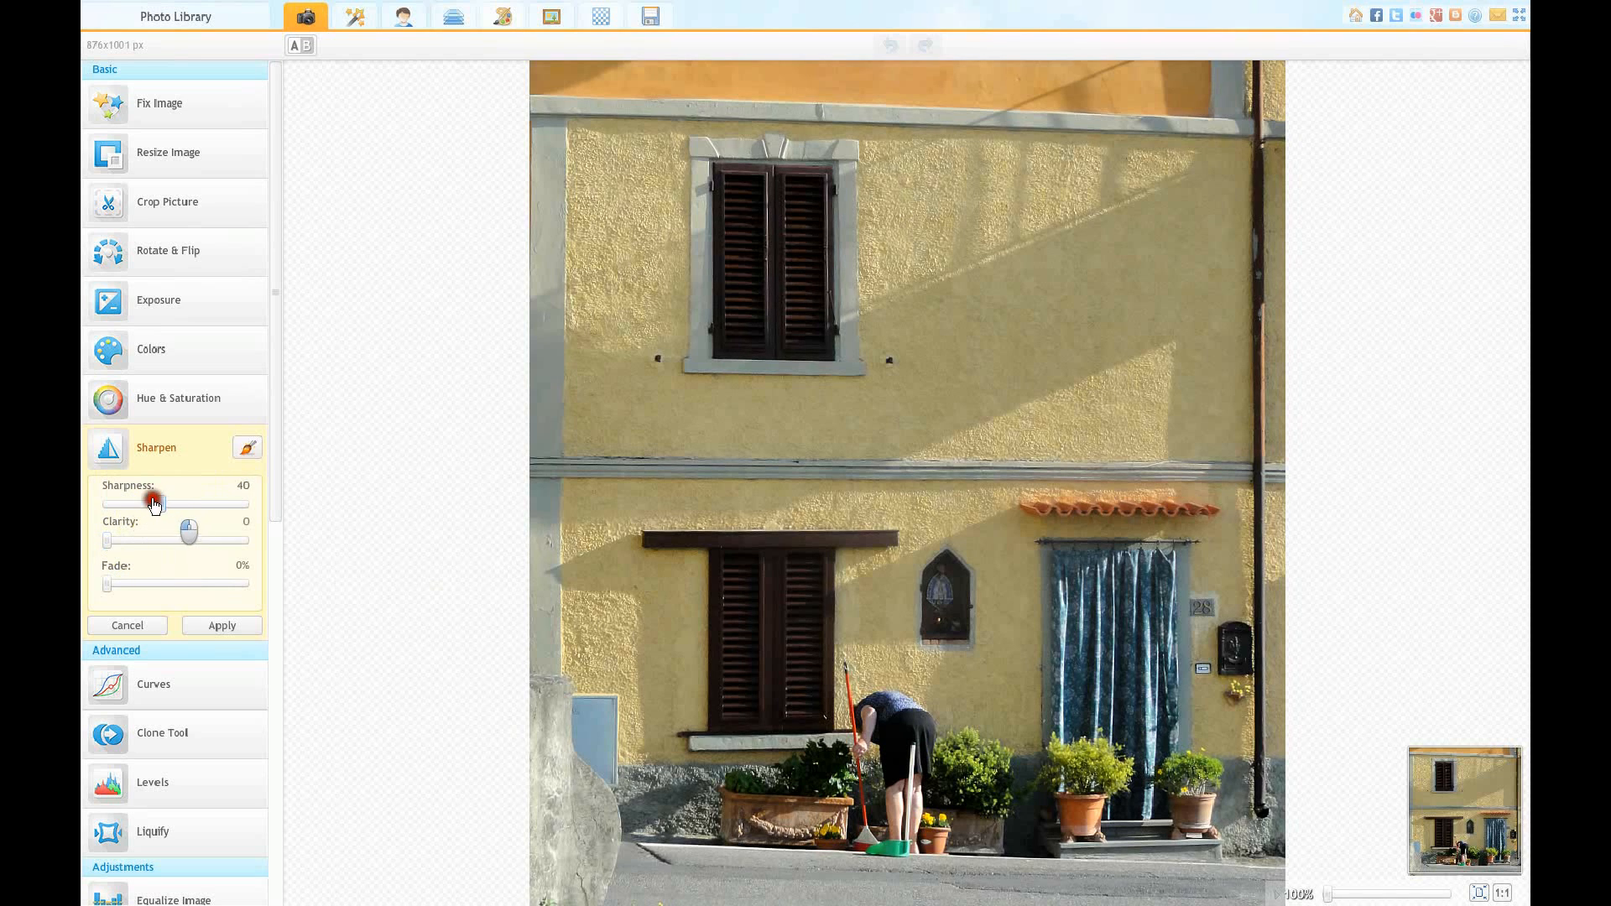
{"action": "left_click_drag", "start_coordinate": [154, 504], "coordinate": [105, 504]}
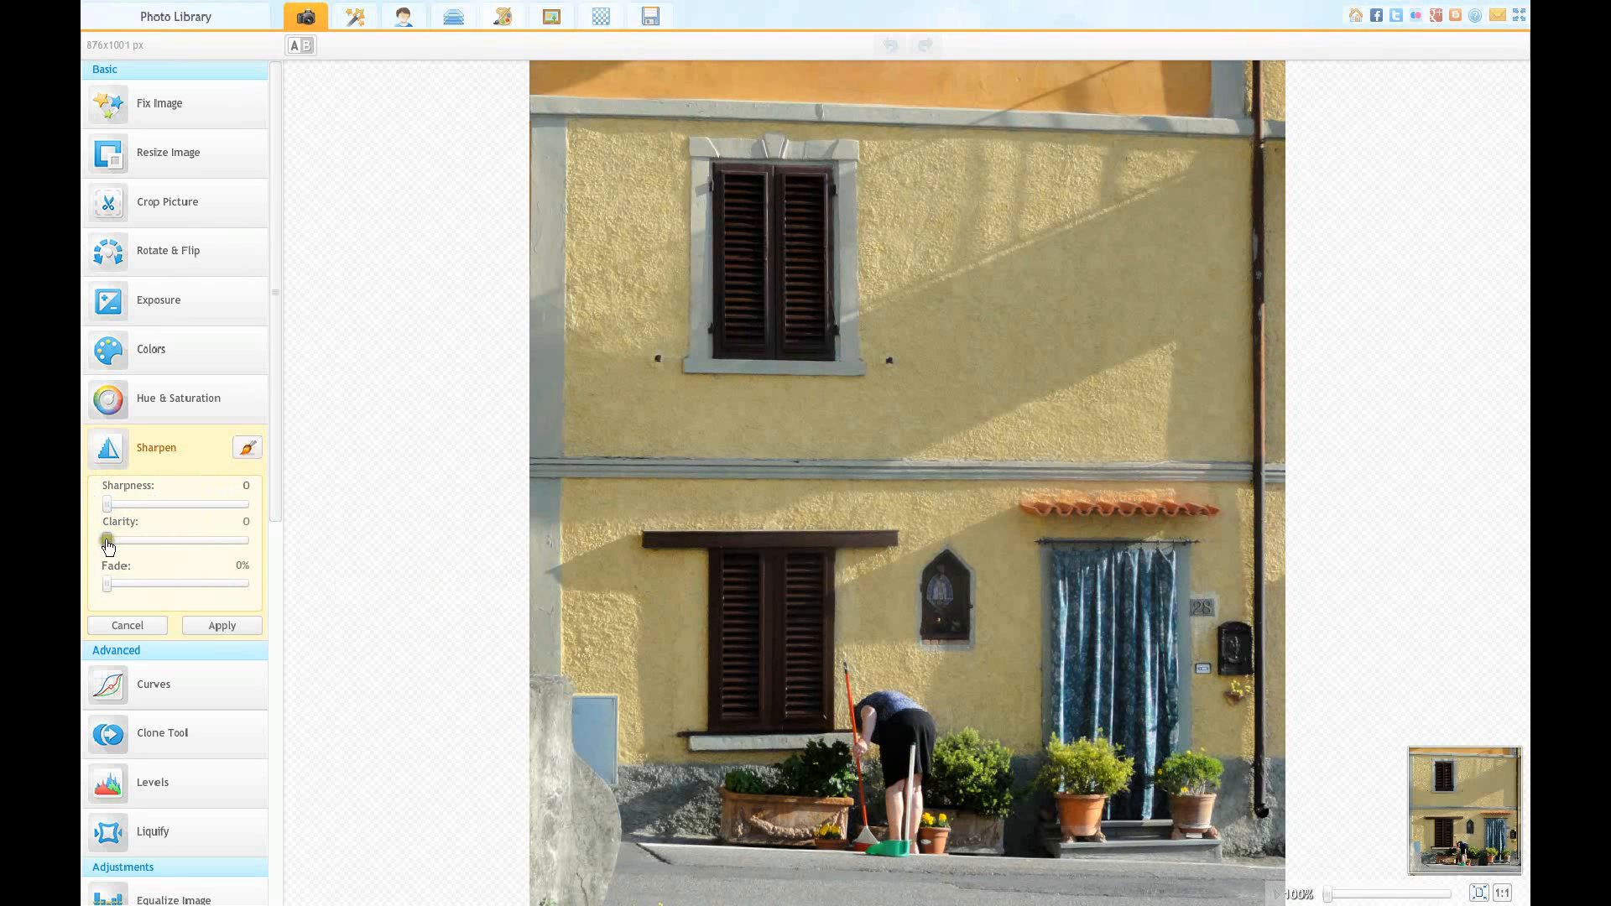
{"action": "left_click_drag", "start_coordinate": [108, 539], "coordinate": [247, 540]}
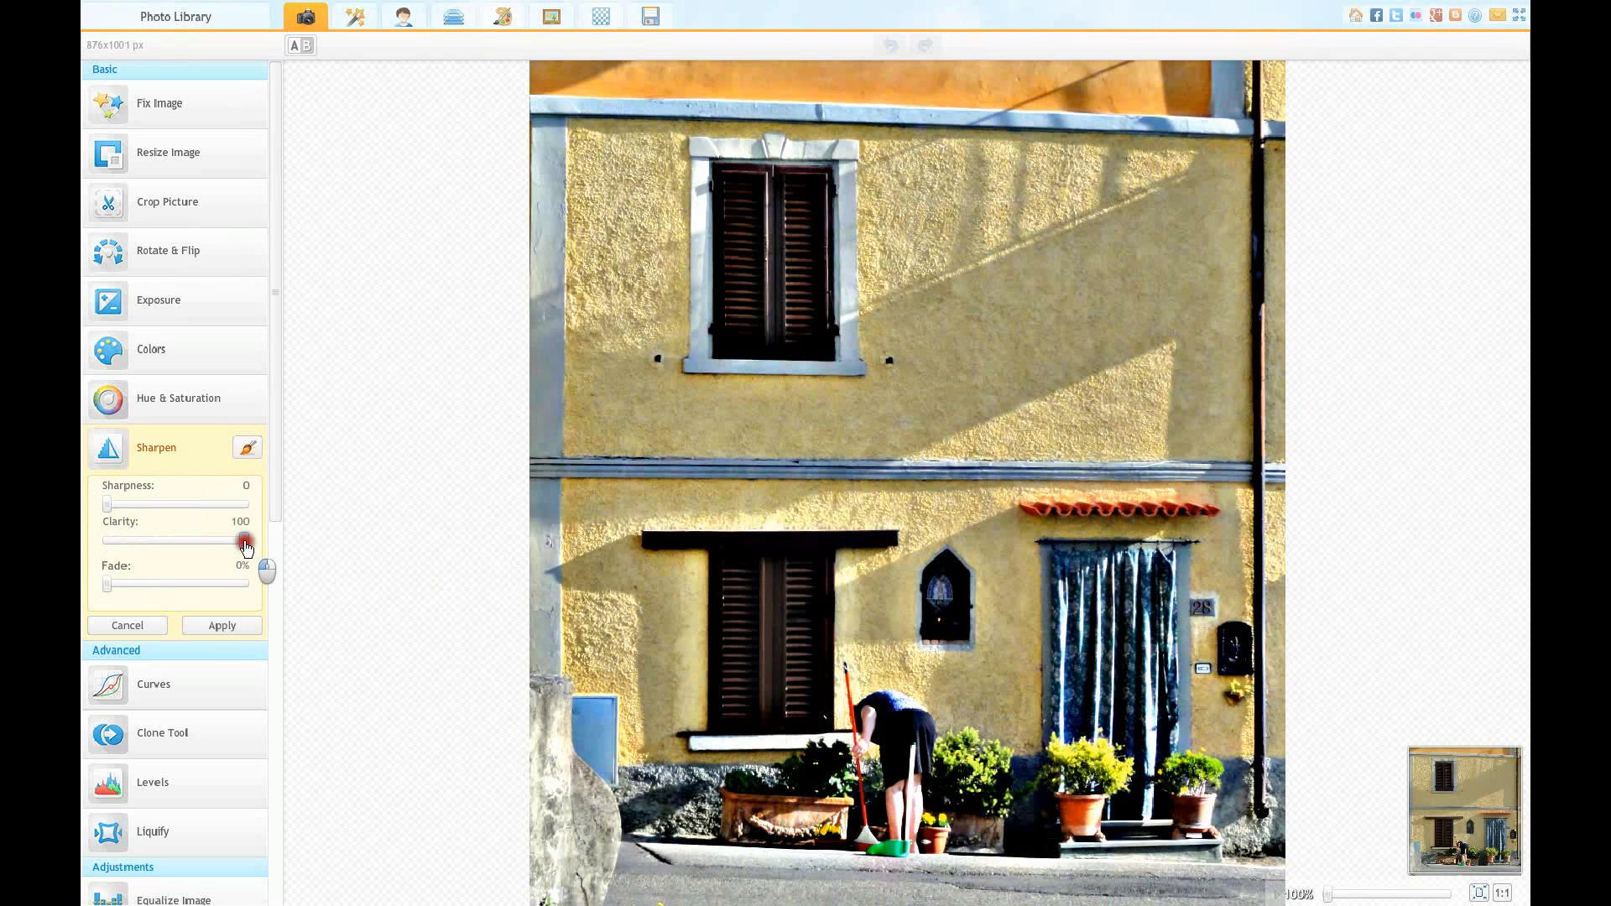
{"action": "left_click_drag", "start_coordinate": [245, 540], "coordinate": [175, 540]}
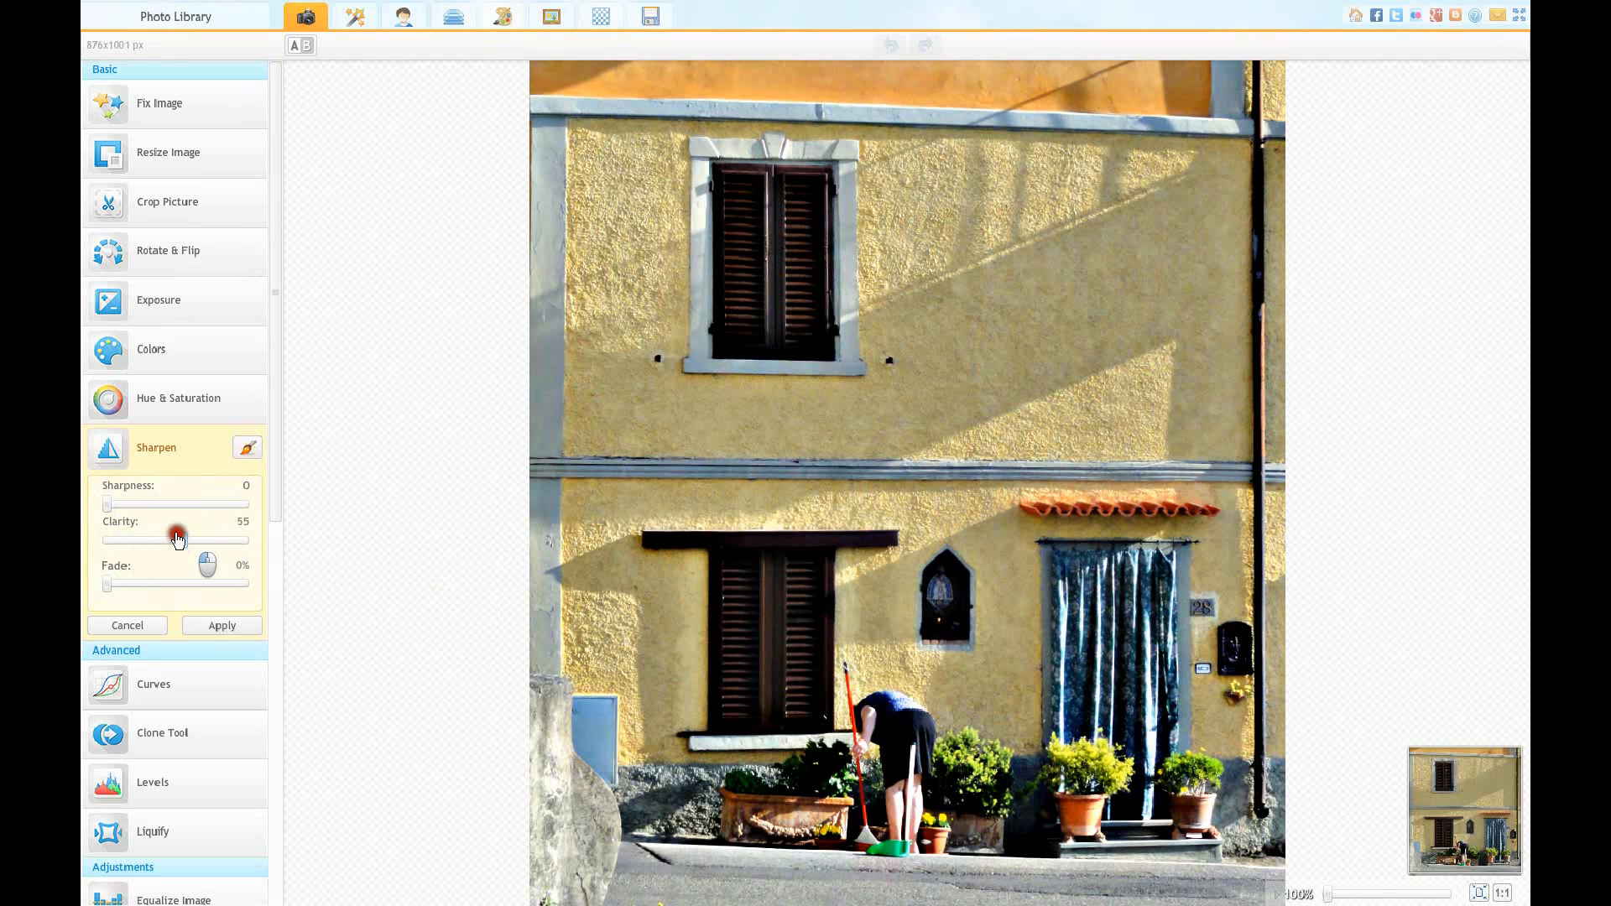
{"action": "left_click_drag", "start_coordinate": [175, 538], "coordinate": [118, 539]}
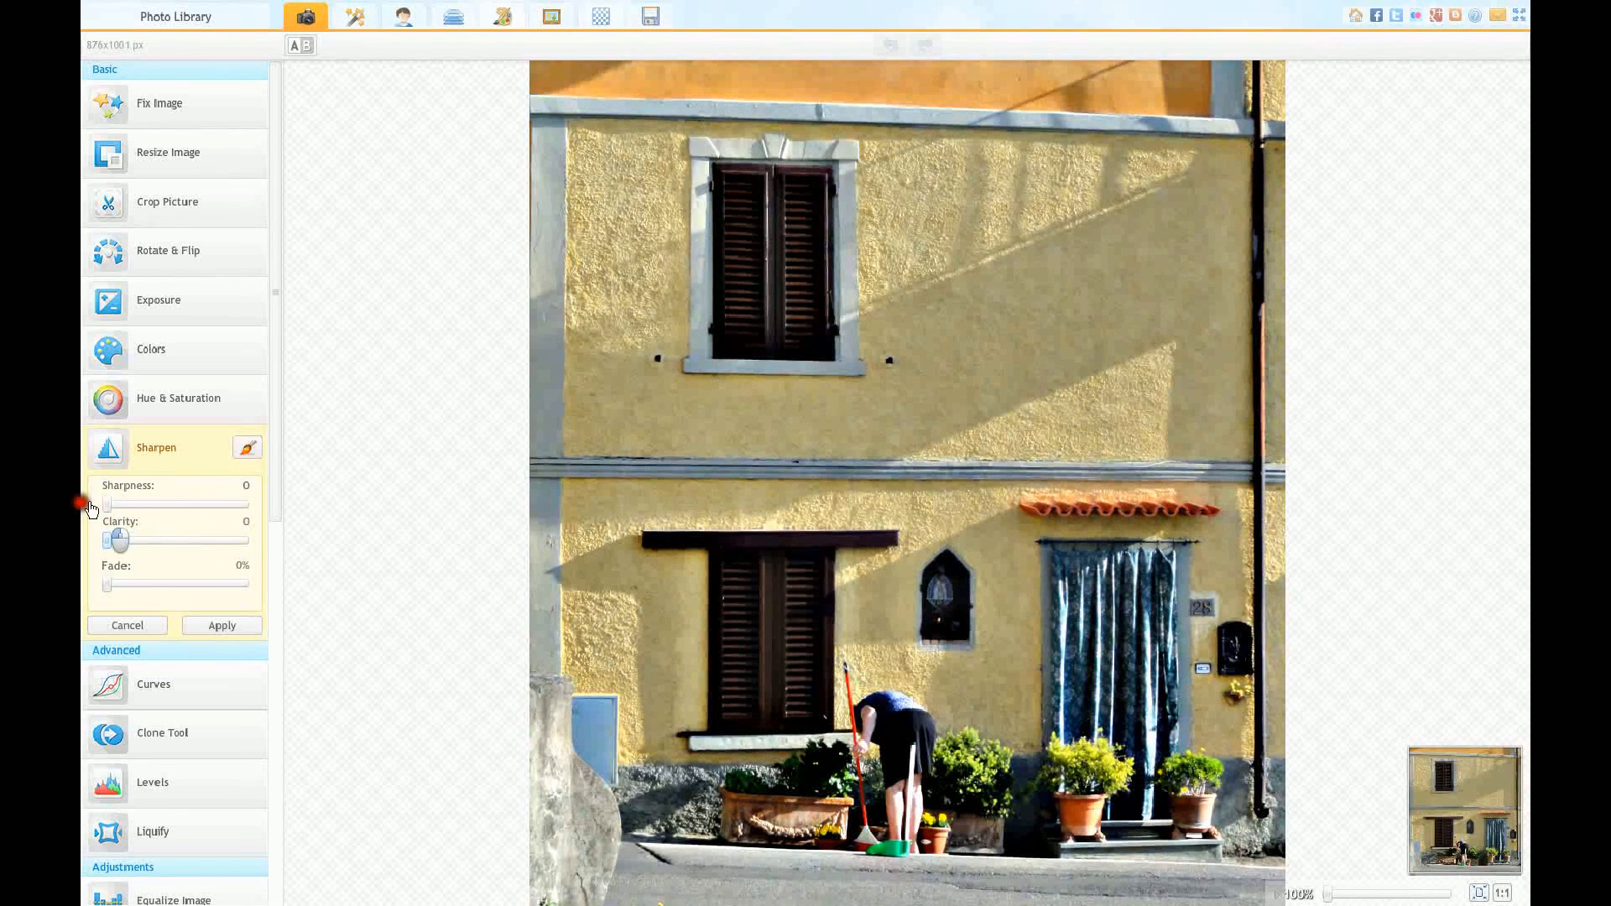
{"action": "left_click_drag", "start_coordinate": [119, 539], "coordinate": [175, 539]}
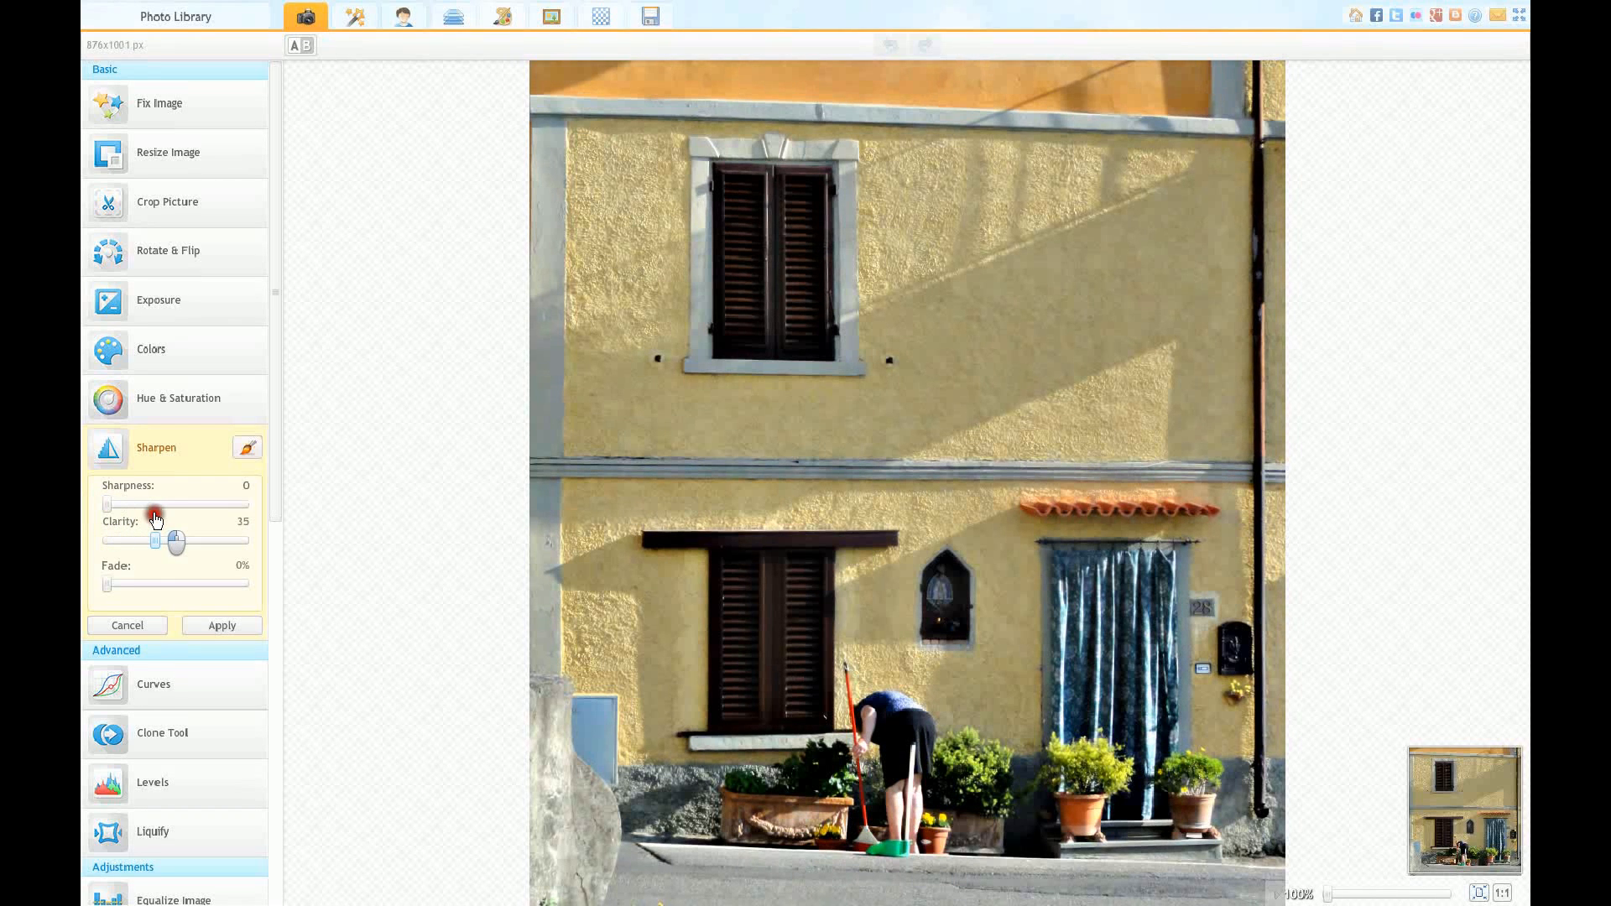
{"action": "left_click_drag", "start_coordinate": [154, 540], "coordinate": [177, 540]}
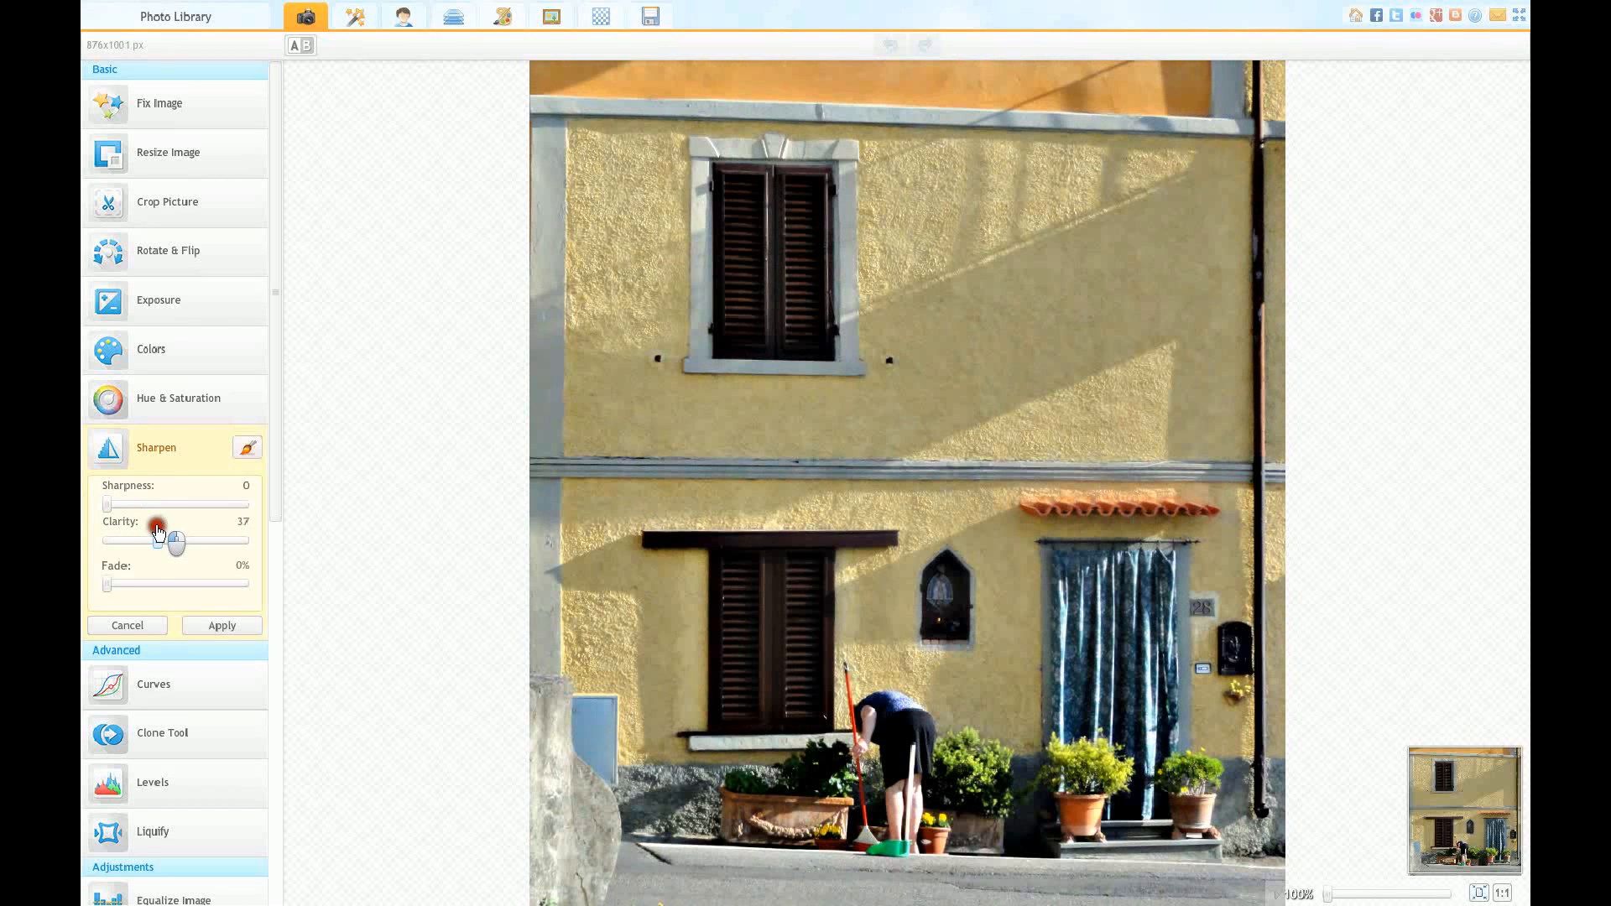
Step: Settle Clarity at 23 and raise Sharpness to 43, then lower it to 32
{"action": "left_click_drag", "start_coordinate": [175, 540], "coordinate": [139, 540]}
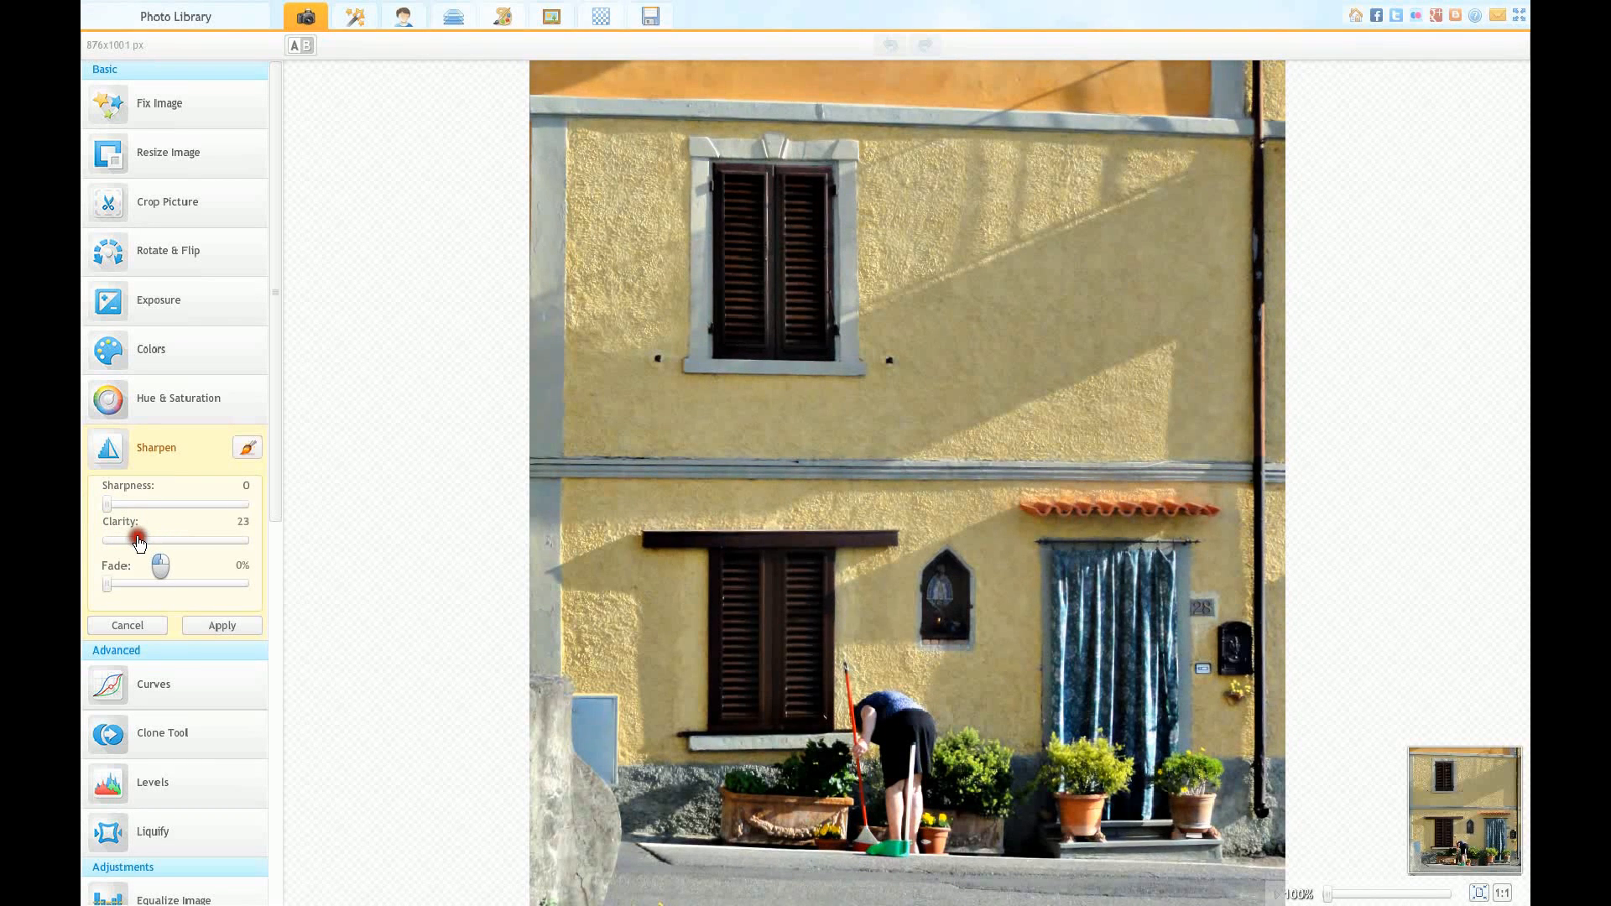
{"action": "left_click_drag", "start_coordinate": [107, 504], "coordinate": [165, 503]}
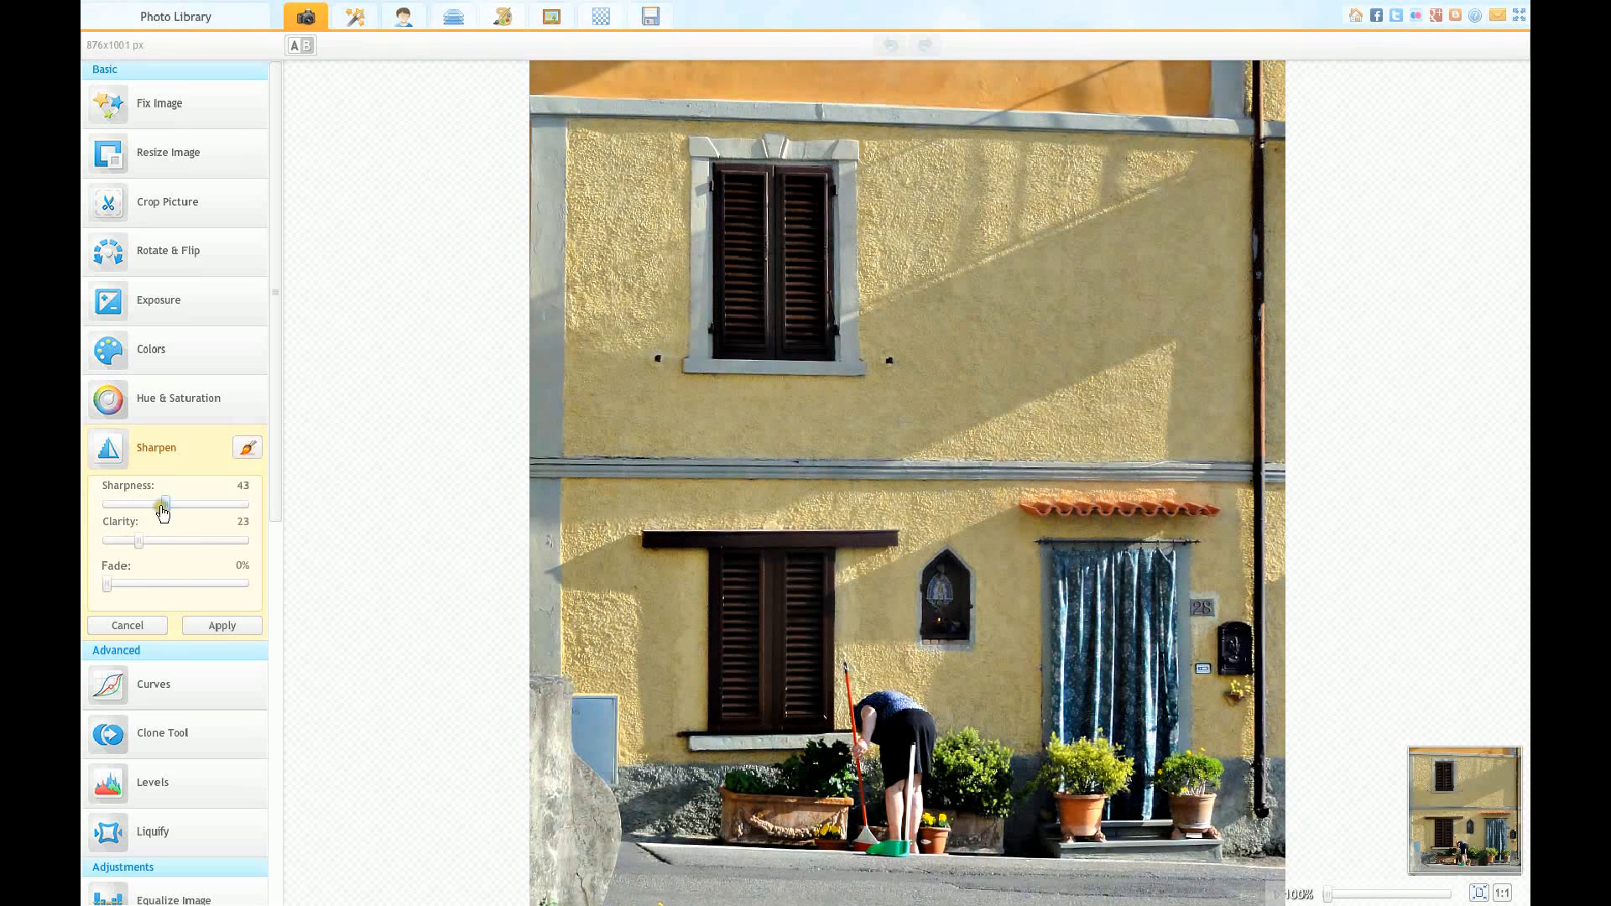
{"action": "left_click_drag", "start_coordinate": [164, 503], "coordinate": [149, 503]}
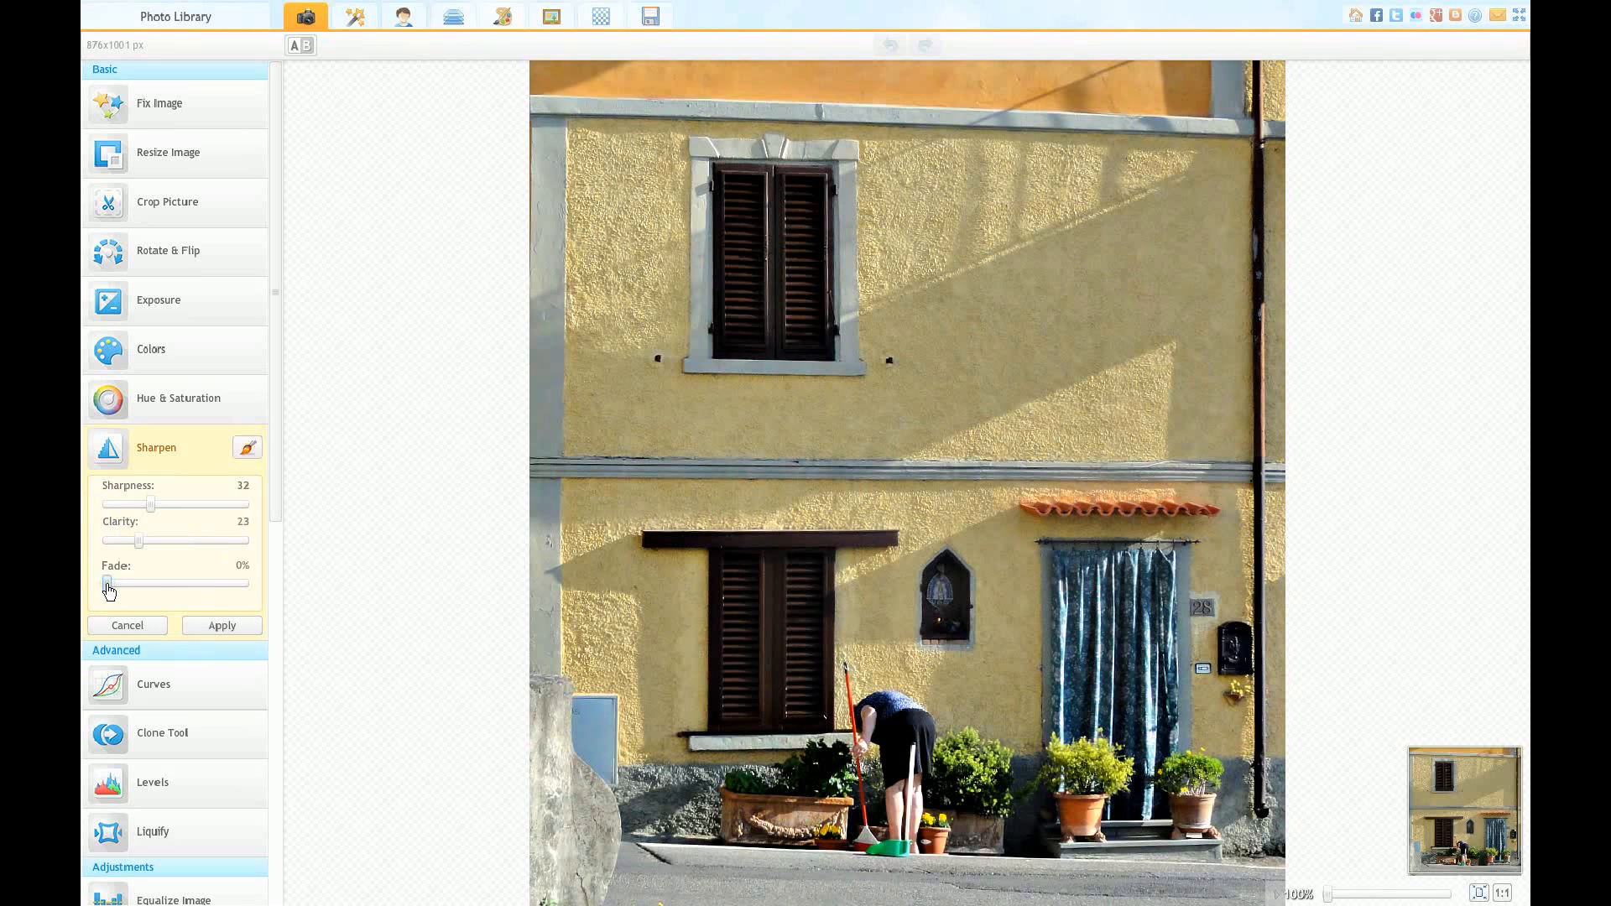
{"action": "left_click_drag", "start_coordinate": [103, 584], "coordinate": [185, 584]}
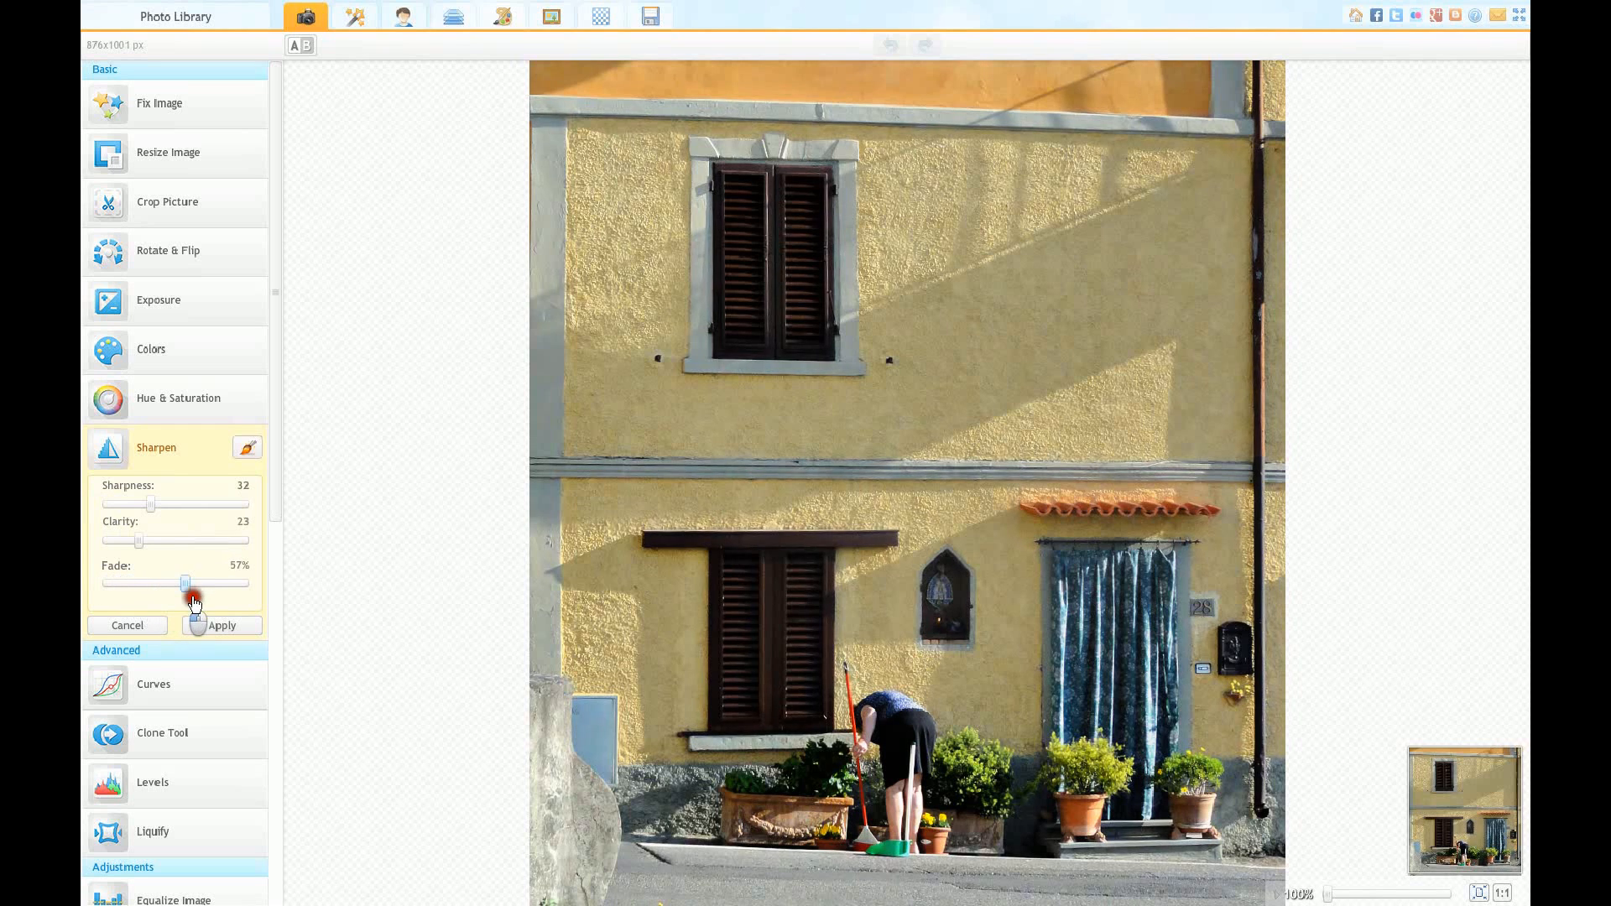
{"action": "left_click_drag", "start_coordinate": [184, 584], "coordinate": [243, 584]}
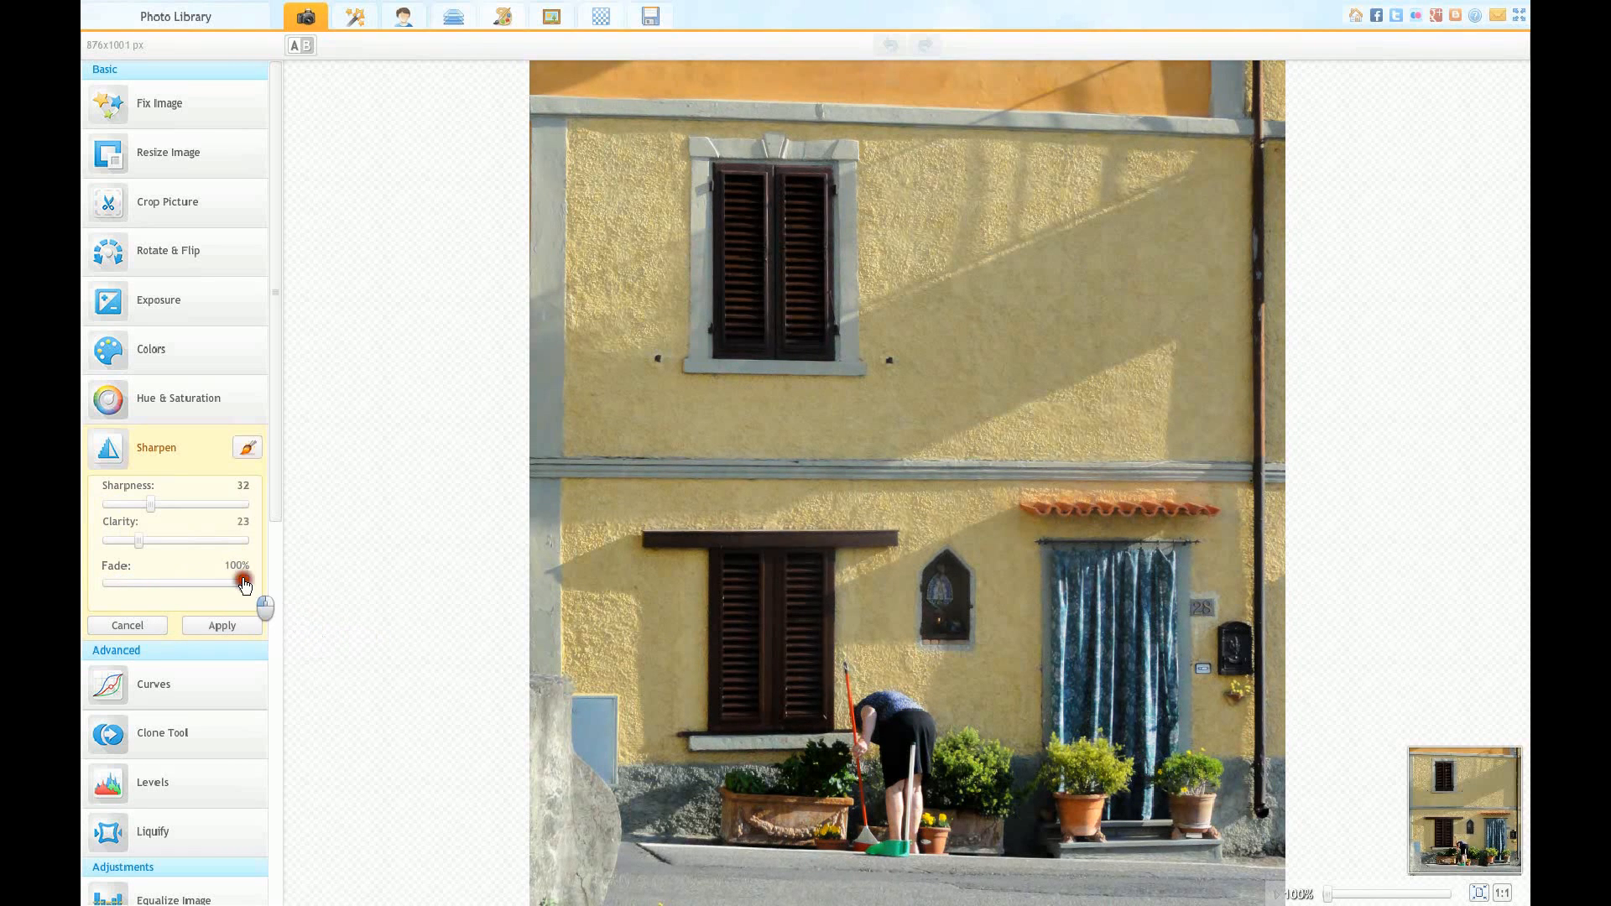
{"action": "left_click_drag", "start_coordinate": [244, 582], "coordinate": [106, 582]}
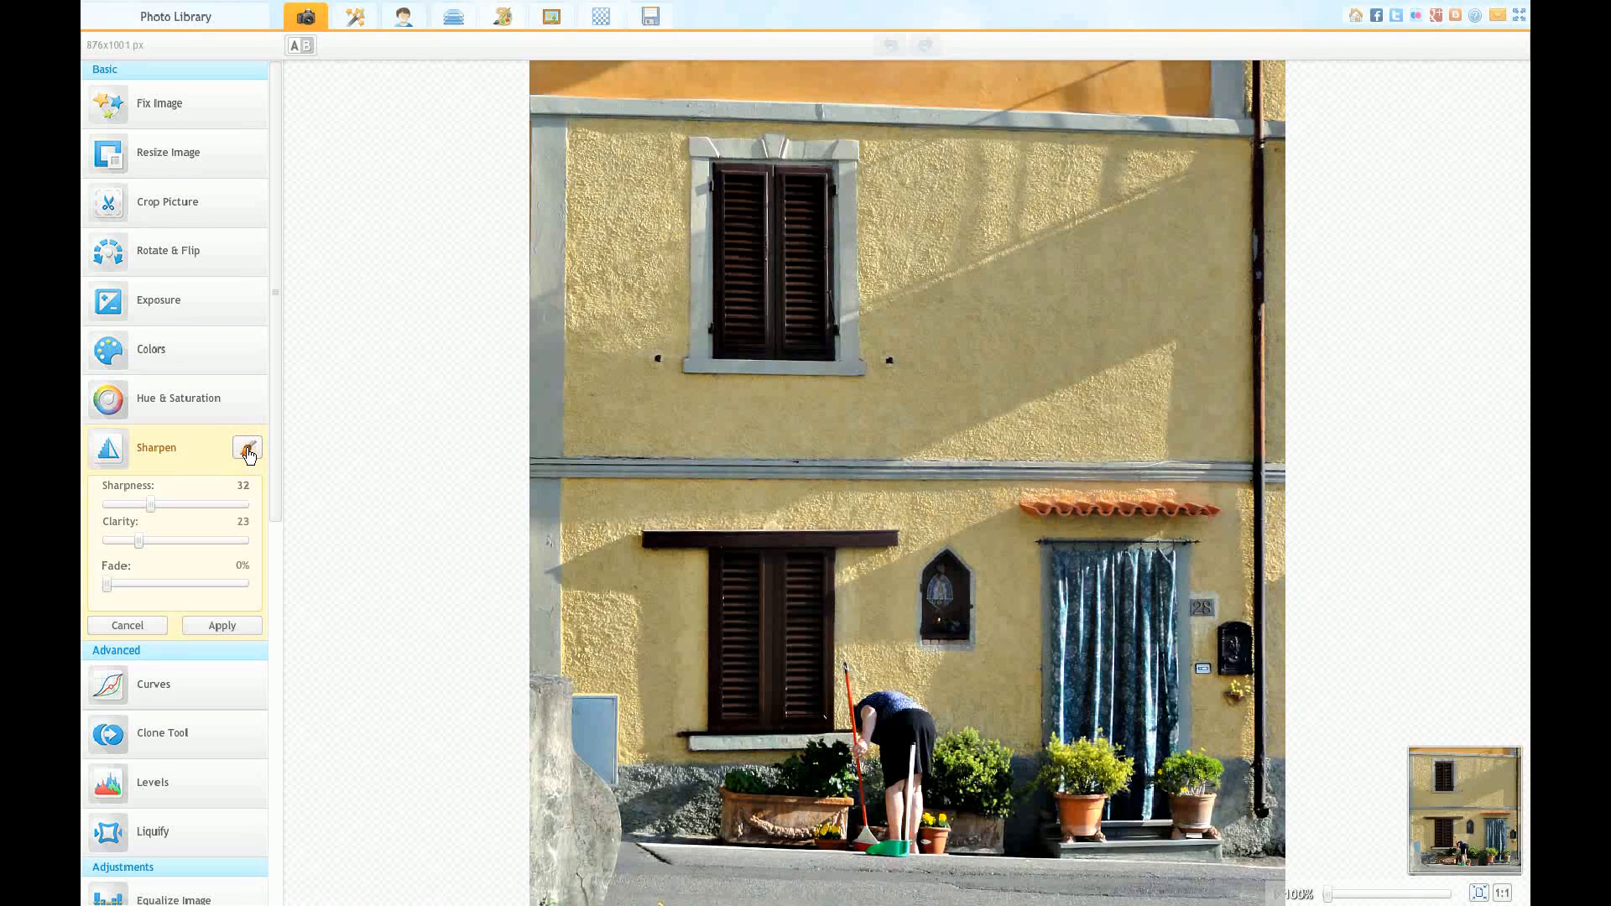
Step: Open the sharpening effect mask, set brush size 41, and switch to Effect mode
{"action": "left_click", "coordinate": [246, 447]}
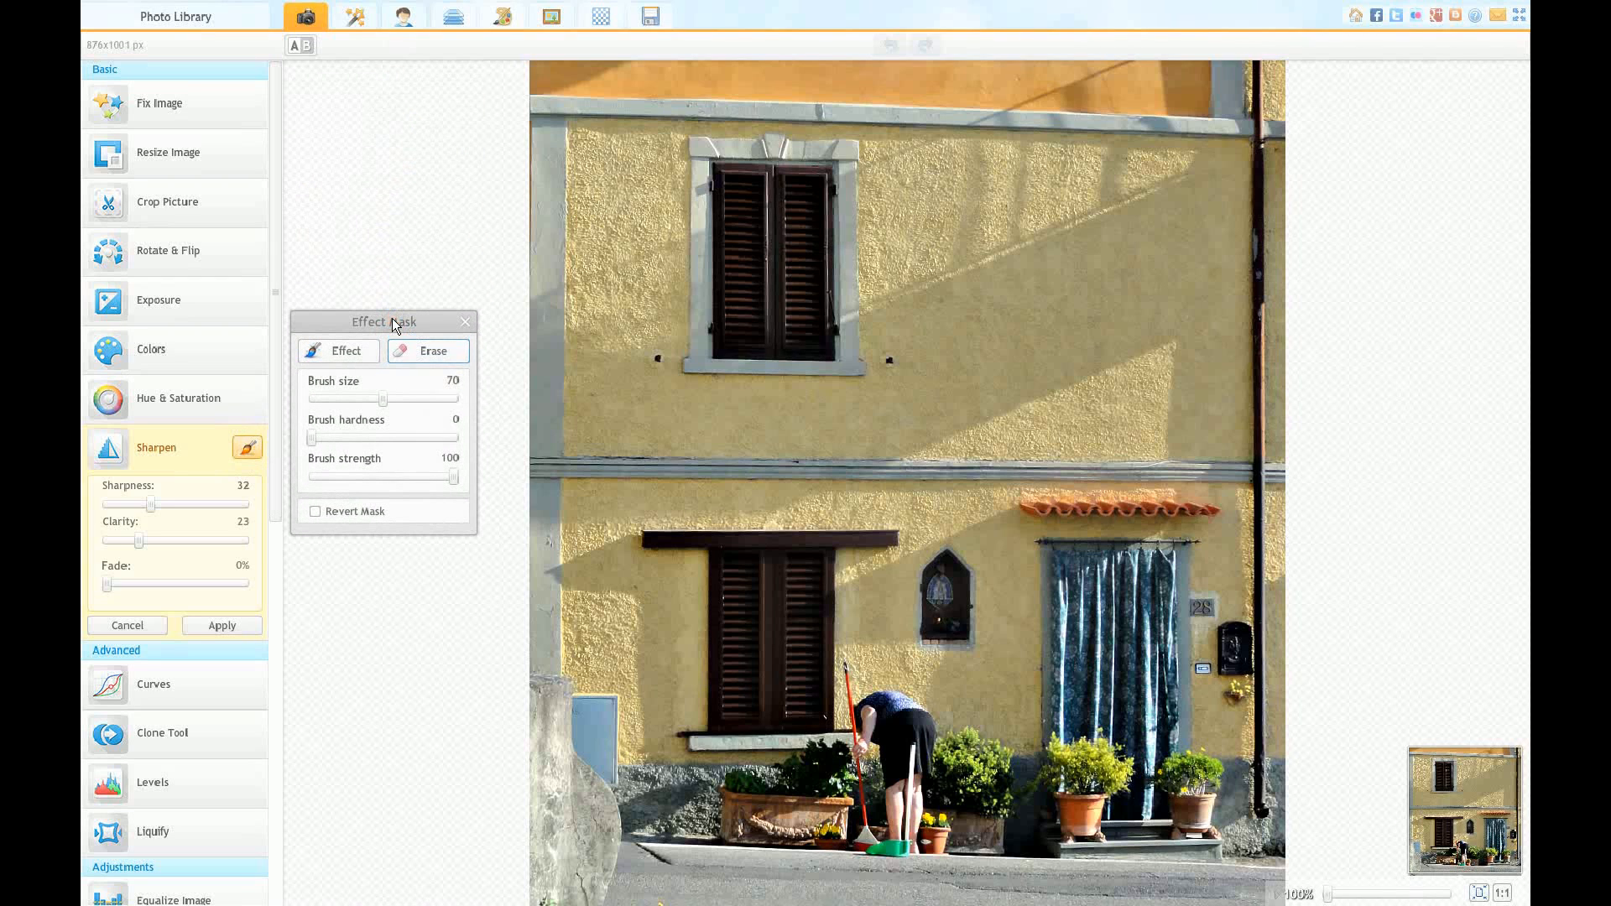
{"action": "mouse_move", "coordinate": [644, 397]}
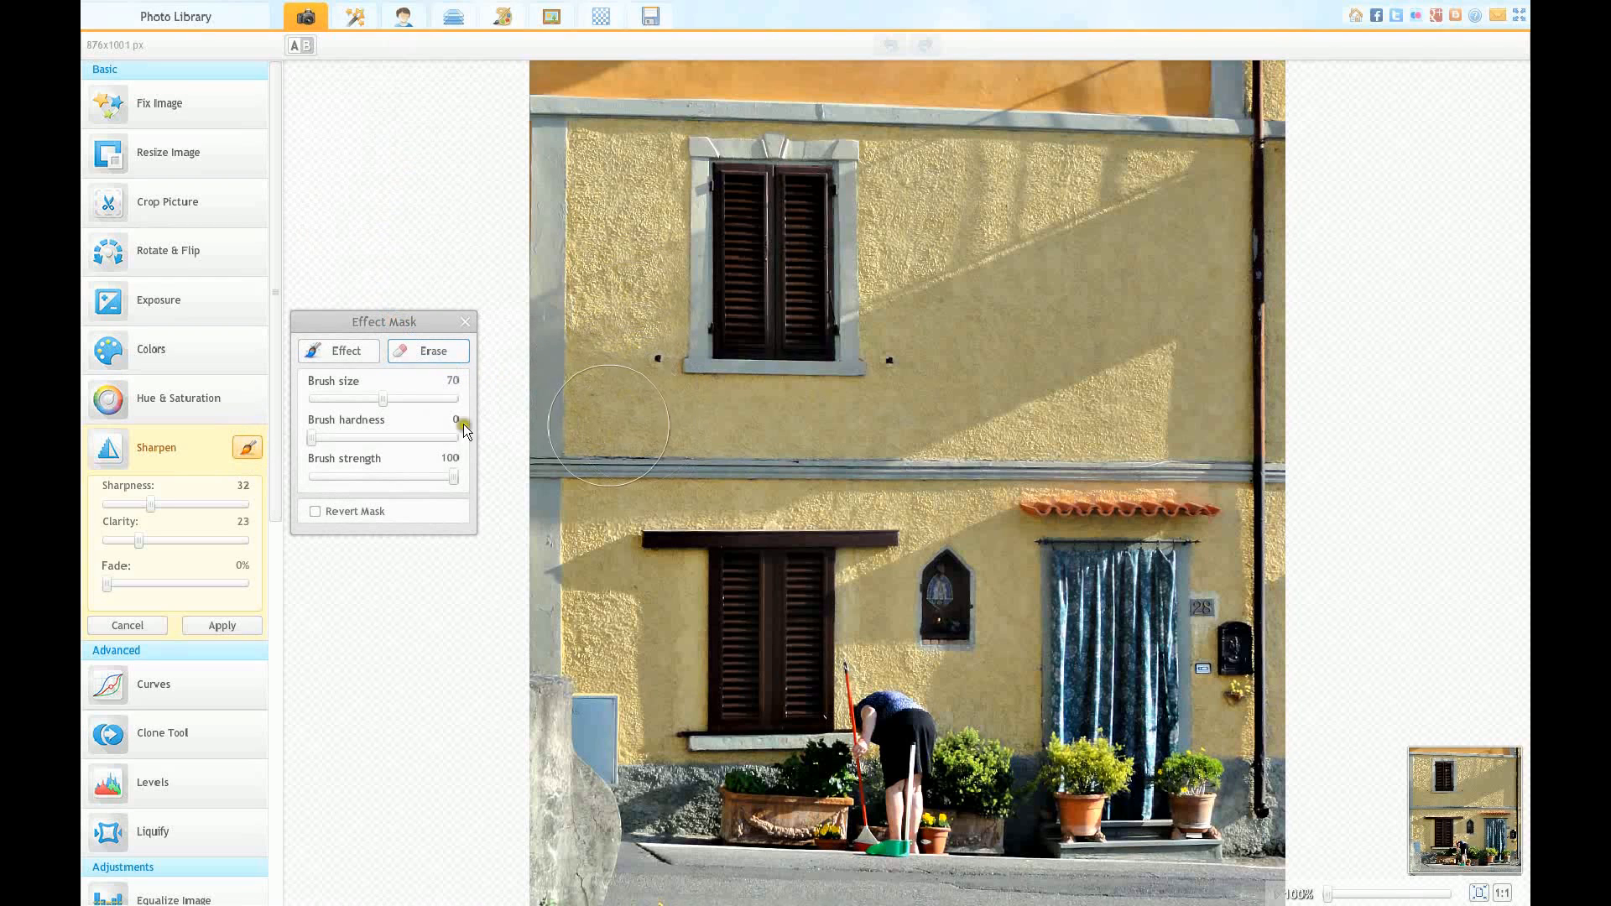
{"action": "left_click_drag", "start_coordinate": [382, 398], "coordinate": [342, 399]}
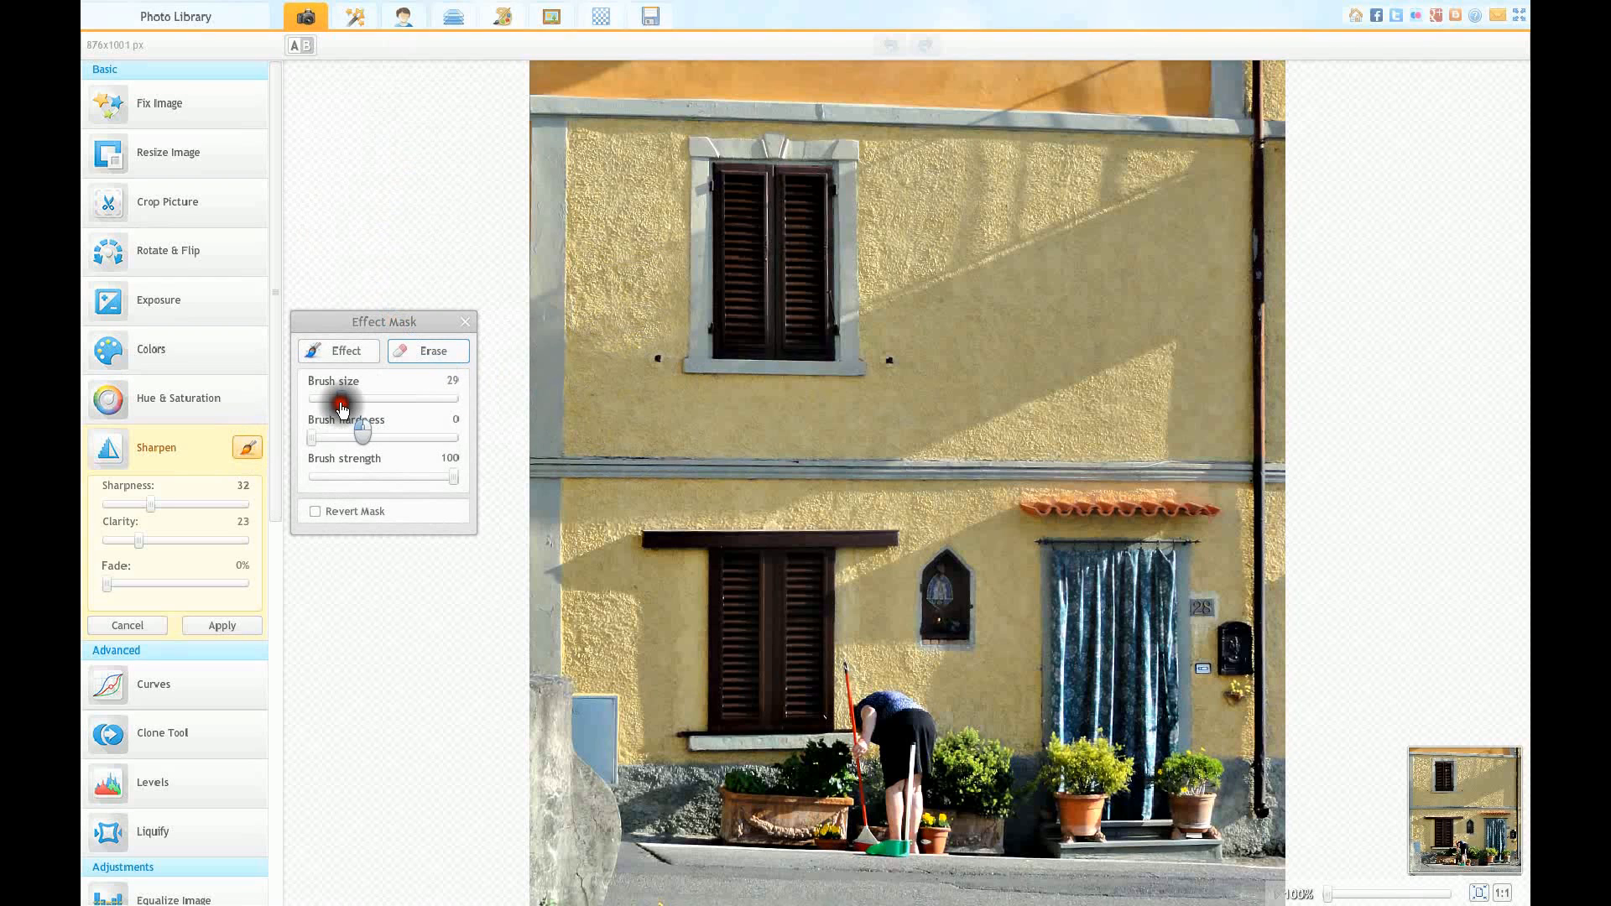
{"action": "left_click_drag", "start_coordinate": [344, 399], "coordinate": [357, 399]}
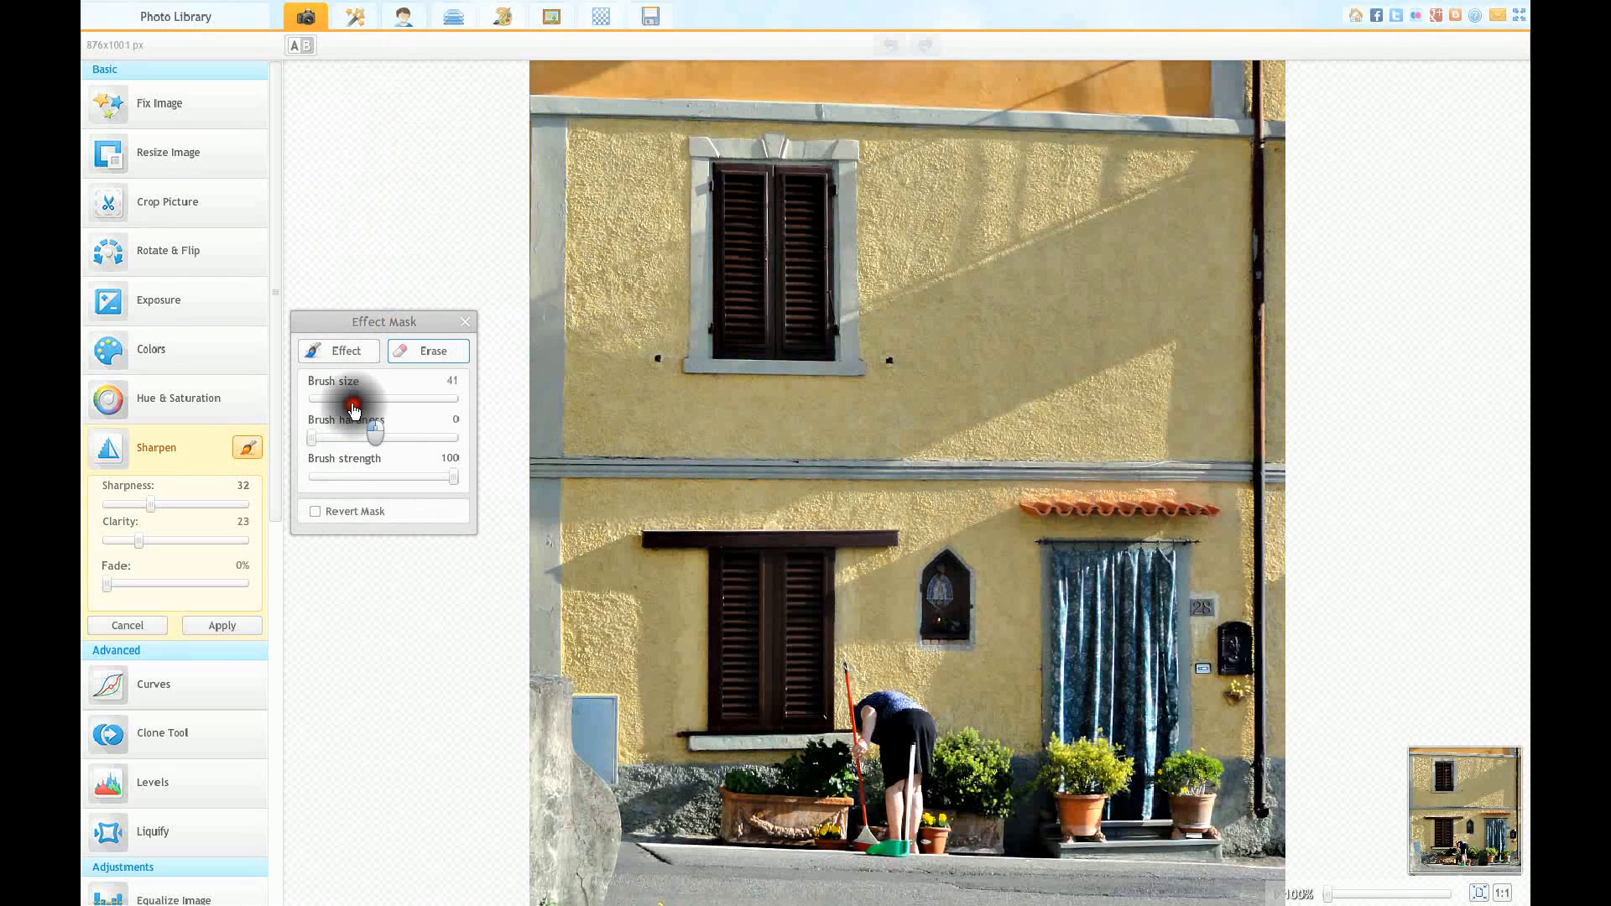
{"action": "mouse_move", "coordinate": [648, 401]}
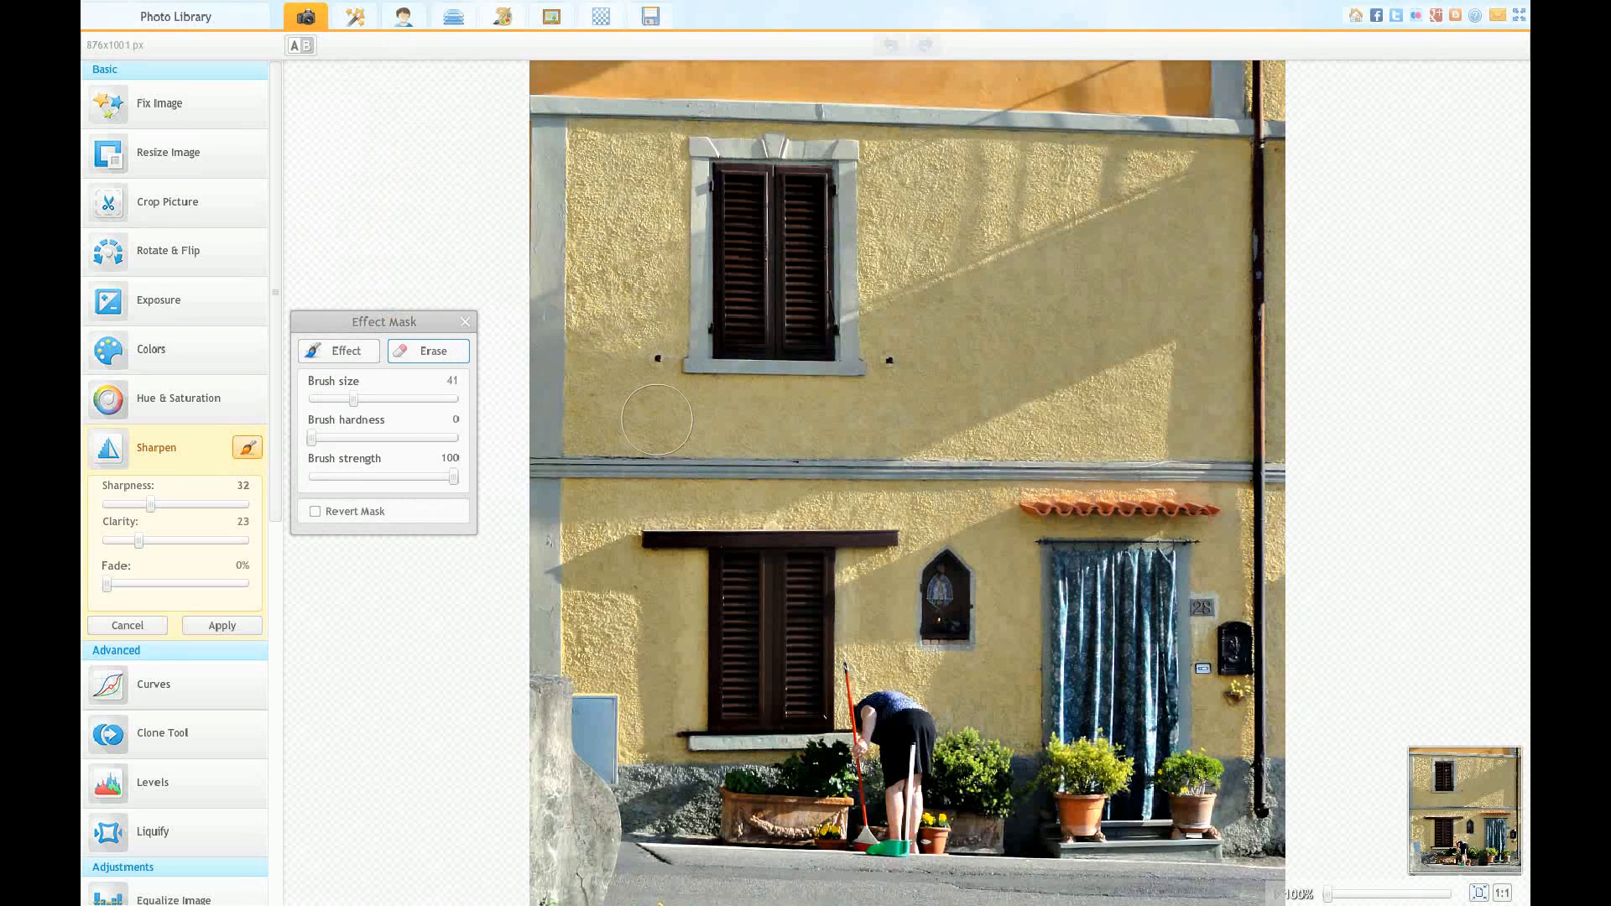
{"action": "left_click", "coordinate": [616, 297]}
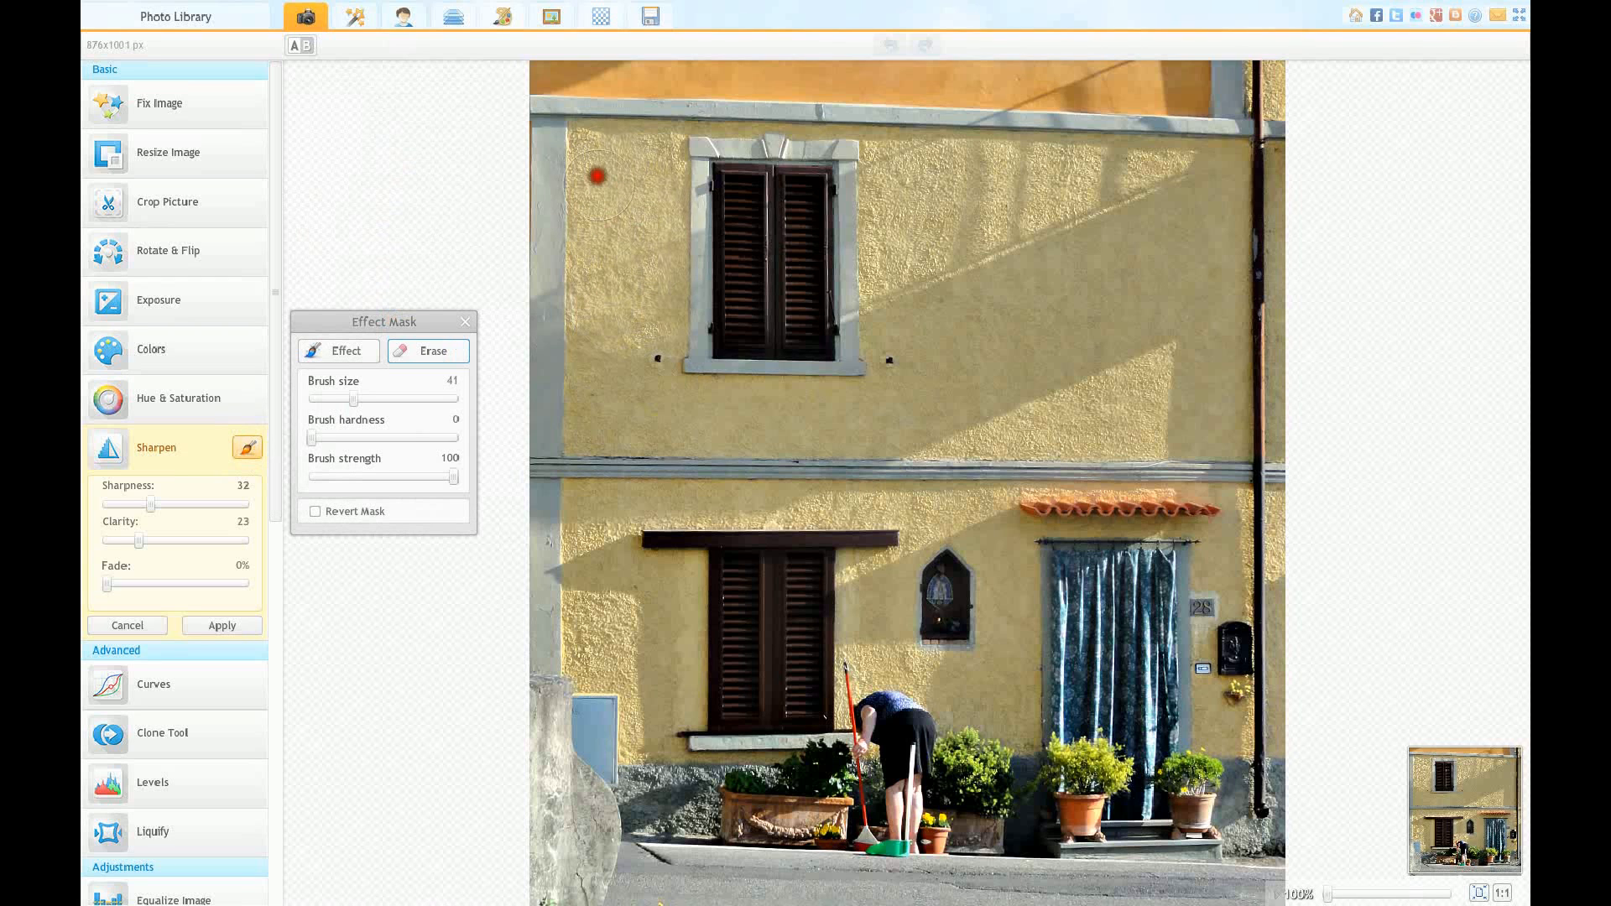
{"action": "mouse_move", "coordinate": [611, 318]}
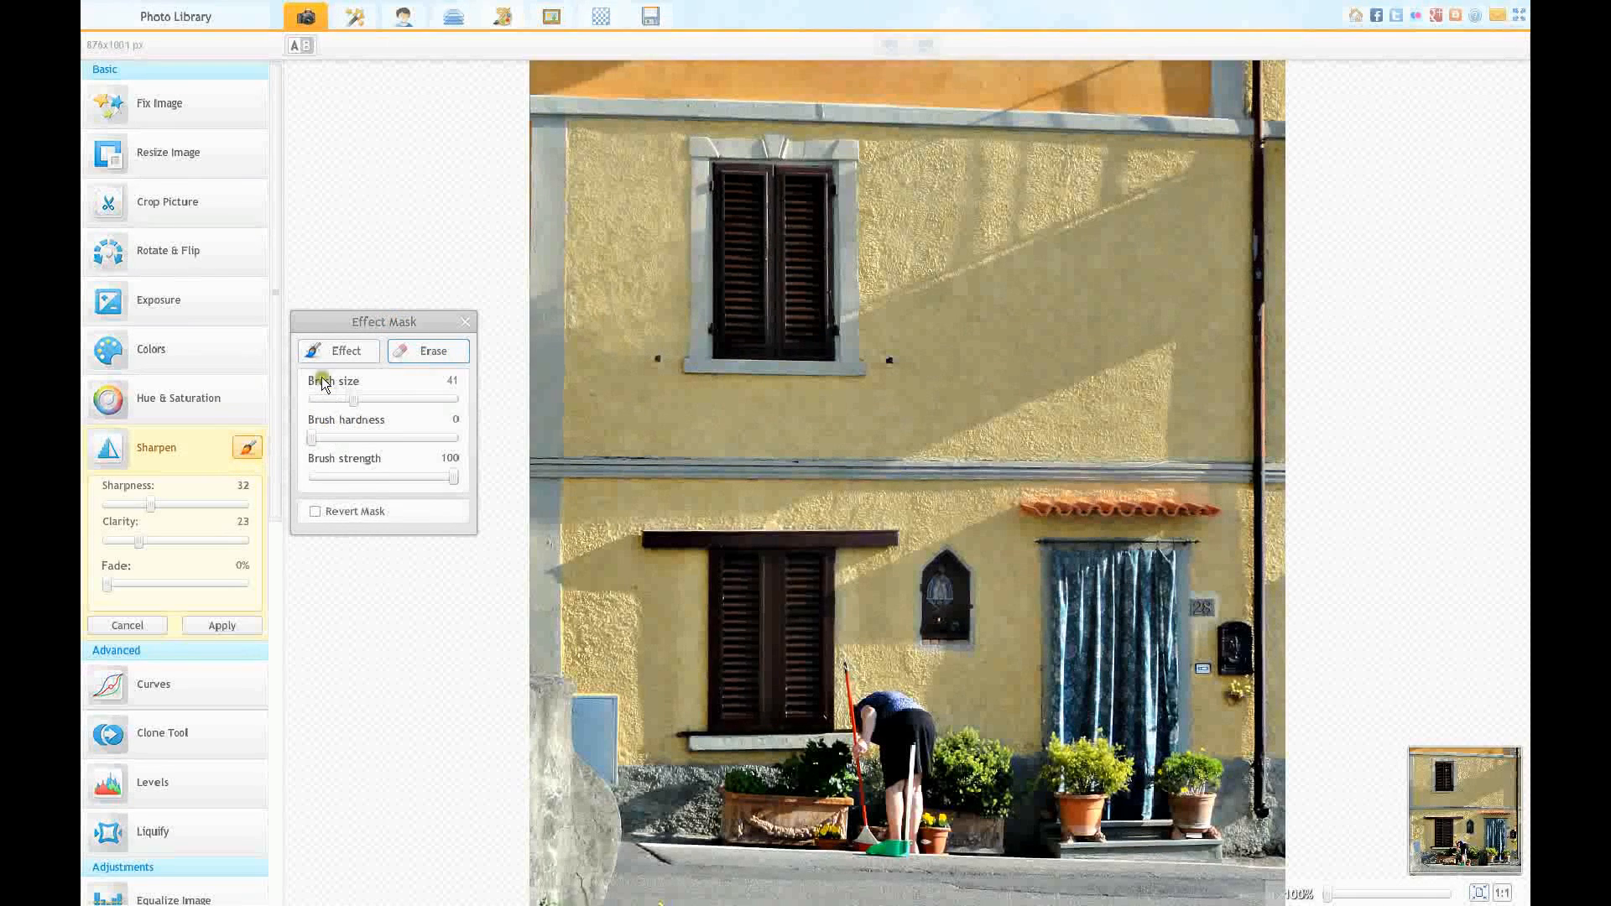
{"action": "left_click", "coordinate": [433, 351]}
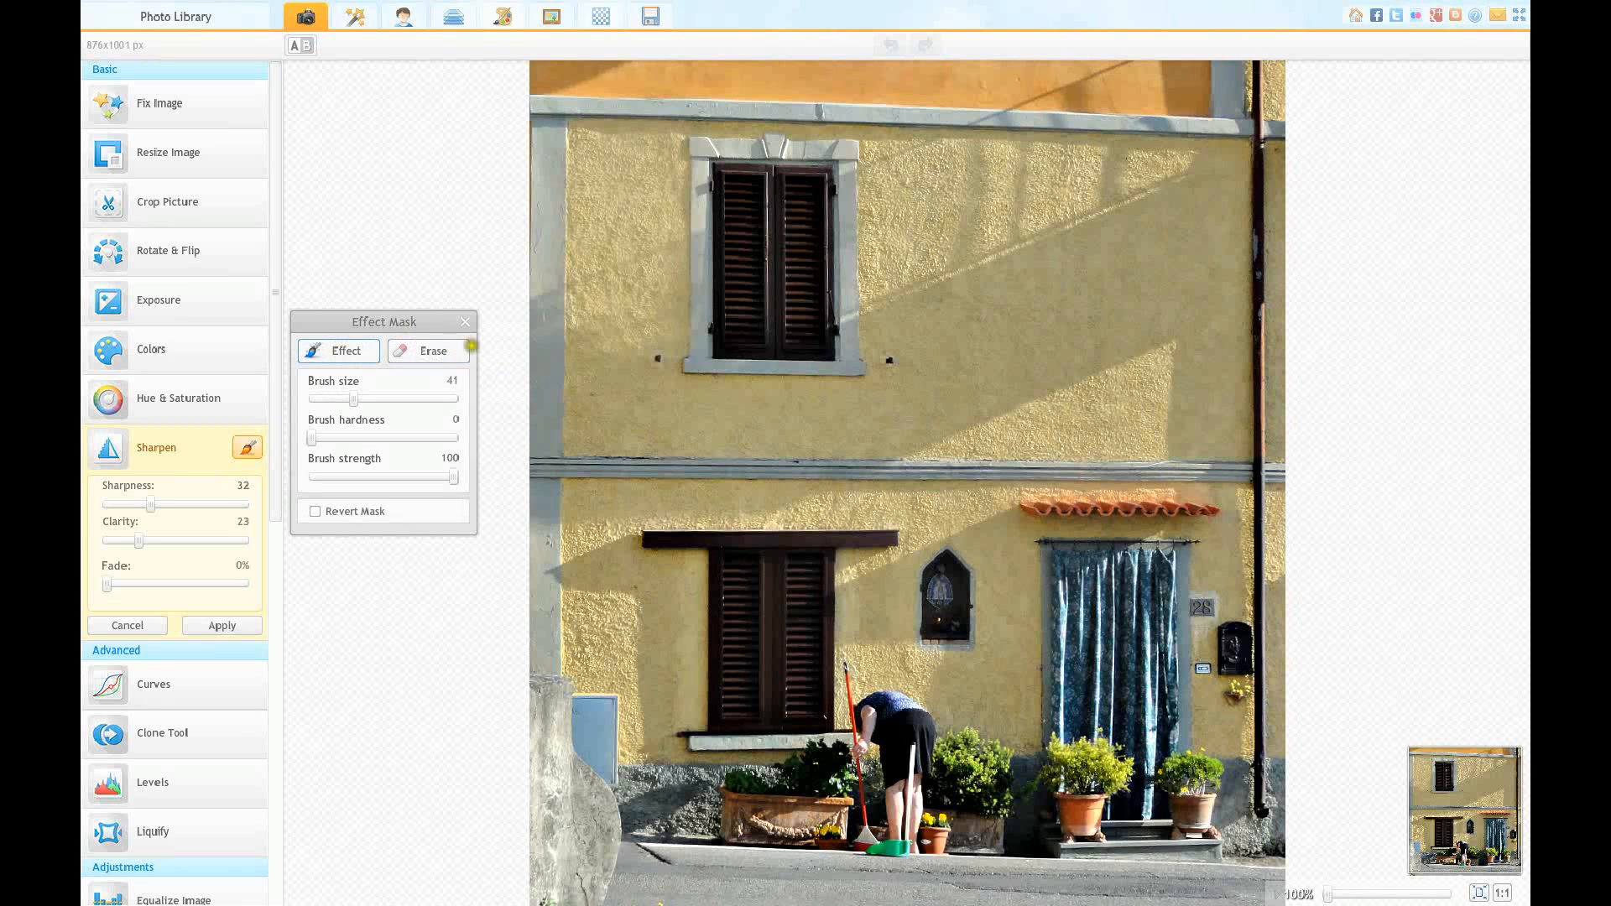
Step: Lower the mask brush strength to 10 for erasing and brush along the lower edge
{"action": "left_click", "coordinate": [611, 141]}
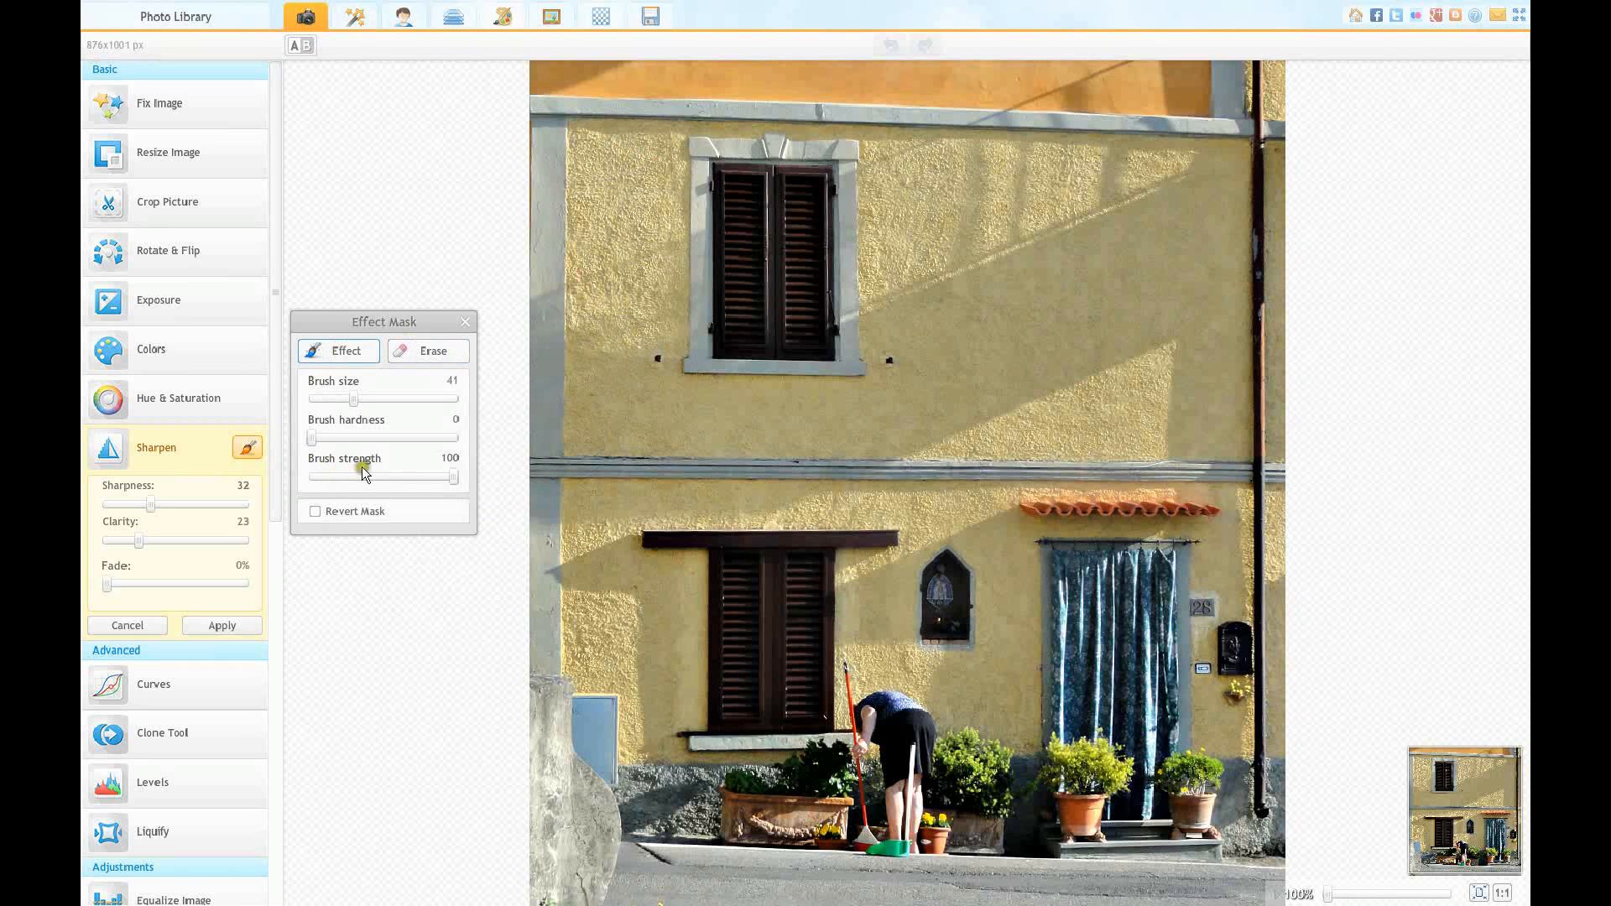
{"action": "mouse_move", "coordinate": [455, 482]}
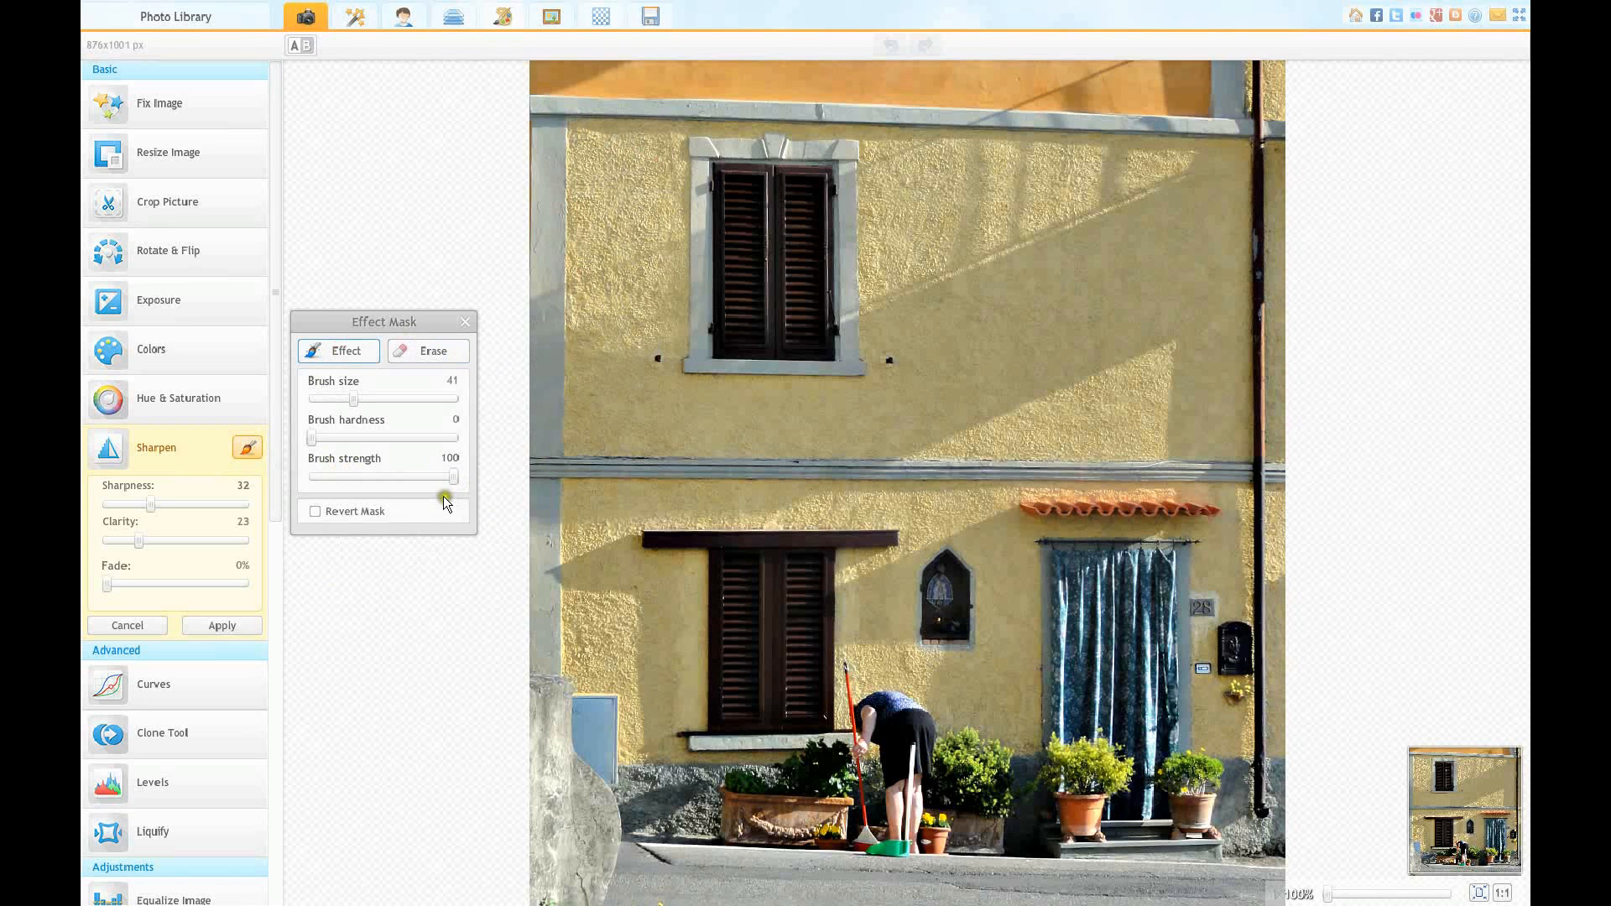
{"action": "left_click_drag", "start_coordinate": [457, 475], "coordinate": [397, 476]}
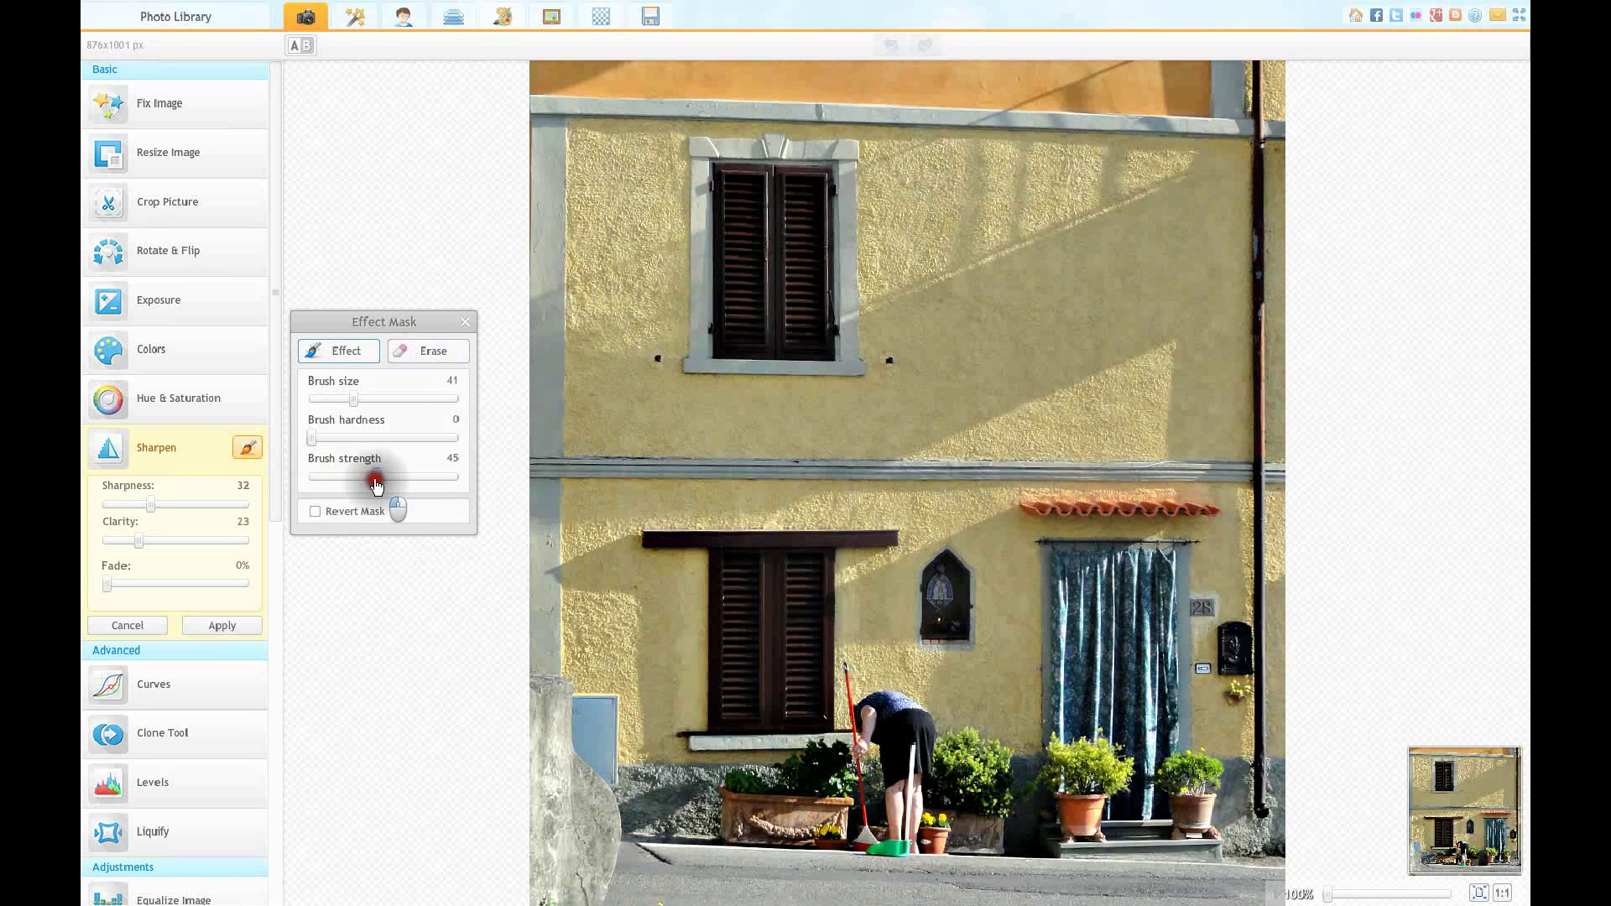
{"action": "left_click_drag", "start_coordinate": [394, 476], "coordinate": [378, 476]}
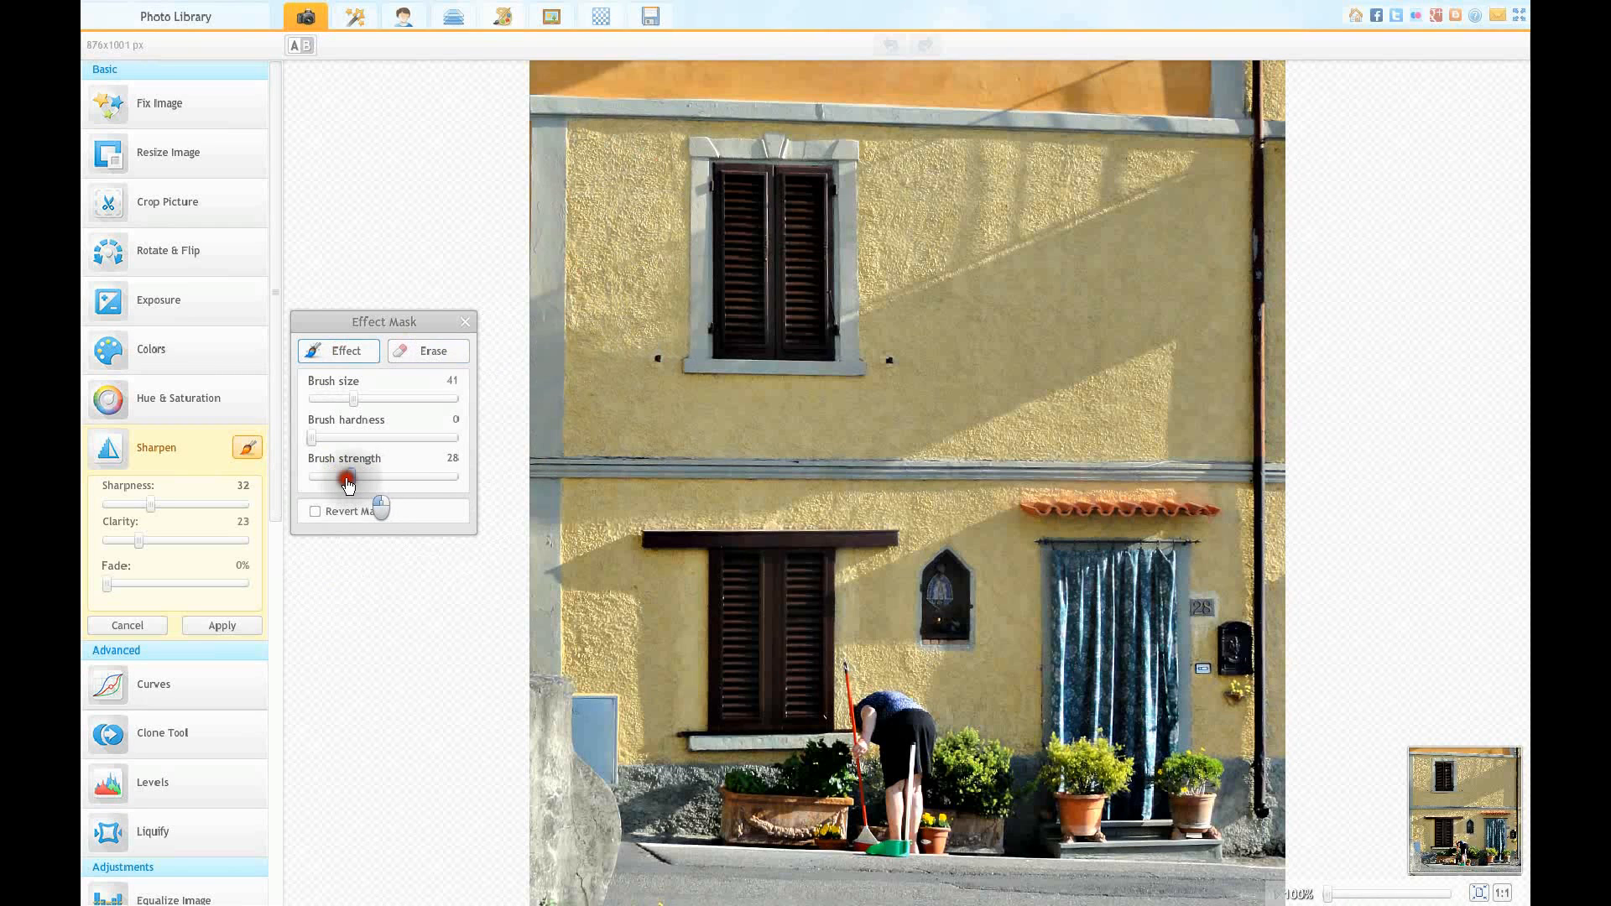
{"action": "left_click_drag", "start_coordinate": [346, 477], "coordinate": [322, 477]}
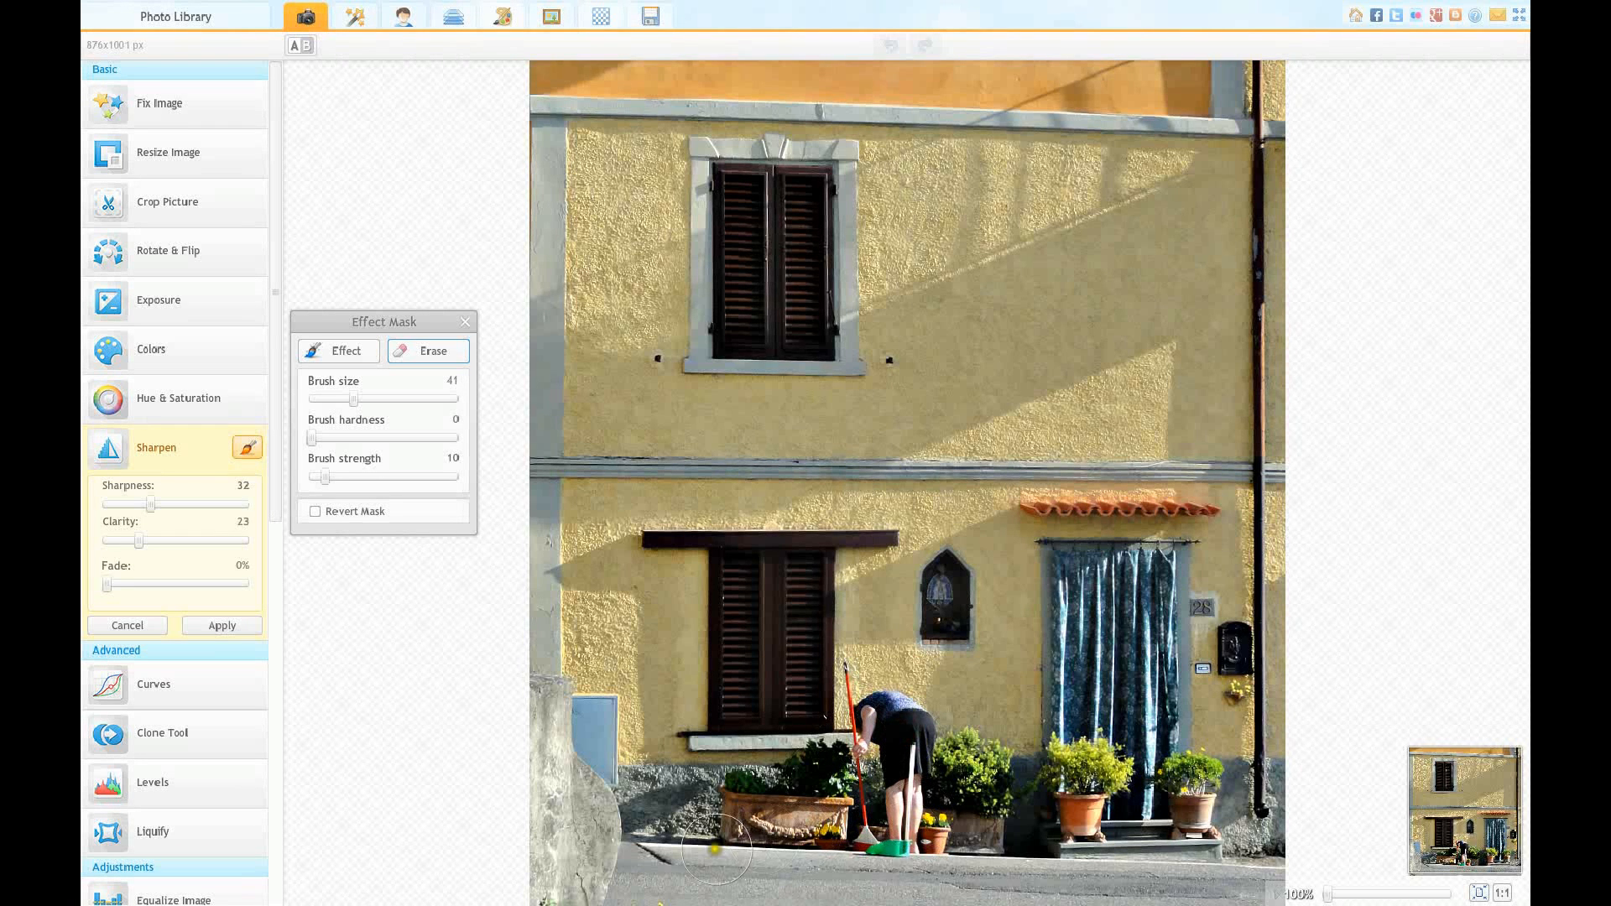
{"action": "mouse_move", "coordinate": [705, 867]}
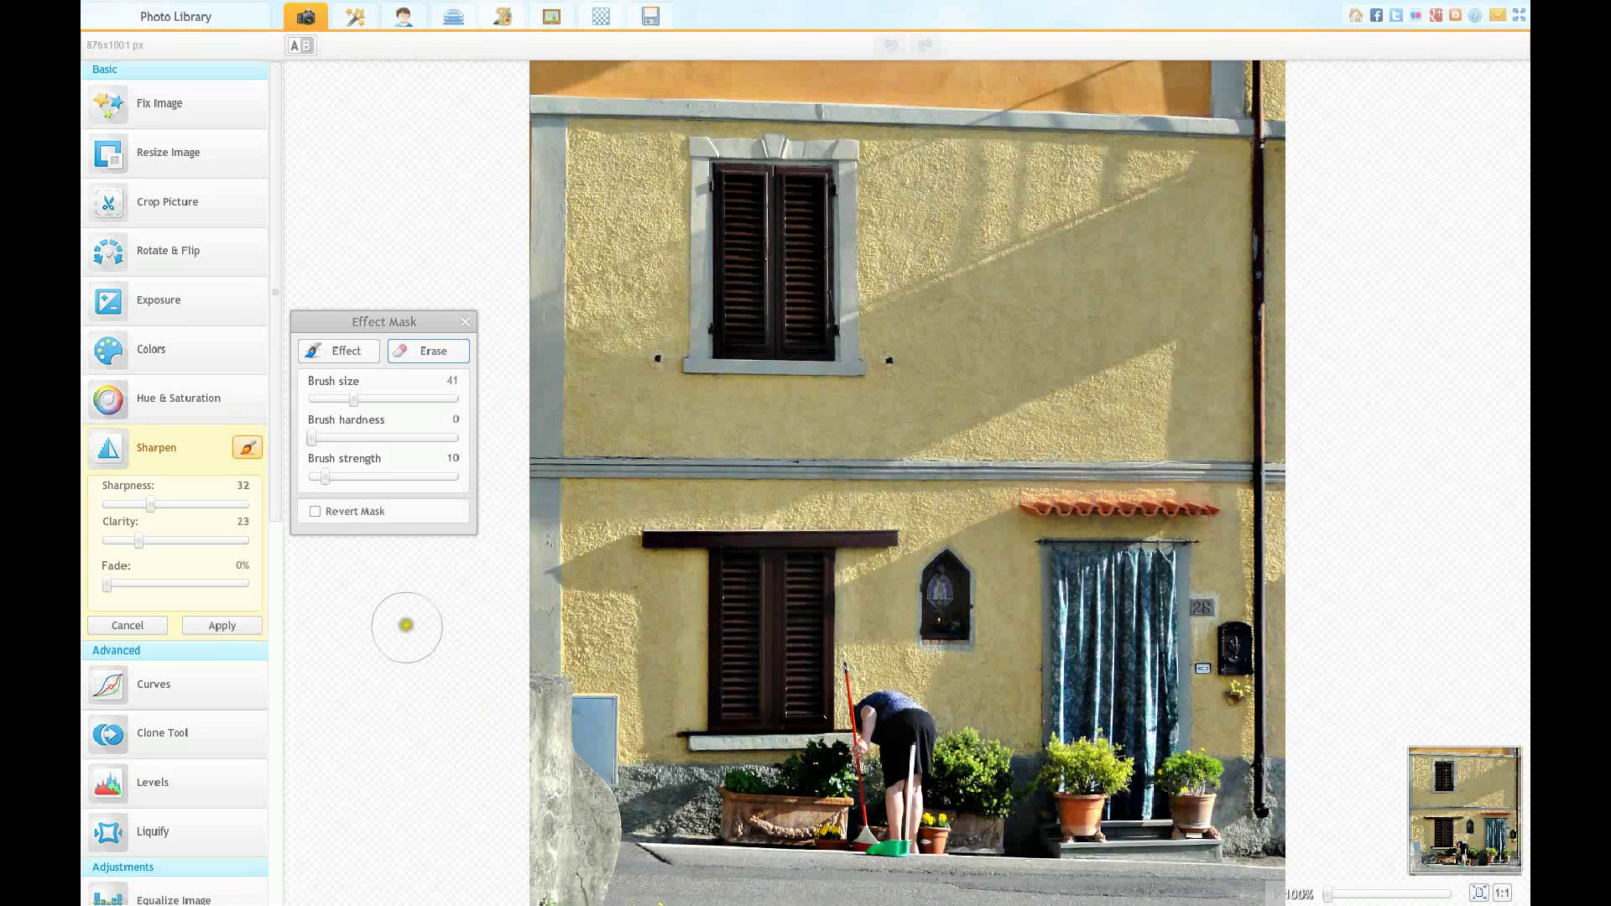
{"action": "left_click", "coordinate": [220, 625]}
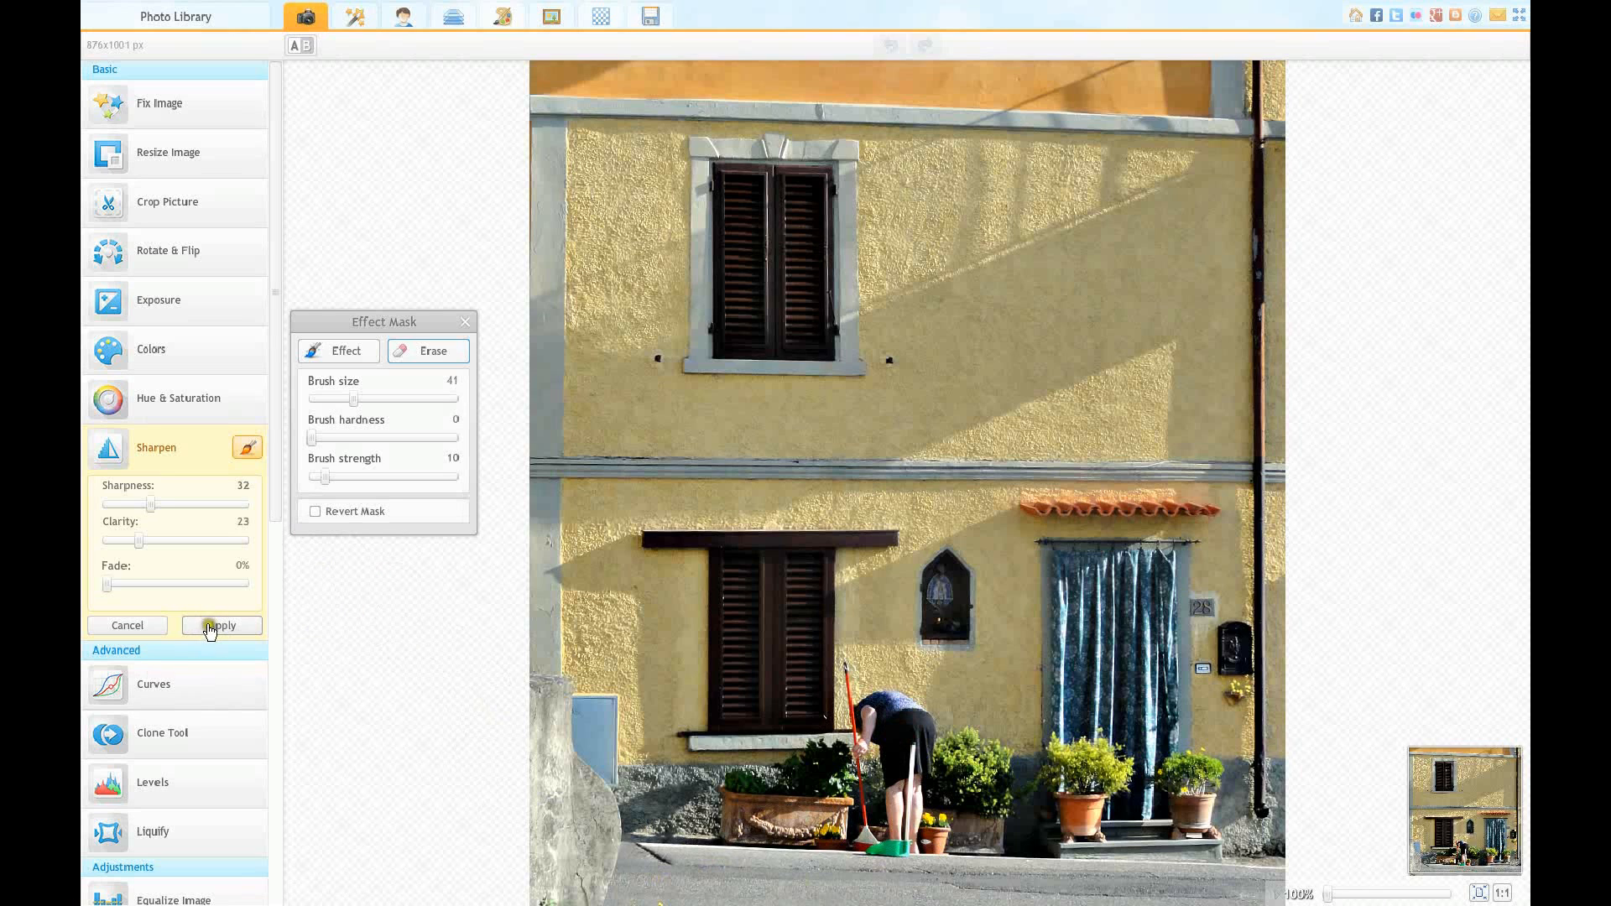
Step: Apply the masked sharpening and open Curves from the tool list
{"action": "left_click", "coordinate": [210, 627]}
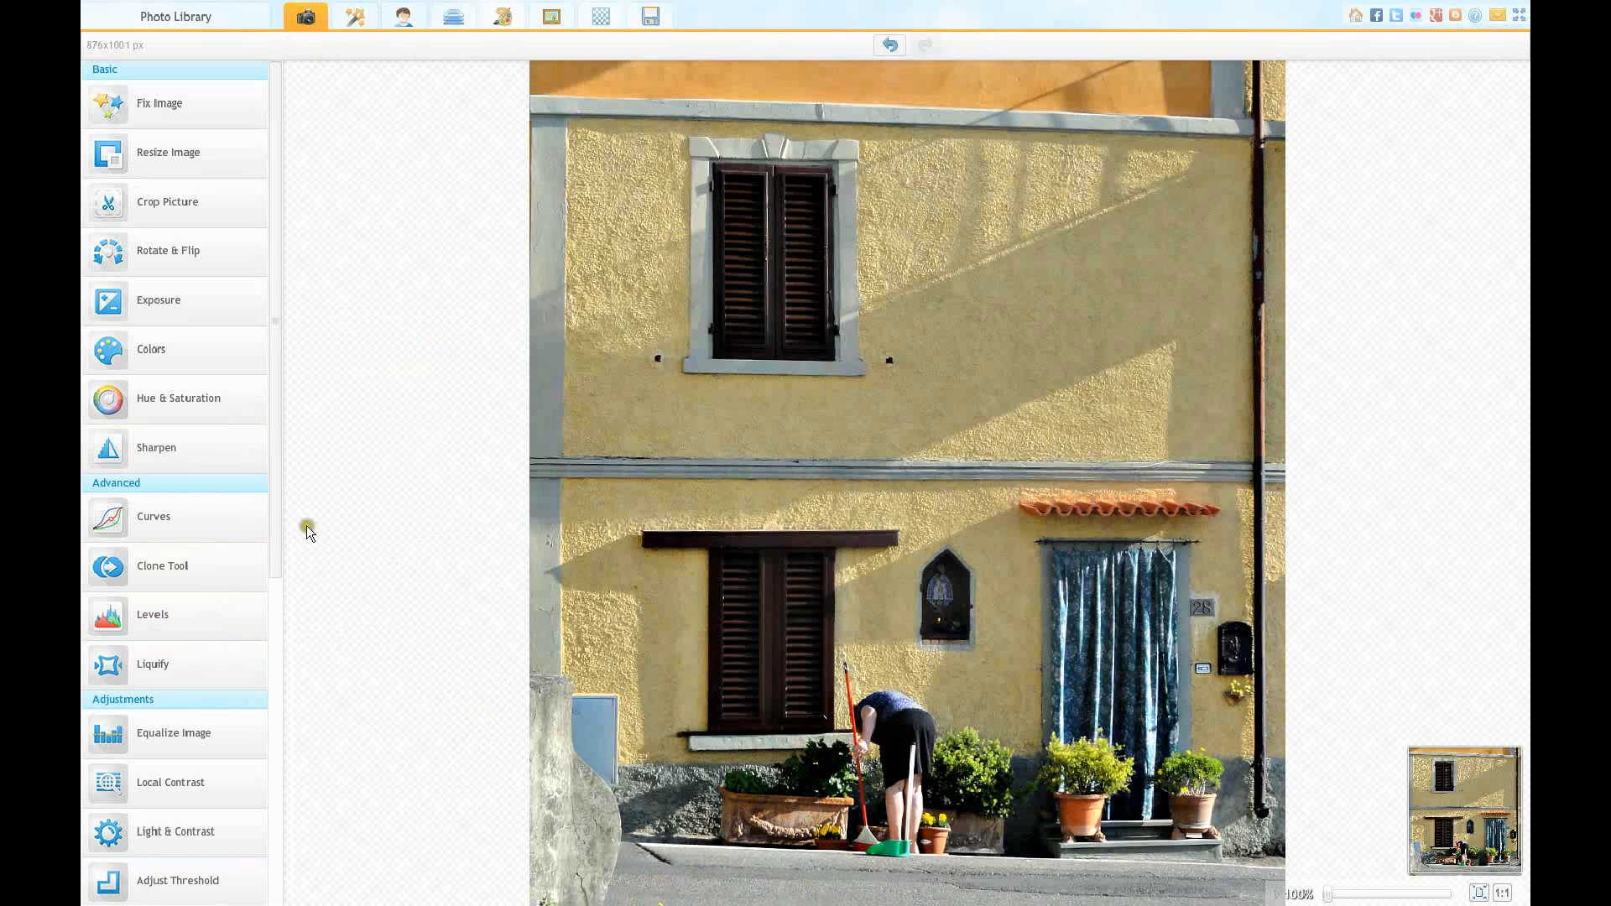
{"action": "scroll", "scroll_direction": "down", "scroll_amount": 3}
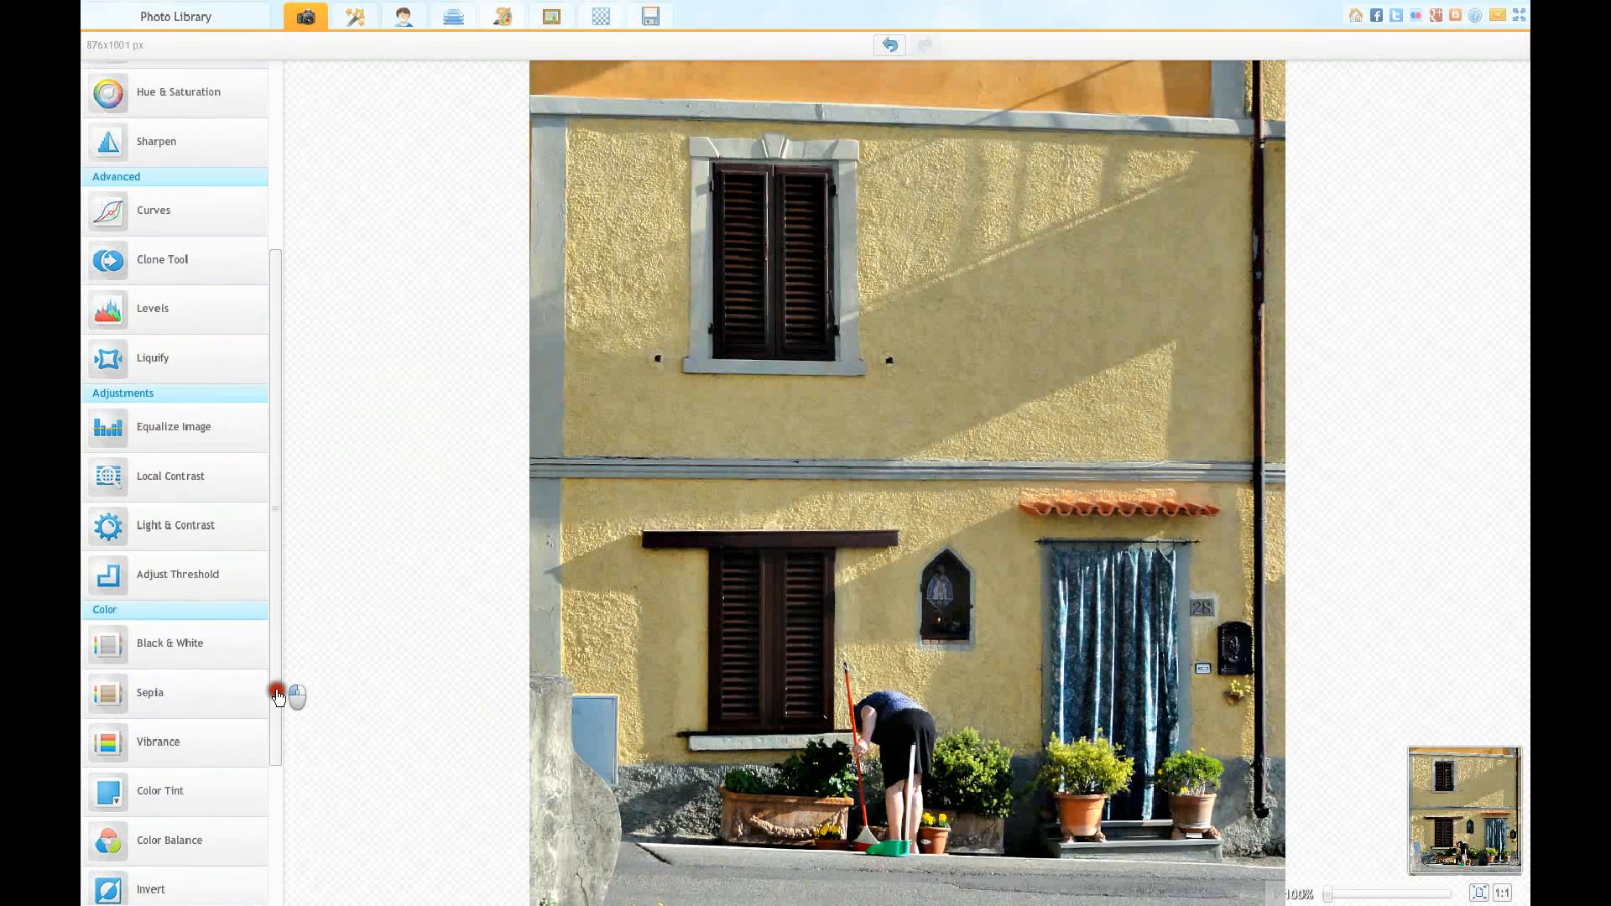
{"action": "scroll", "scroll_direction": "down", "scroll_amount": 3}
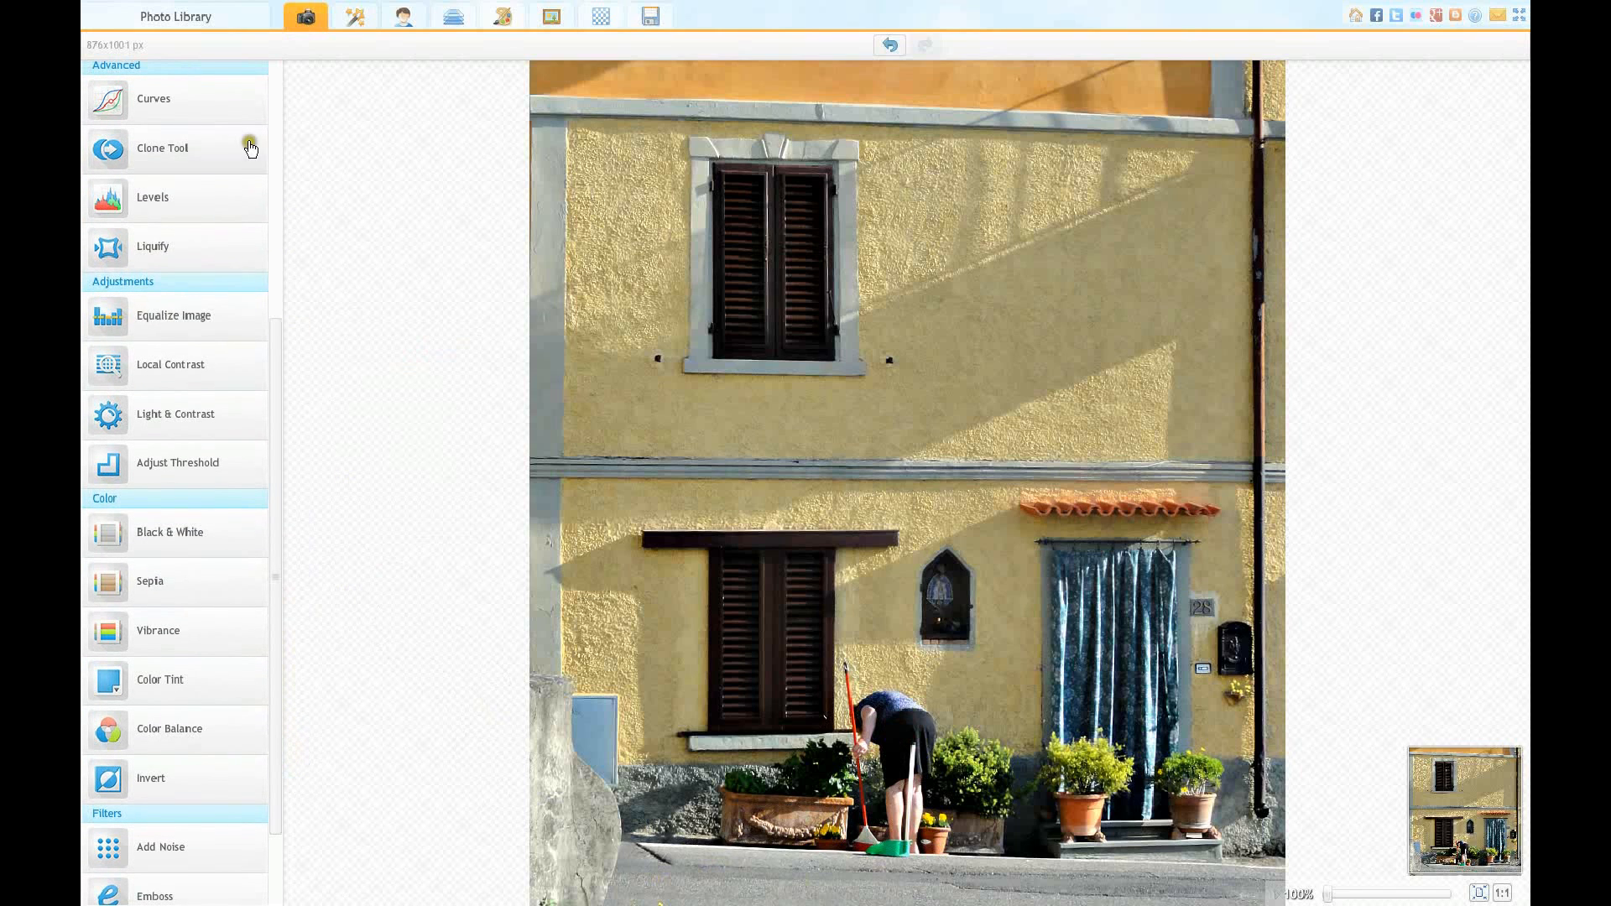
{"action": "left_click", "coordinate": [153, 98]}
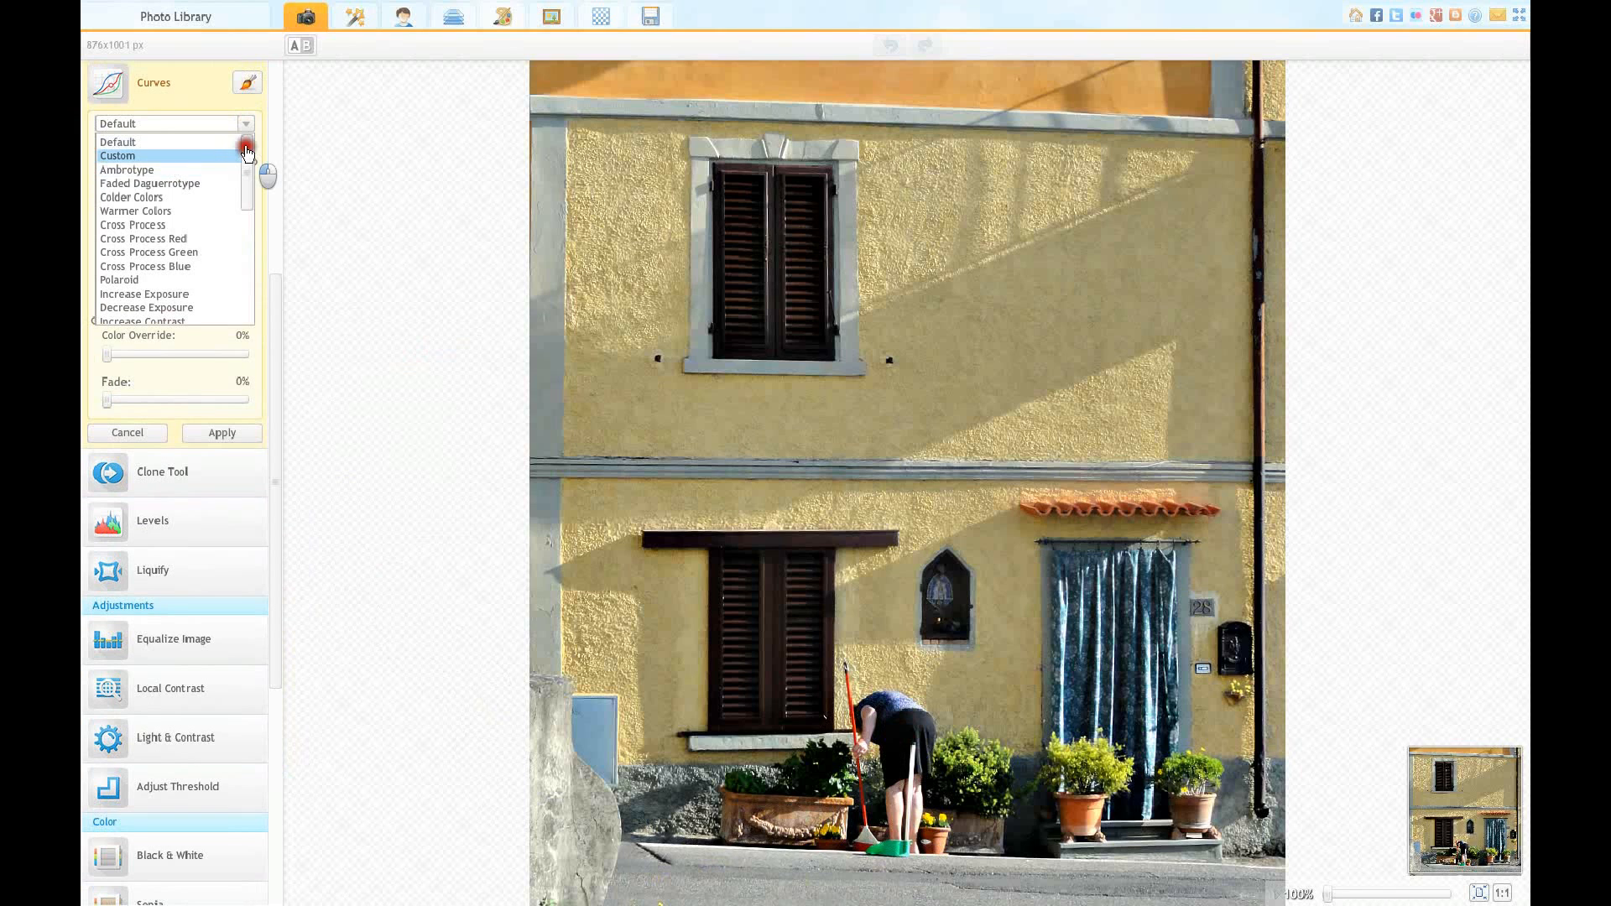
{"action": "scroll", "scroll_direction": "down", "scroll_amount": 3}
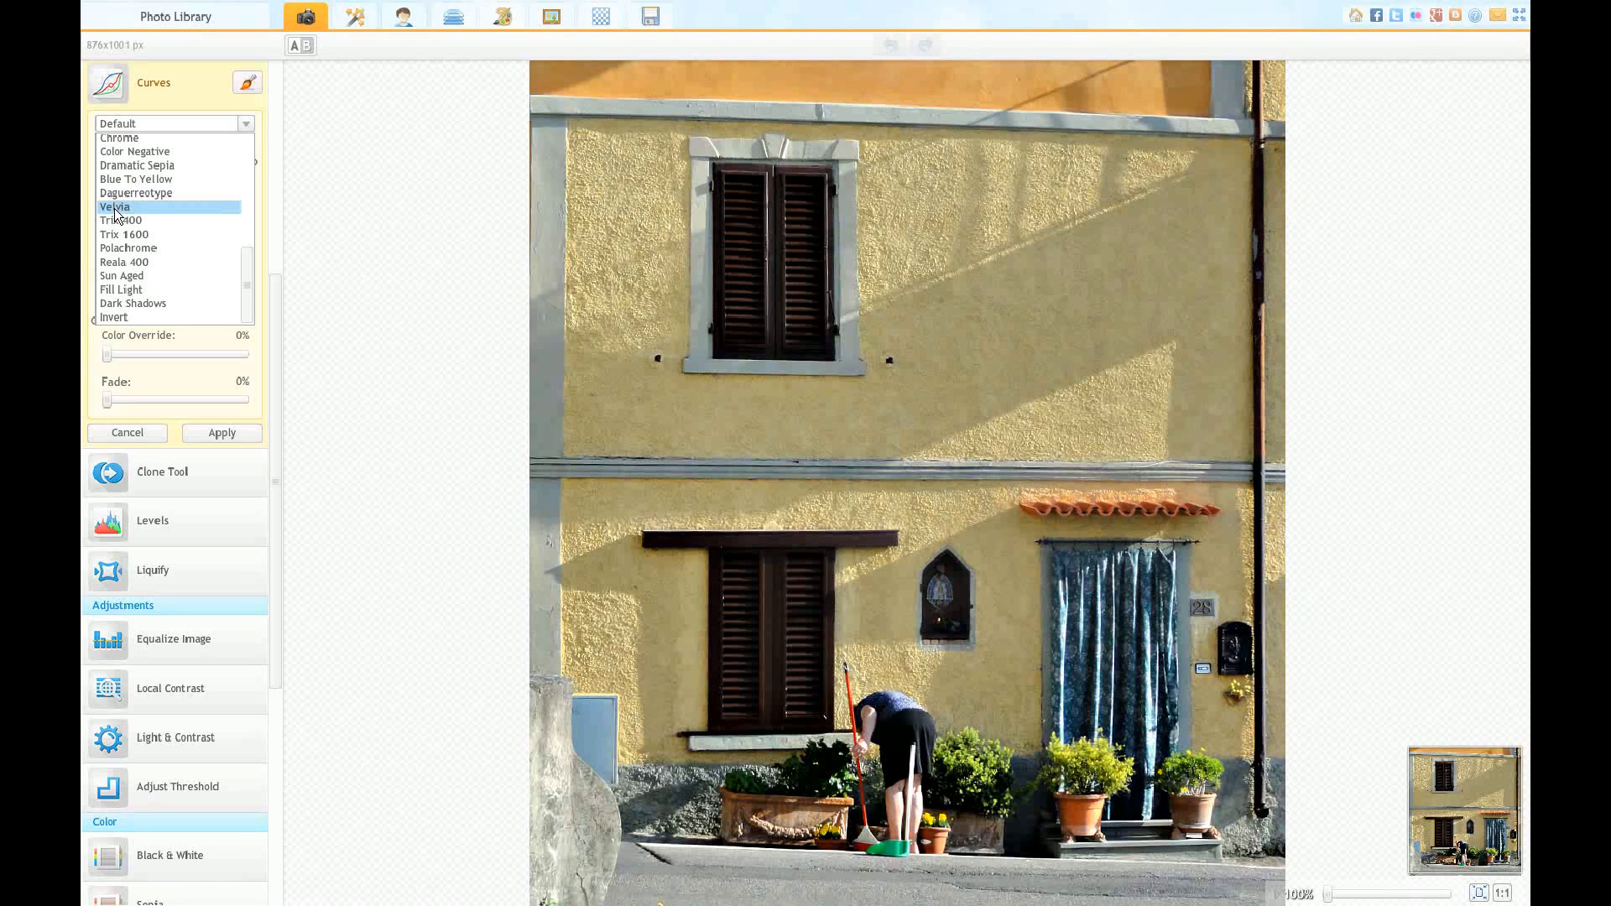
{"action": "left_click", "coordinate": [116, 207]}
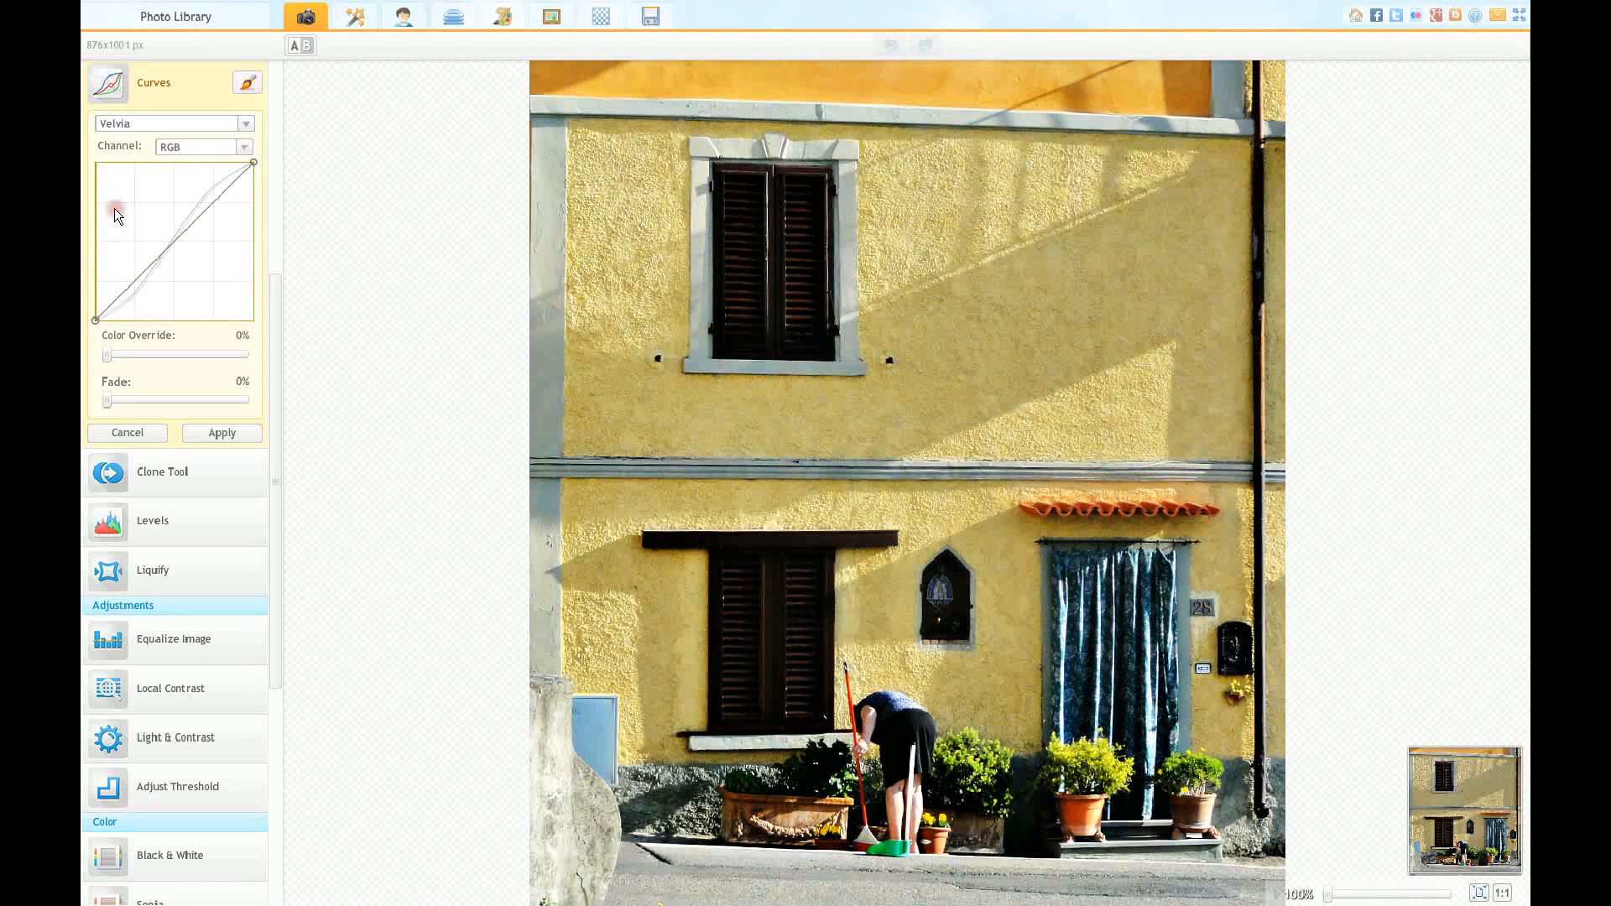
{"action": "left_click_drag", "start_coordinate": [116, 212], "coordinate": [223, 225]}
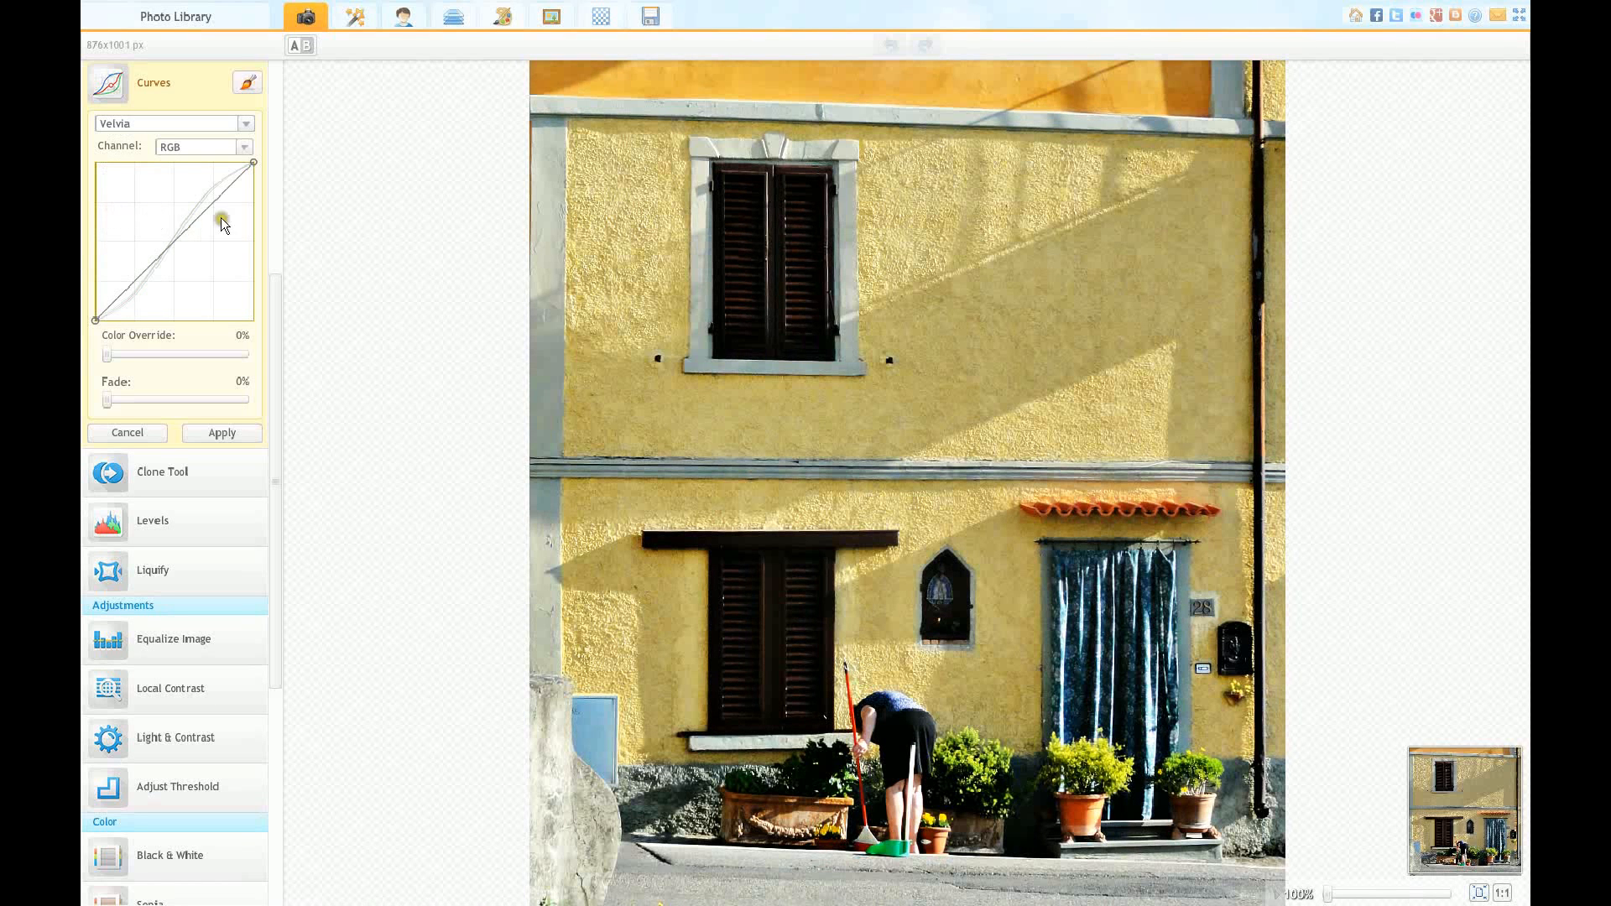
{"action": "left_click_drag", "start_coordinate": [222, 222], "coordinate": [197, 196]}
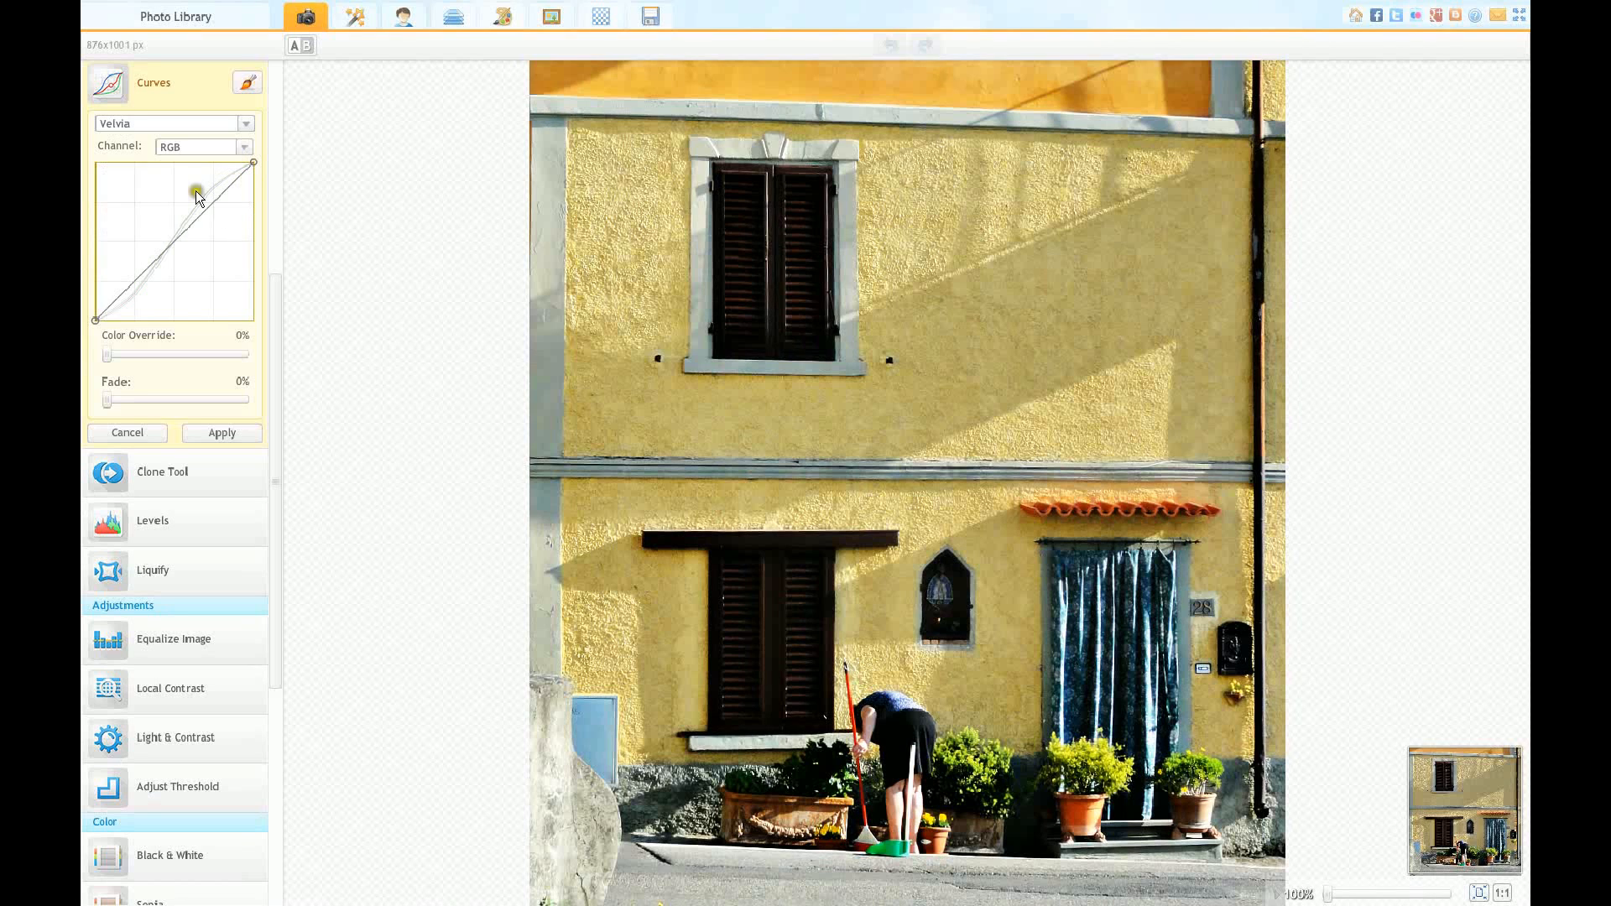
{"action": "left_click_drag", "start_coordinate": [197, 196], "coordinate": [236, 165]}
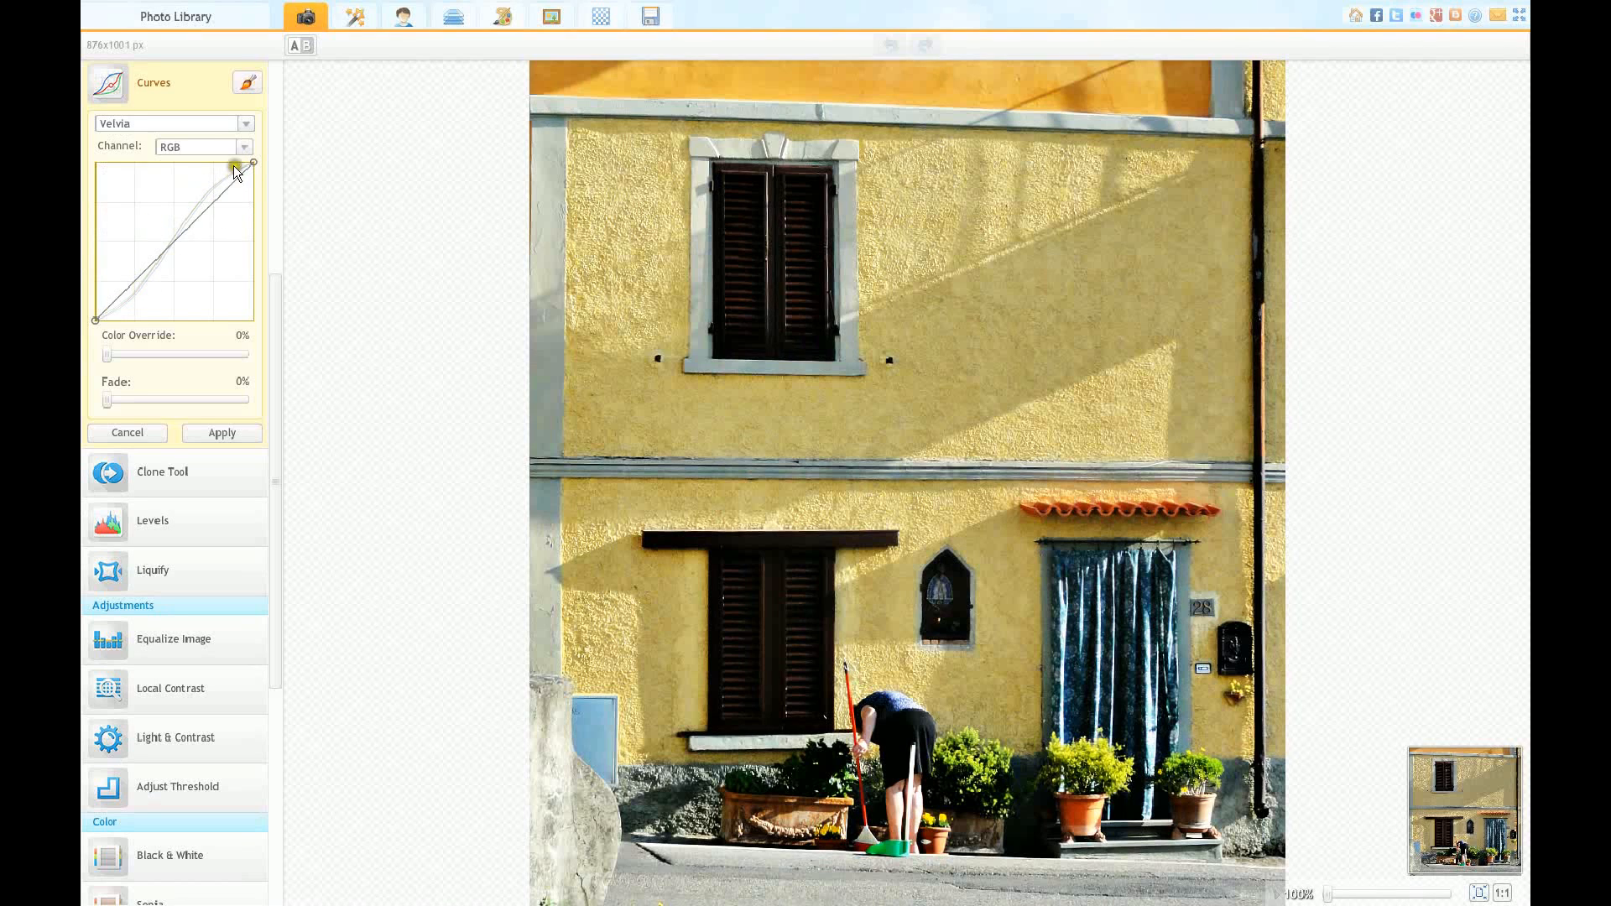
{"action": "left_click", "coordinate": [244, 147]}
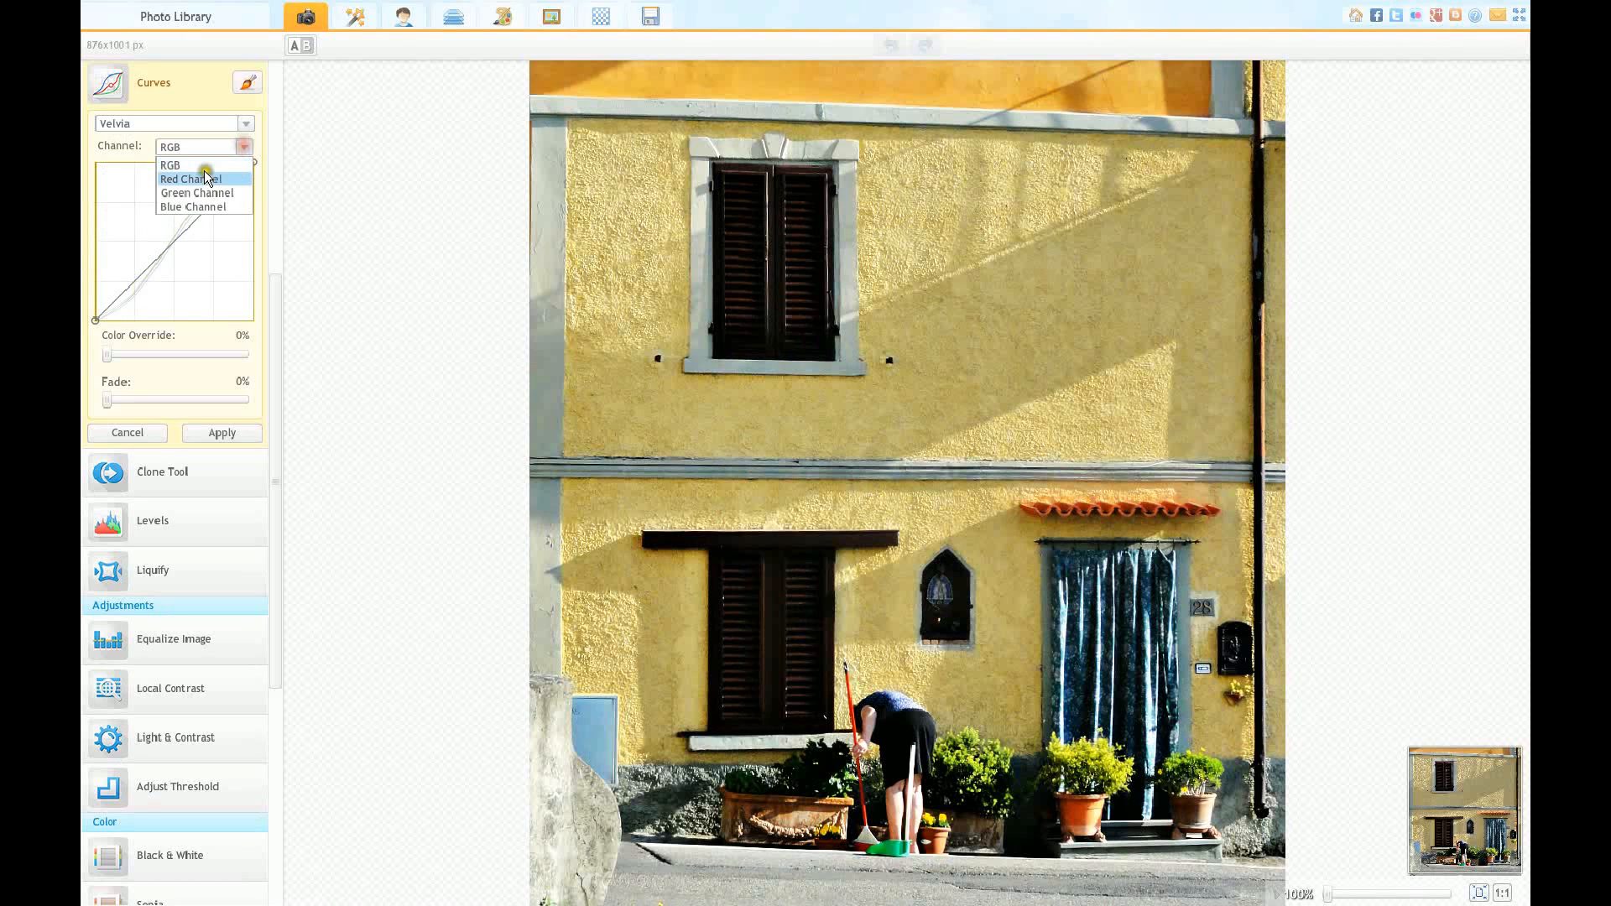
{"action": "left_click", "coordinate": [191, 179]}
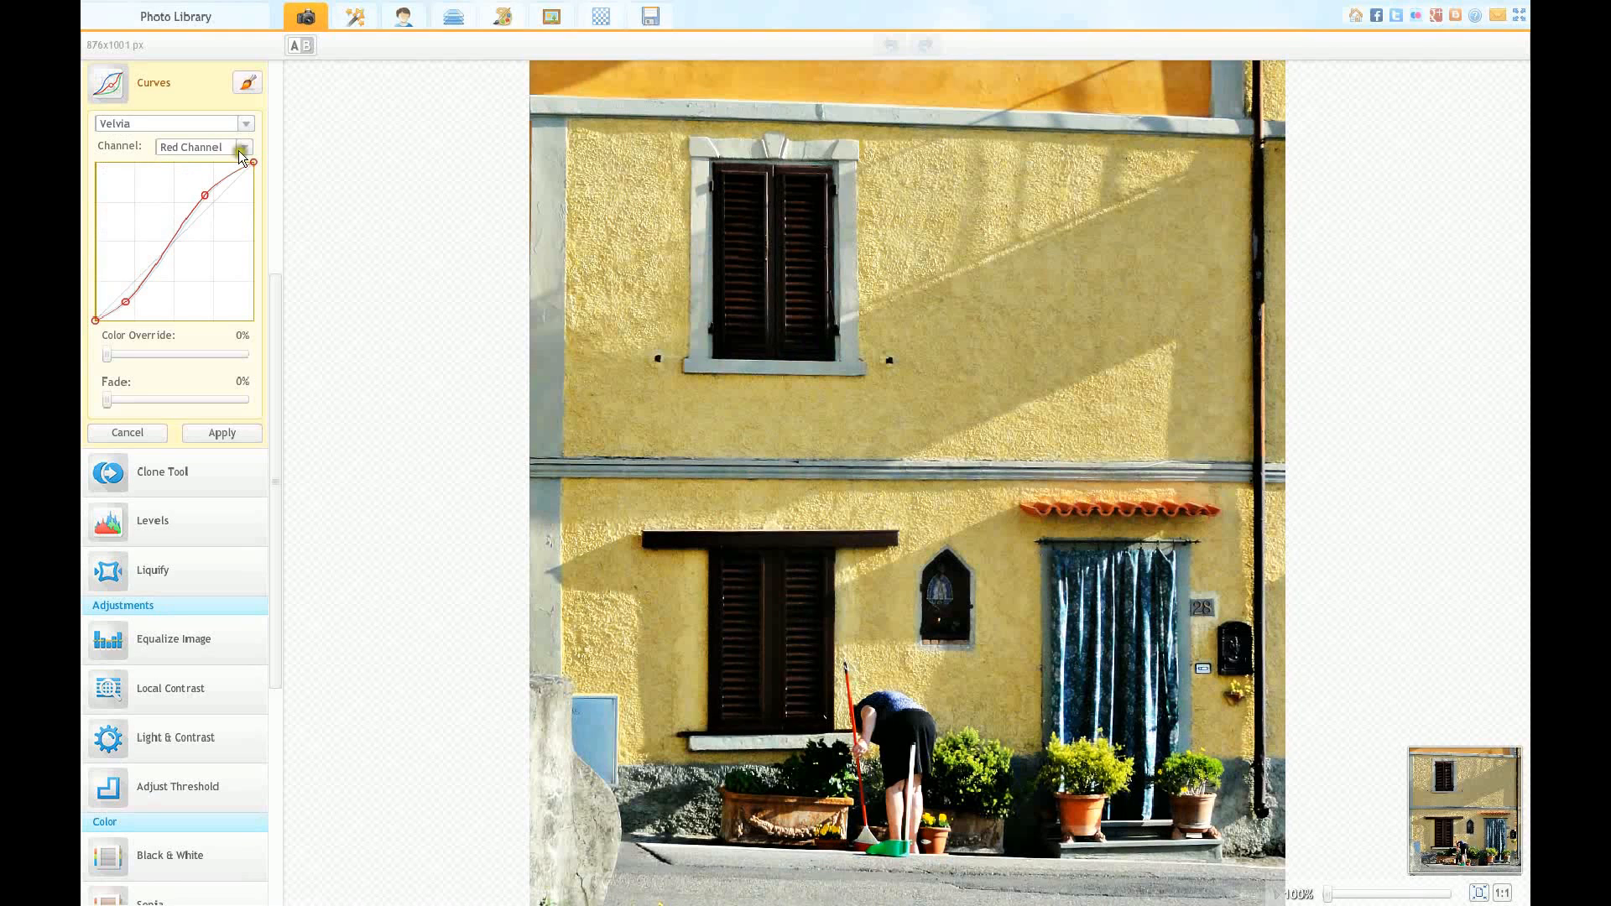
{"action": "left_click", "coordinate": [244, 147]}
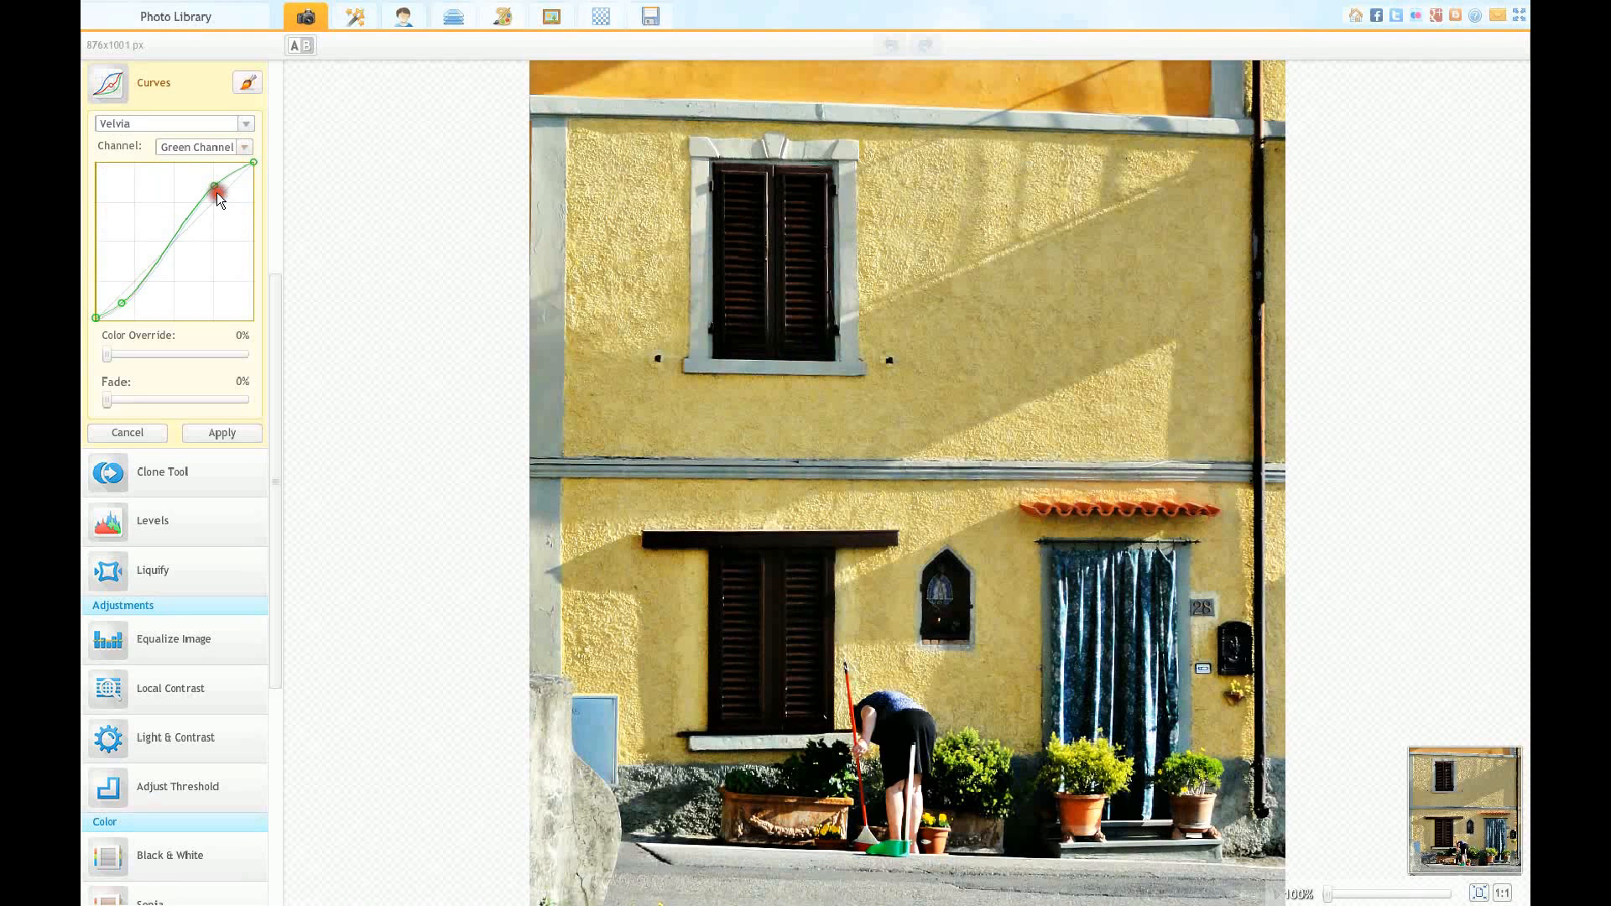
{"action": "left_click", "coordinate": [204, 147]}
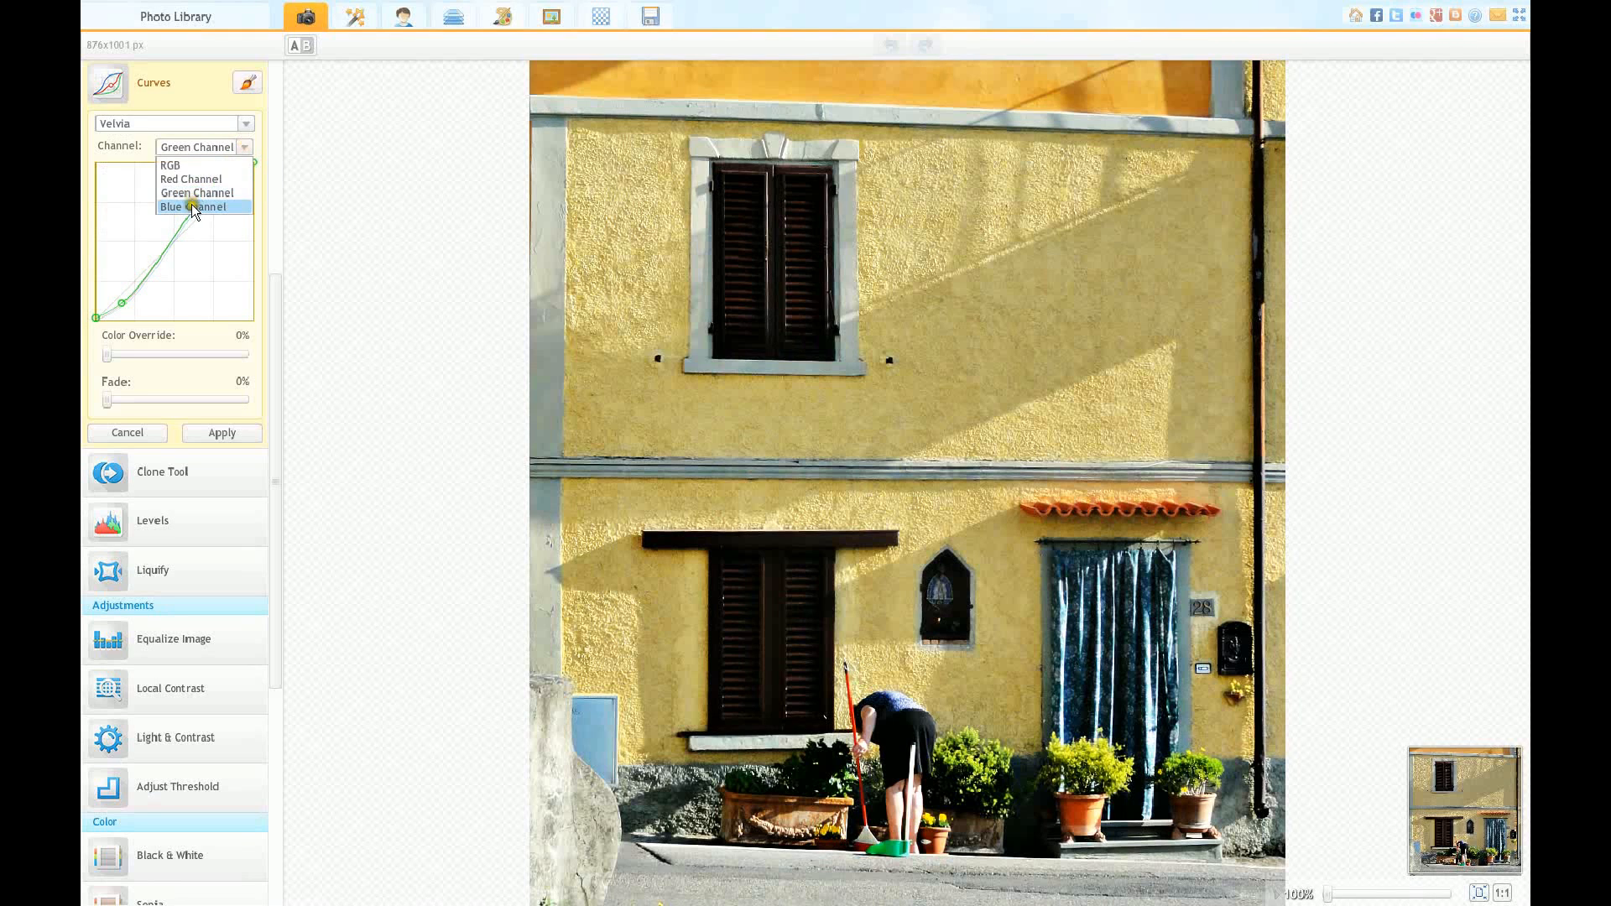
{"action": "left_click", "coordinate": [191, 206]}
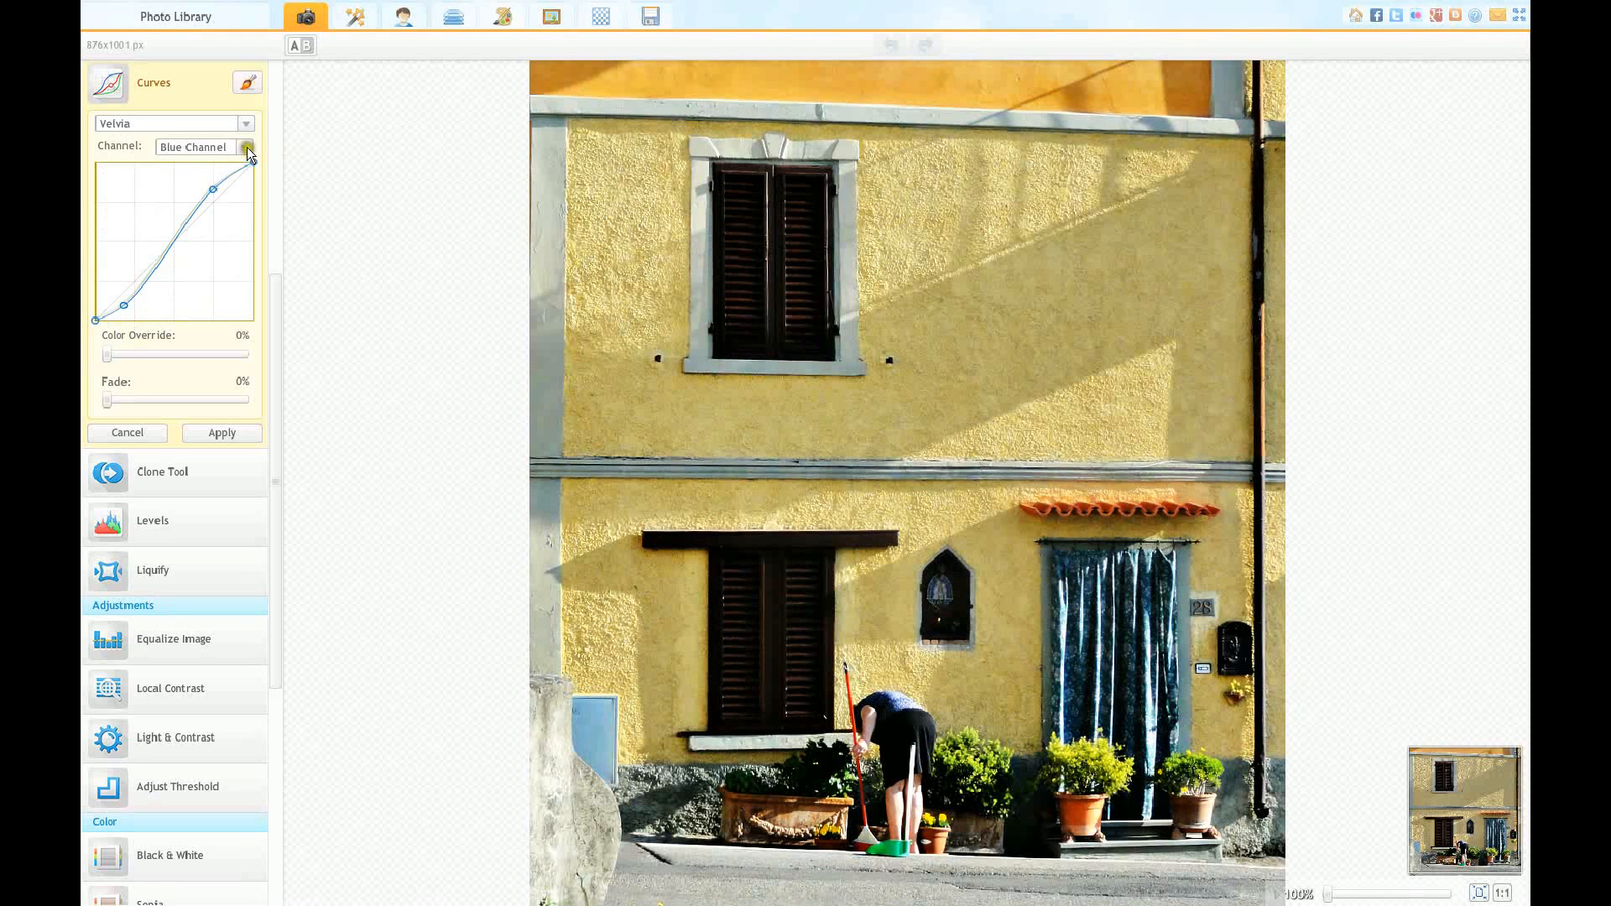
{"action": "left_click", "coordinate": [248, 146]}
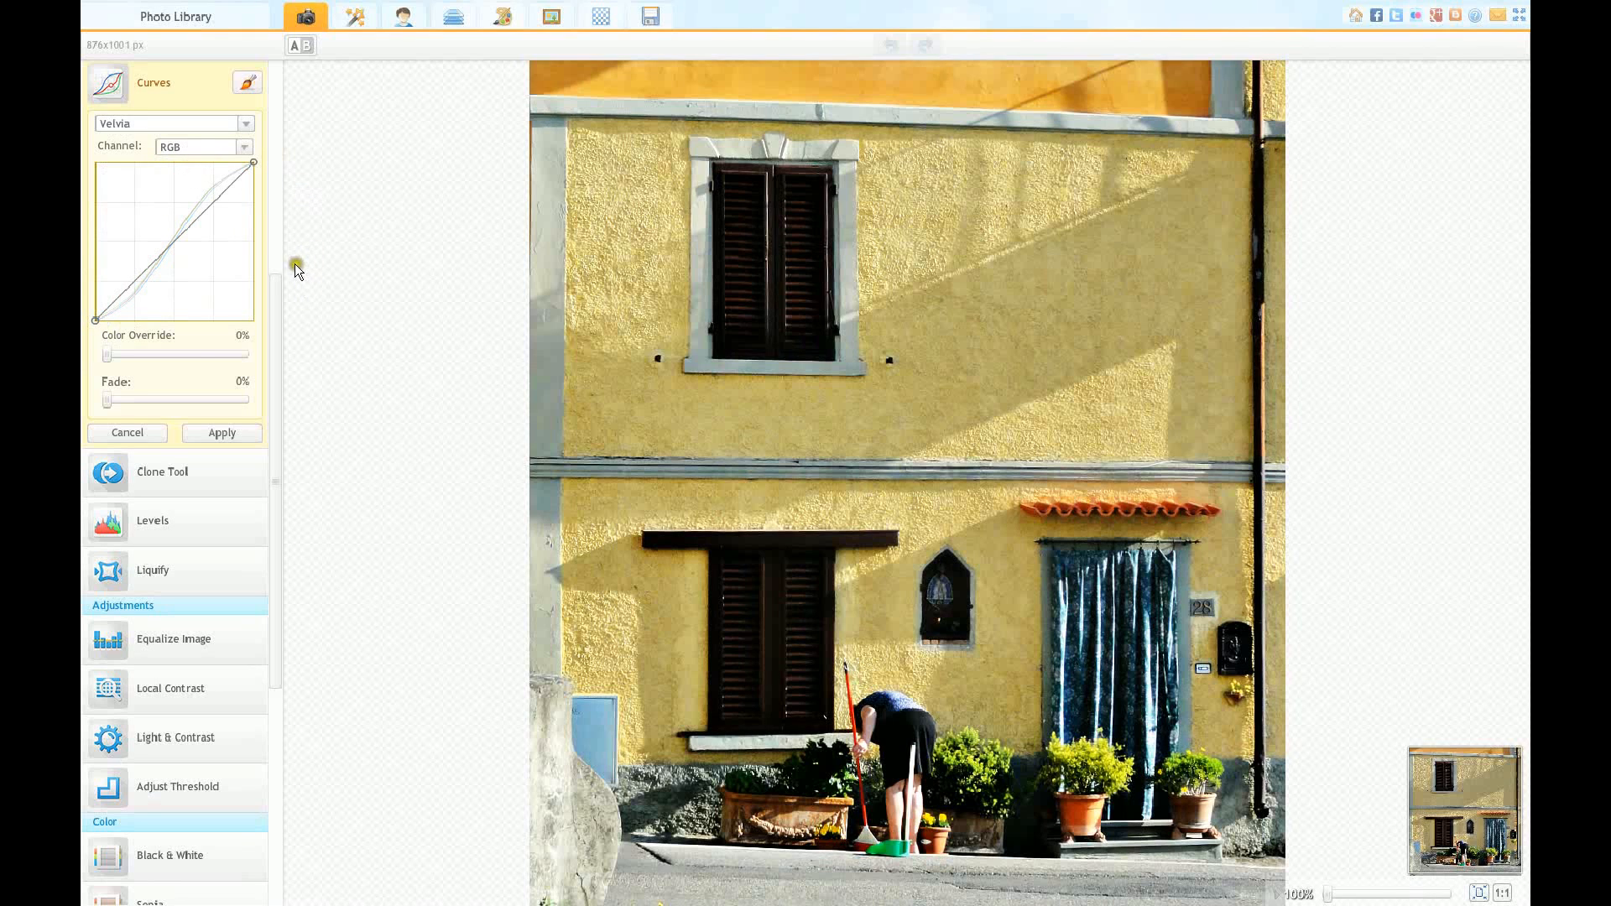
Step: Apply the Velvia curves with Fade at 100%, then reopen Curves and cancel
{"action": "left_click_drag", "start_coordinate": [107, 401], "coordinate": [121, 401]}
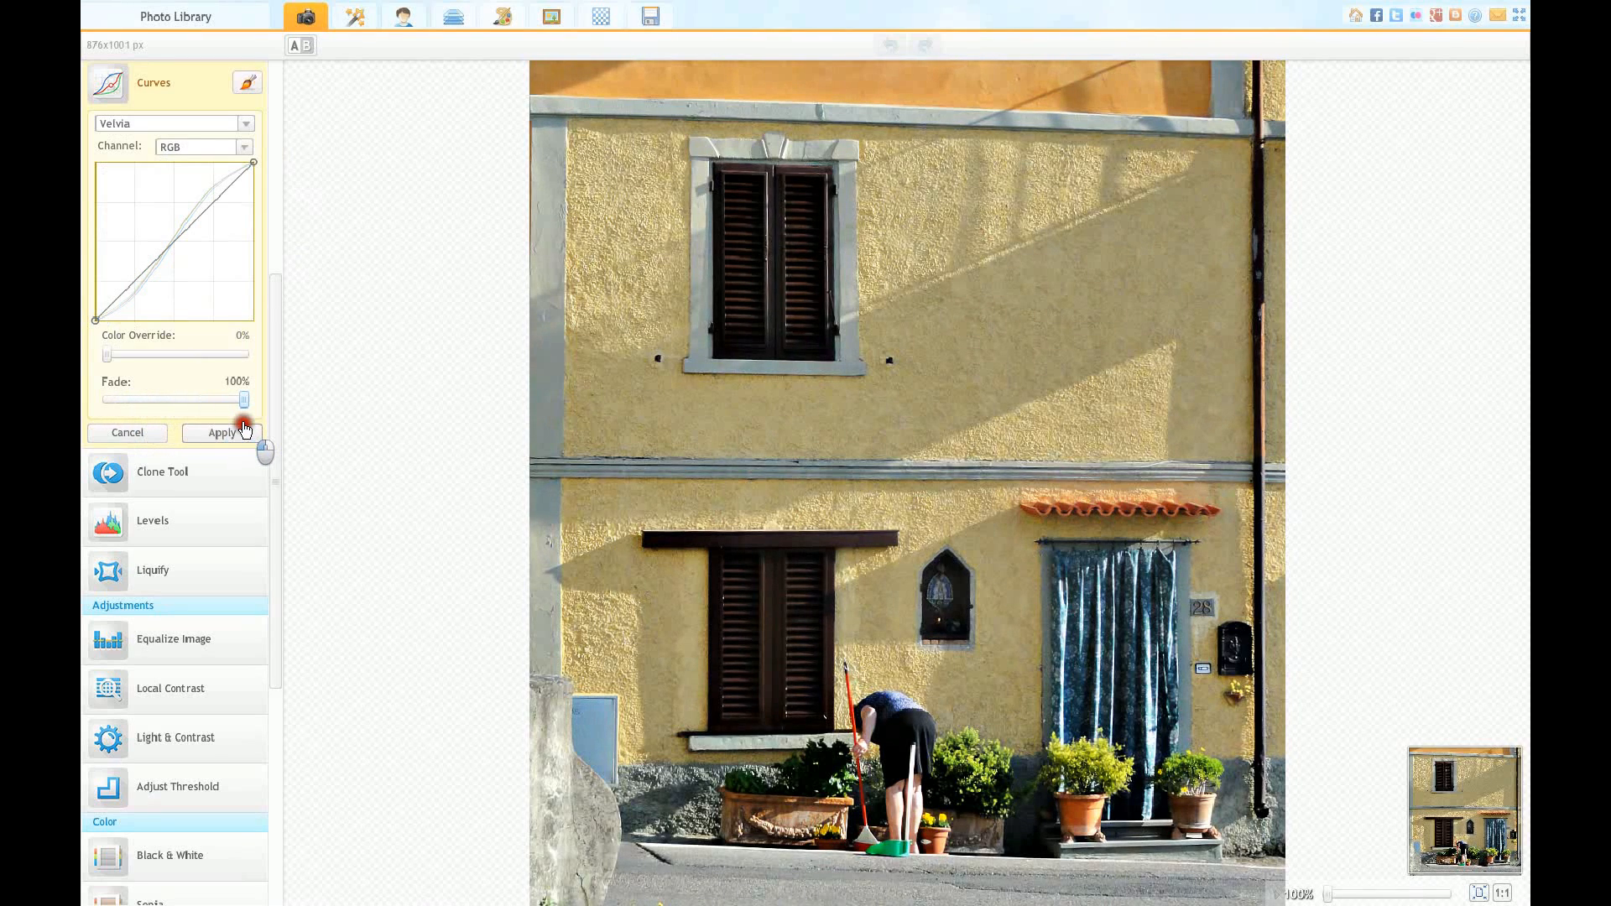
{"action": "left_click", "coordinate": [223, 433]}
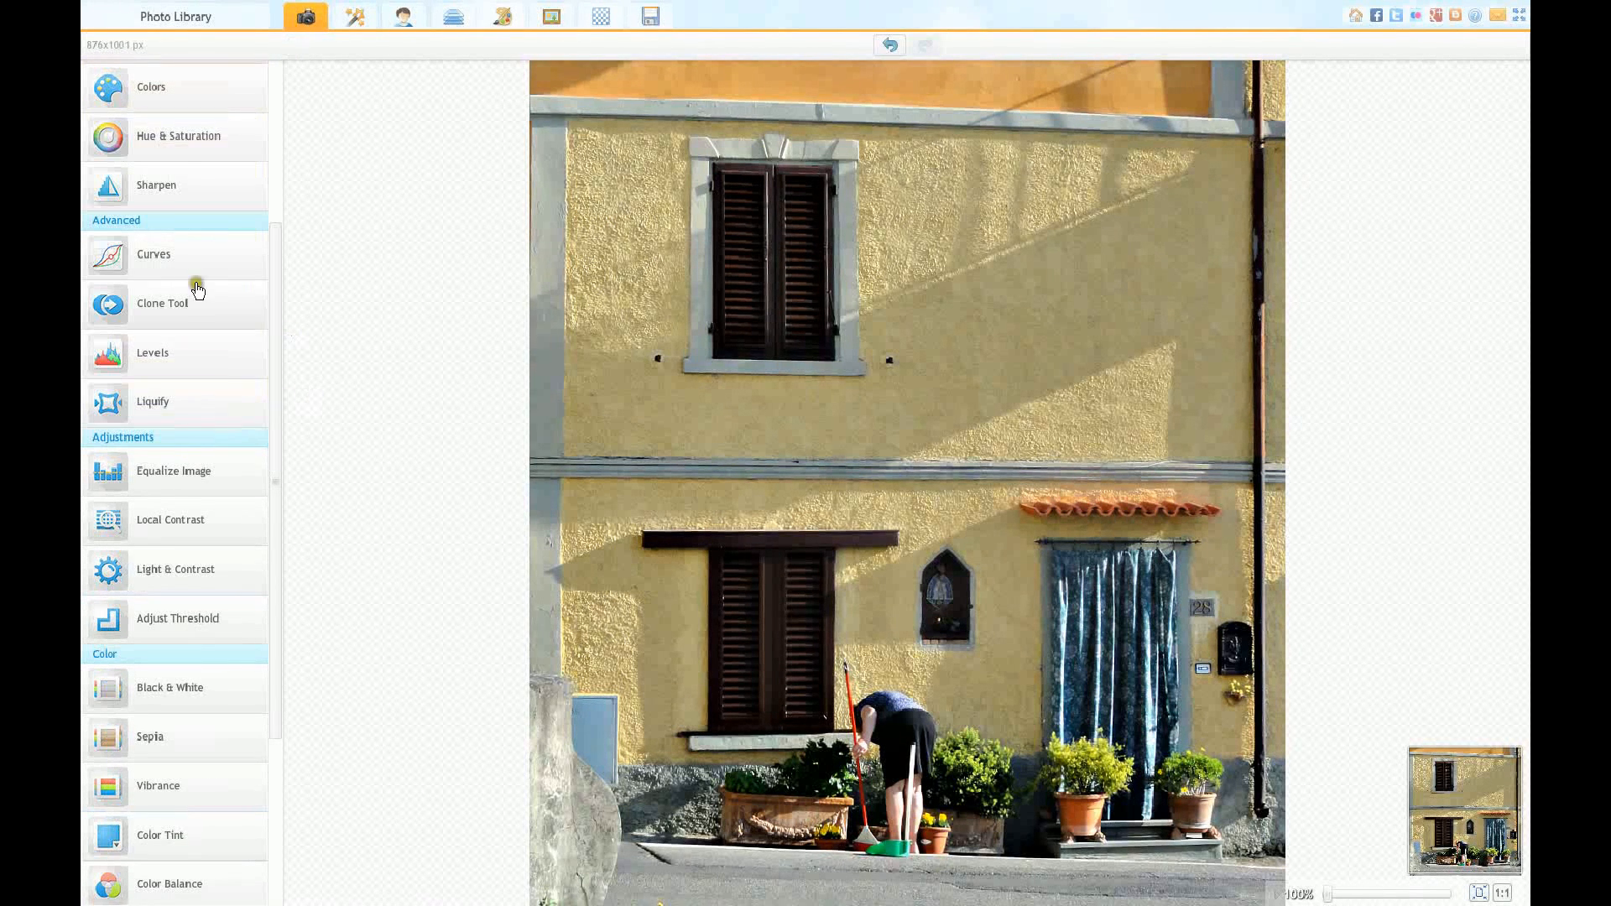
{"action": "left_click", "coordinate": [153, 255]}
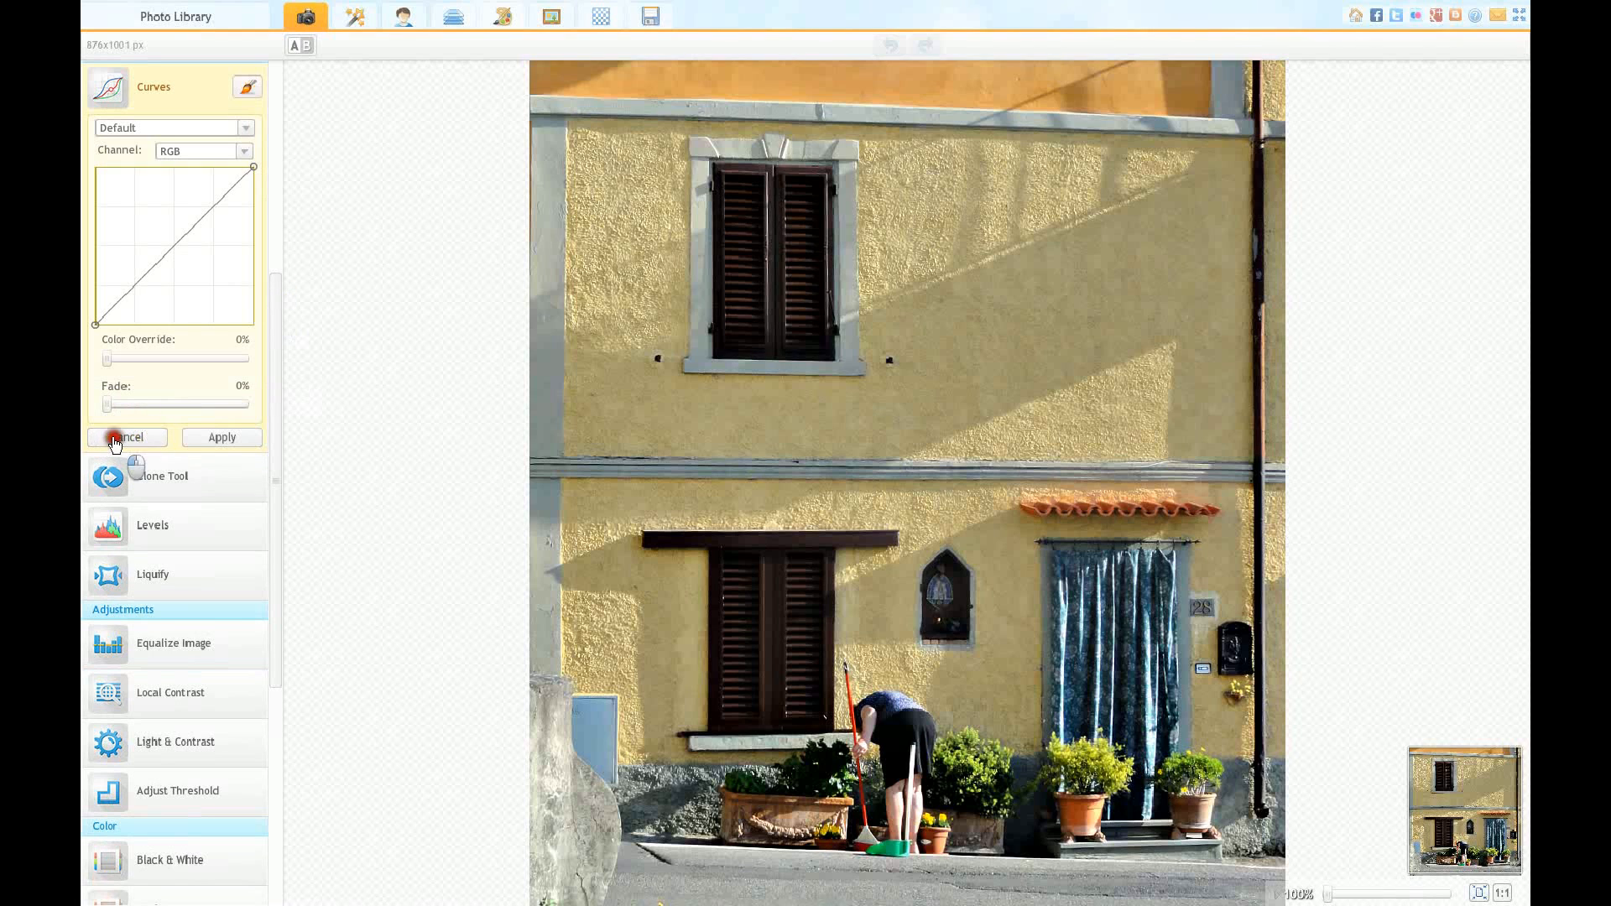
{"action": "left_click", "coordinate": [116, 438]}
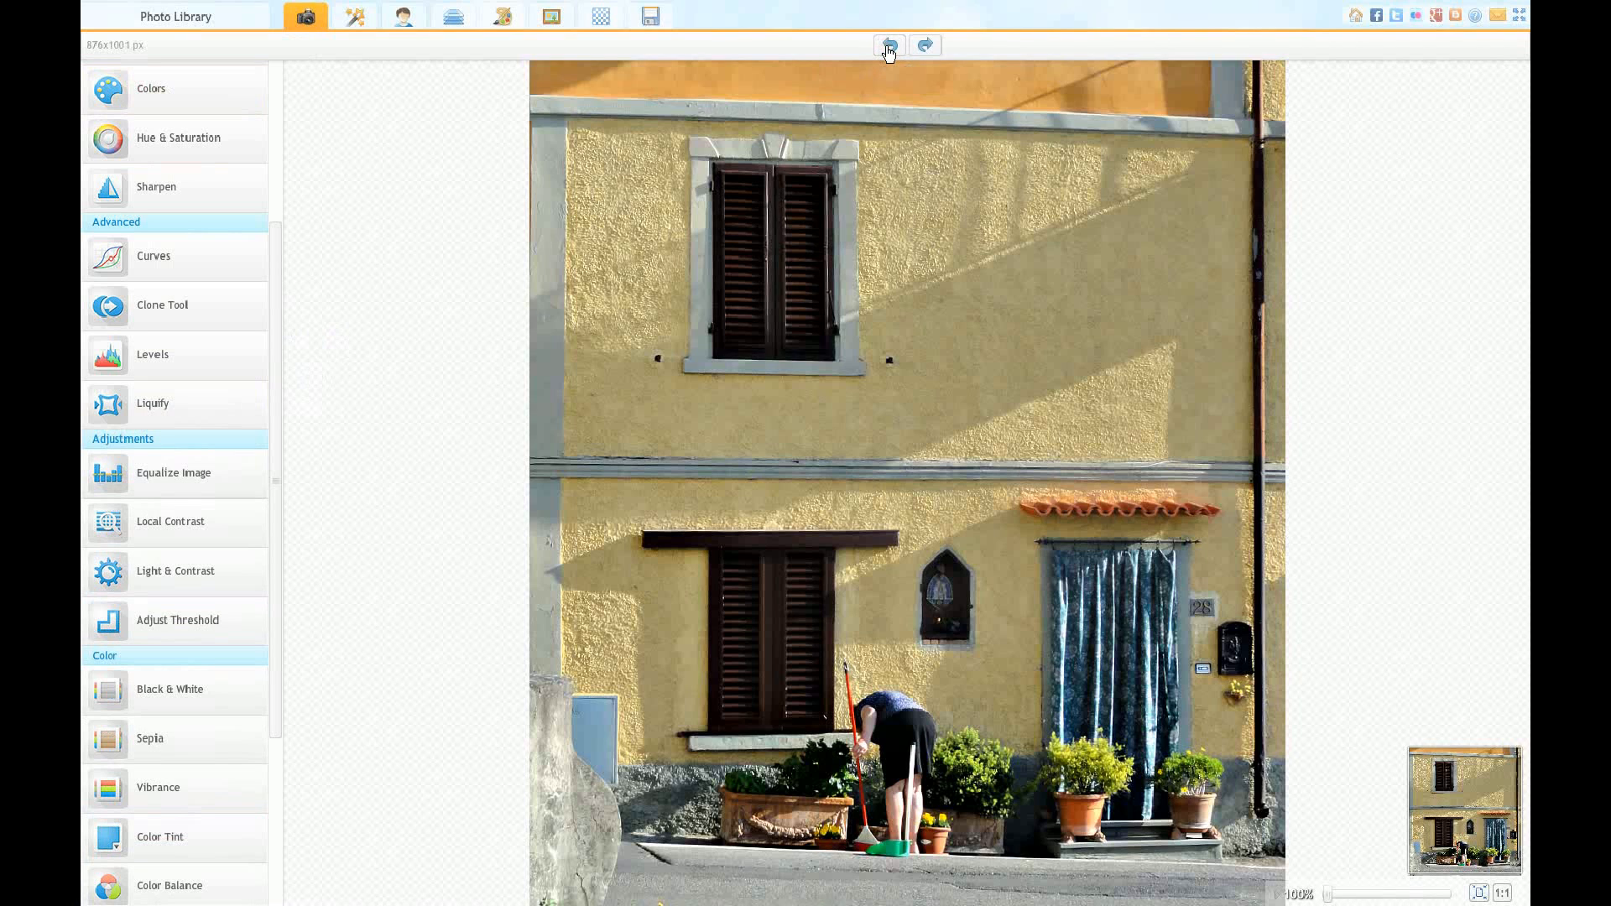
{"action": "mouse_move", "coordinate": [323, 379]}
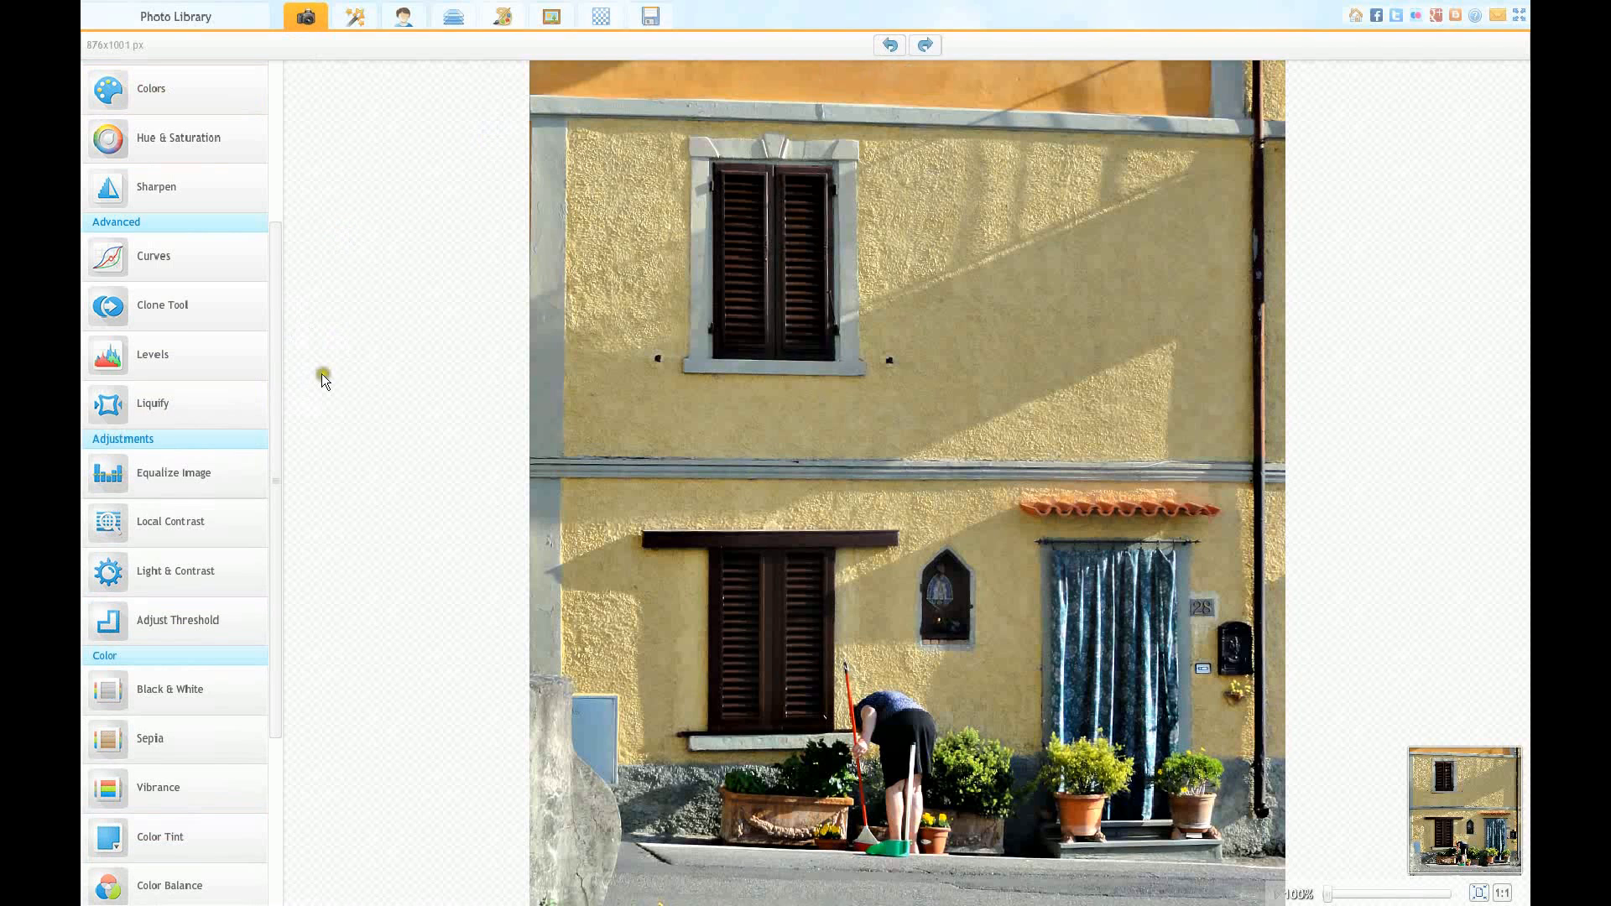
Step: Reopen Curves and try colour override amounts, returning it to zero
{"action": "left_click", "coordinate": [154, 256]}
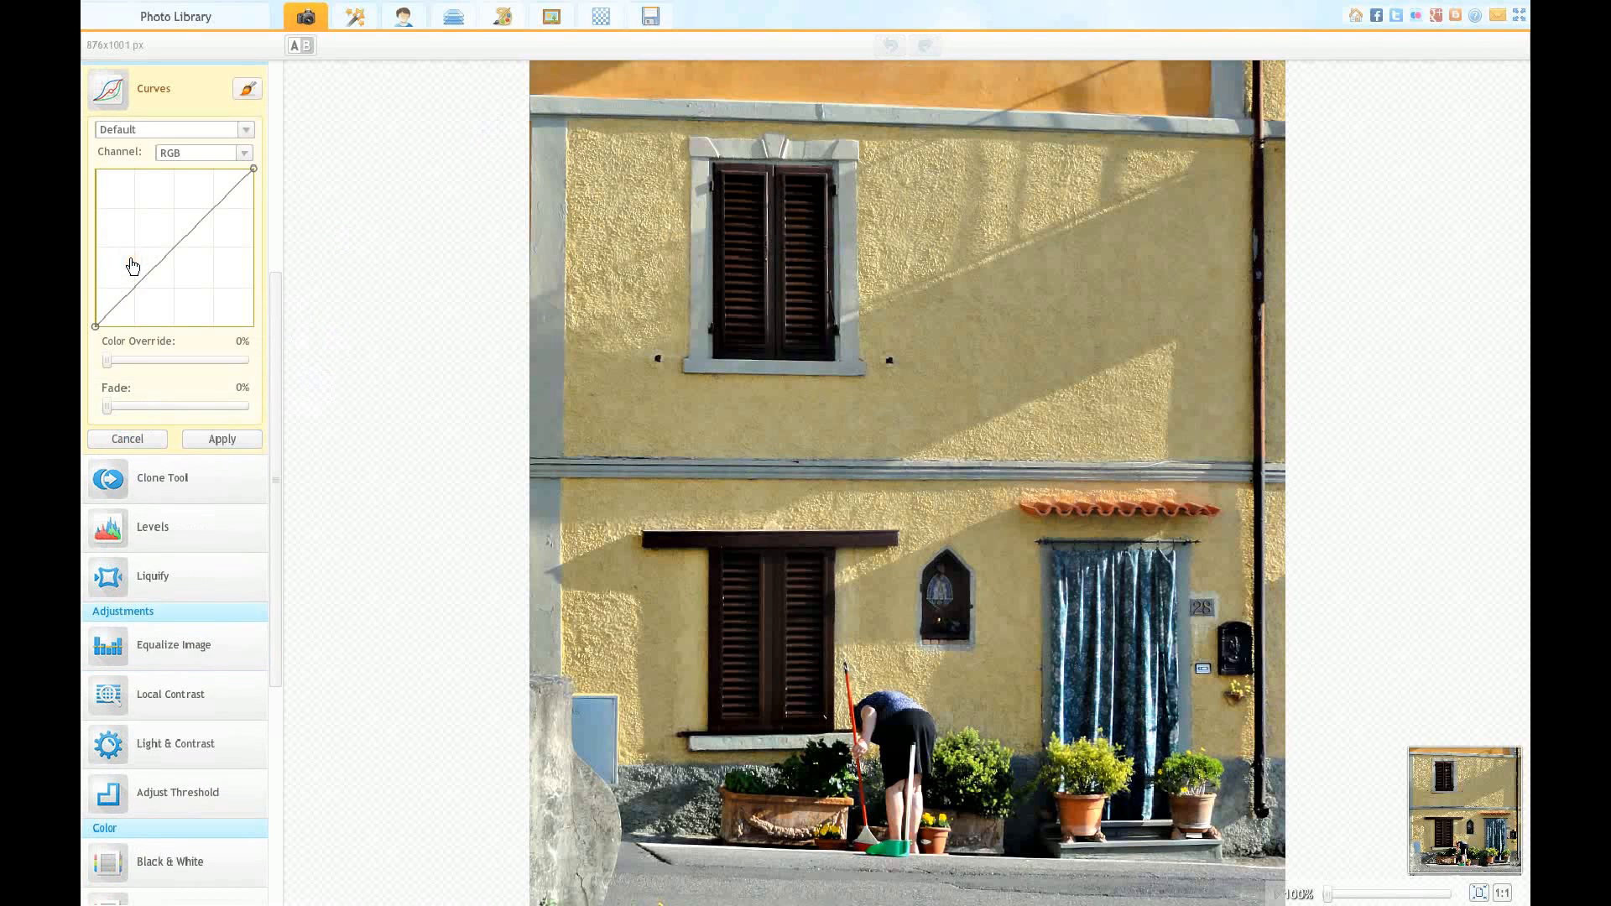
{"action": "left_click_drag", "start_coordinate": [105, 361], "coordinate": [132, 361]}
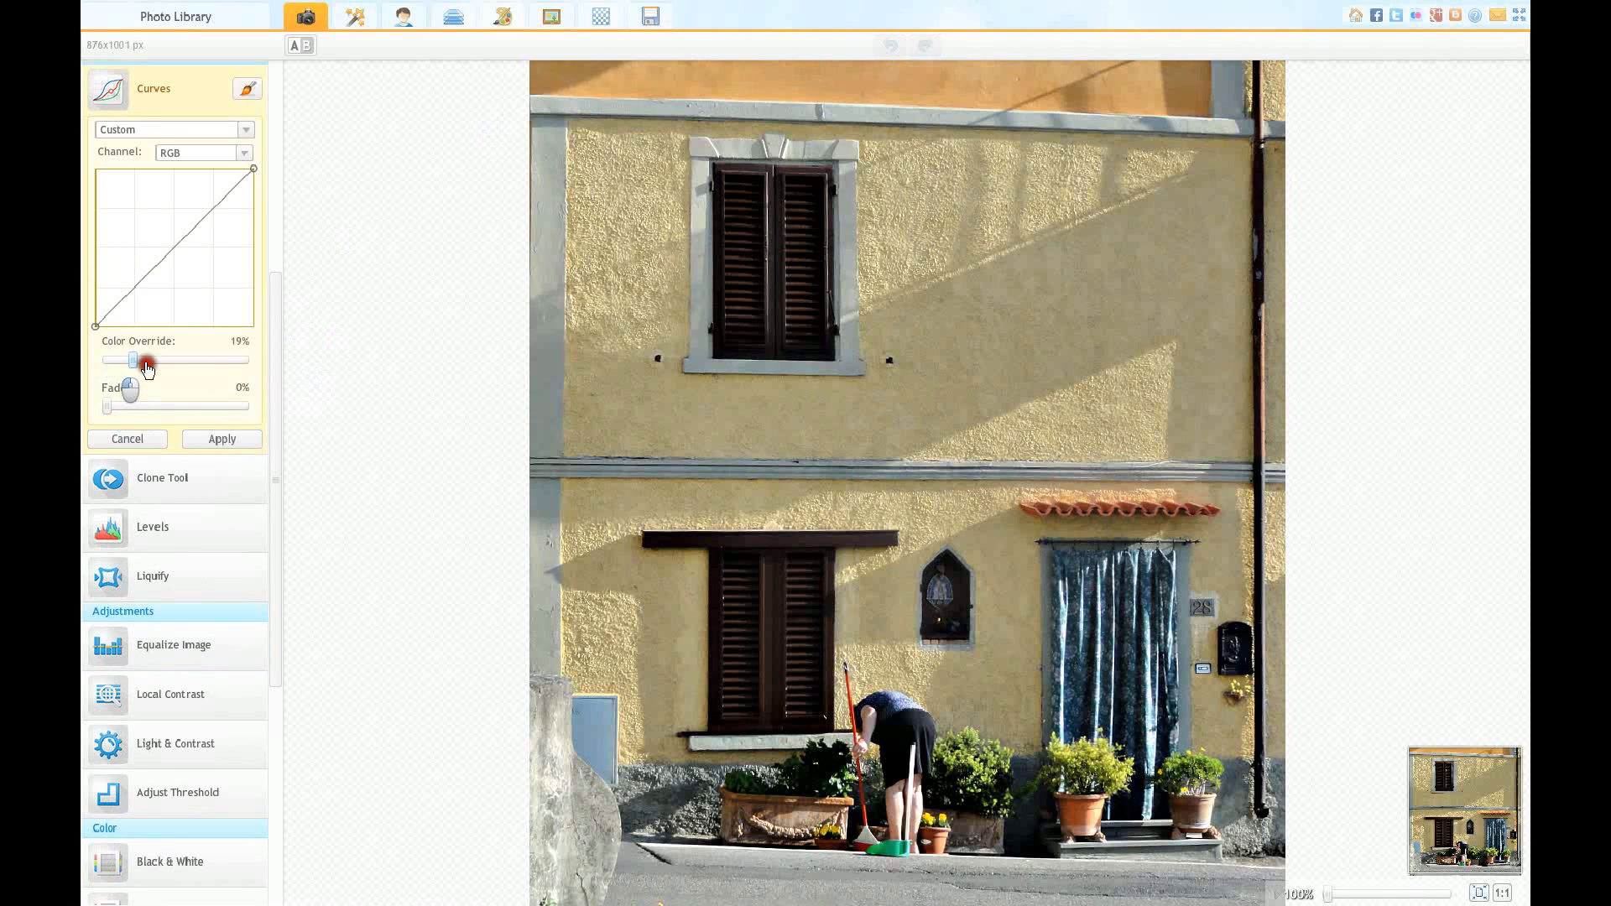
{"action": "left_click_drag", "start_coordinate": [133, 360], "coordinate": [241, 360]}
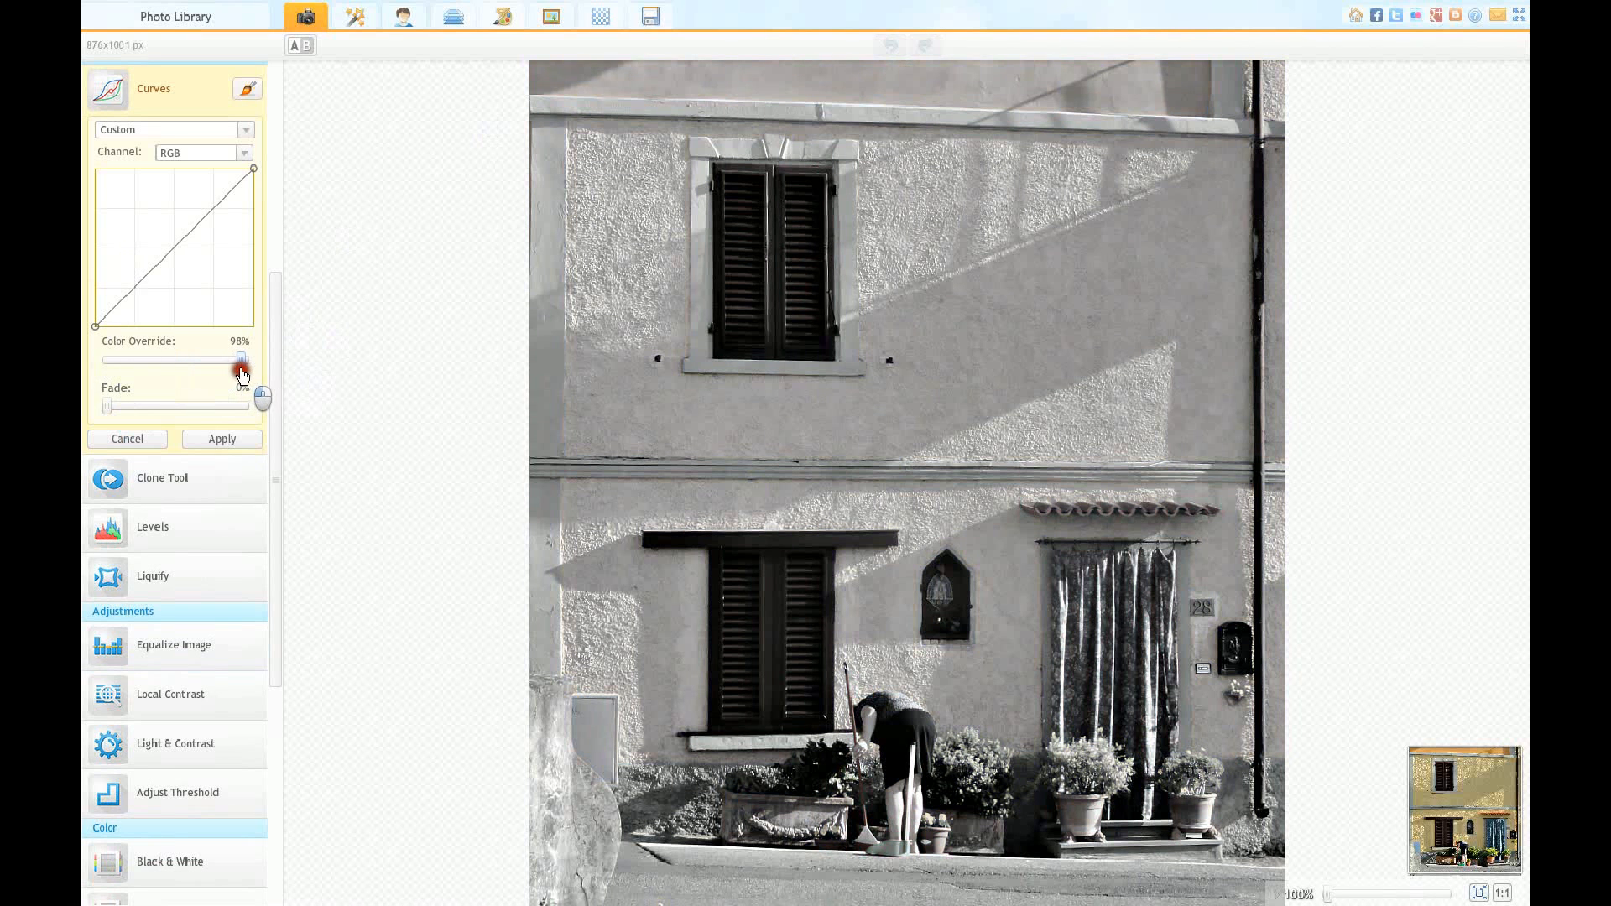
{"action": "left_click_drag", "start_coordinate": [241, 361], "coordinate": [225, 360]}
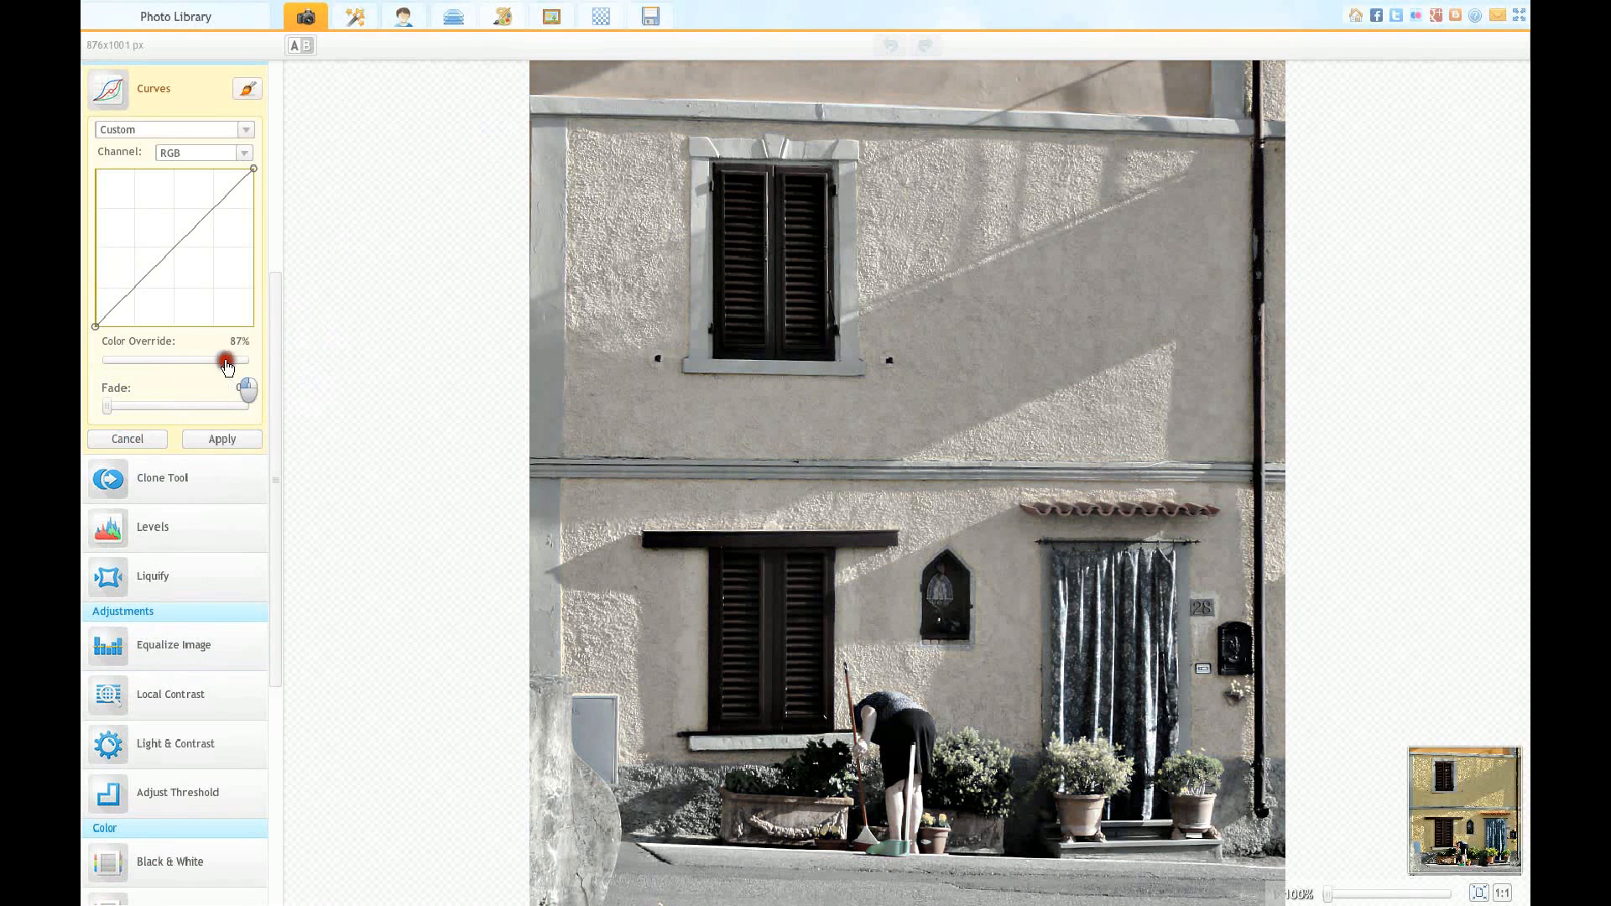
{"action": "left_click_drag", "start_coordinate": [226, 361], "coordinate": [183, 361]}
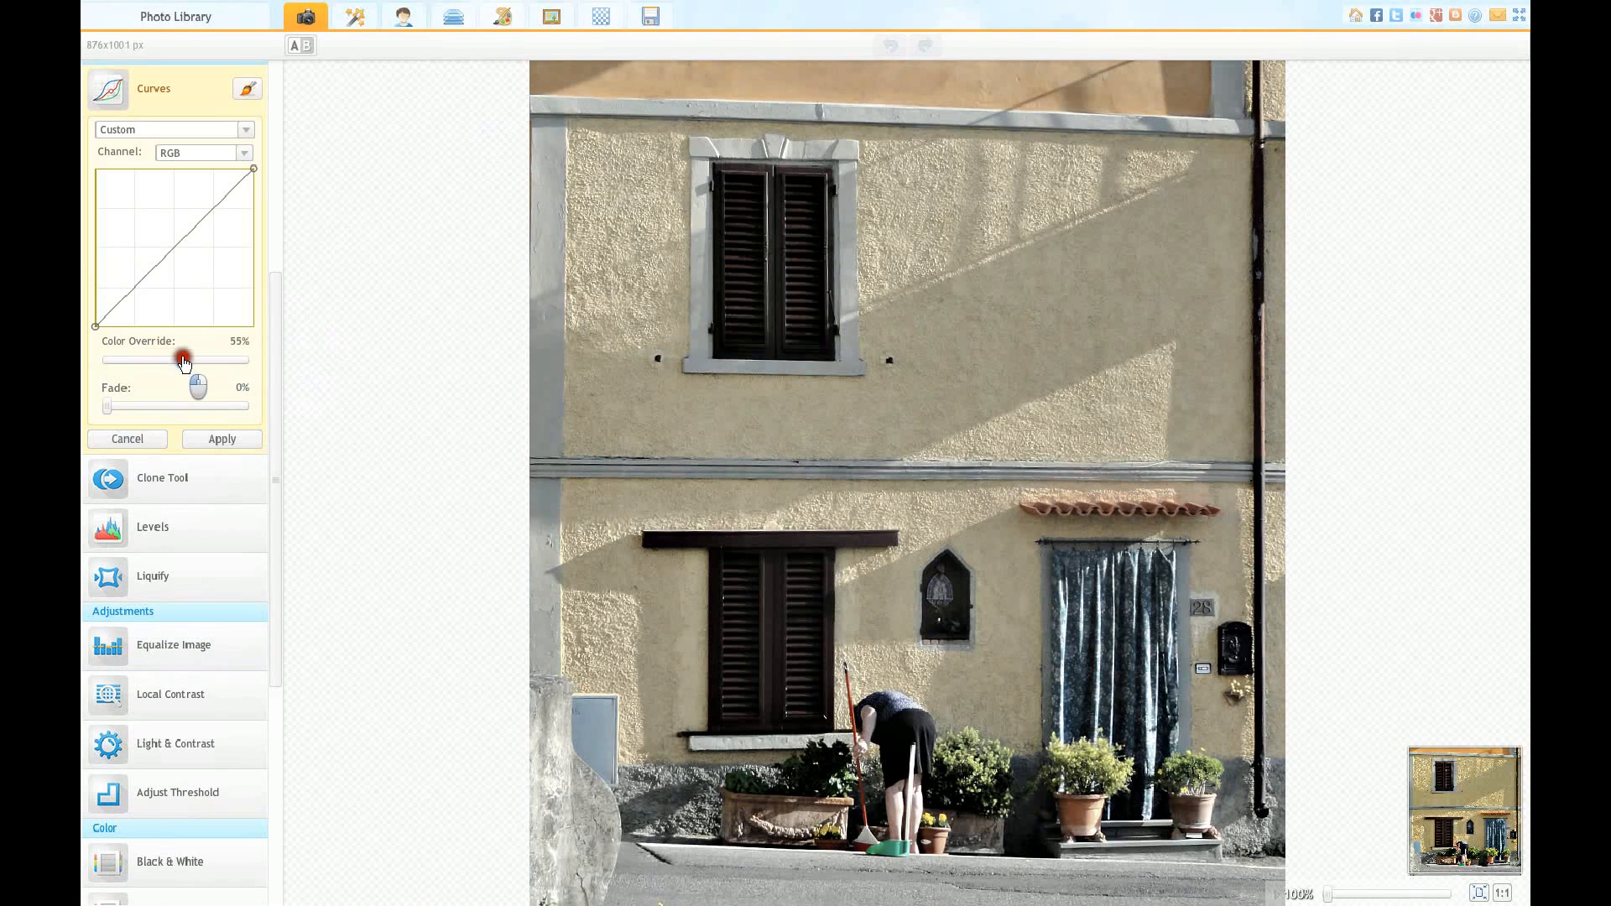
{"action": "left_click_drag", "start_coordinate": [183, 360], "coordinate": [108, 360]}
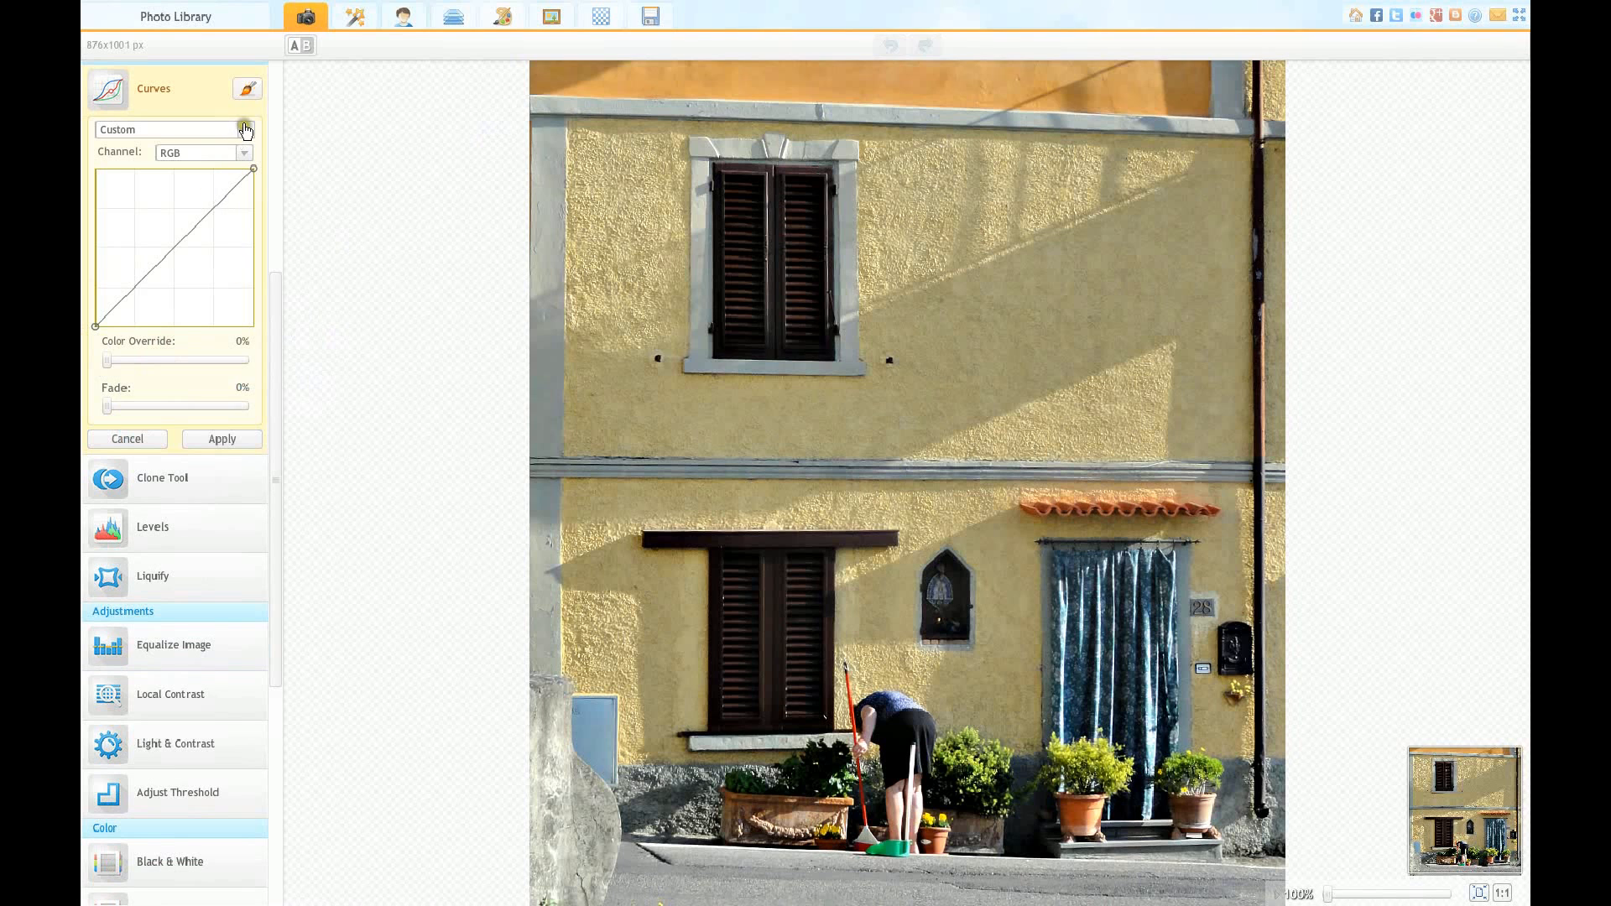
Step: Preview the Colder Colors and Warmer Colors presets, then return to Default
{"action": "left_click", "coordinate": [244, 129]}
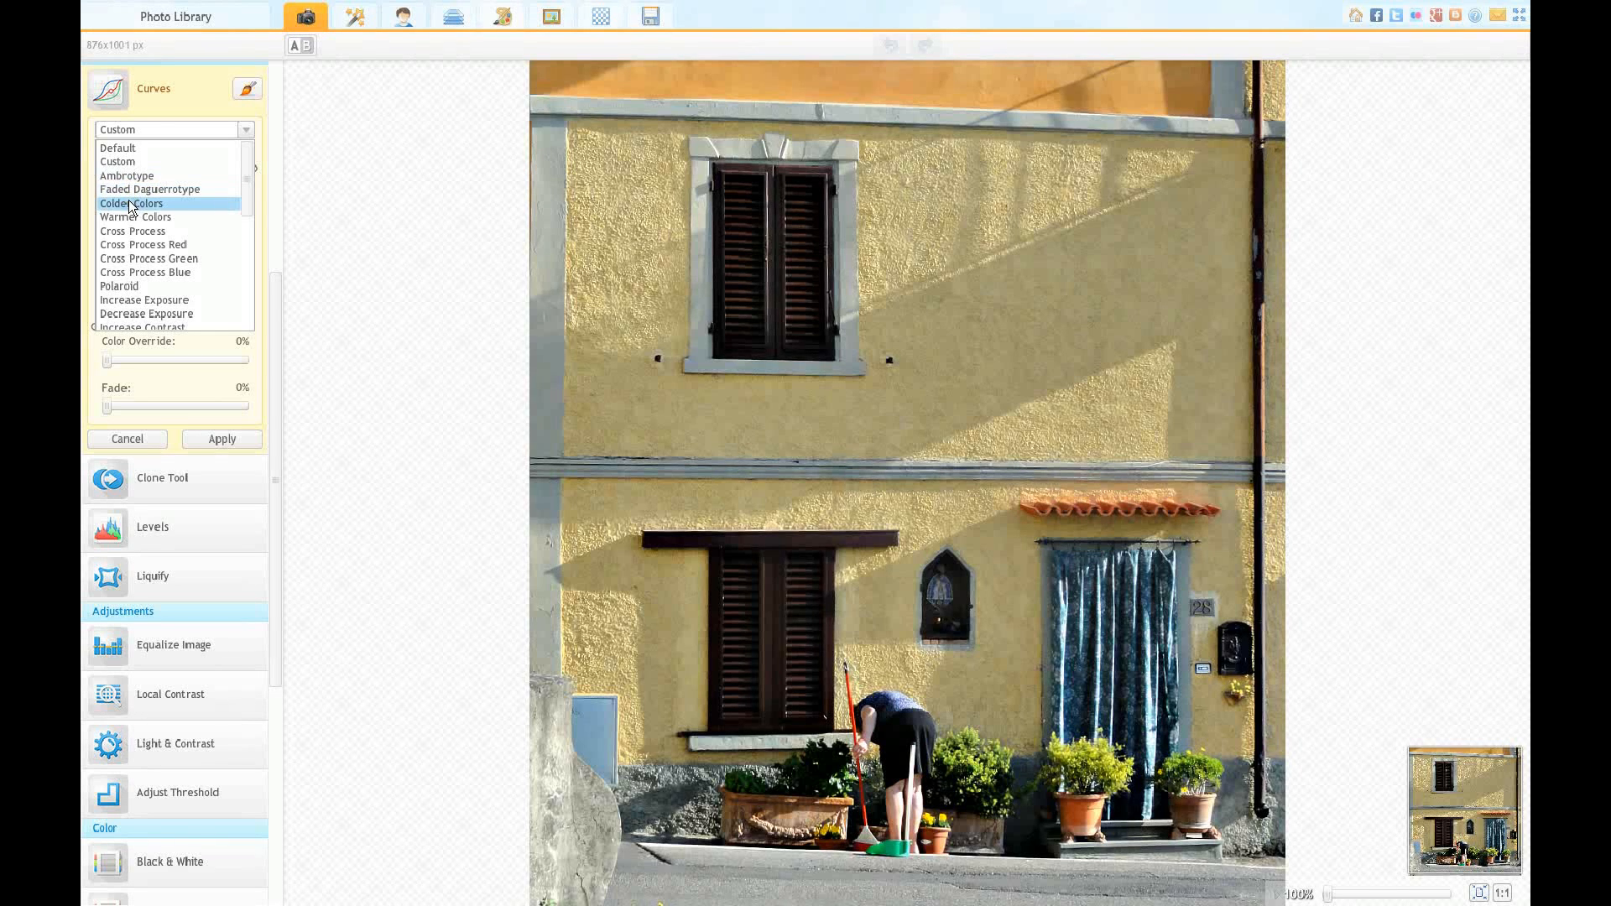
{"action": "left_click", "coordinate": [131, 203]}
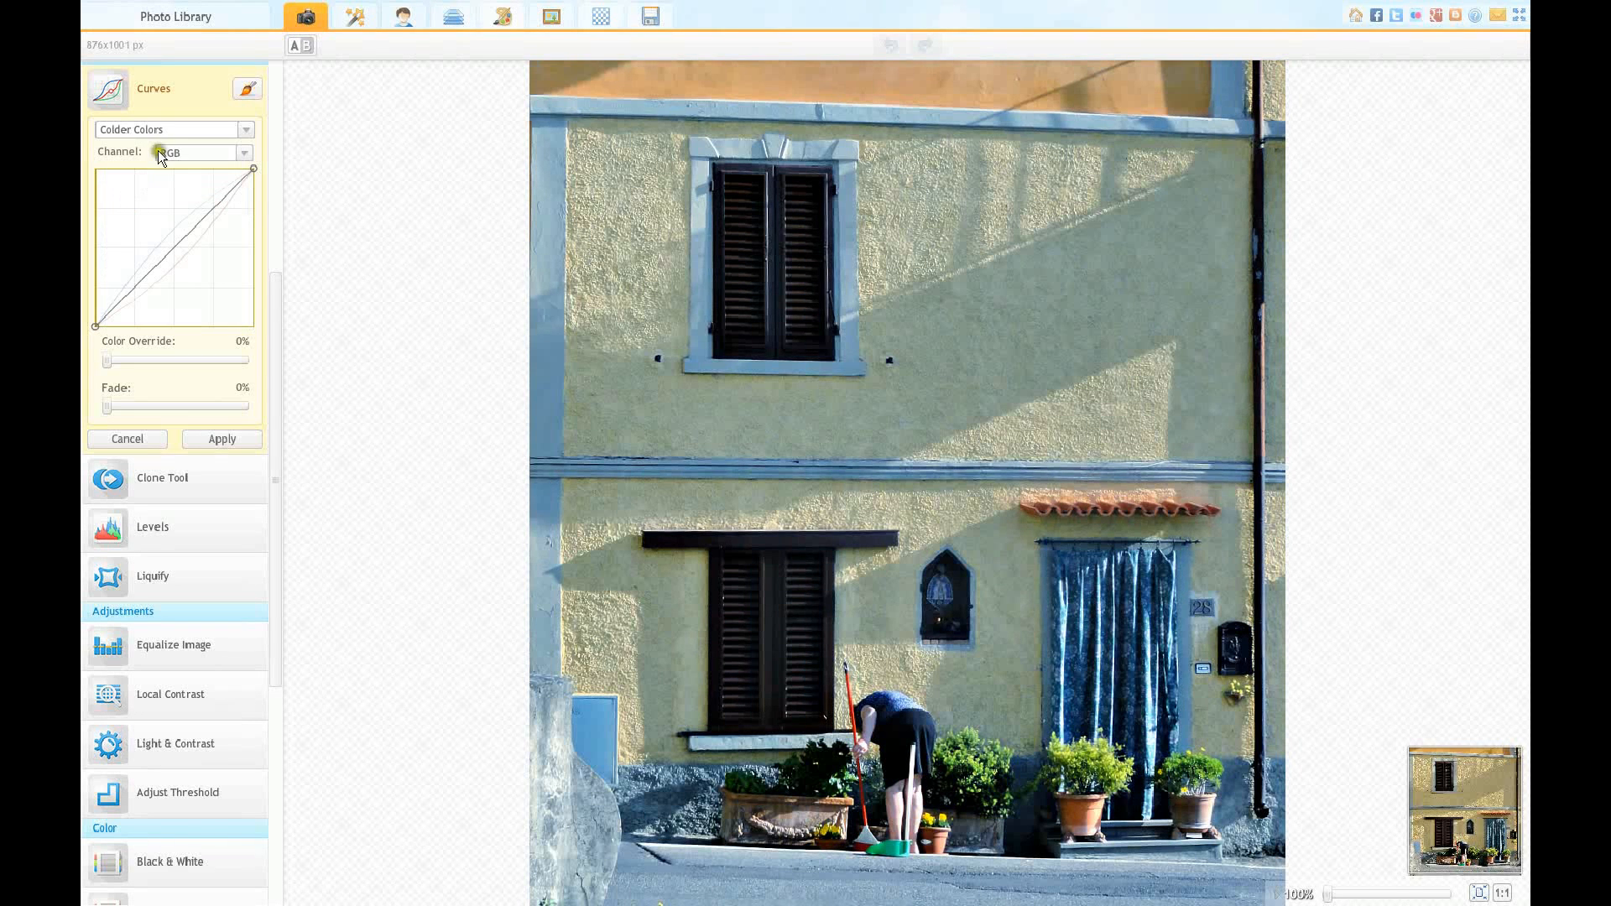
{"action": "left_click", "coordinate": [174, 130]}
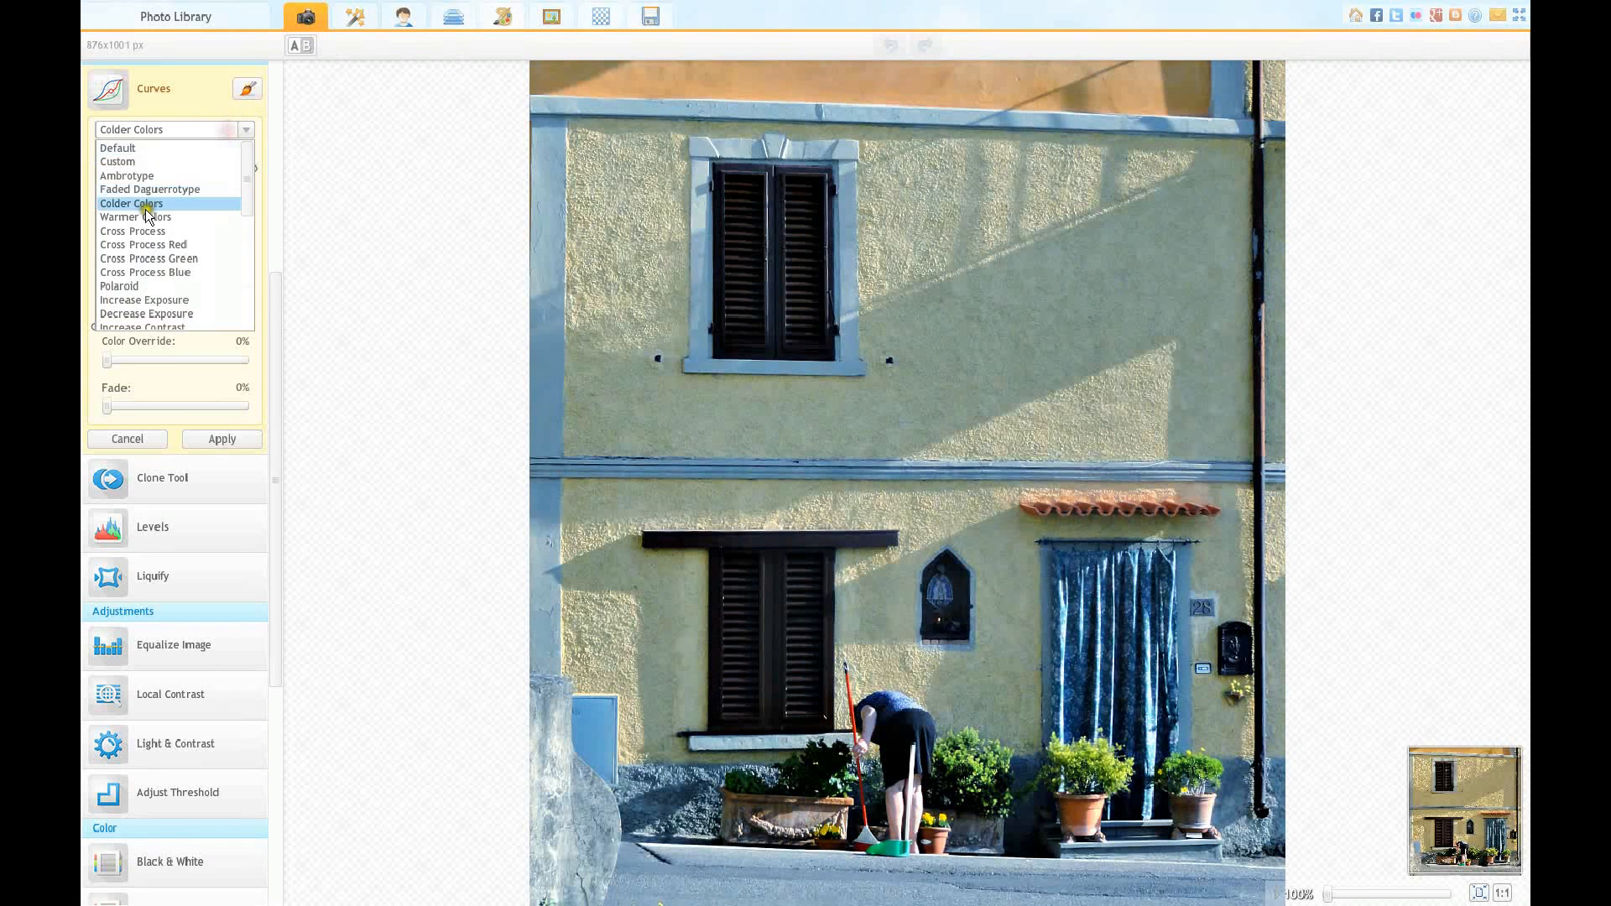
{"action": "left_click", "coordinate": [136, 216]}
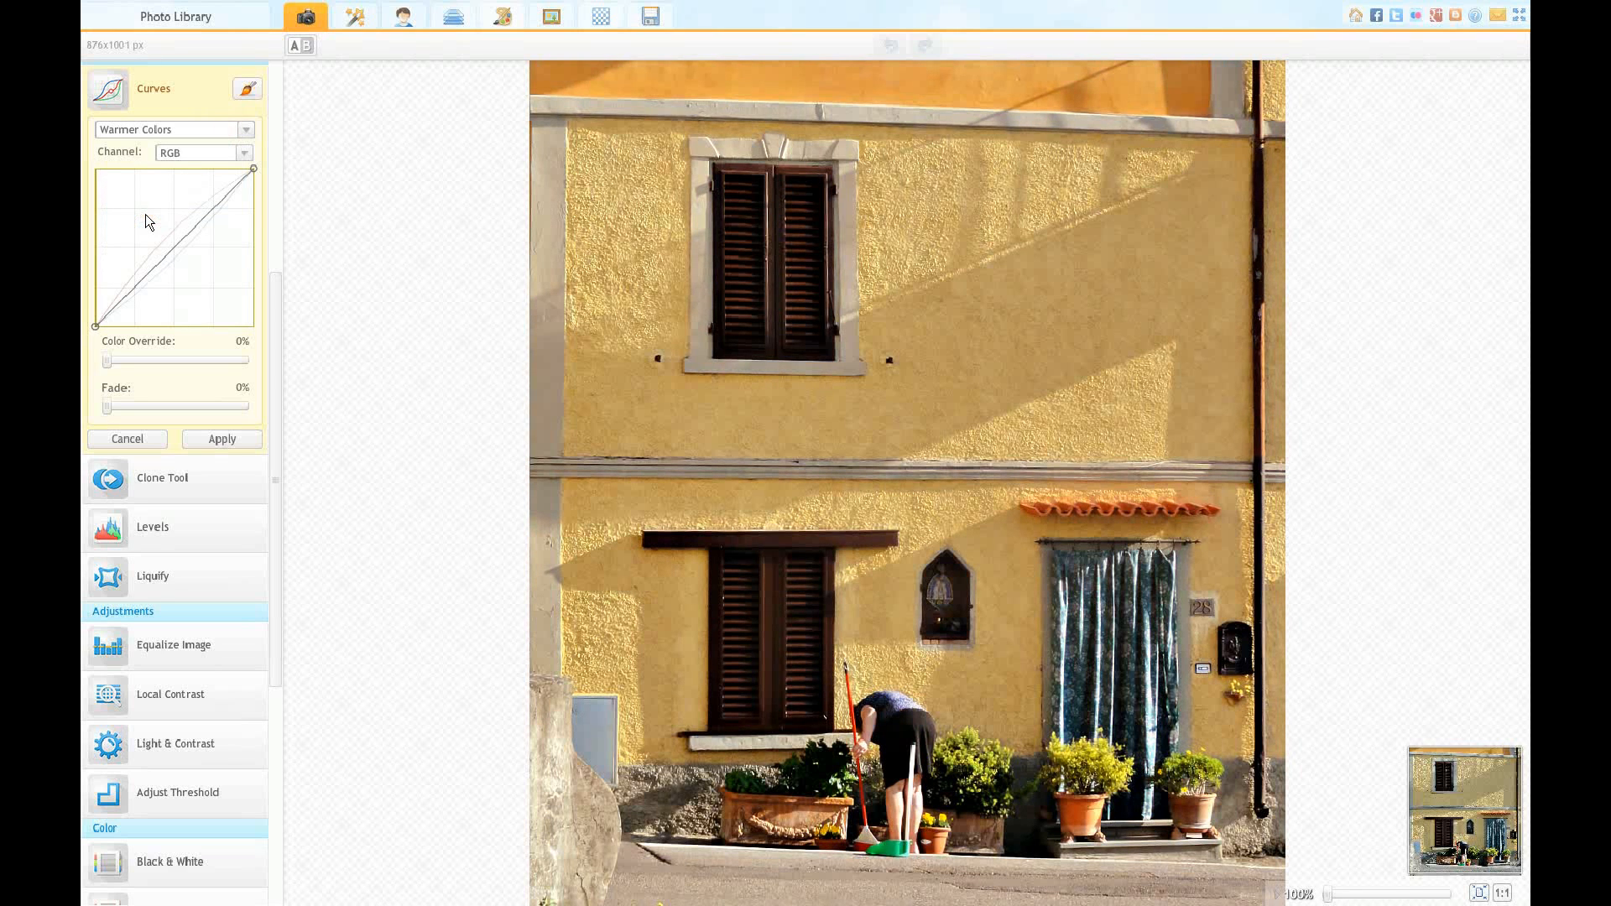
{"action": "left_click", "coordinate": [247, 130]}
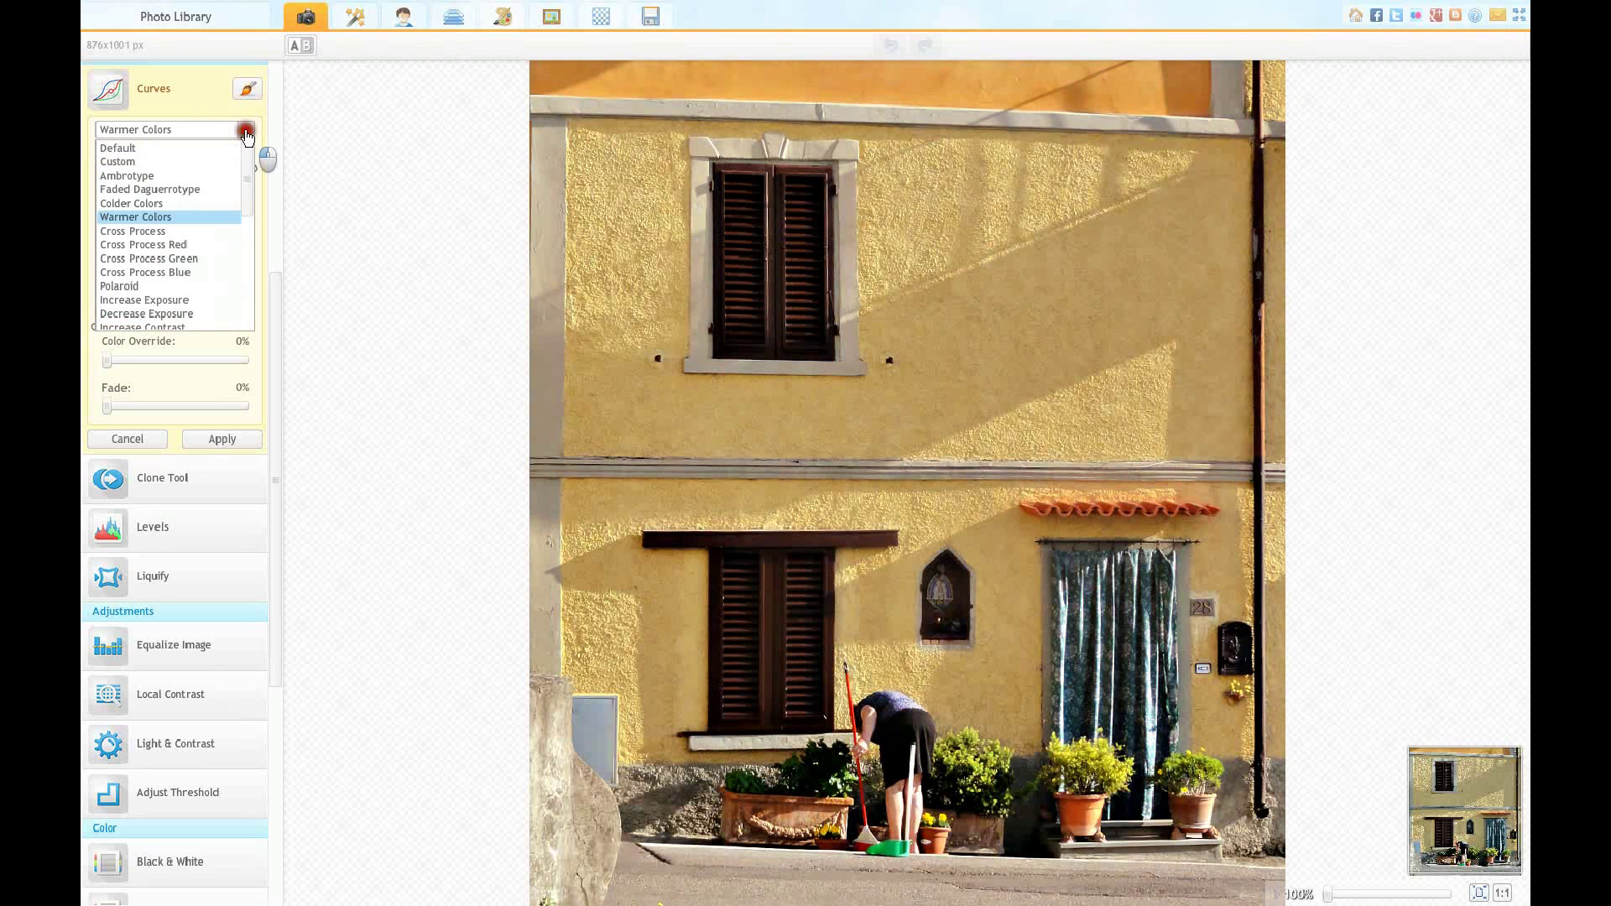
{"action": "left_click", "coordinate": [118, 148]}
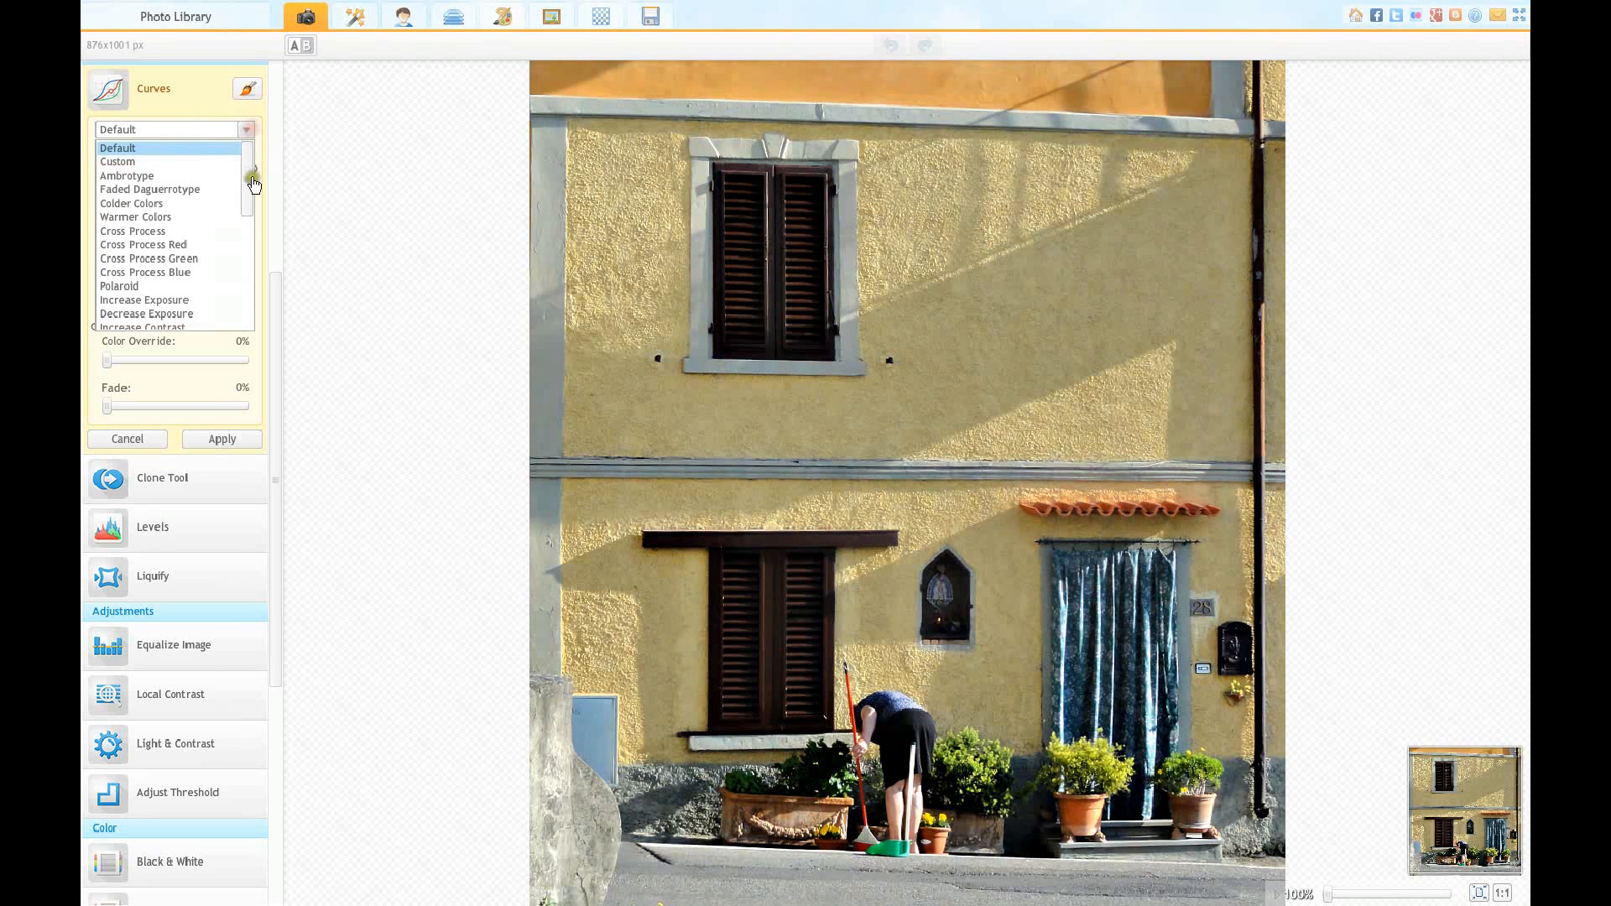
Step: Preview Early Color Fade and another preset, then choose Fill Light
{"action": "scroll", "scroll_direction": "down", "scroll_amount": 3}
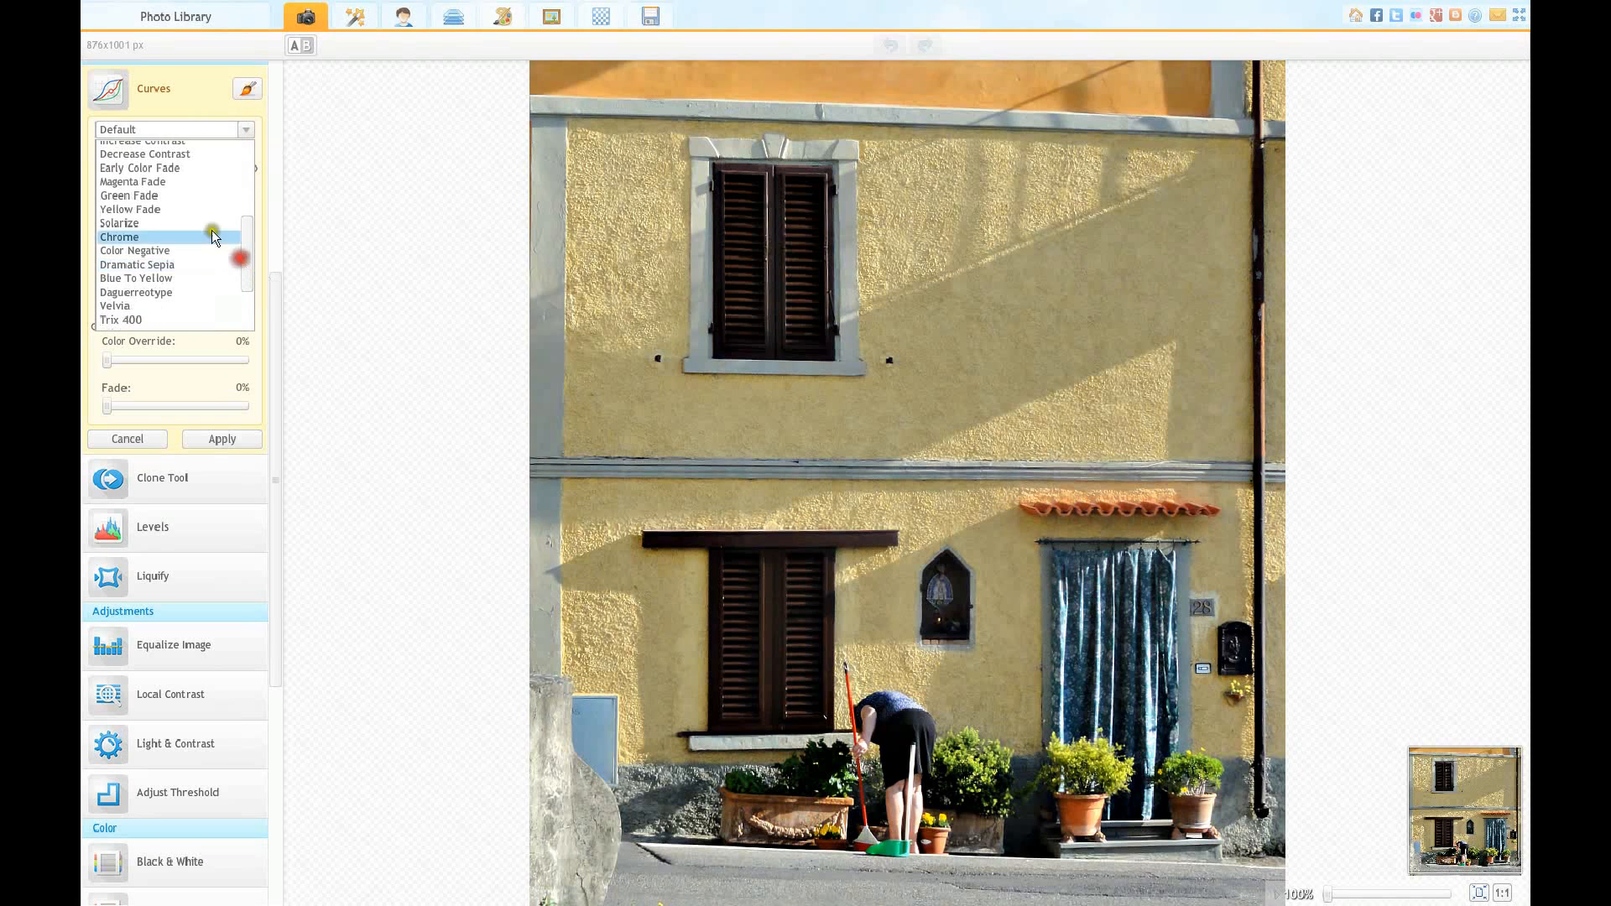
{"action": "left_click", "coordinate": [139, 168]}
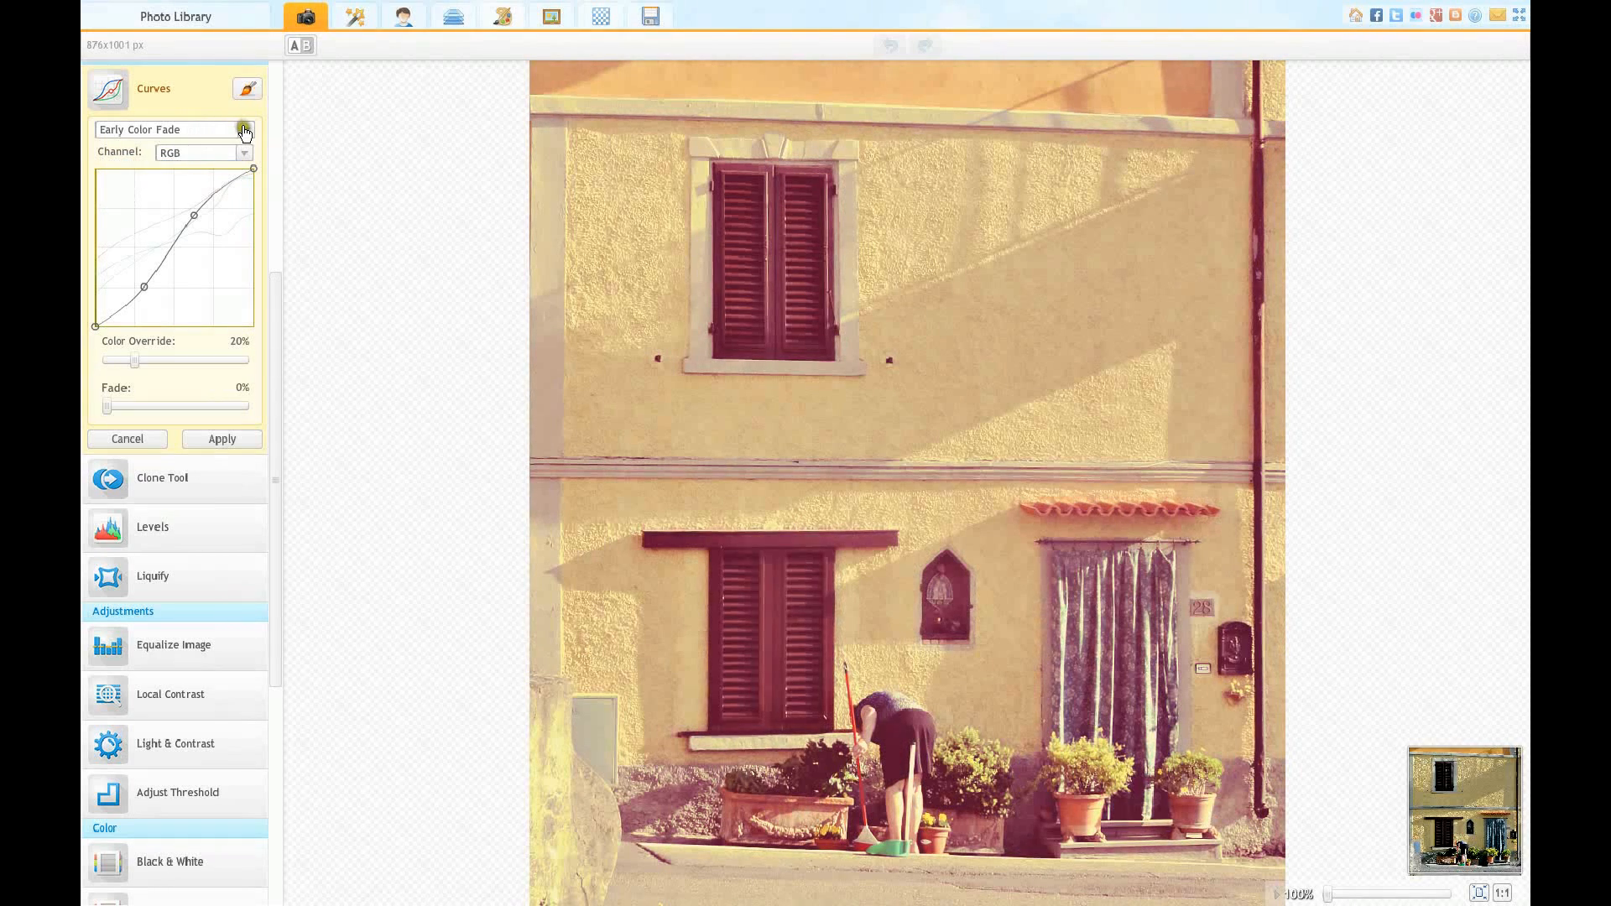
{"action": "left_click", "coordinate": [244, 131]}
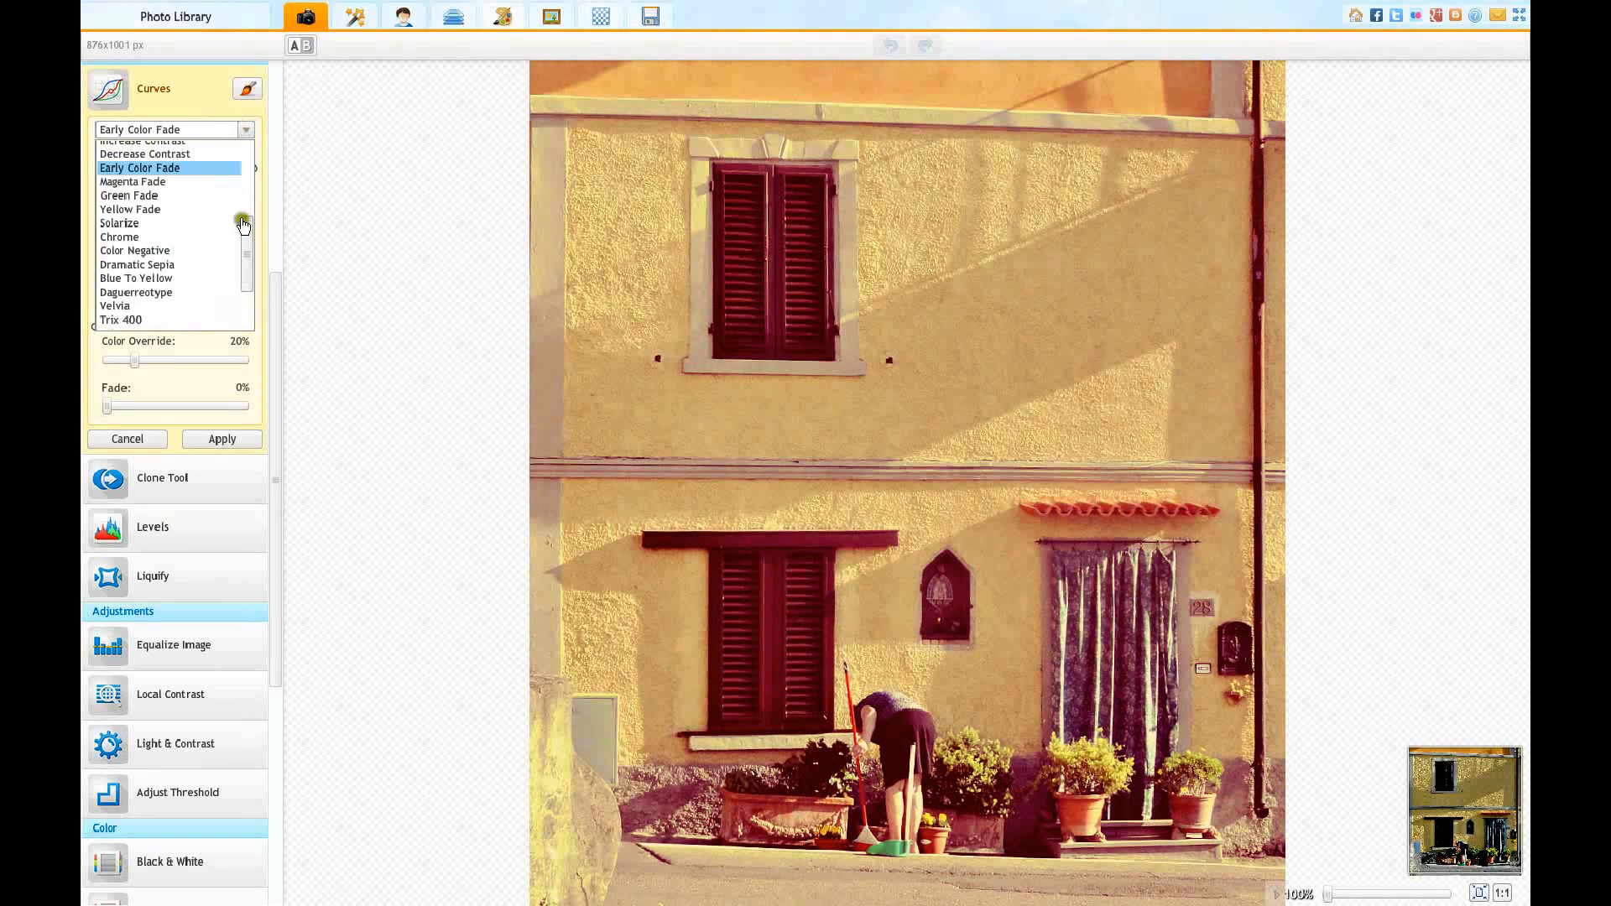
{"action": "left_click", "coordinate": [119, 237]}
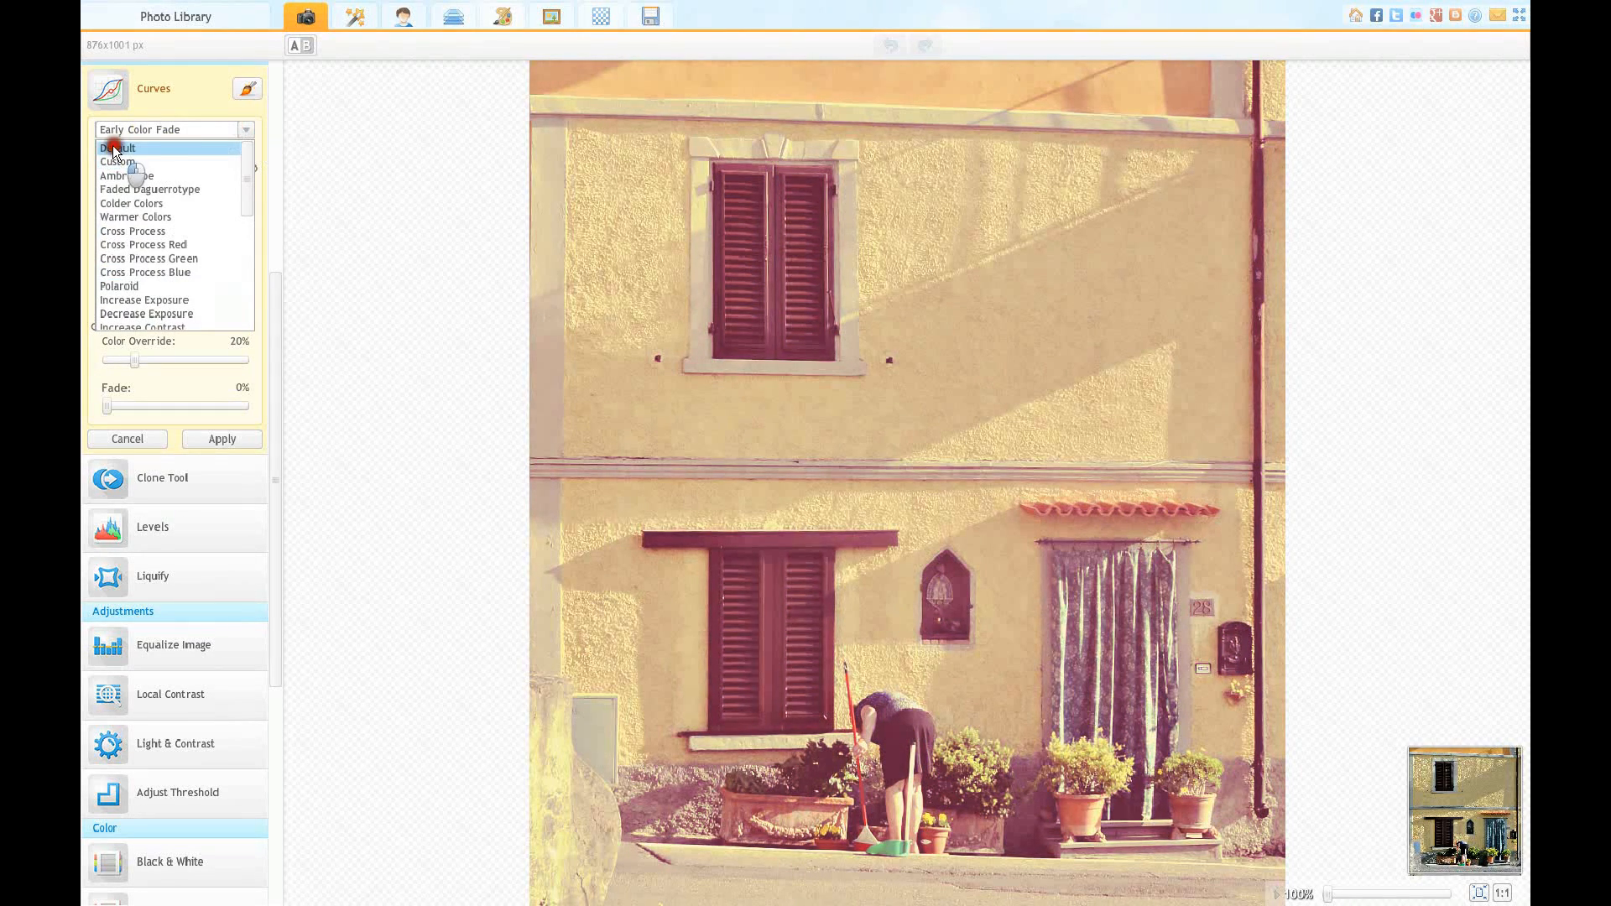
{"action": "left_click", "coordinate": [115, 148]}
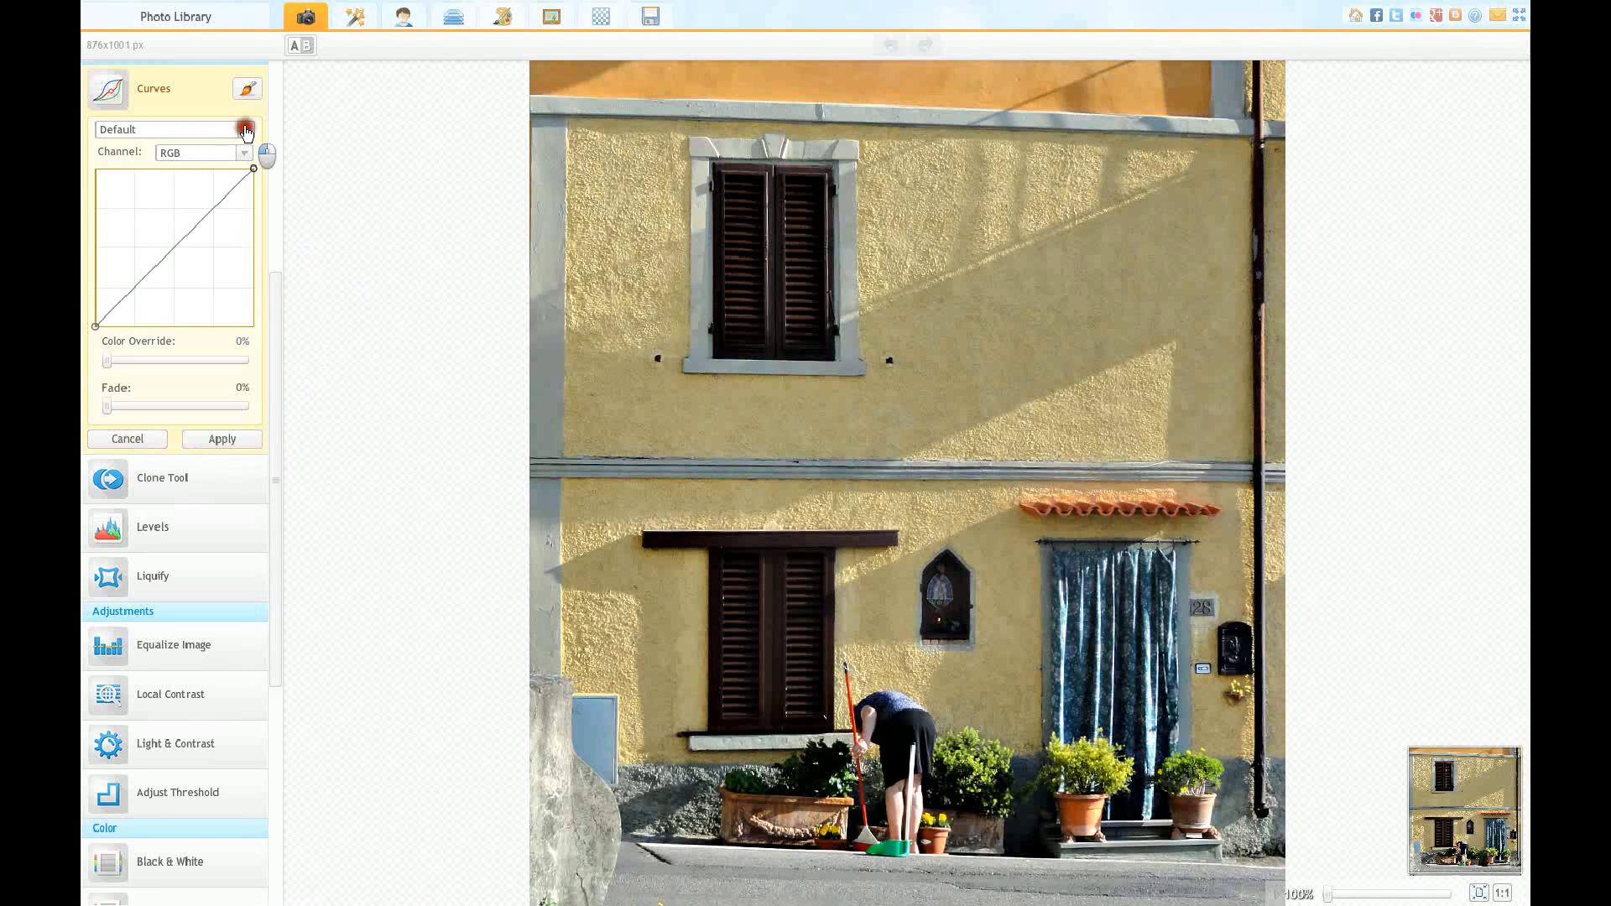
{"action": "left_click", "coordinate": [245, 129]}
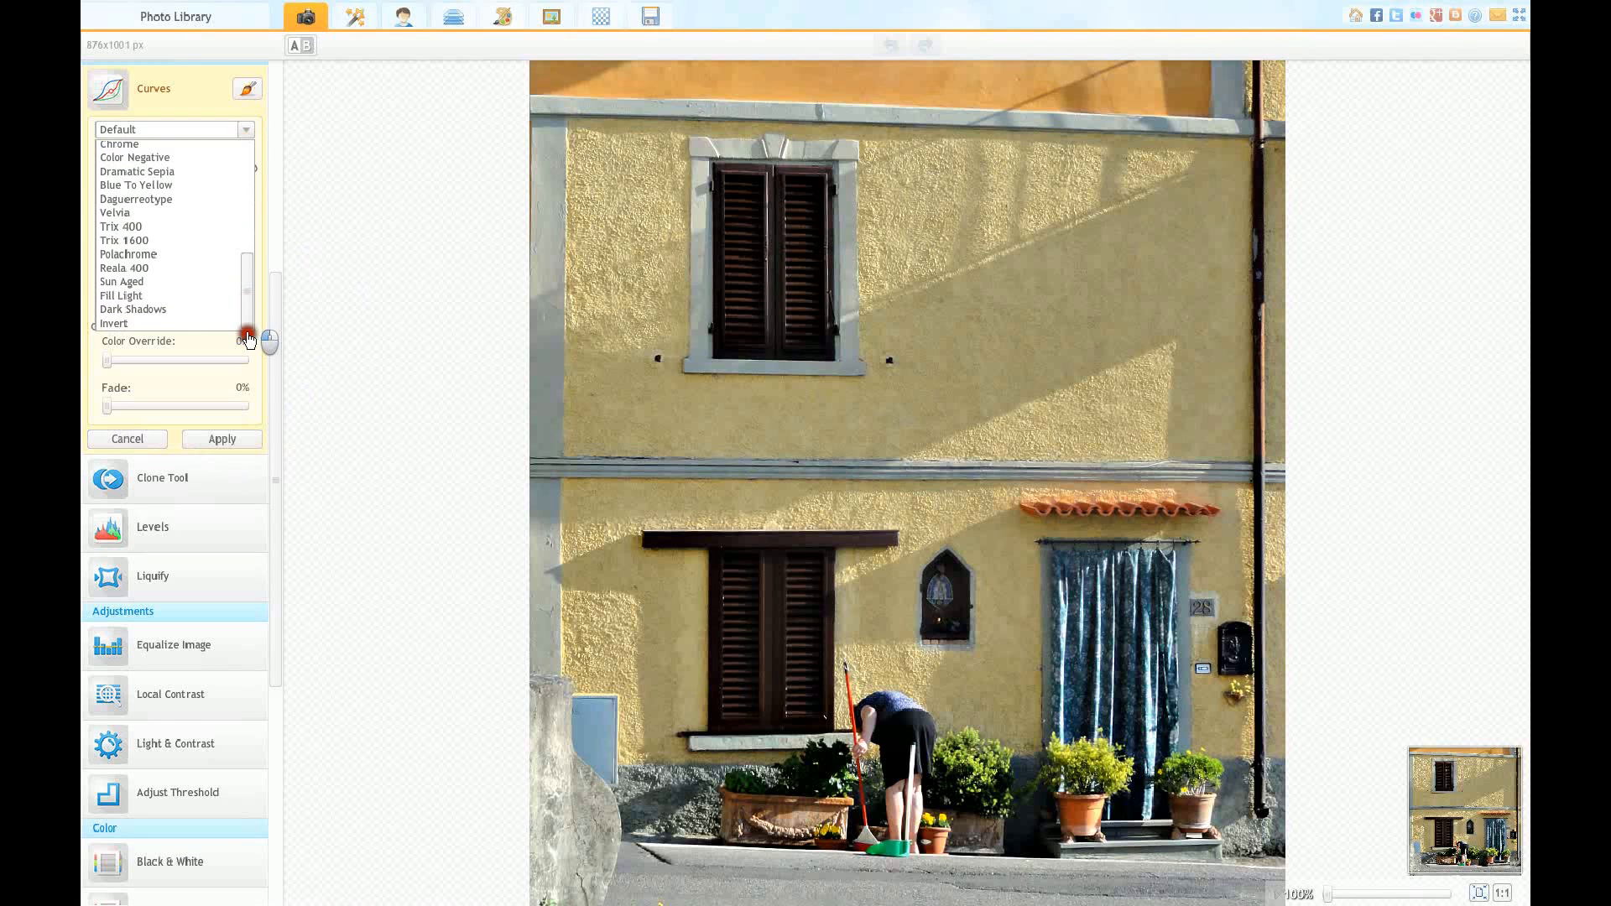
{"action": "mouse_move", "coordinate": [133, 309]}
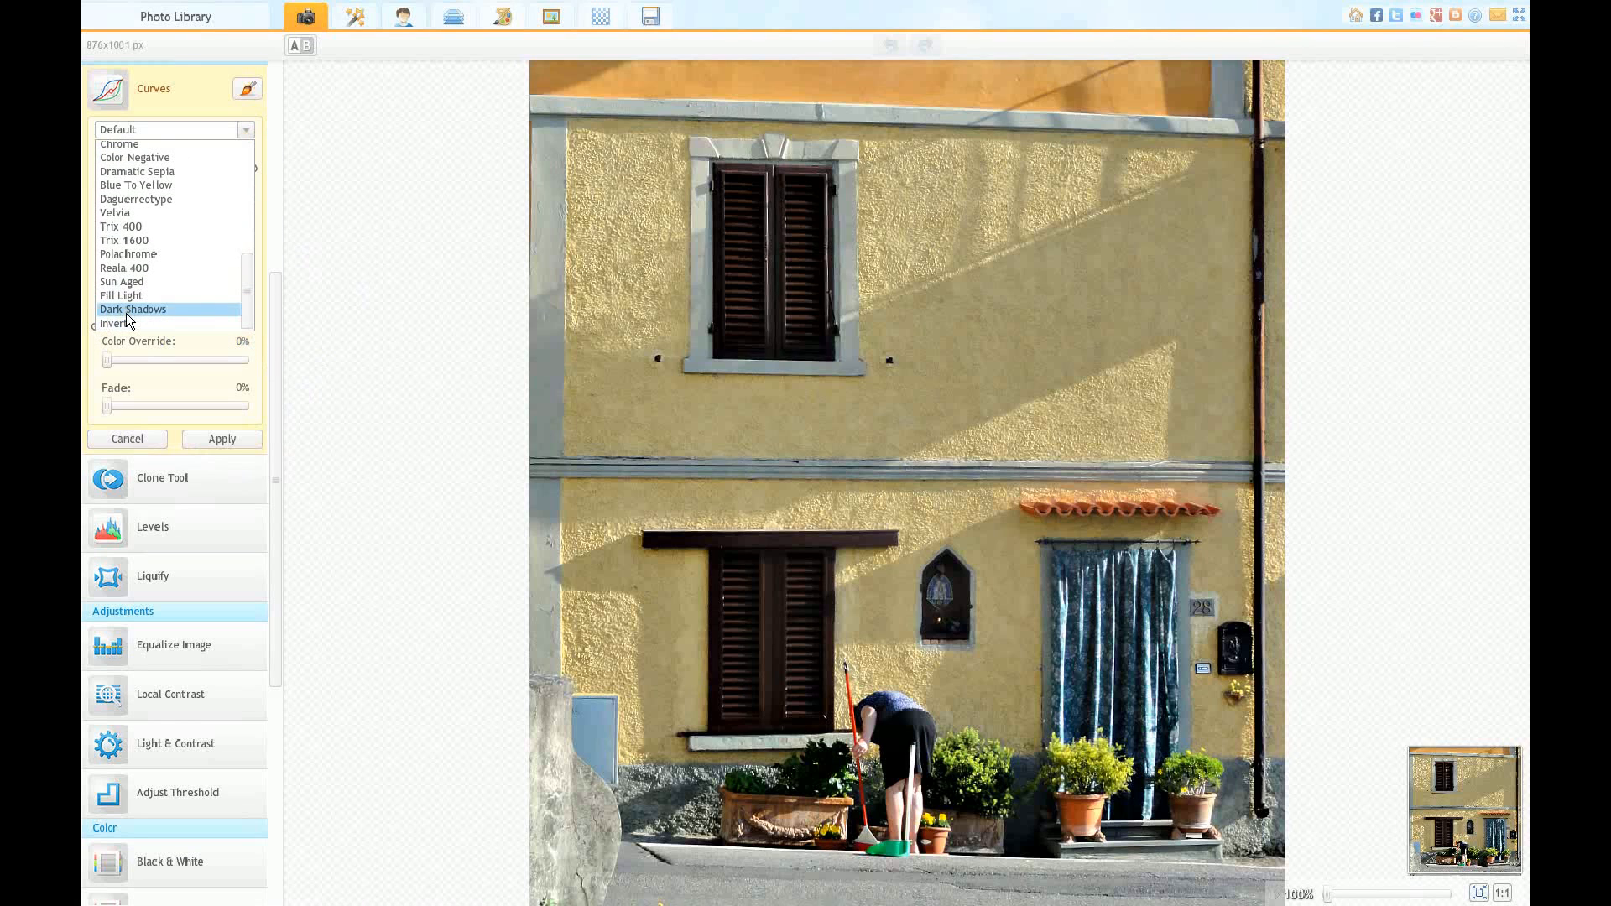
{"action": "mouse_move", "coordinate": [115, 296]}
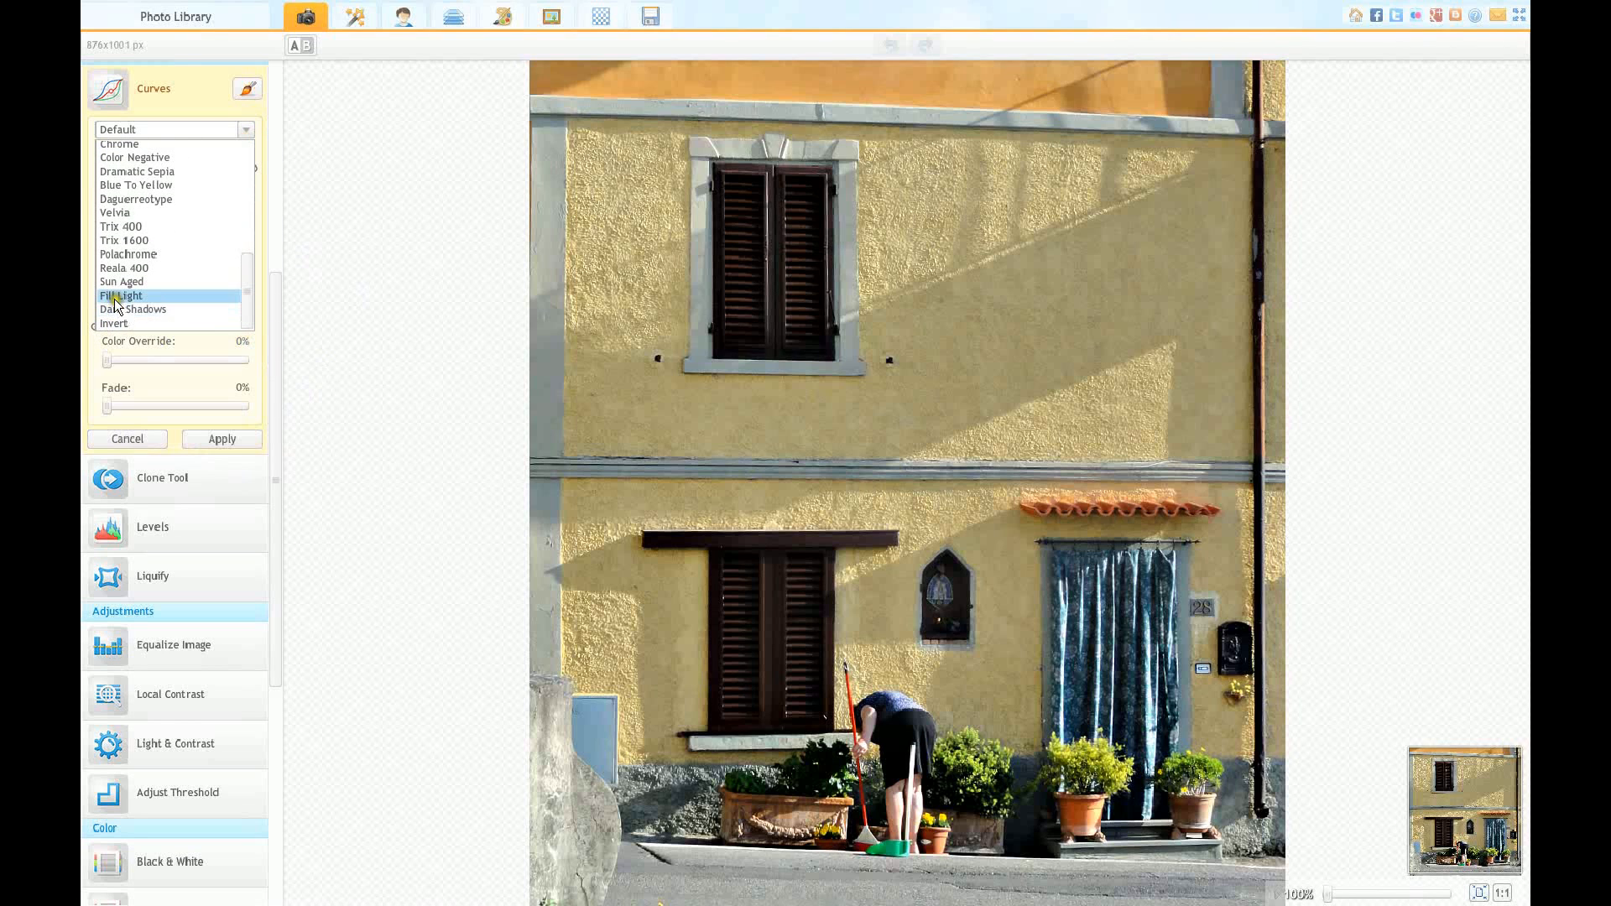
{"action": "left_click", "coordinate": [122, 295]}
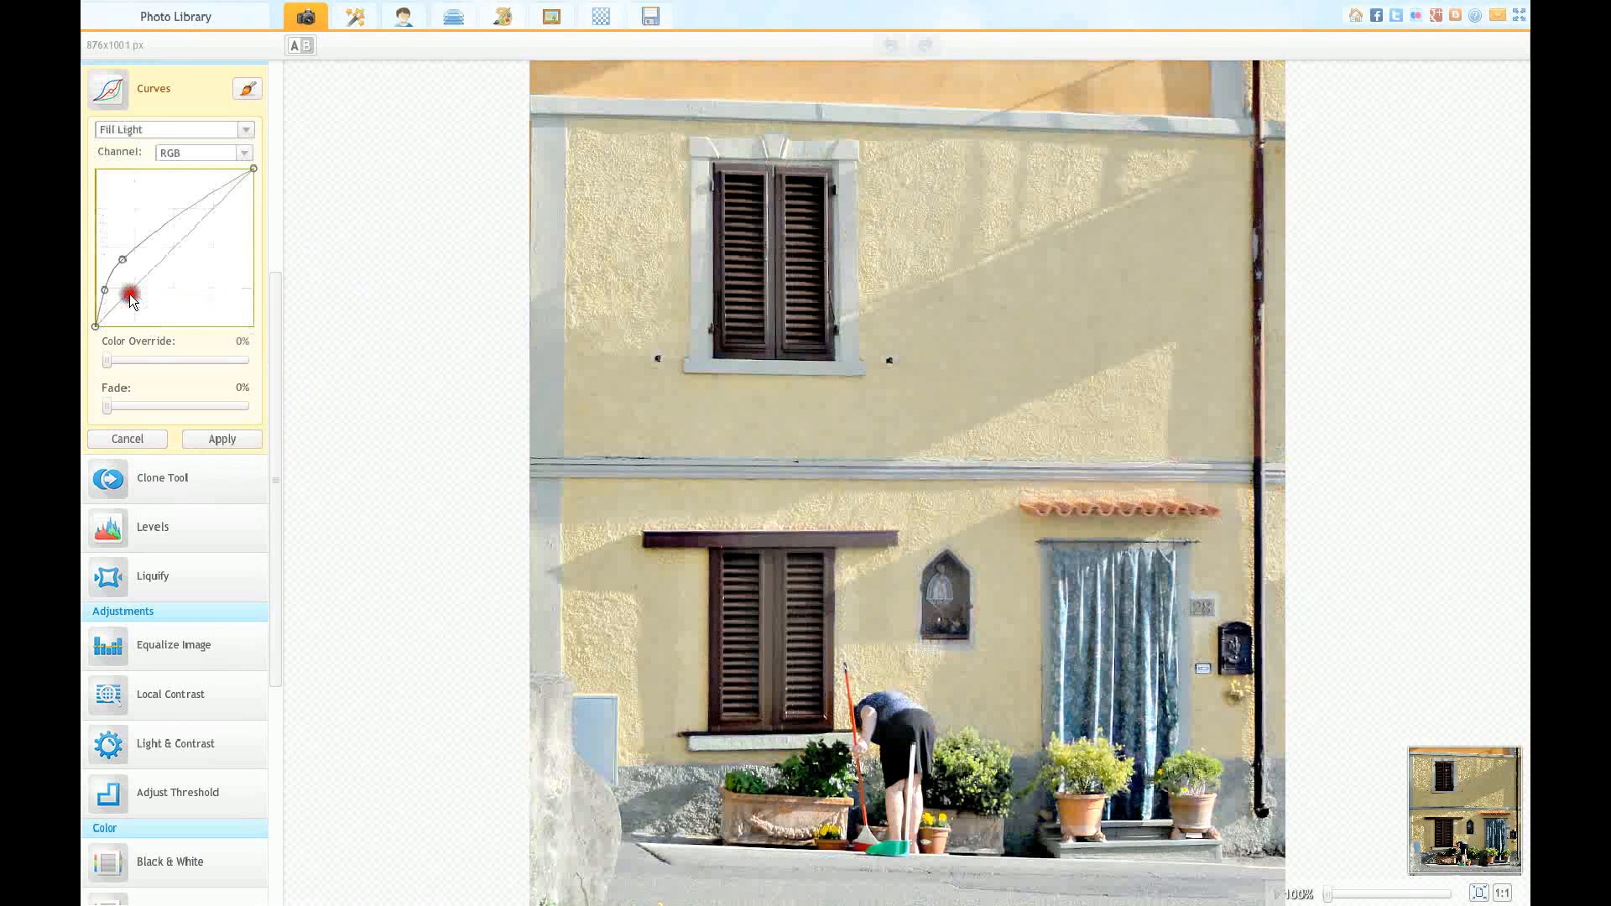
Step: Drag curve points to test brightened midtones and contrast, then straighten the curve
{"action": "left_click_drag", "start_coordinate": [131, 298], "coordinate": [125, 287]}
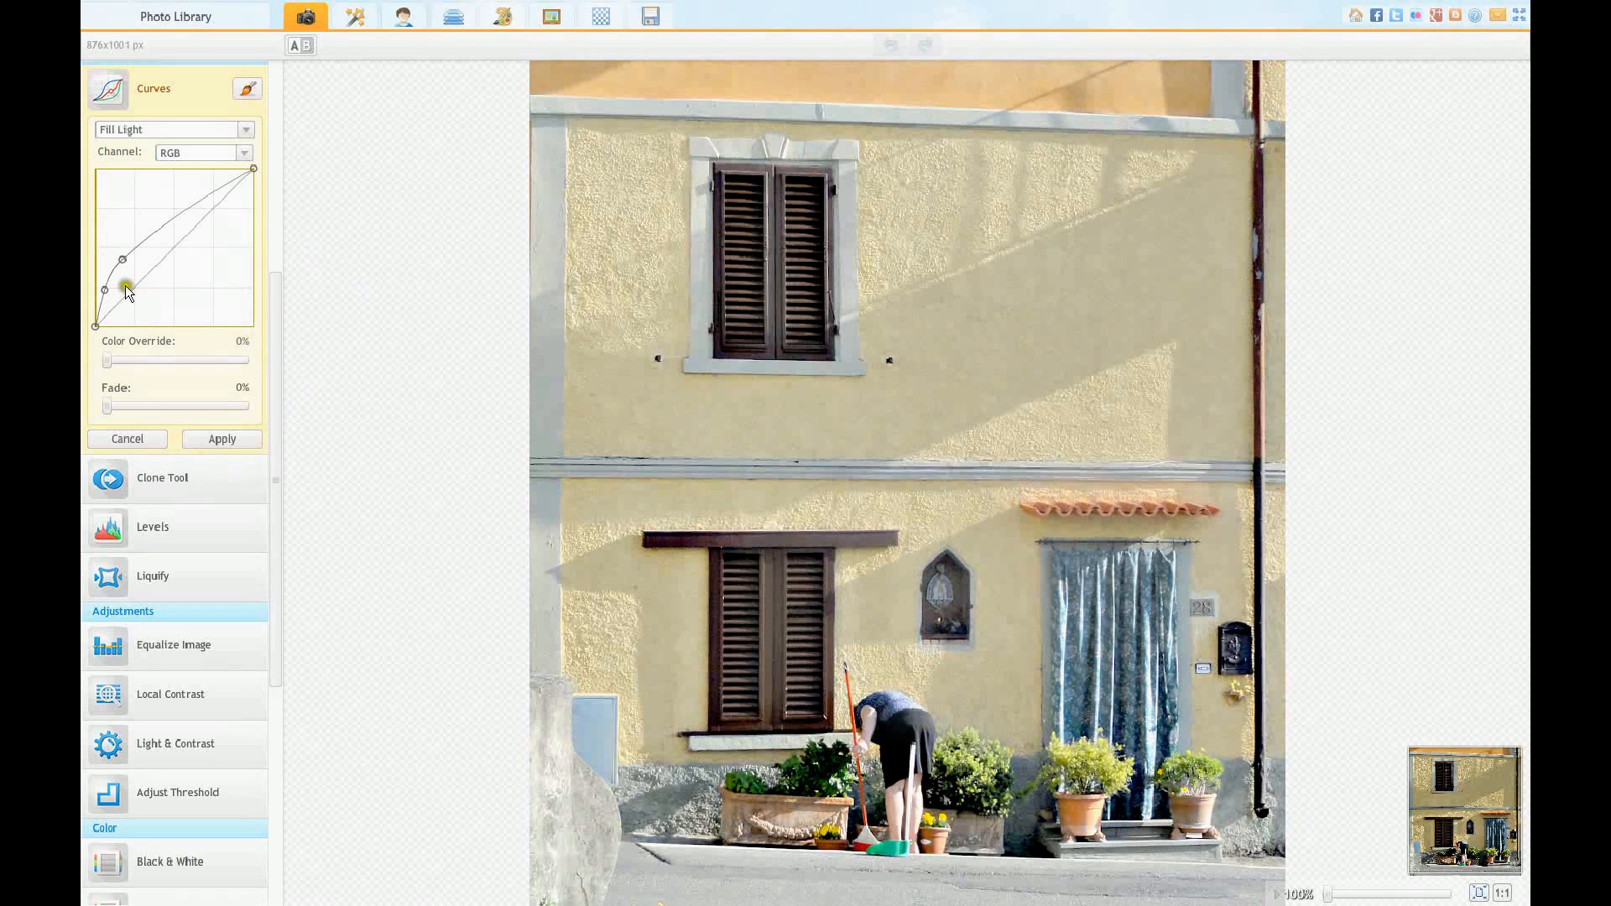
{"action": "left_click_drag", "start_coordinate": [125, 288], "coordinate": [123, 257]}
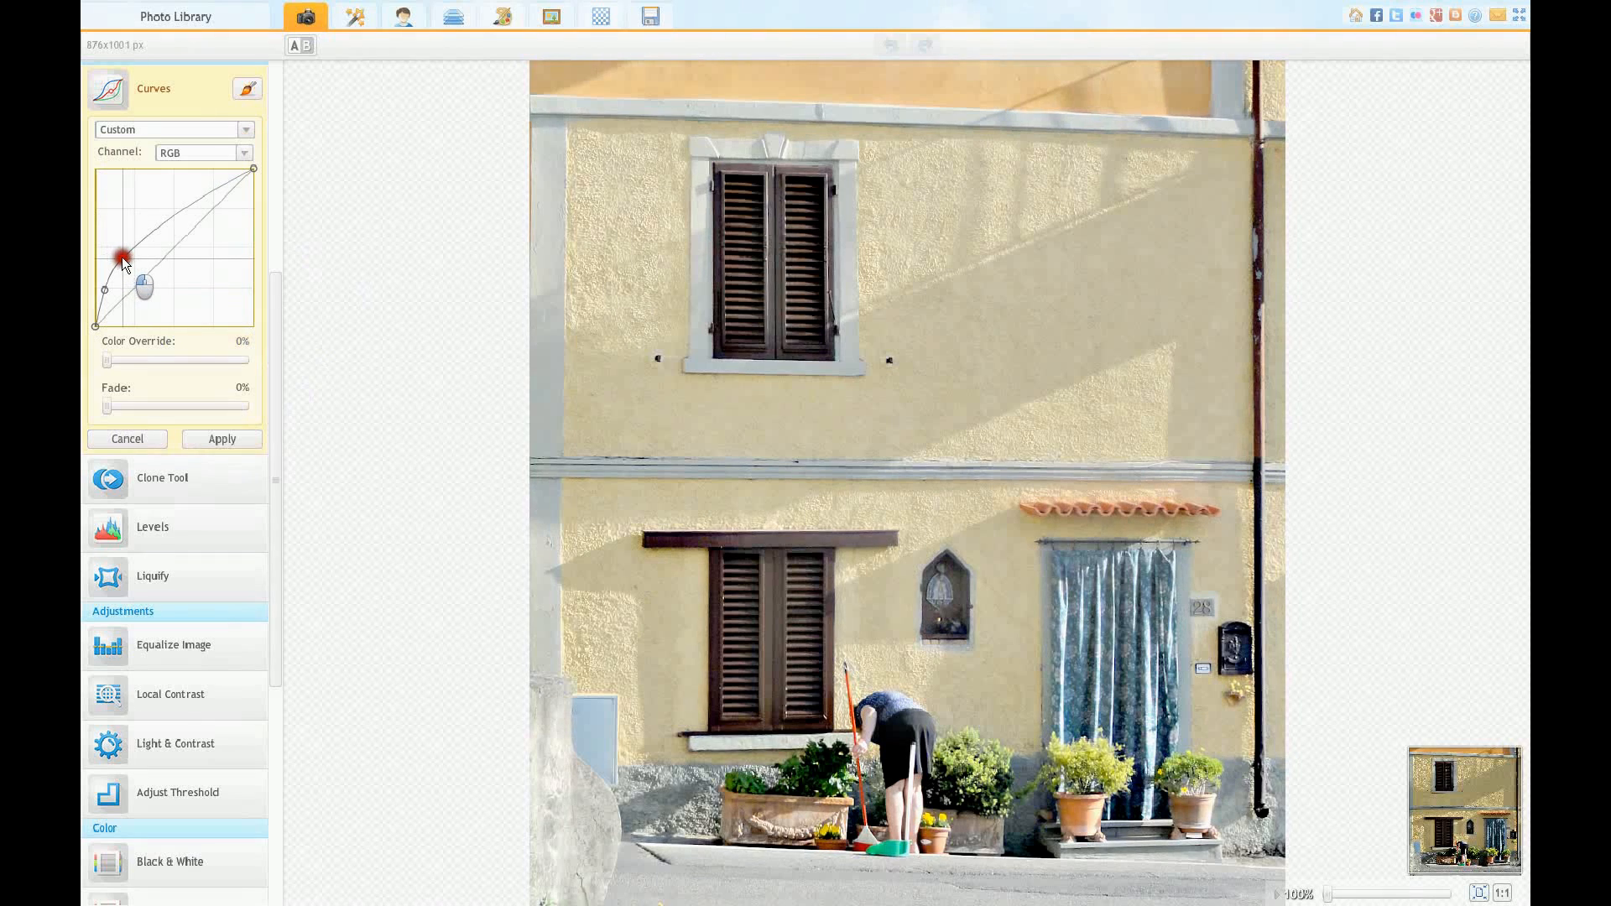
{"action": "left_click_drag", "start_coordinate": [120, 257], "coordinate": [141, 254]}
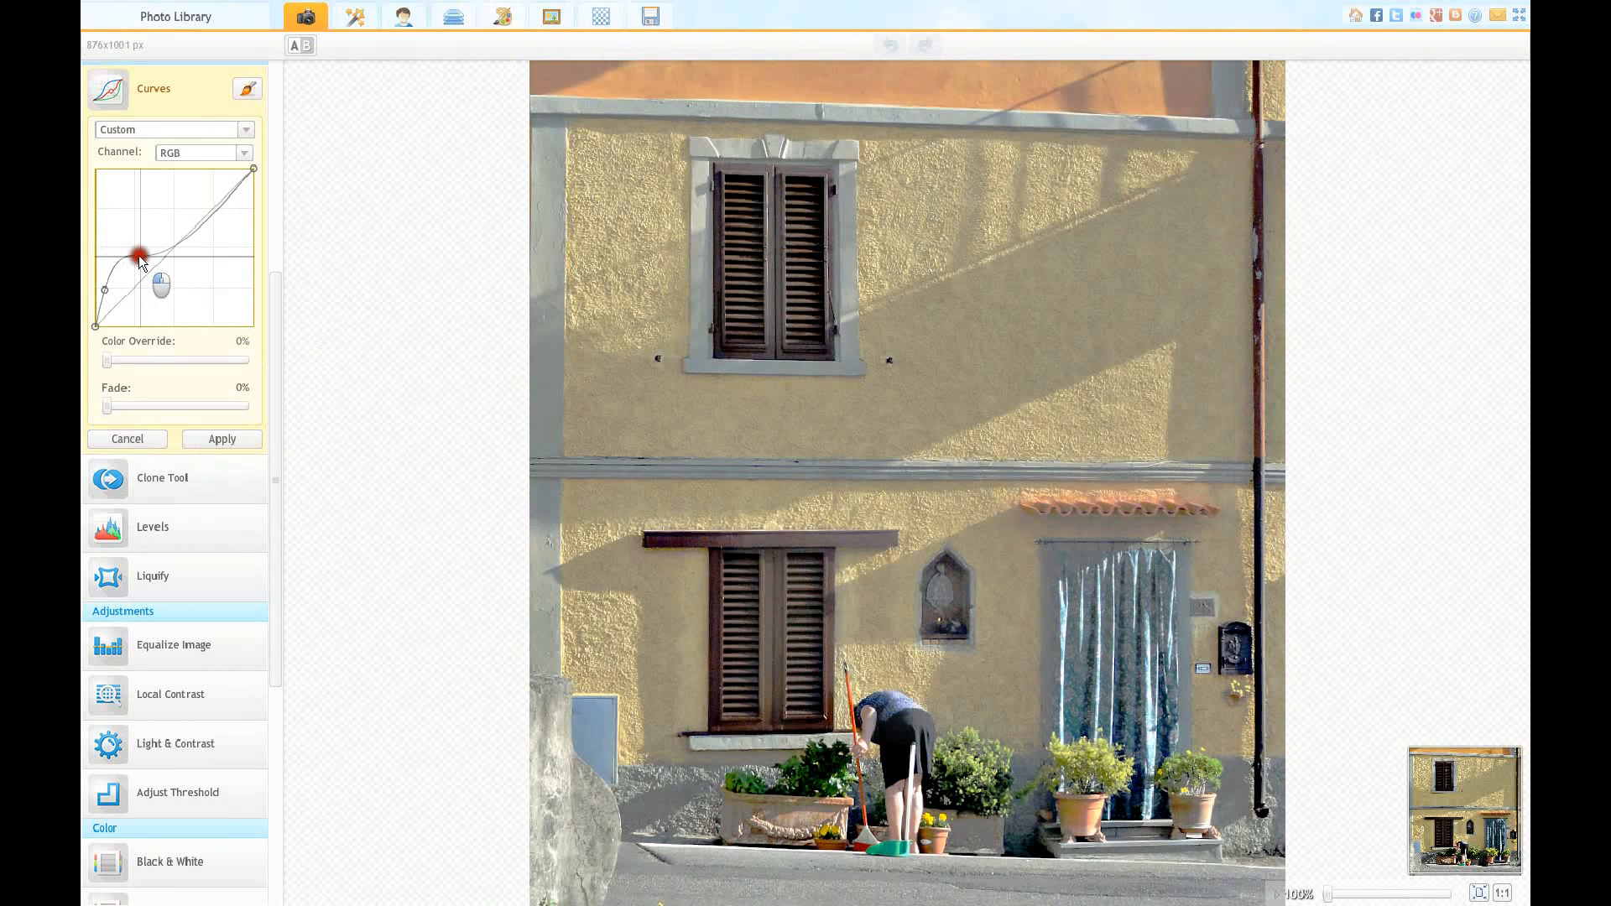
{"action": "left_click_drag", "start_coordinate": [141, 256], "coordinate": [154, 228]}
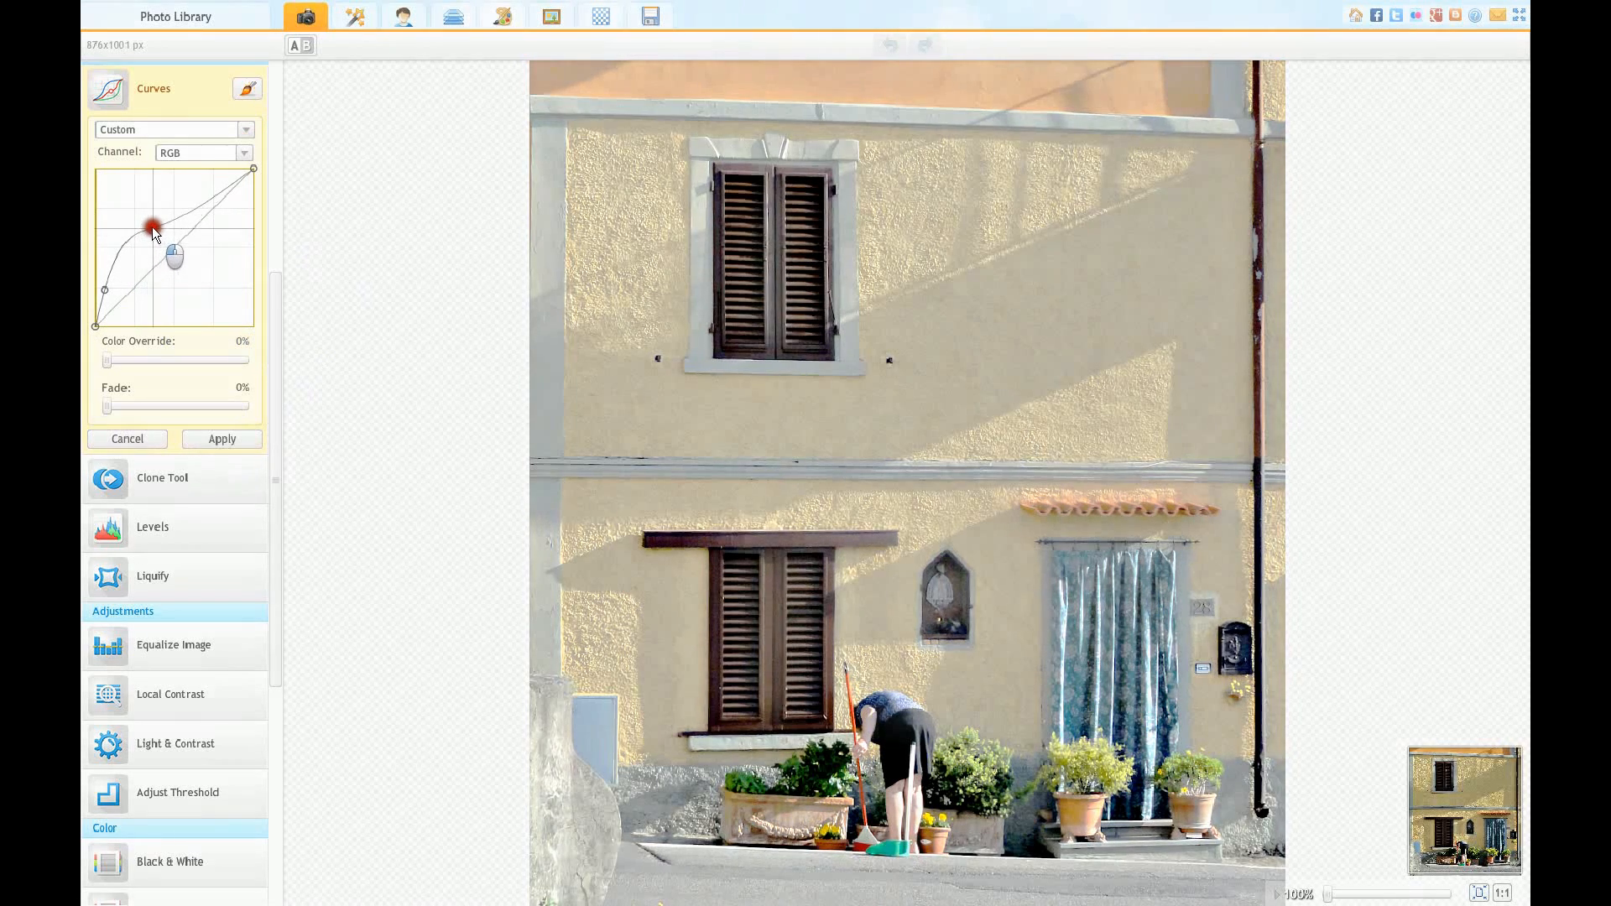
{"action": "left_click_drag", "start_coordinate": [152, 228], "coordinate": [108, 285]}
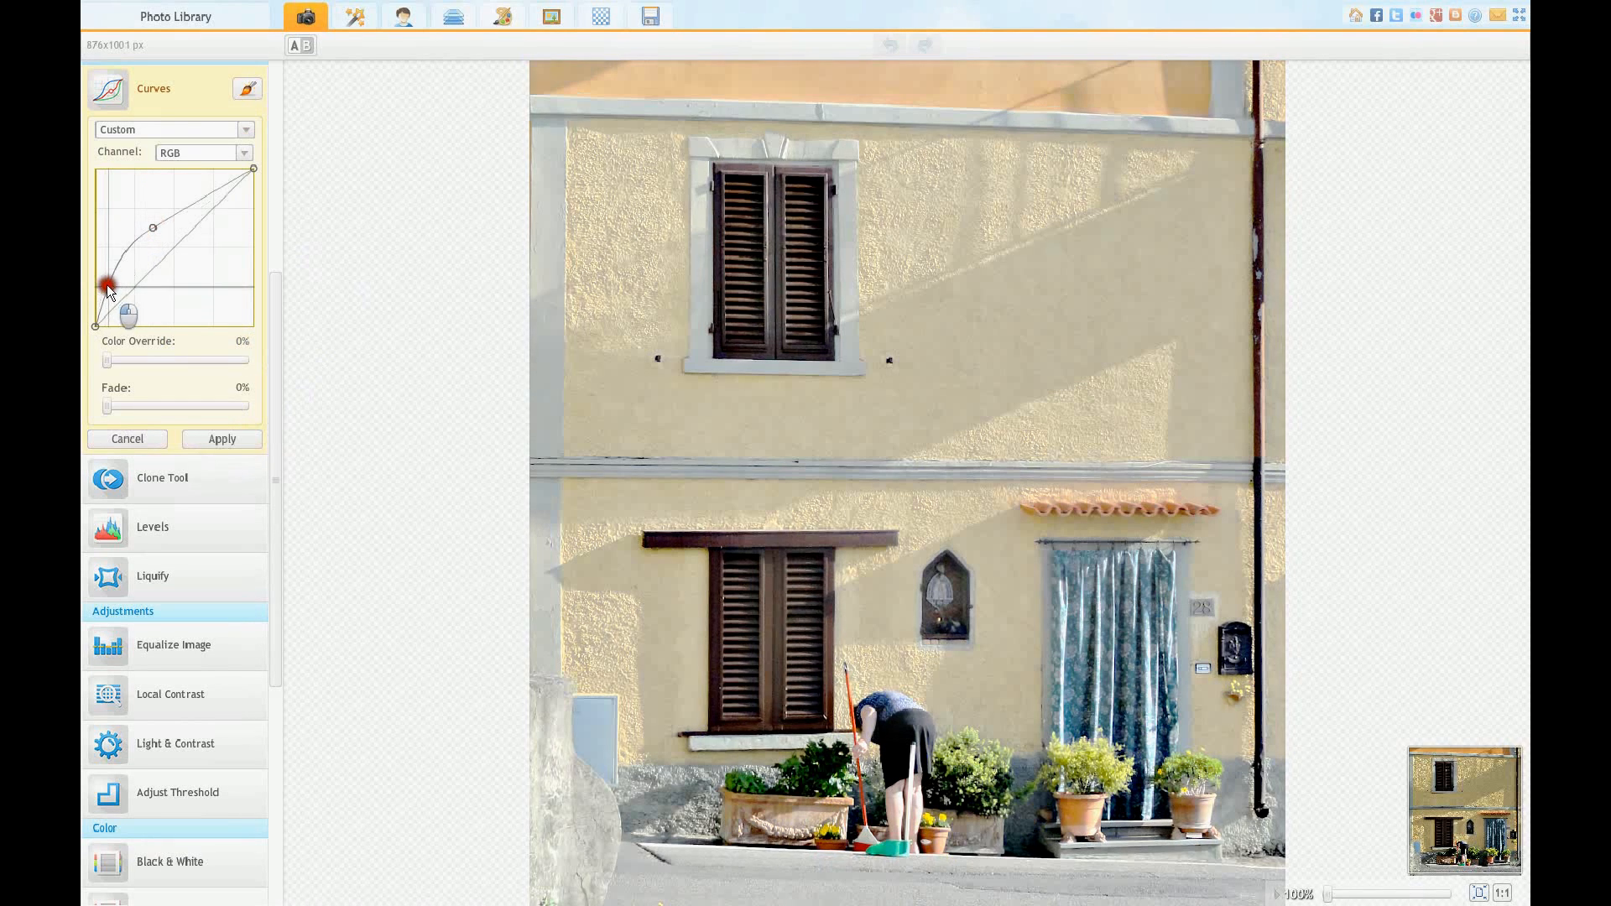
{"action": "left_click_drag", "start_coordinate": [108, 285], "coordinate": [113, 293]}
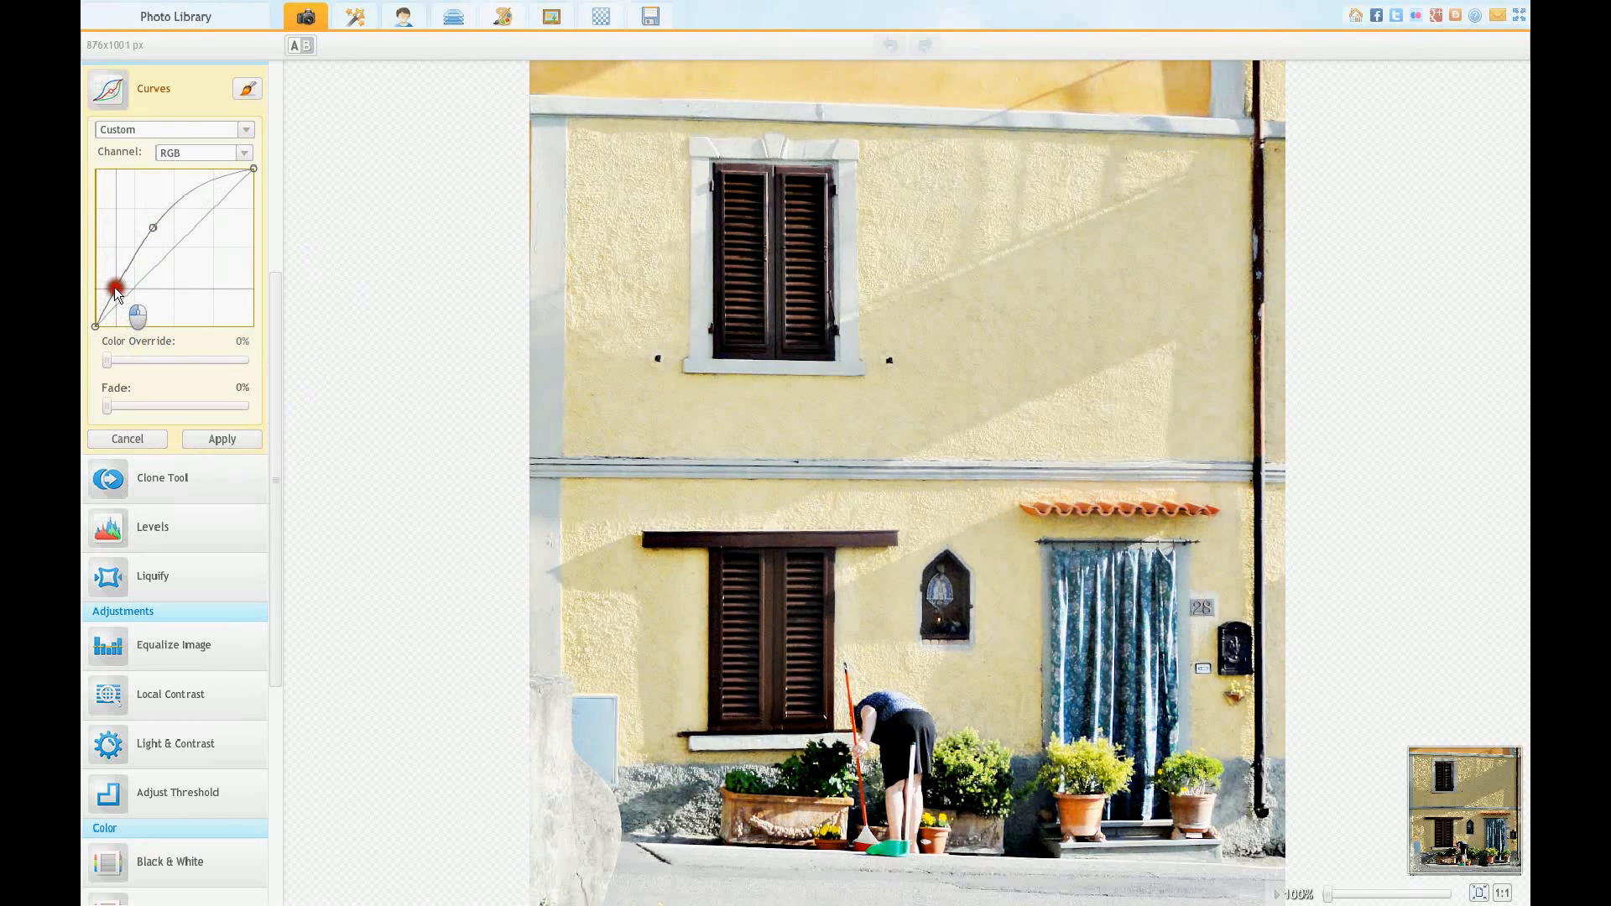
{"action": "left_click_drag", "start_coordinate": [115, 288], "coordinate": [151, 230]}
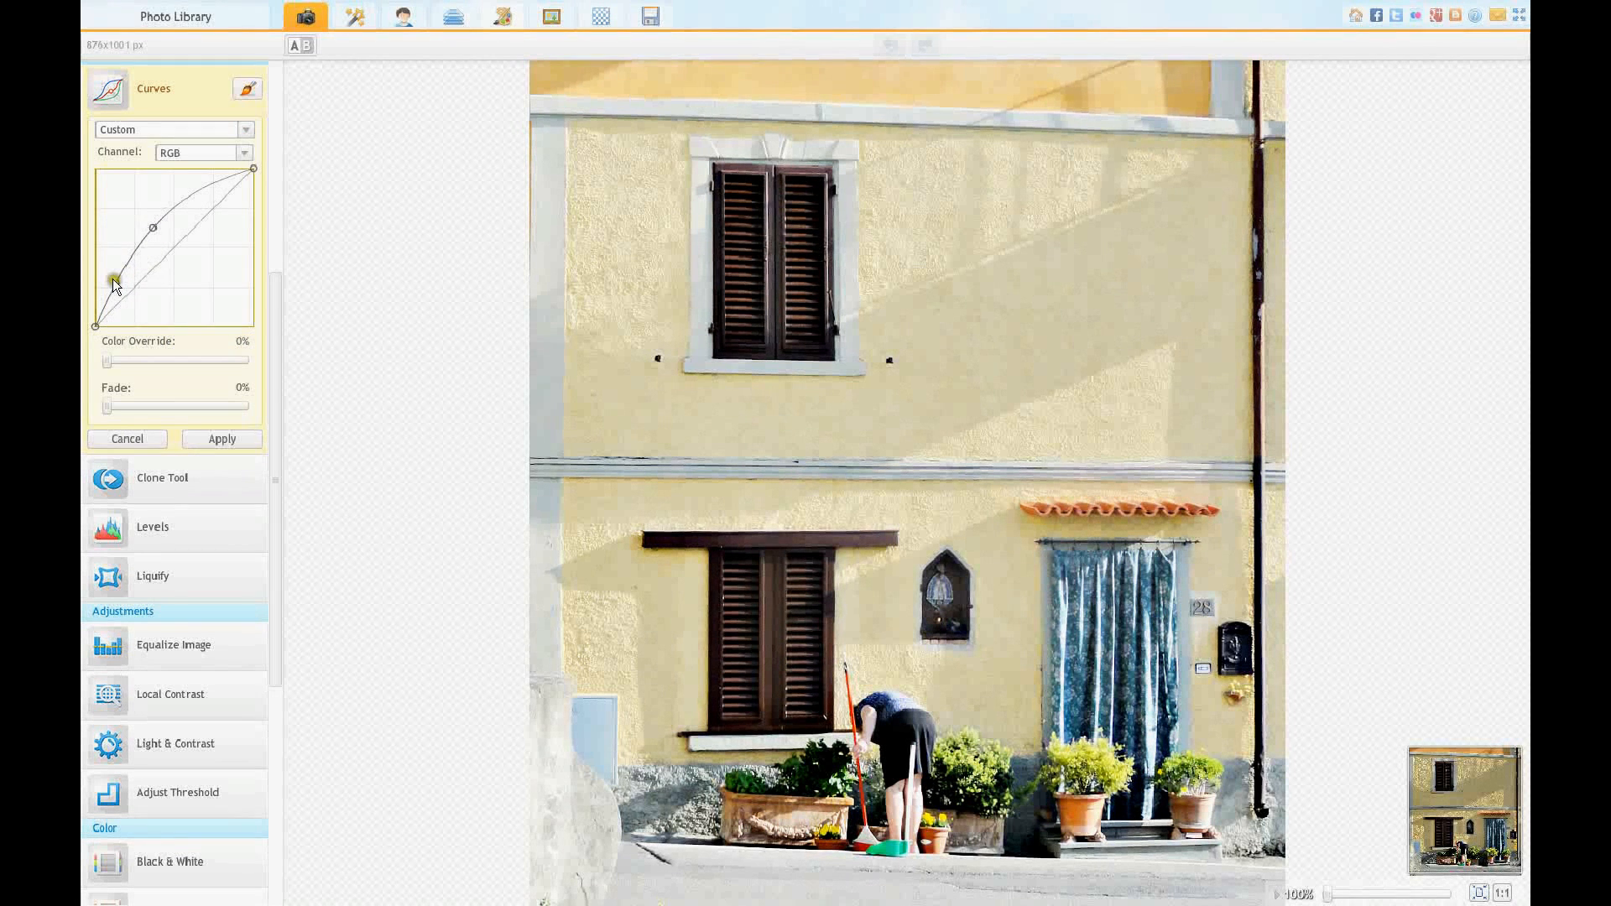
{"action": "left_click_drag", "start_coordinate": [113, 285], "coordinate": [149, 306]}
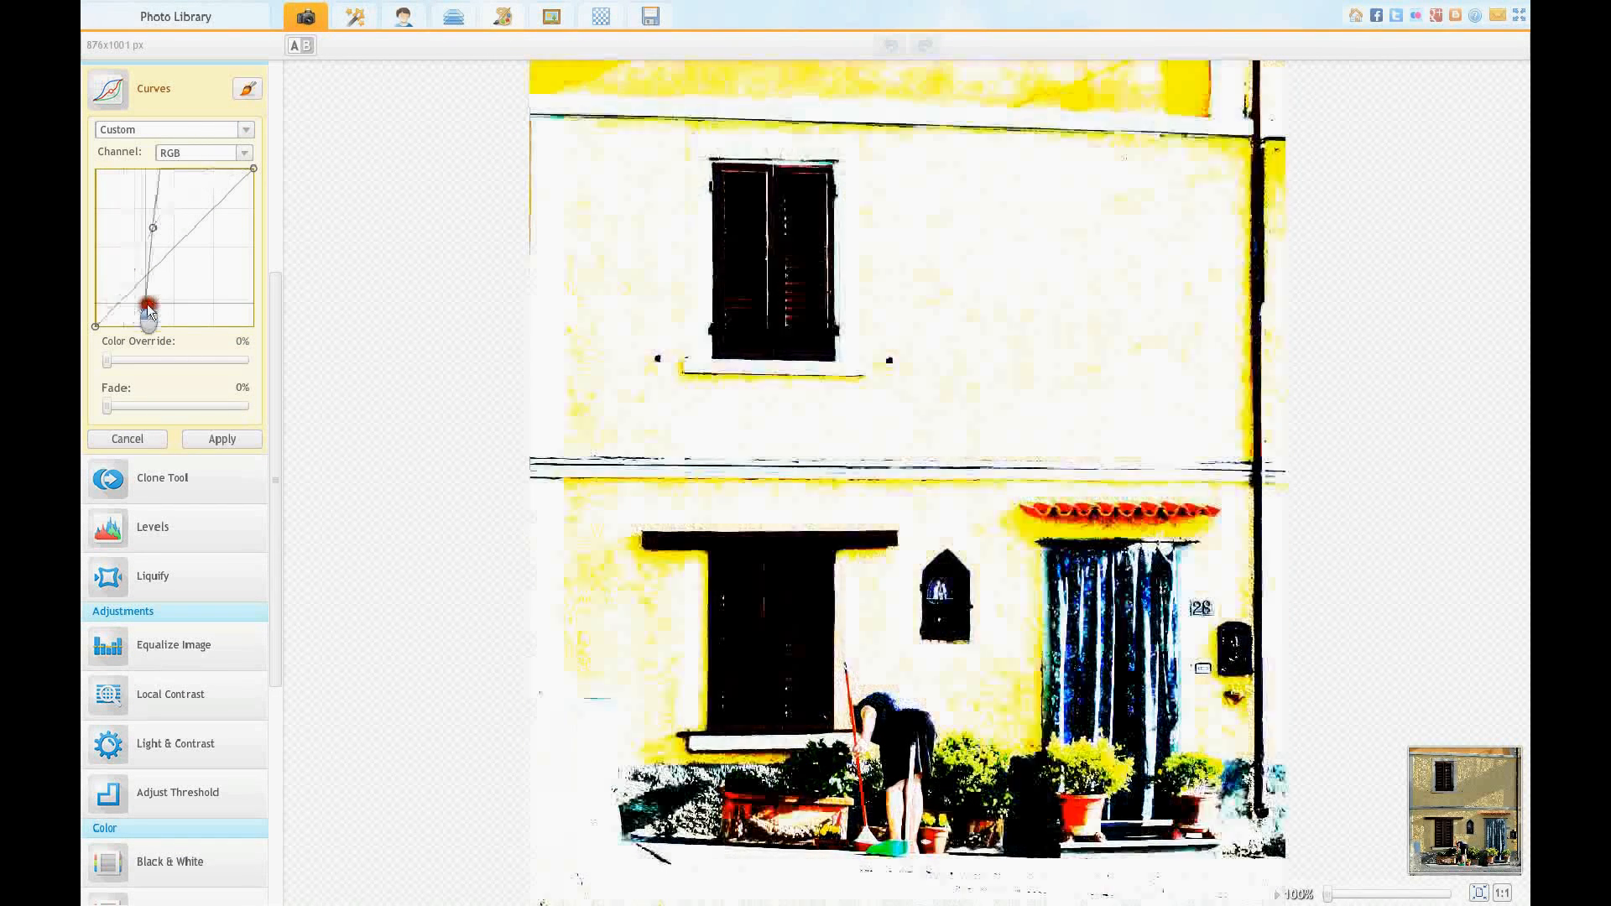
{"action": "left_click_drag", "start_coordinate": [148, 306], "coordinate": [152, 229]}
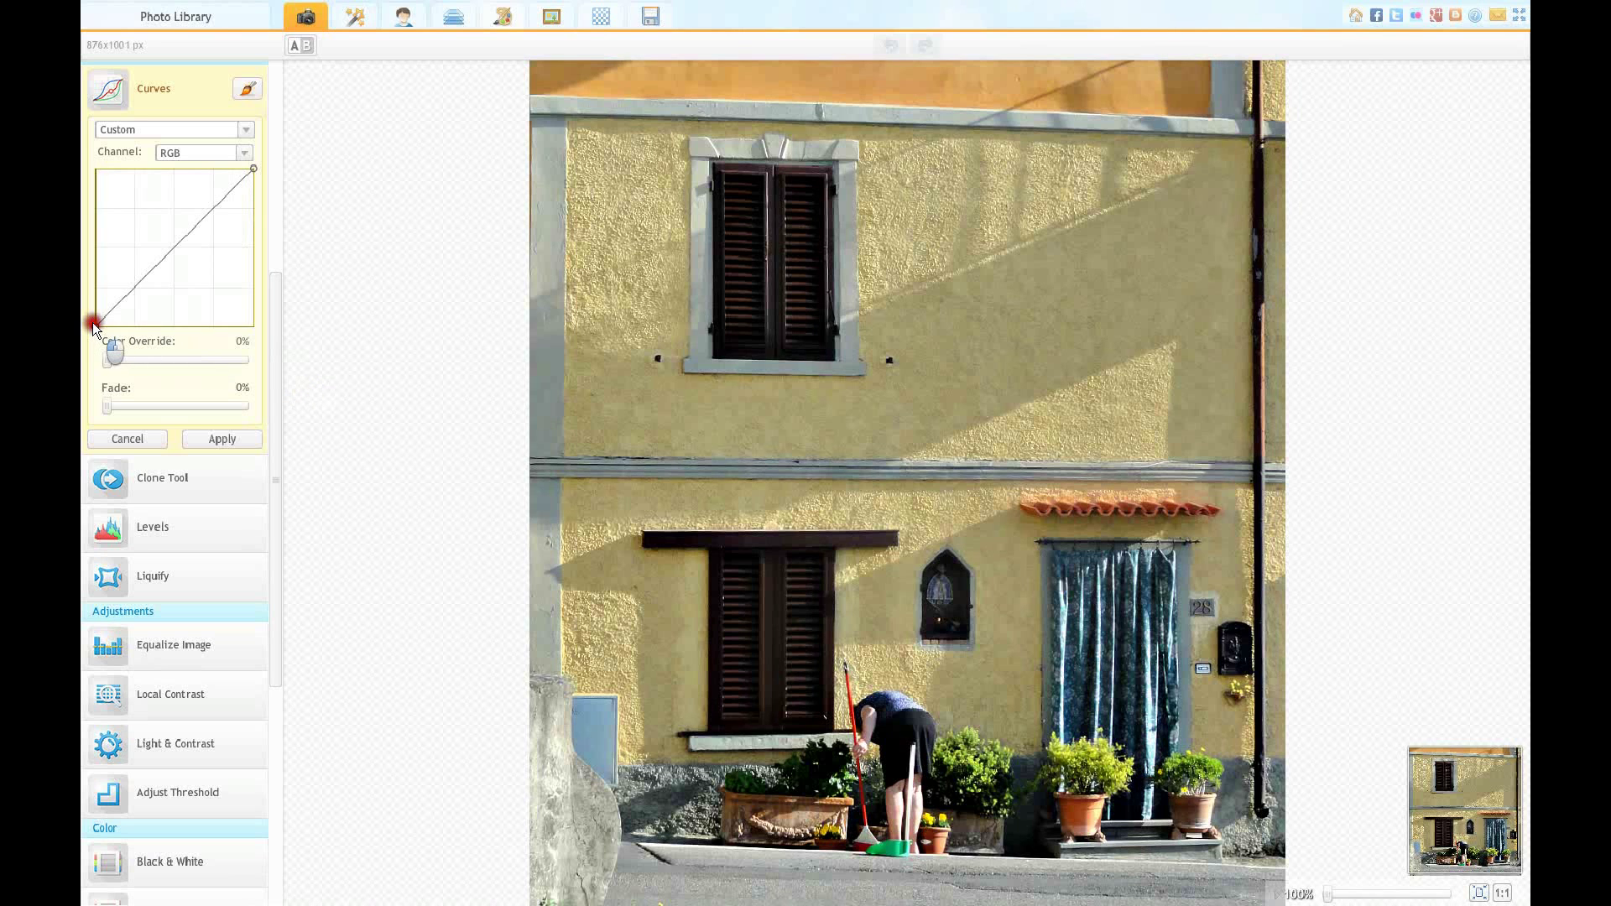
Step: Raise the curve's dark endpoint to the top and drop the bright endpoint to the bottom
{"action": "left_click_drag", "start_coordinate": [95, 324], "coordinate": [95, 286]}
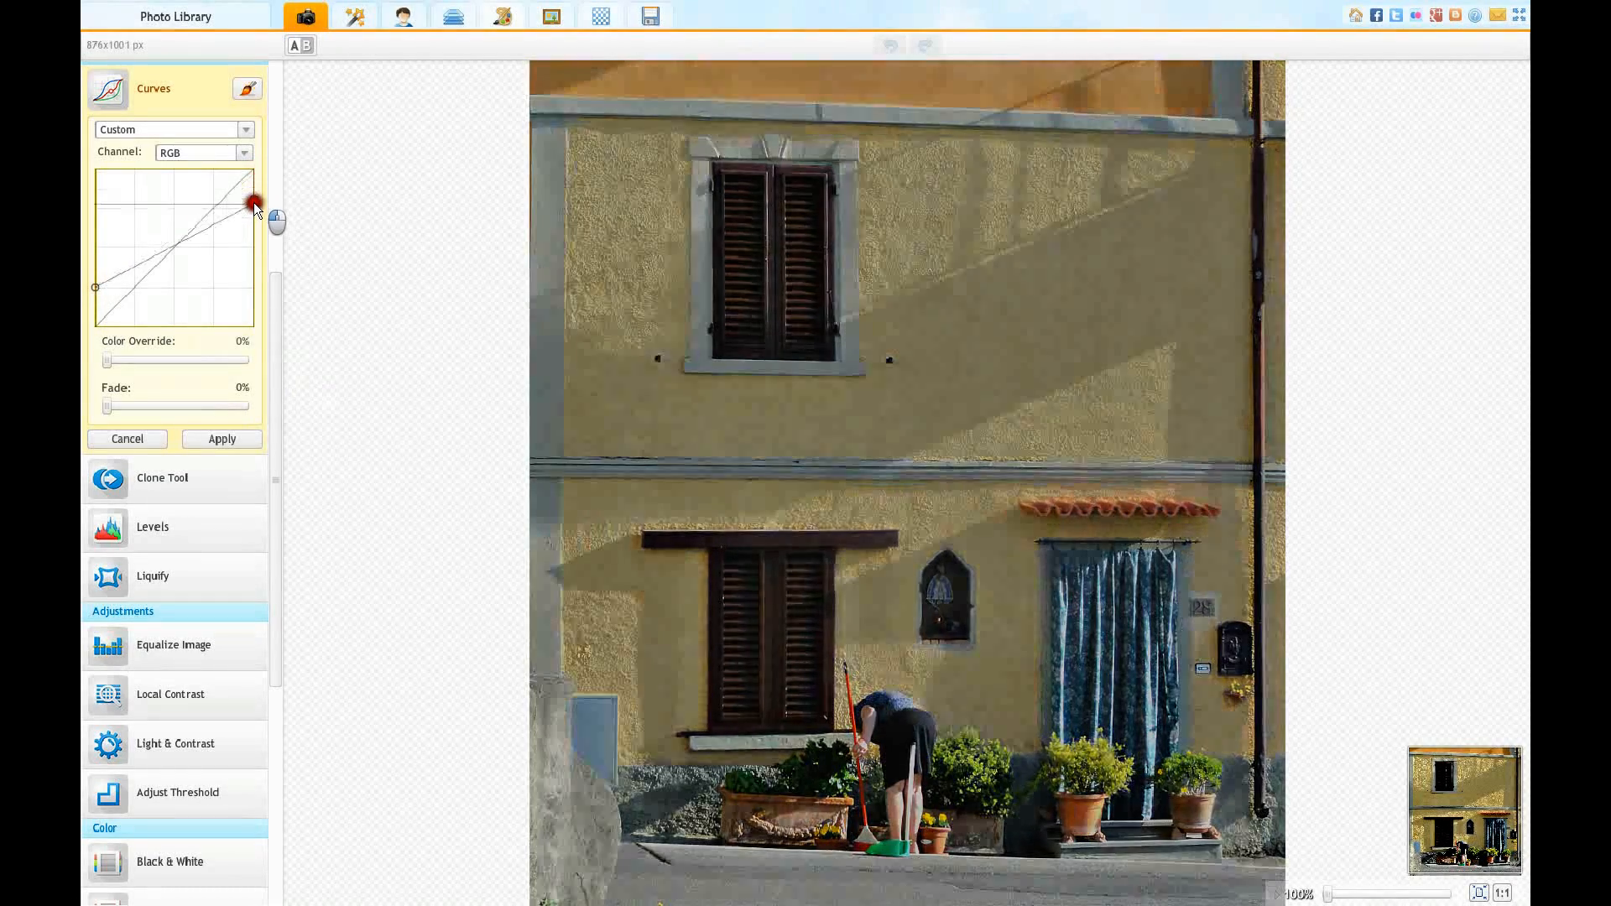
{"action": "left_click_drag", "start_coordinate": [253, 203], "coordinate": [254, 253]}
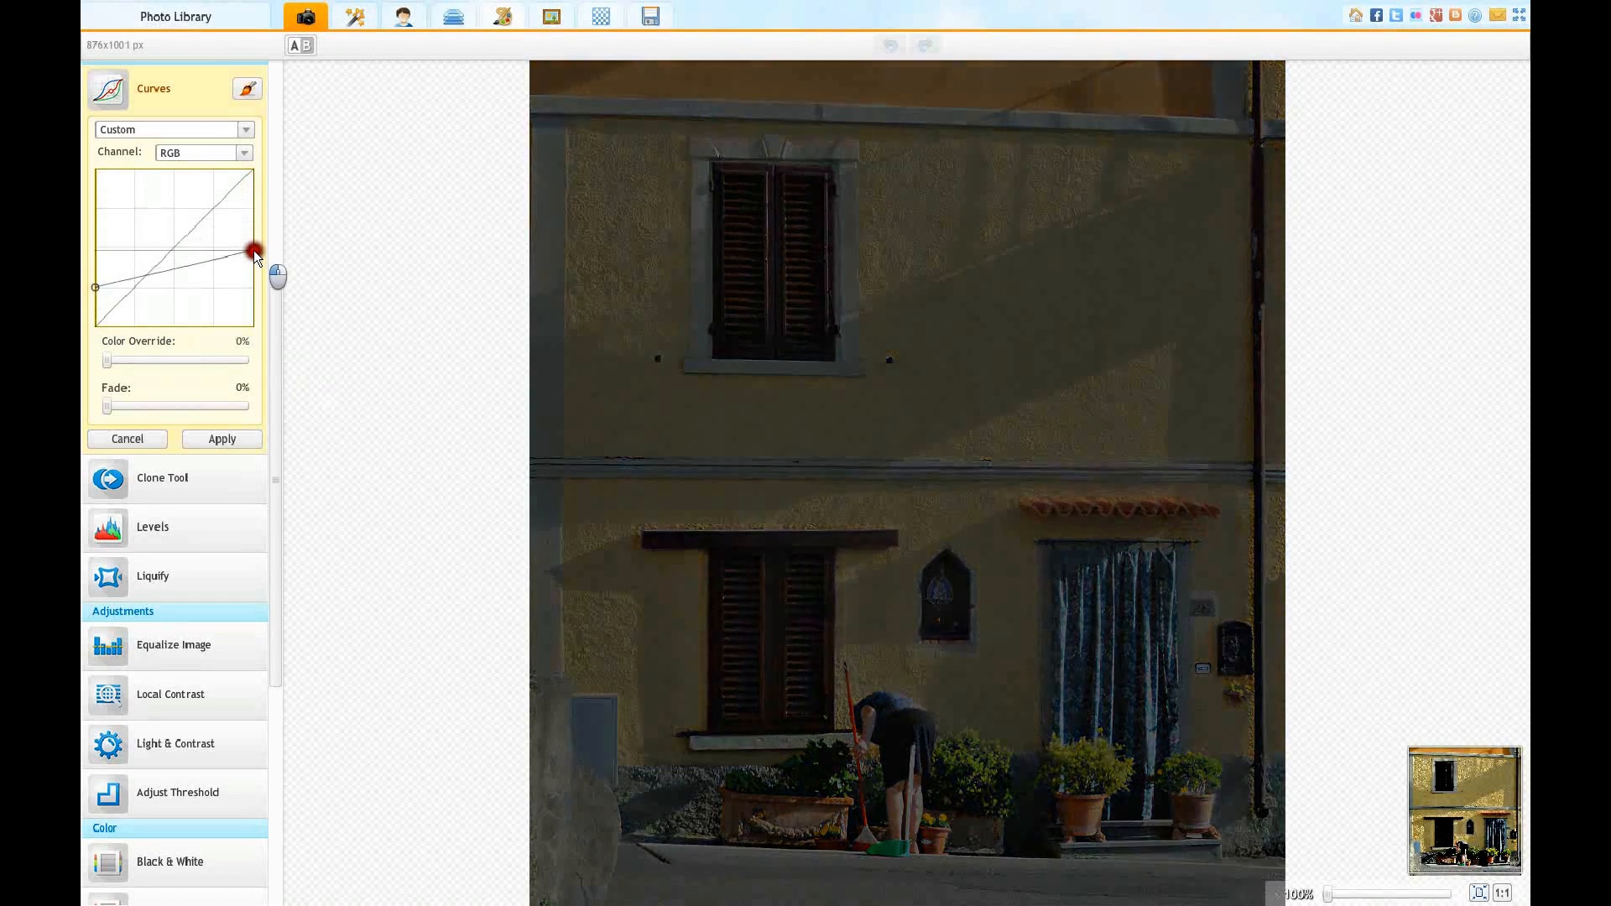
{"action": "left_click_drag", "start_coordinate": [253, 253], "coordinate": [250, 290]}
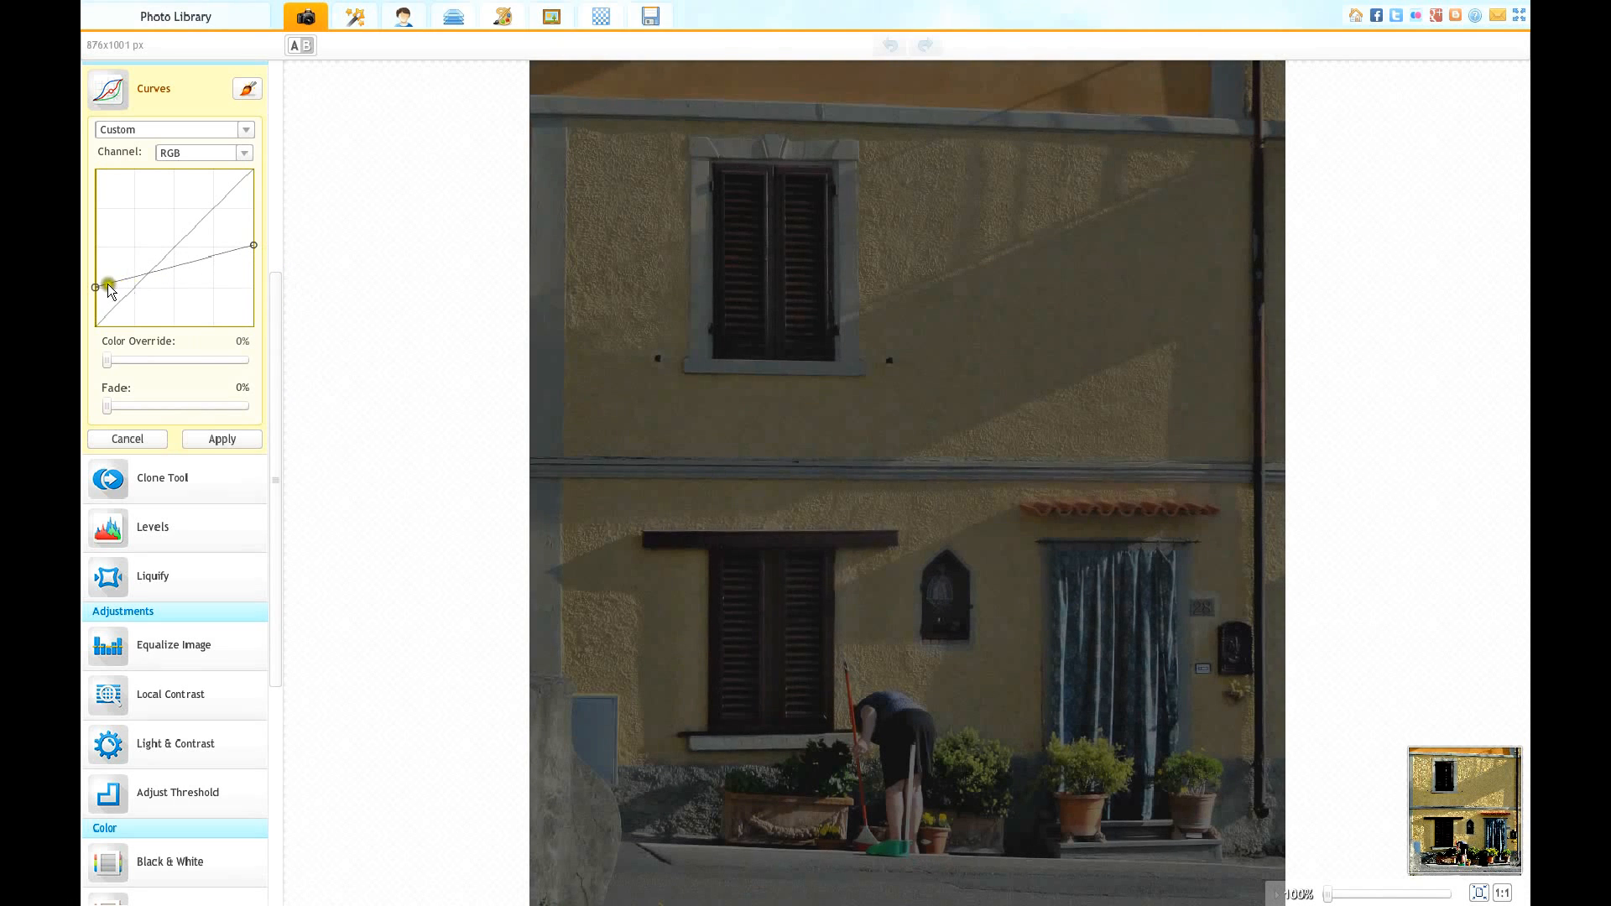
{"action": "left_click_drag", "start_coordinate": [109, 285], "coordinate": [96, 288]}
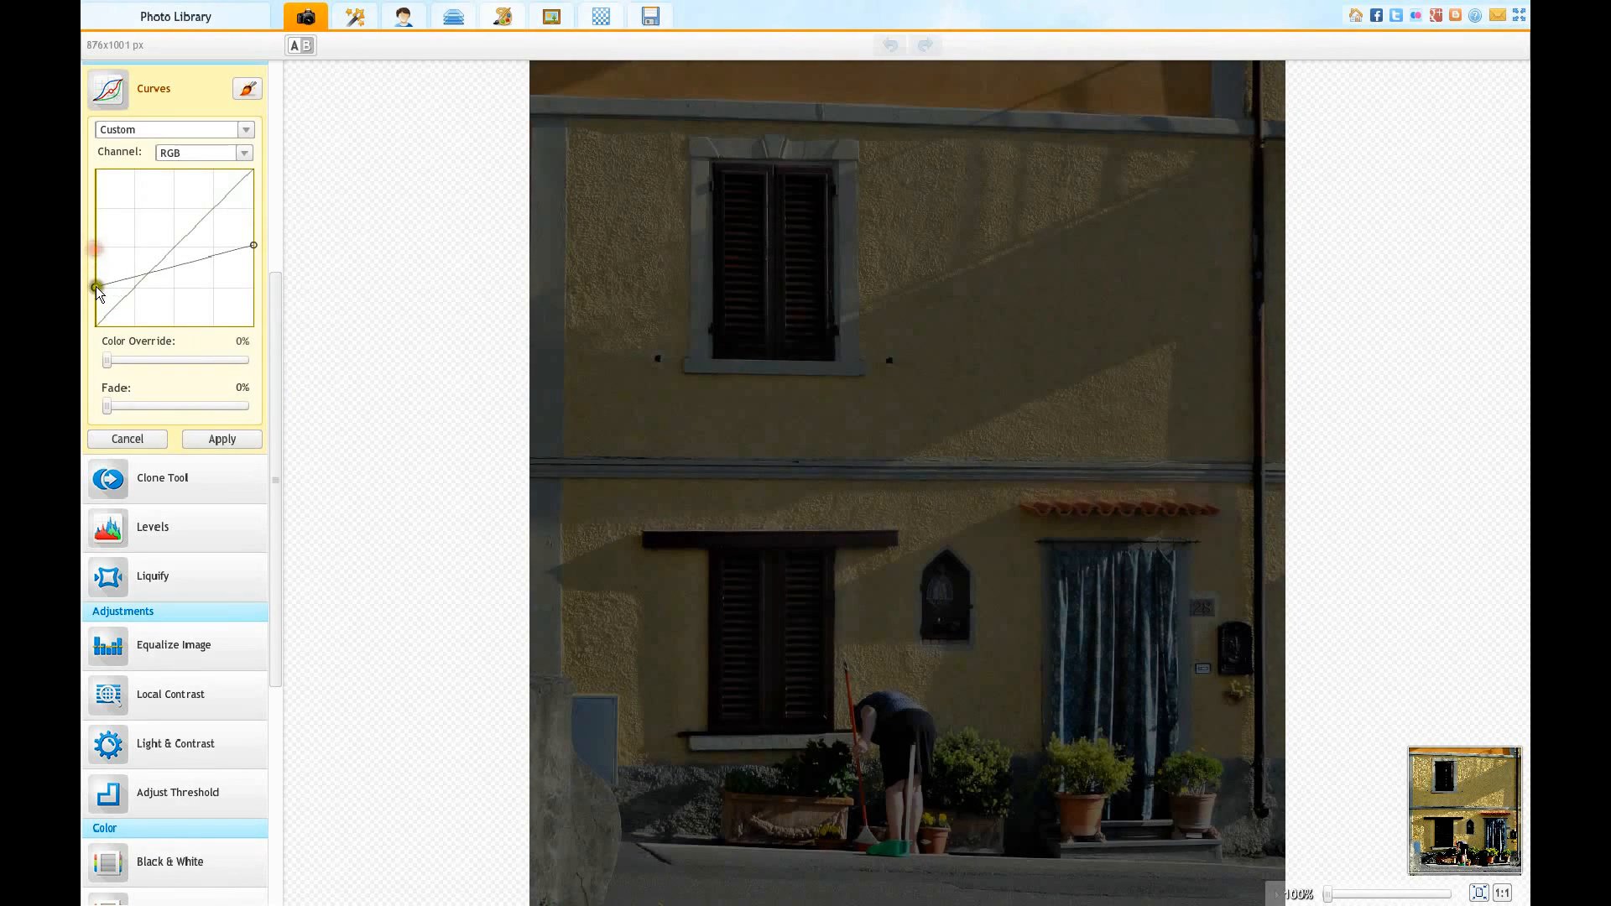
{"action": "left_click_drag", "start_coordinate": [95, 286], "coordinate": [95, 246]}
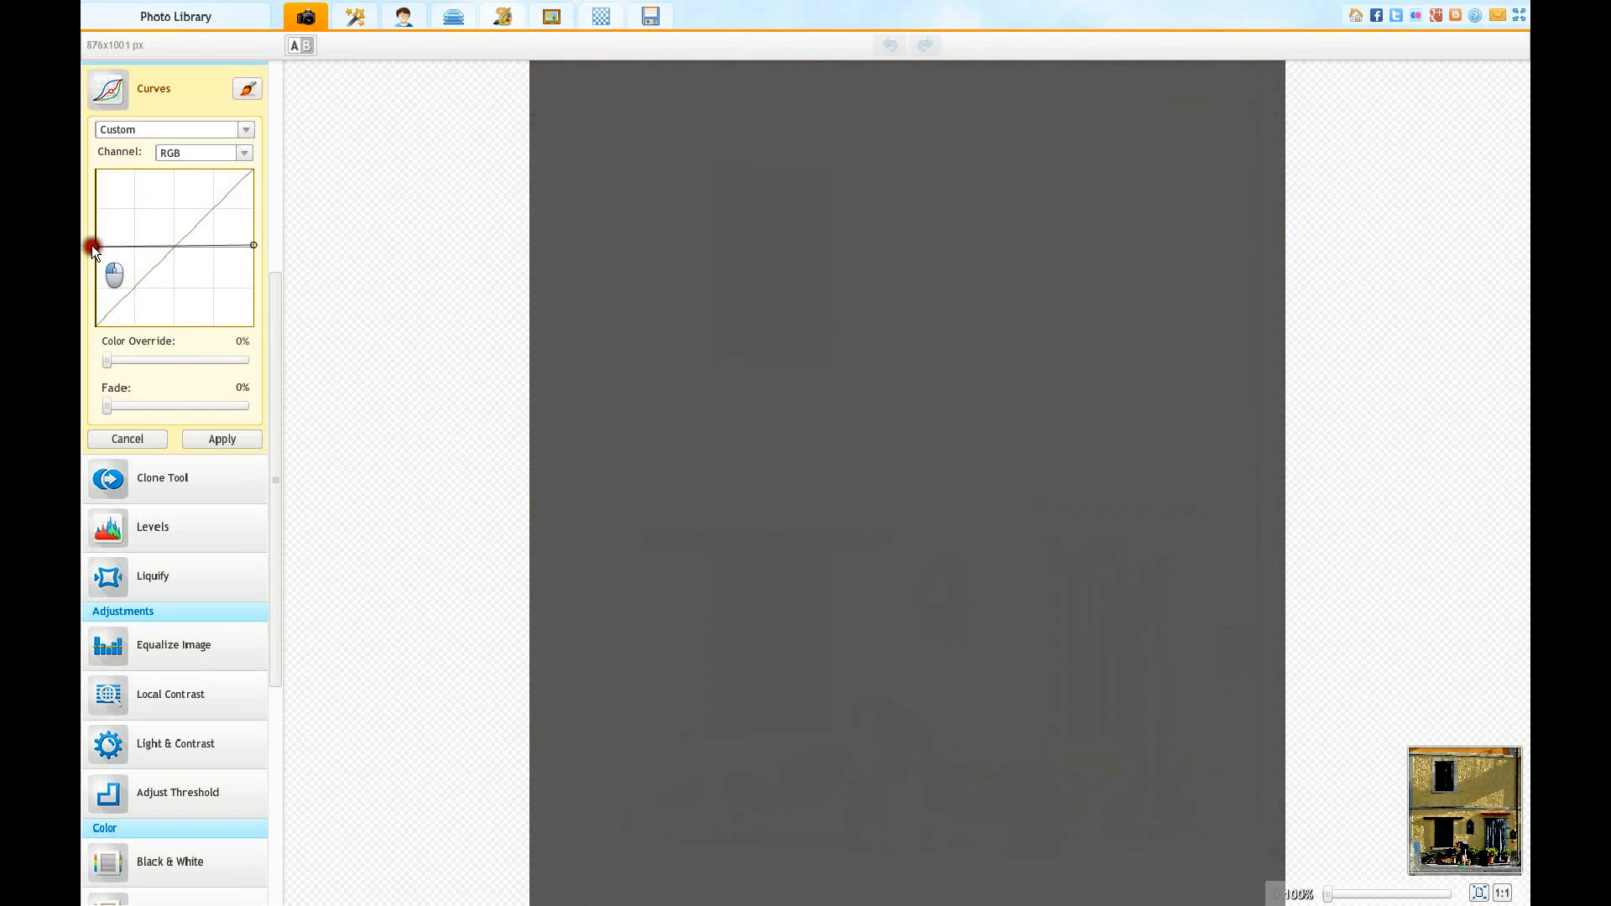
{"action": "left_click_drag", "start_coordinate": [95, 247], "coordinate": [95, 207]}
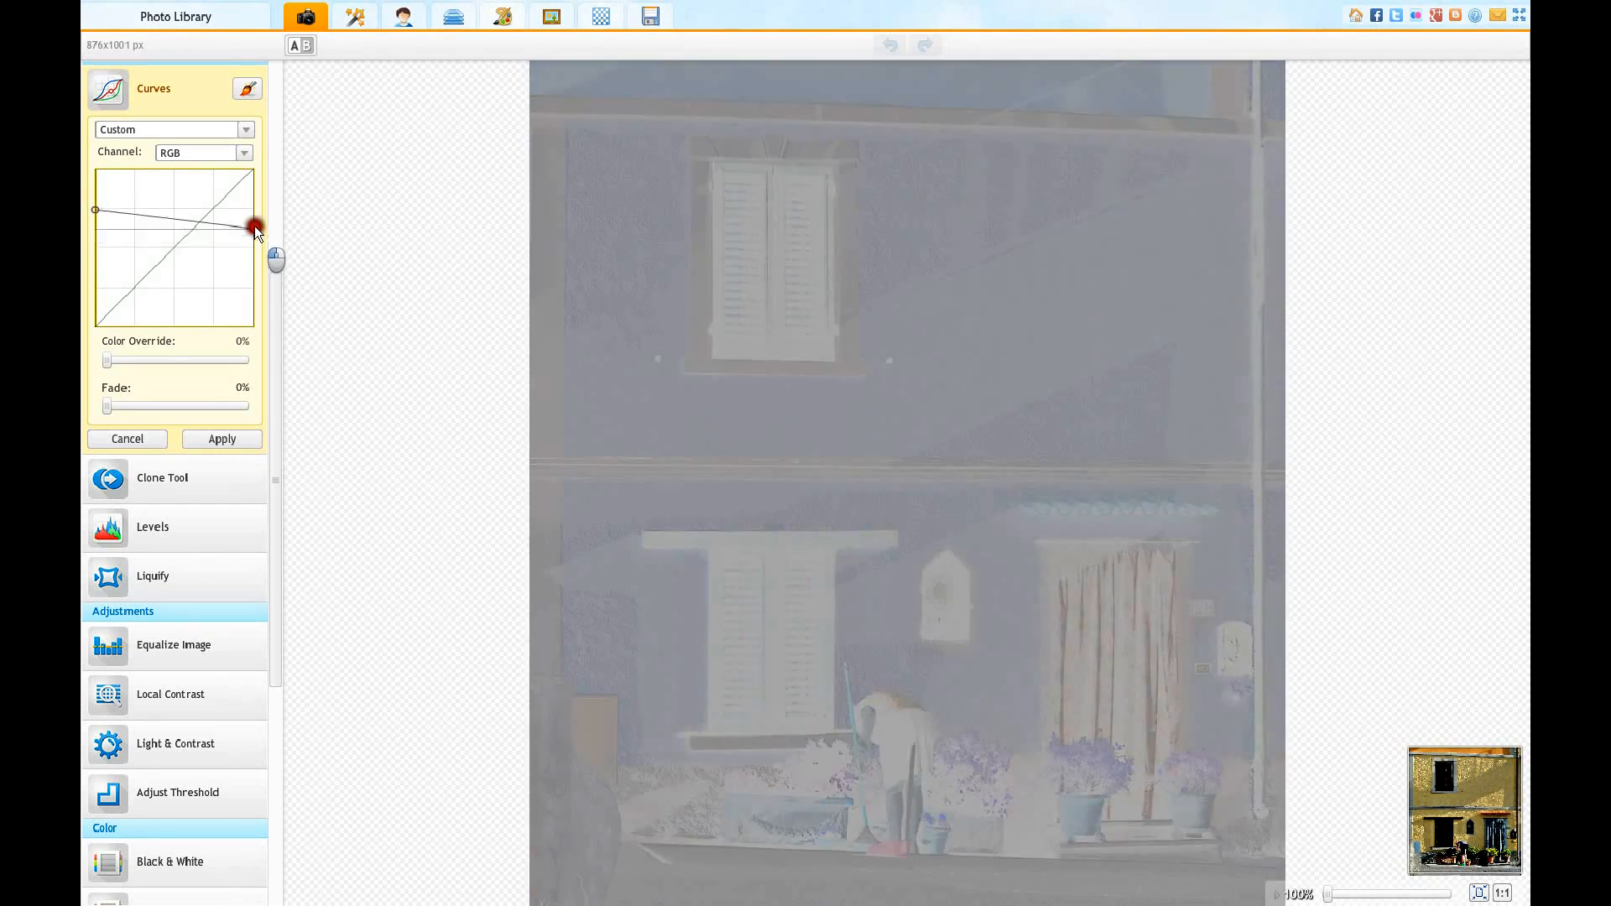
{"action": "left_click_drag", "start_coordinate": [254, 226], "coordinate": [251, 282]}
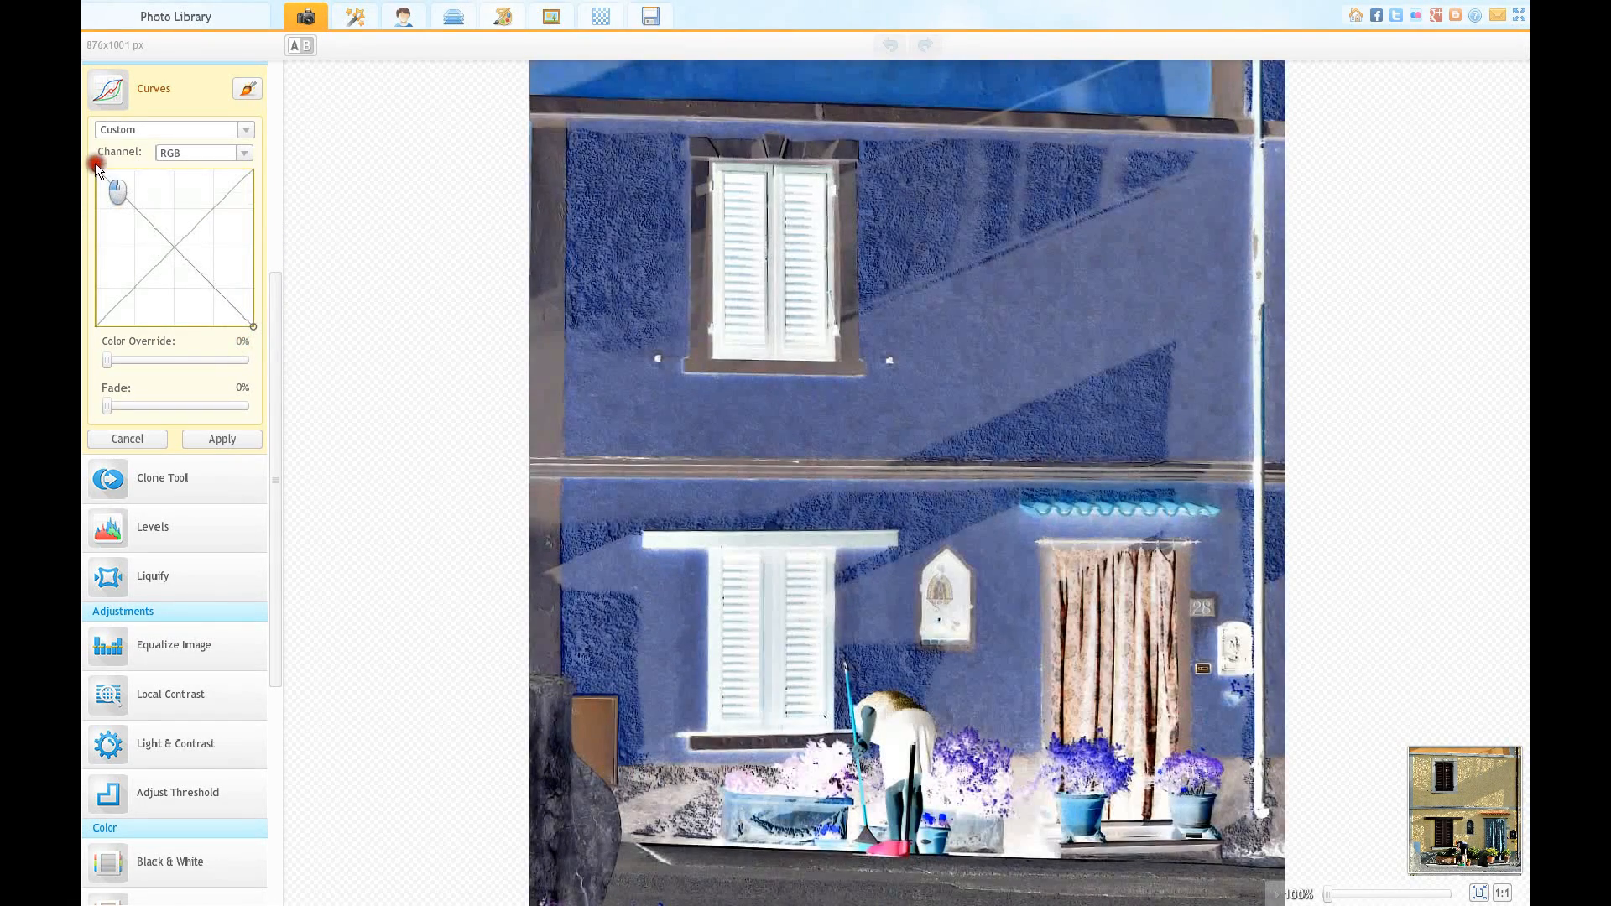
Step: Drop the curve's left endpoint to black and pull its middle up to full brightness
{"action": "left_click_drag", "start_coordinate": [95, 165], "coordinate": [100, 324]}
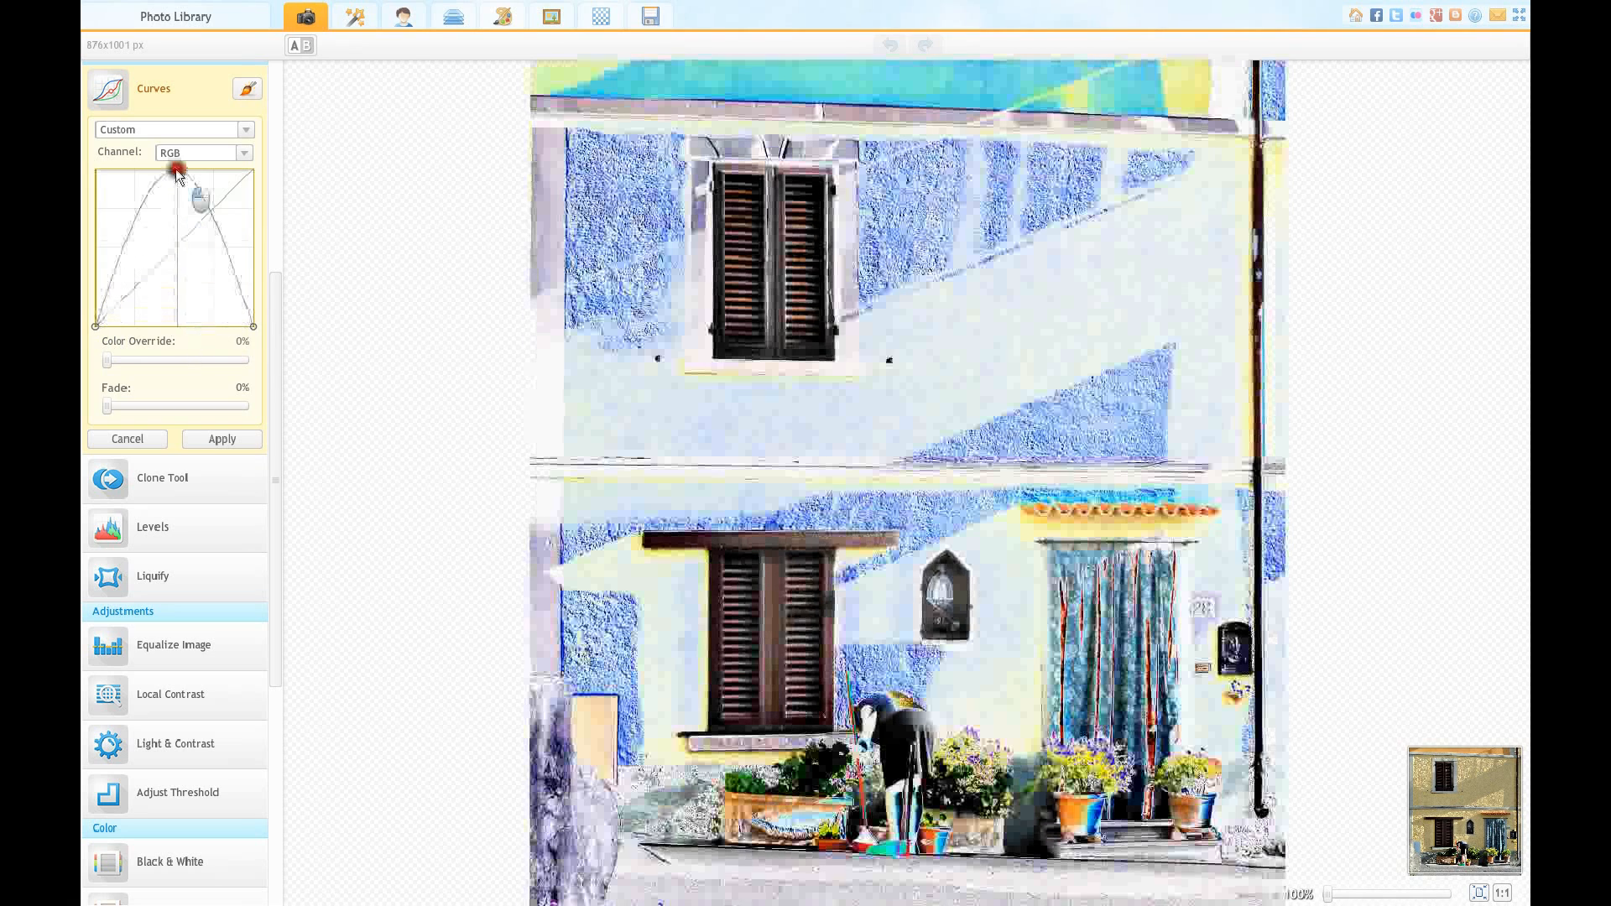
{"action": "left_click_drag", "start_coordinate": [175, 170], "coordinate": [200, 193]}
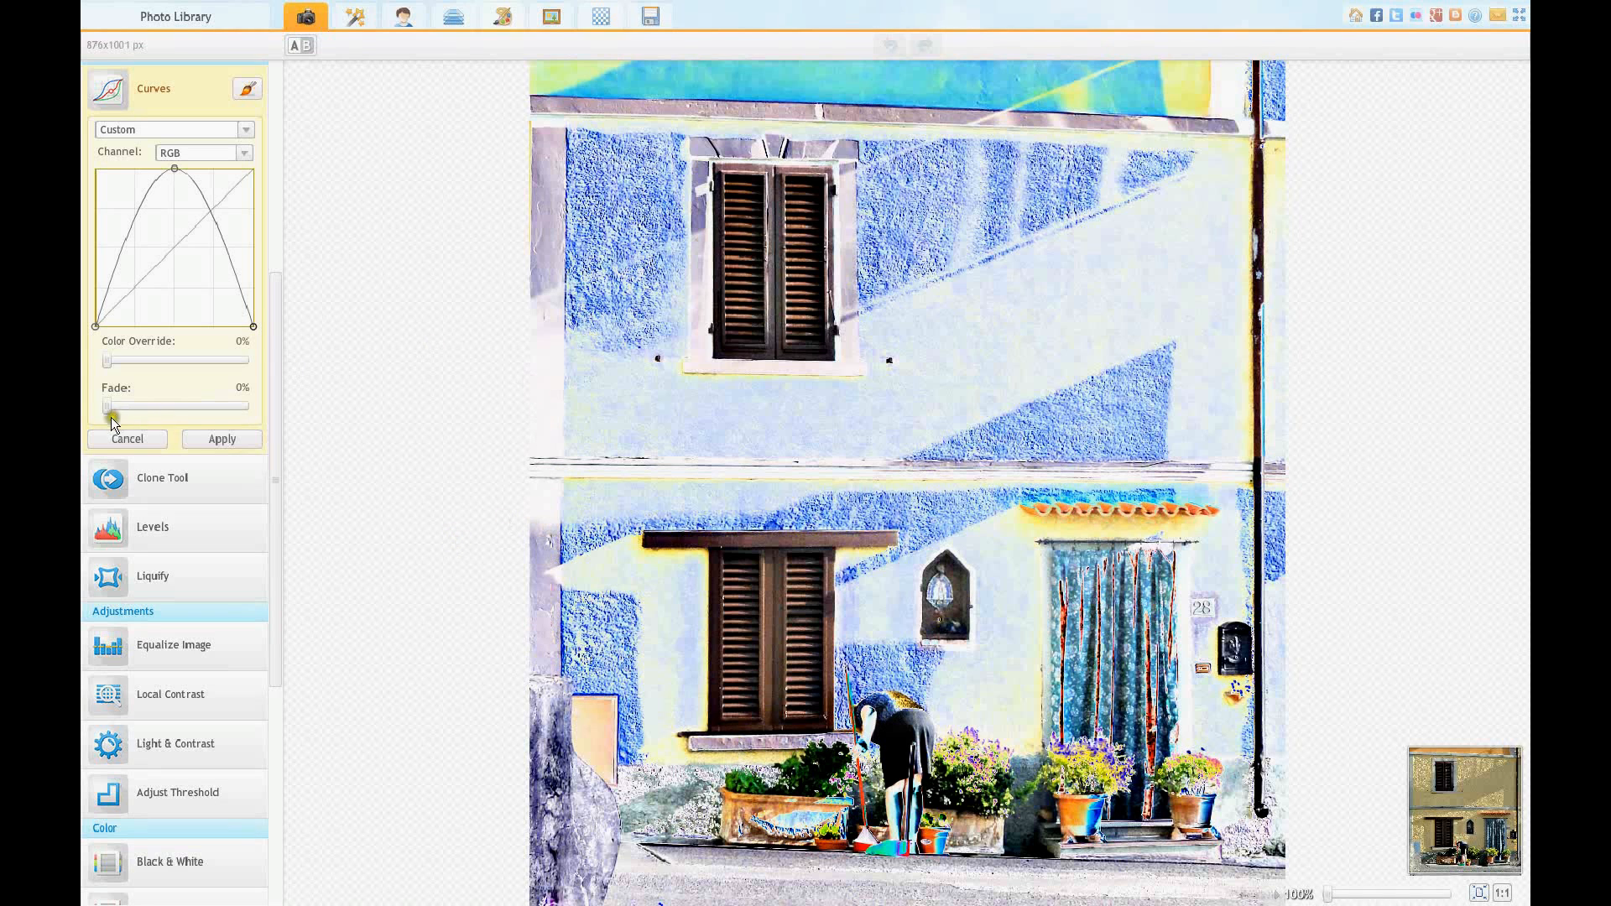
Step: Preview the Curves Fade slider at partial, full and three-quarter fade, then return it to 0%
{"action": "left_click_drag", "start_coordinate": [106, 404], "coordinate": [165, 404]}
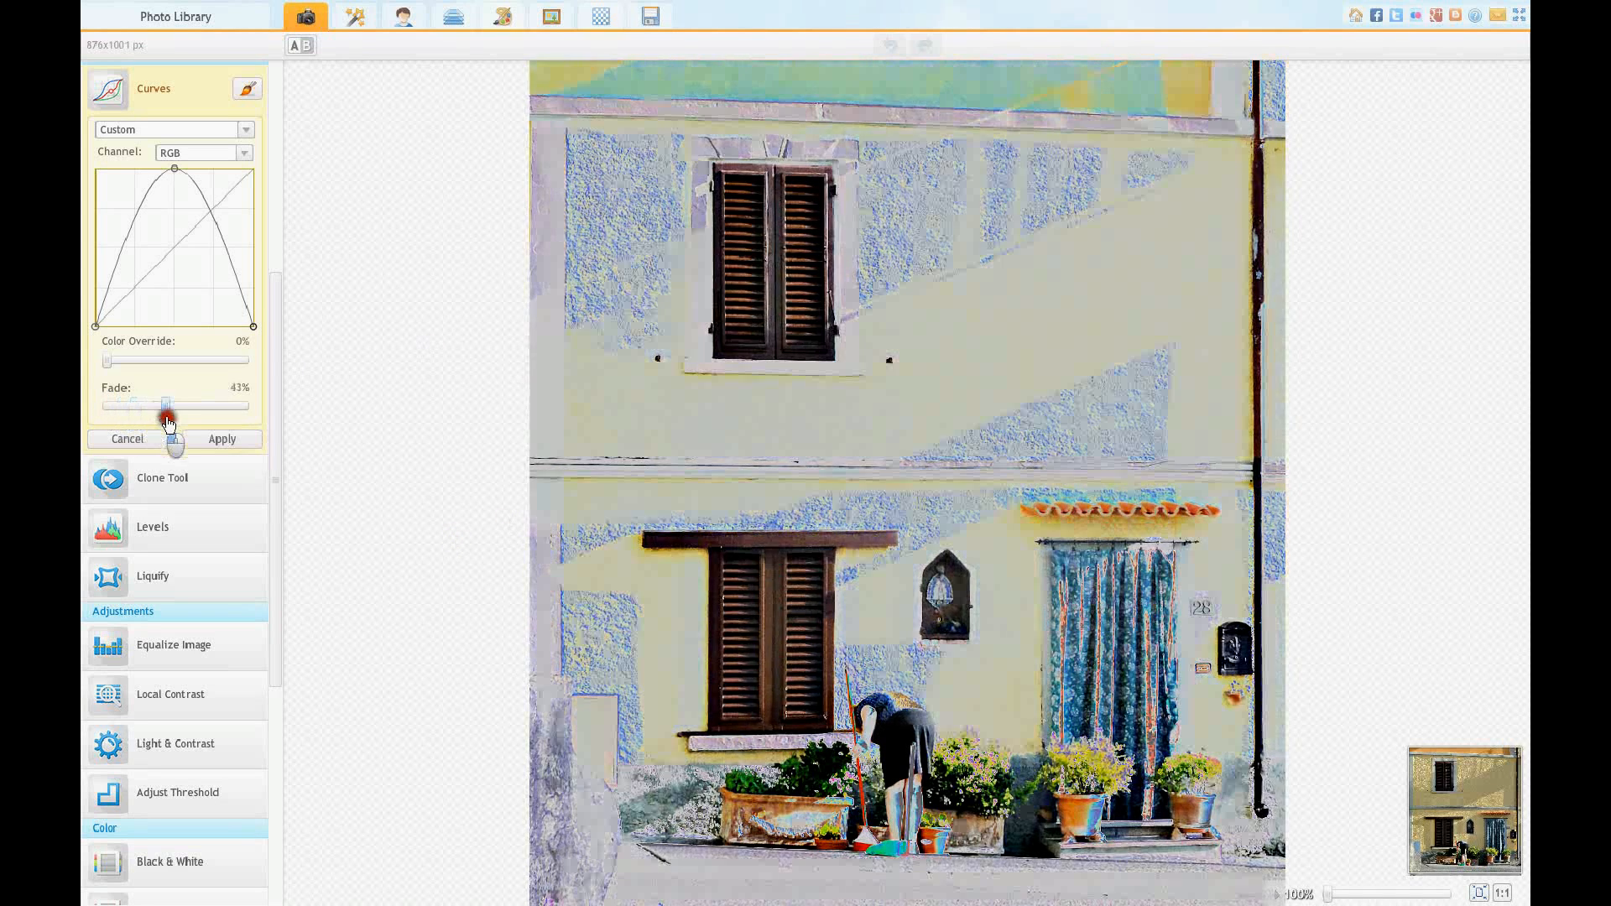
{"action": "left_click_drag", "start_coordinate": [165, 404], "coordinate": [244, 404]}
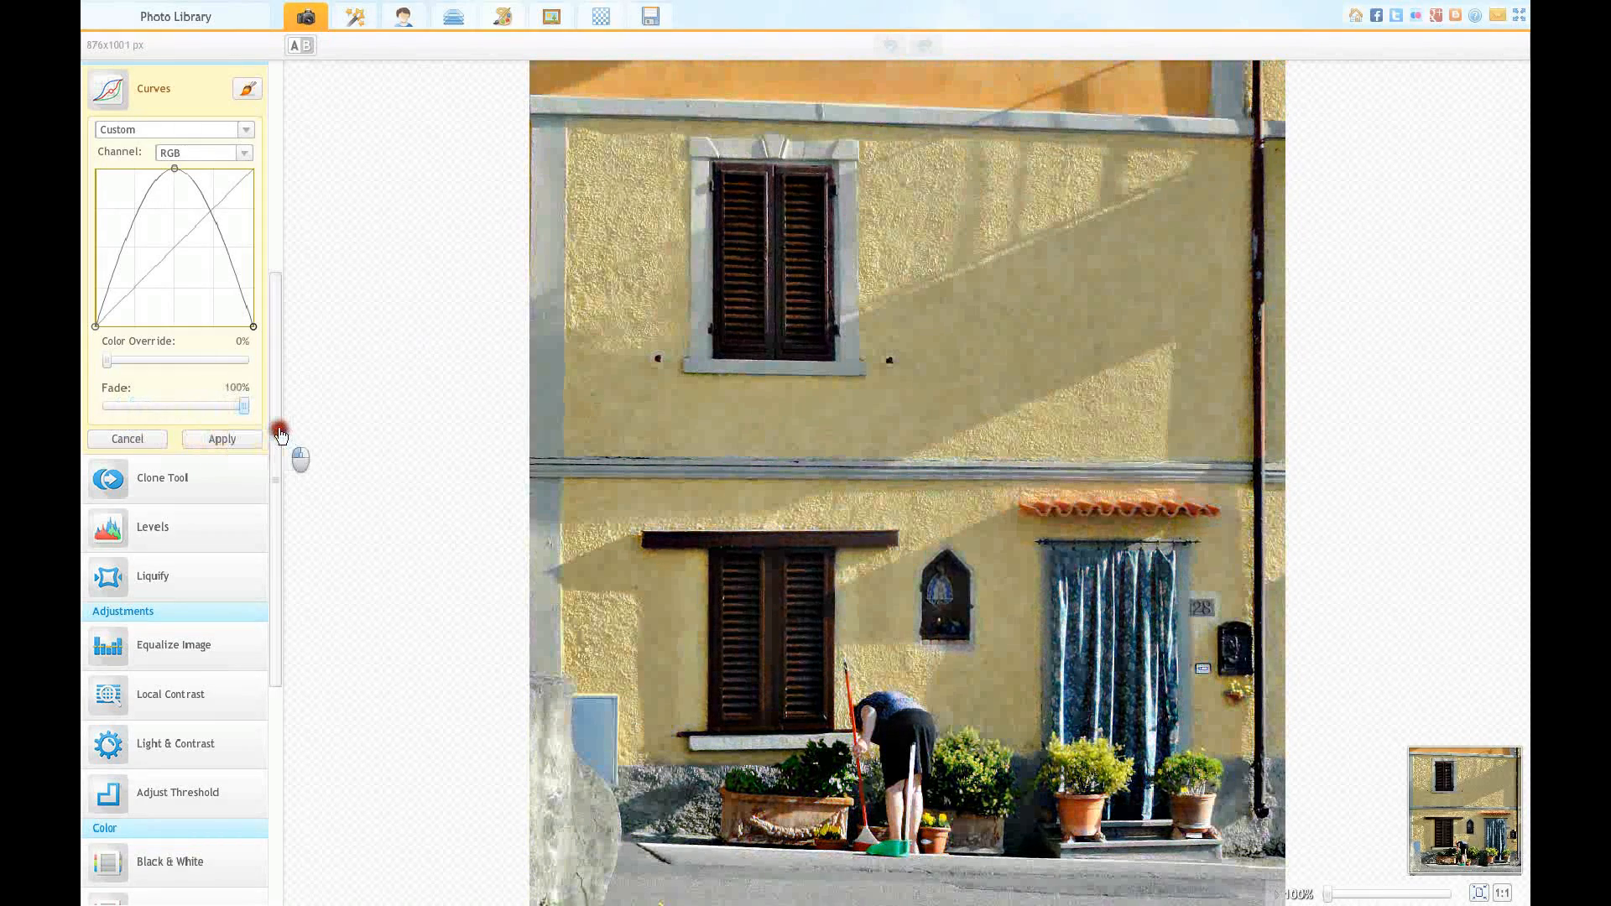
{"action": "left_click_drag", "start_coordinate": [243, 404], "coordinate": [209, 405]}
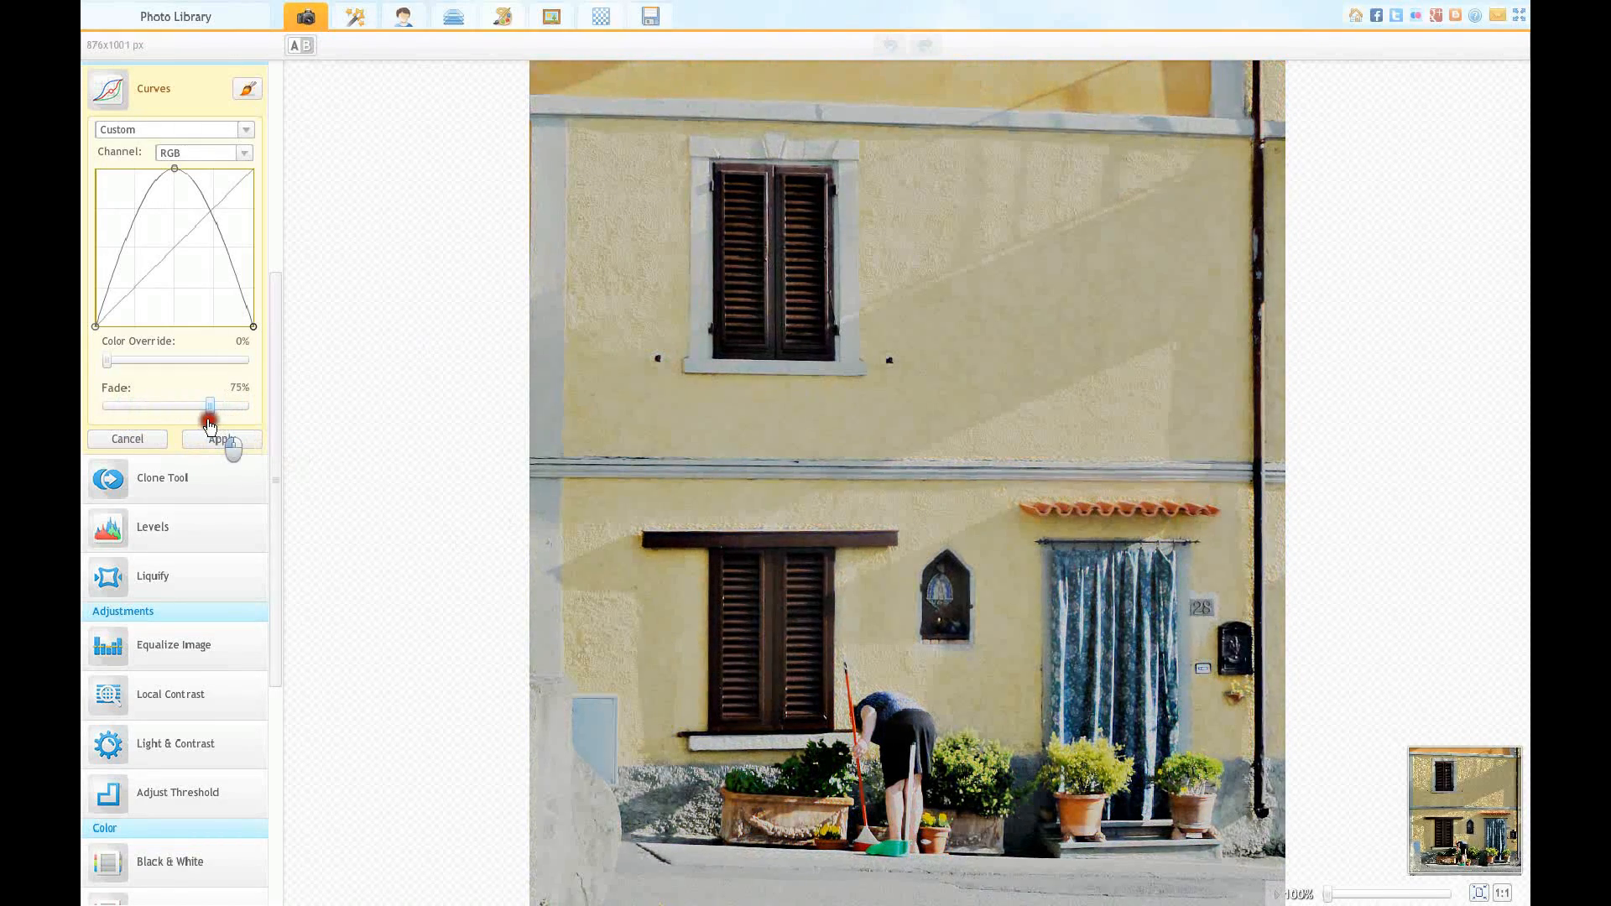
{"action": "left_click_drag", "start_coordinate": [210, 404], "coordinate": [106, 404]}
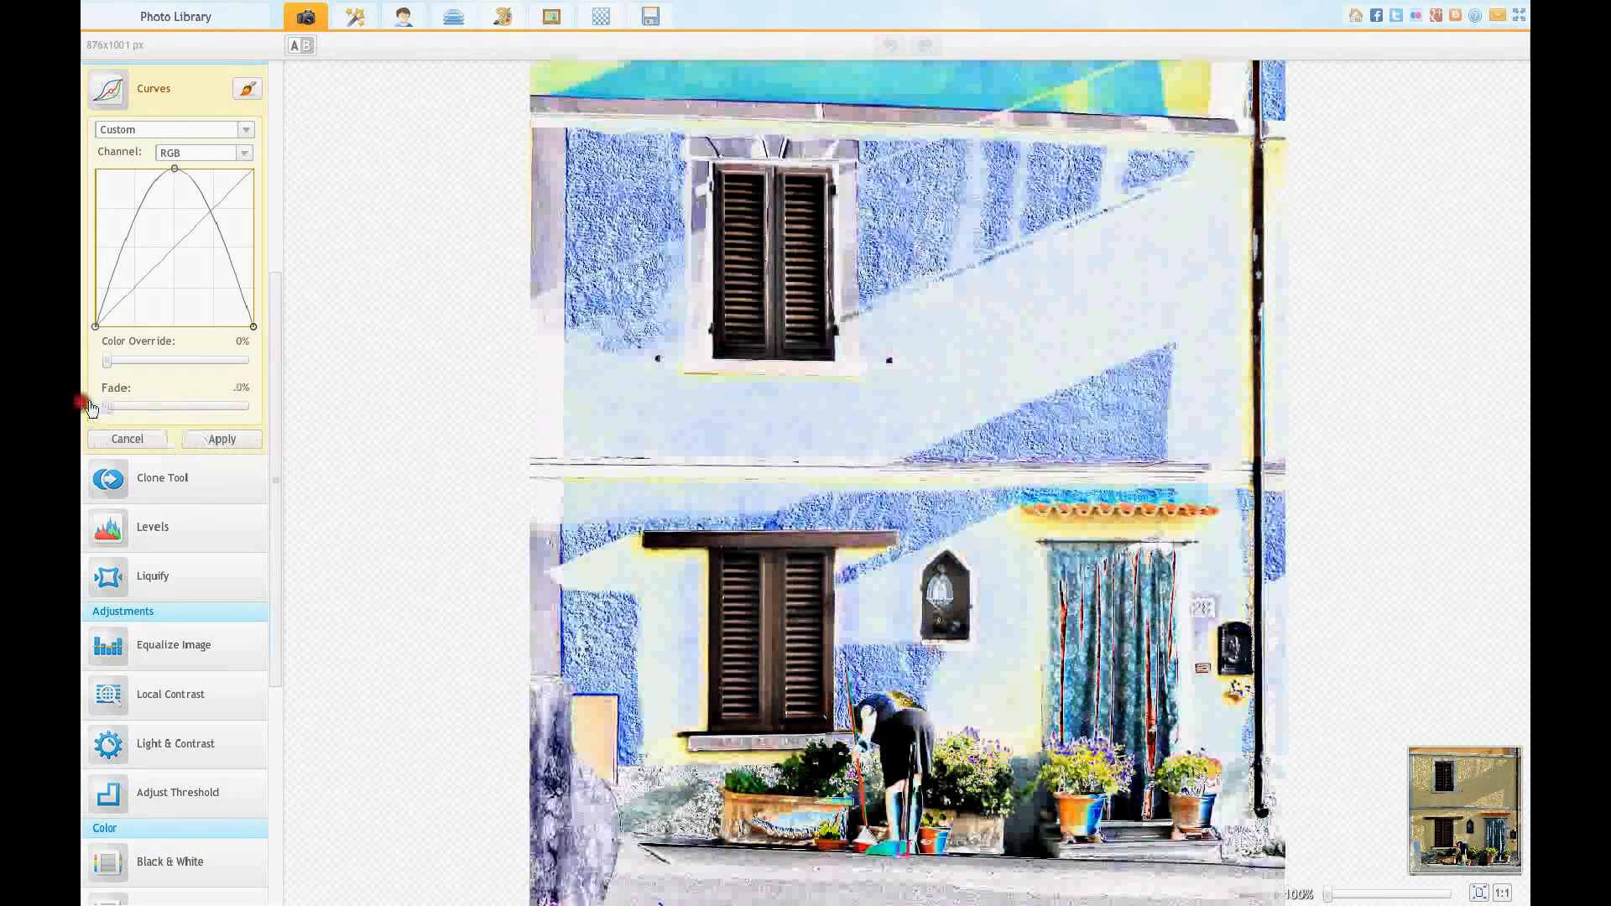
Step: Try the Color Override slider, reset it to zero, and cancel the curves adjustment
{"action": "left_click_drag", "start_coordinate": [106, 360], "coordinate": [186, 360]}
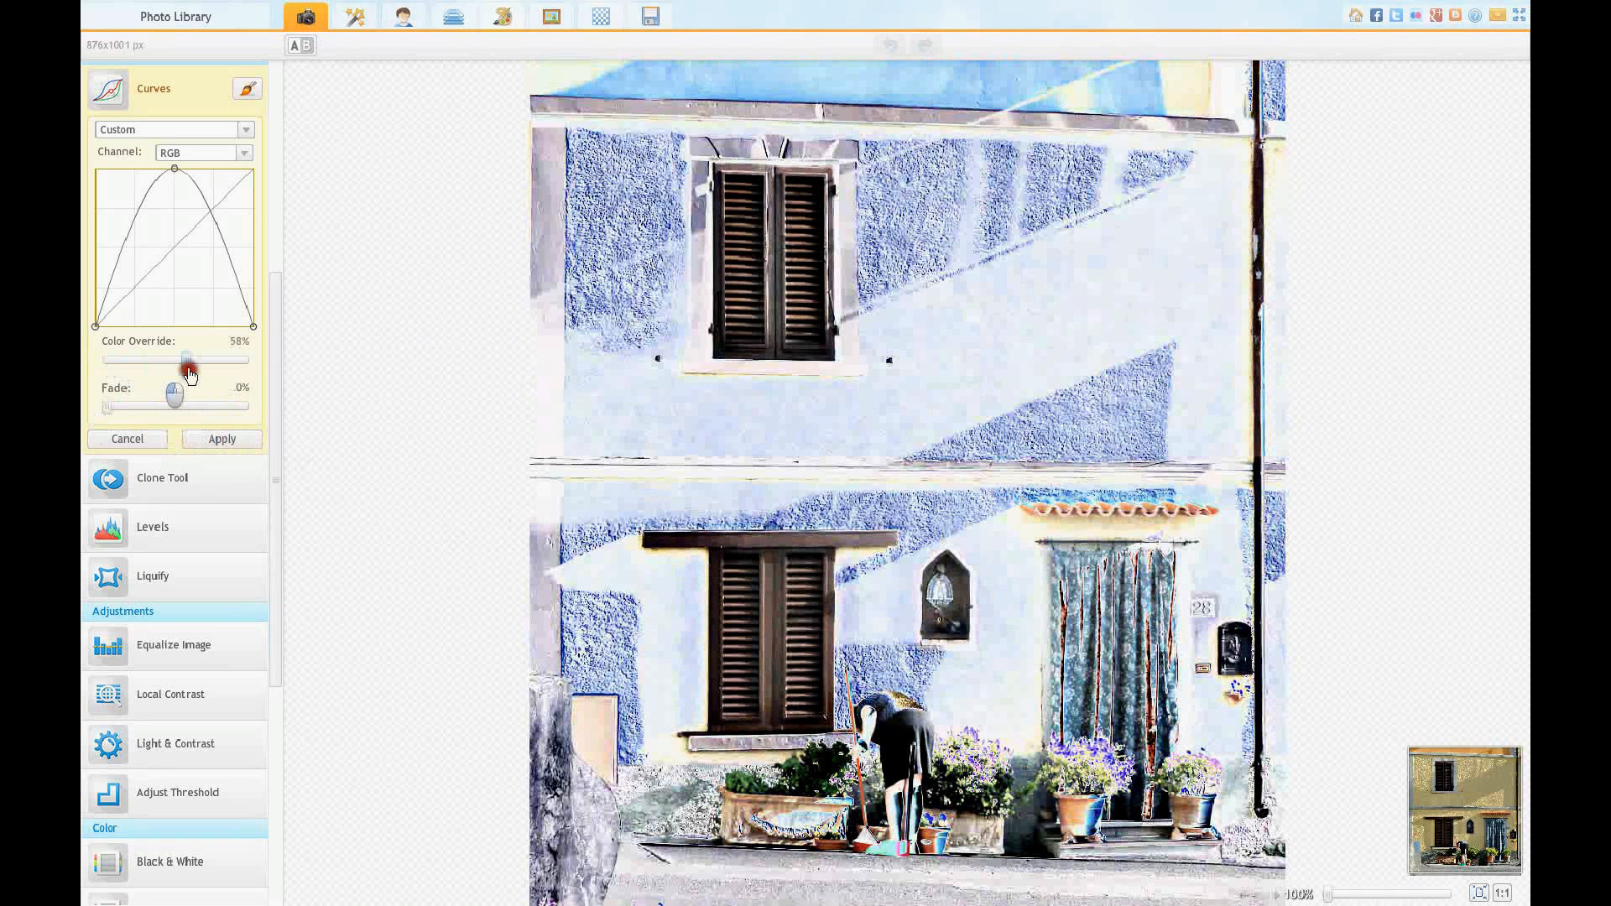
{"action": "left_click_drag", "start_coordinate": [187, 360], "coordinate": [252, 360]}
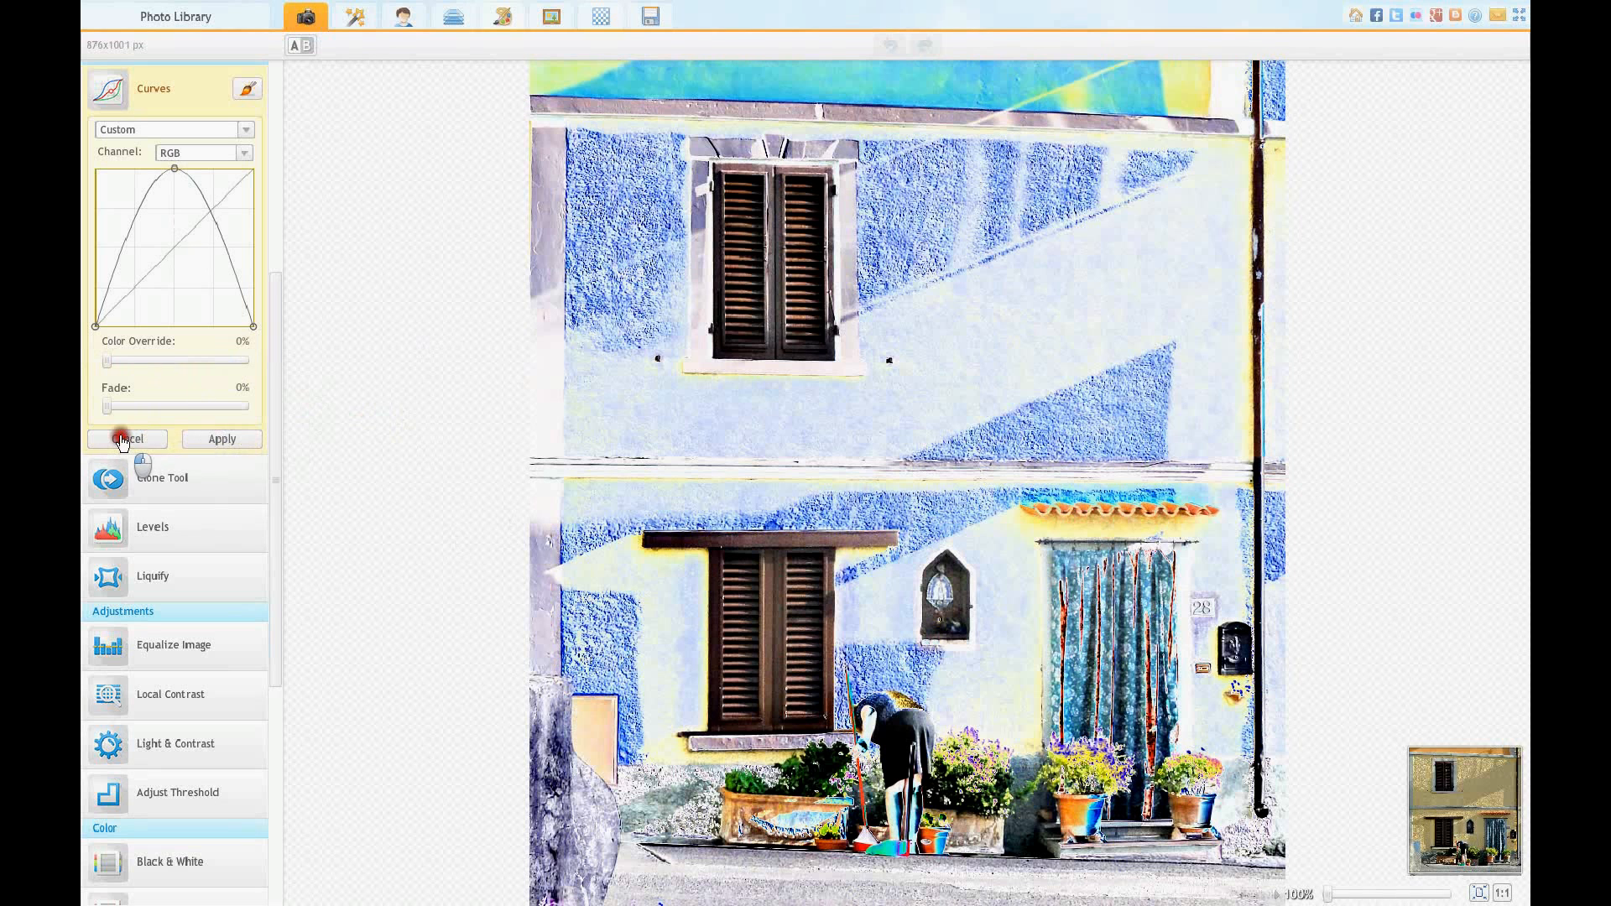
{"action": "left_click", "coordinate": [126, 439]}
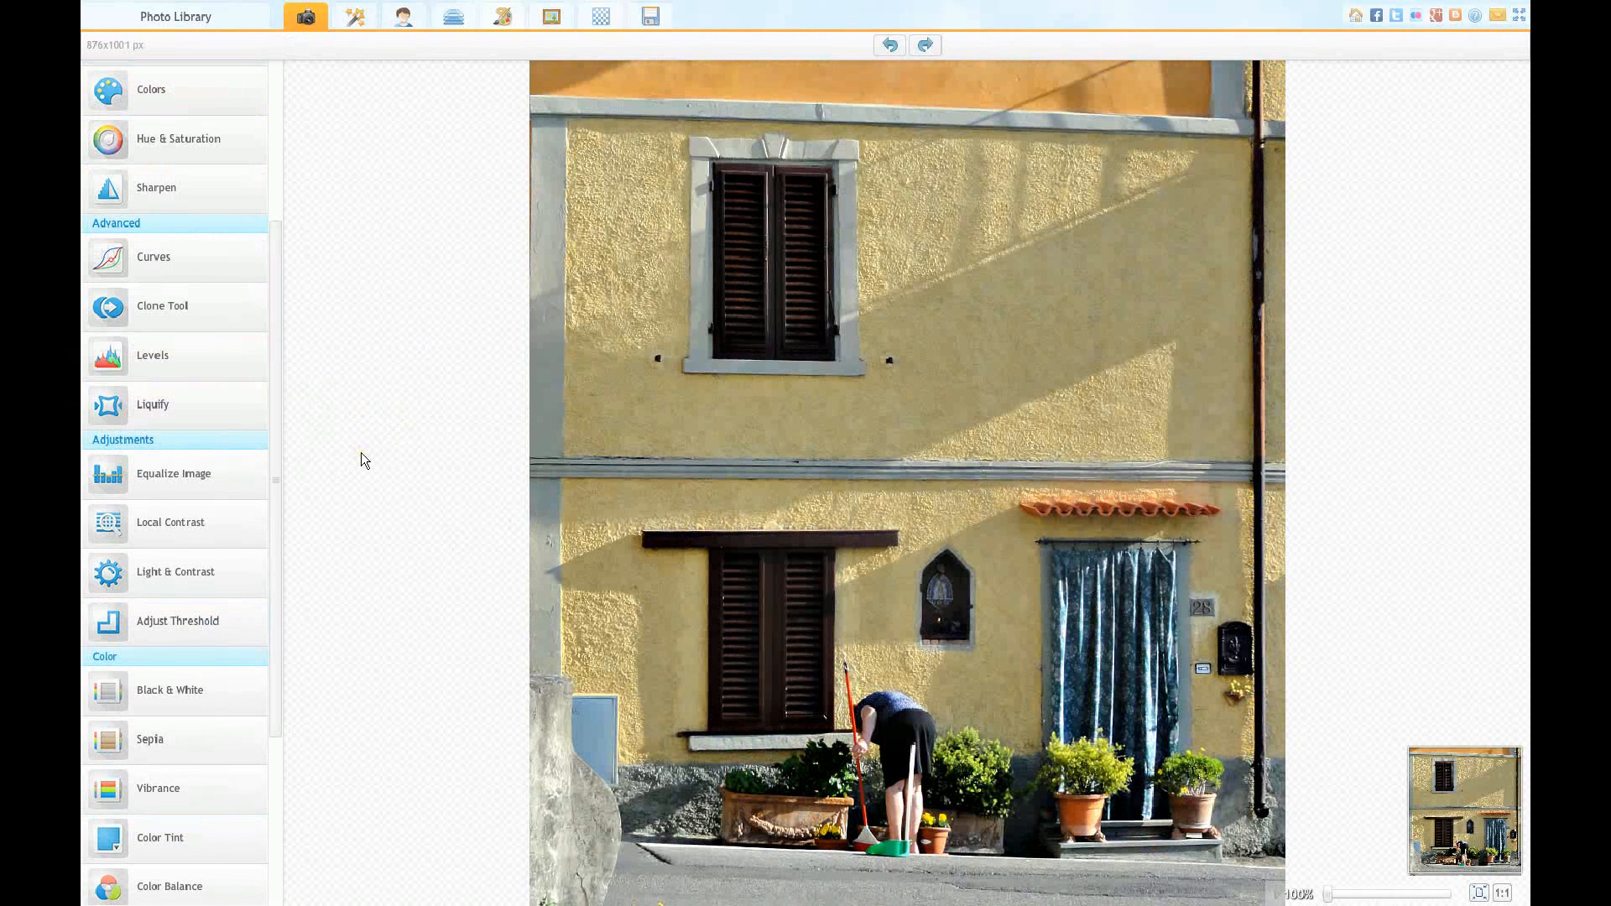